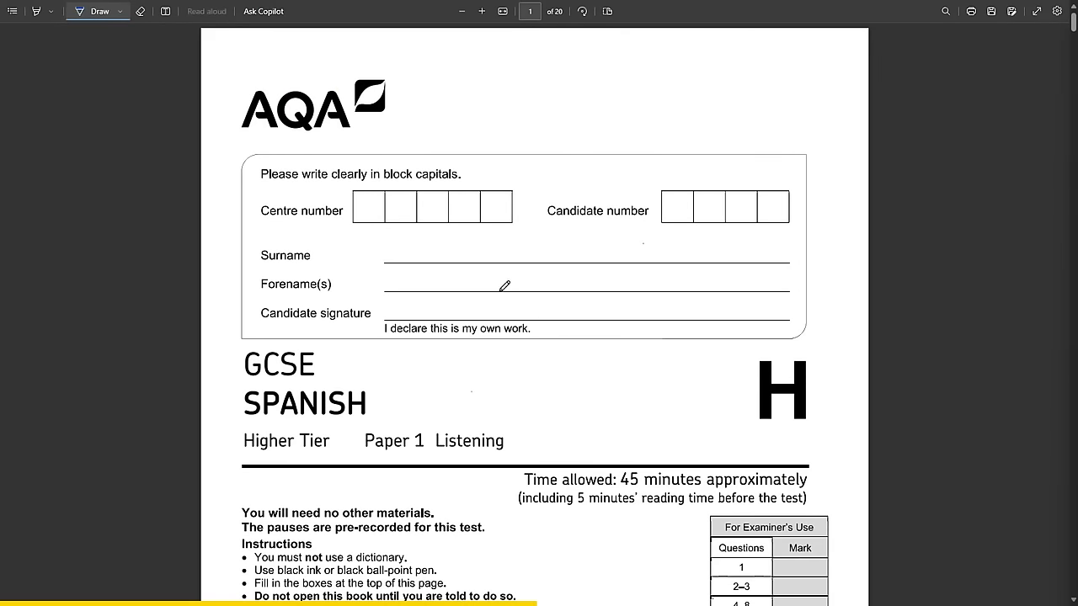
mouse_move(528, 272)
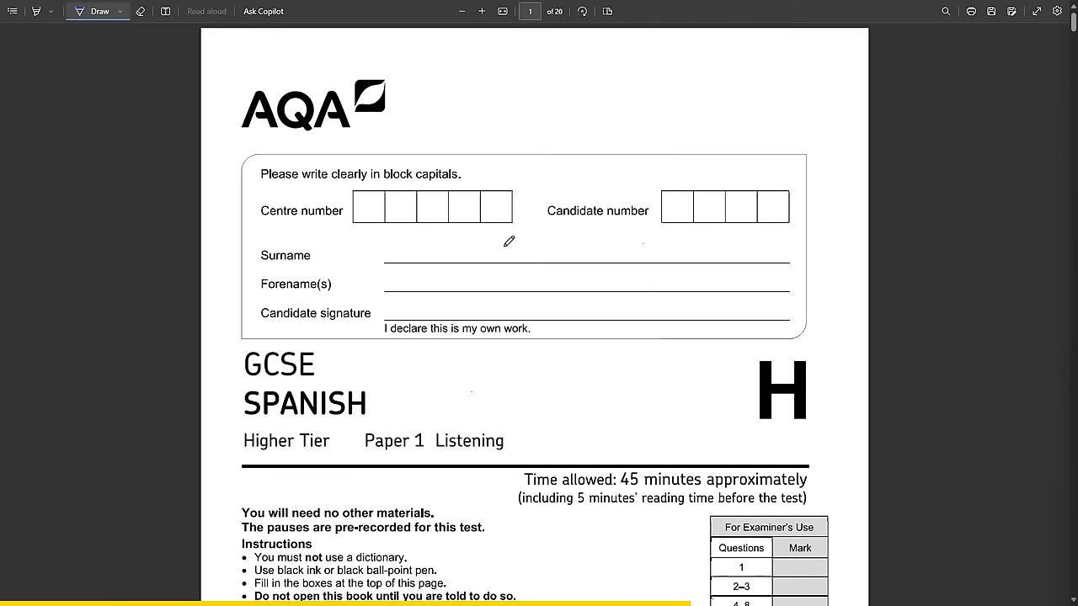
mouse_move(521, 311)
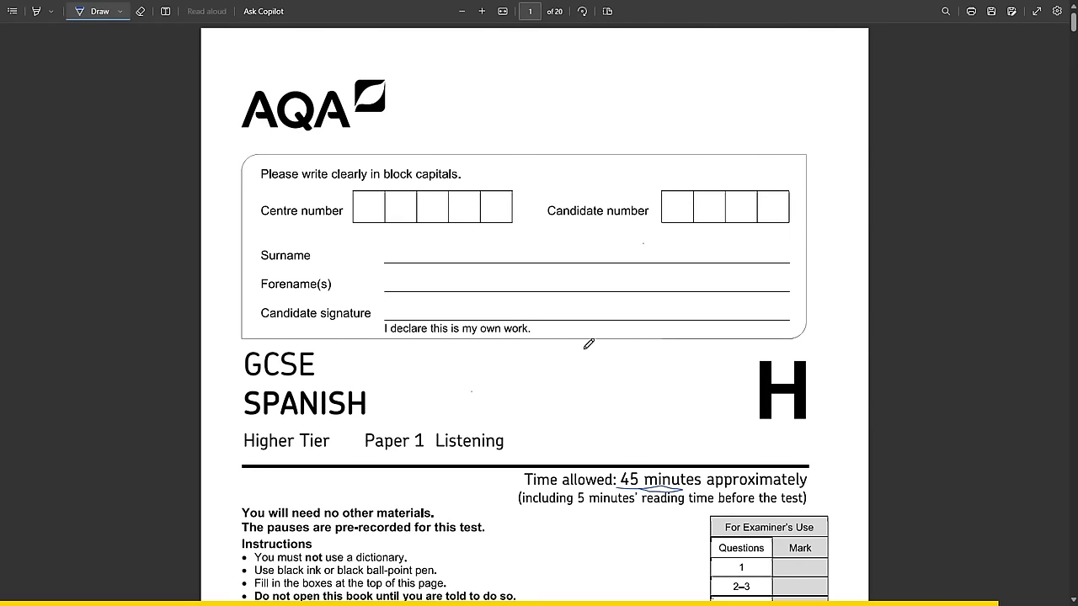
Draw a wavy ink underline under '45 minutes' in the cover's Time allowed line.
scroll("down", 3)
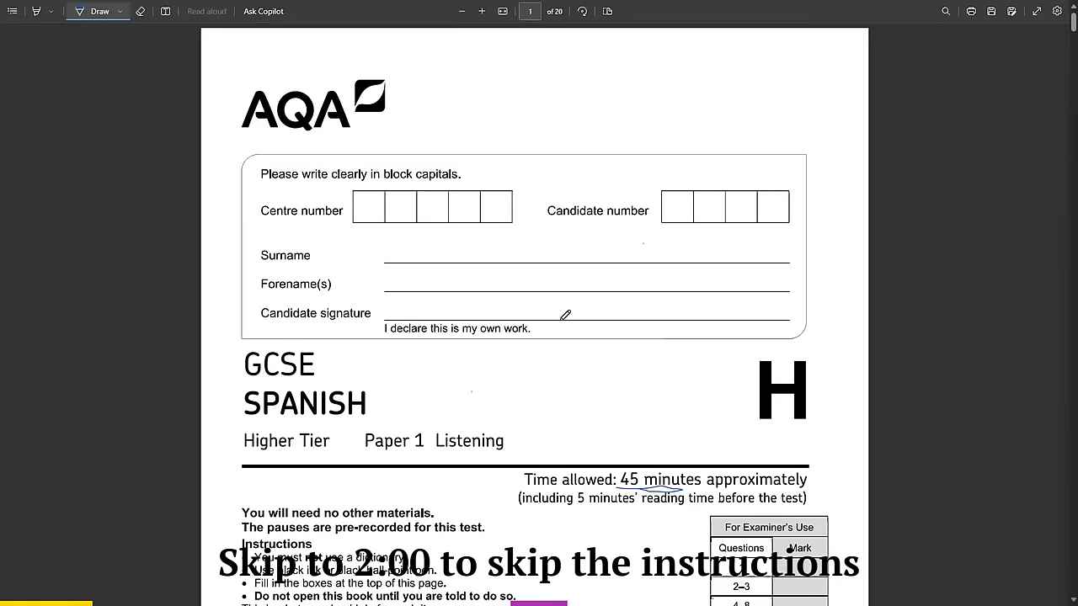
Highlight a key phrase in the cover's listening instructions in blue.
scroll("down", 3)
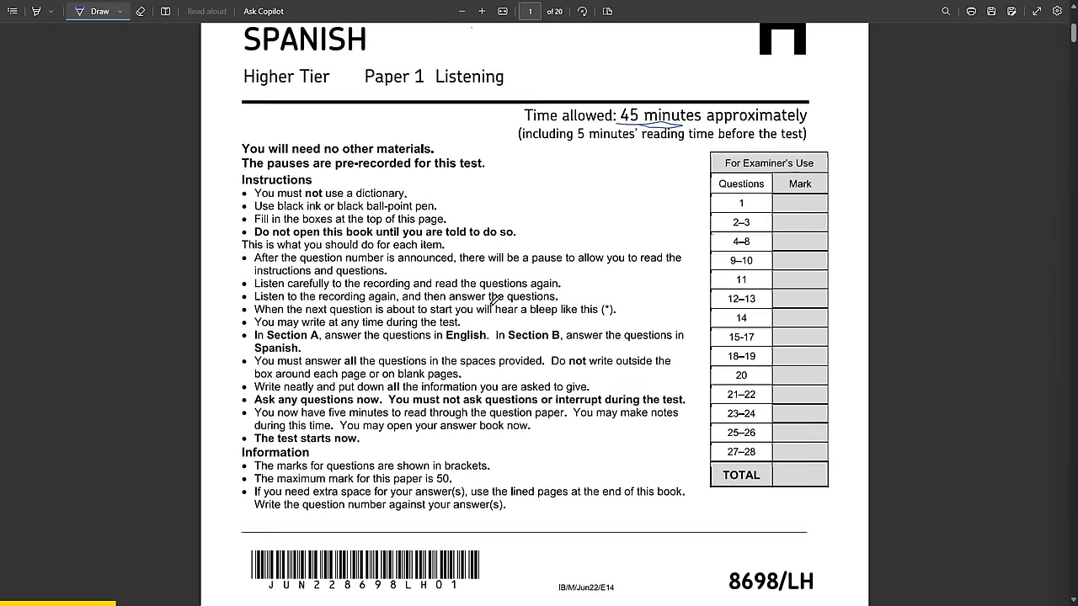
scroll("down", 3)
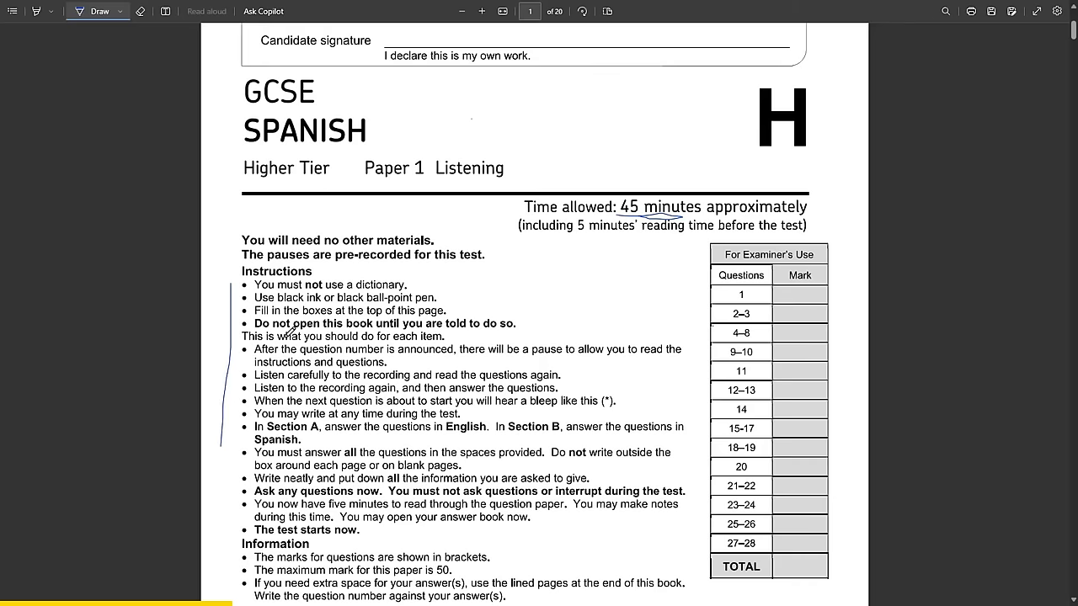
scroll("down", 3)
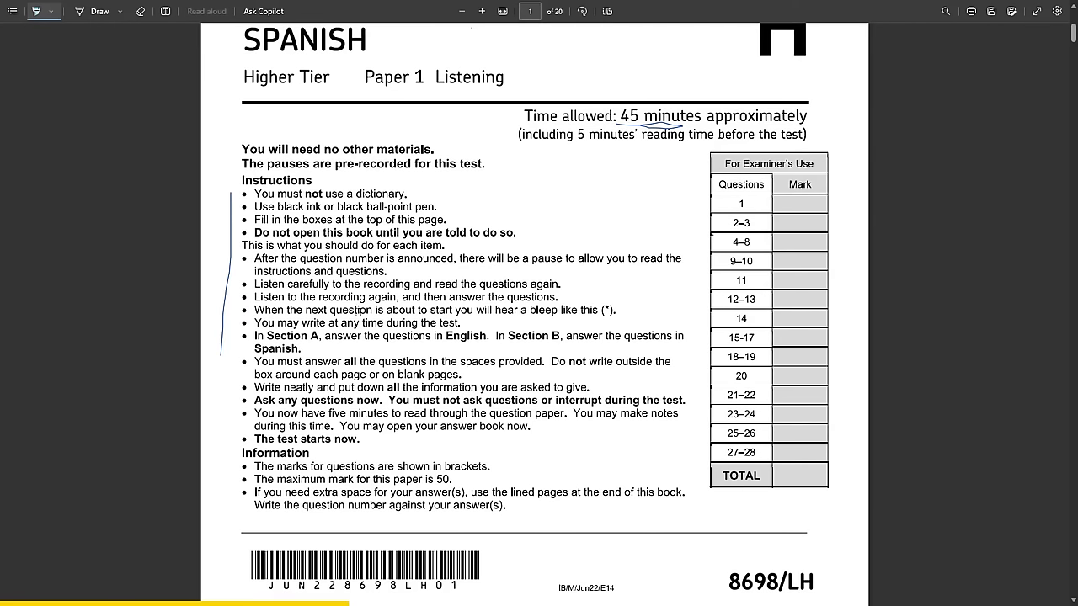
mouse_move(312, 289)
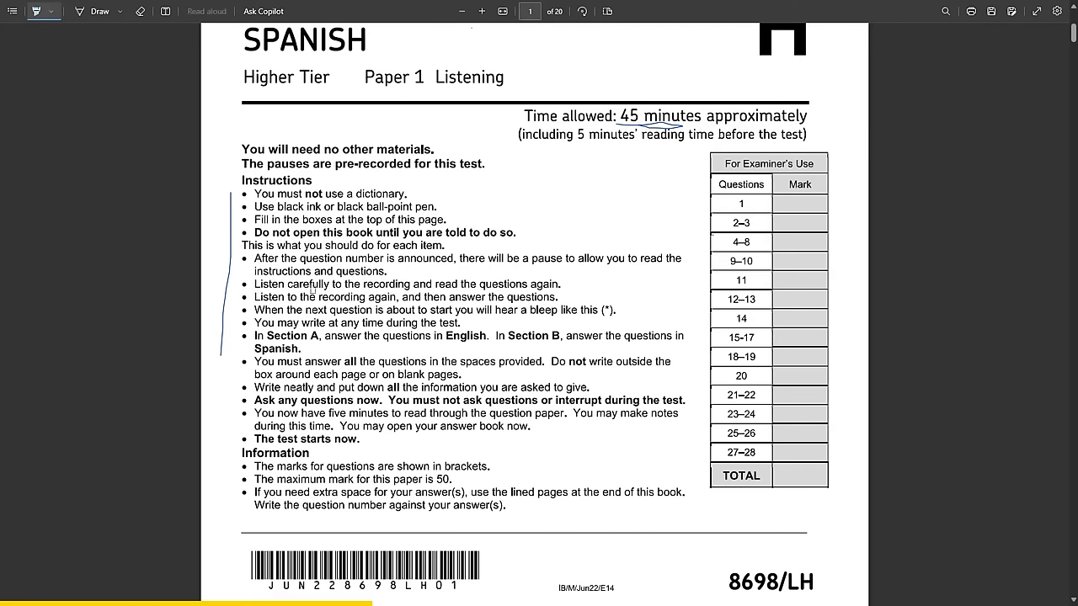
left_click_drag(325, 284, 431, 284)
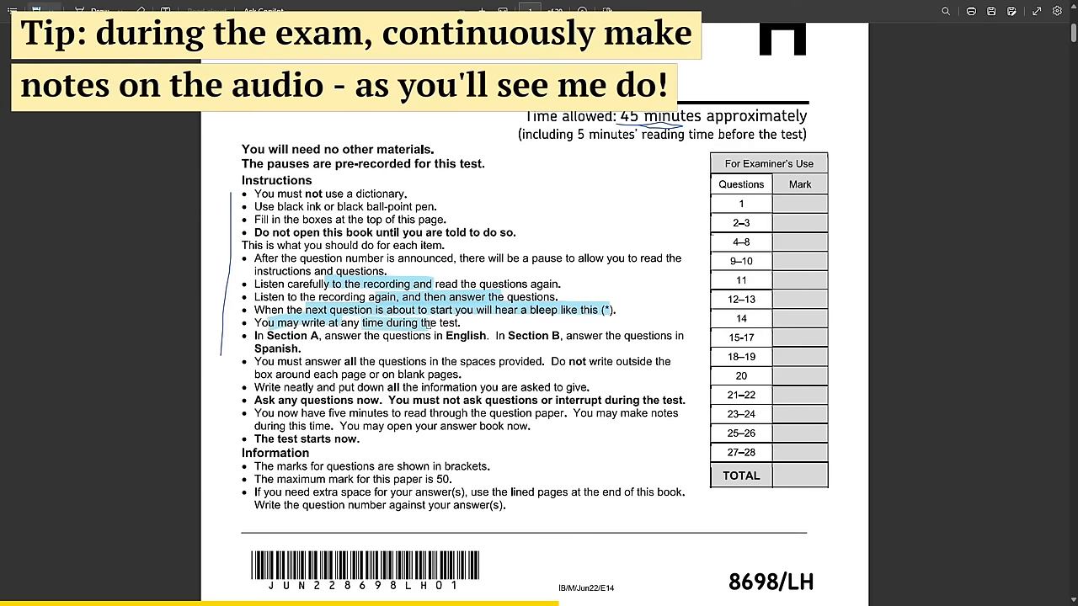
Highlight the word 'Spanish' in the instruction bullets.
scroll("down", 3)
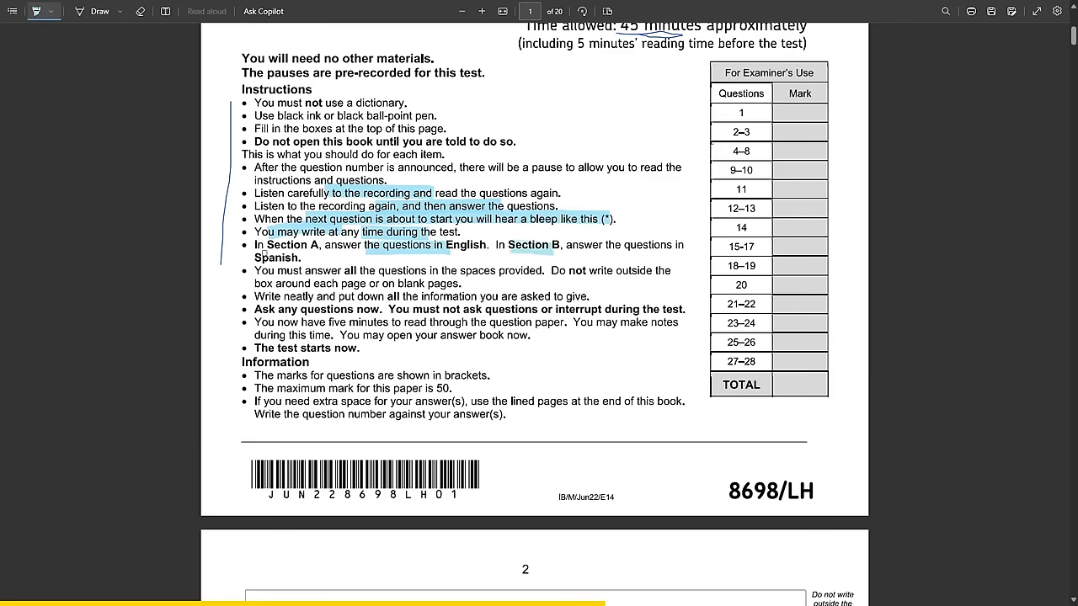
double_click(269, 258)
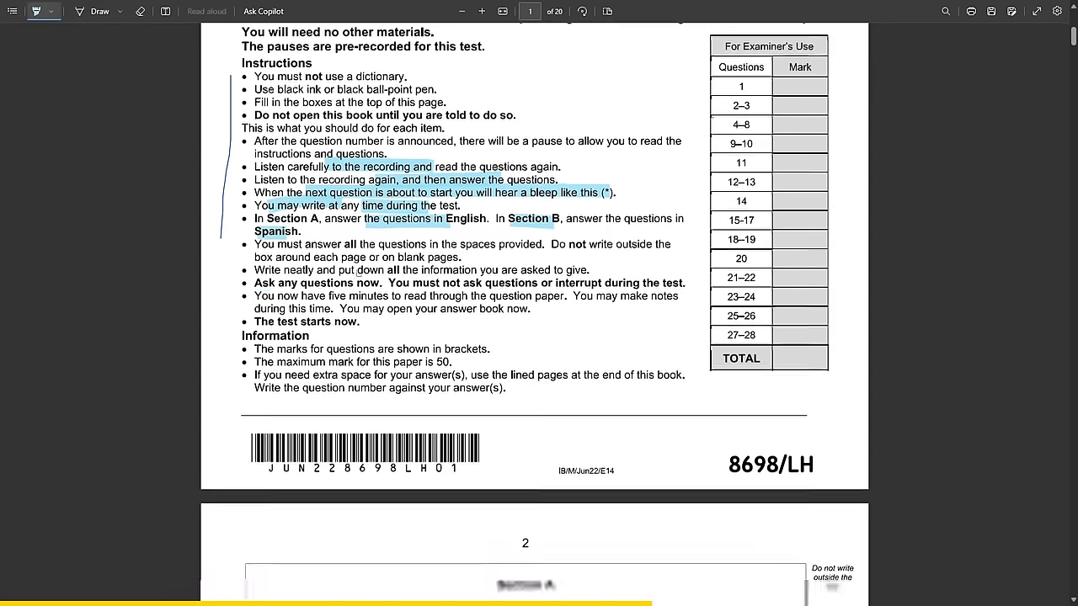
scroll("down", 3)
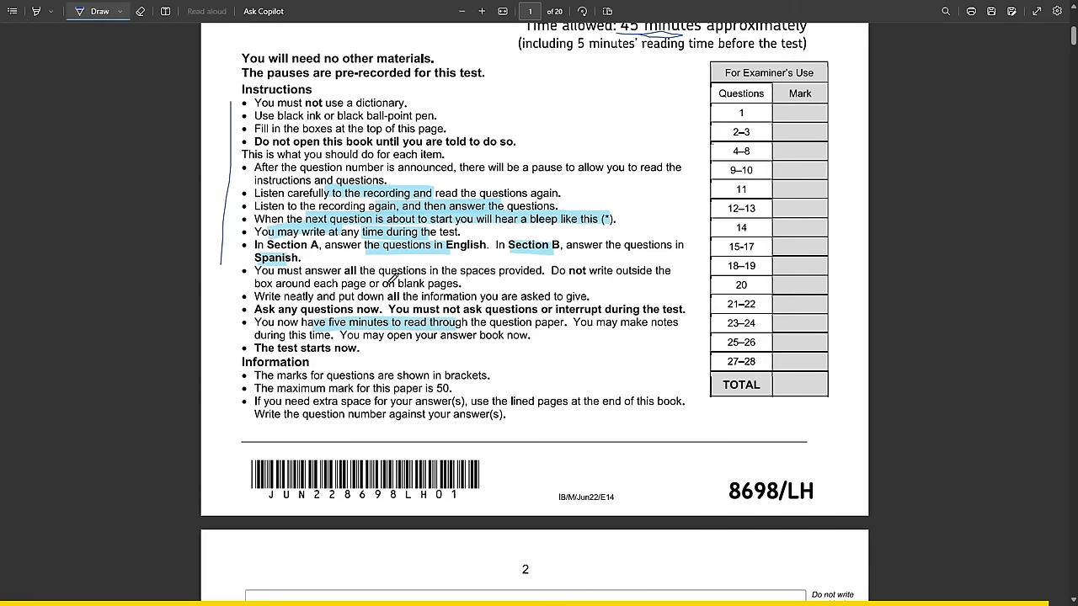
mouse_move(492, 221)
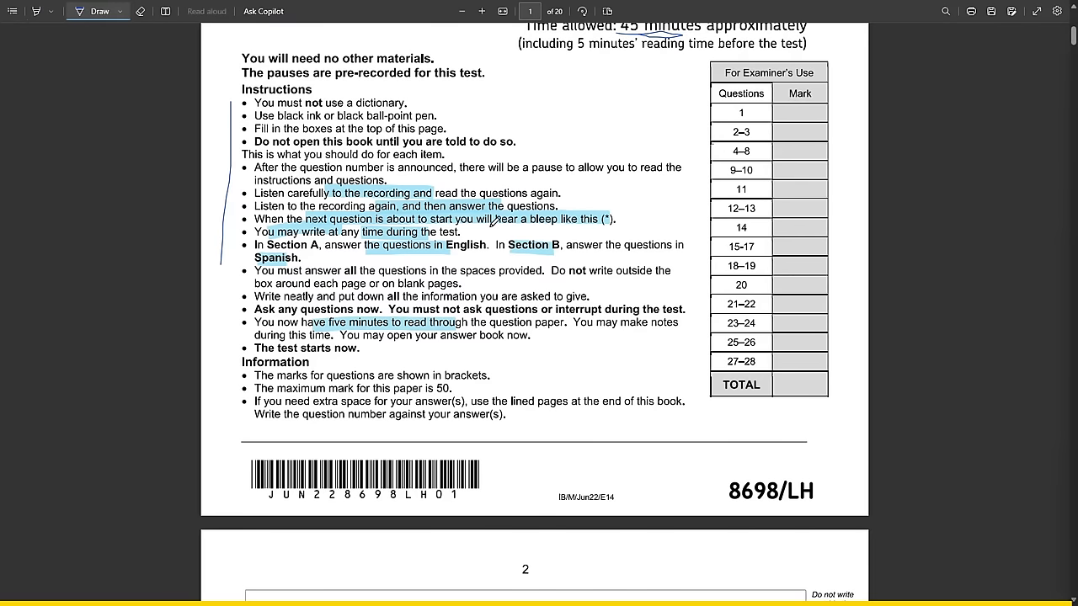
scroll("down", 3)
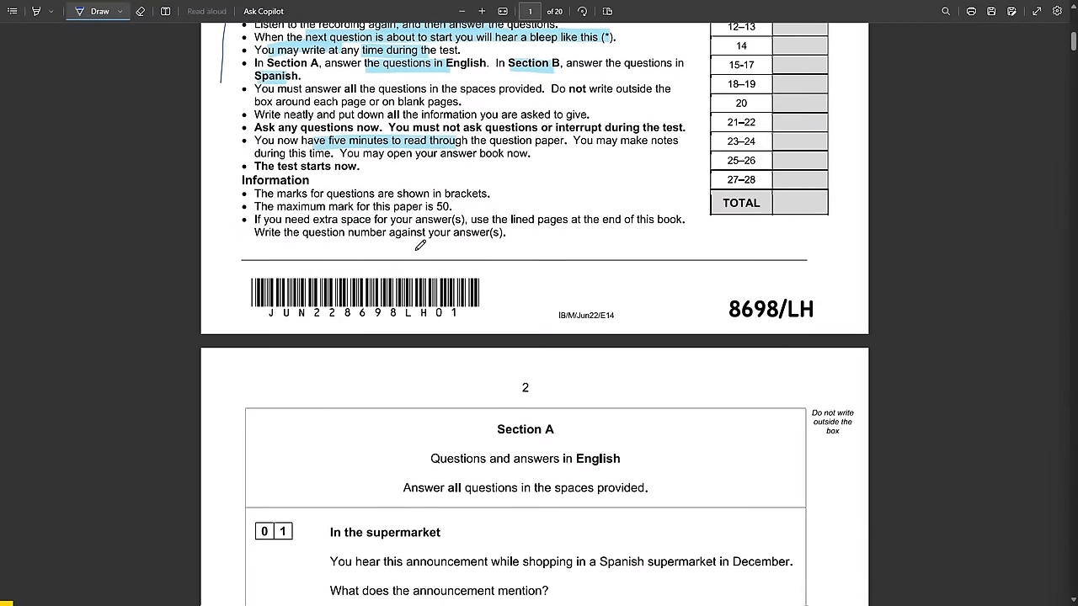
Underline 'supermarket' and 'announcement' in question 01 and add notes 'anuncio' and 'cajero'.
scroll("down", 3)
type("anuncio")
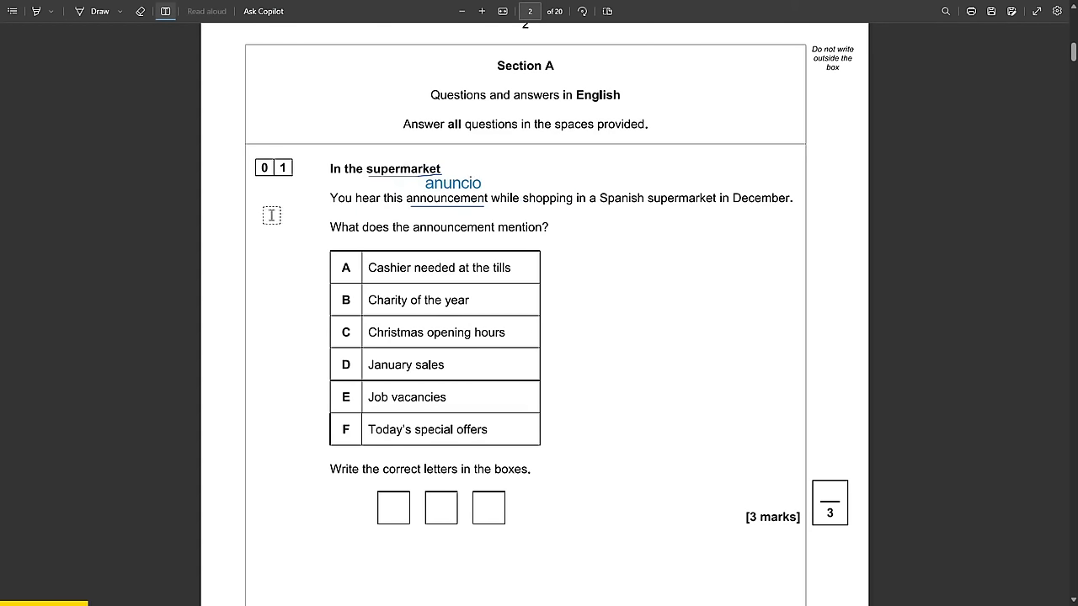
scroll("down", 3)
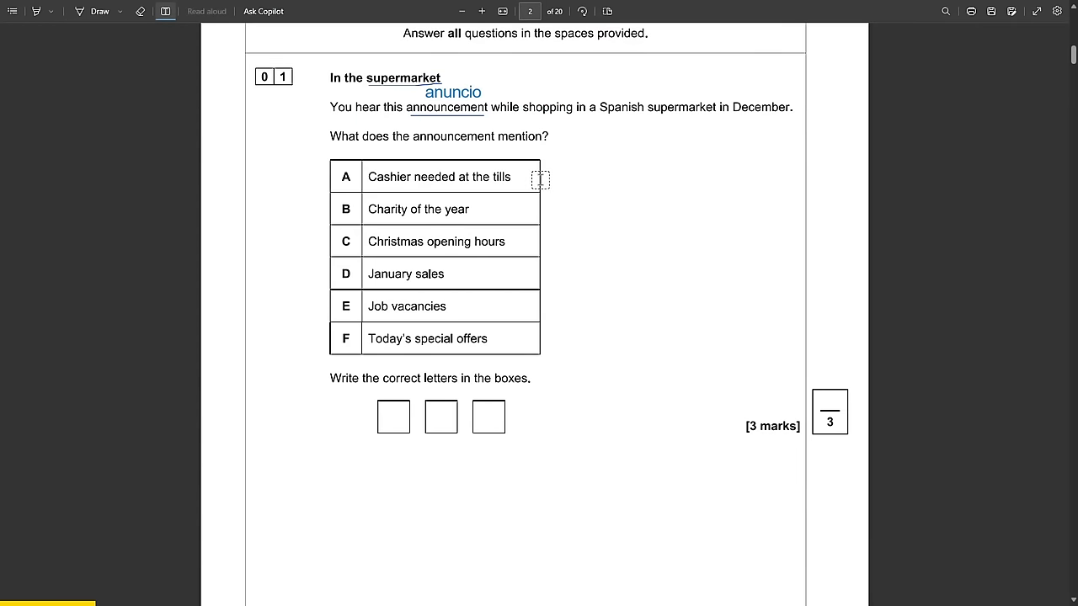
type("cajero")
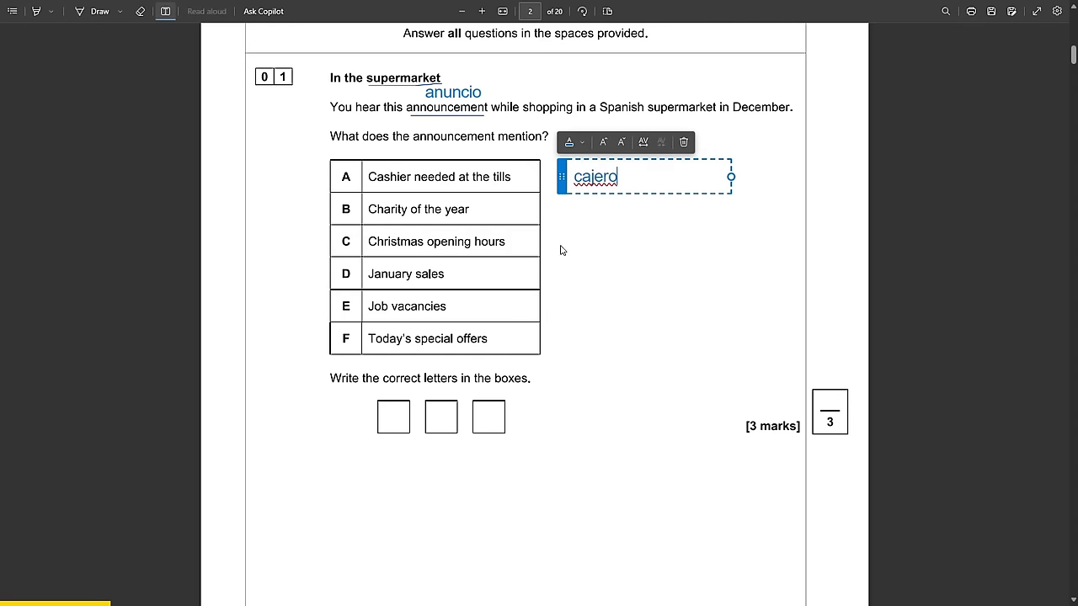
left_click(107, 54)
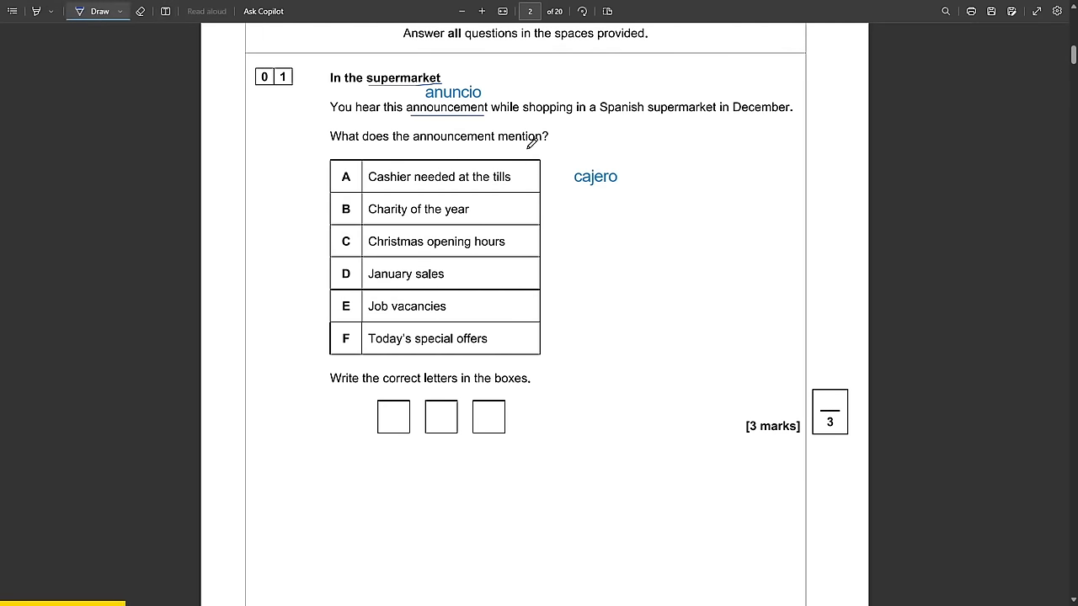
mouse_move(450, 312)
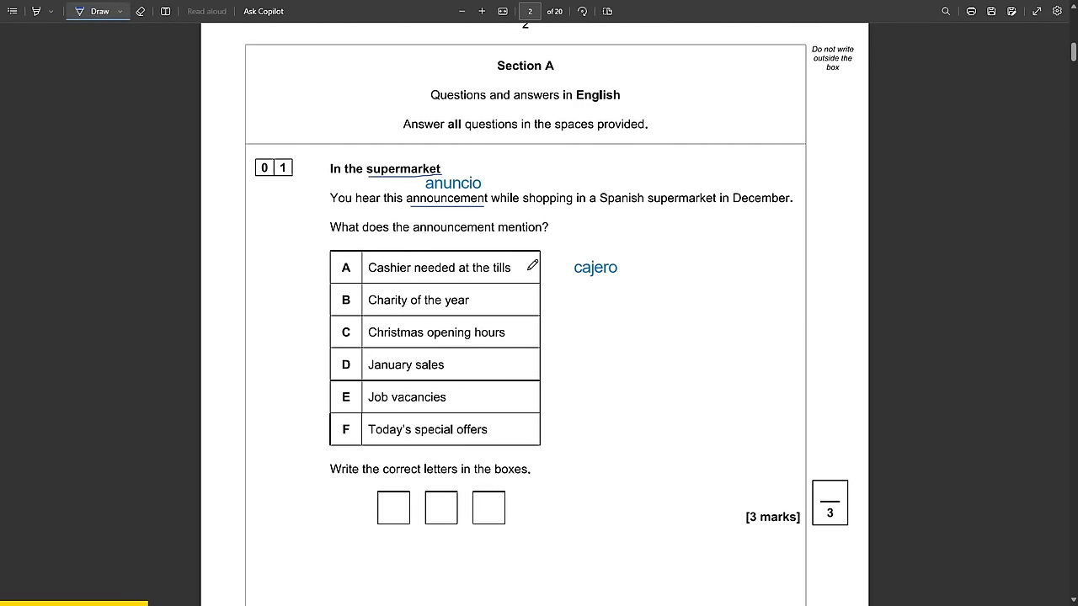
scroll("down", 3)
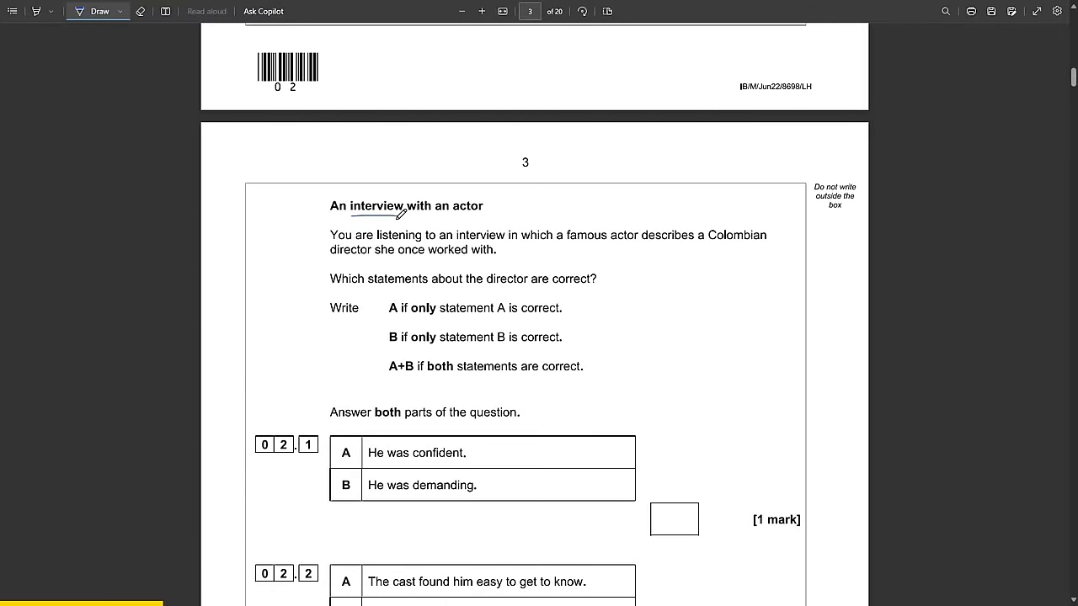
Underline 'interview', A, B and A+B, and add the gloss 'exigente'.
scroll("down", 3)
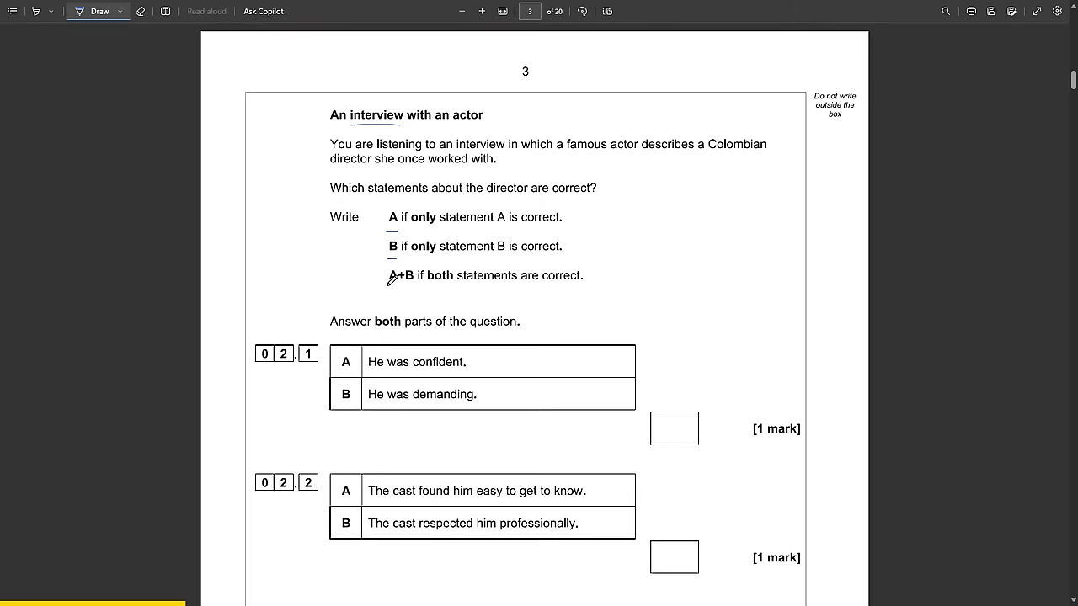
scroll("down", 3)
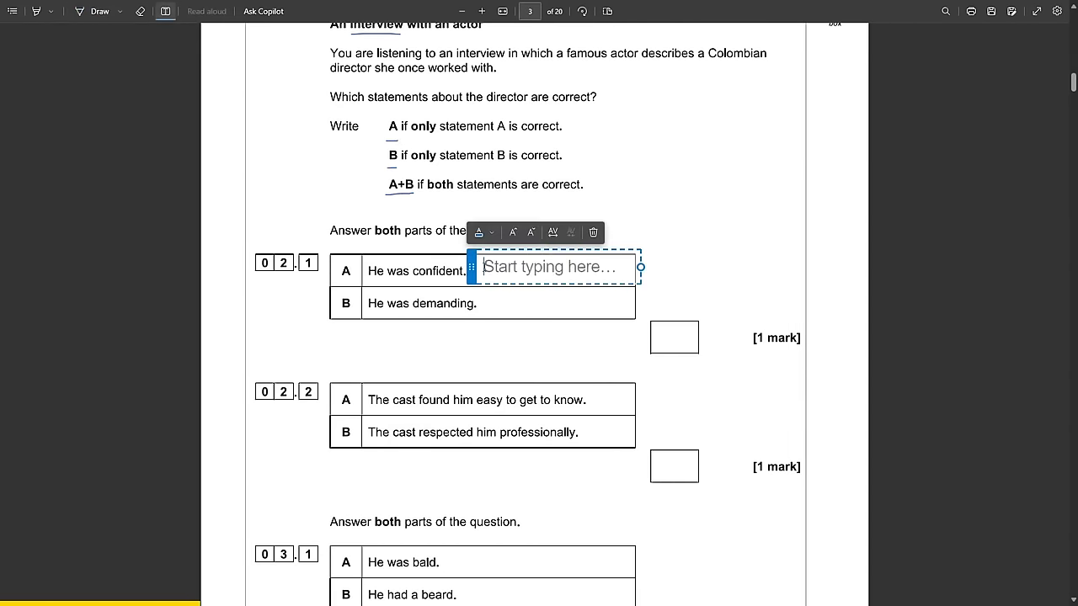
type("confi")
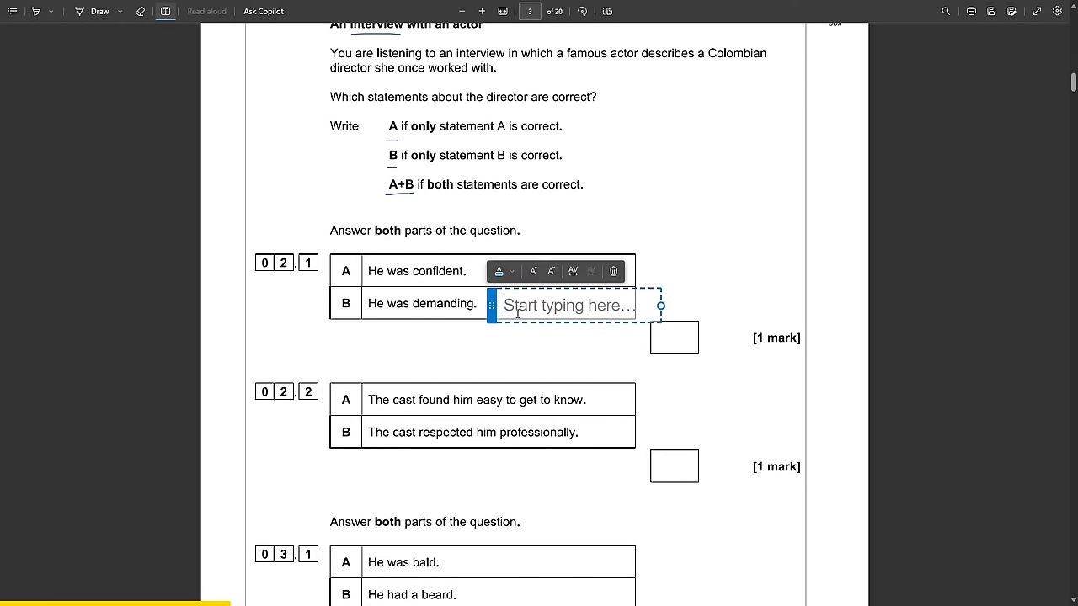
type("exigente")
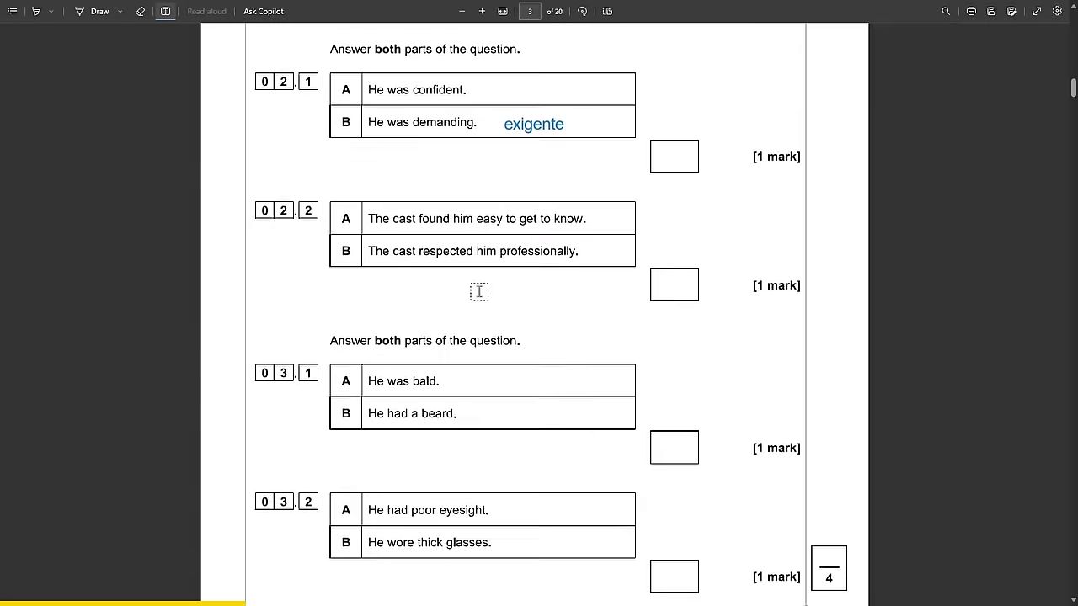
Add glosses 'calvo', 'bigote' and 'gafas' beside the question 03 statements.
scroll("down", 3)
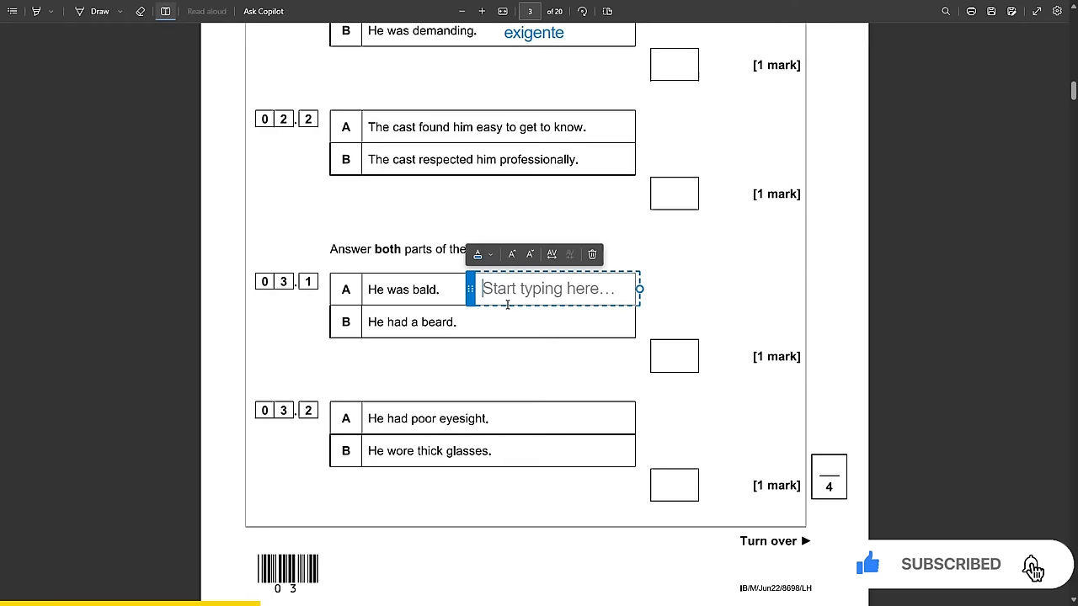
type("calvo")
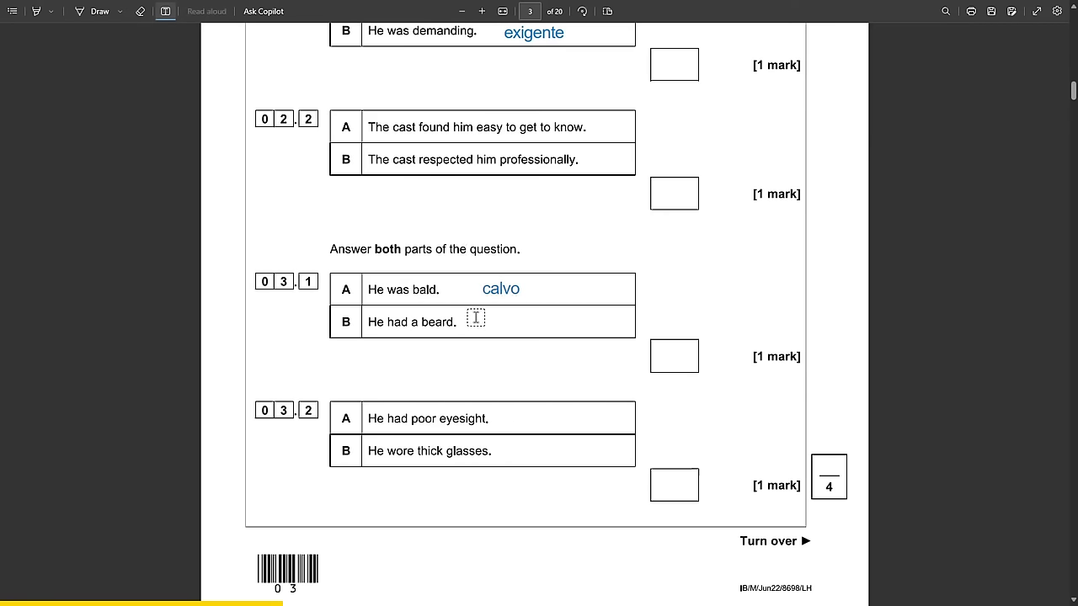
left_click(476, 319)
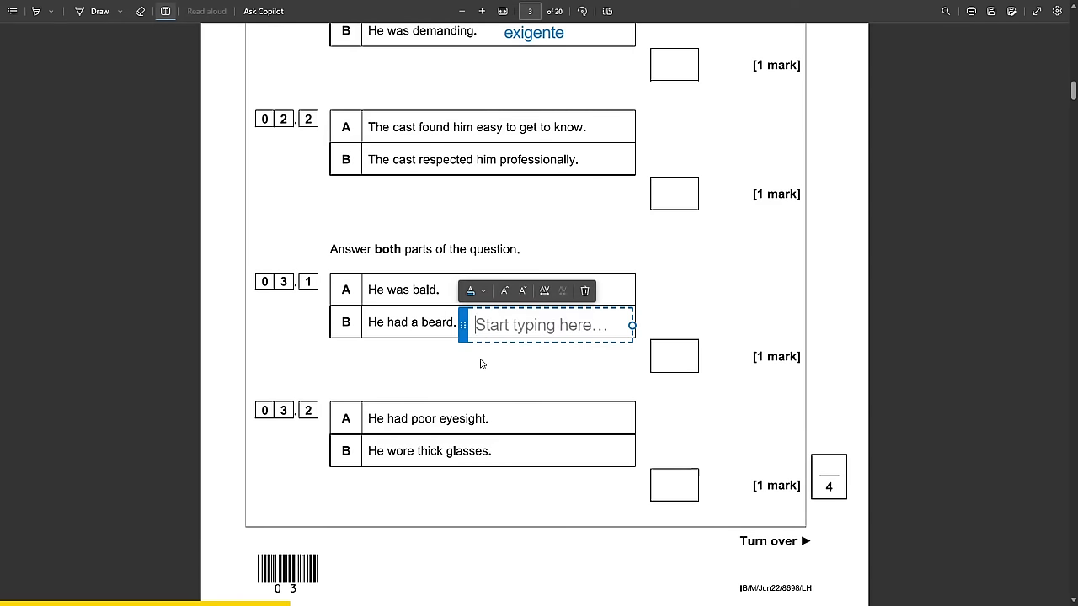
type("bigote")
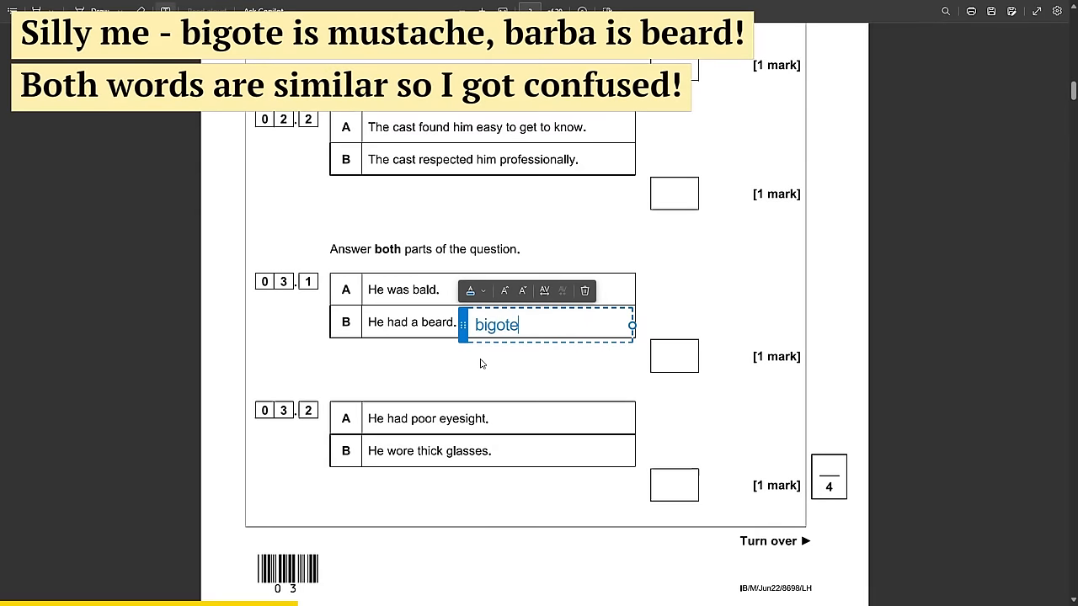
scroll("down", 3)
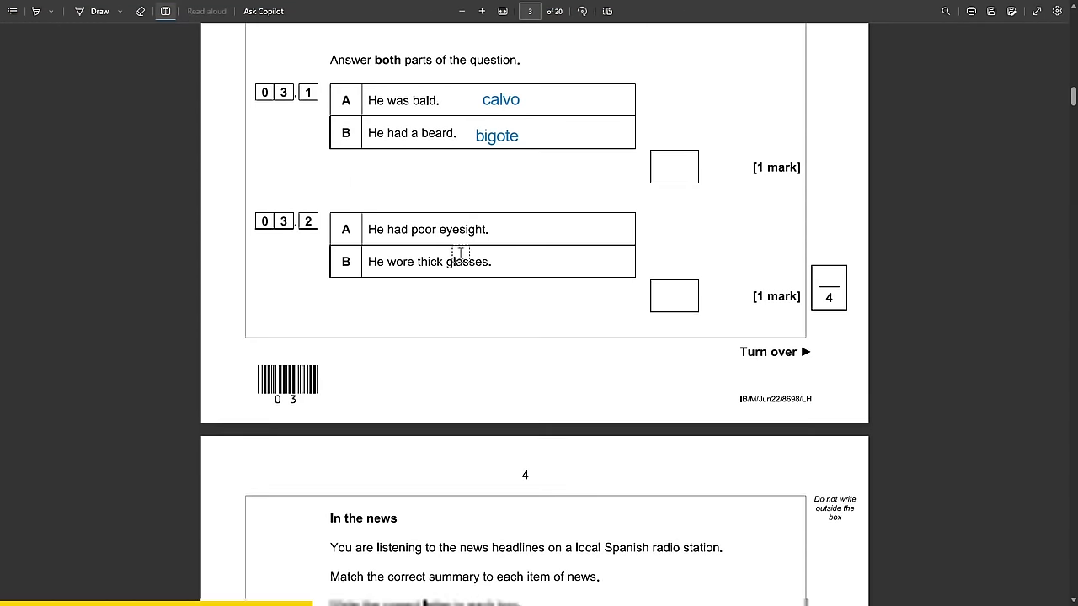
type("gaf")
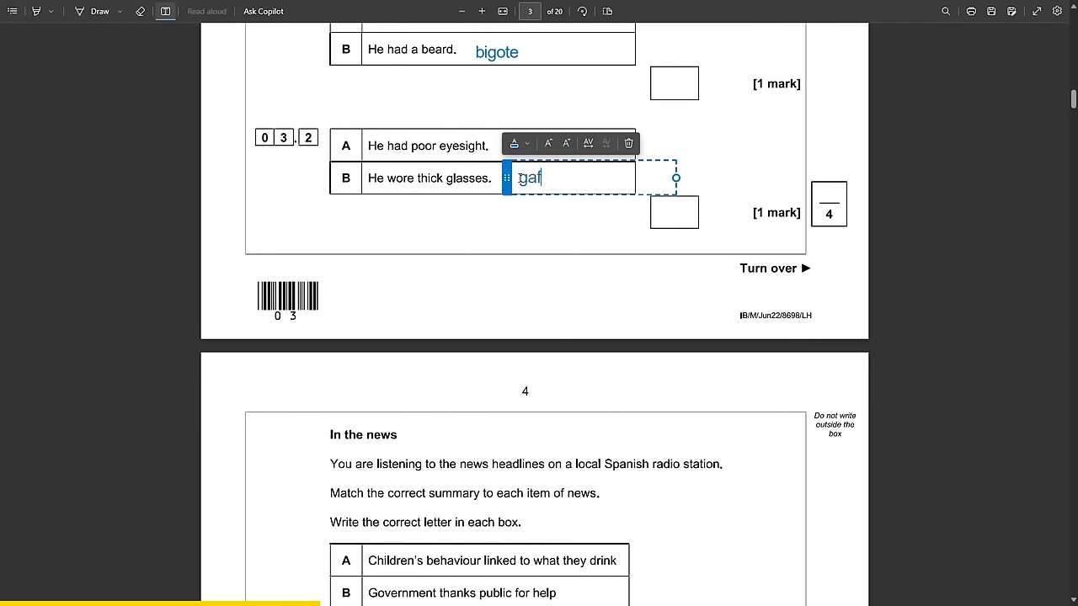
Finish the 'gafas' note and add the gloss 'noticias' on page 4.
type("as")
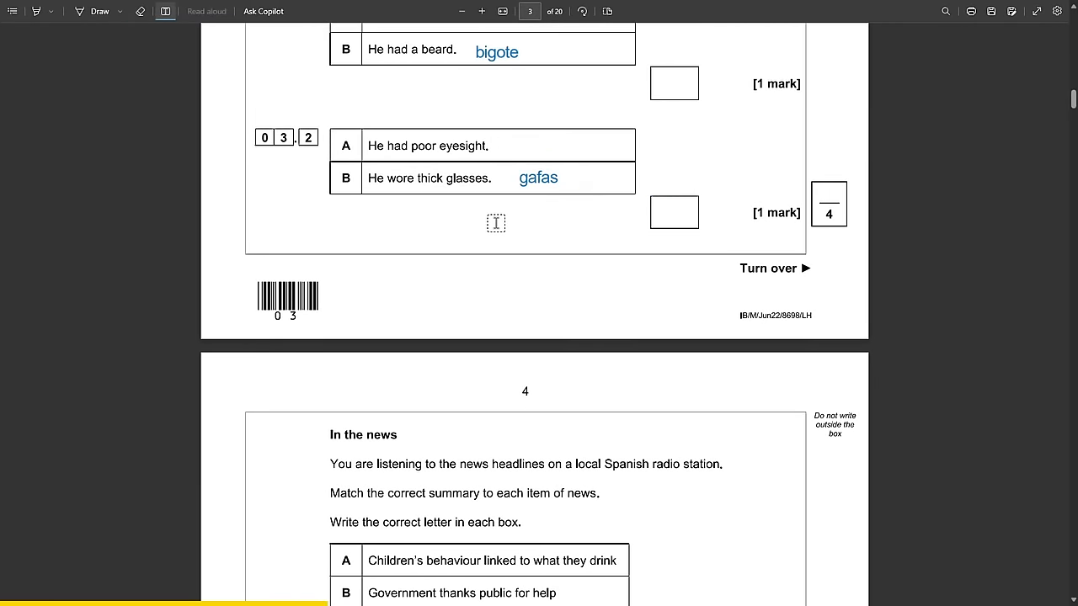
scroll("down", 3)
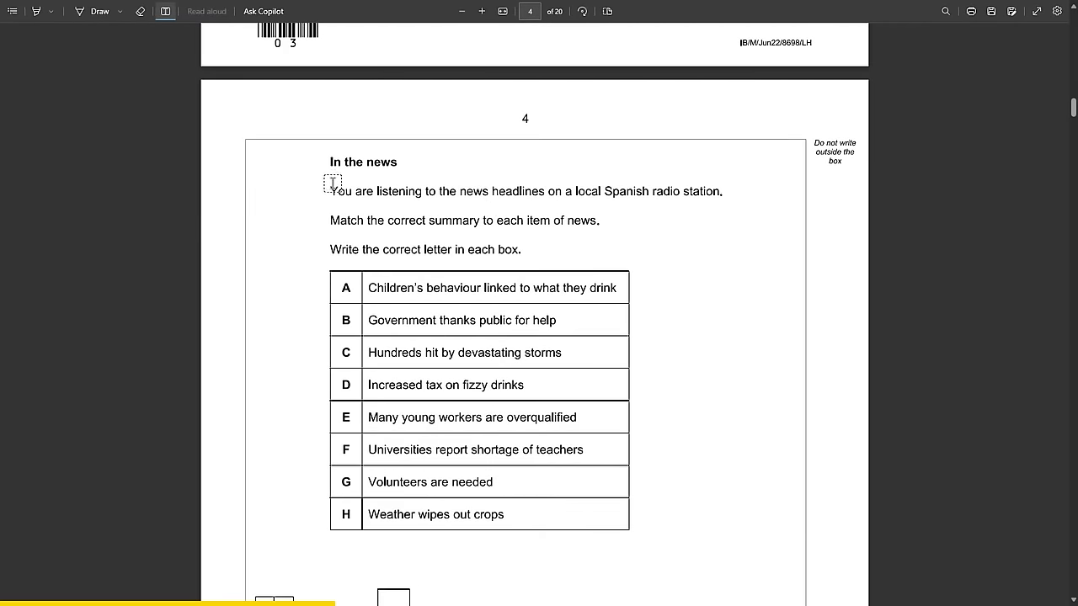
type("noticias")
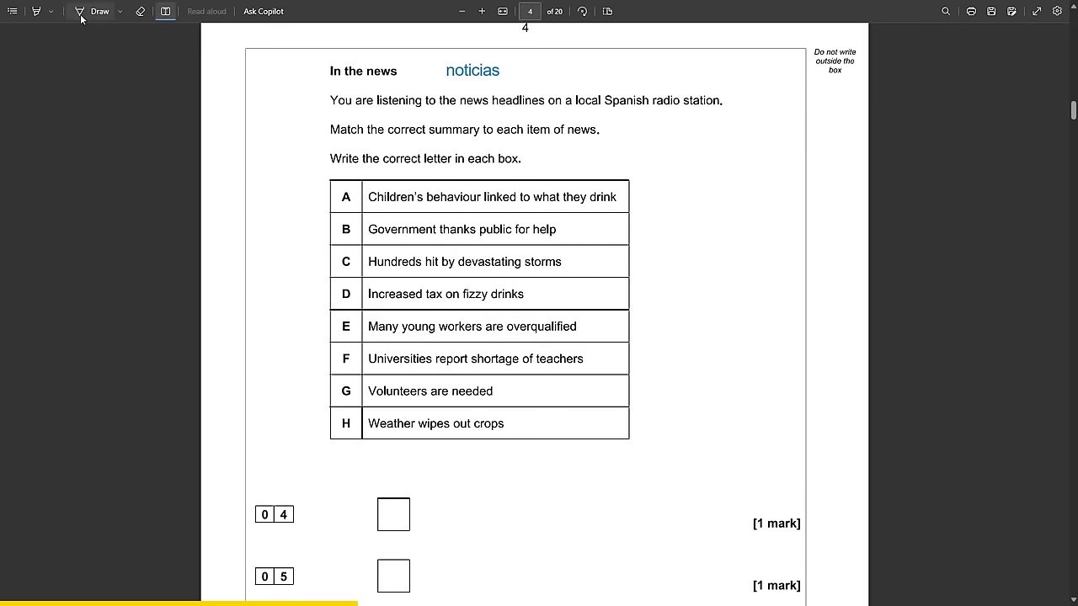
scroll("down", 3)
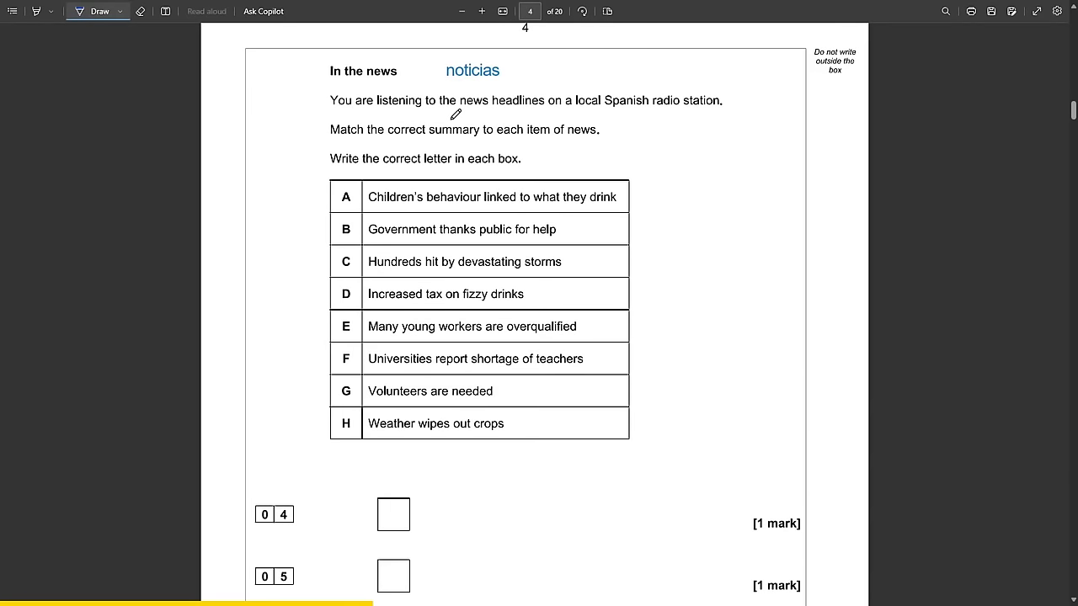
mouse_move(469, 139)
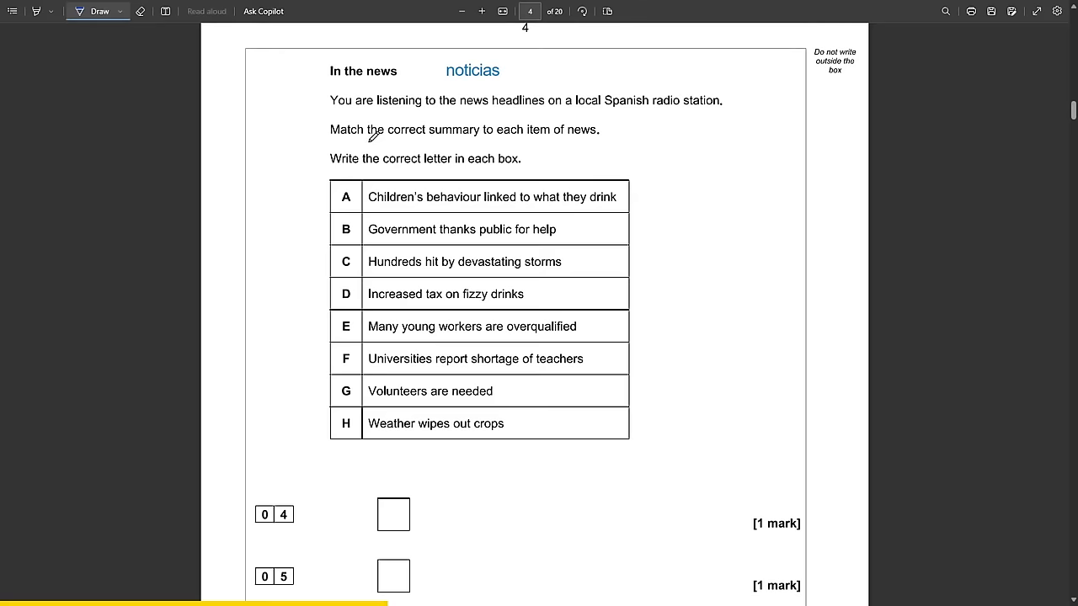
Underline the matching instruction and add glosses 'impuesto' and 'la escasez'.
left_click_drag(368, 141, 567, 138)
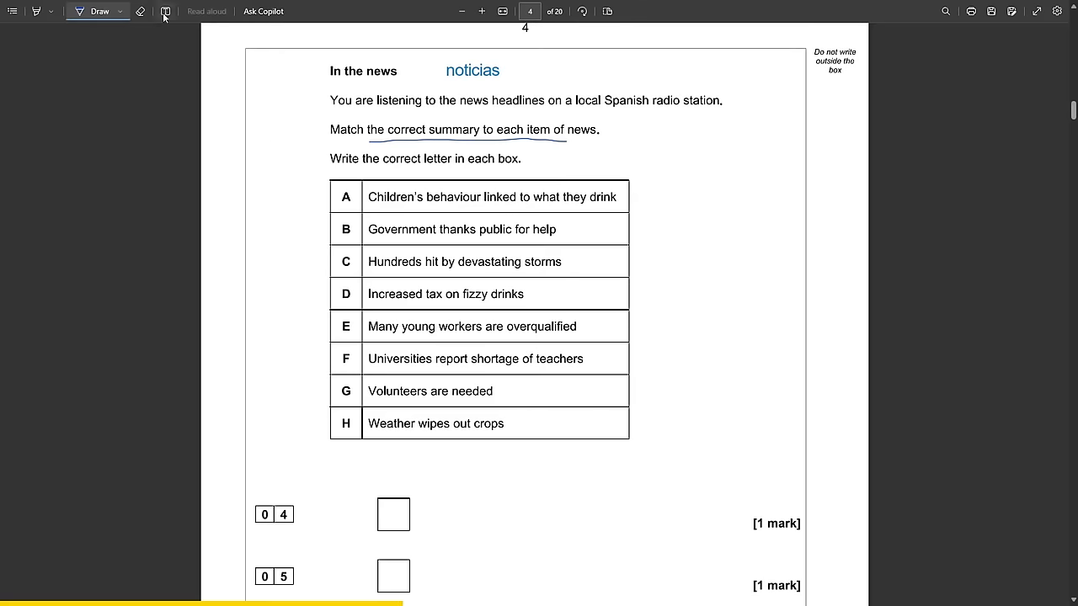
type("impue")
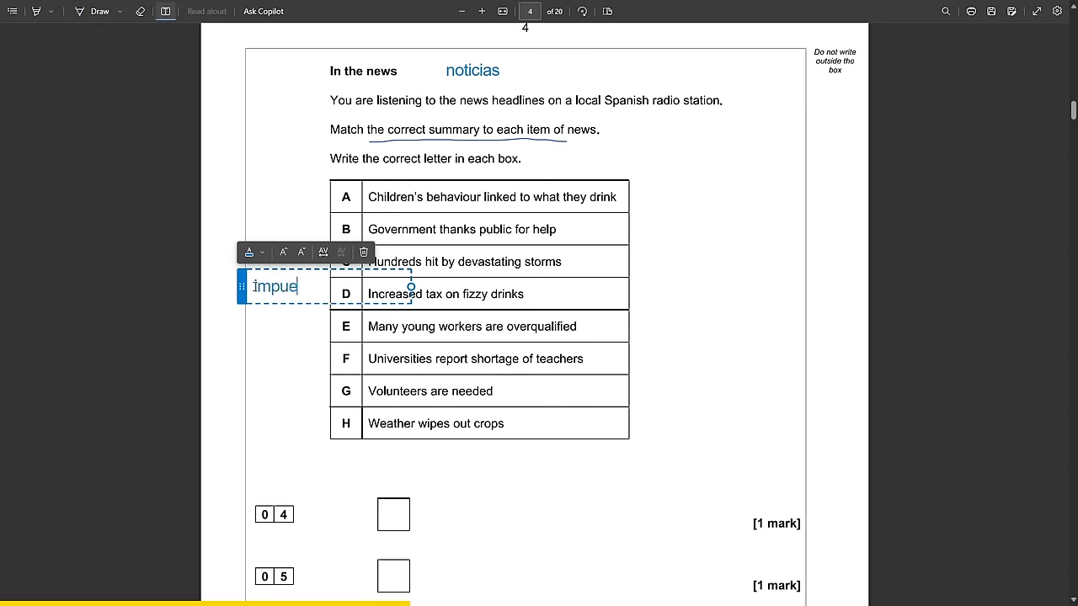
type("sto")
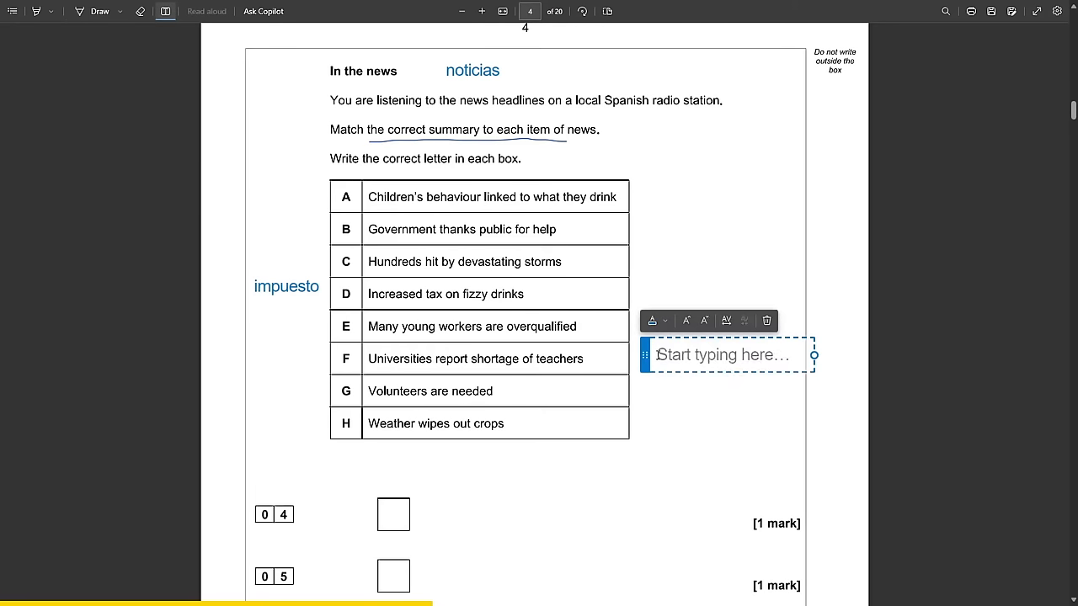
type("ta escasez")
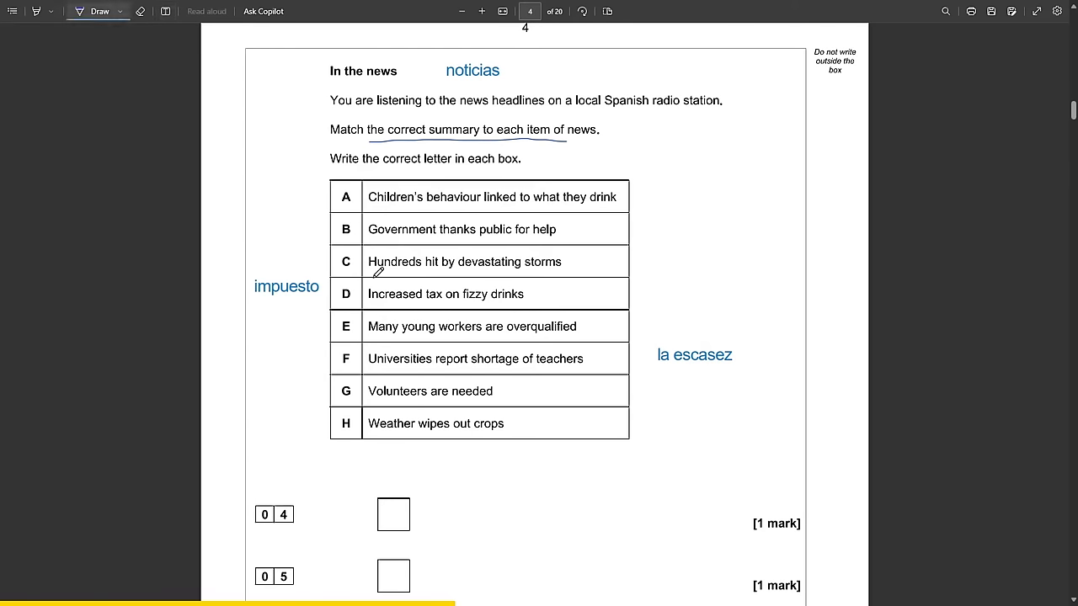
scroll("down", 3)
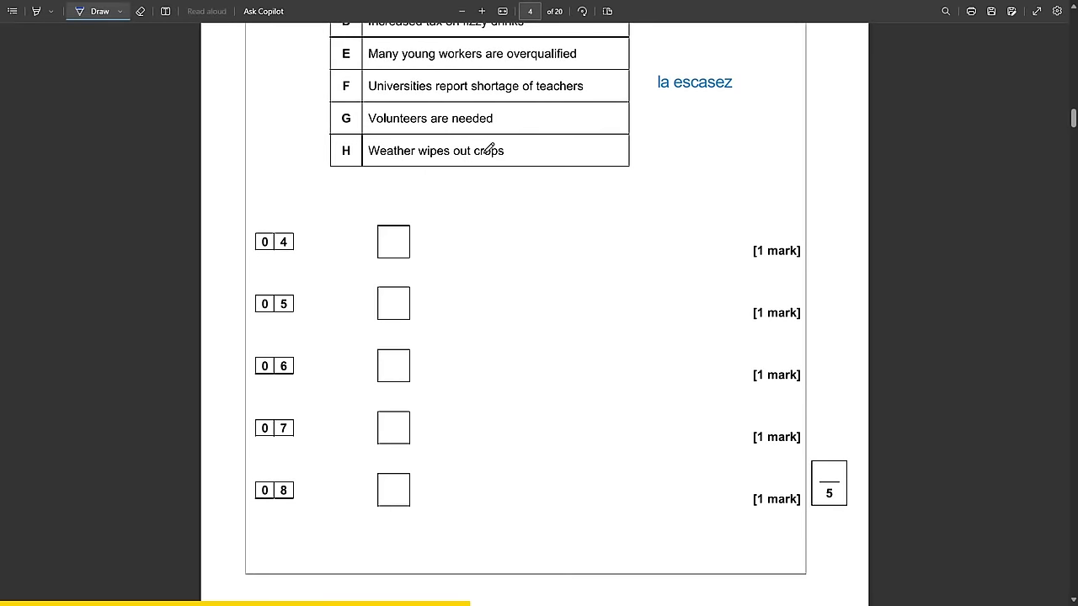
scroll("down", 3)
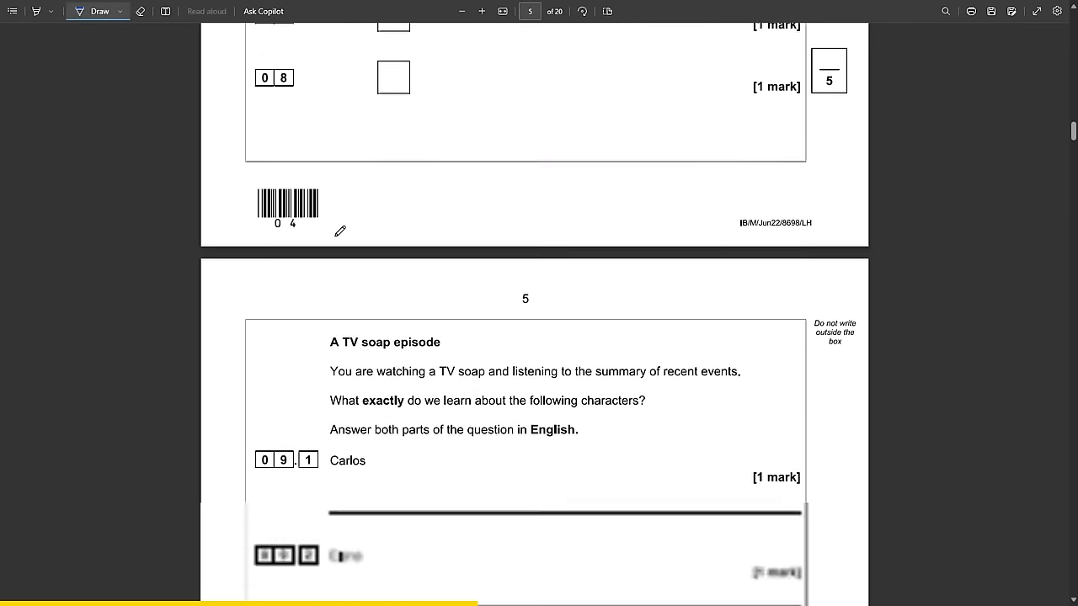
Add notes 'robar - to steal' and 'en linea' to question 10.3 on page 5.
scroll("down", 3)
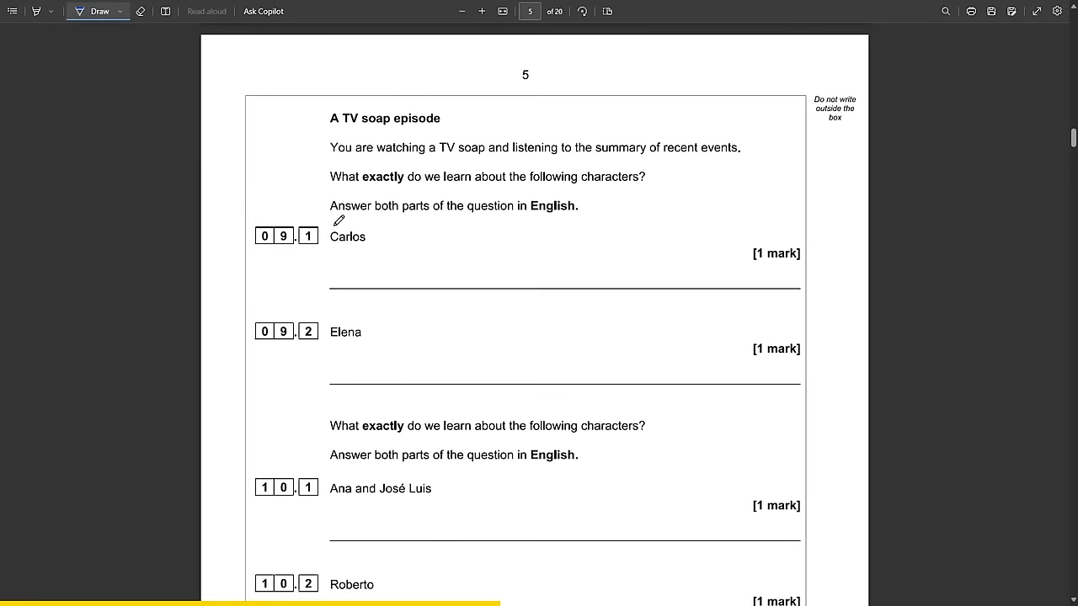
mouse_move(638, 164)
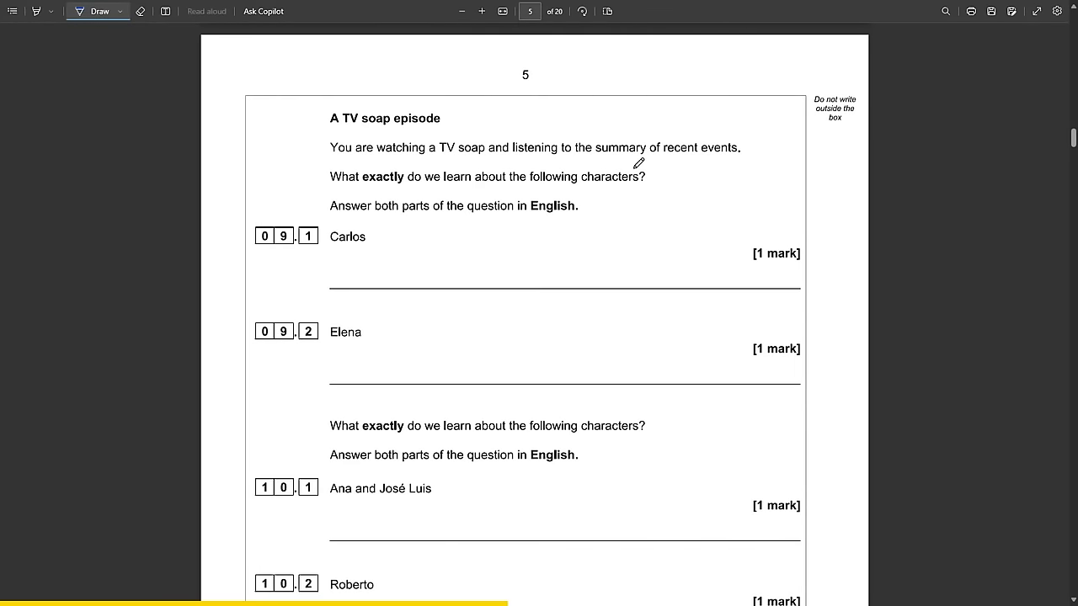
scroll("down", 3)
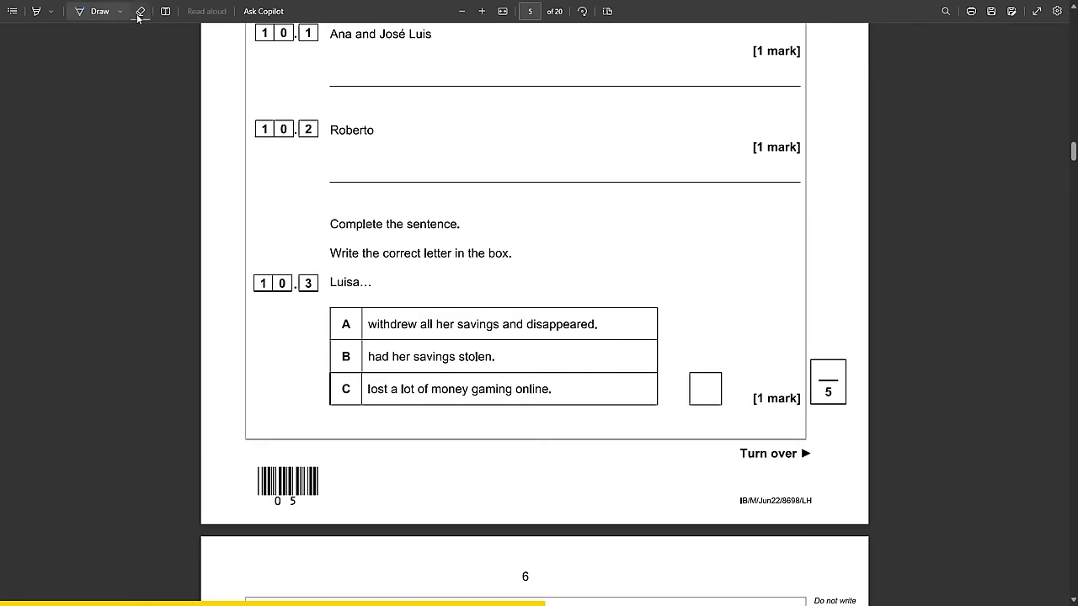
left_click(165, 11)
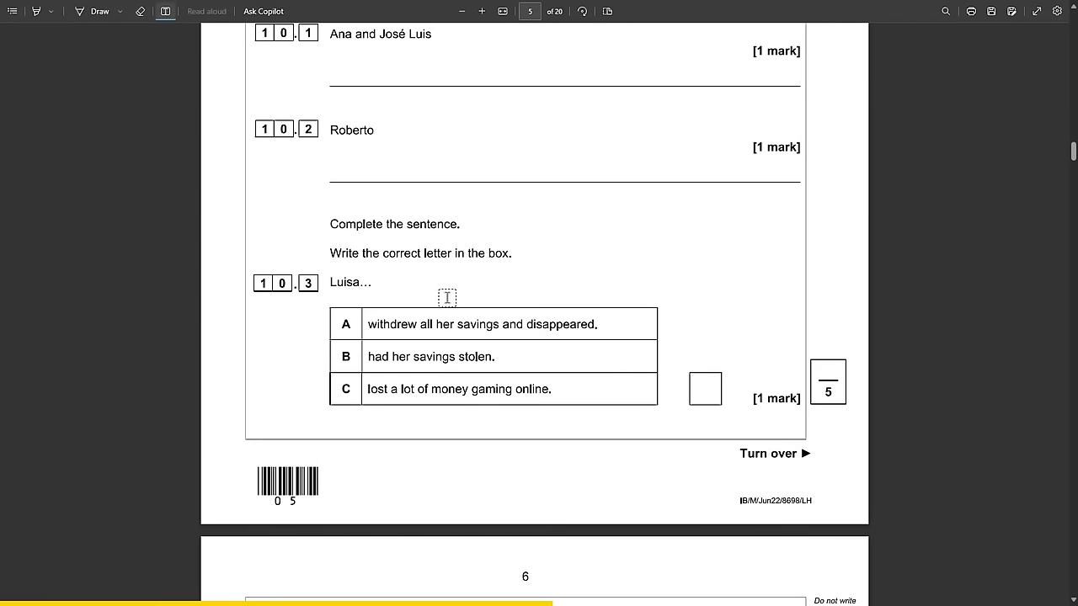
type("robar - to stea")
type("en")
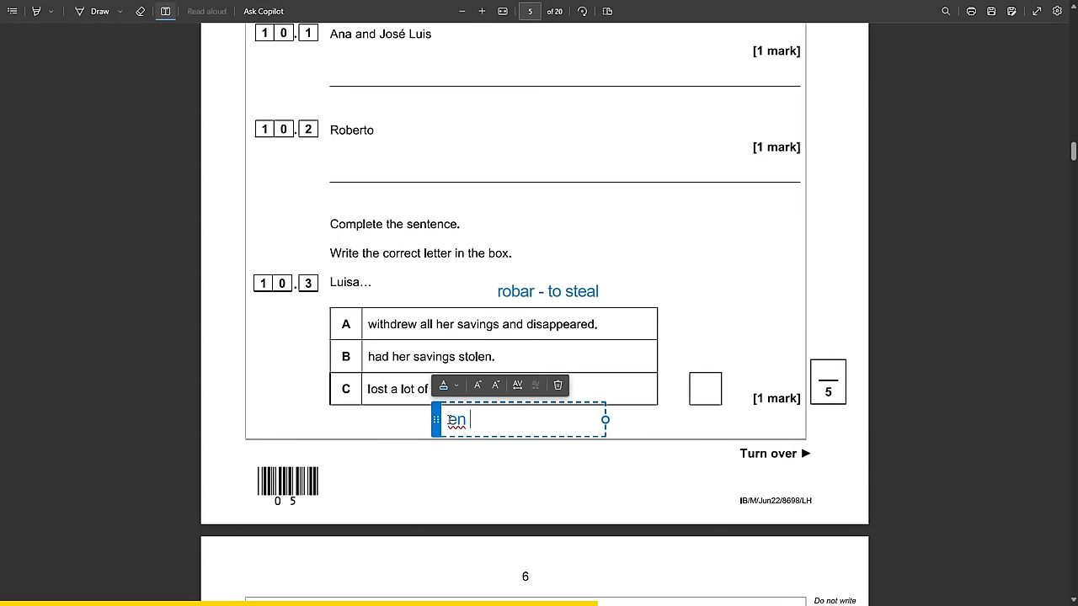
type("linea")
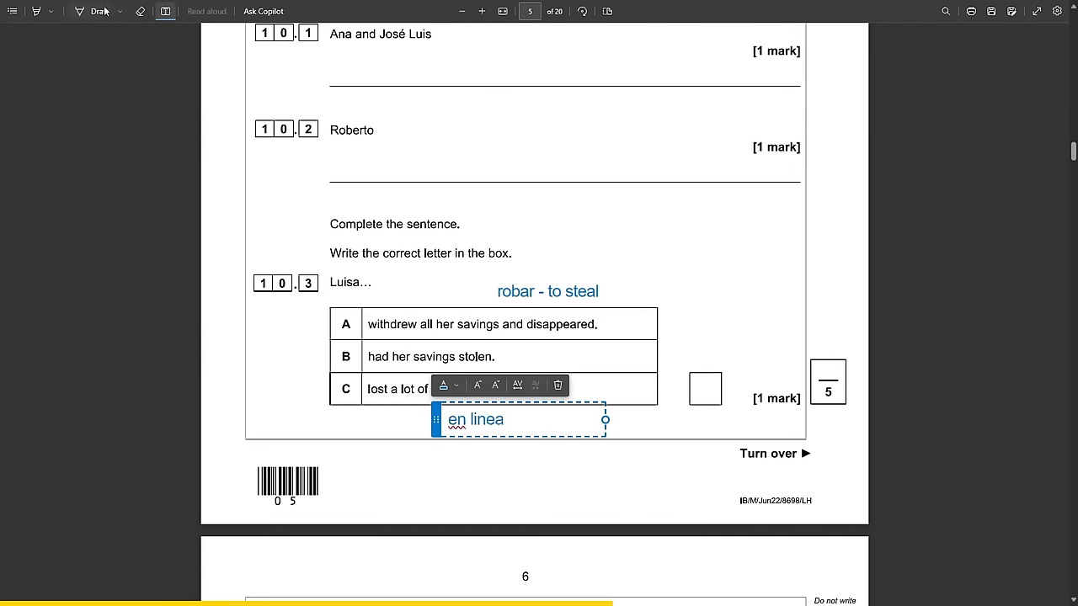
Underline good/bad points on page 6 and add the note 'cost of ticket'.
scroll("down", 3)
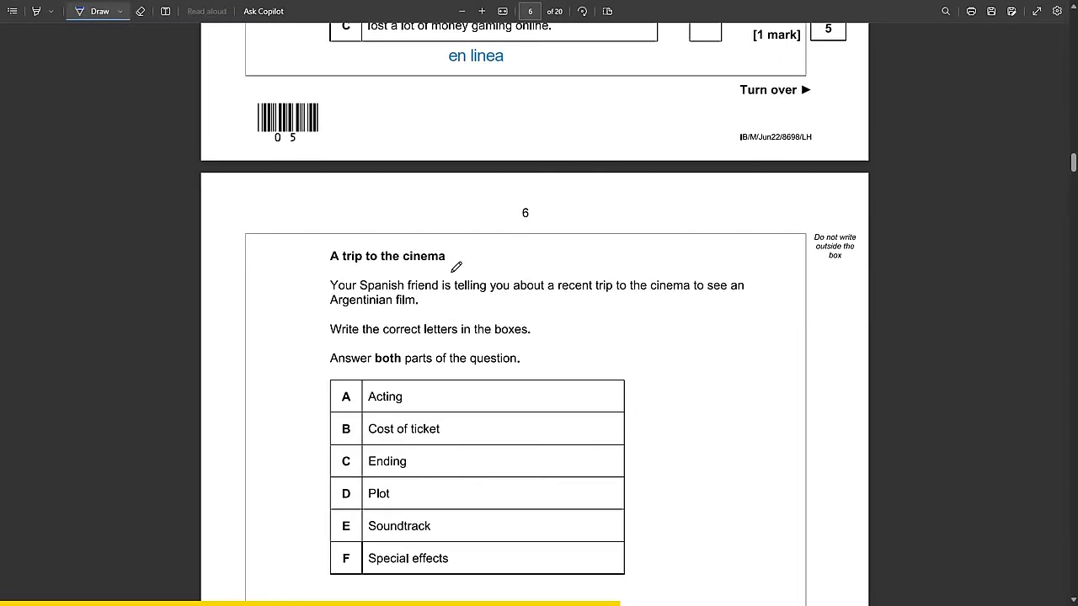
scroll("down", 3)
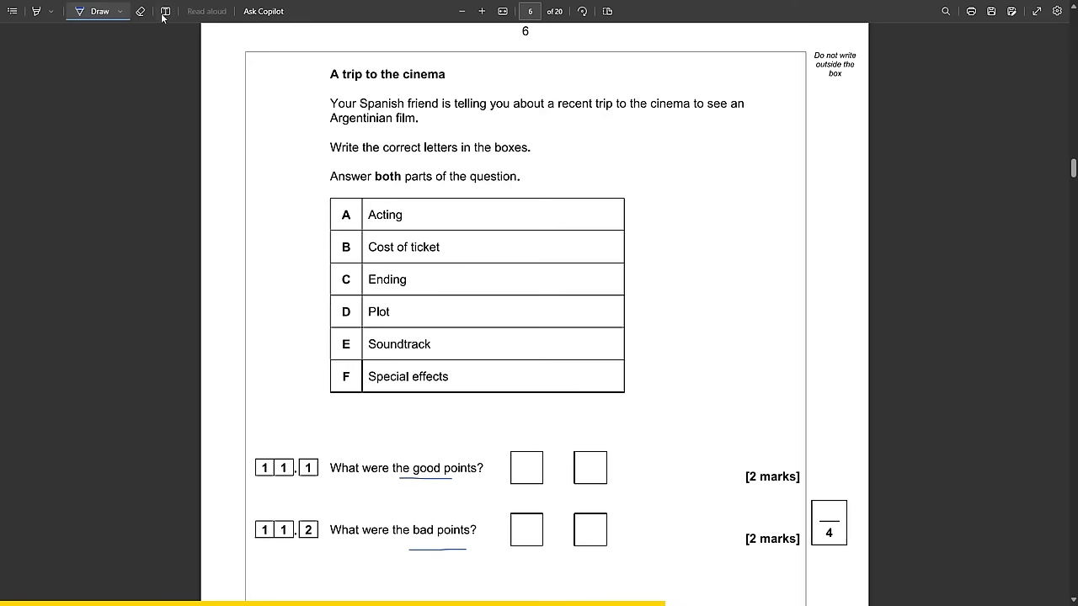
type("Cost")
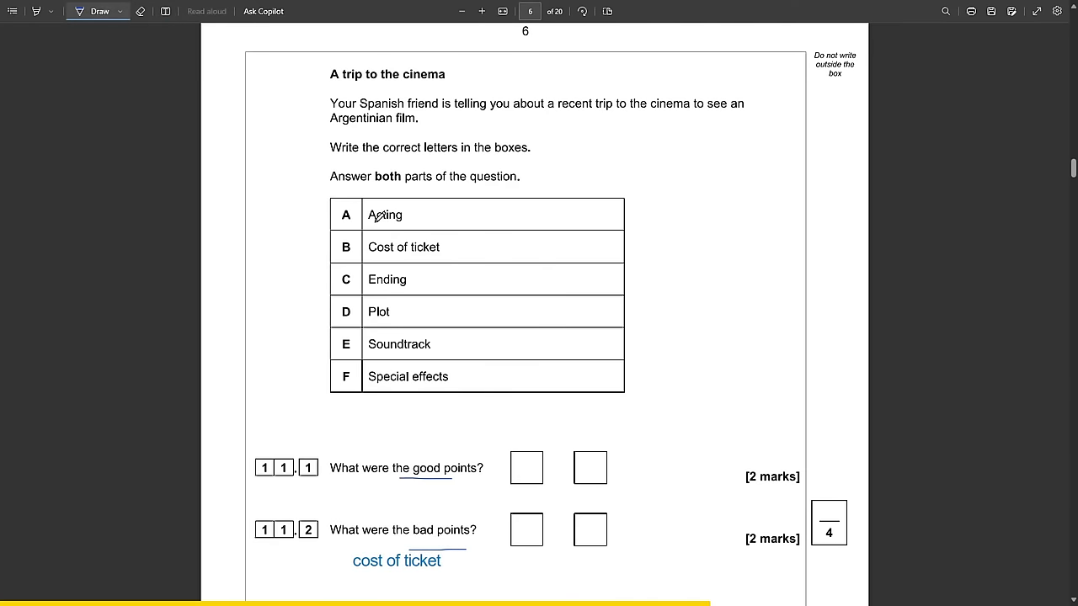
scroll("down", 3)
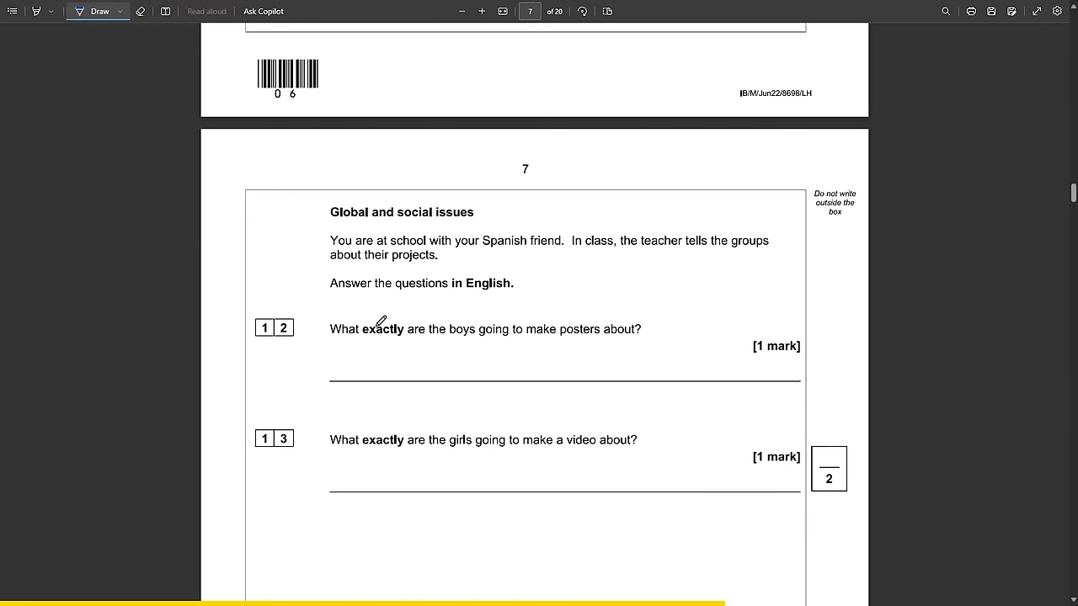
Underline 'exactly' in question 12 and add the gloss 'la ventana' on page 8.
left_click_drag(362, 335, 412, 328)
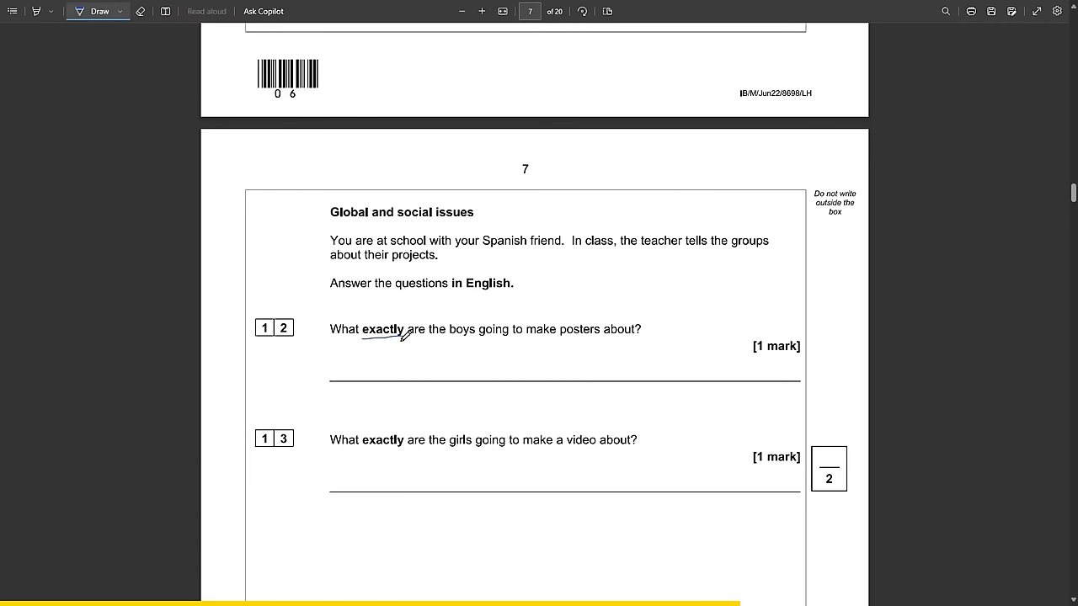
scroll("down", 3)
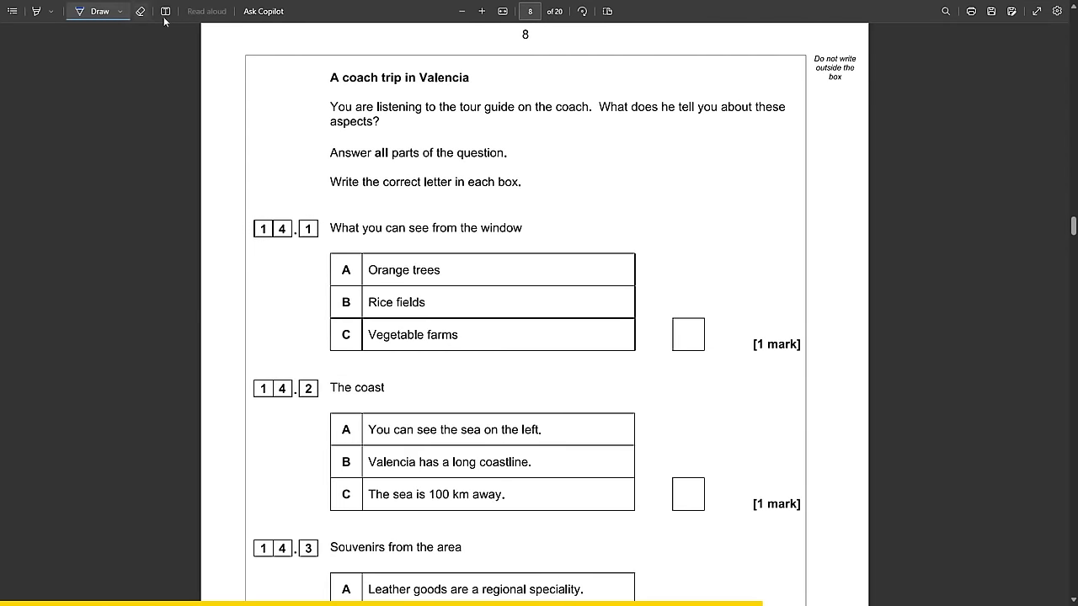
type("ventana")
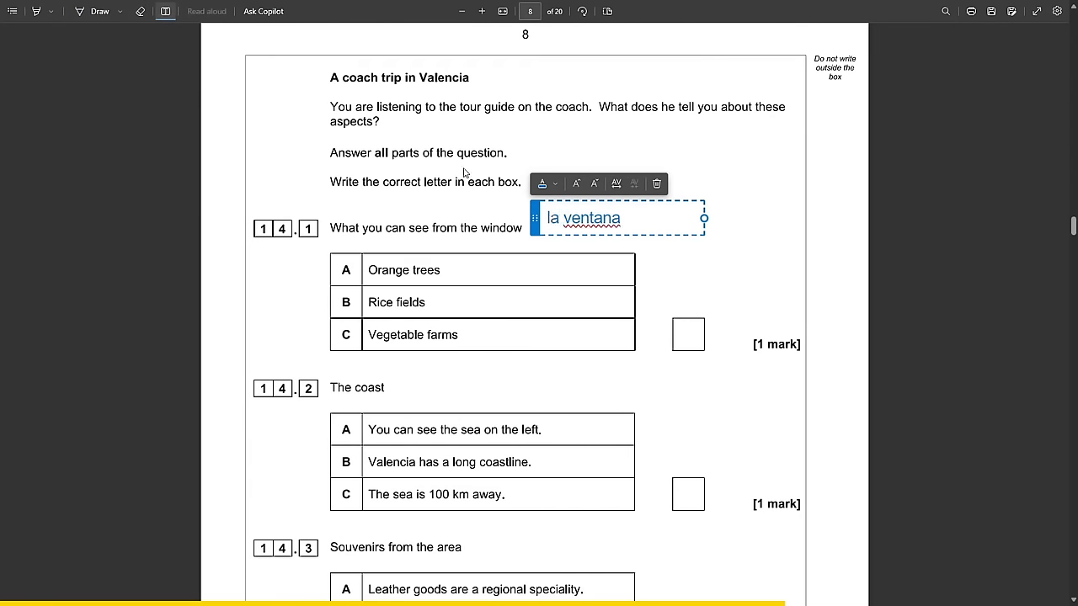
scroll("down", 3)
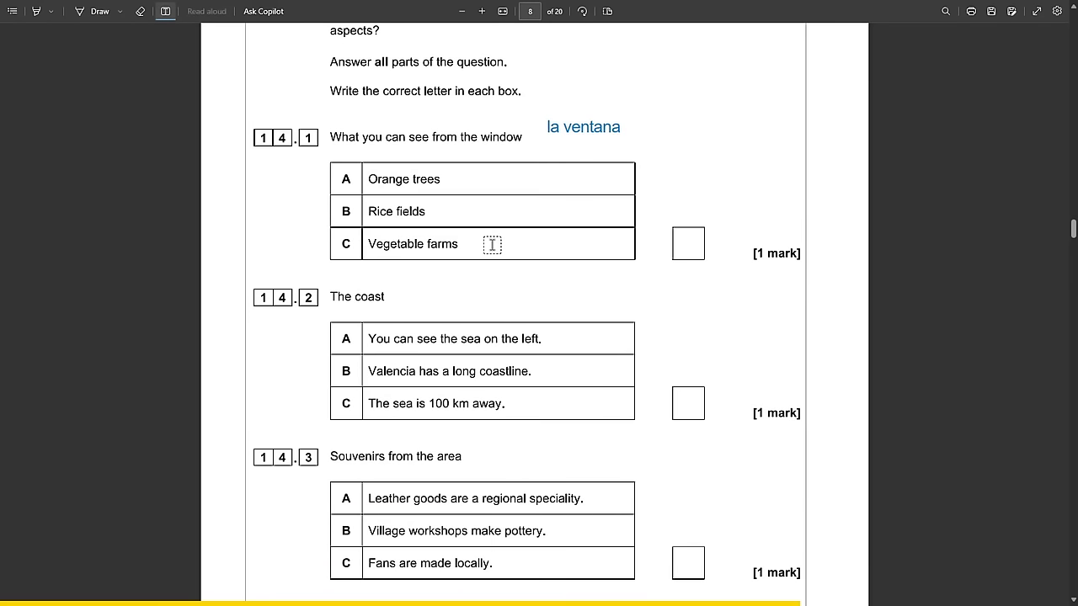
Add glosses 'la granja - the farm', 'el litoral/la costa' and 'cien' to question 14.
type("la granja - the farm")
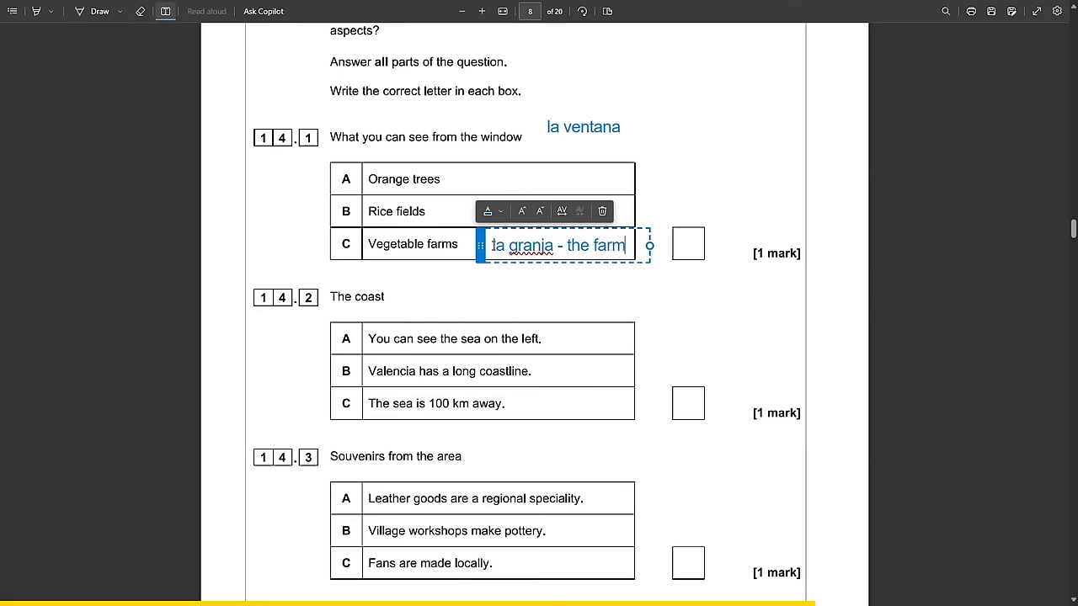
scroll("down", 3)
type("el litoral/la")
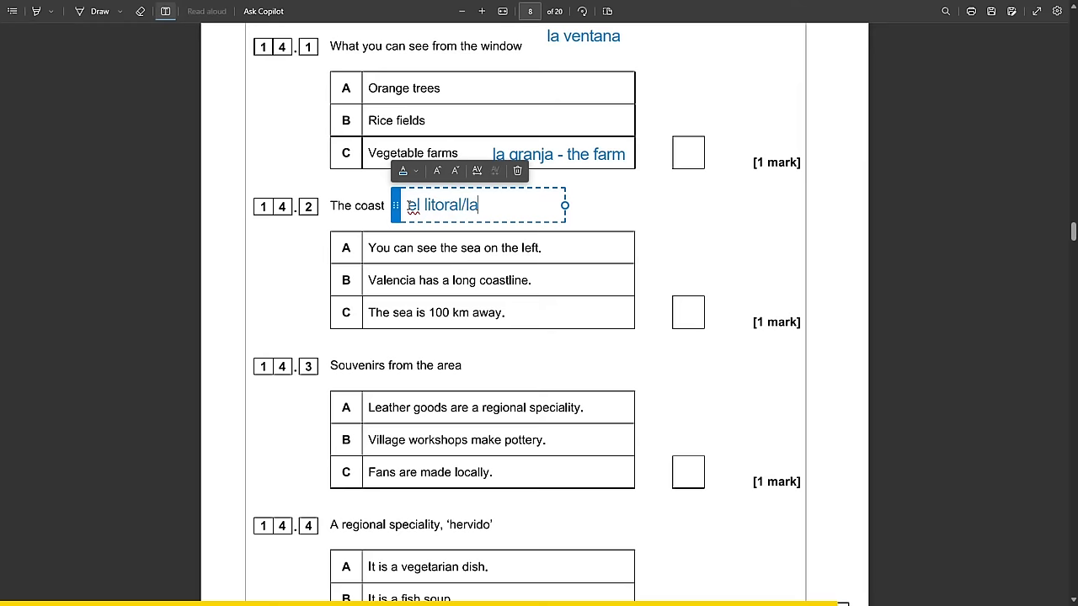
type("costa")
type("cien")
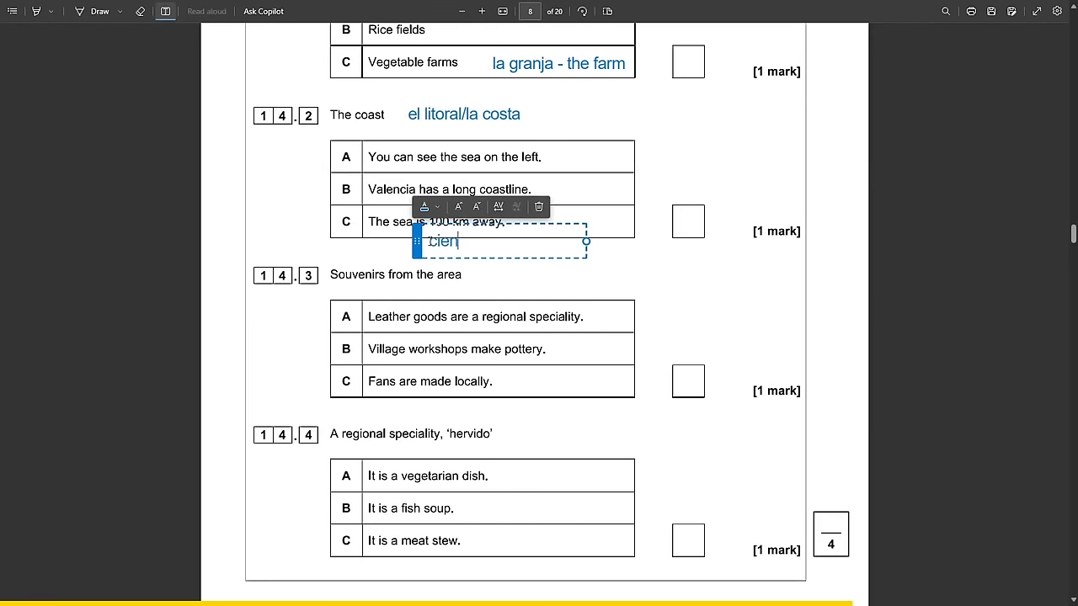
scroll("down", 3)
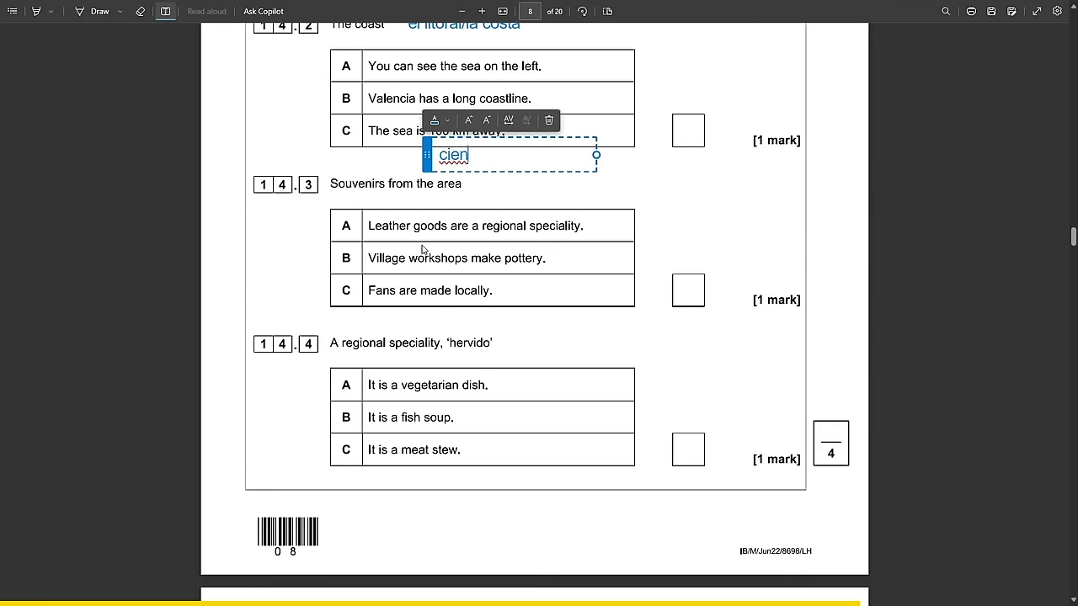
scroll("down", 3)
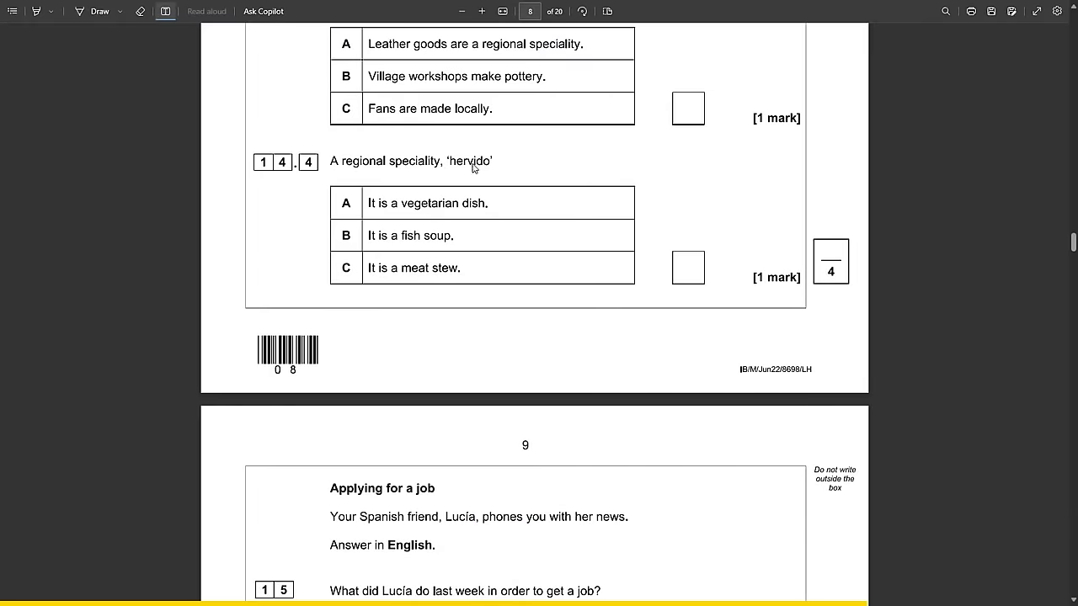
scroll("down", 3)
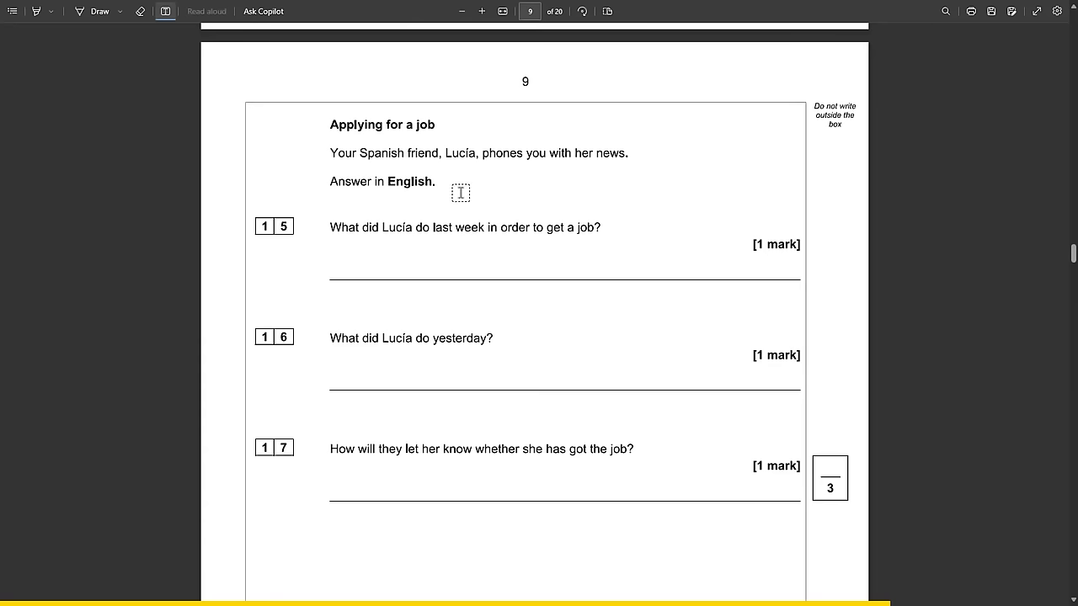
Type the note 'la semana pasada' above question 15, fixing a typo.
type("la semam")
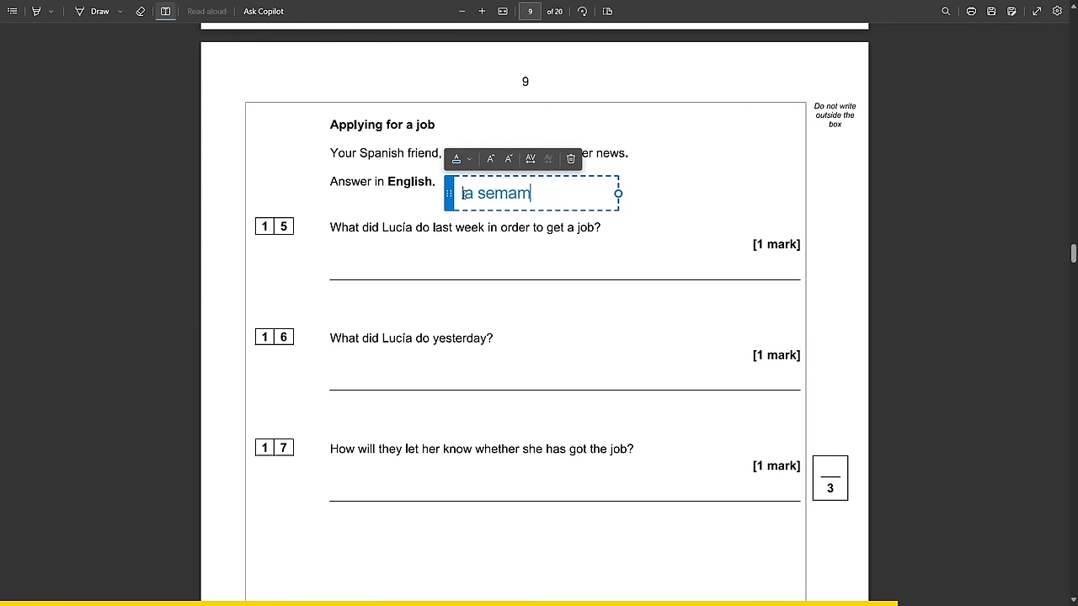
key("Backspace")
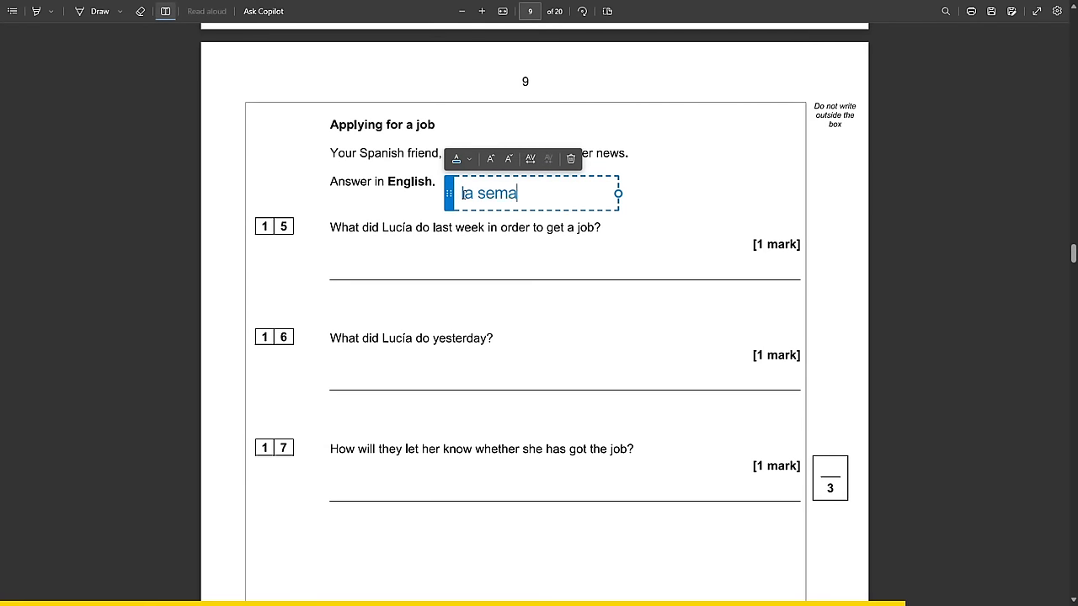
type("na pasada")
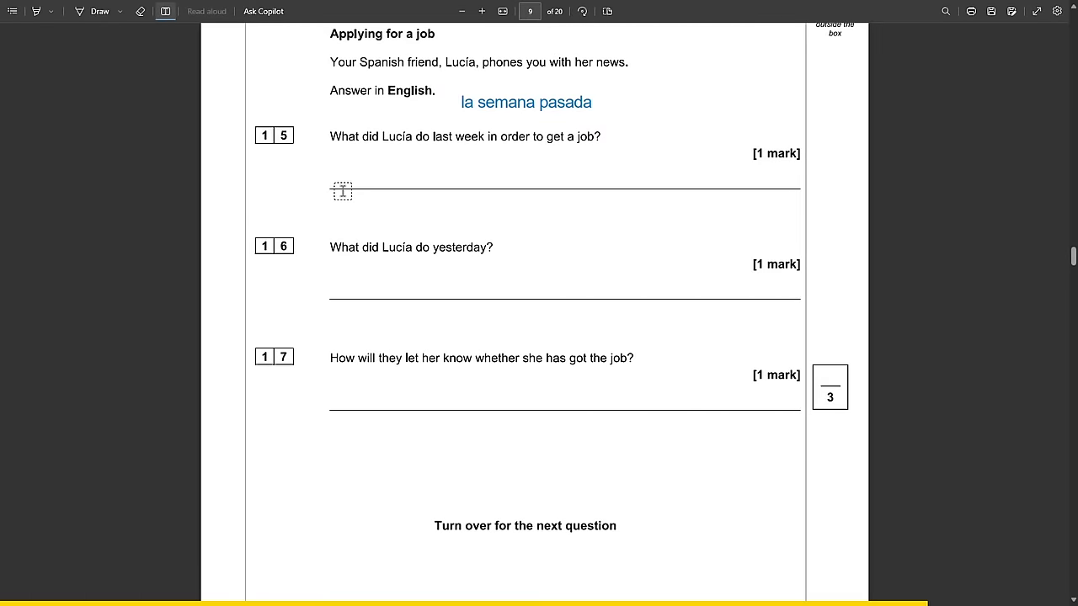
Underline 'will happen' in question 19.2 with the freehand pen.
scroll("down", 3)
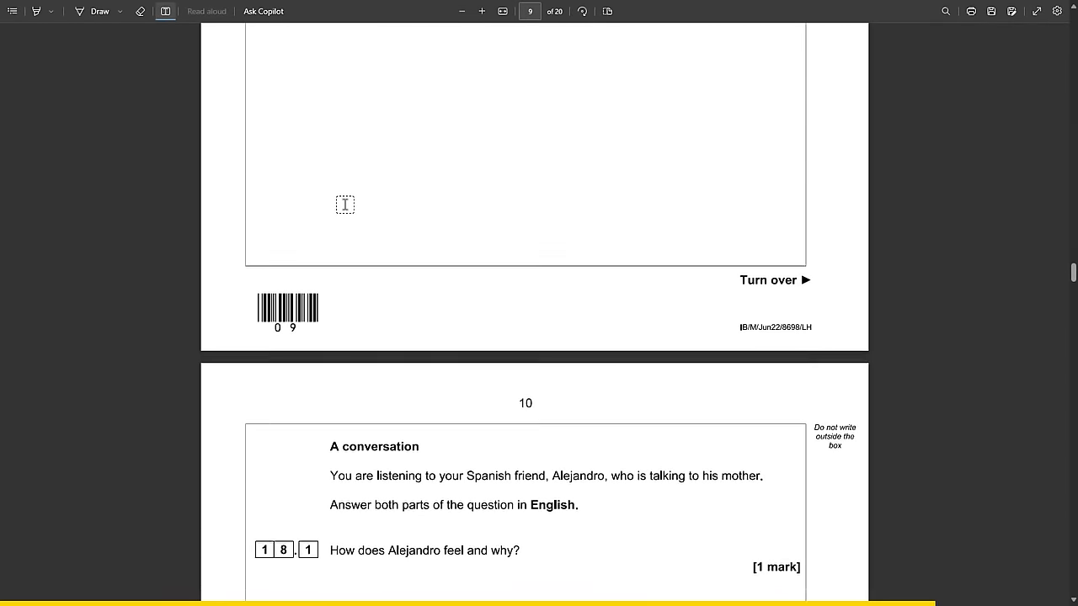
scroll("down", 3)
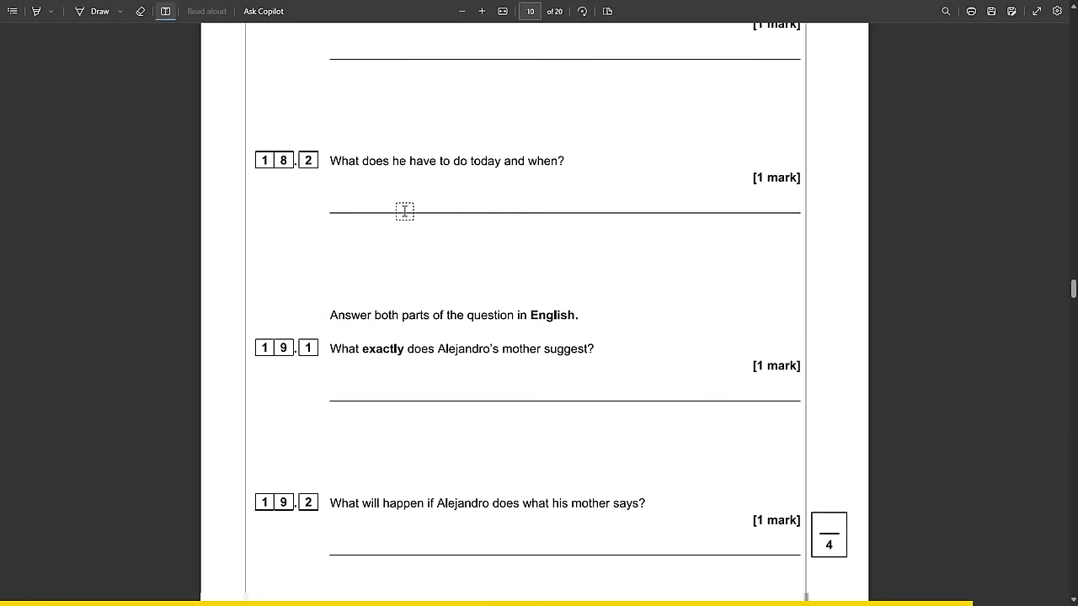
scroll("down", 3)
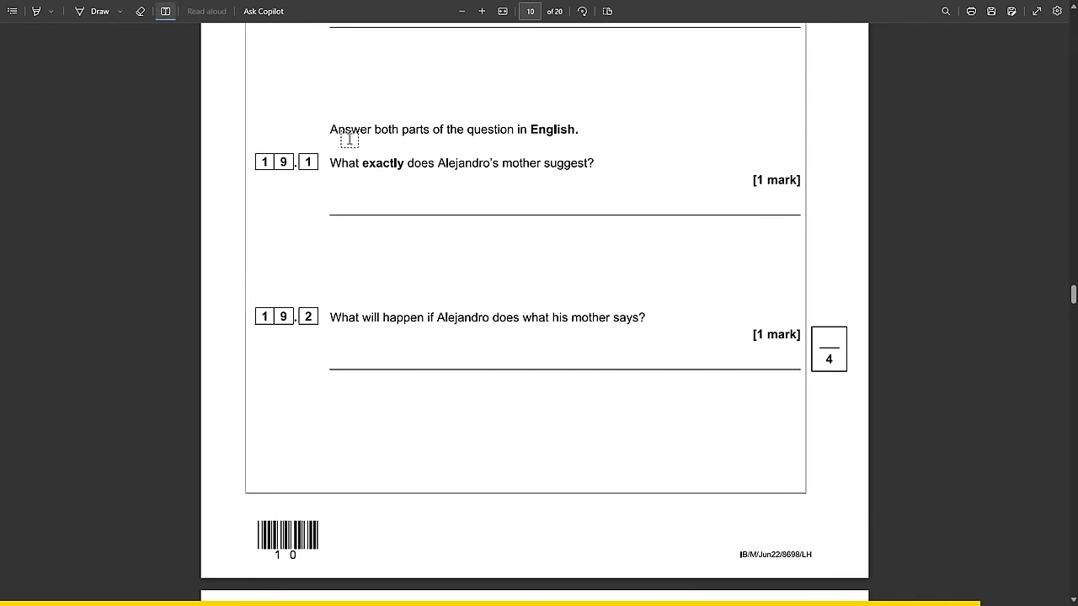
left_click(99, 11)
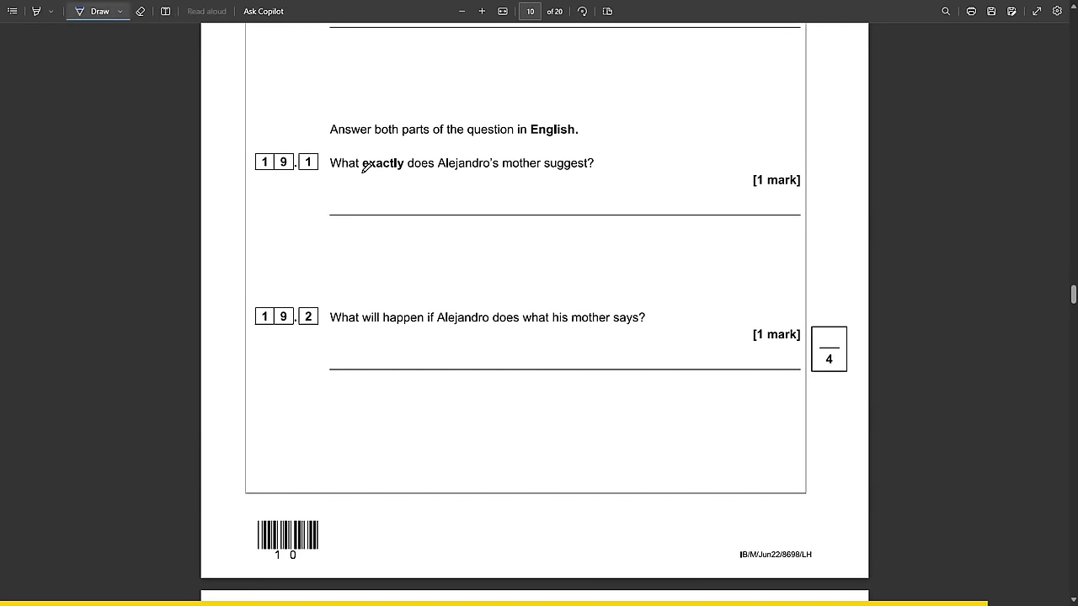
scroll("down", 3)
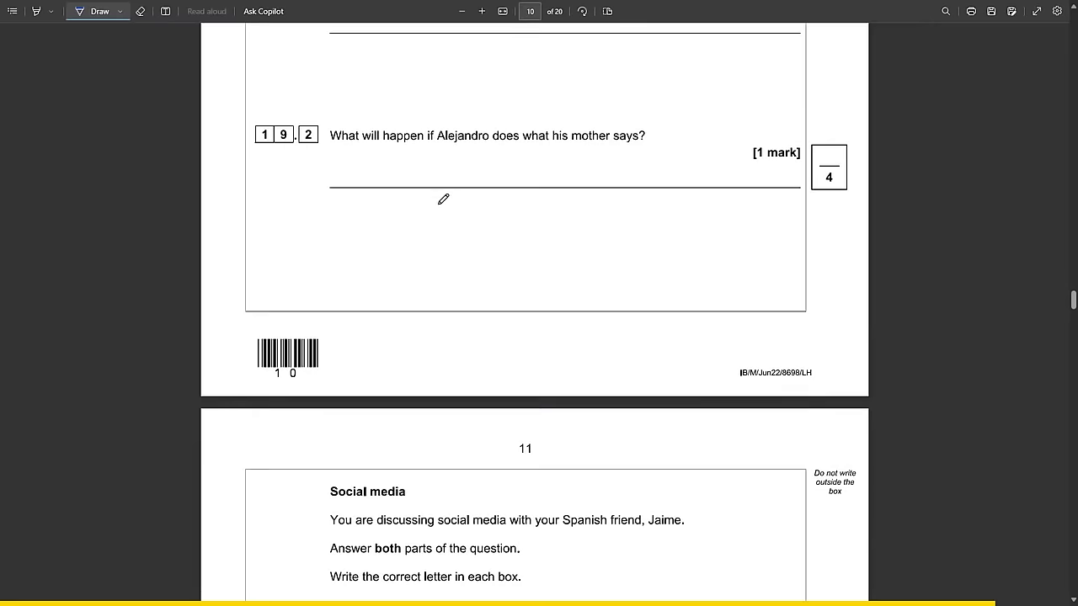
left_click_drag(360, 147, 425, 143)
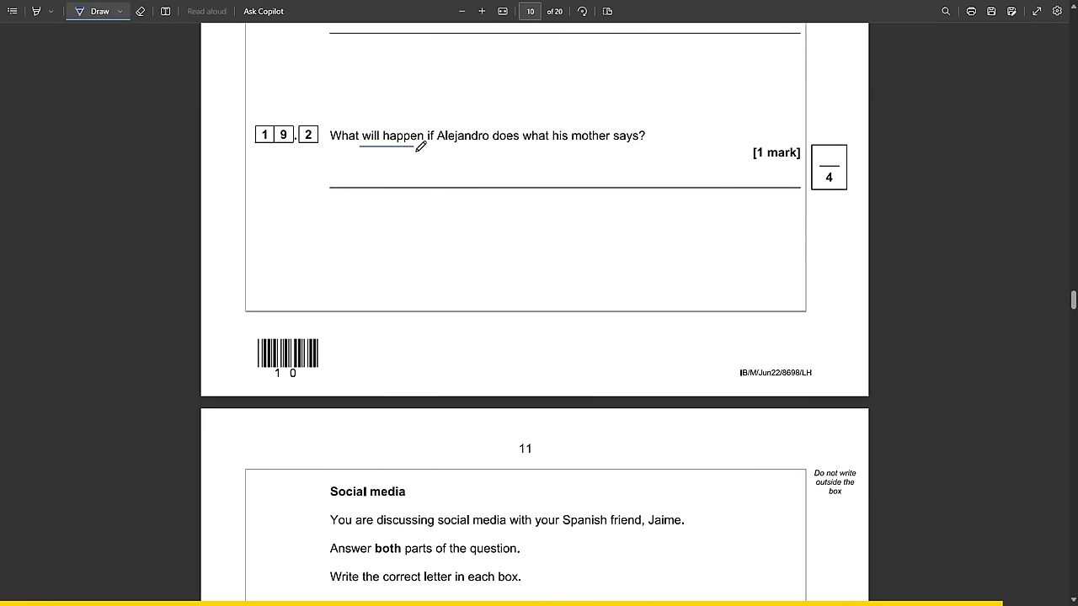
scroll("down", 3)
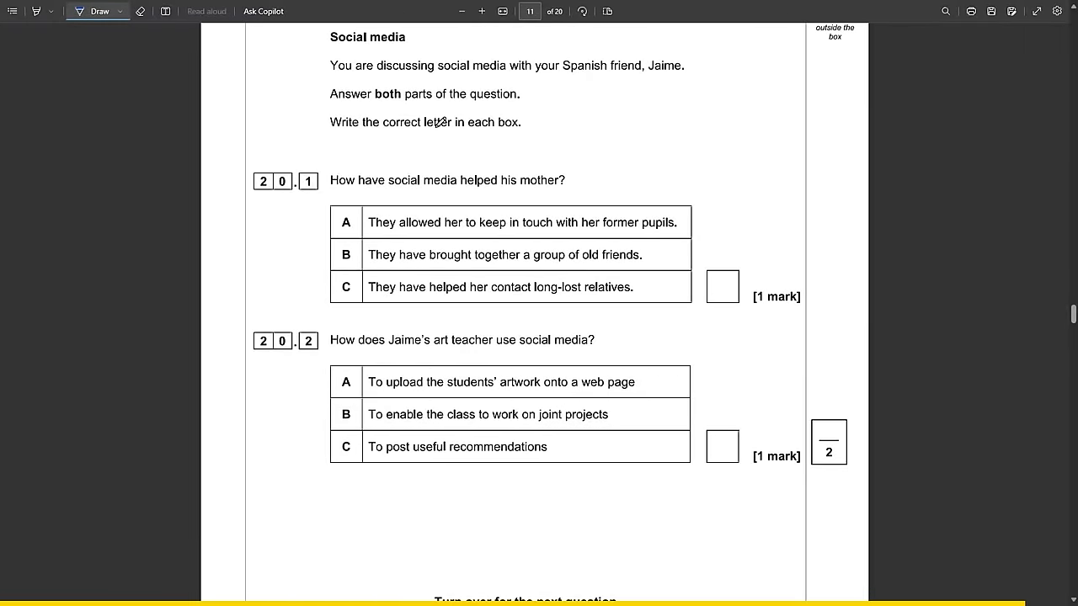
scroll("down", 3)
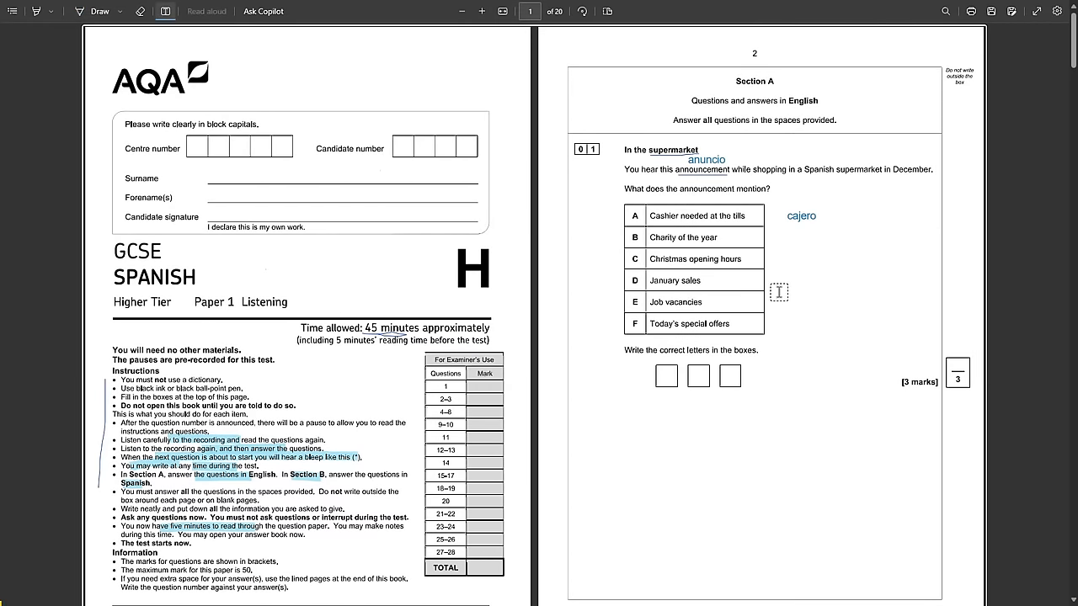
Place an empty text note beside option D of question 01 in two-page view.
left_click(778, 292)
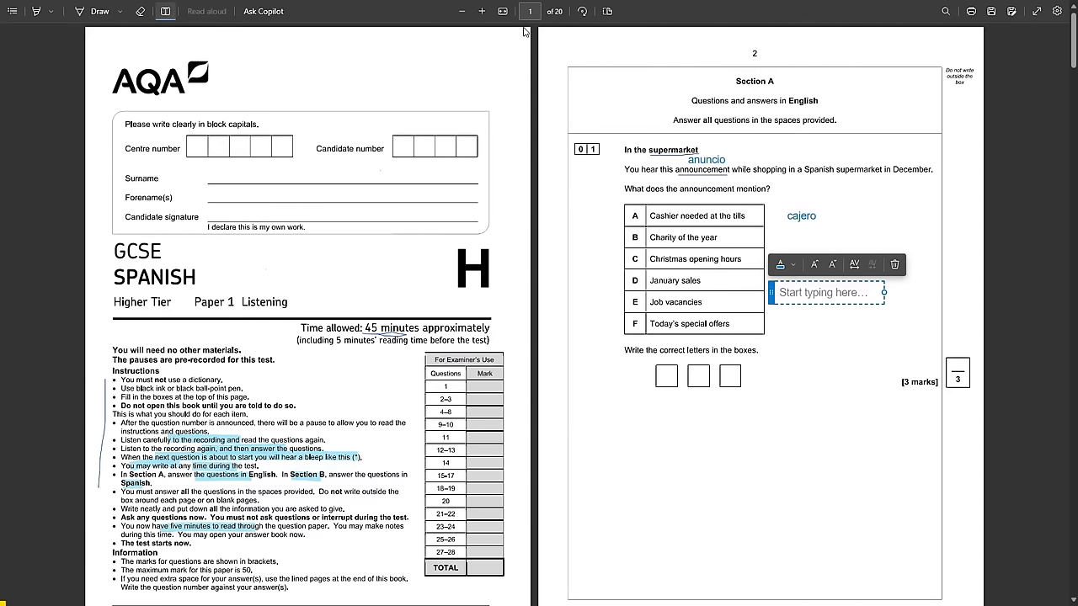
Type the question 1 listening note covering closing at 27, nochebuena dinner and sales on products.
scroll("down", 3)
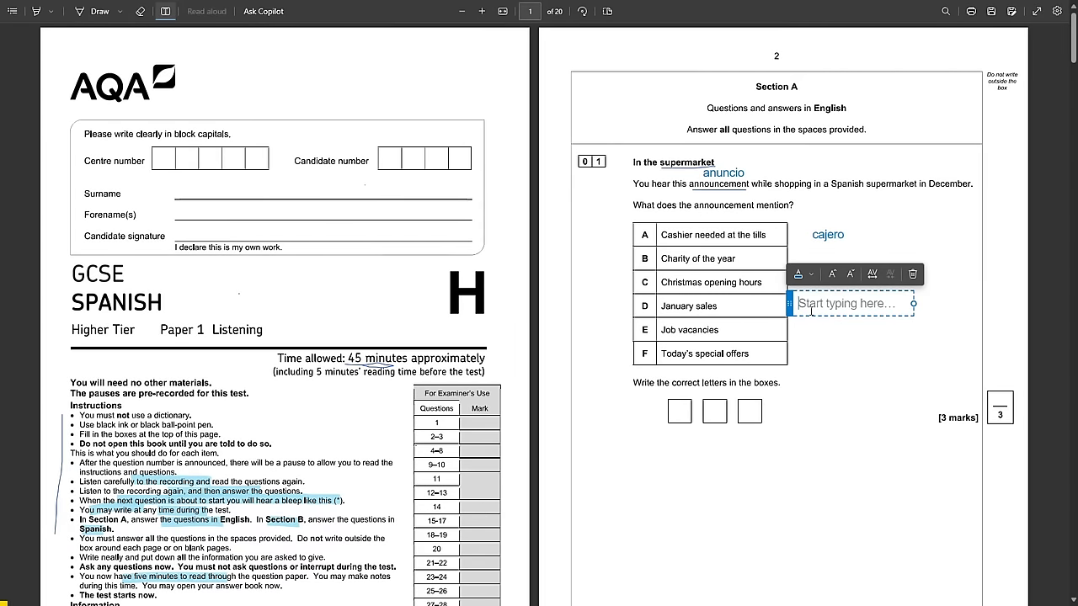
type("clientes - c")
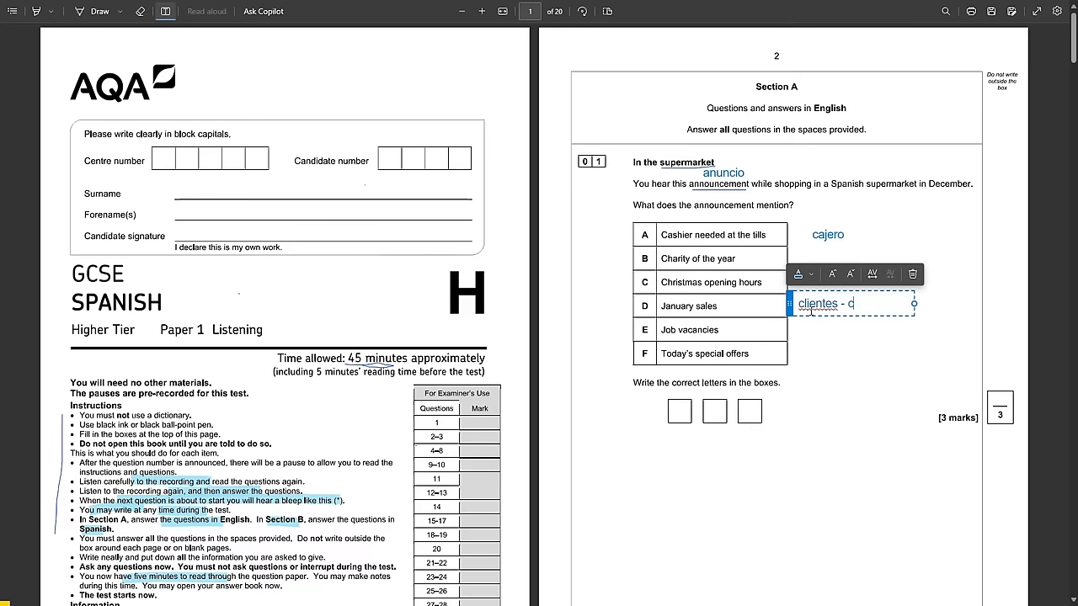
type("erramos a las dos, abrimos a las ocho en dia")
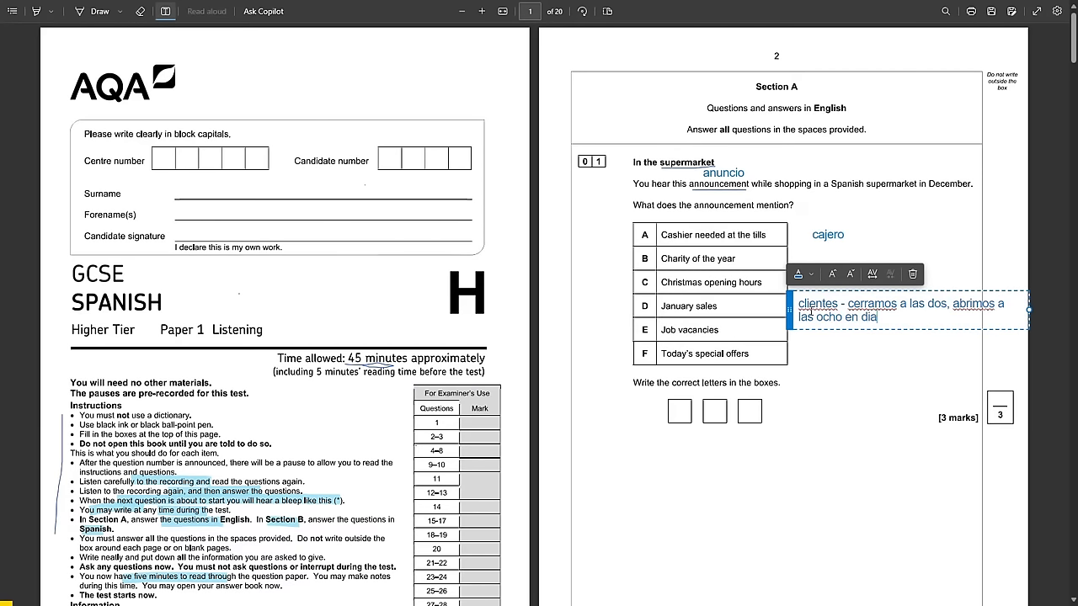
type("27")
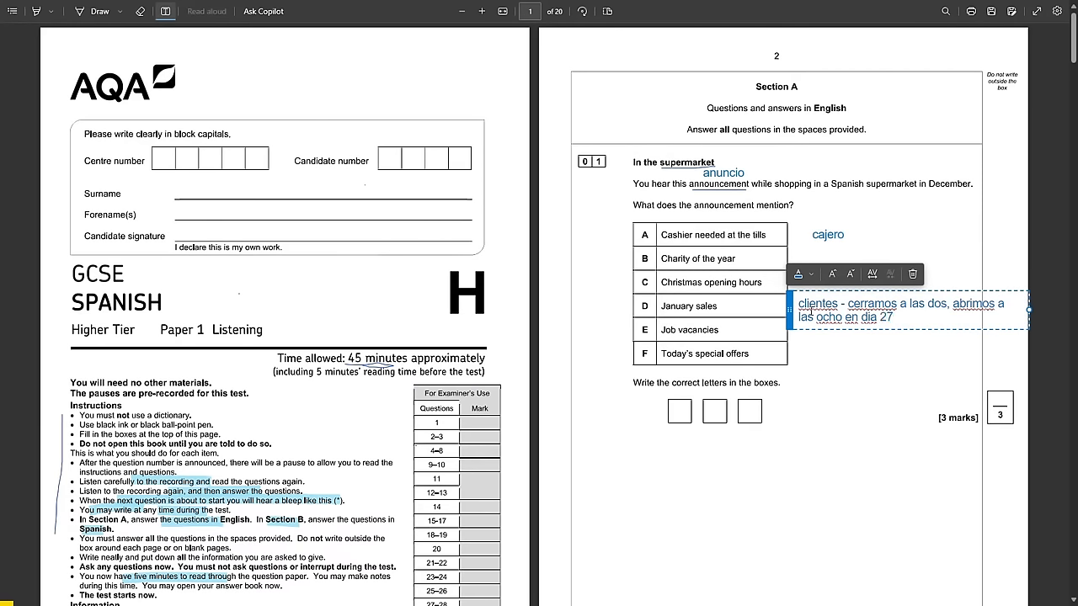
type(",")
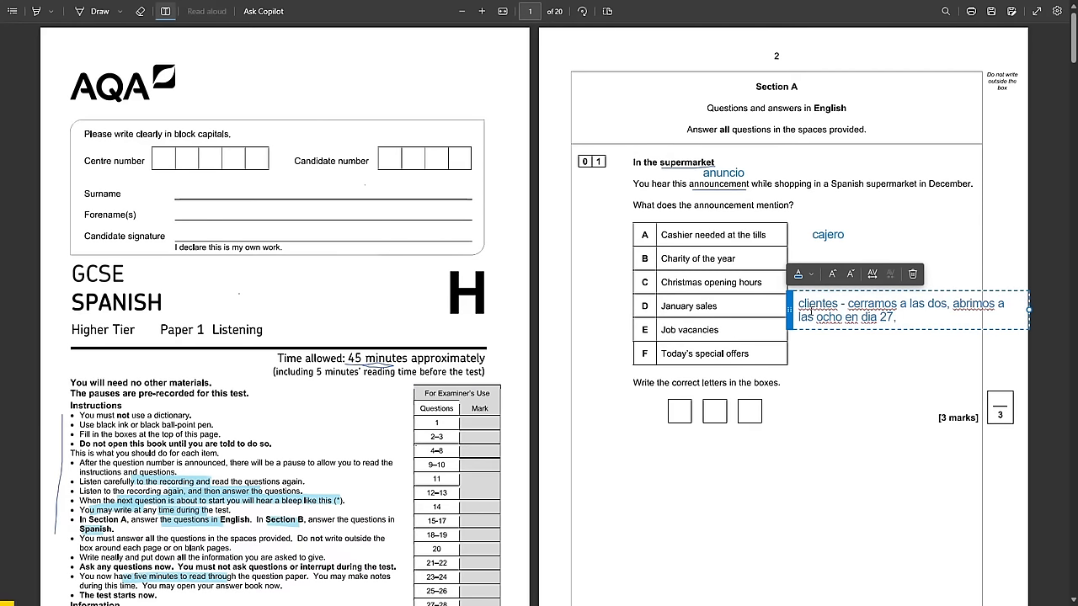
type("cena de n")
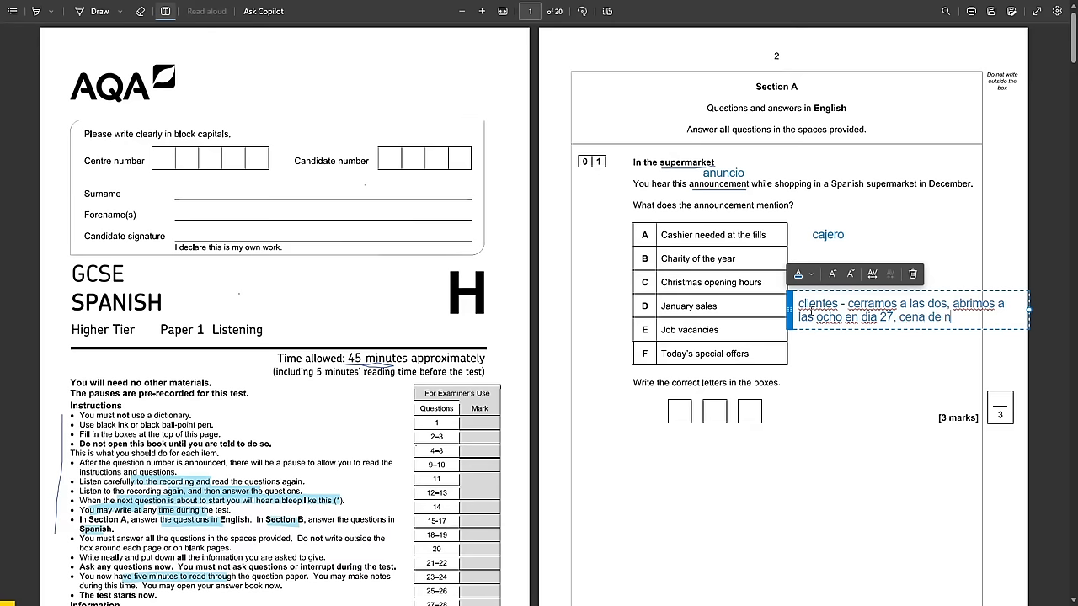
type("ochebuena - tenemos ofertas especiales en pez.")
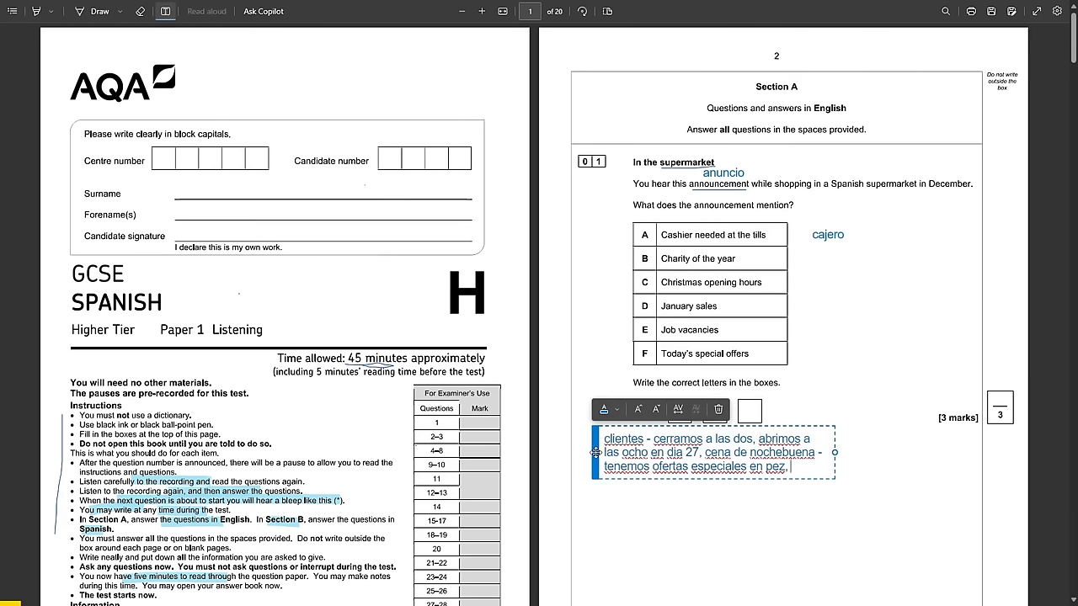
type("new year, don't forge")
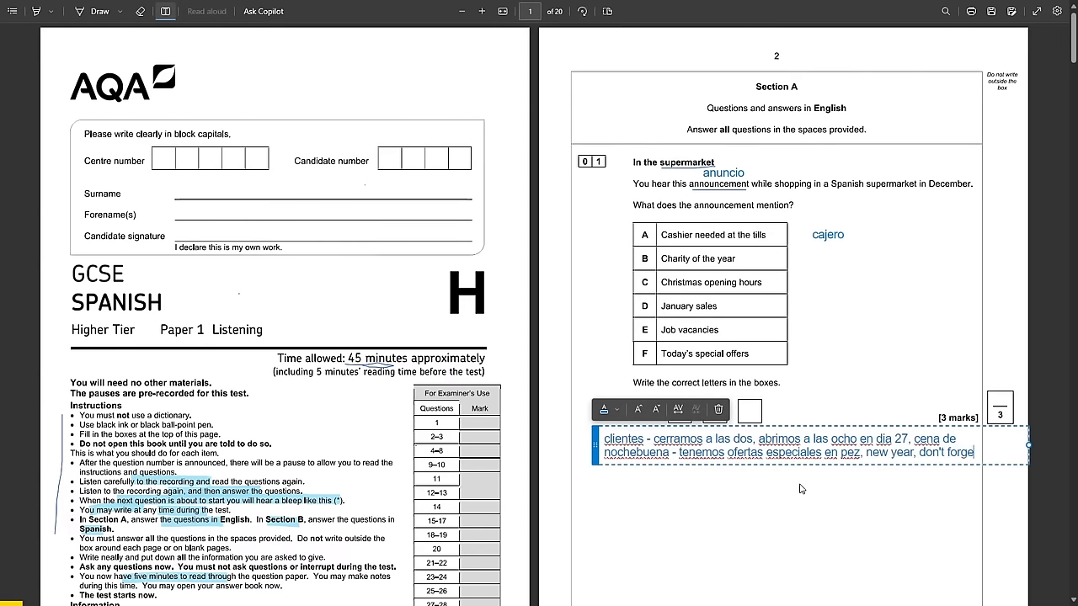
type("rebajas en productos")
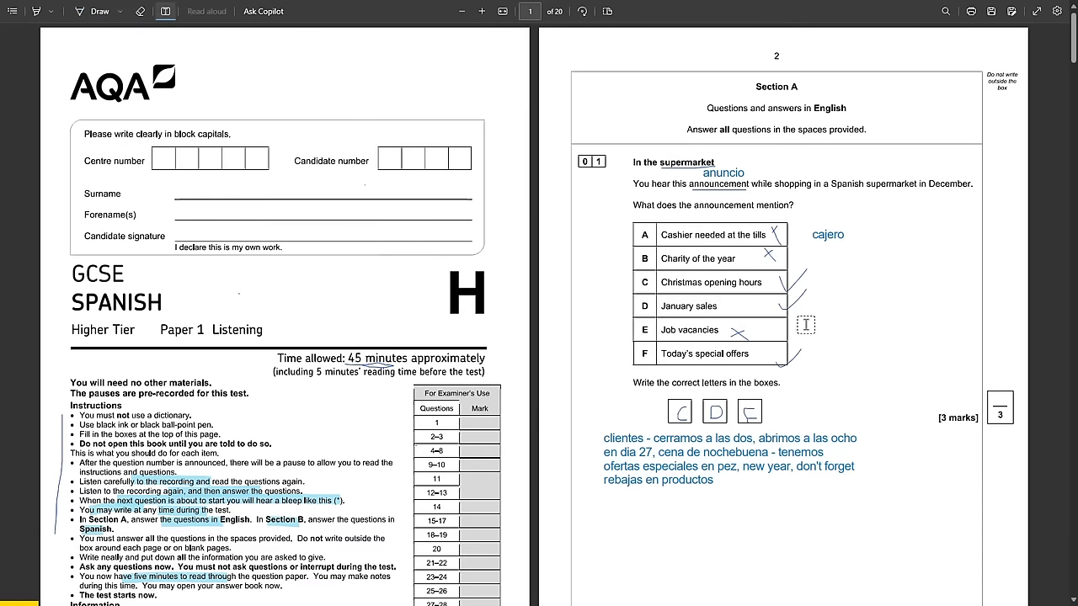
Highlight 'ofertas especiales' in the note and option F, 'Today's special offers'.
left_click(806, 324)
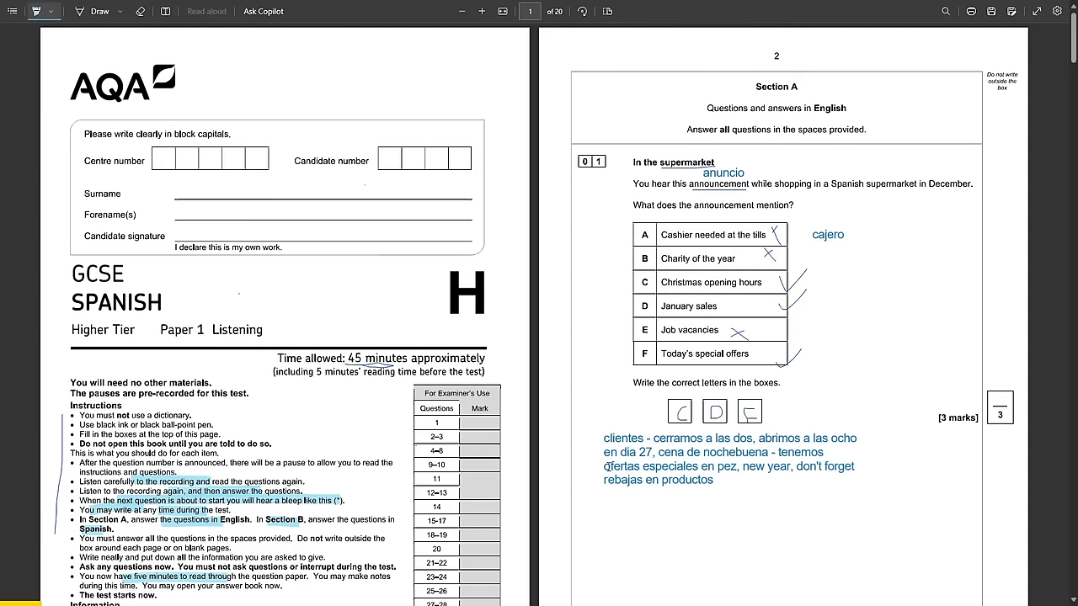
double_click(629, 465)
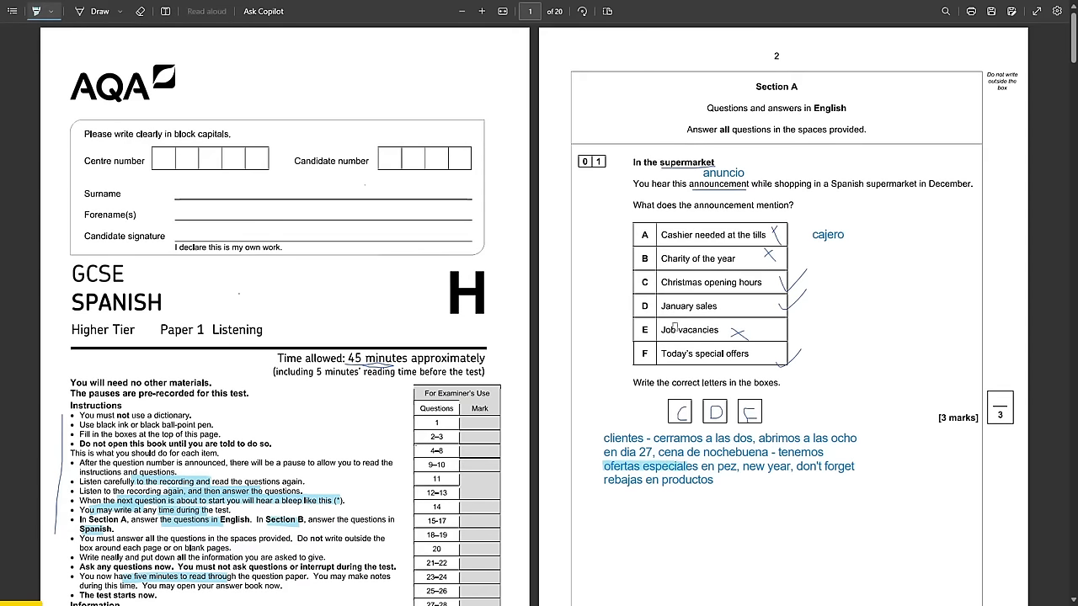
double_click(705, 353)
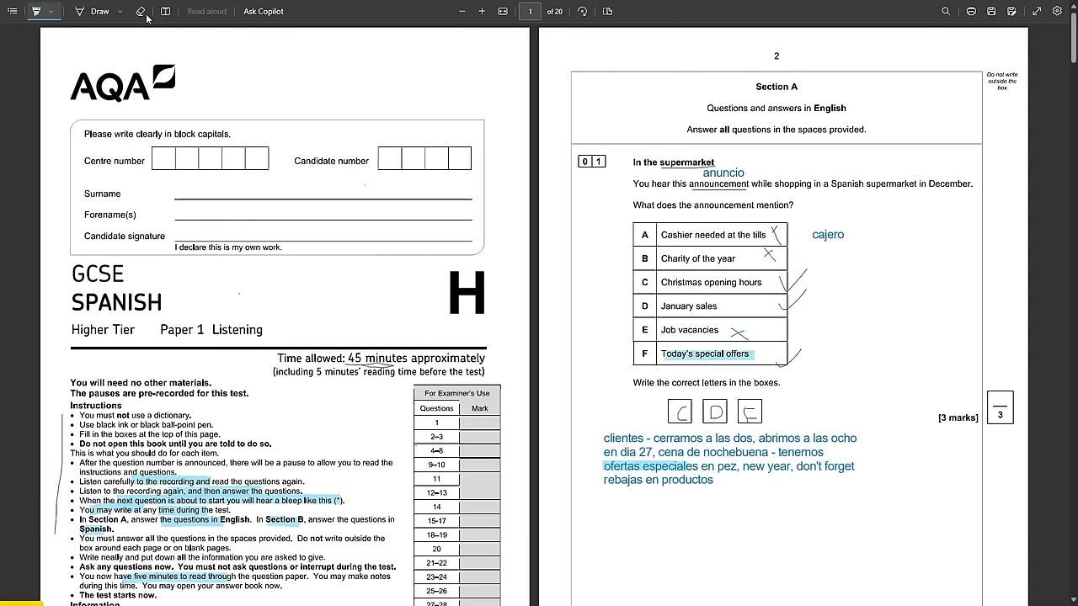
Return to the pen and add further typed notes, including 'rebajas'.
left_click(100, 11)
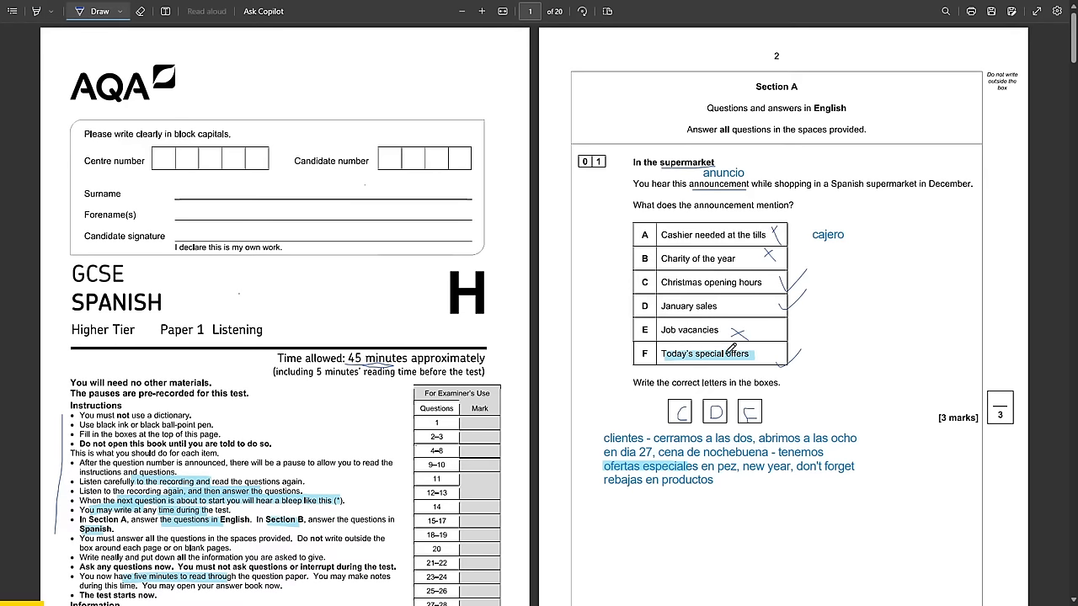
mouse_move(803, 462)
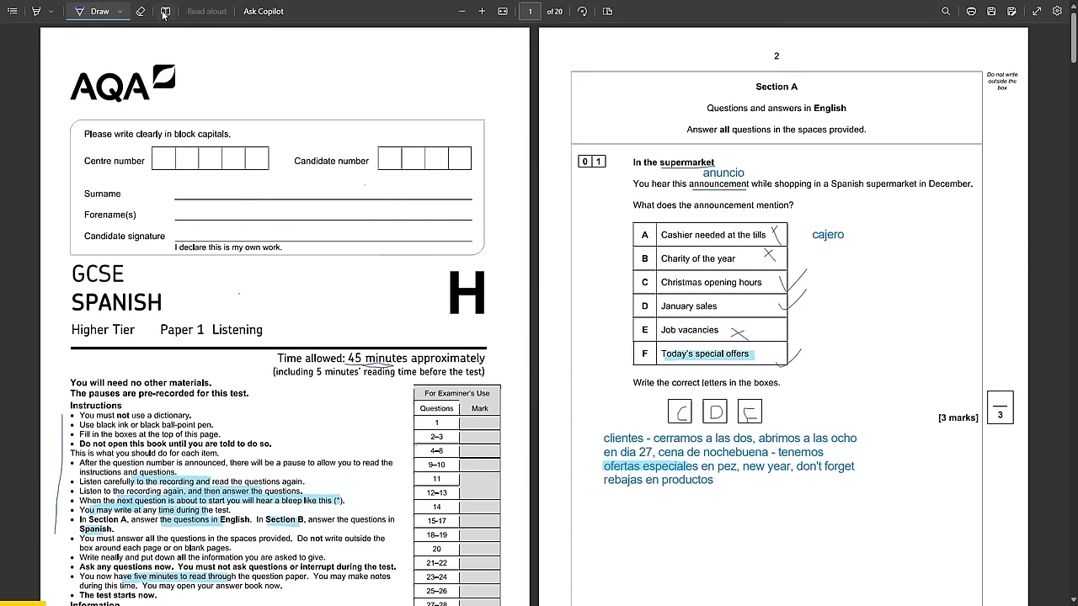
type("ho s")
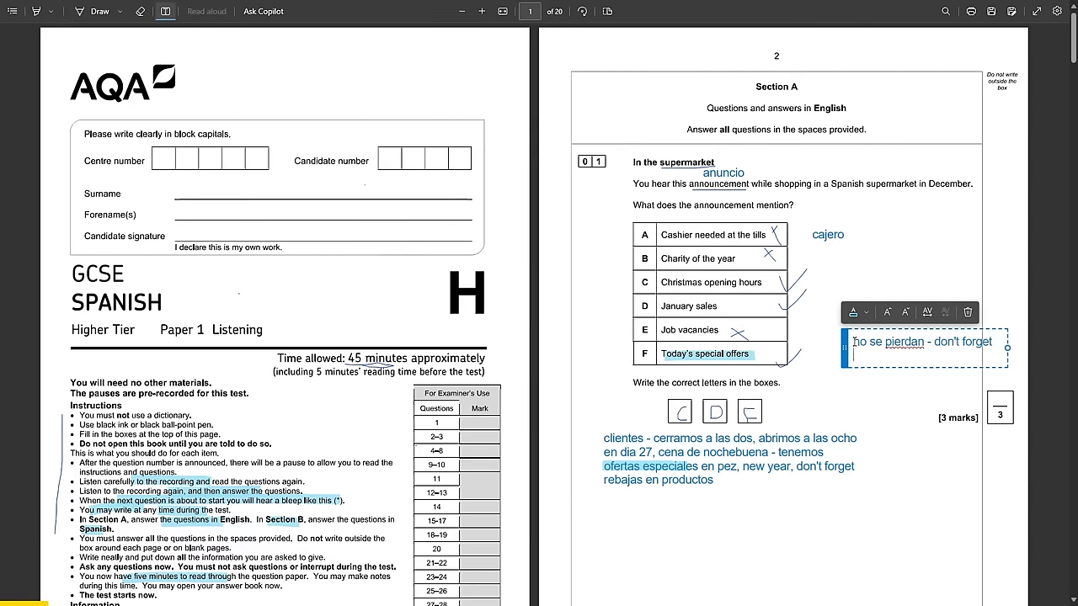
type("rebajas - sa")
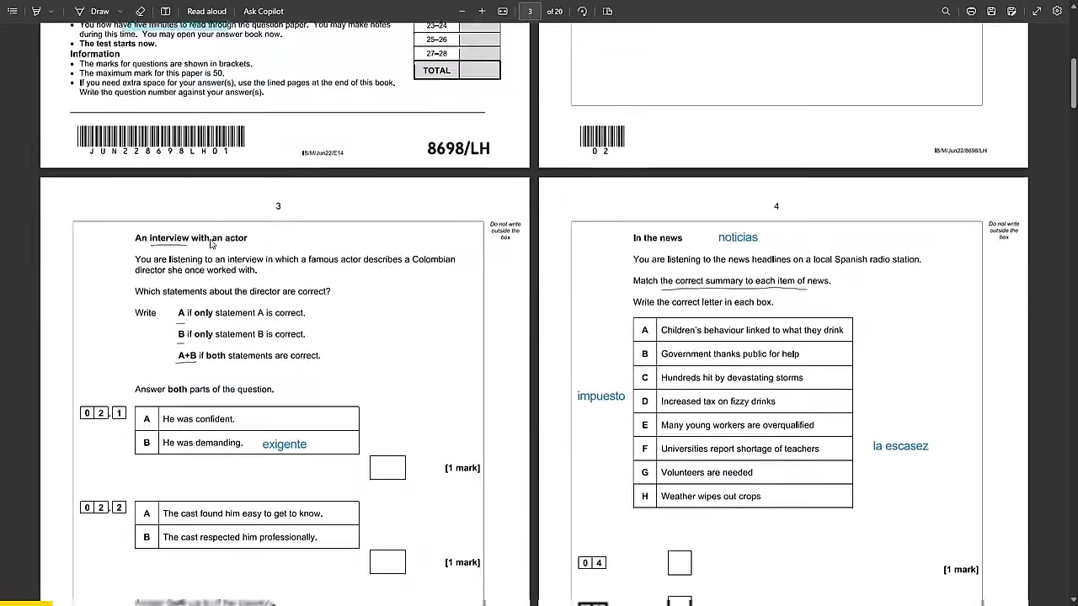
Type 'Dedicado a su trabajo, insist put hard work on all actors… as director, admired' by 02.1.
scroll("down", 3)
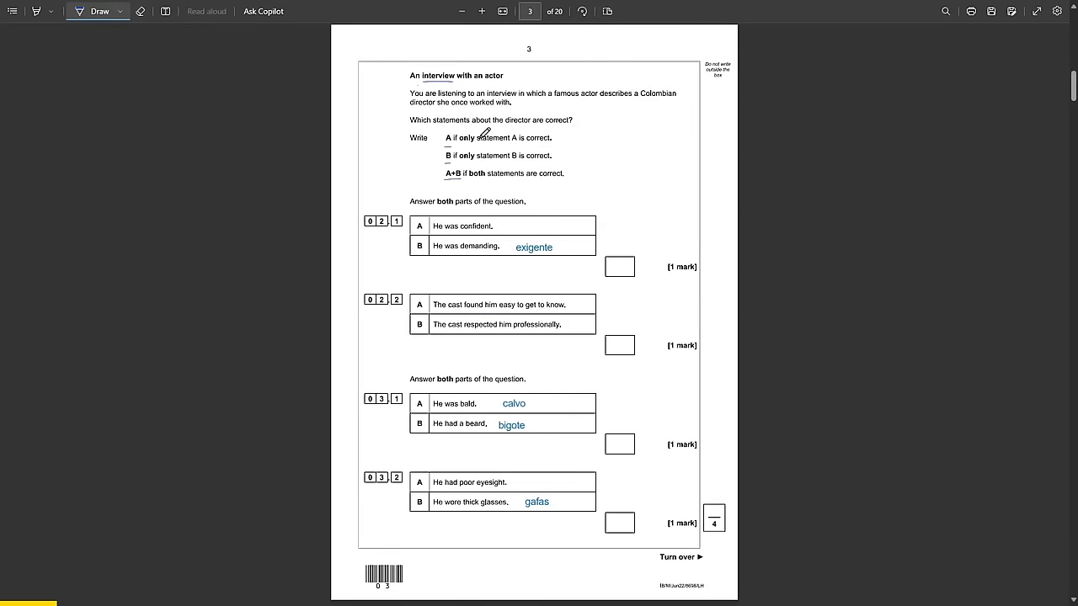
scroll("down", 3)
type("He")
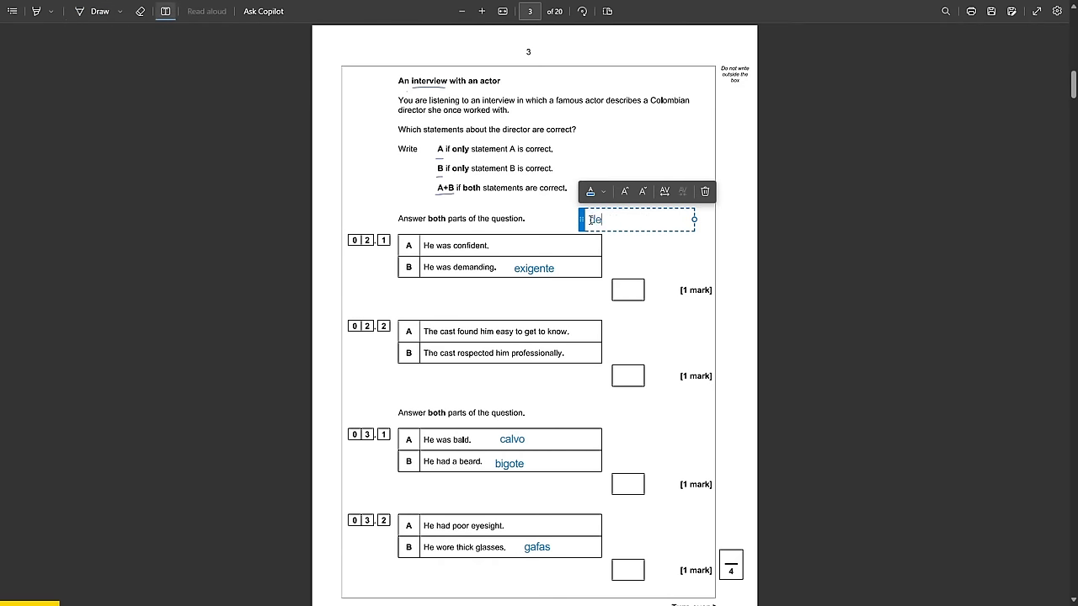
type("Dedicado a su t")
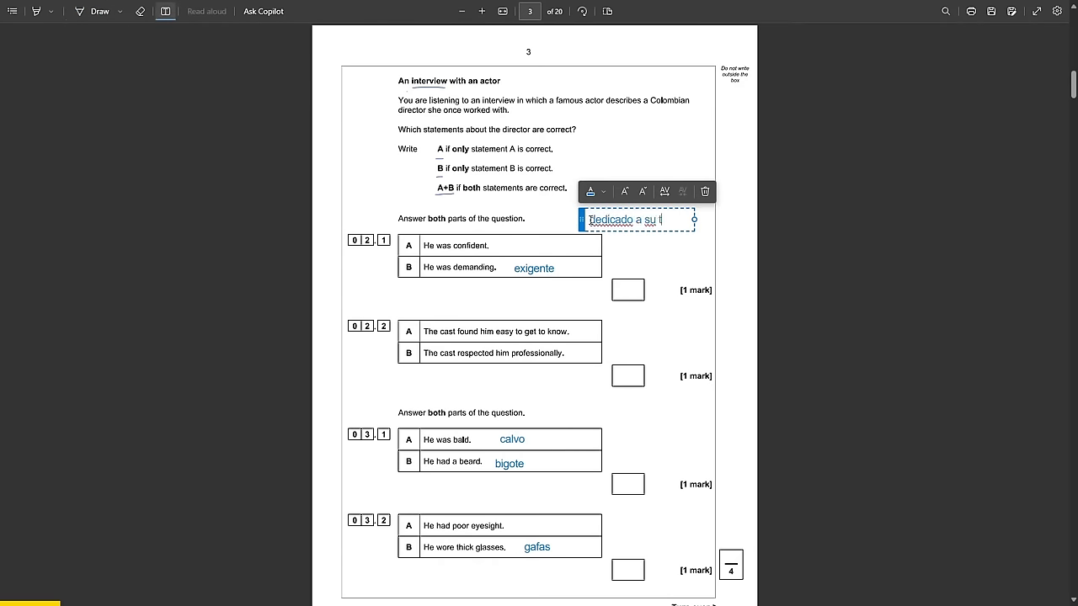
type("rabajo, insist")
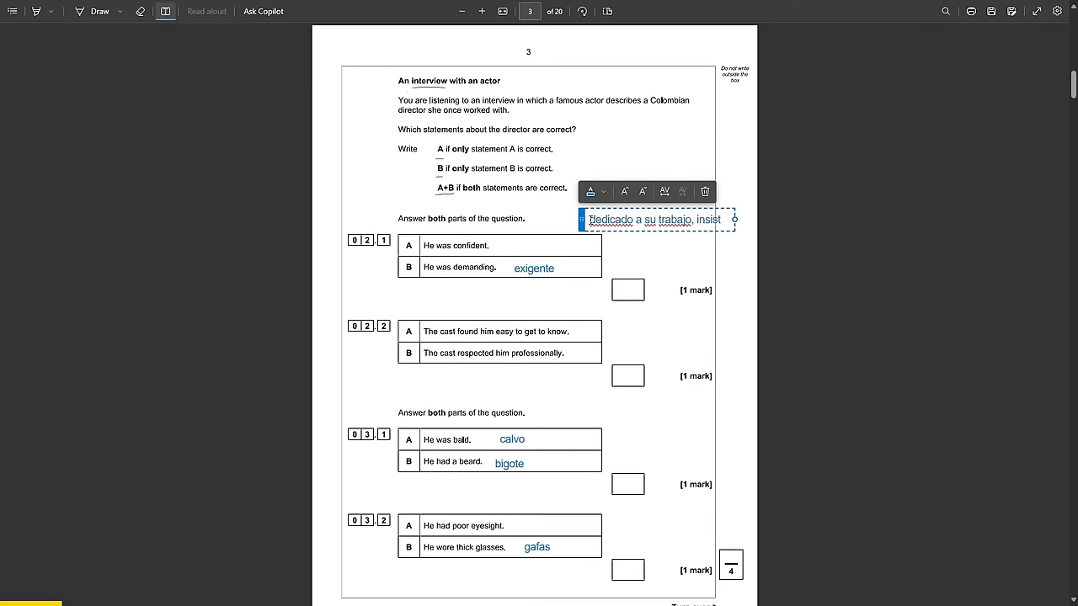
type("put")
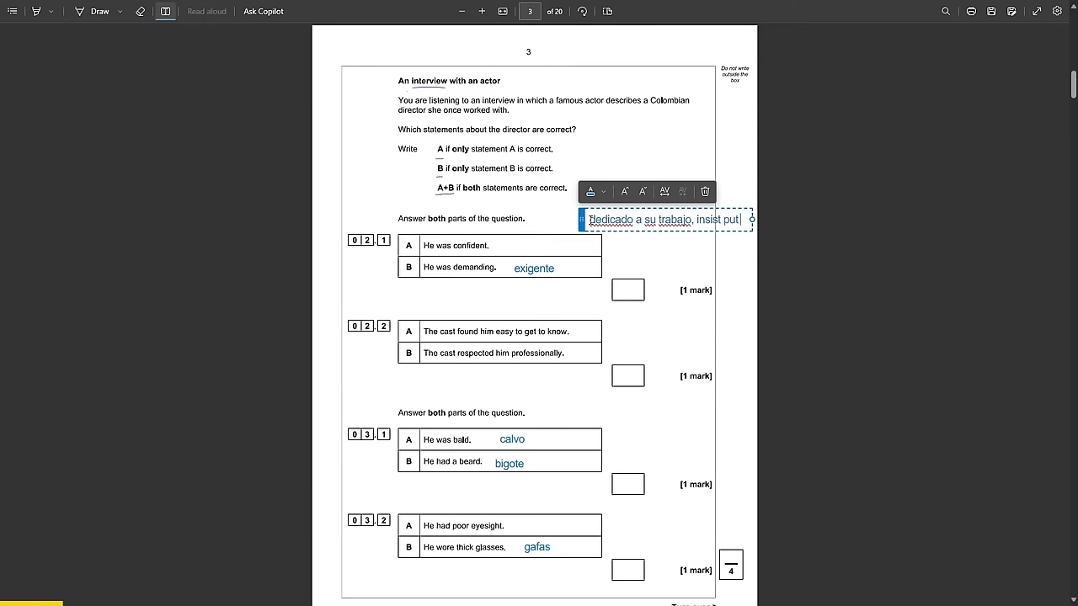
type("hard")
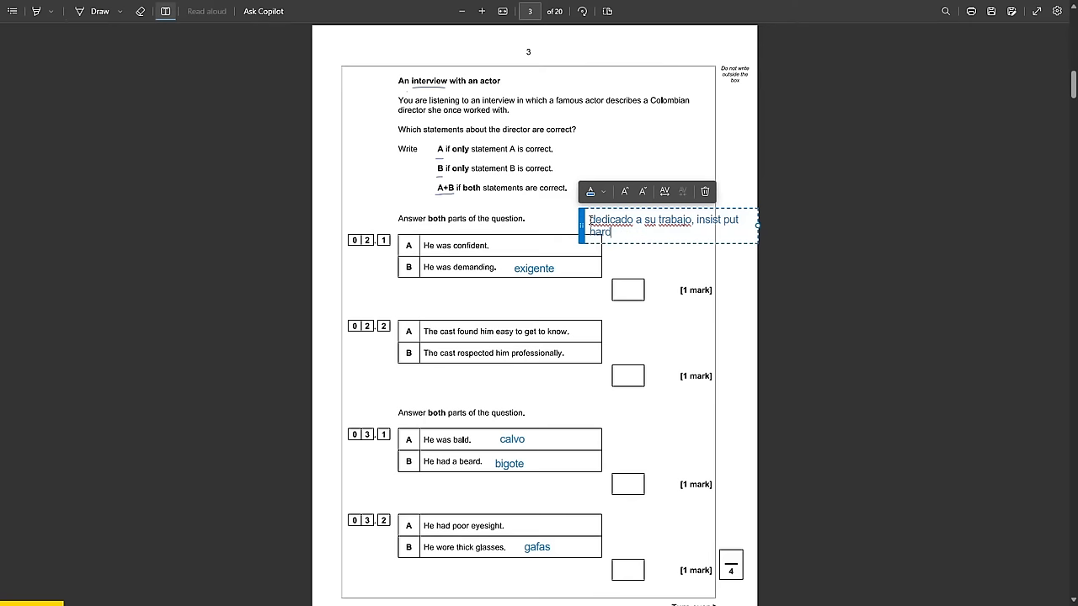
type("work on all")
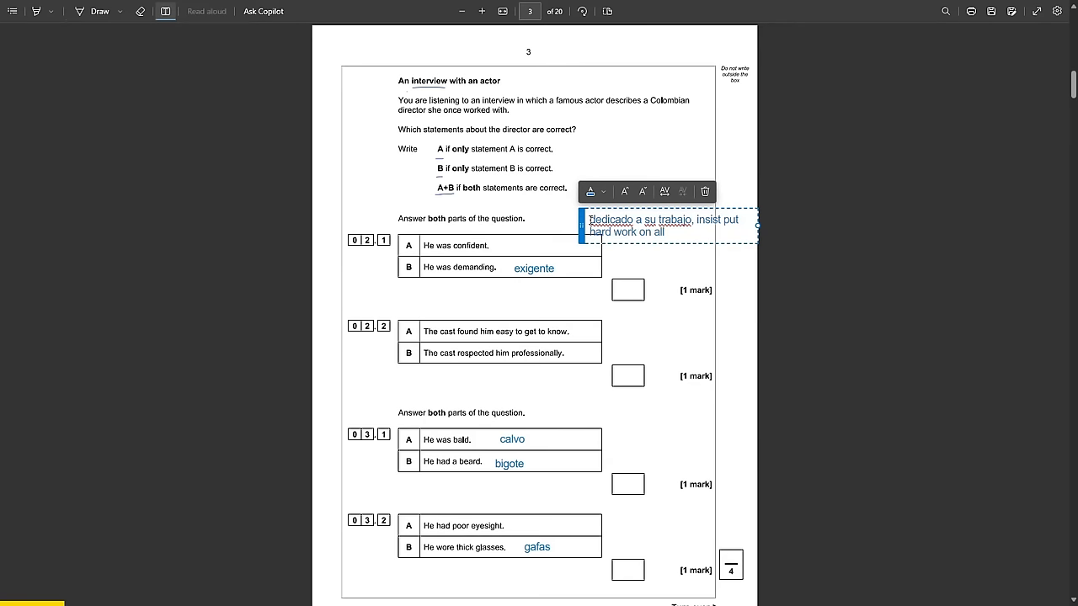
type("actors, didn't know him well - reserved,")
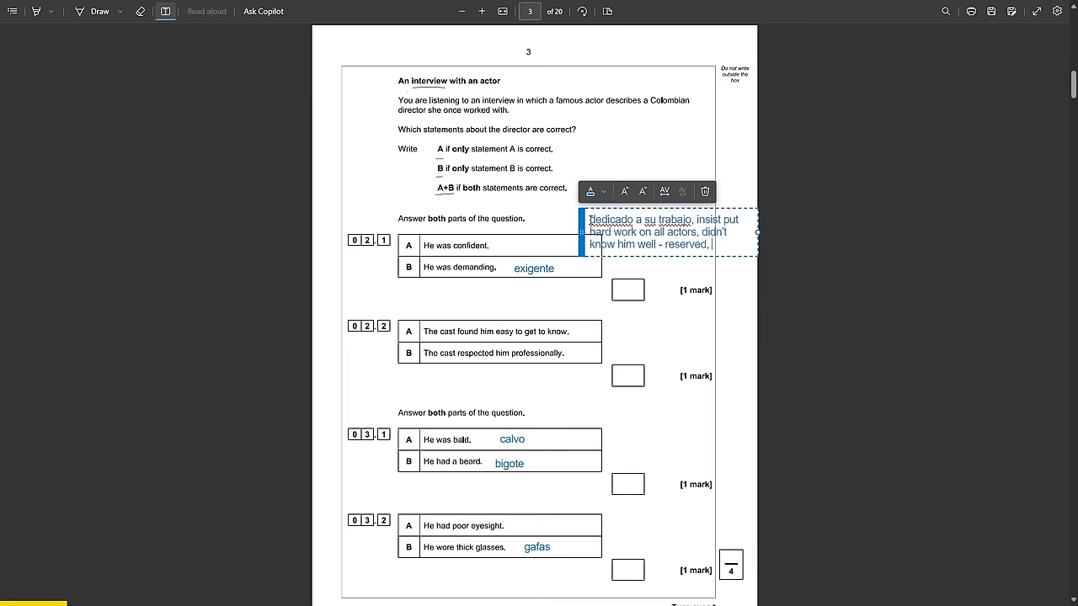
type("as director, admired")
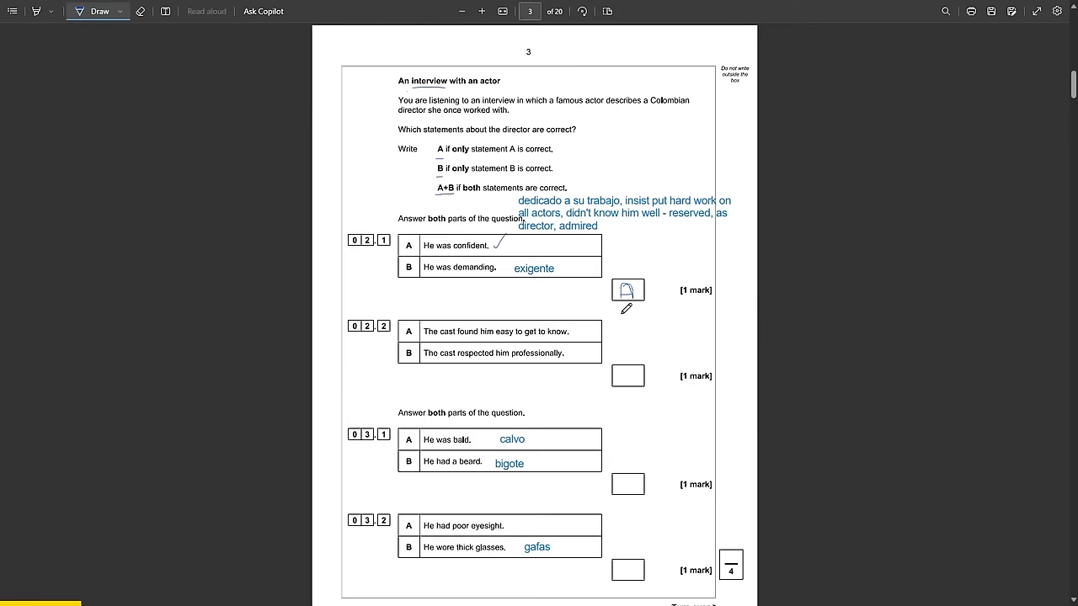
mouse_move(526, 339)
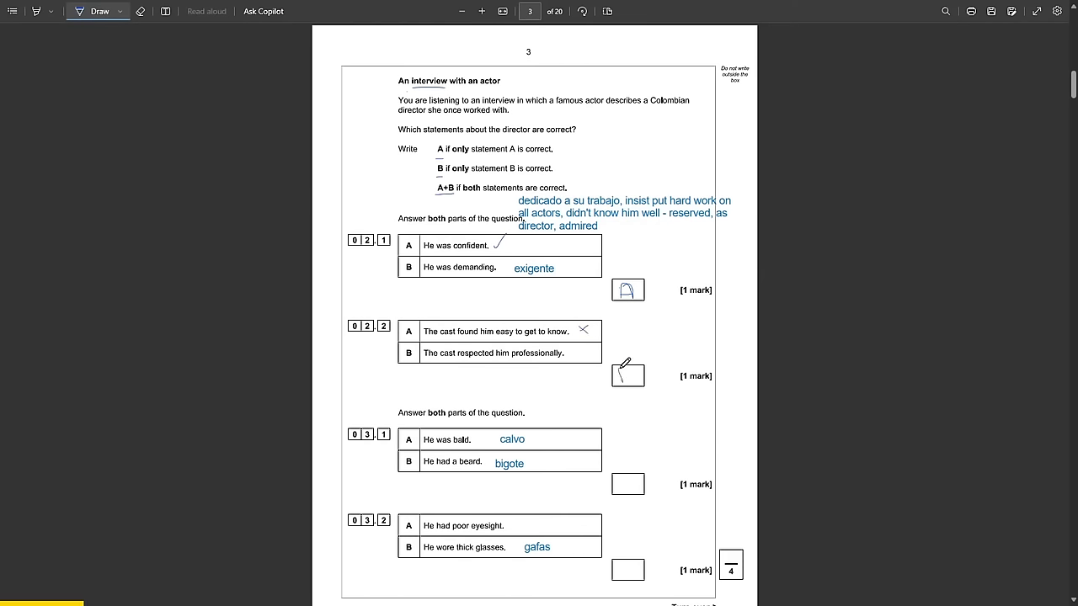
mouse_move(575, 376)
type("lo admirabamoas mucho")
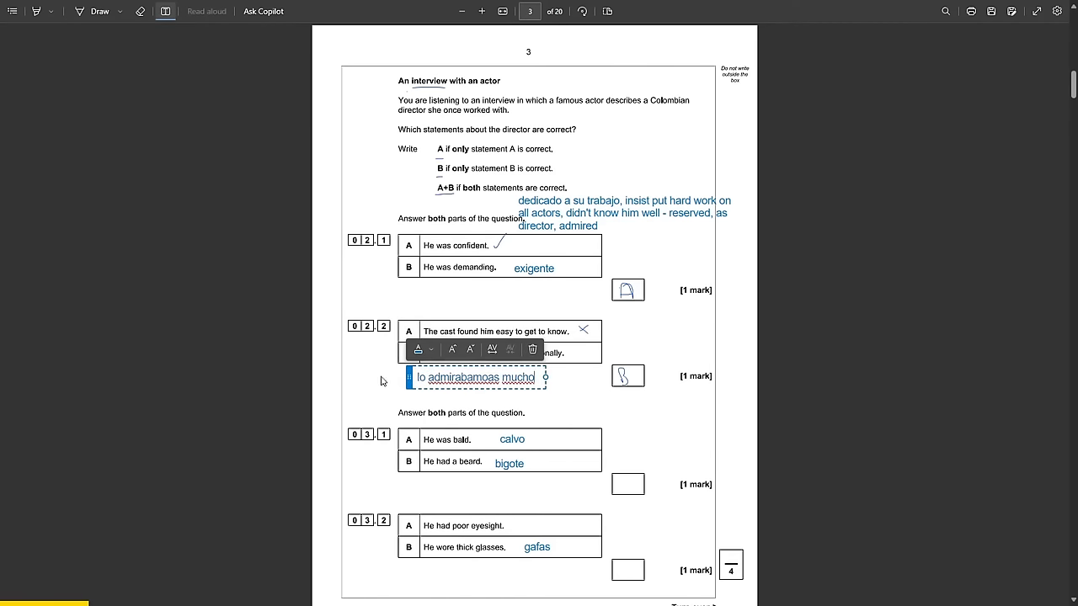
Scroll down past question 02.2 to the next question.
scroll("down", 3)
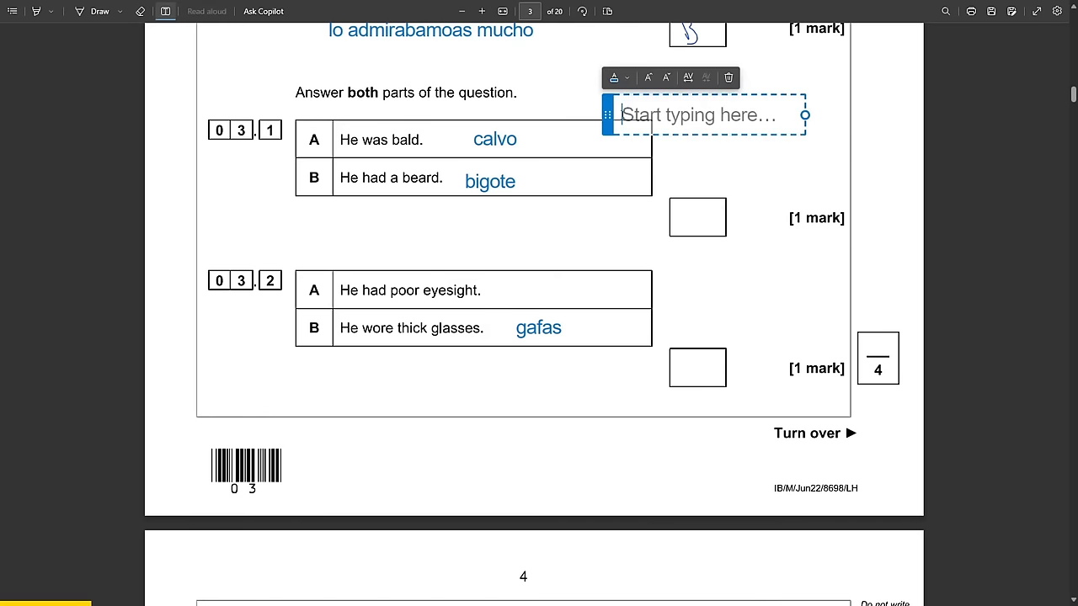
Type the note 'un aspecto raro - cabeza completamente calva' beside question 03.1.
type("un aspecto raro")
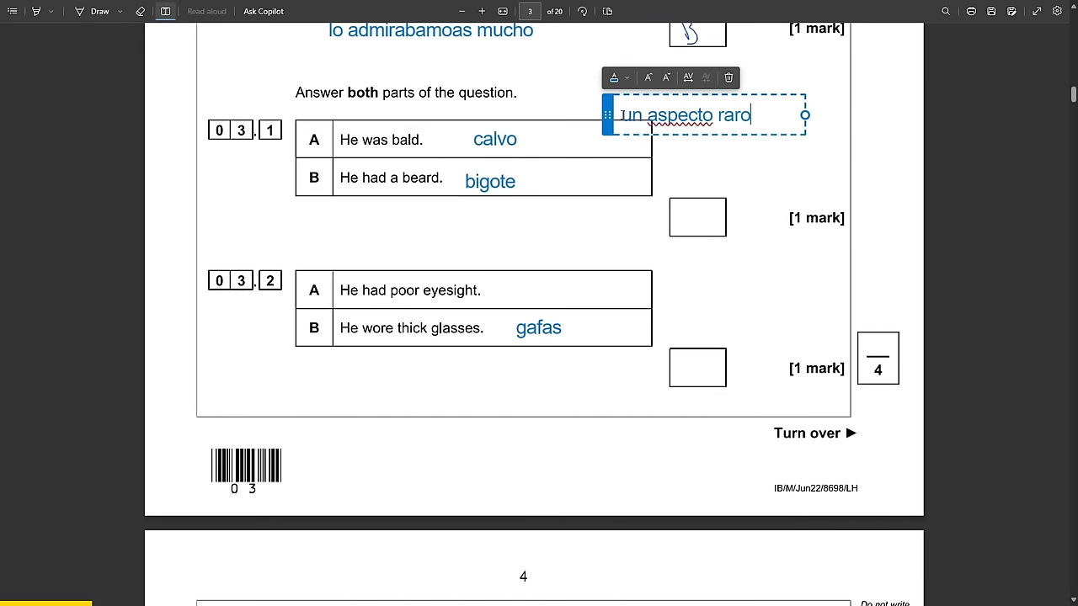
type("- cabeza completeamente")
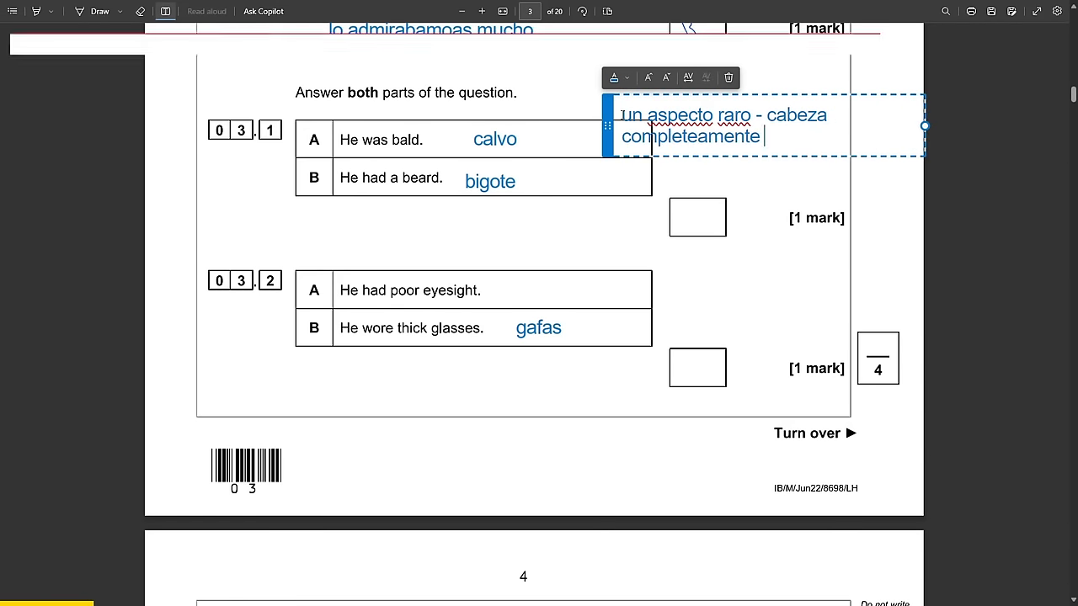
type("calva")
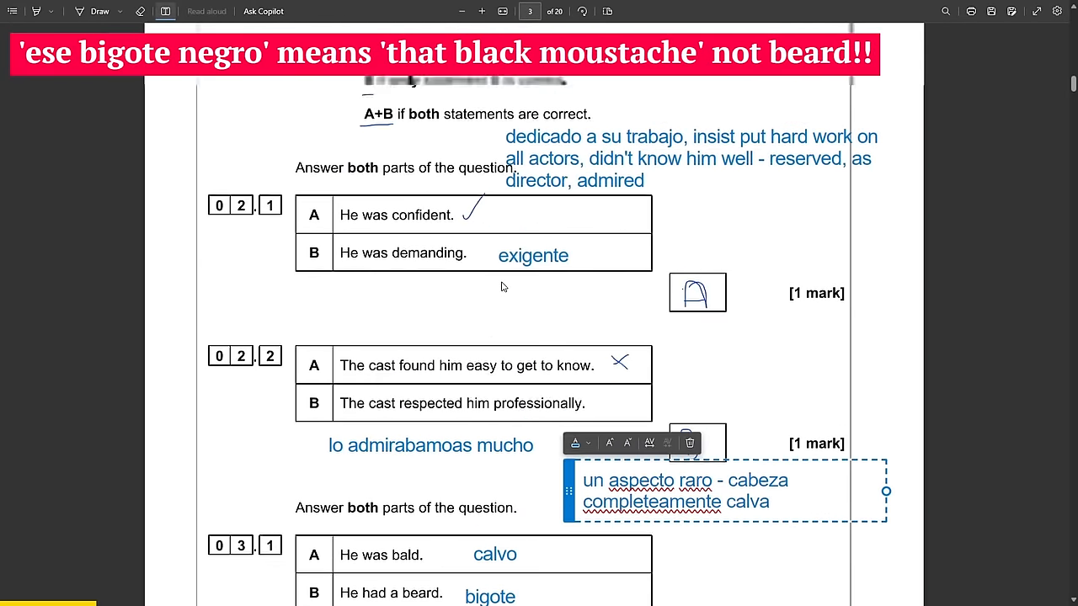
scroll("down", 3)
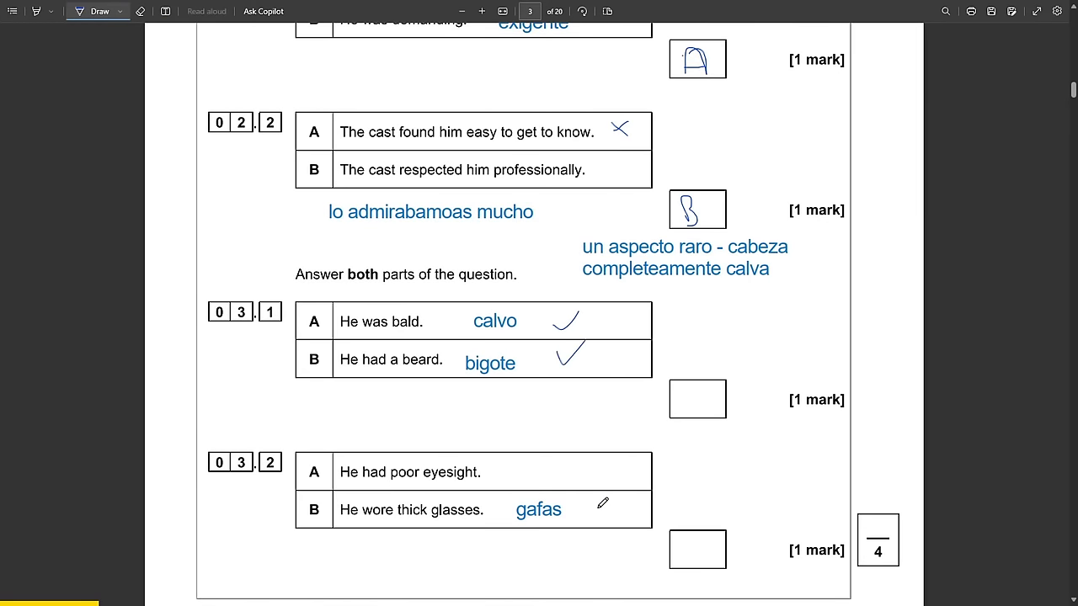
Cross the thick glasses statement and write A+B as the 03.1 answer.
left_click_drag(602, 505, 590, 526)
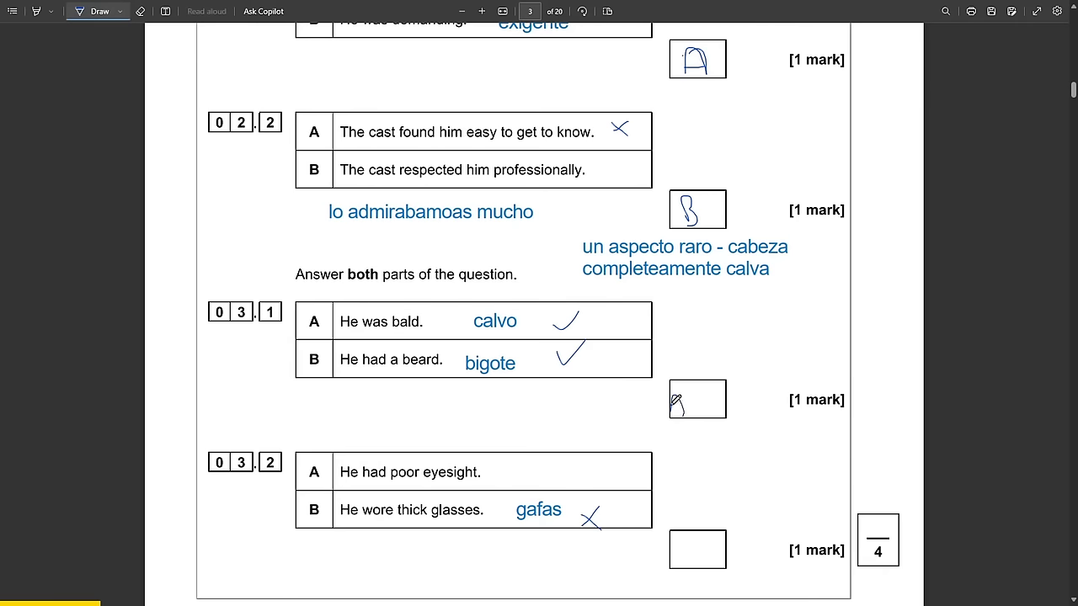
left_click_drag(691, 404, 720, 383)
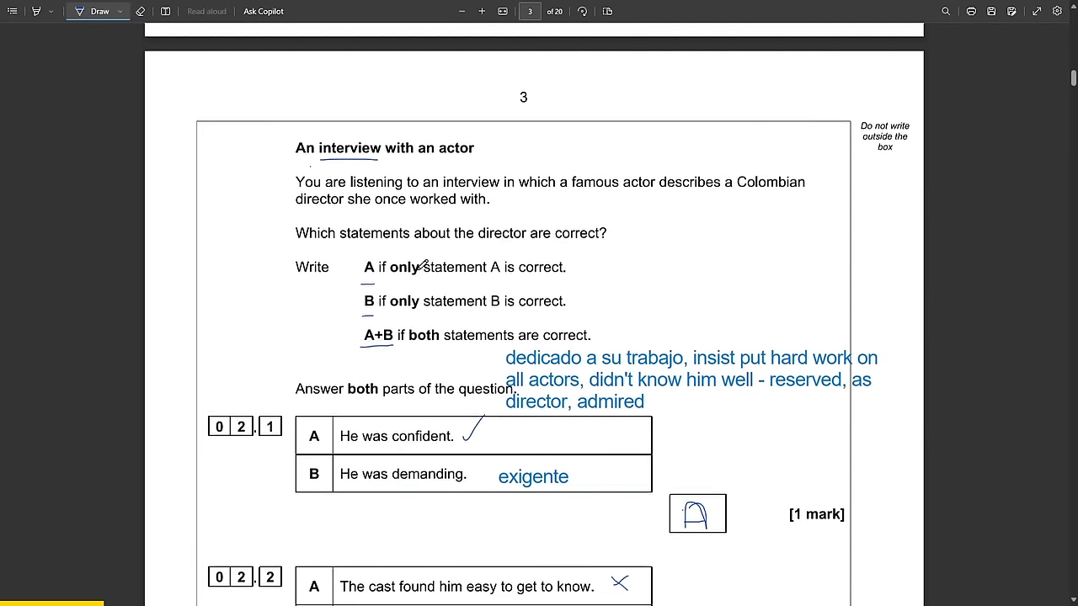
scroll("down", 3)
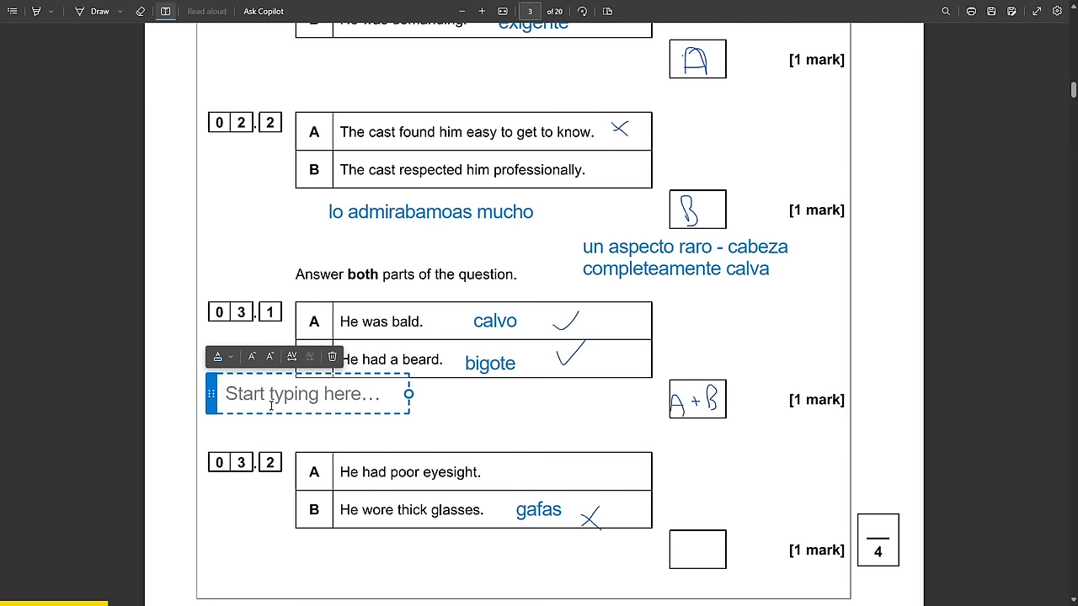
Type 'ese bigote negro, no veia bien, bad eyesight, hated glases' under question 03.1.
type("ese bigote")
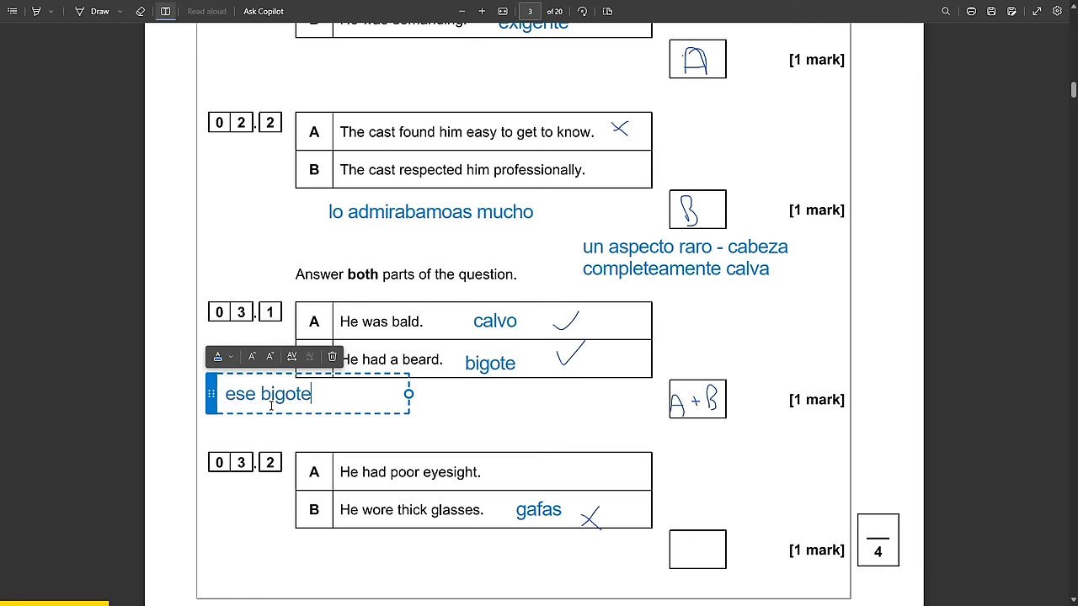
type("negro")
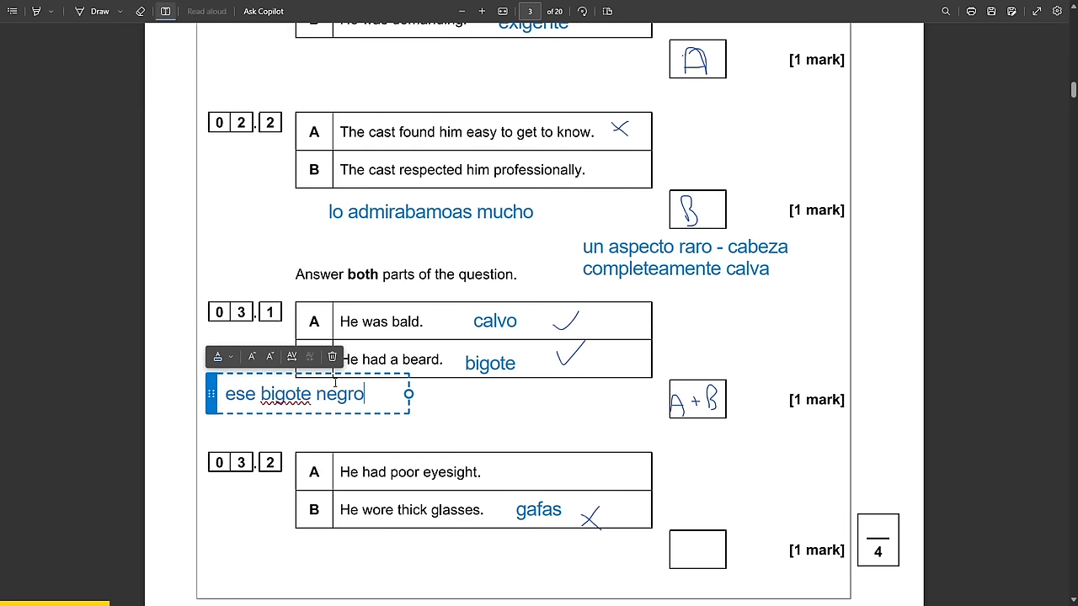
type("no veia bien, bad eyesigh,")
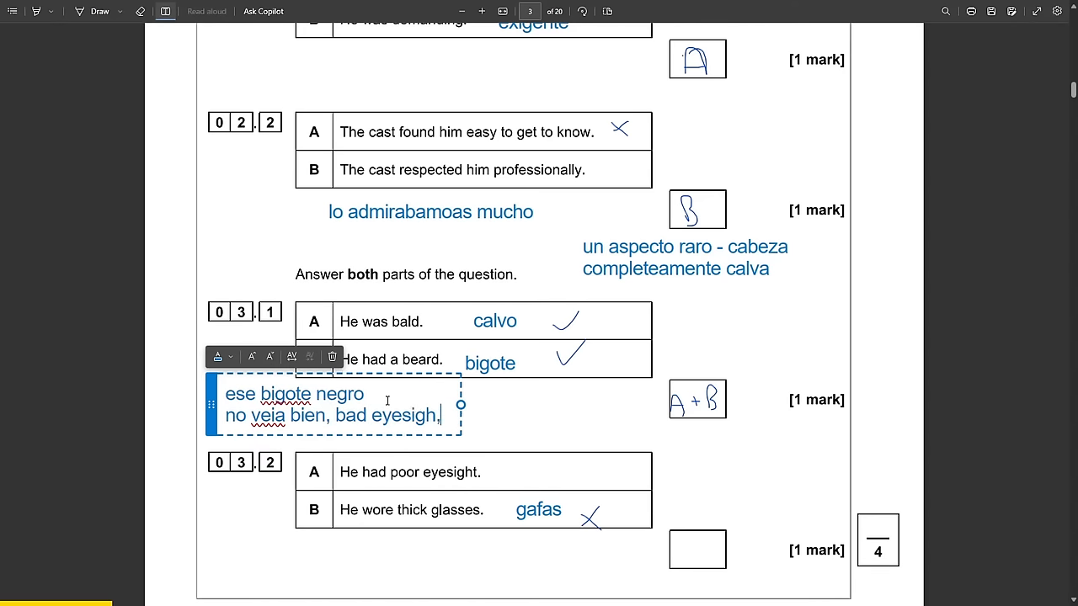
type("hated glases")
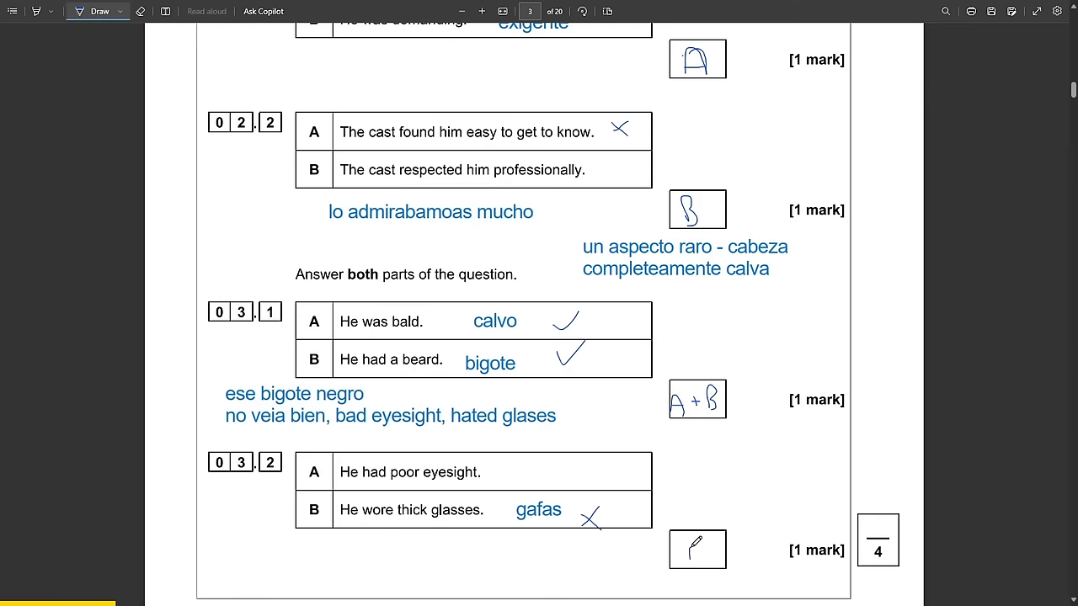
scroll("up", 3)
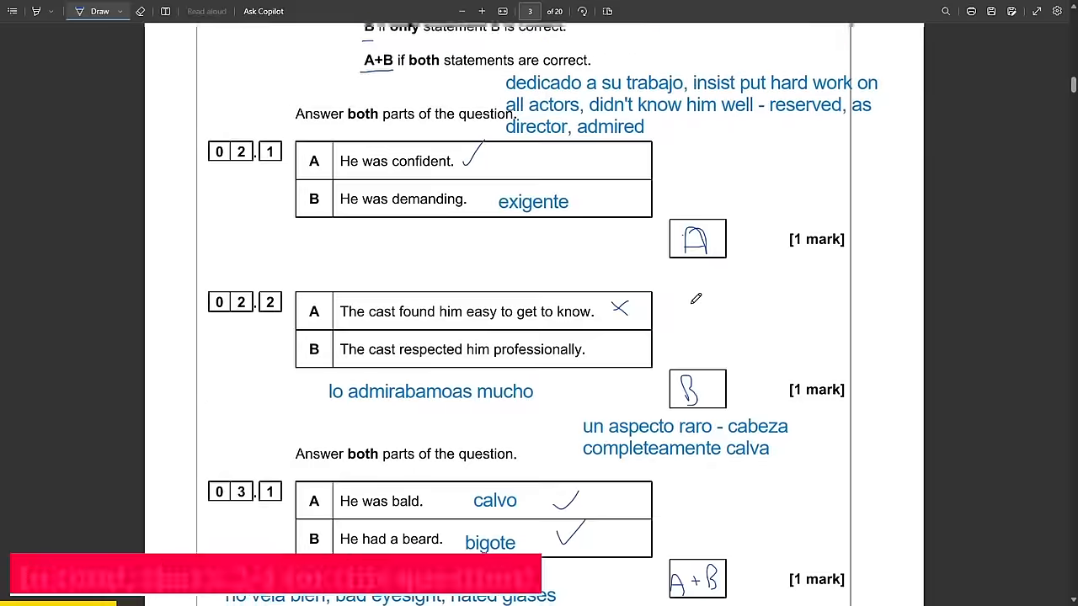
scroll("down", 3)
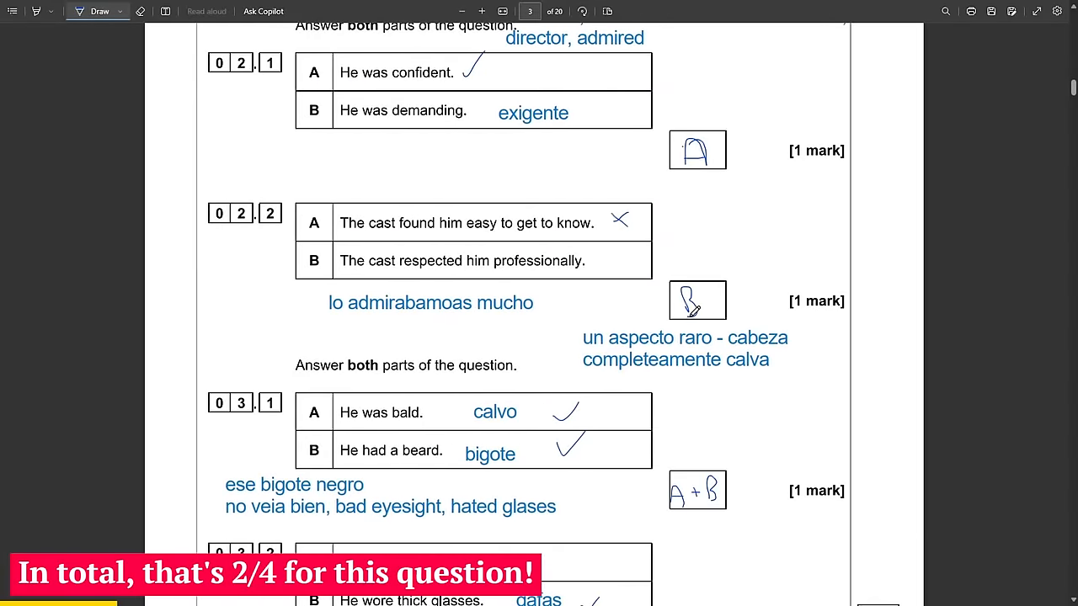
scroll("up", 3)
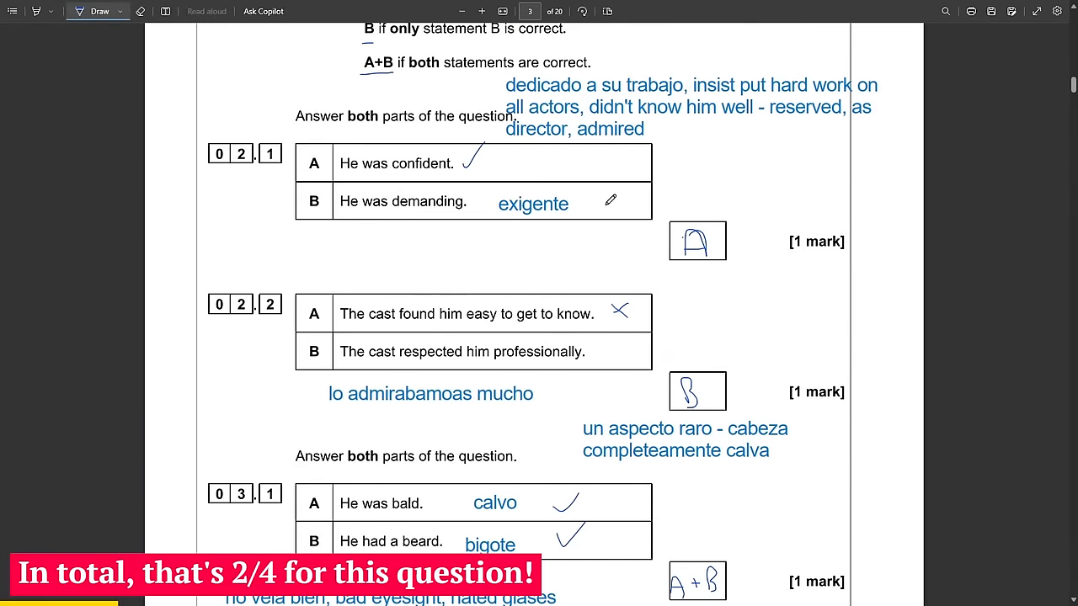
scroll("down", 3)
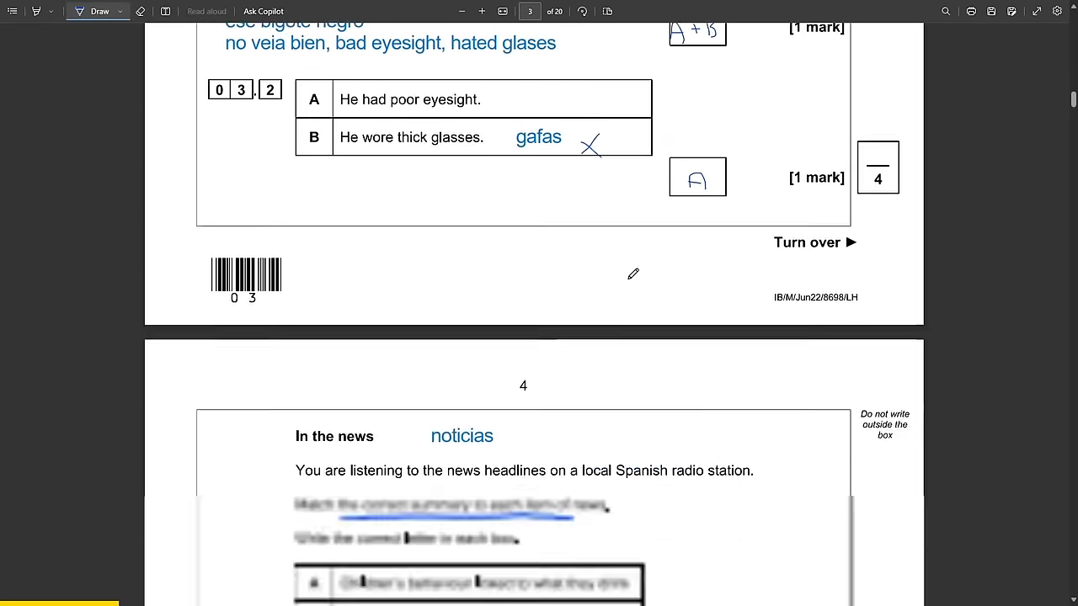
scroll("down", 3)
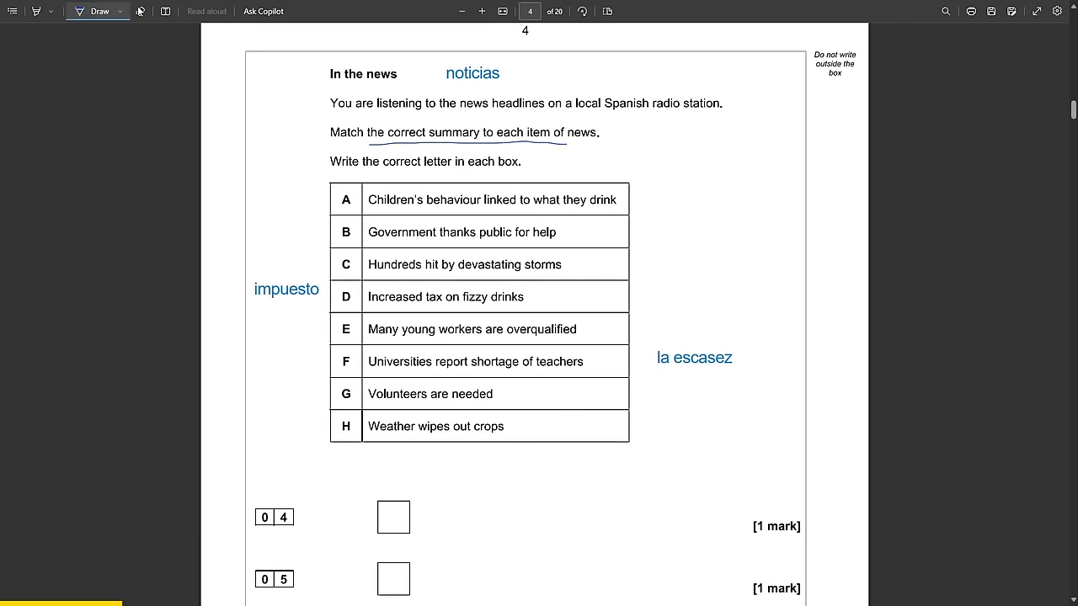
Start the 04 note: 'muchos granjeros piden compensaciones, sequia, cebollas, zanahorias'.
scroll("down", 3)
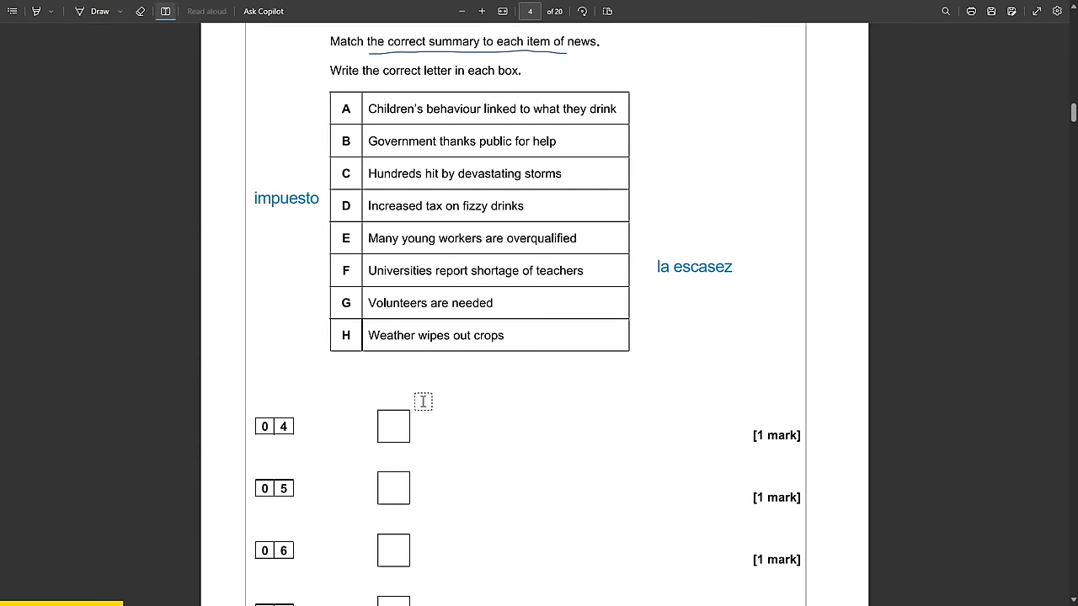
left_click(424, 401)
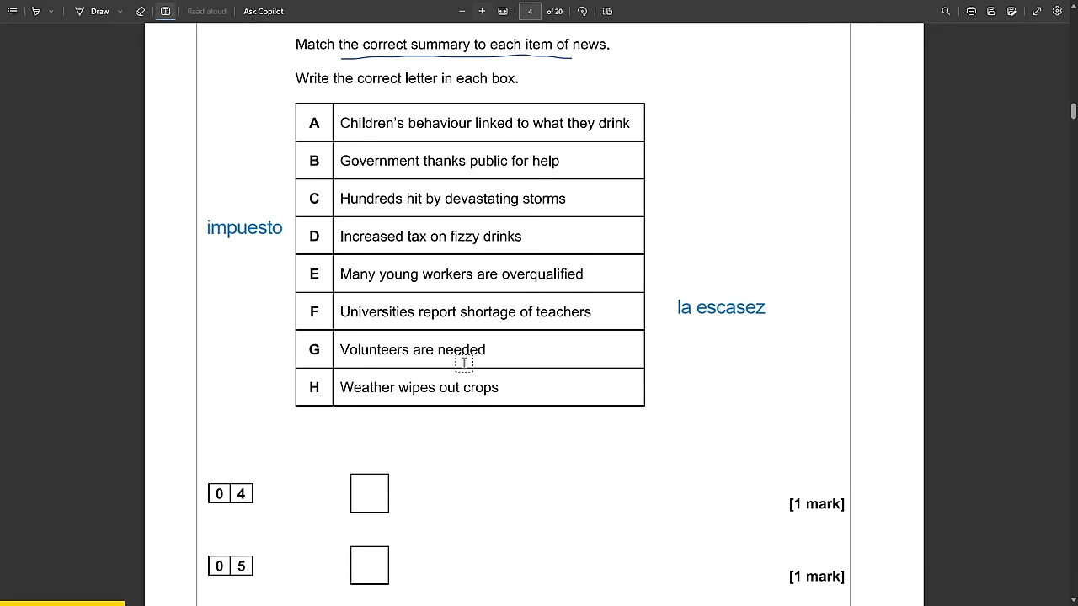
left_click(463, 362)
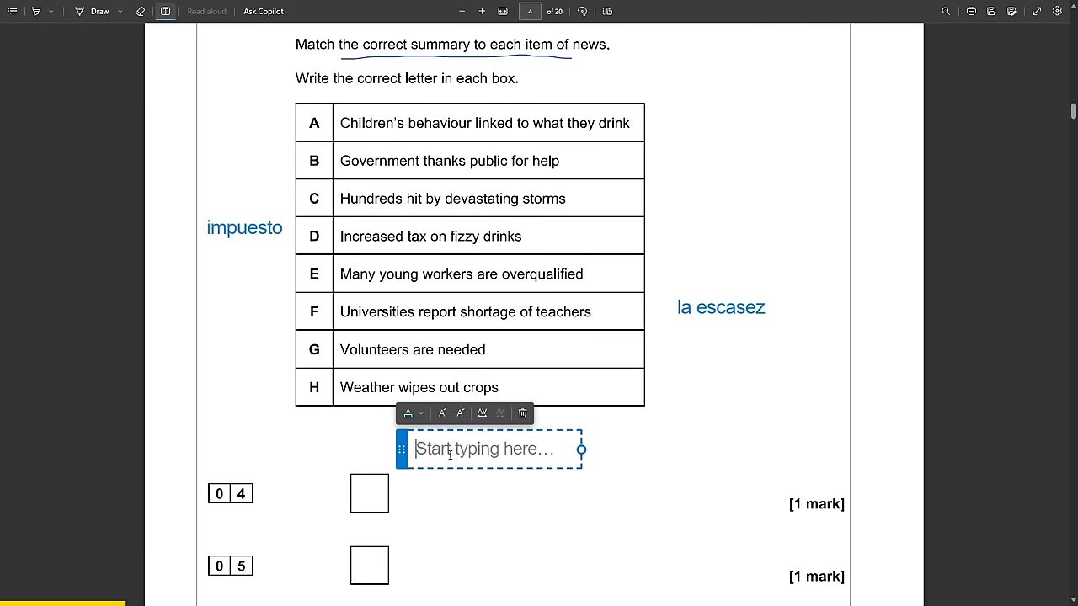
type("muchos granjeros piden compensaciones, segui")
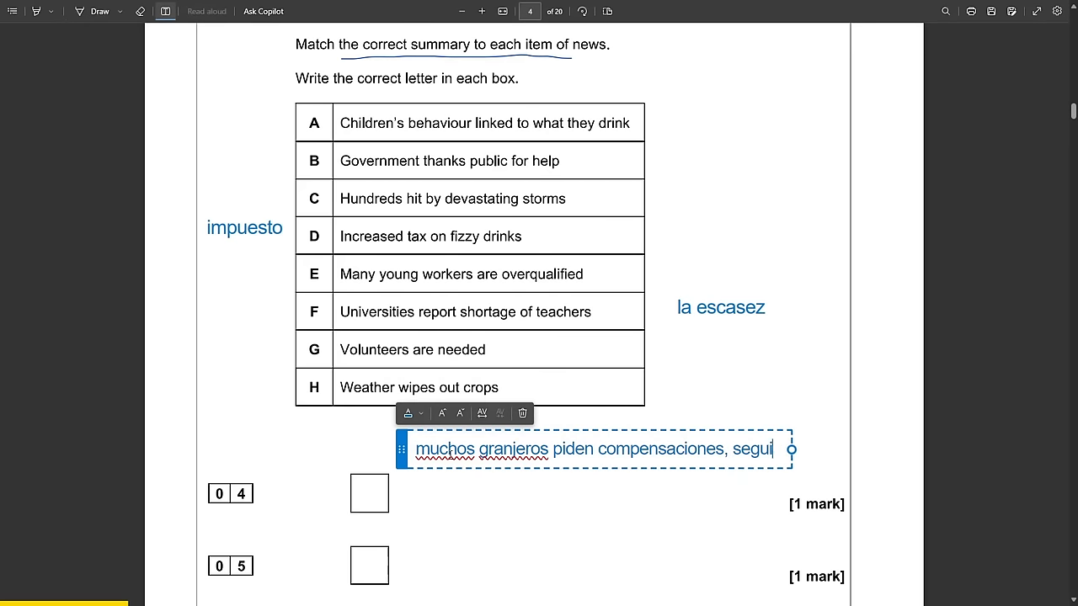
key("BackSpace")
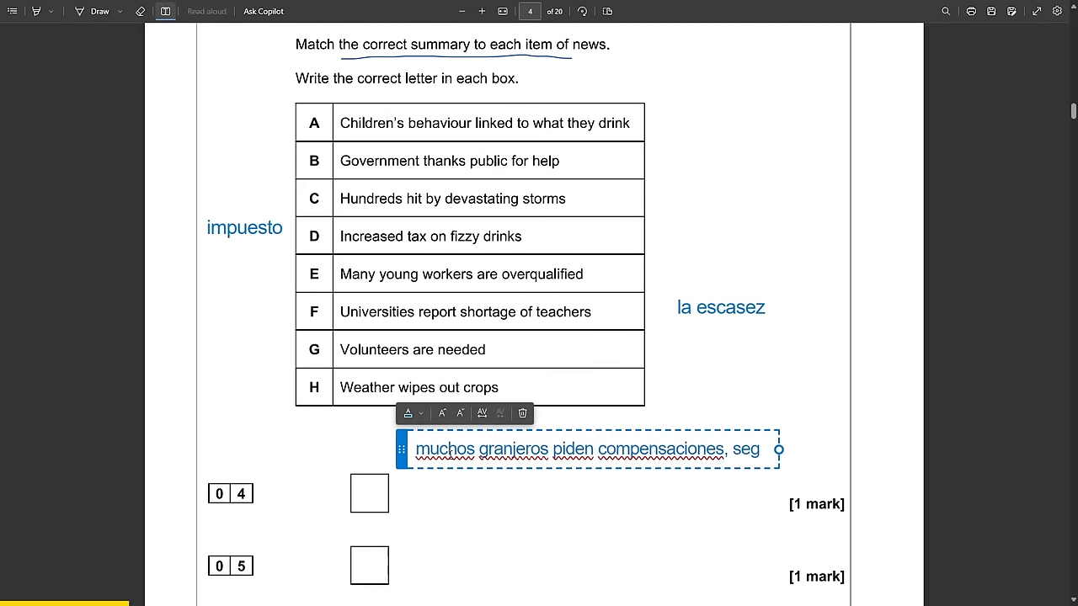
type("ia")
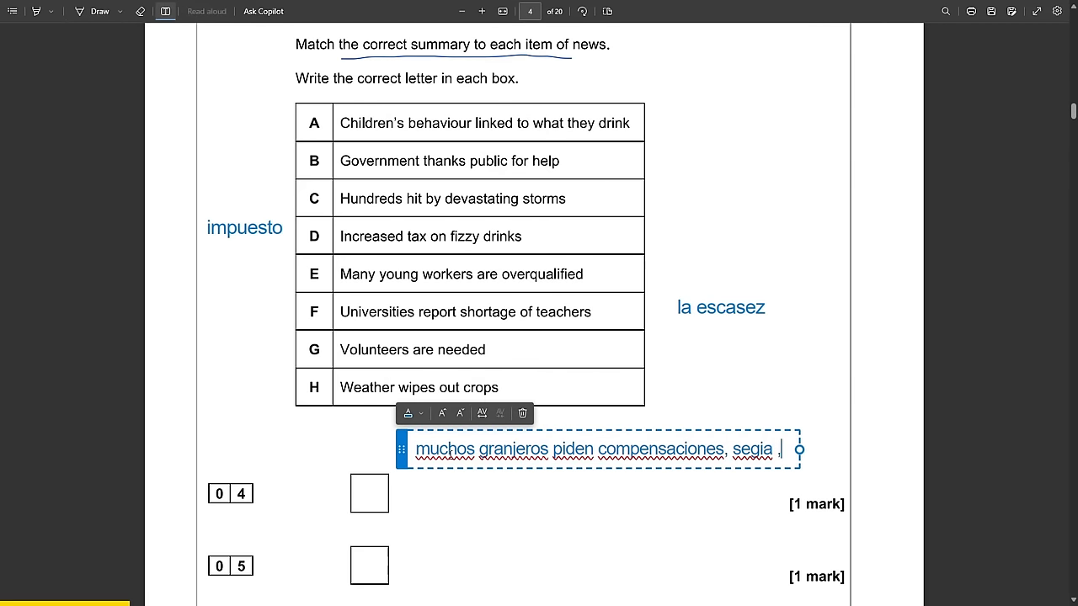
type("cebollas, zanahor")
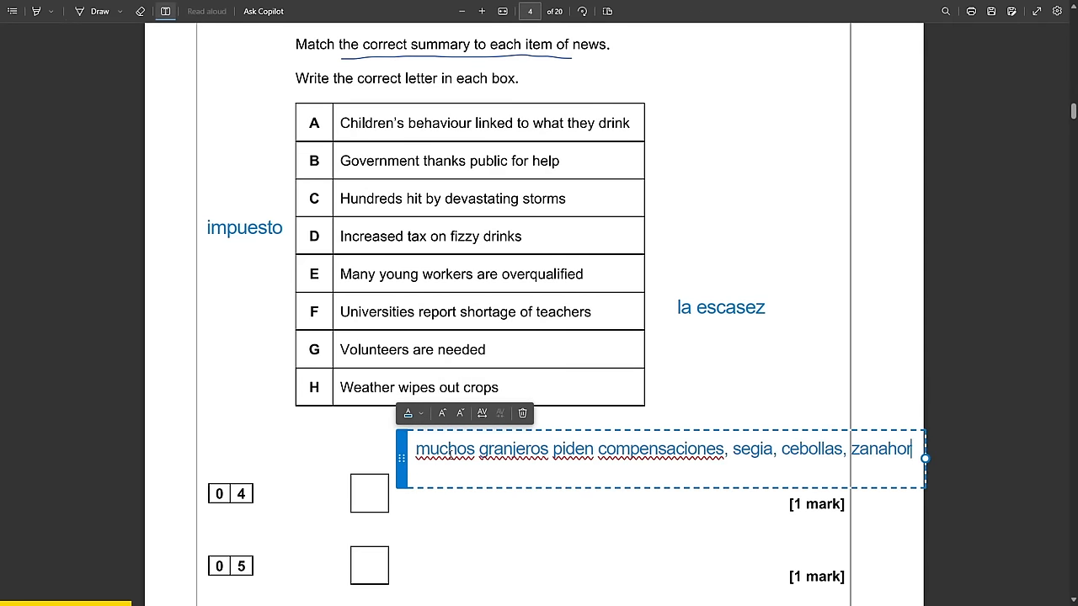
type("ias,")
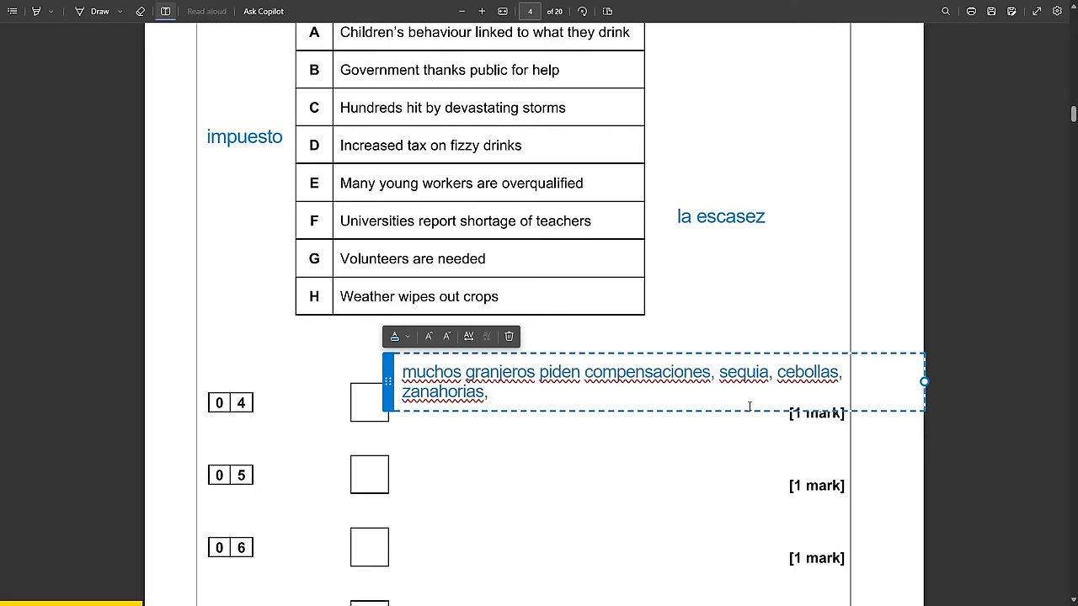
End the note with 'ruined crops', write H in box 04 and underline 'sequia'.
type("ruined crops")
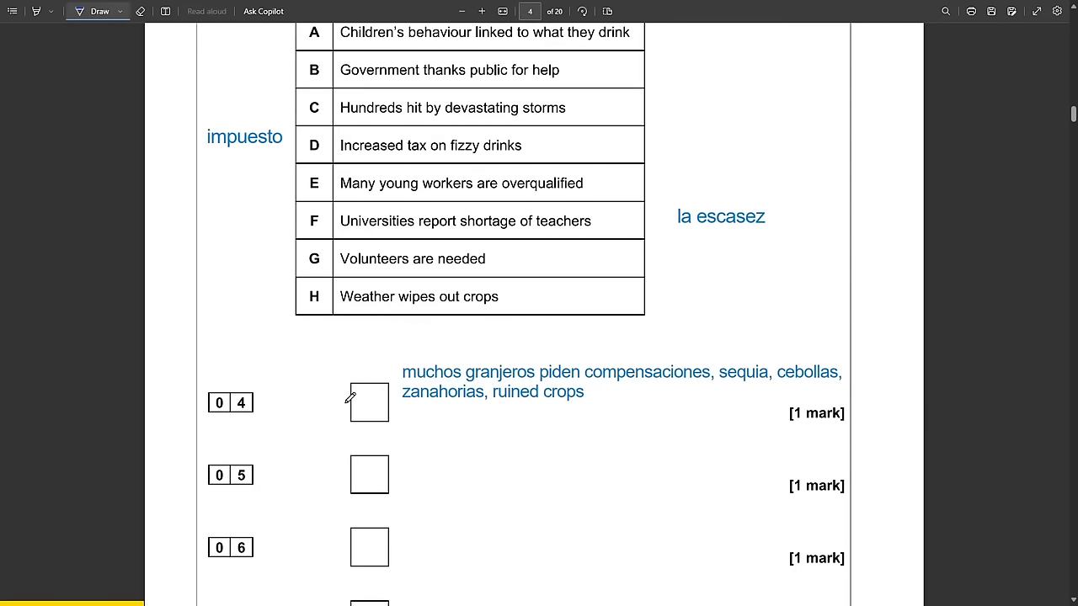
left_click_drag(358, 391, 379, 412)
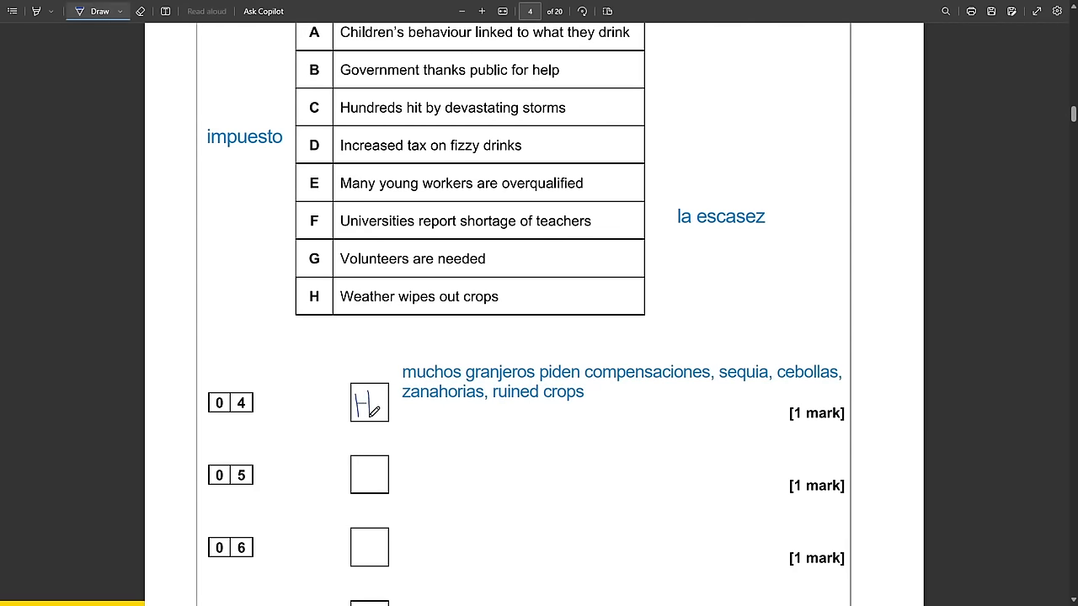
left_click_drag(718, 384, 773, 378)
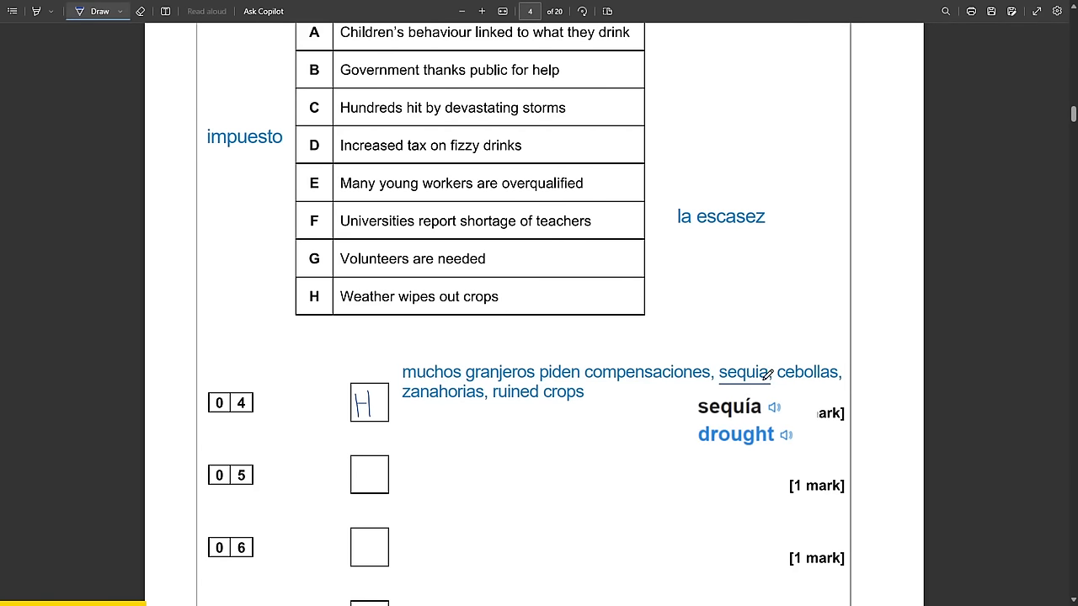
mouse_move(73, 82)
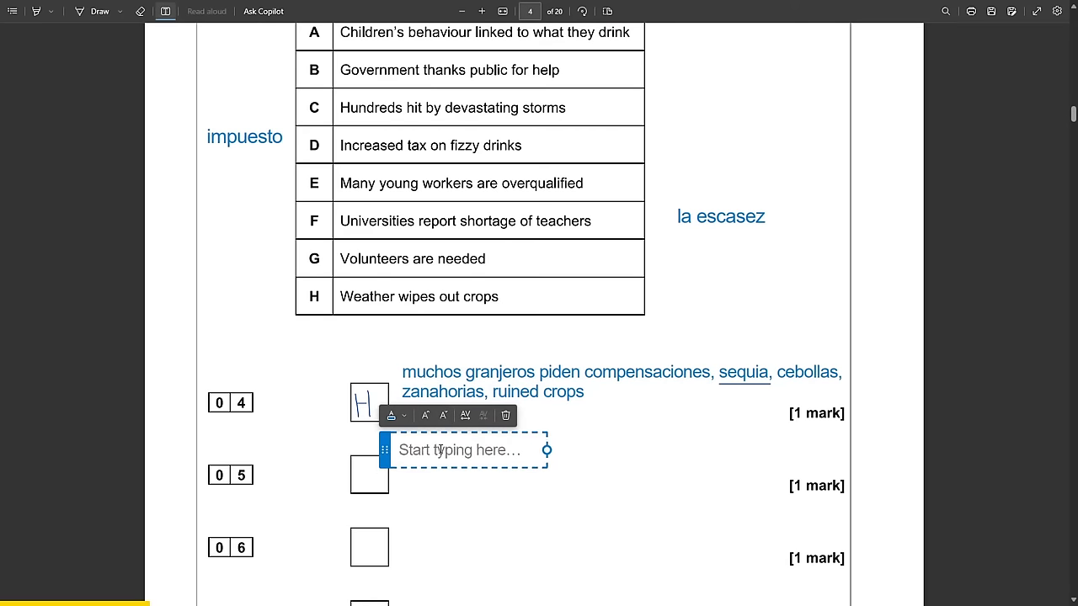
Type a note by question 05: 'paro nacional, big number of uni students have to… jobs'.
scroll("down", 3)
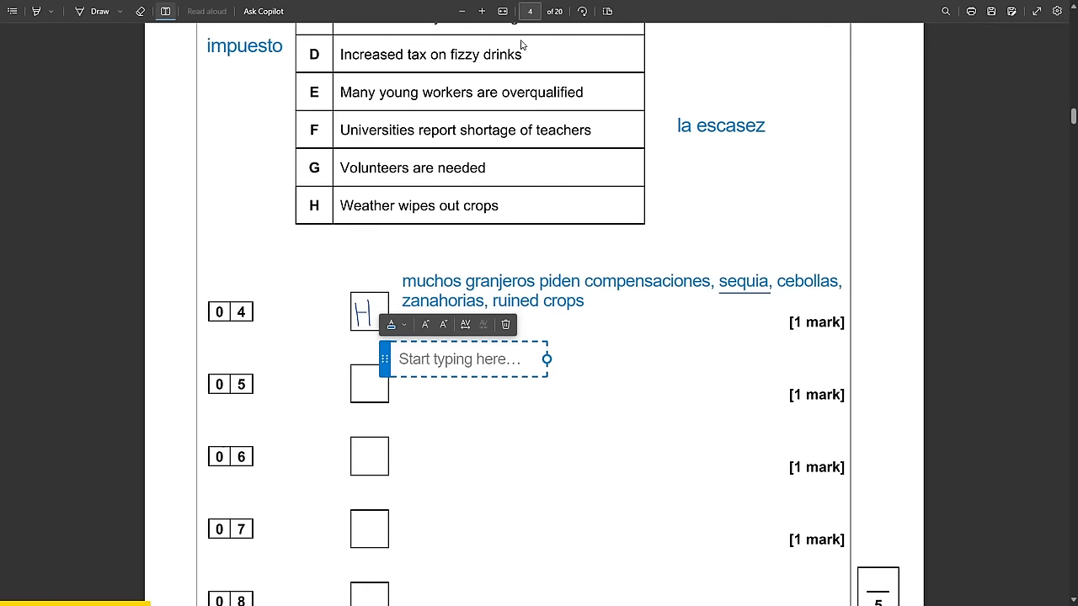
type("paro")
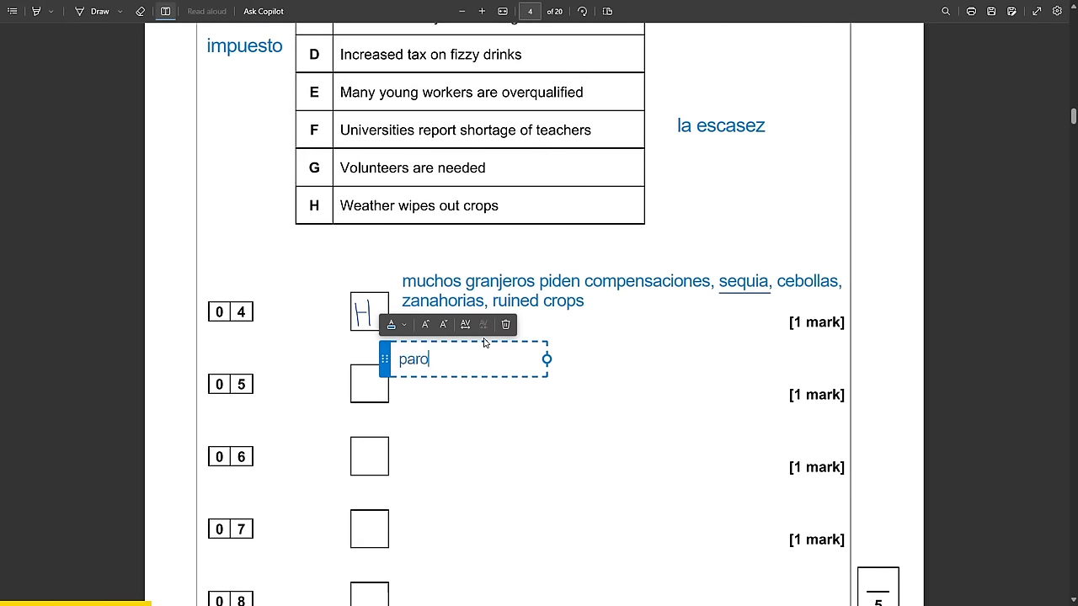
type("nacional,")
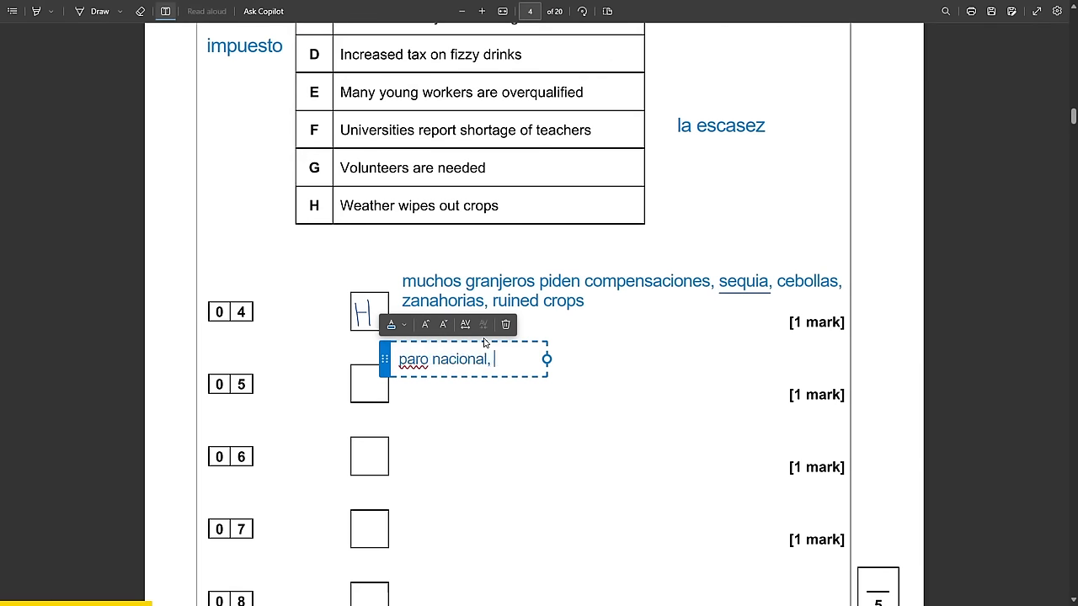
type("big number")
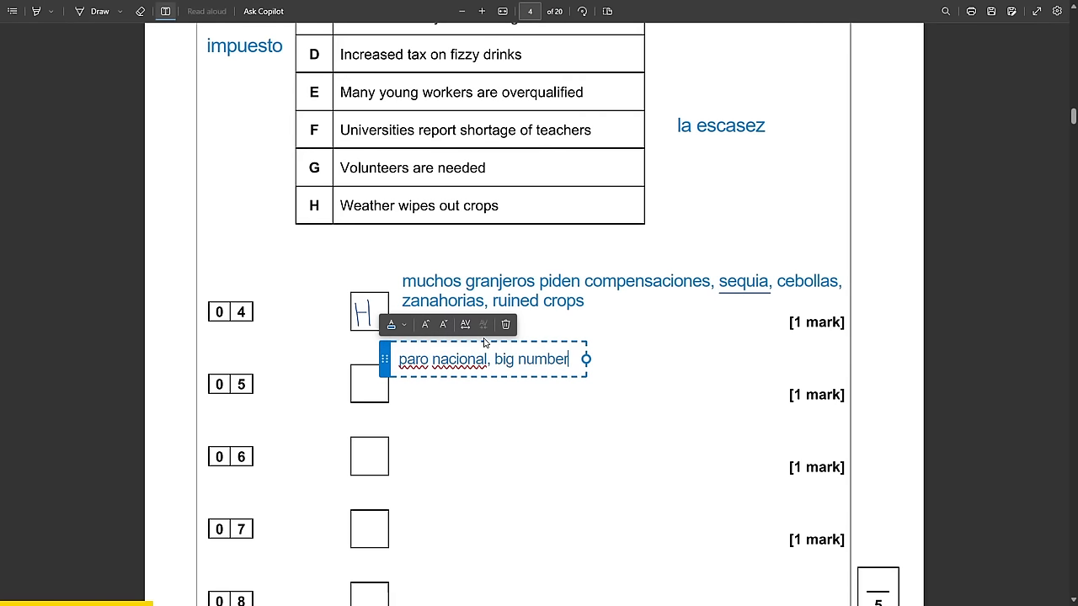
type("of uni students")
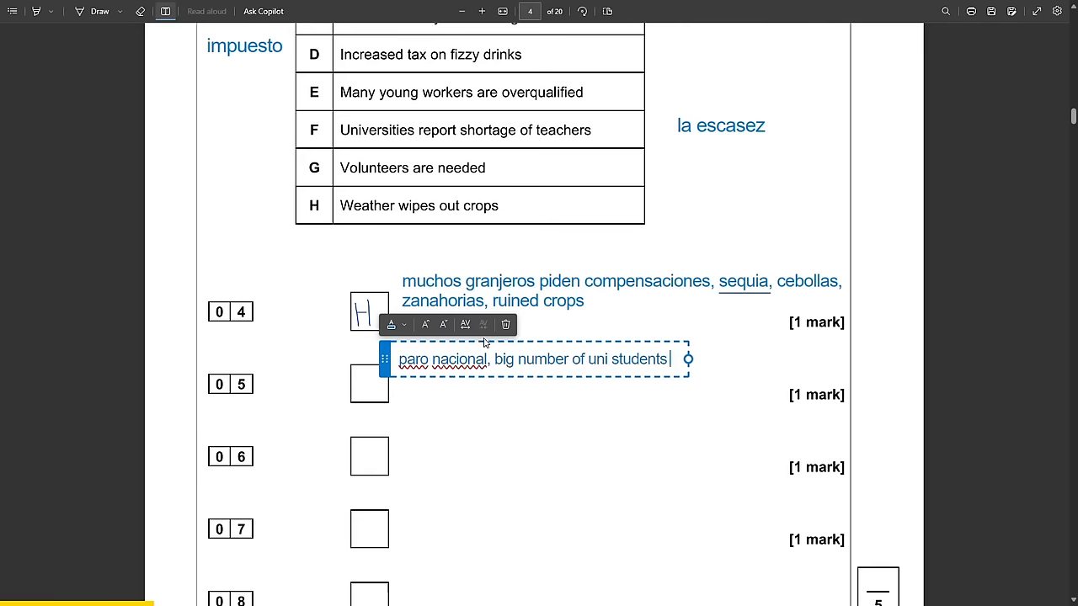
type("have to")
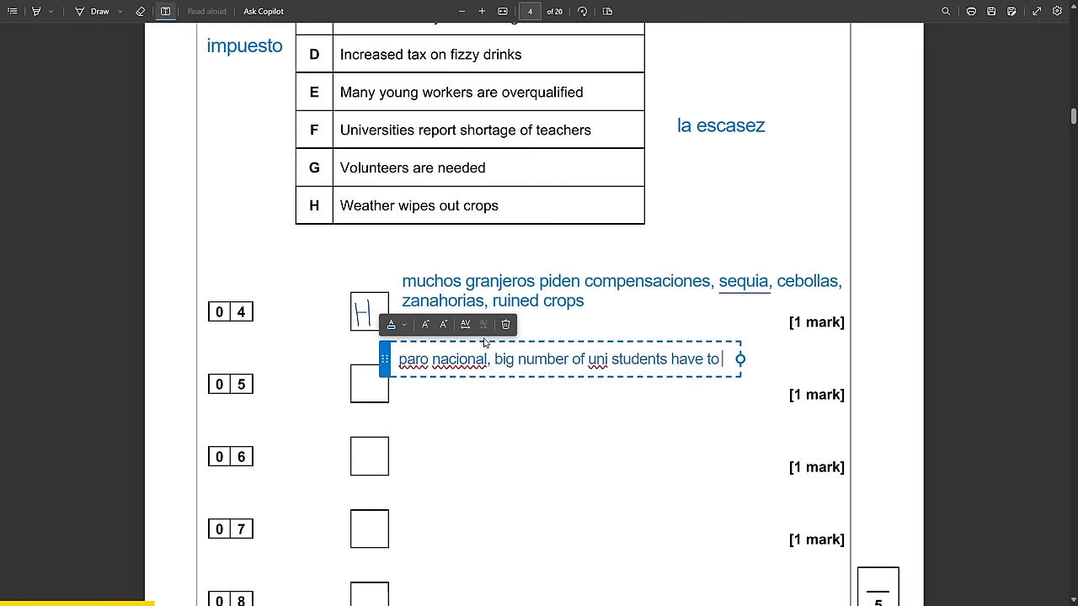
type("jobs")
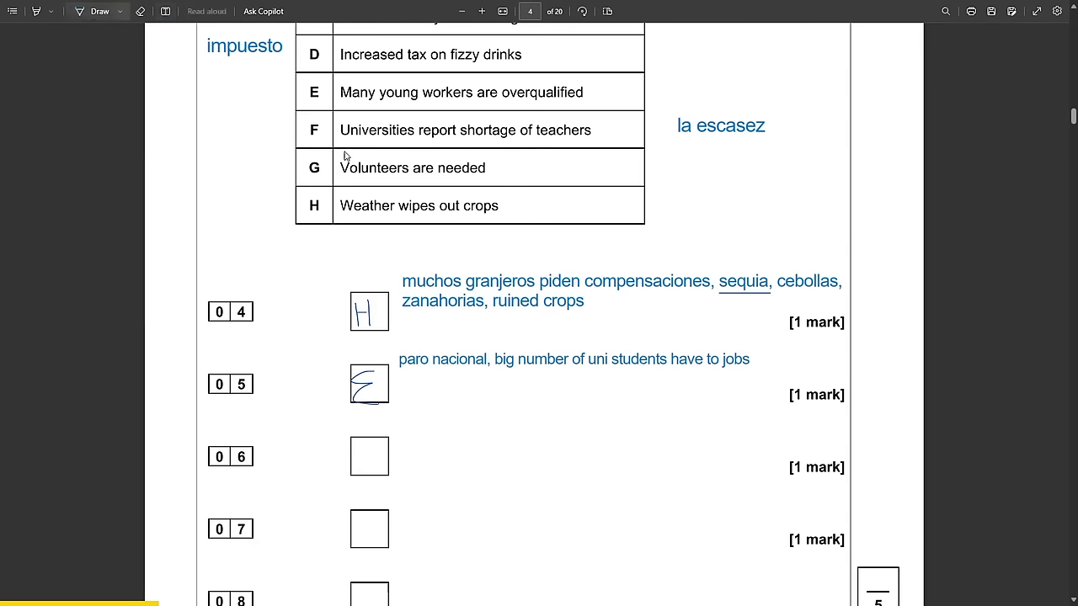
Extend the 05 note with 'un gran numero tiene que titulo, no son needed'.
left_click(572, 360)
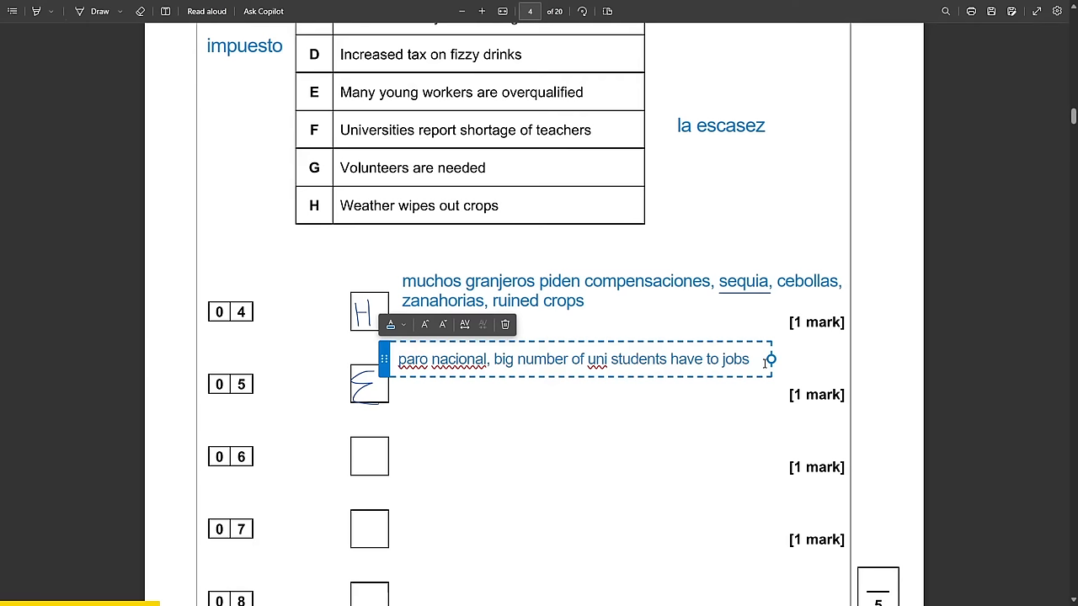
type("unemployme")
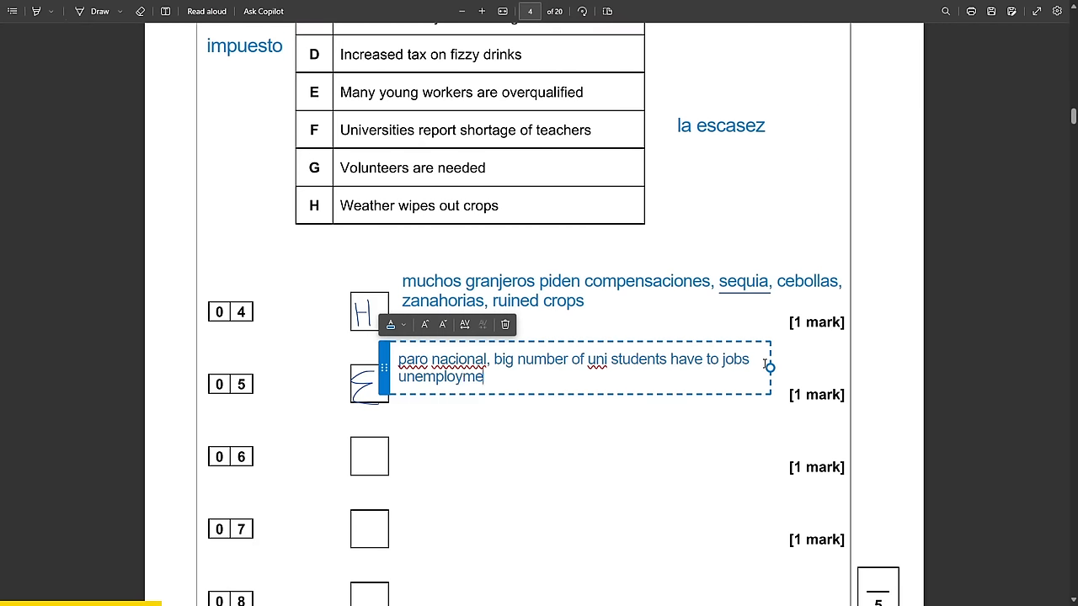
type("nt")
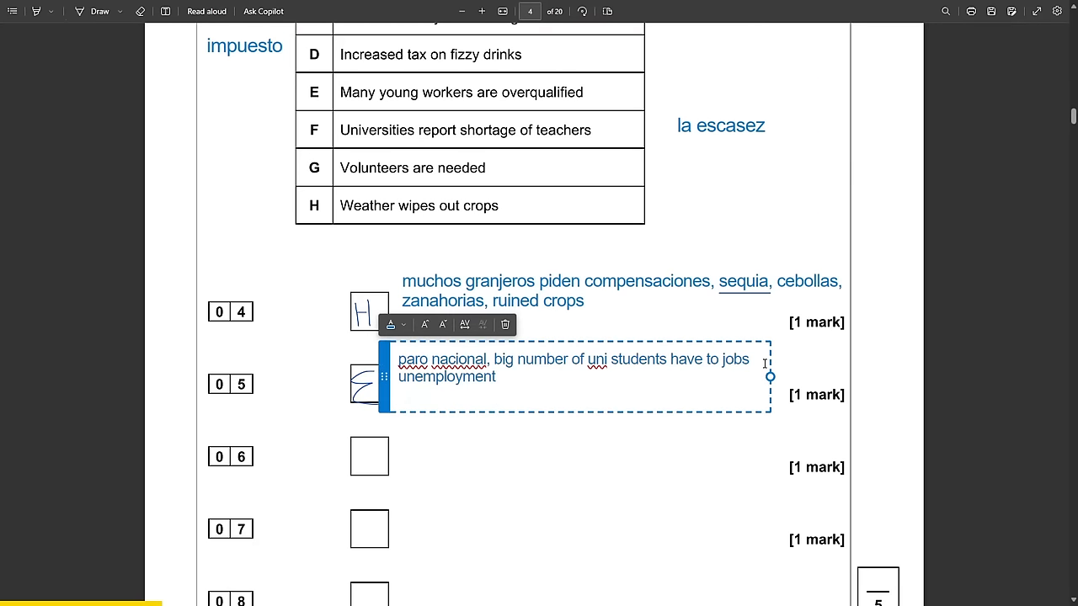
type("gran n")
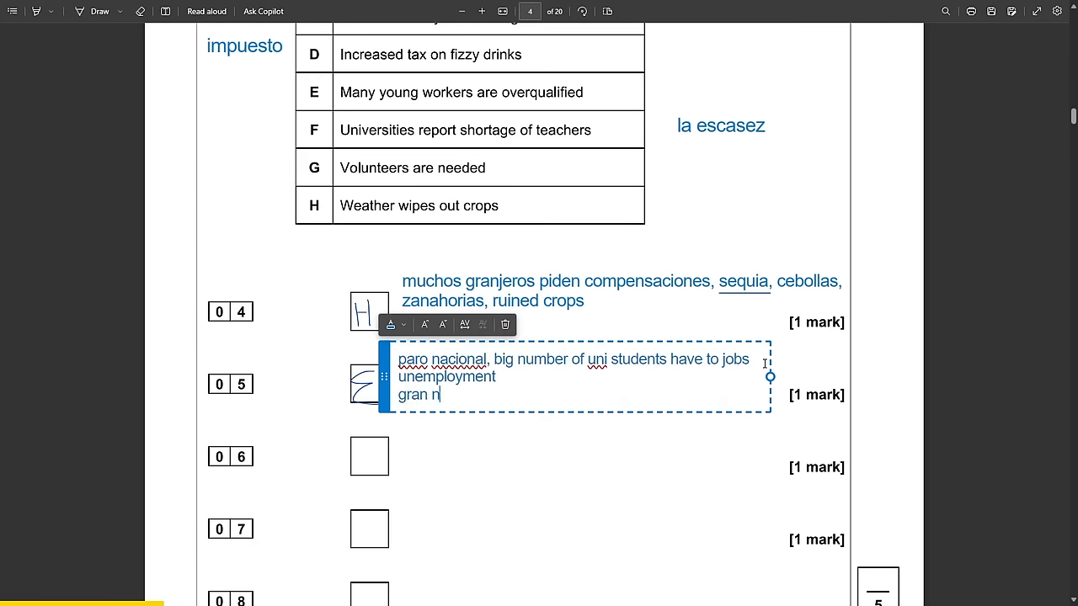
type("umero, tie")
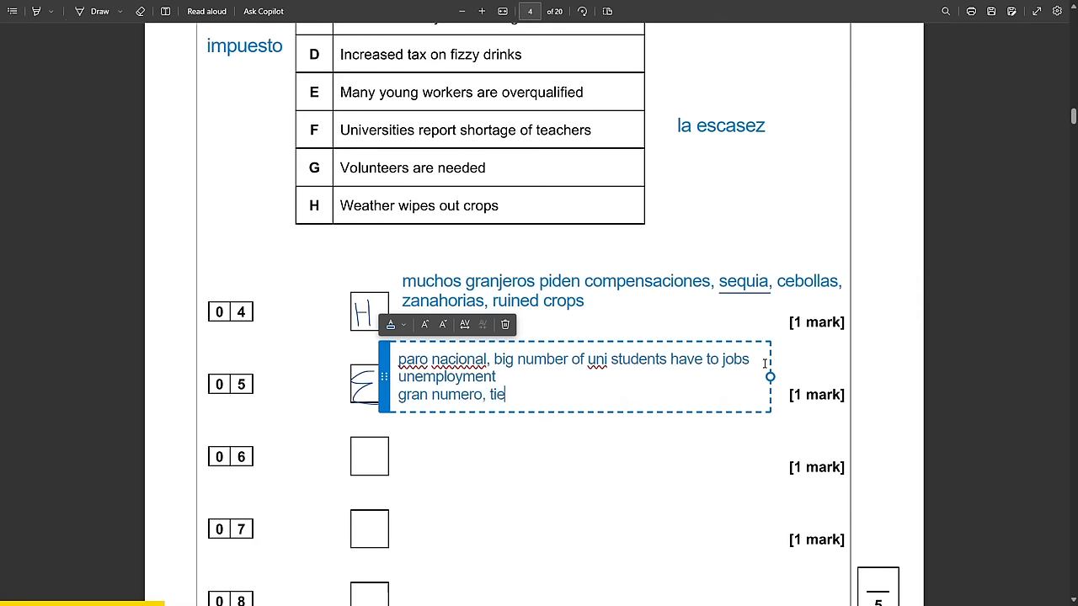
type("ne que")
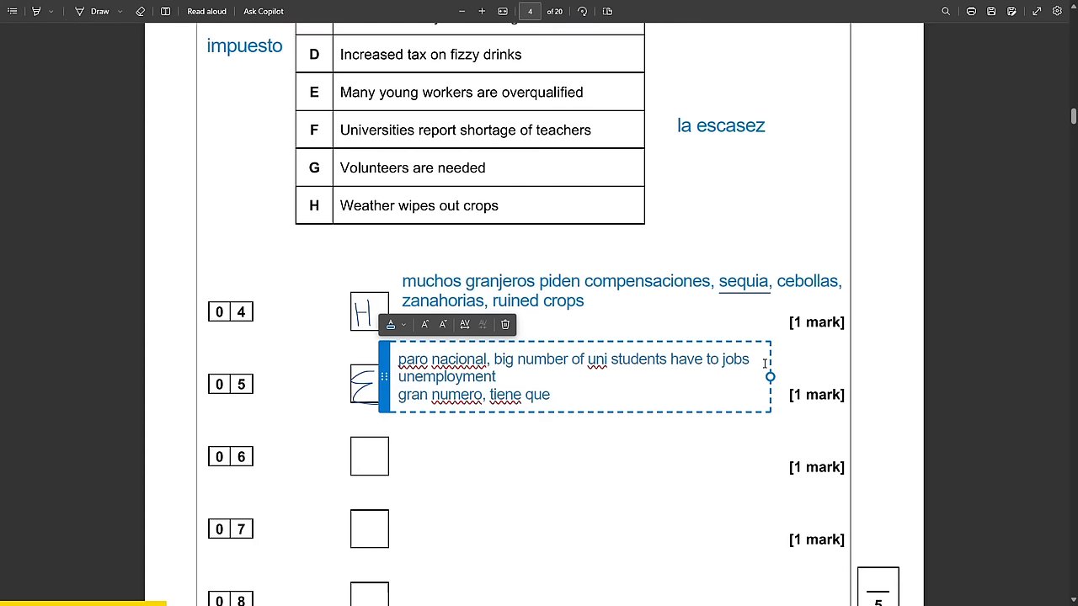
type("titulo")
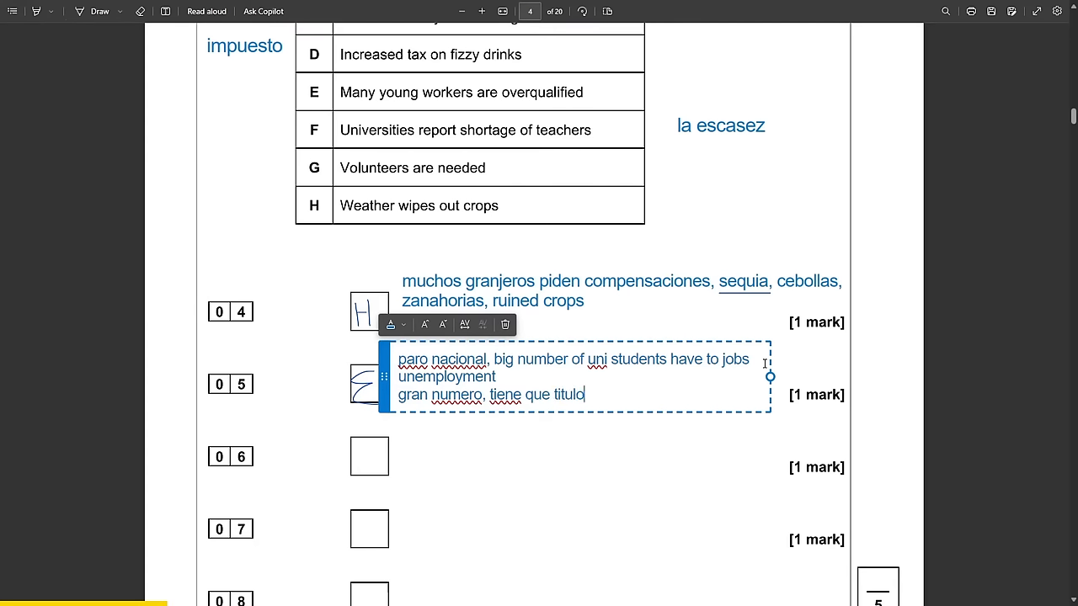
type(", n")
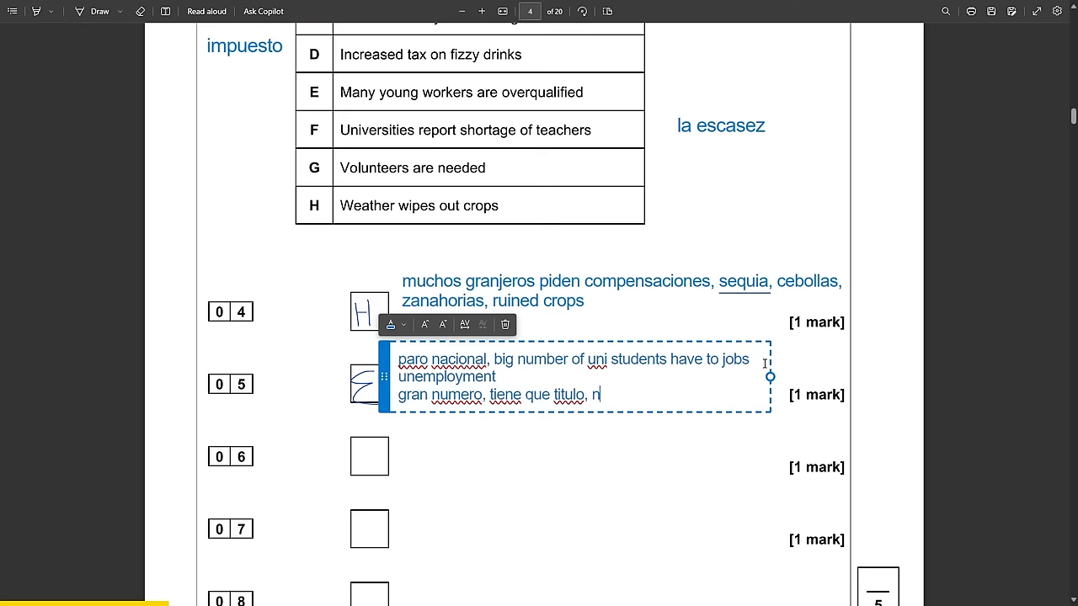
type("o son ned")
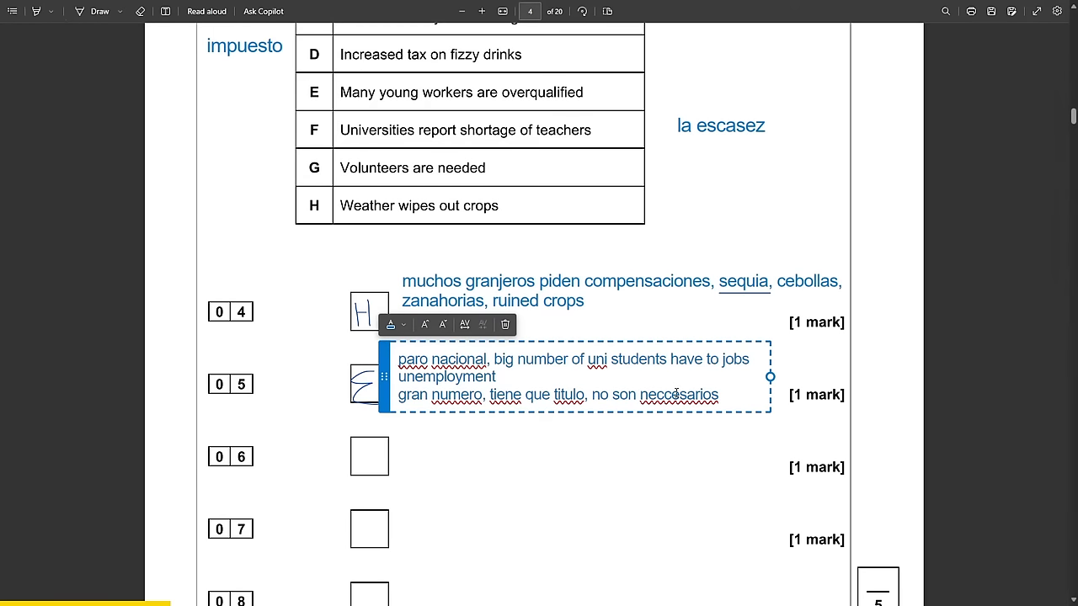
scroll("down", 3)
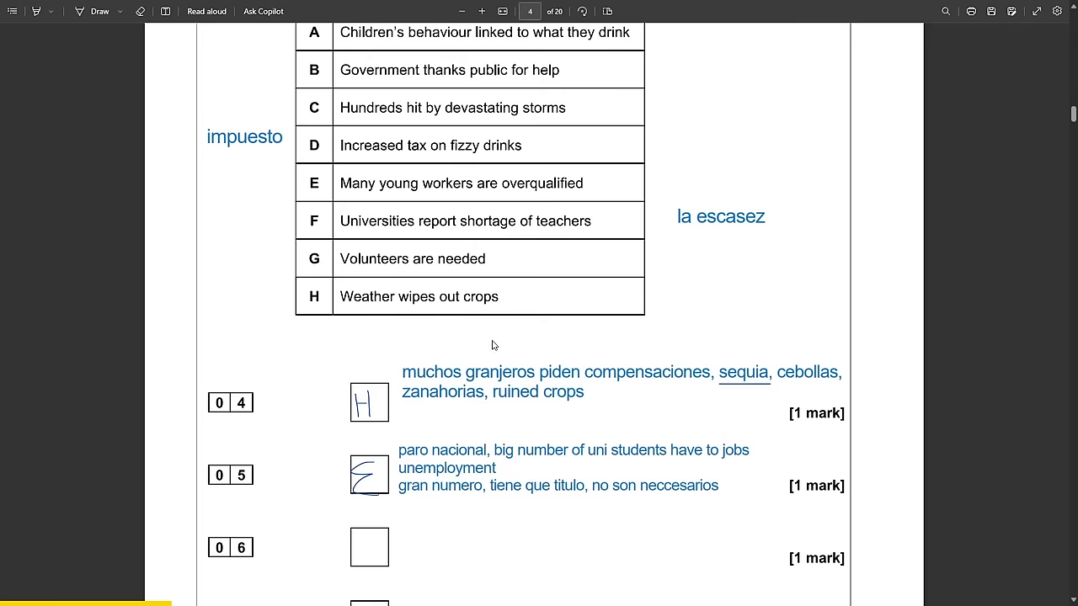
scroll("down", 3)
type("s")
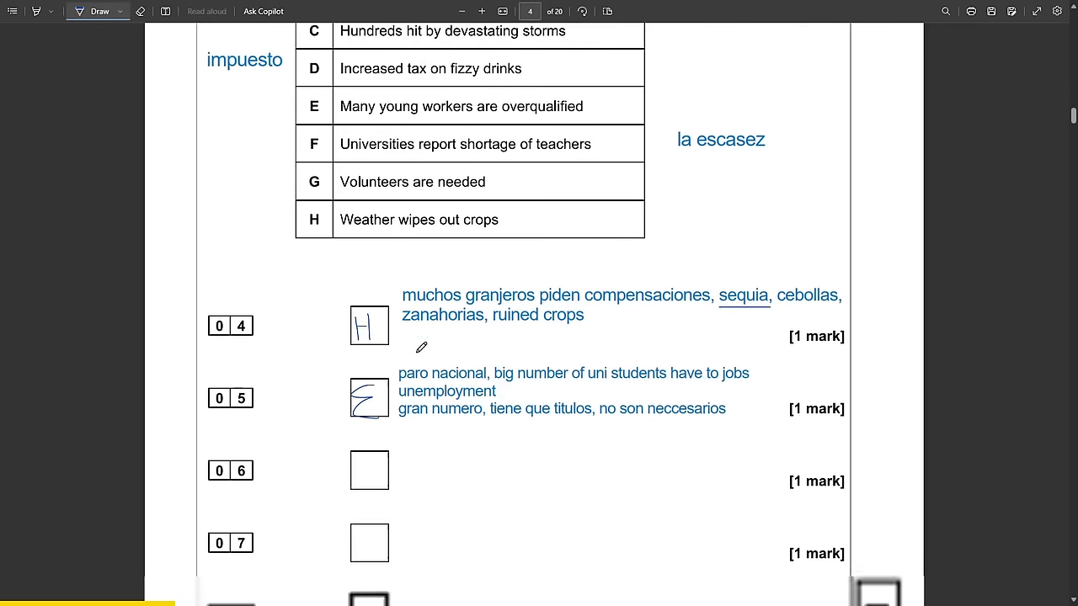
scroll("down", 3)
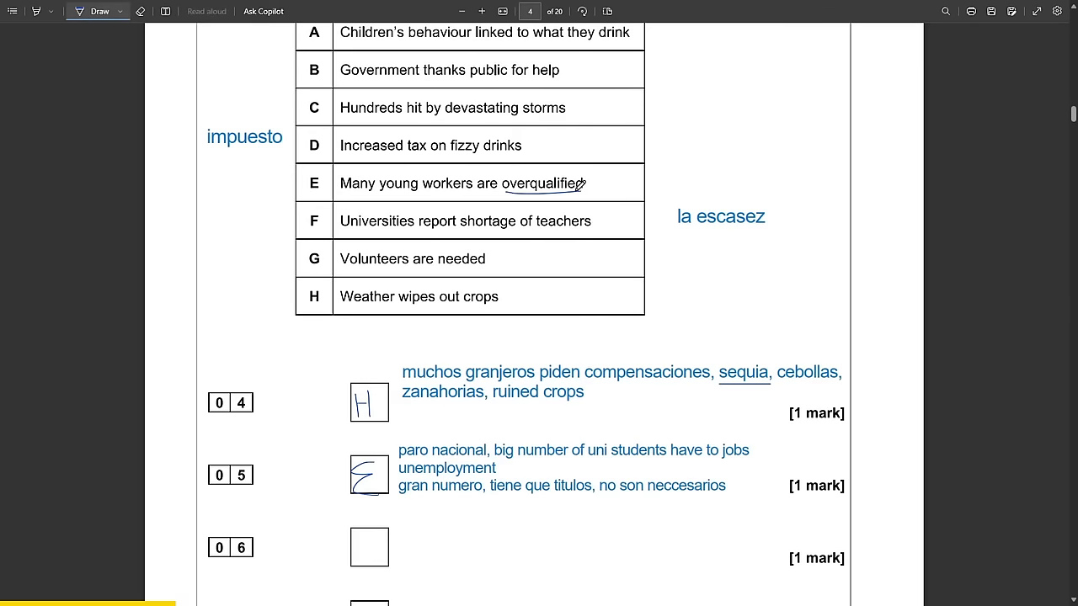
scroll("down", 3)
type("representam")
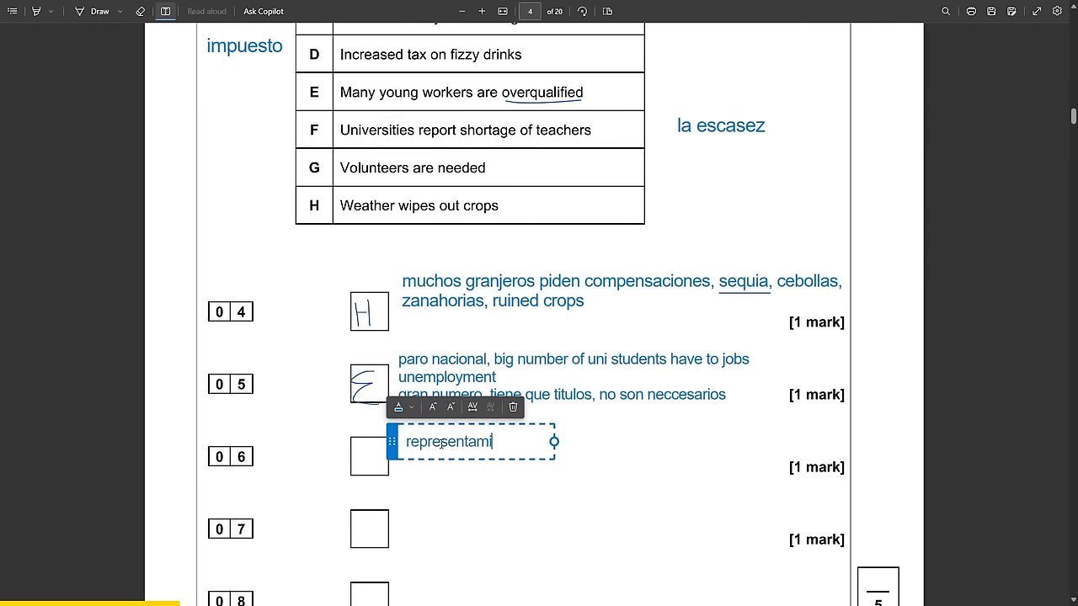
Type the question 06 note ending 'piden ayuda al publico', removing the word 'negra'.
type("ayuntamiento, col")
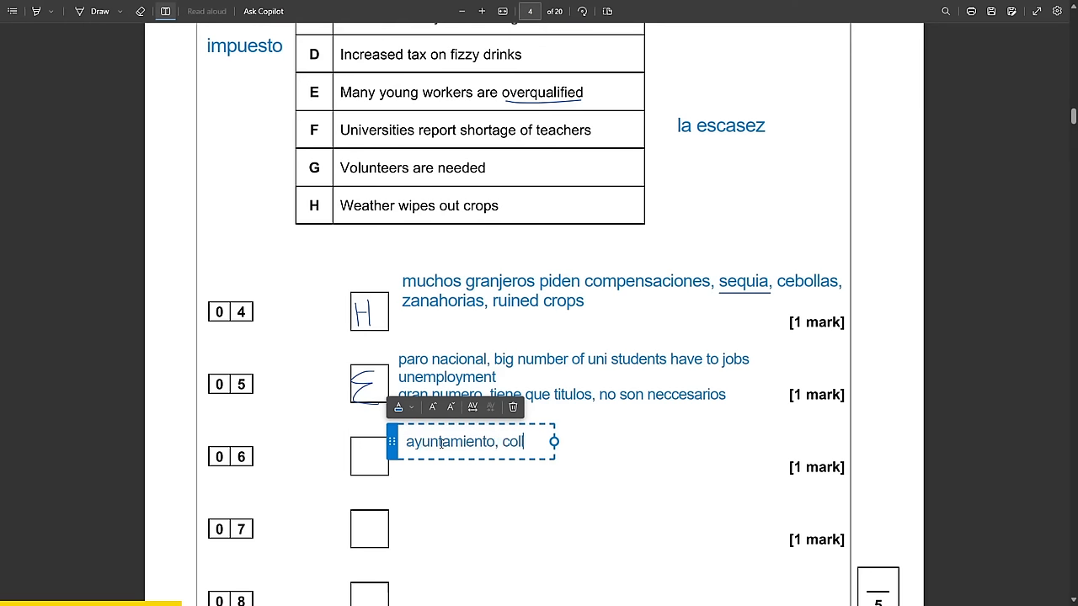
type("limpieza, marea - sea")
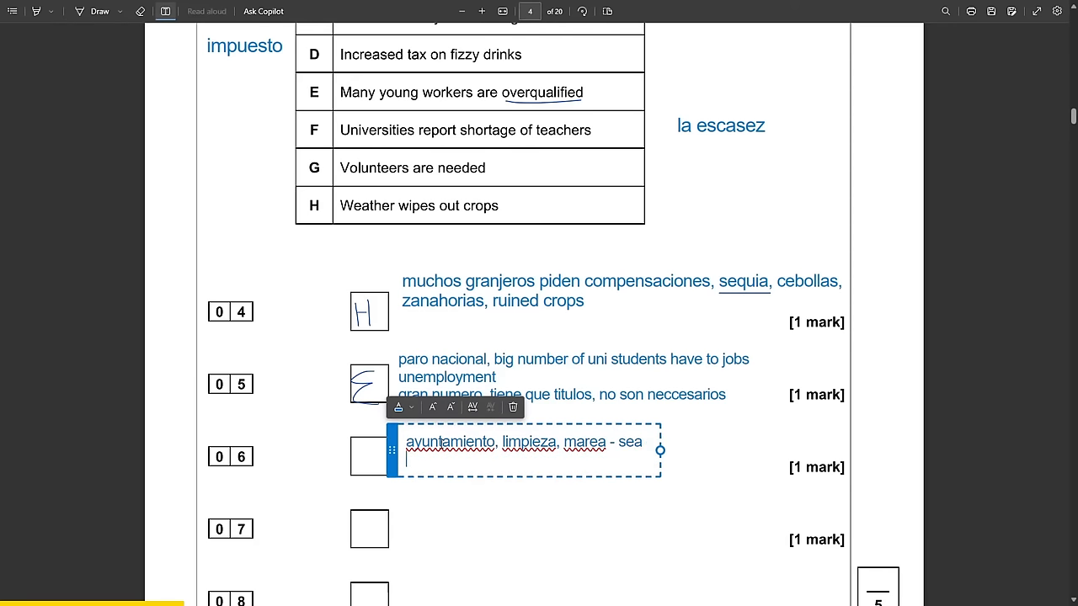
type("negra")
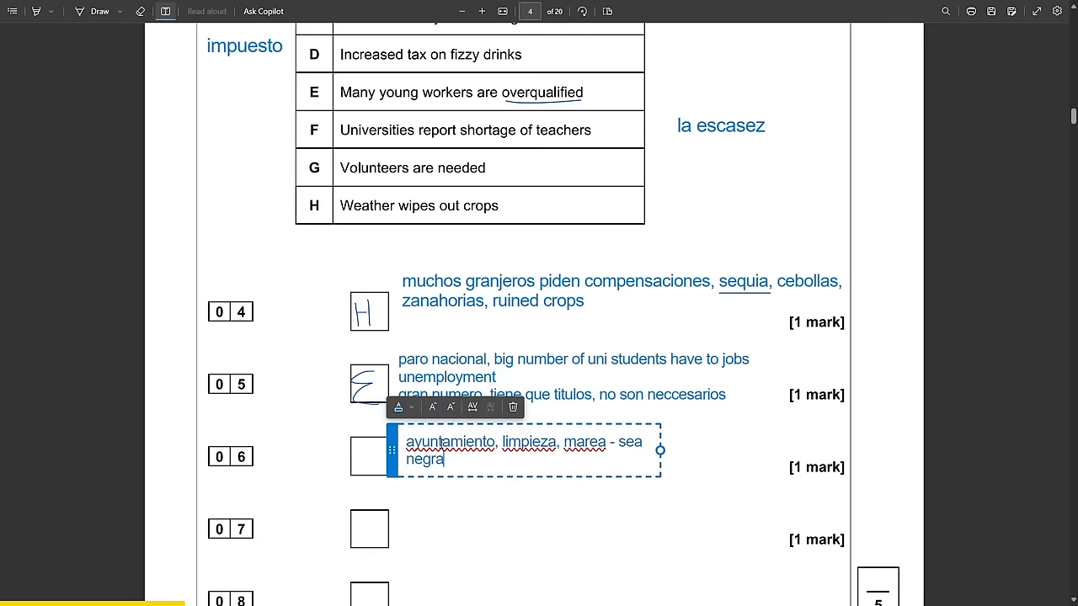
key("Backspace")
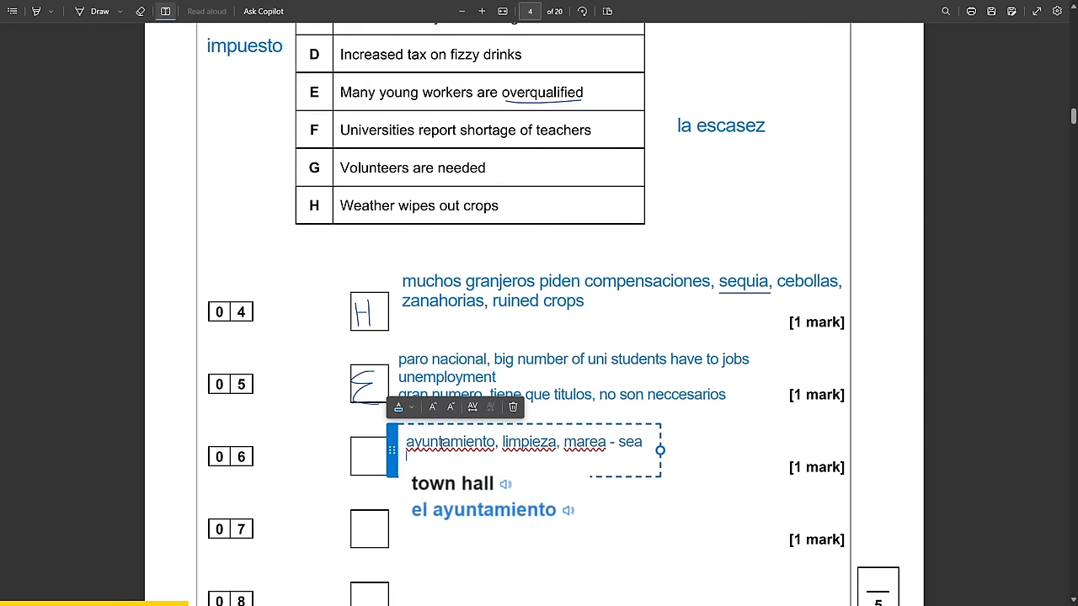
type("piden ayuda al")
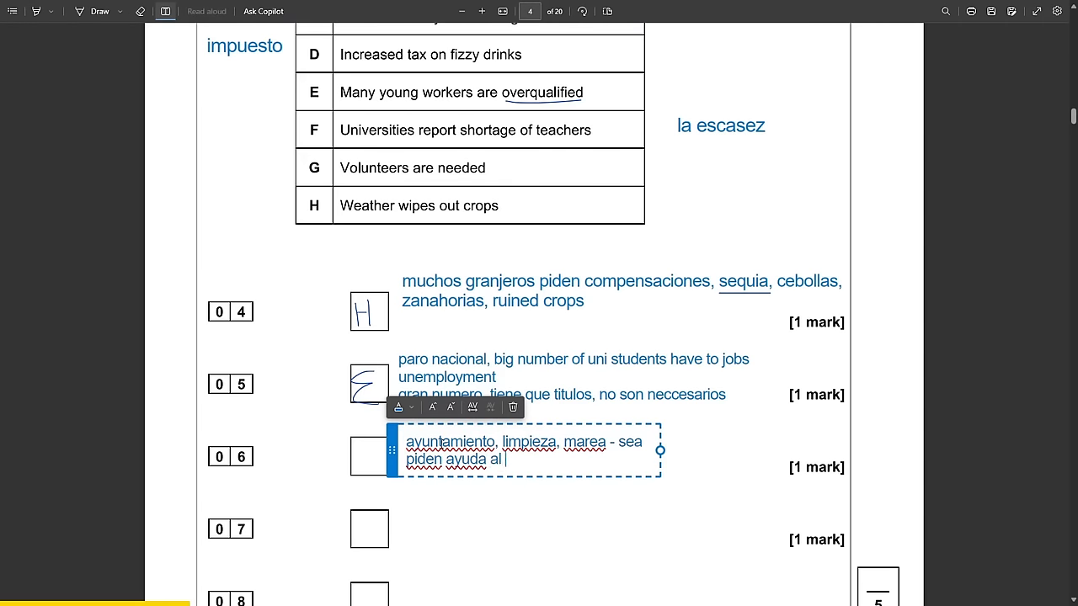
type("publico")
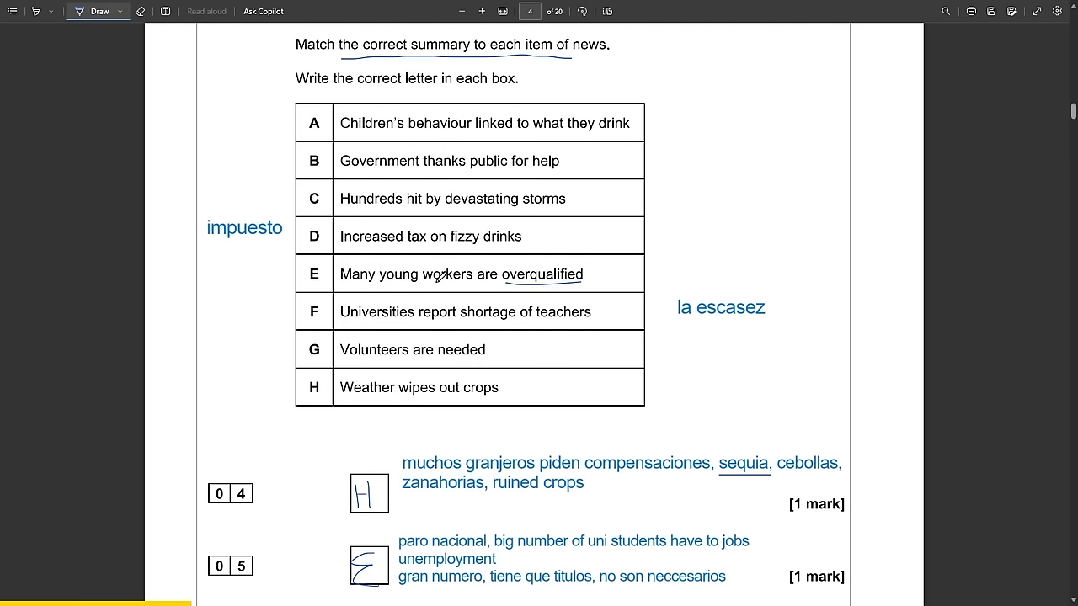
scroll("down", 3)
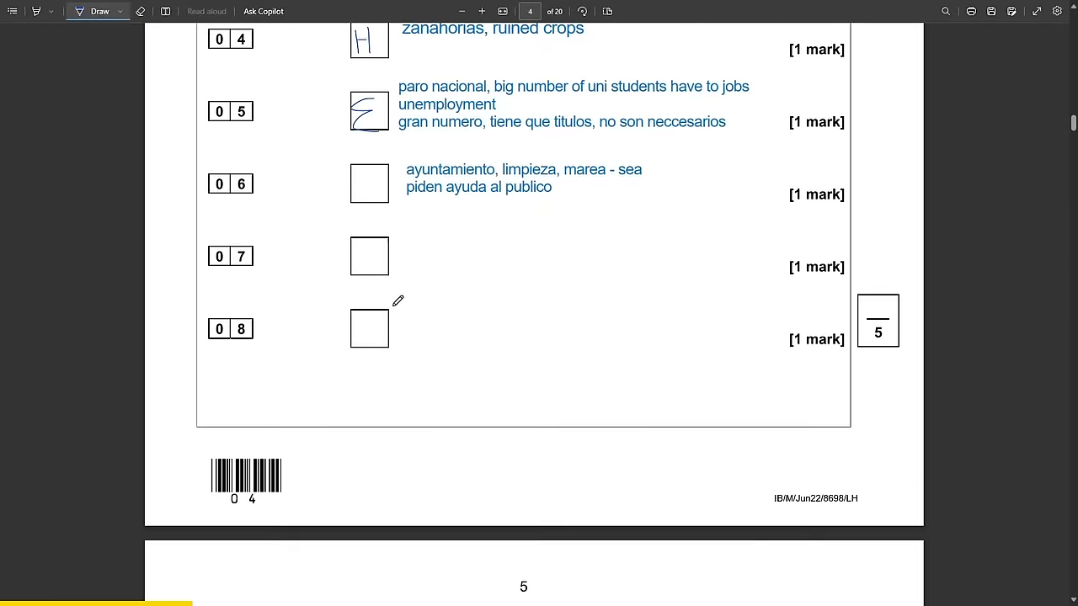
Write G in box 06 and underline 'piden ayuda al publico'.
left_click_drag(364, 177, 375, 192)
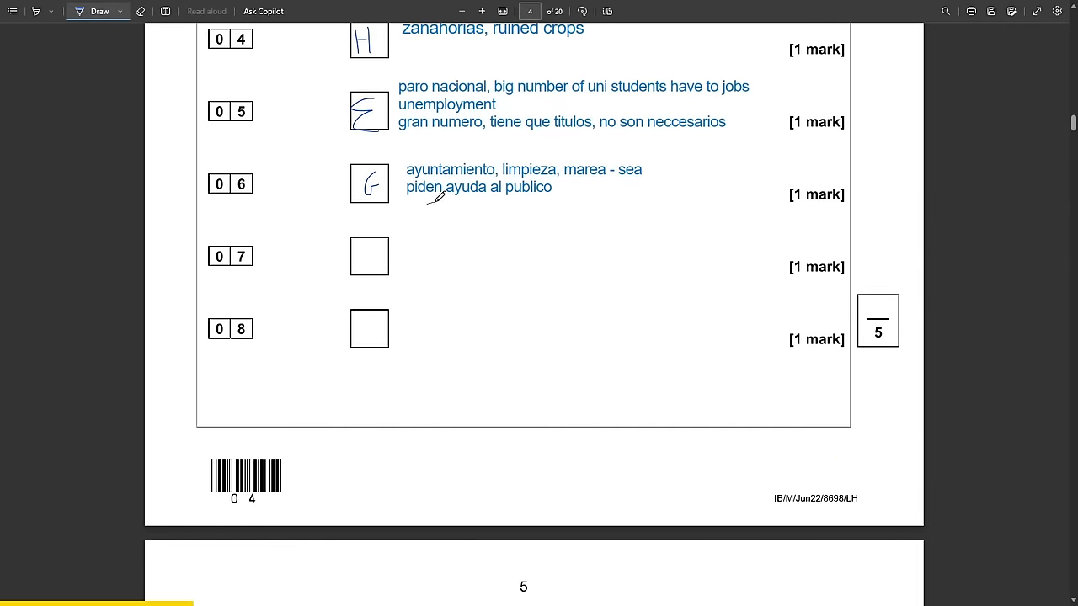
left_click_drag(409, 201, 572, 194)
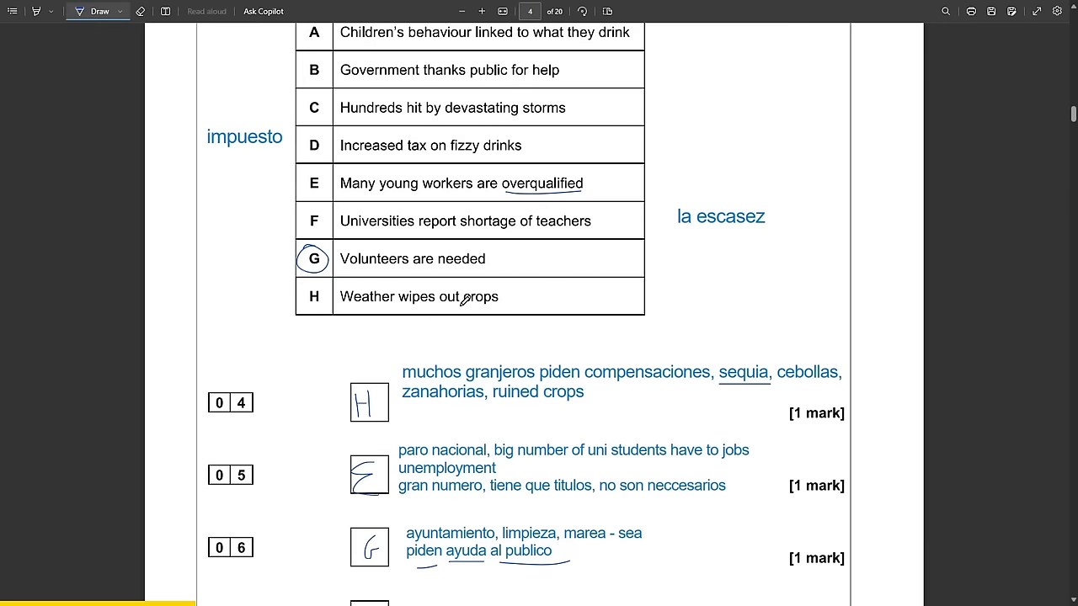
scroll("down", 3)
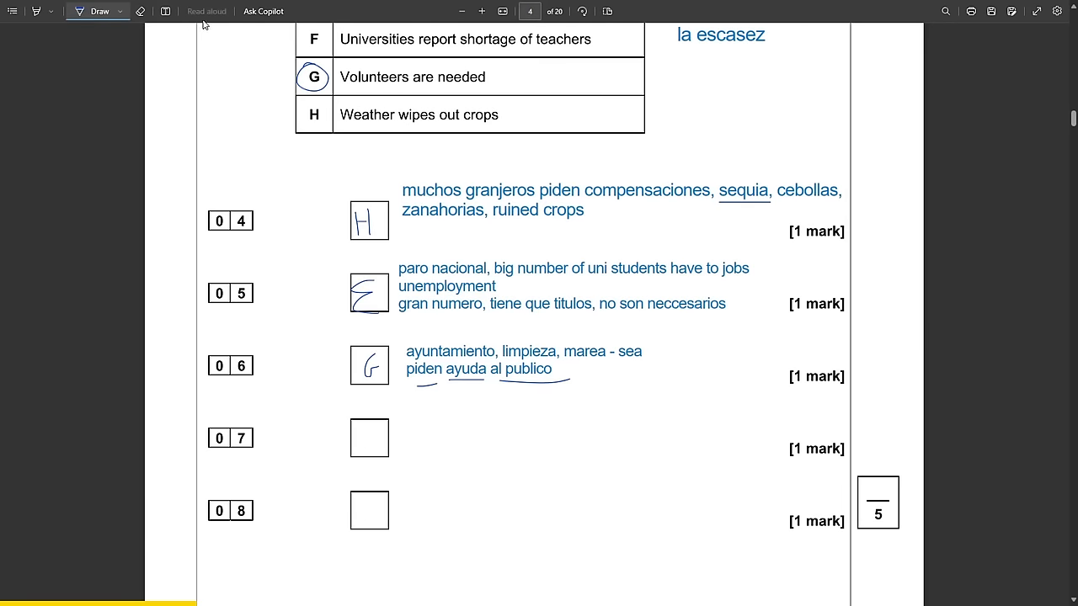
Type a note about primary schools, 'las escuelas primarias… fruto', beside question 07.
left_click(368, 437)
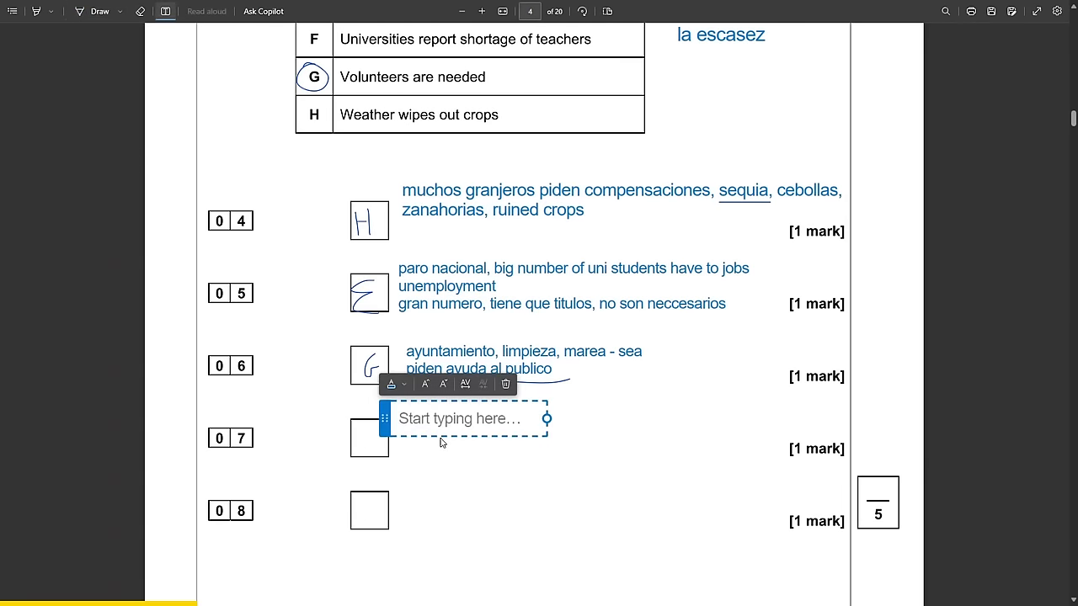
left_click(463, 419)
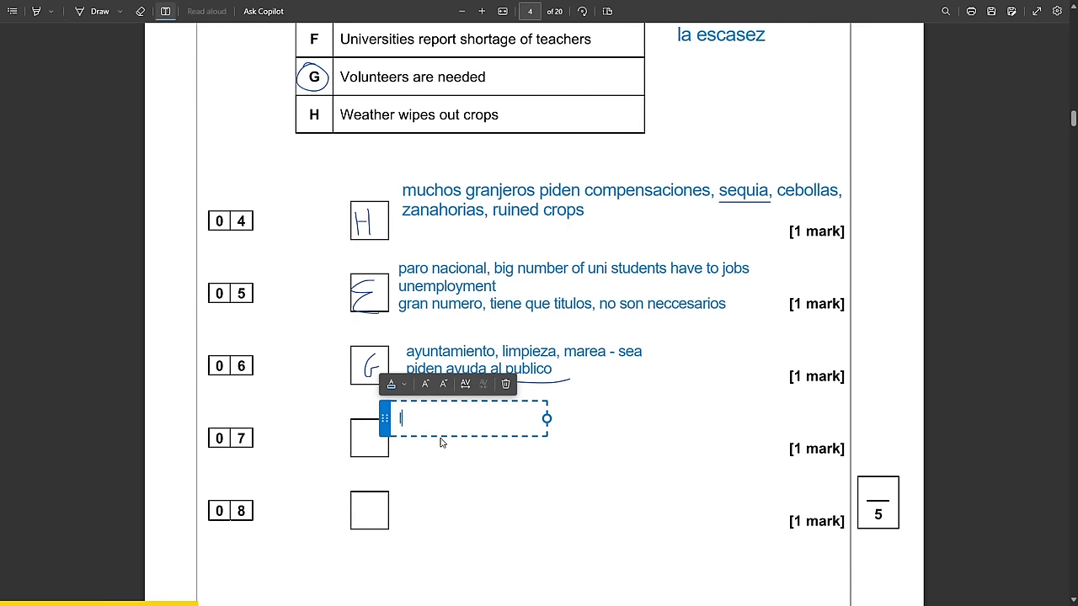
type("las escuelas primarias ban consume of zumos de f")
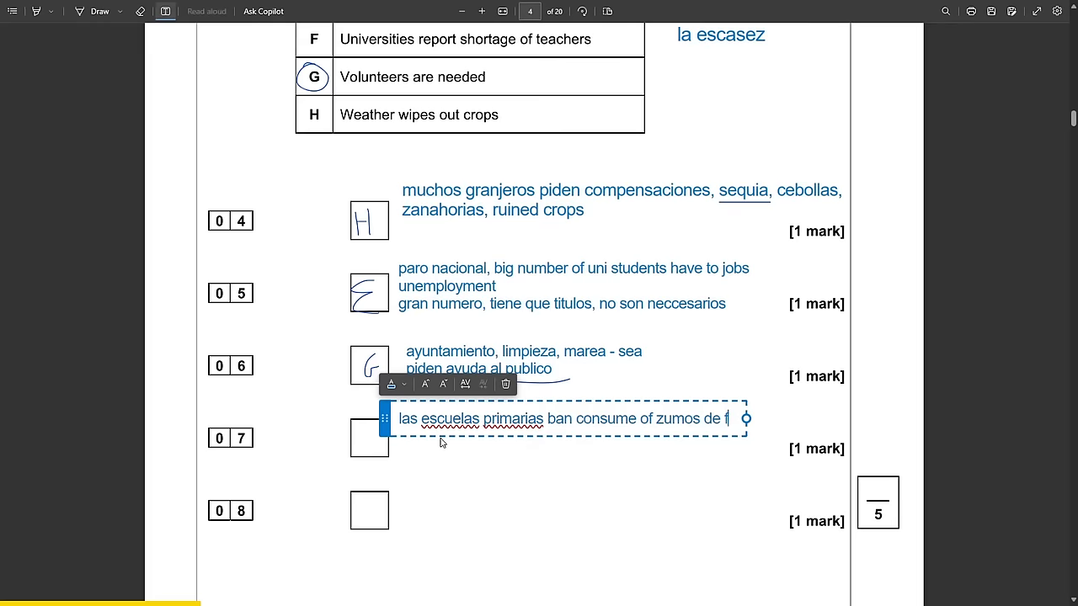
type("ruto")
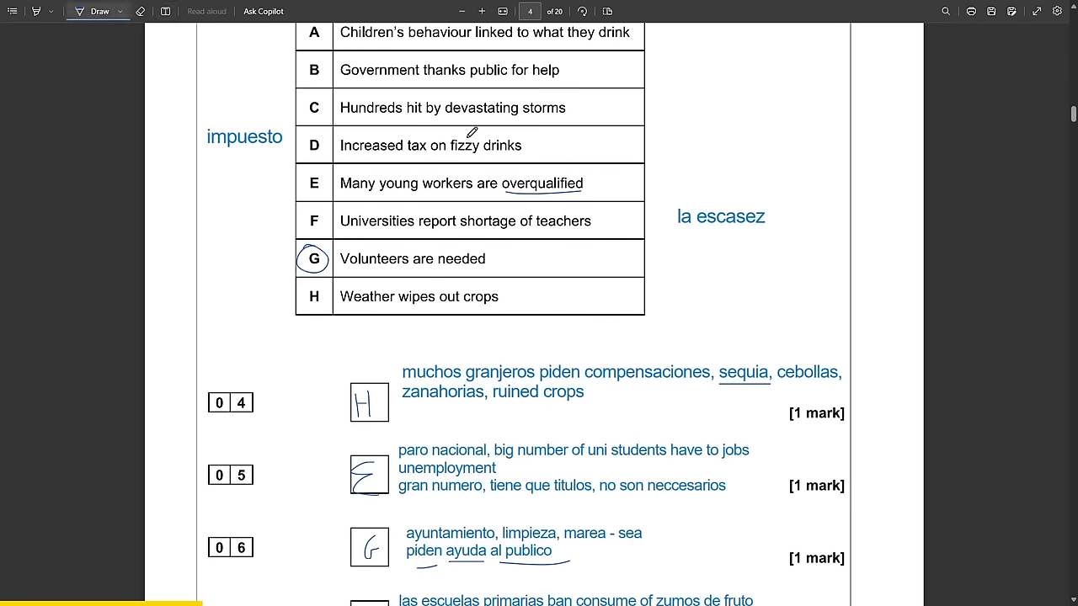
scroll("down", 3)
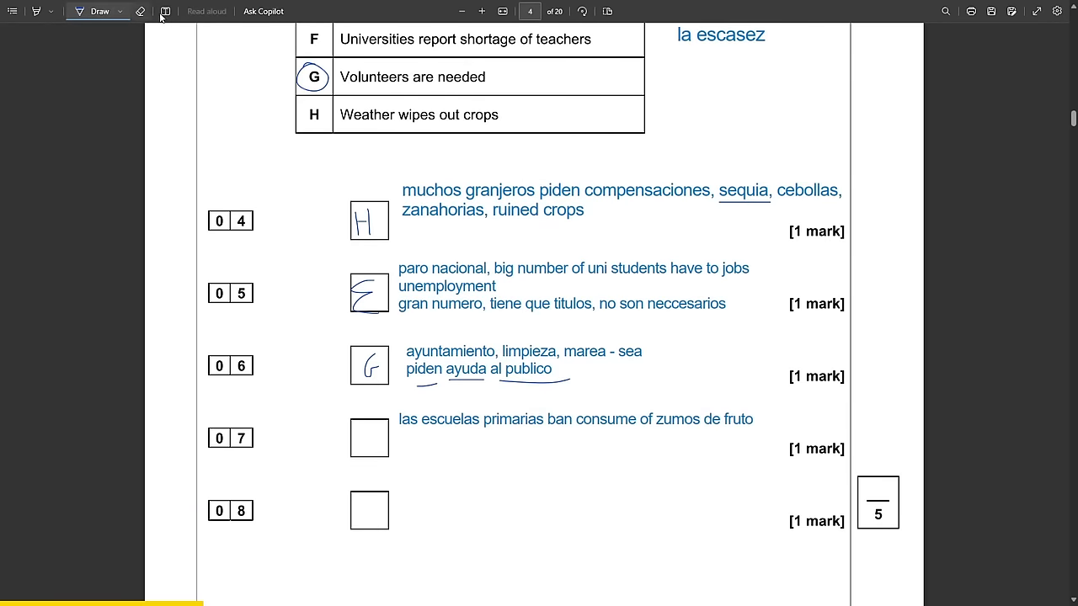
Add the note 'comportamiento de alumnos' and underline summary A about children's behaviour.
left_click(166, 11)
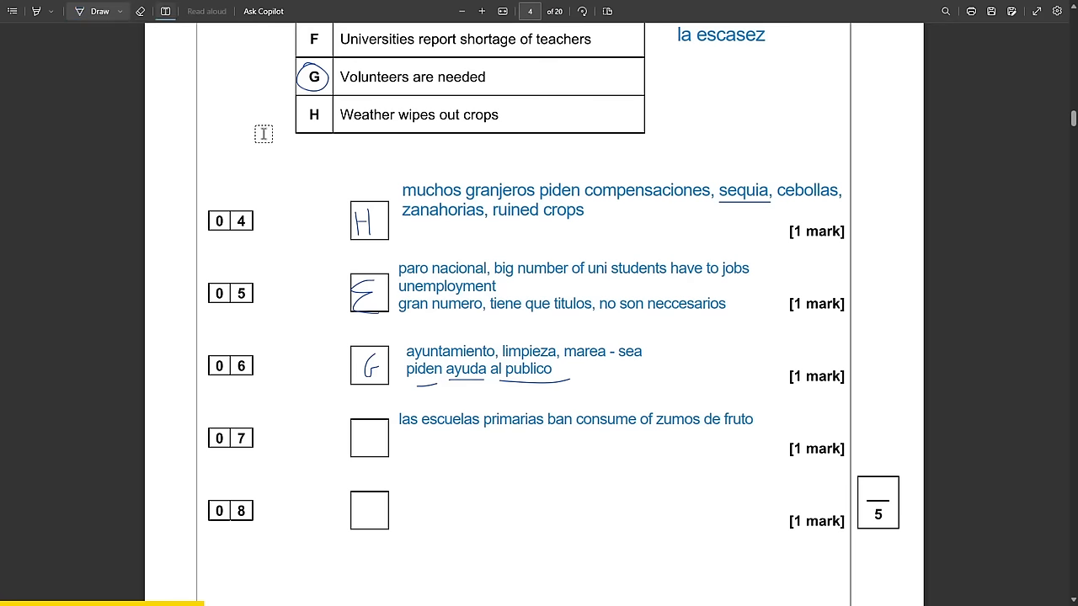
type("comportamiento de")
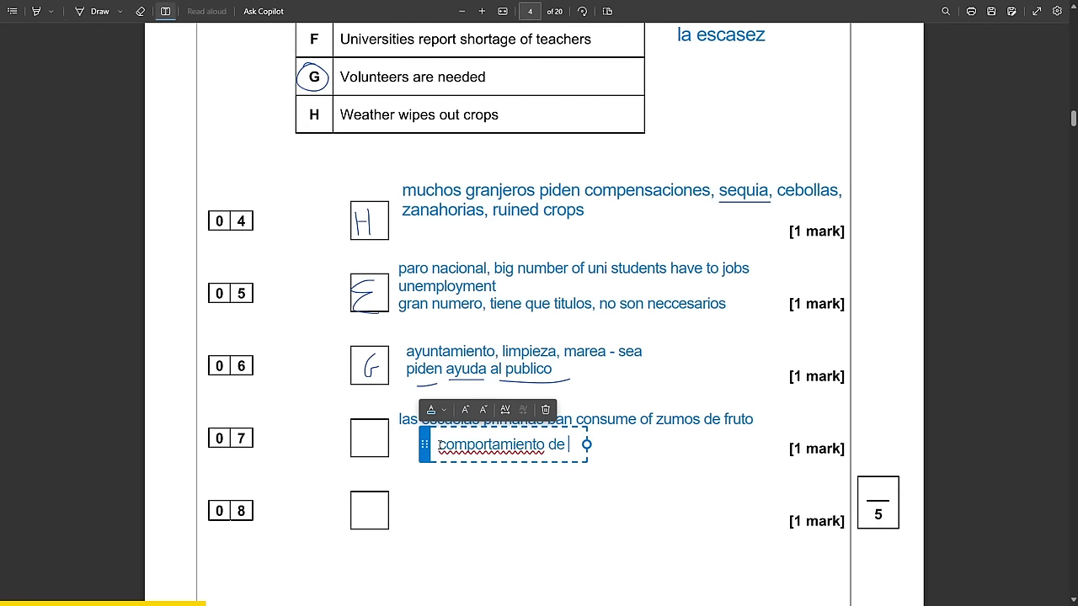
type("alumnos")
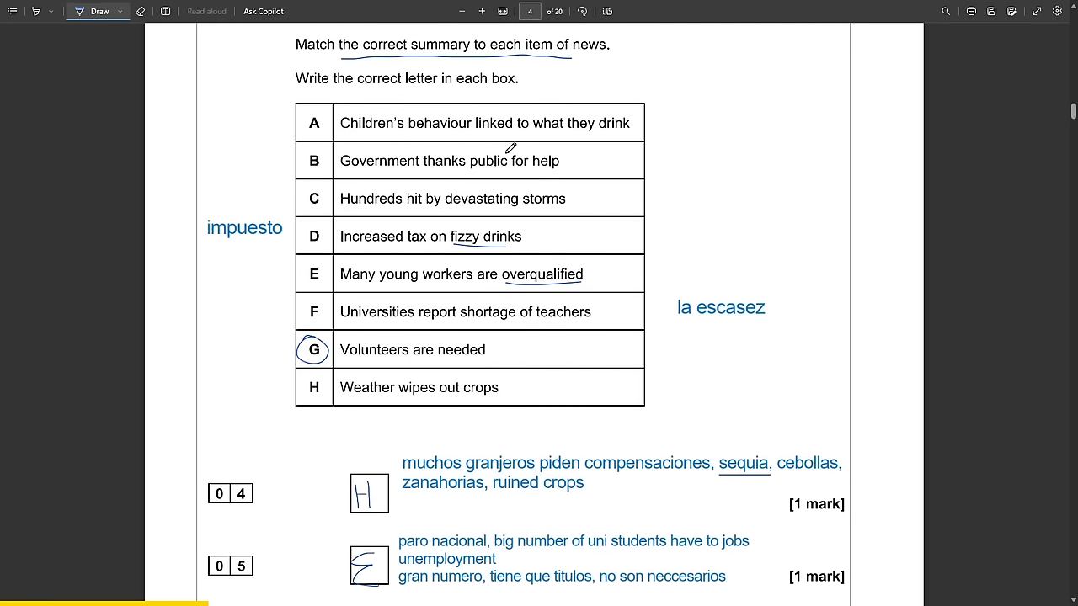
left_click_drag(370, 137, 611, 135)
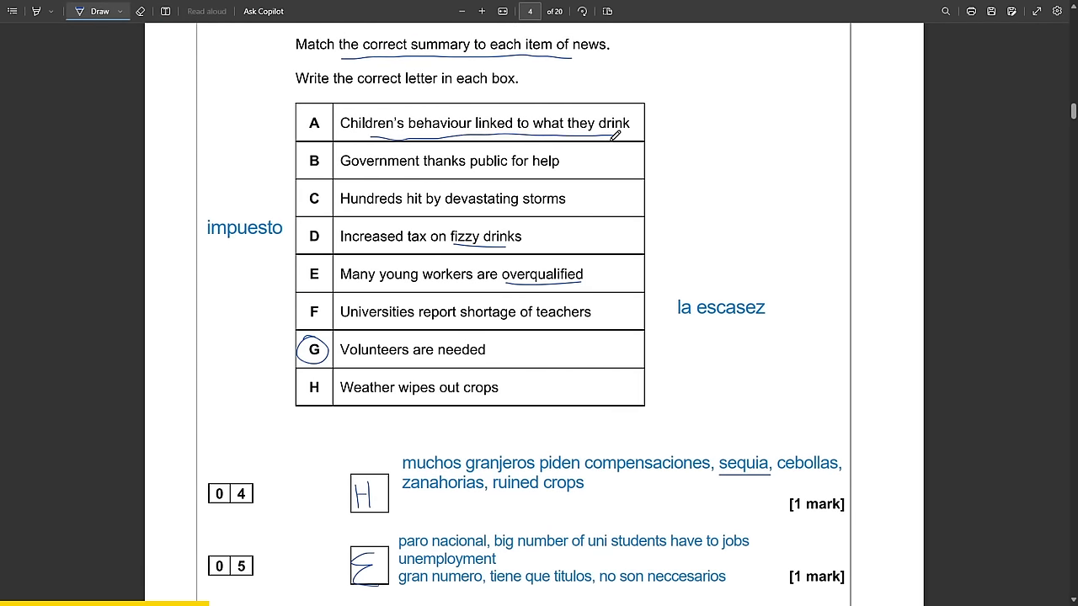
Add the note 'azucar - sugar' below question 07.
scroll("down", 3)
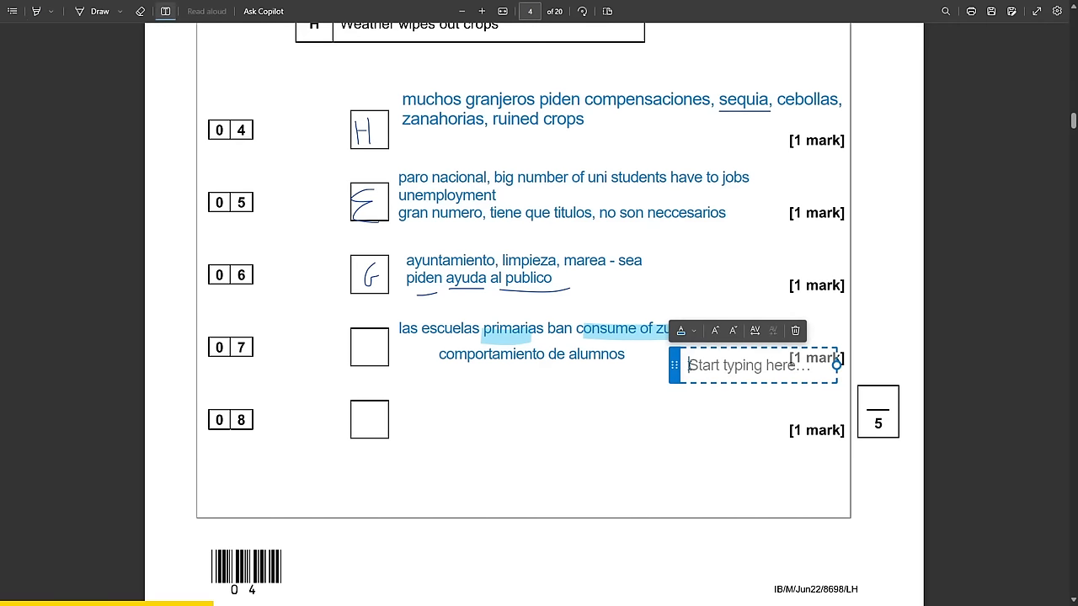
type("azucar - suga")
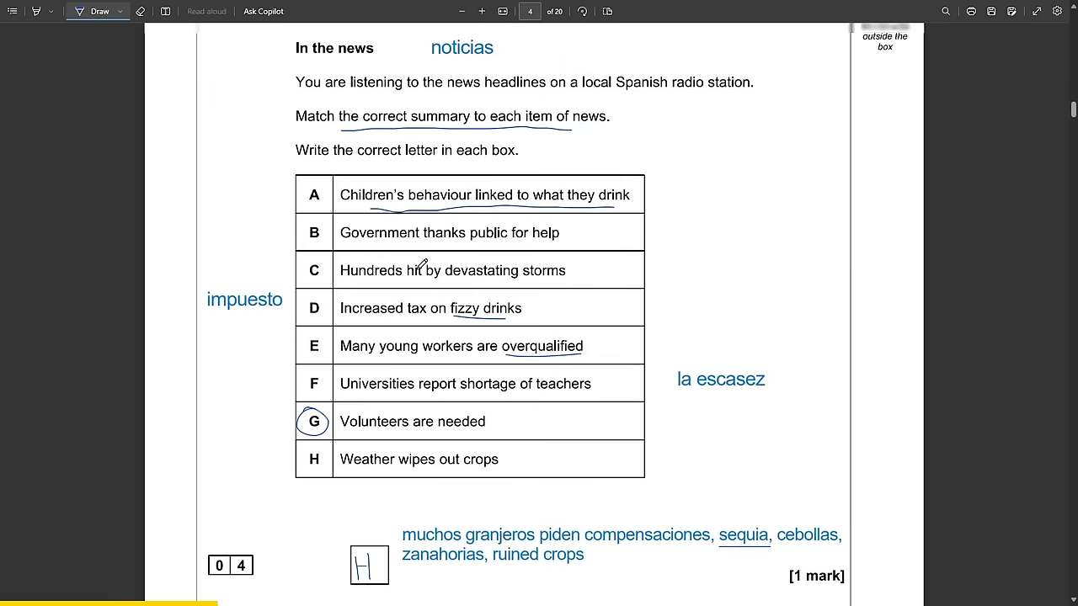
scroll("down", 3)
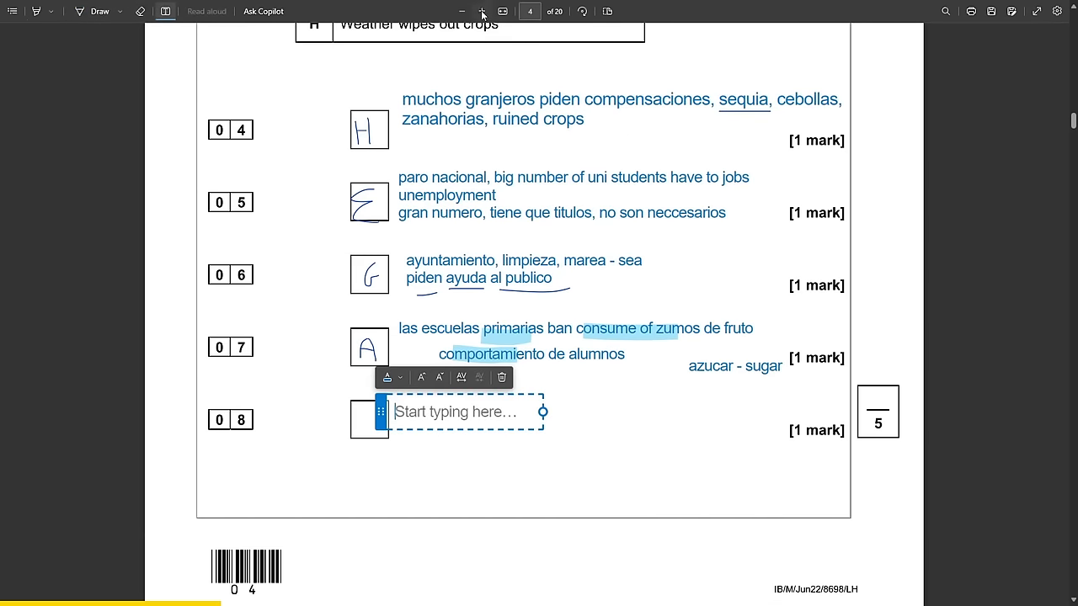
Type the 08 note: 'hurricanes, people sin casa, enfermedades, falta de agua limpia'.
scroll("down", 3)
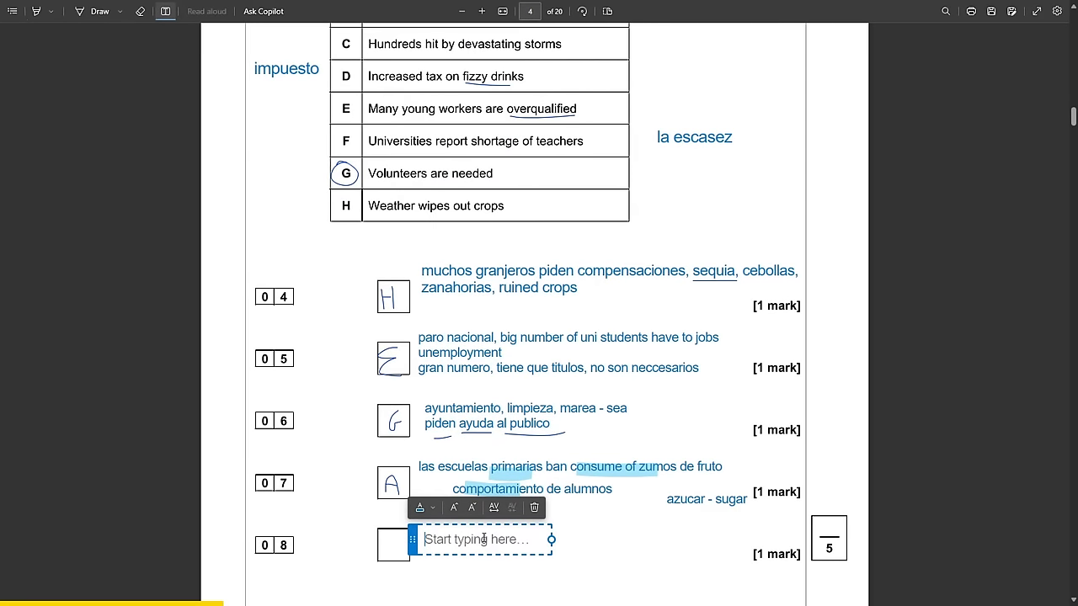
type("hurricans have left")
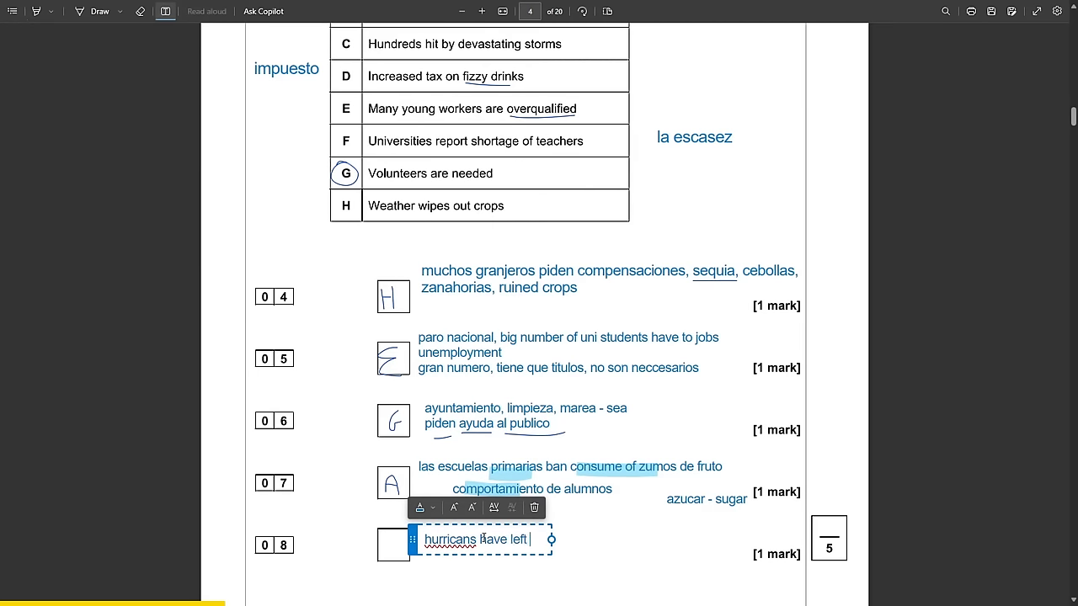
type("people sin casa, peligro de den")
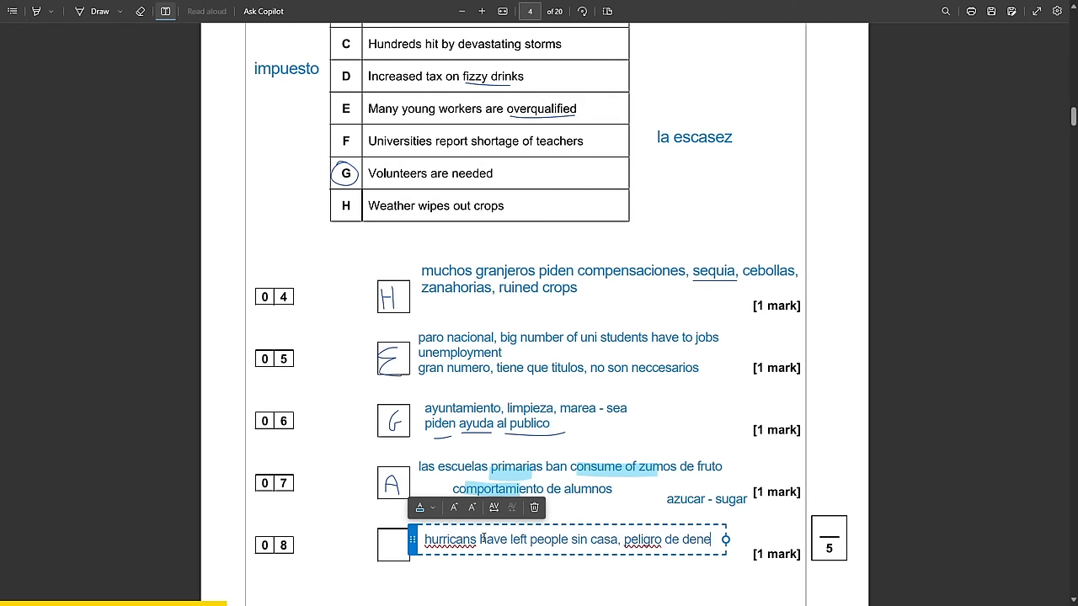
type("enferma, falt")
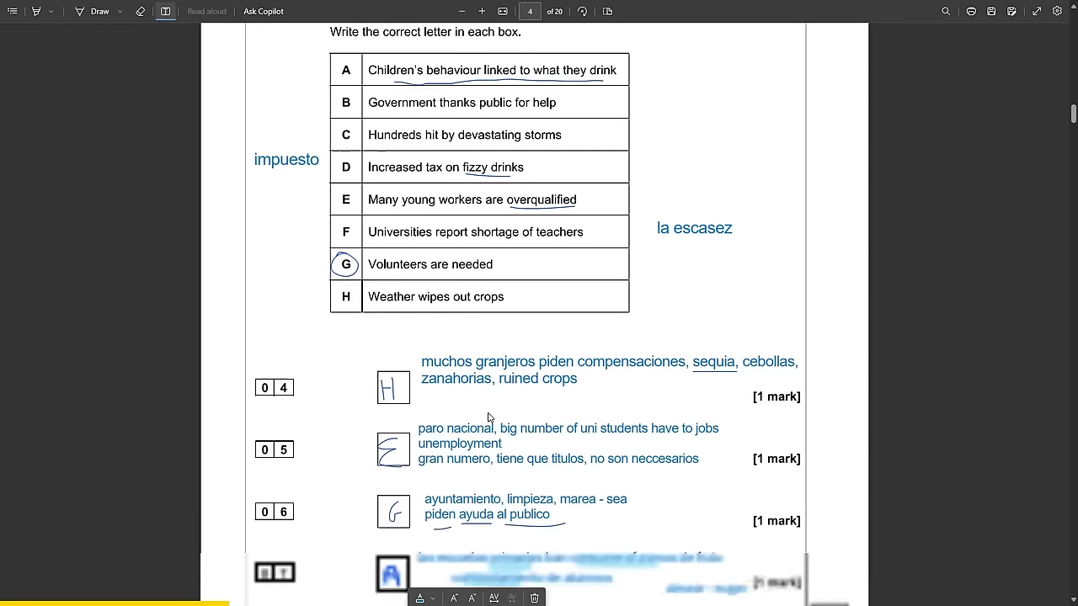
Scroll down to the mark scheme to check the answers score 5/5.
scroll("down", 3)
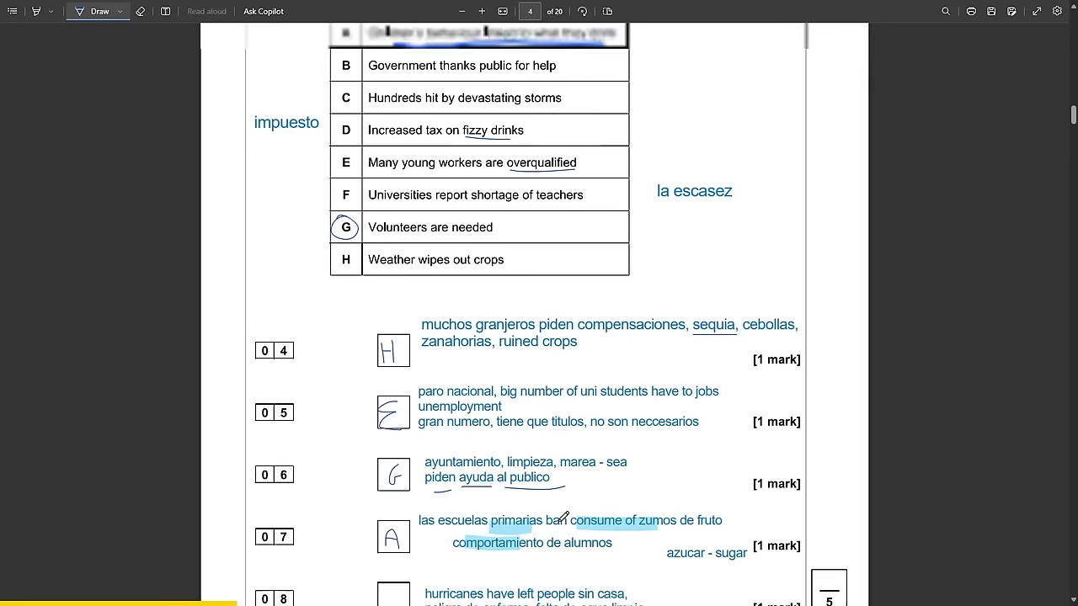
scroll("down", 3)
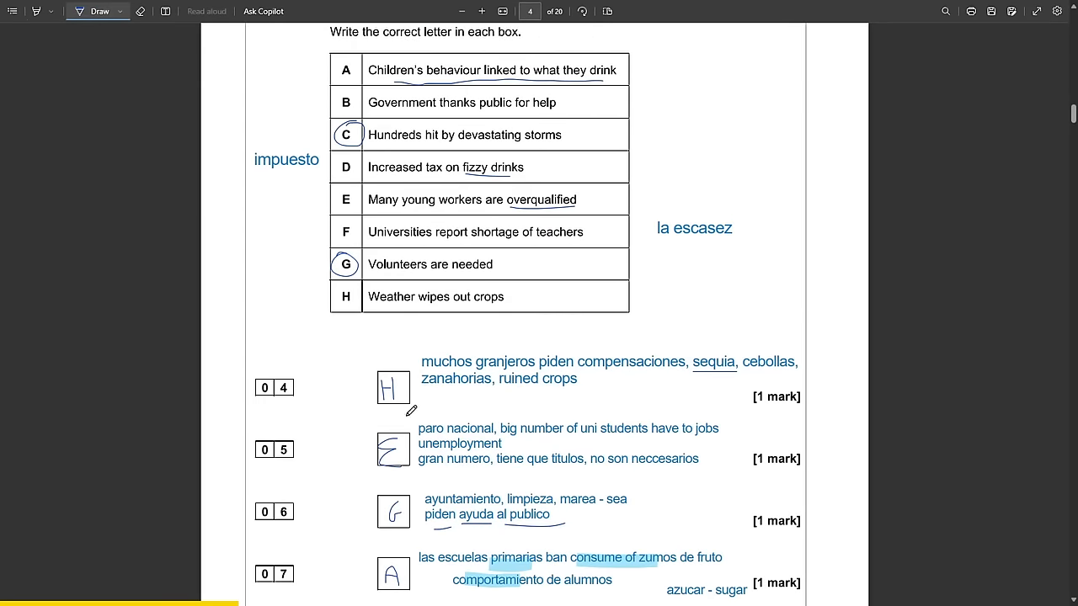
scroll("down", 3)
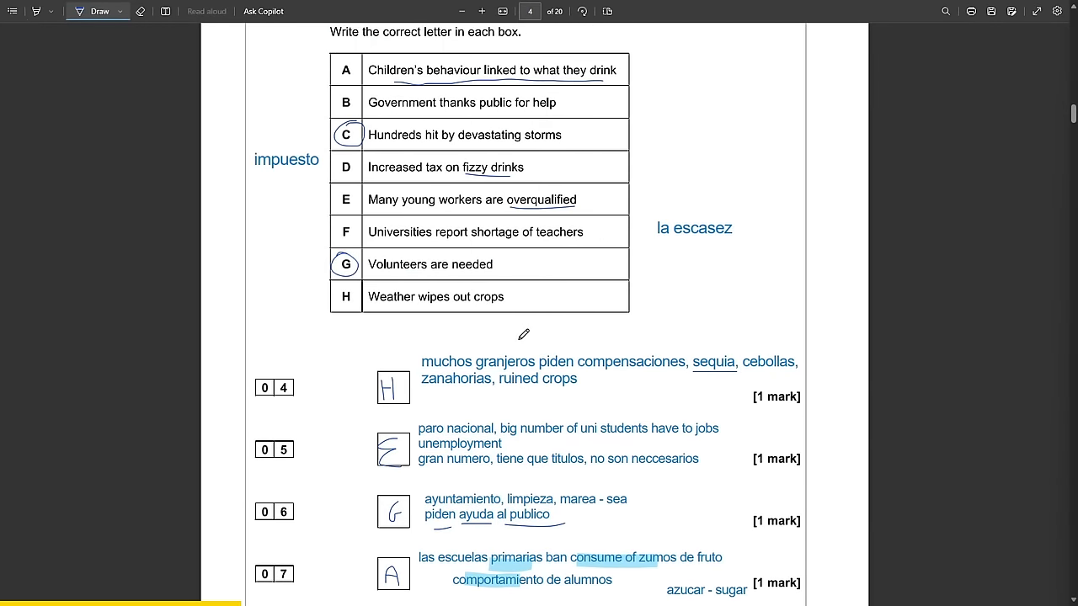
scroll("down", 3)
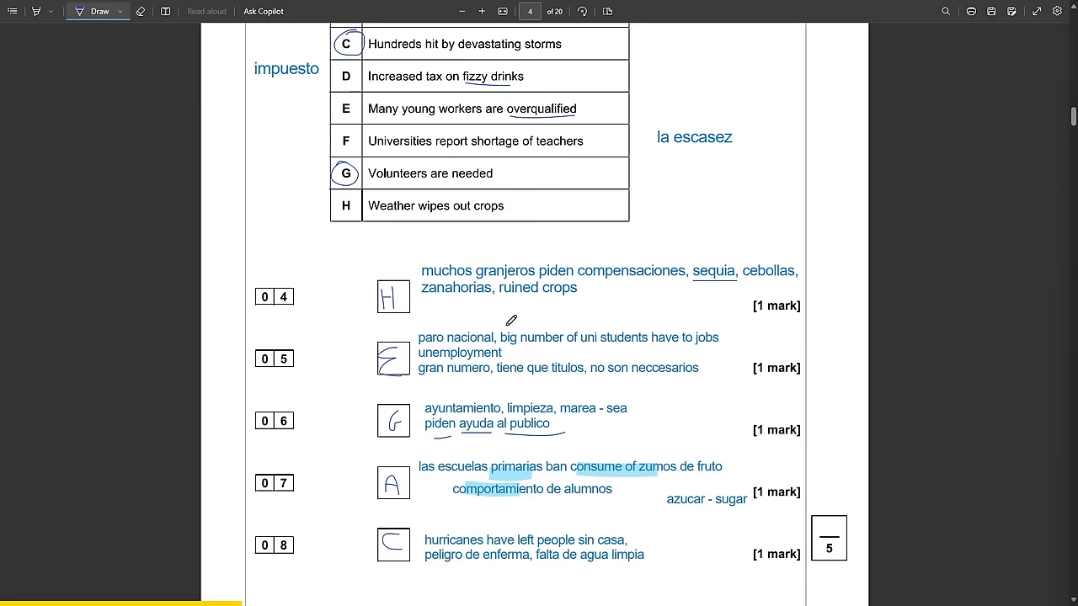
mouse_move(452, 253)
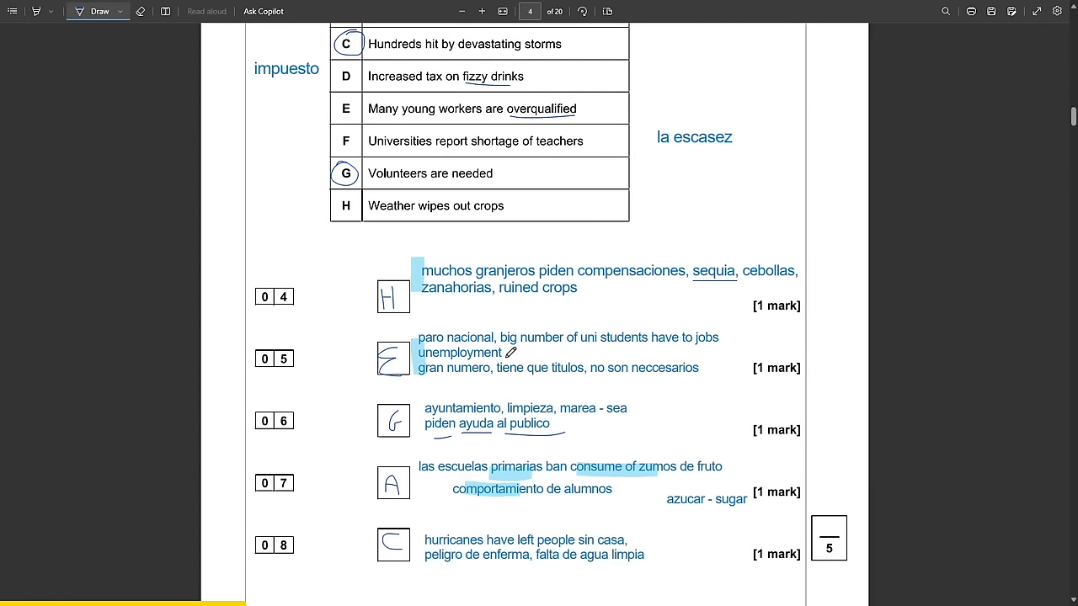
scroll("down", 3)
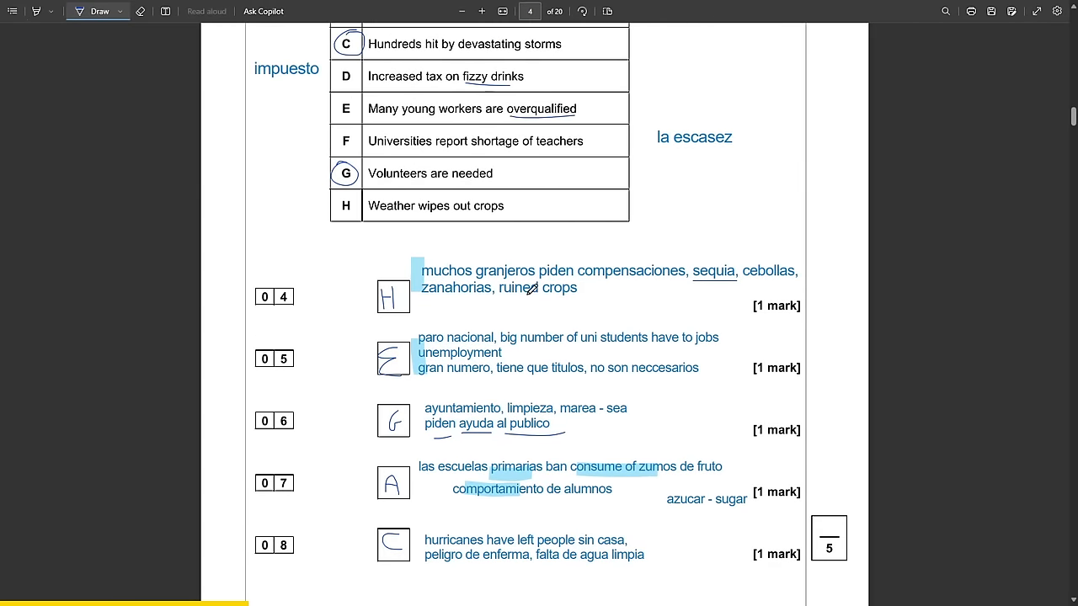
scroll("down", 3)
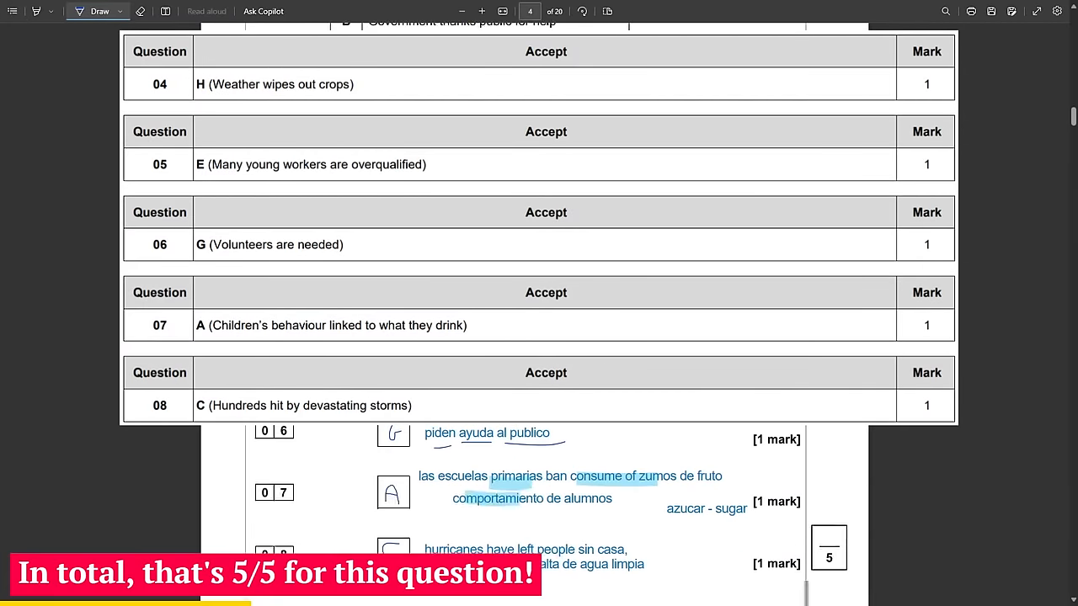
Scroll down to page 5's TV soap episode question.
scroll("down", 3)
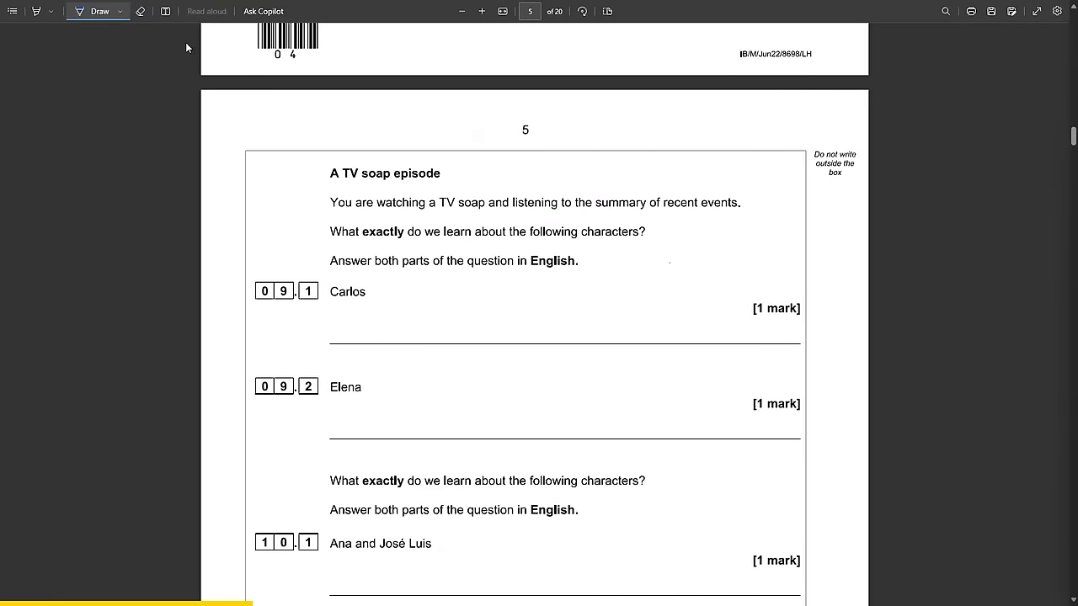
scroll("down", 3)
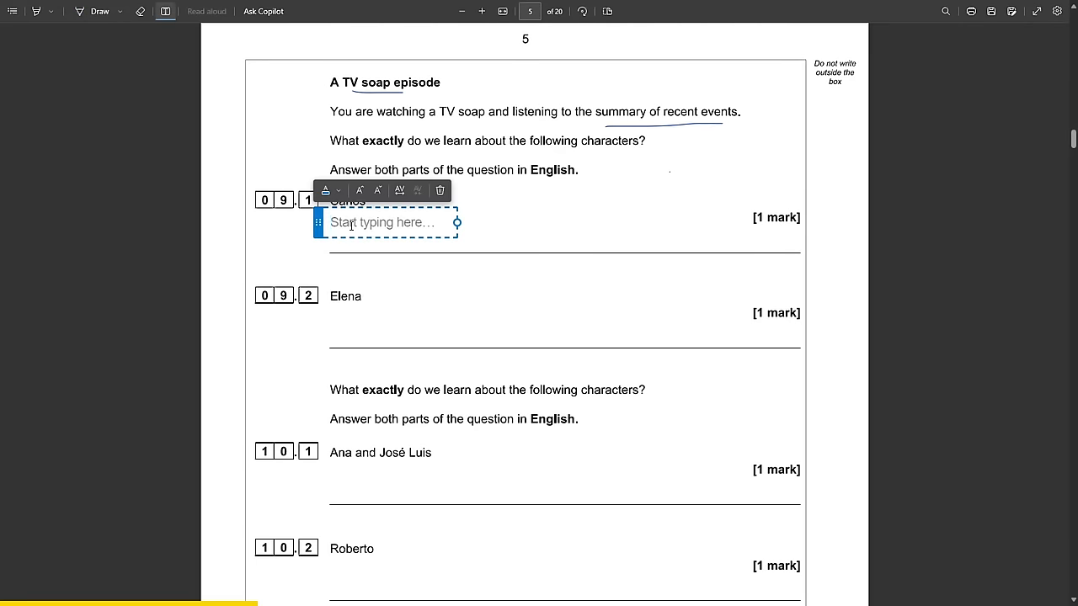
Type notes 'semana pasada', 'tv watches', 'big surp', 'passed test', 'Discover', 'wedding ring'.
type("semana pasada.")
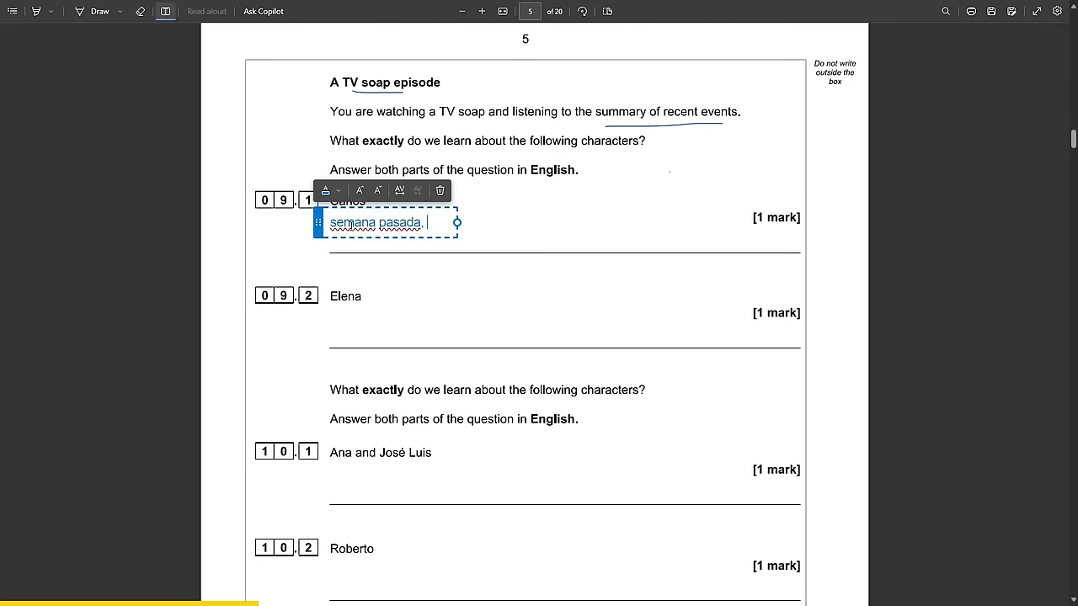
type("tv watches,")
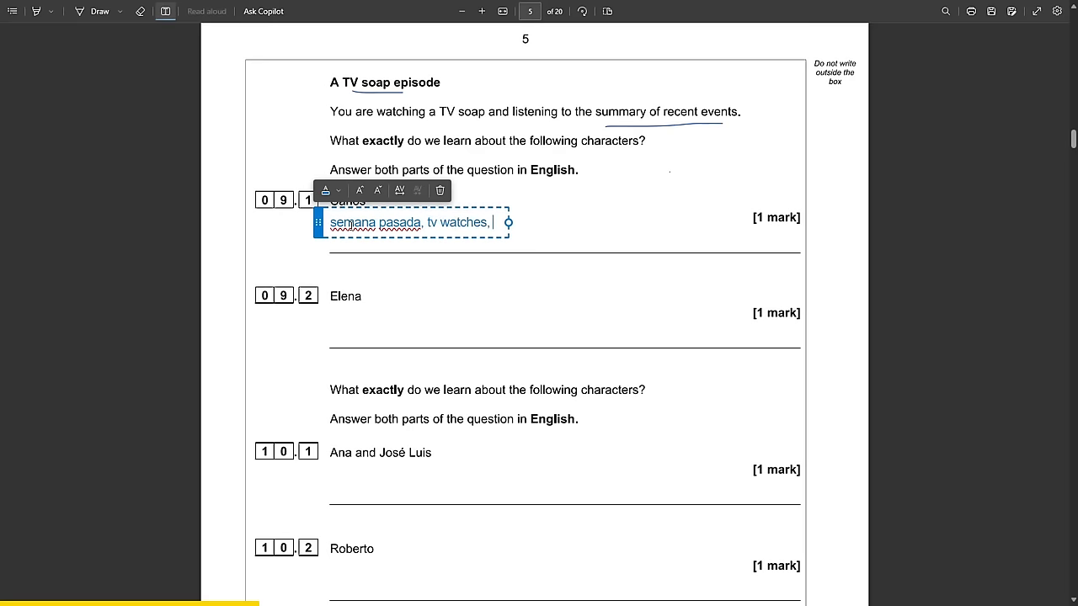
type("big surprise,")
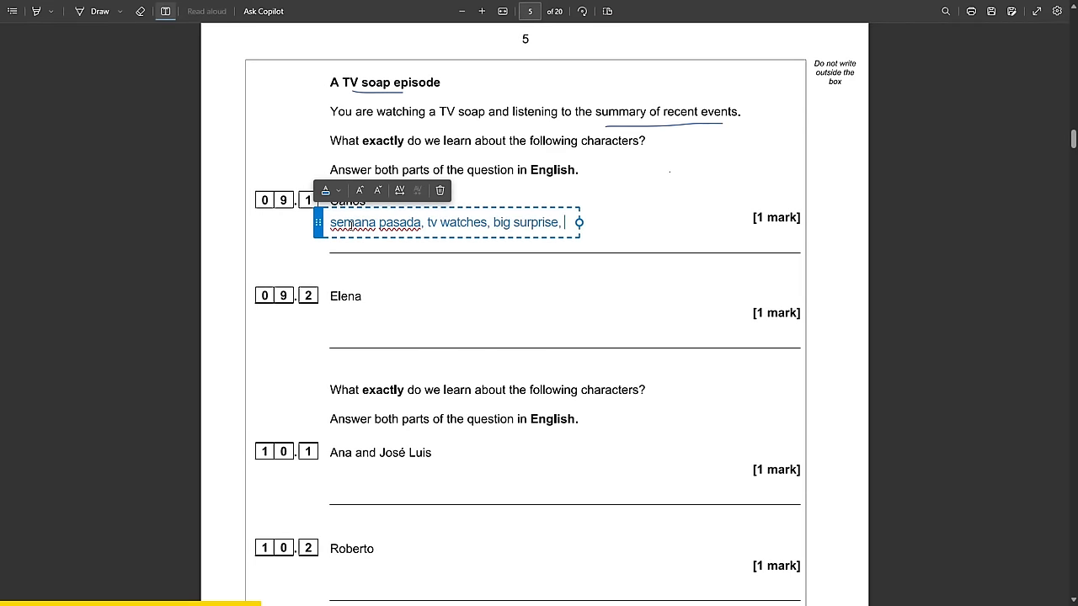
type("passed")
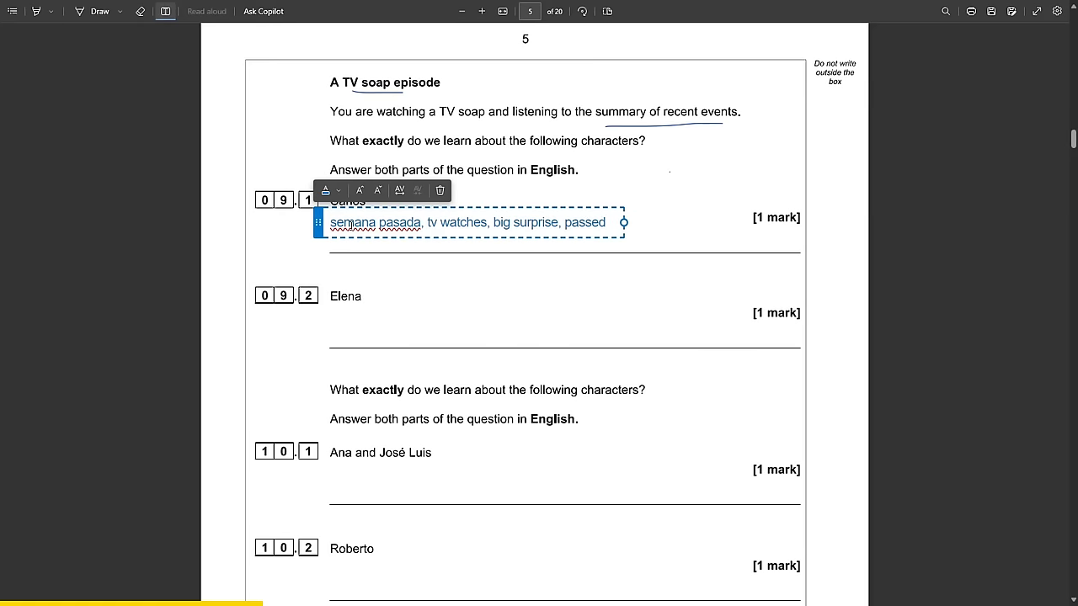
type("test")
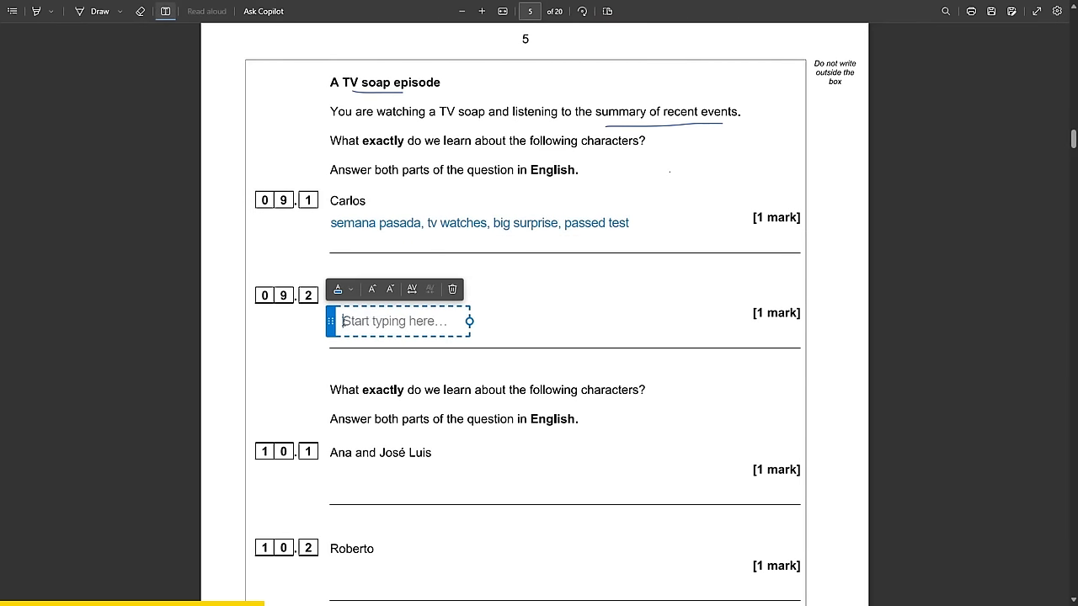
type("Discovered lost")
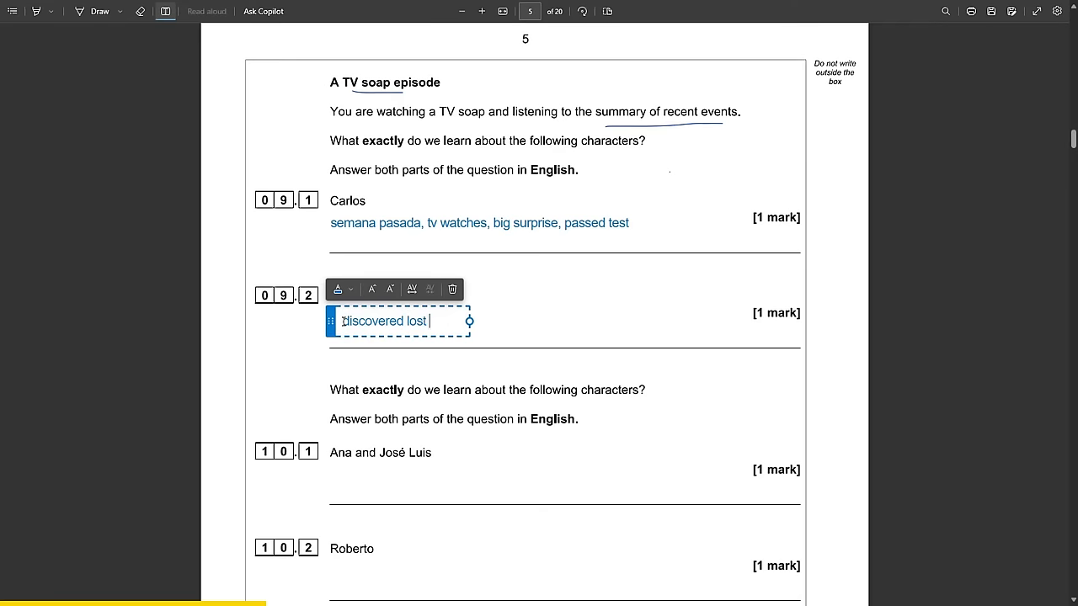
type("wedding ring")
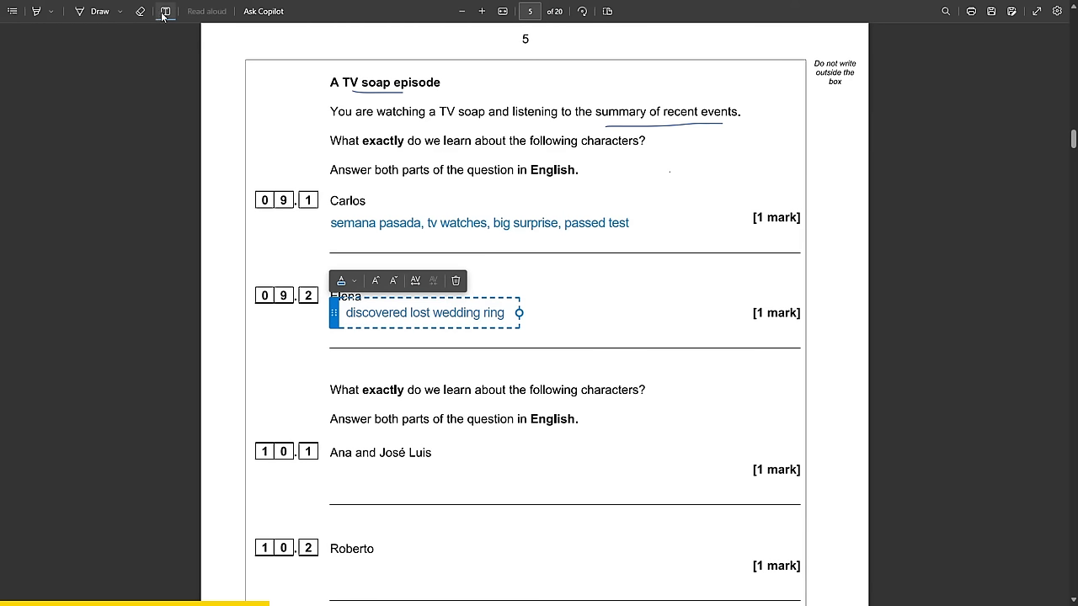
left_click(479, 222)
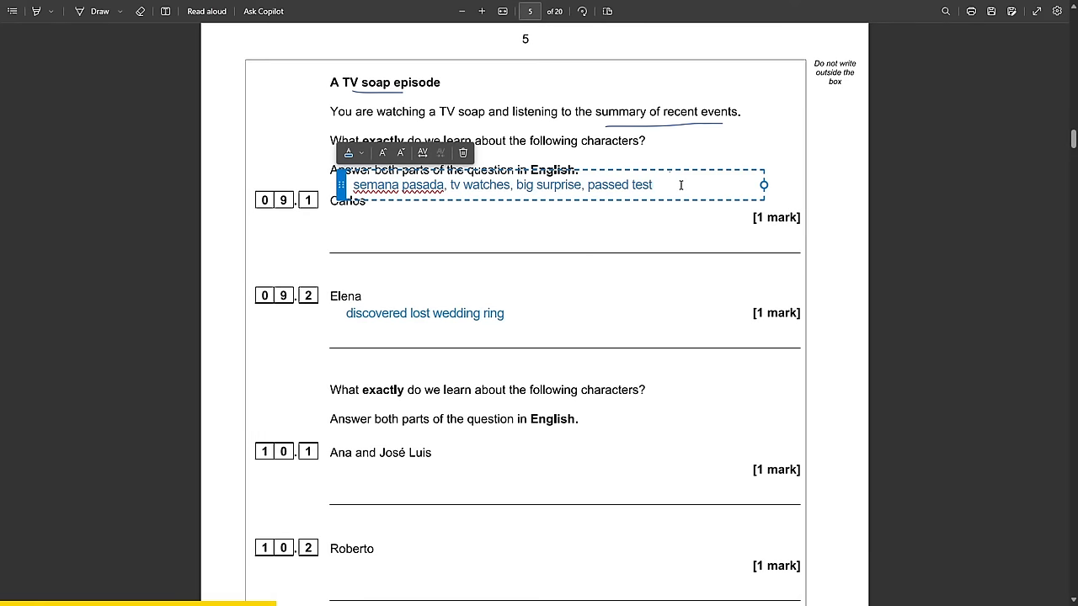
Add 'medic army' to Carlos's note, insert 'had' into Elena's, and move it above her name.
type("medic")
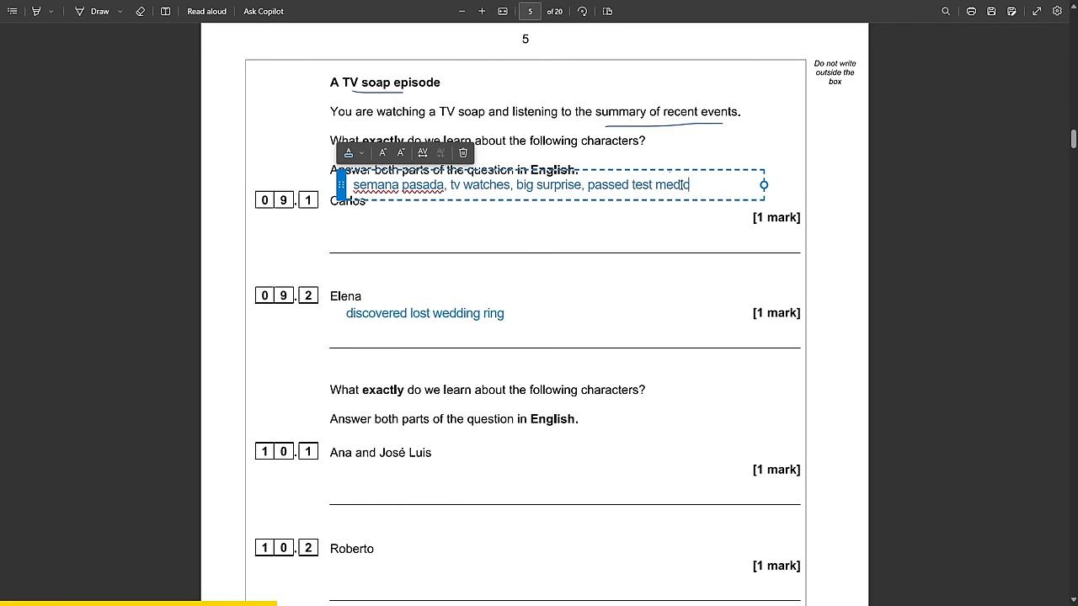
type("army")
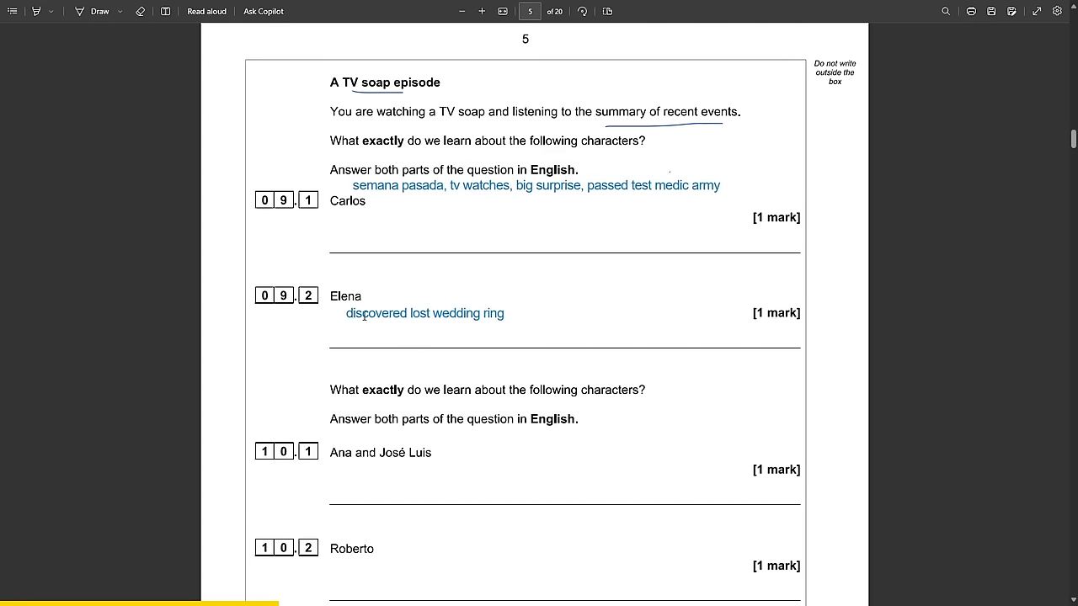
left_click(425, 312)
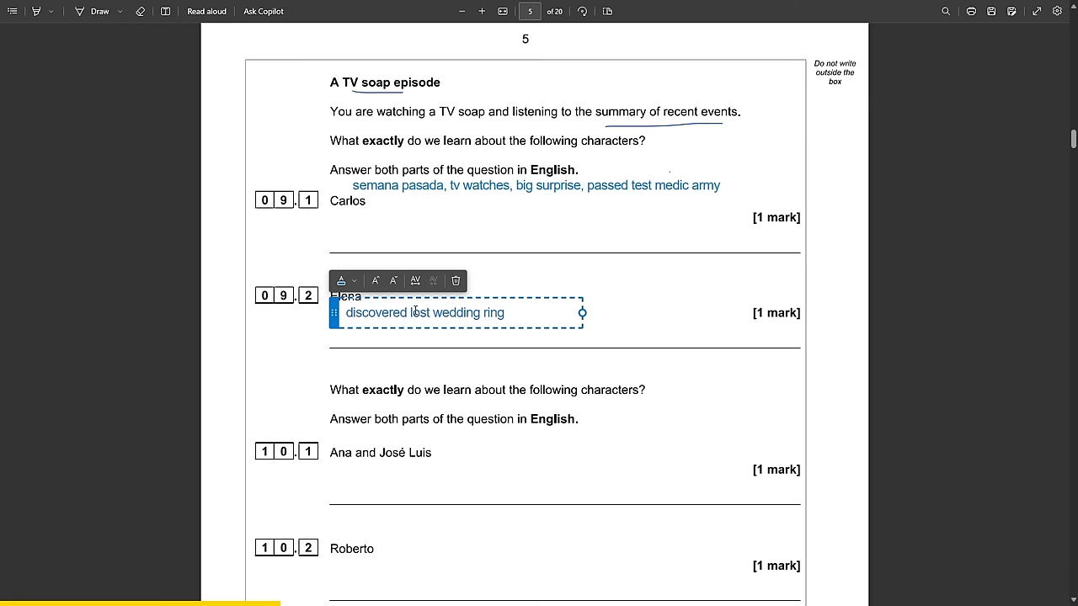
type("had")
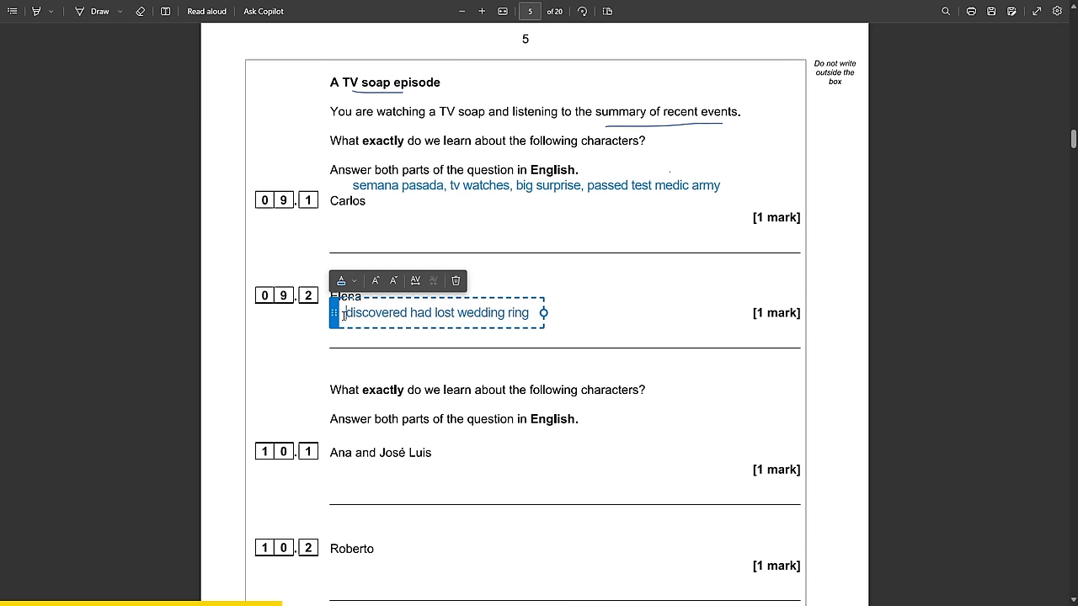
left_click_drag(437, 313, 471, 282)
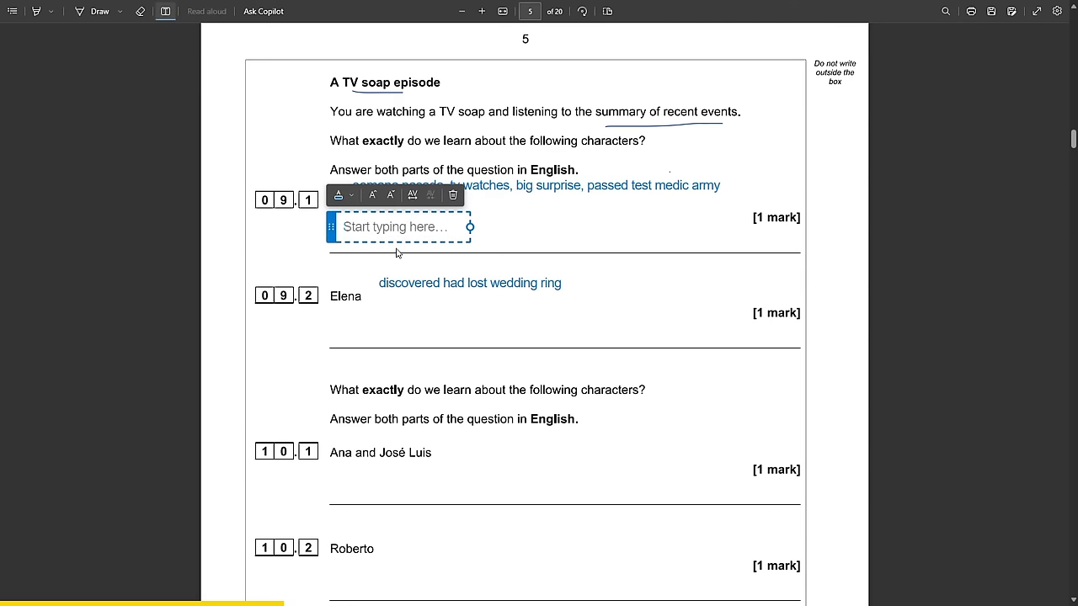
Type answers 'Carlos passed his medical test' and 'She discovered she had lost her wedding ring'.
type("Carlos passed his")
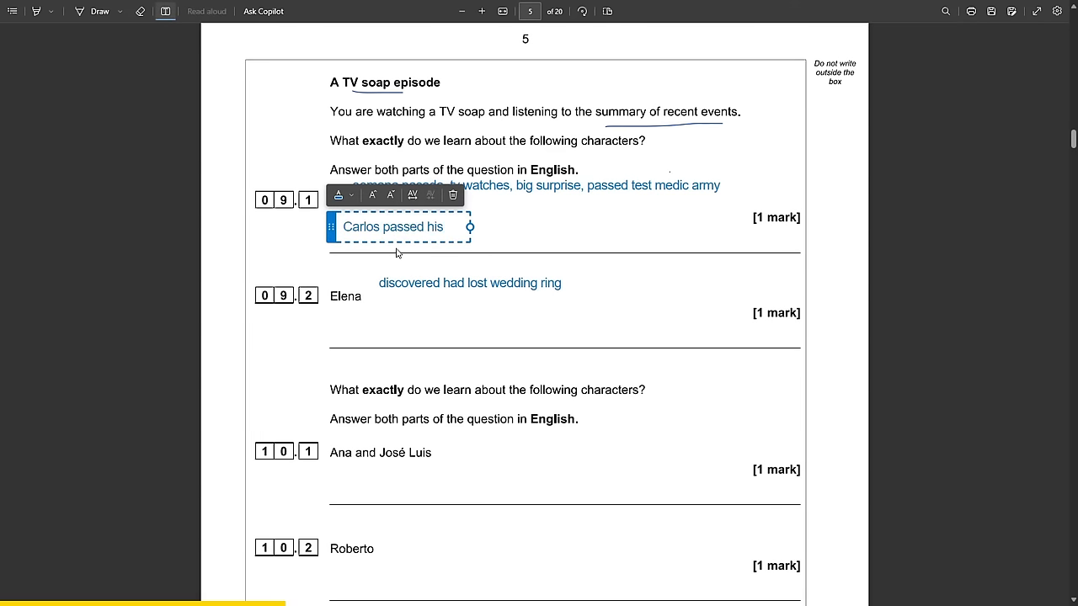
type("medical test for the army")
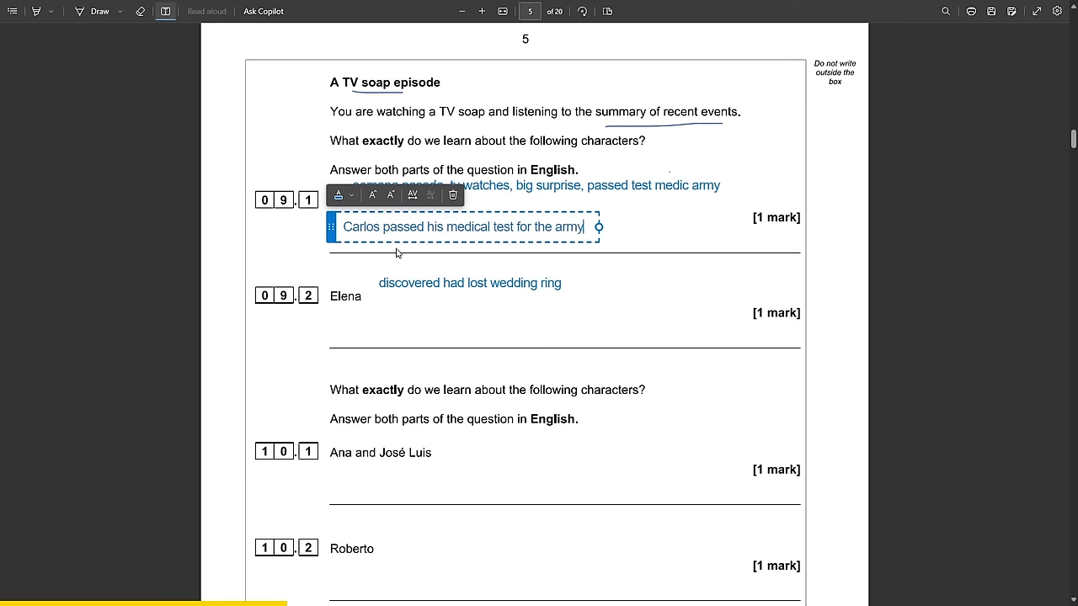
left_click(372, 195)
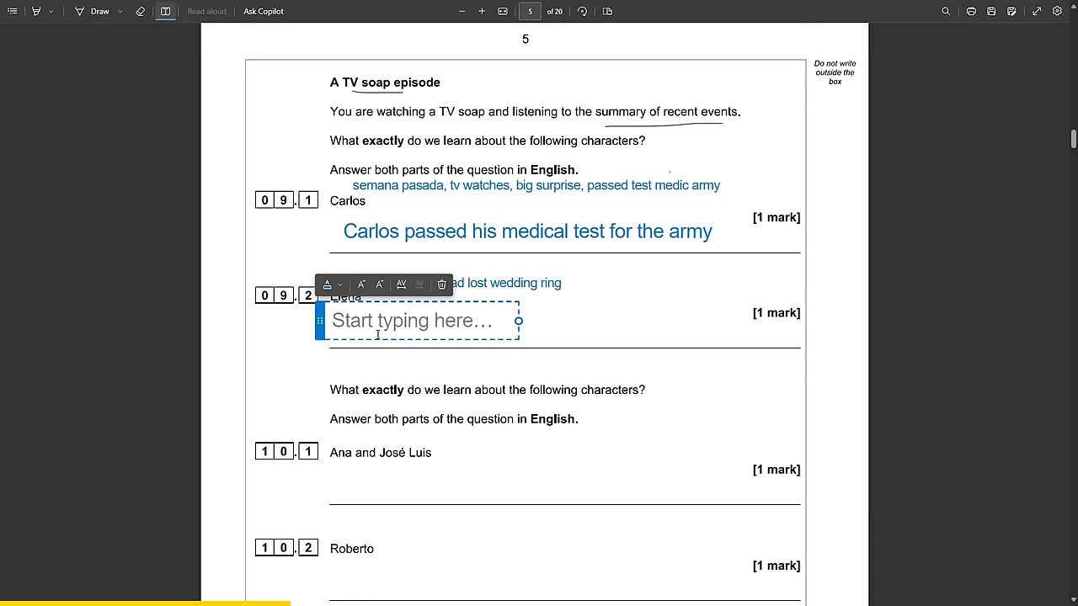
type("She ha")
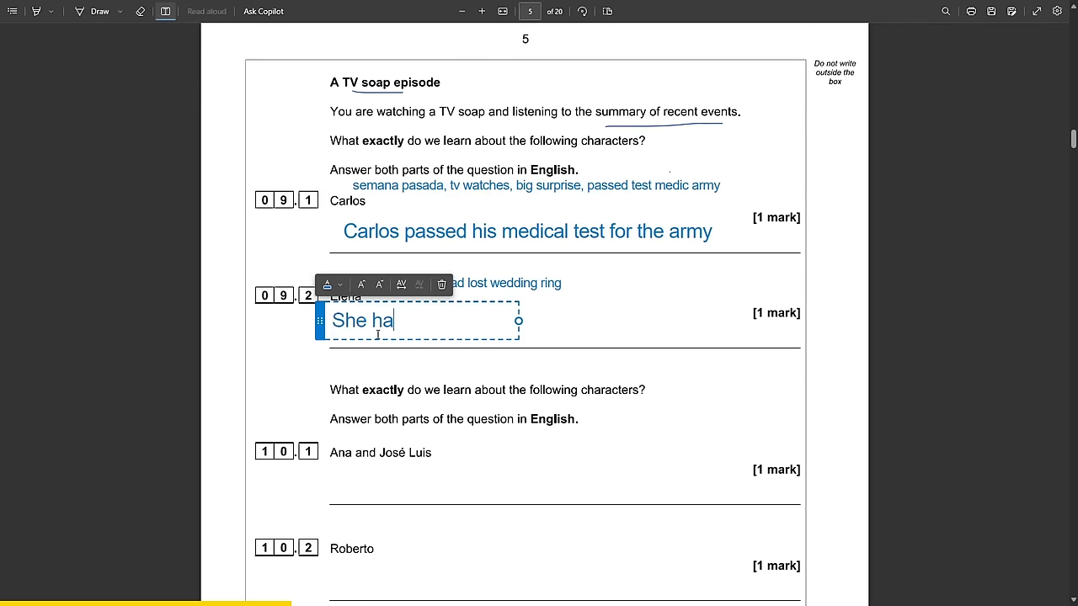
type("d")
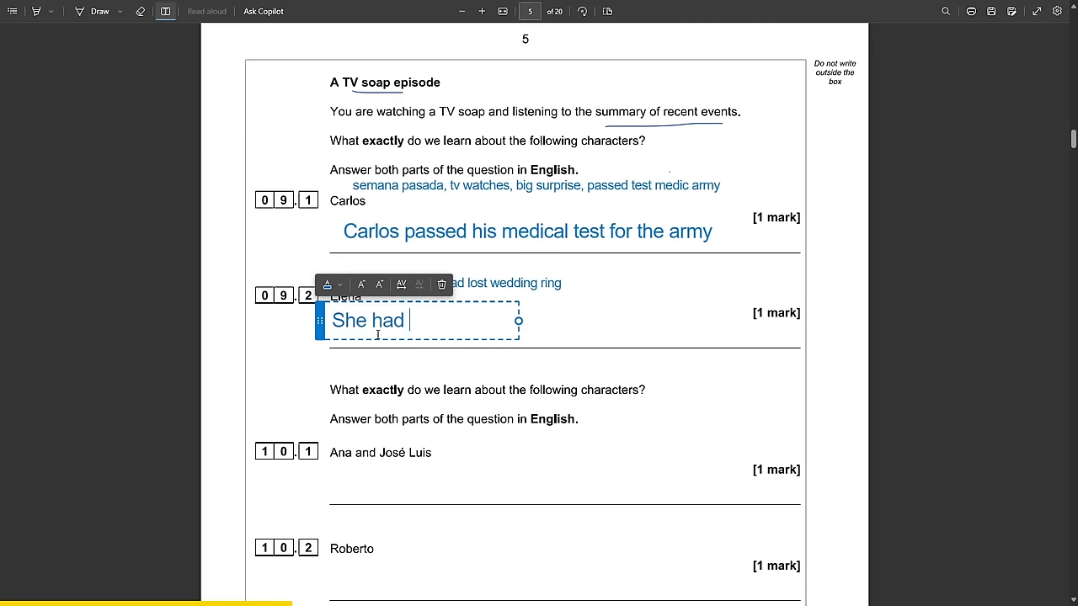
type("discove")
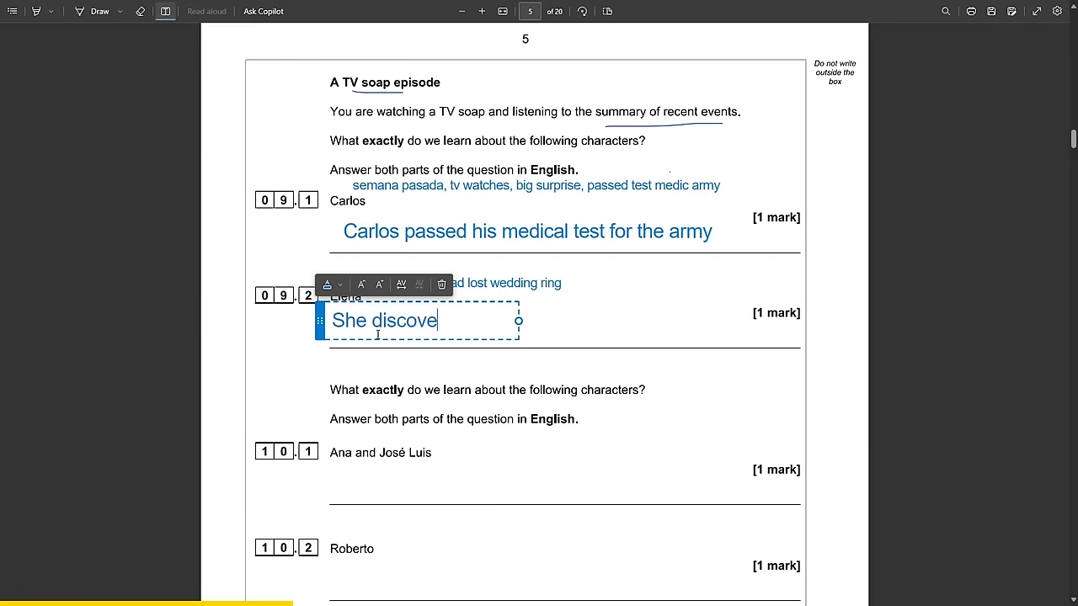
type("red she had lost he")
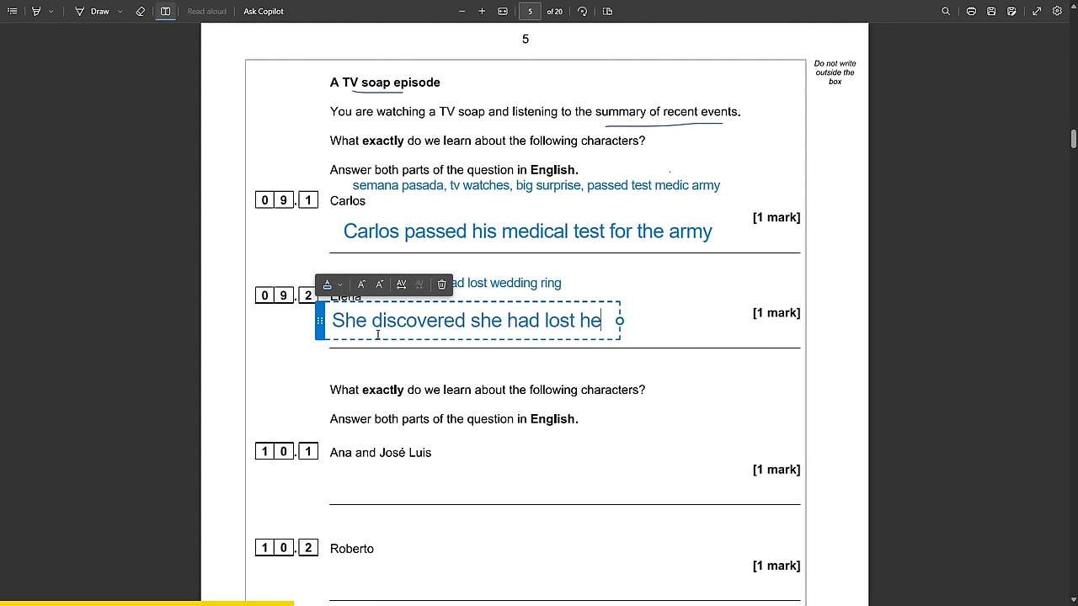
type("r wedding ring")
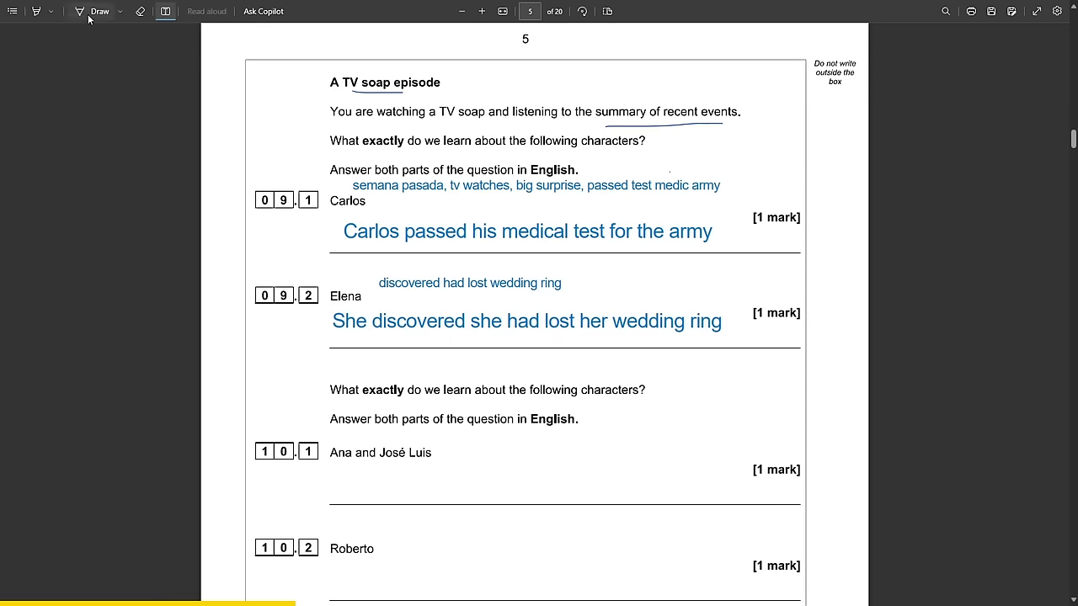
left_click(525, 321)
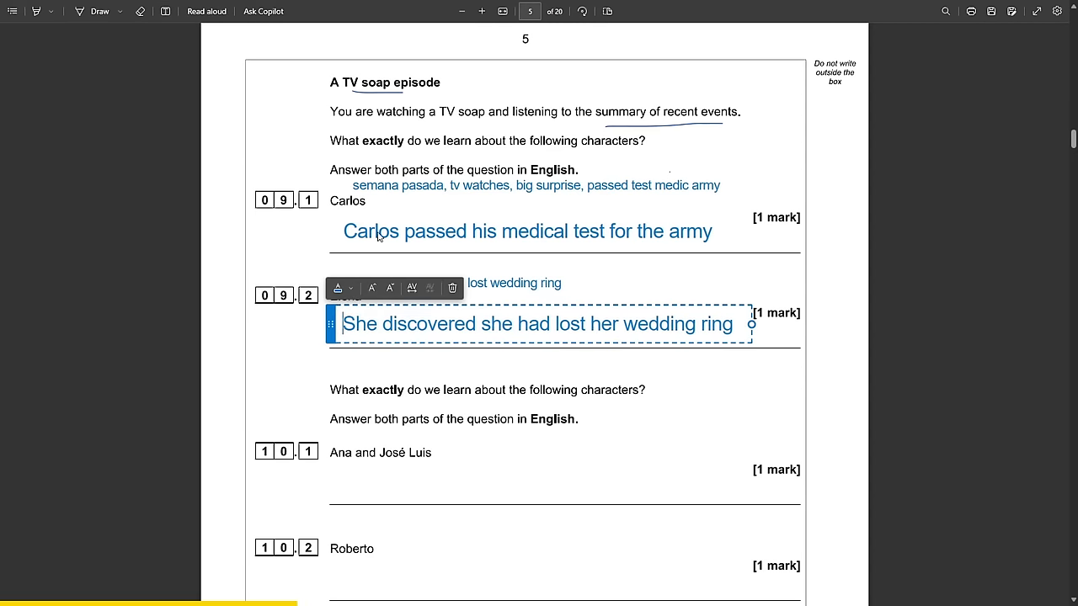
Scroll to question 10 and switch on the Draw tool.
scroll("down", 3)
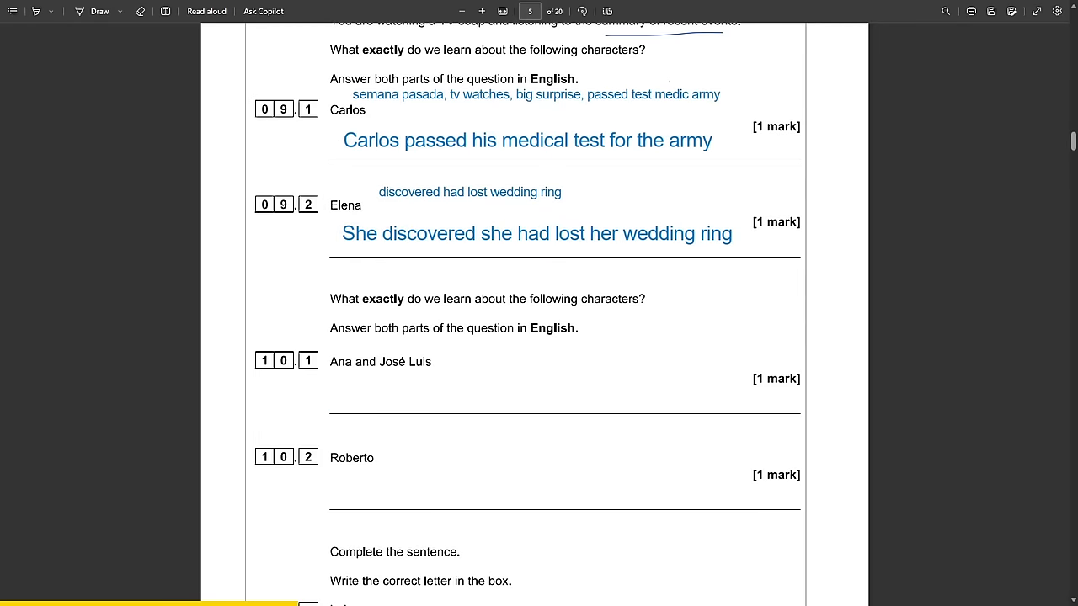
scroll("down", 3)
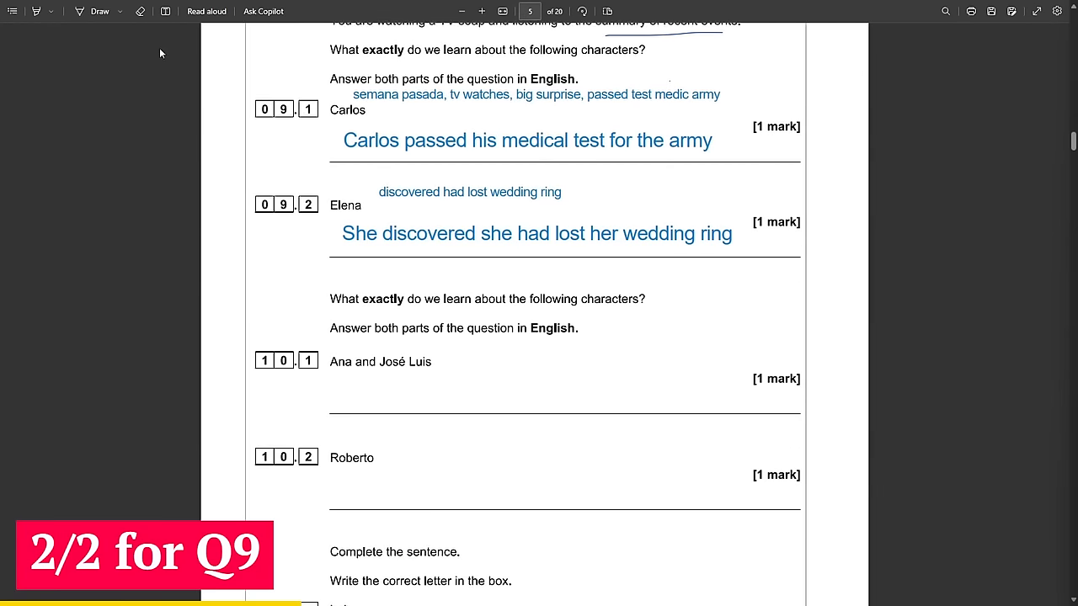
left_click(100, 11)
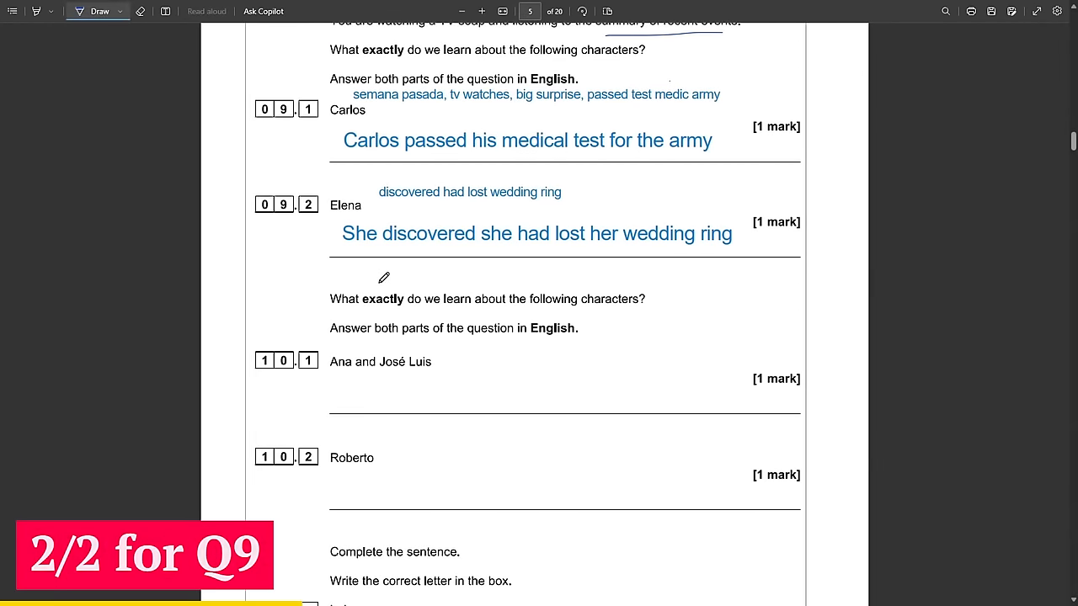
scroll("down", 3)
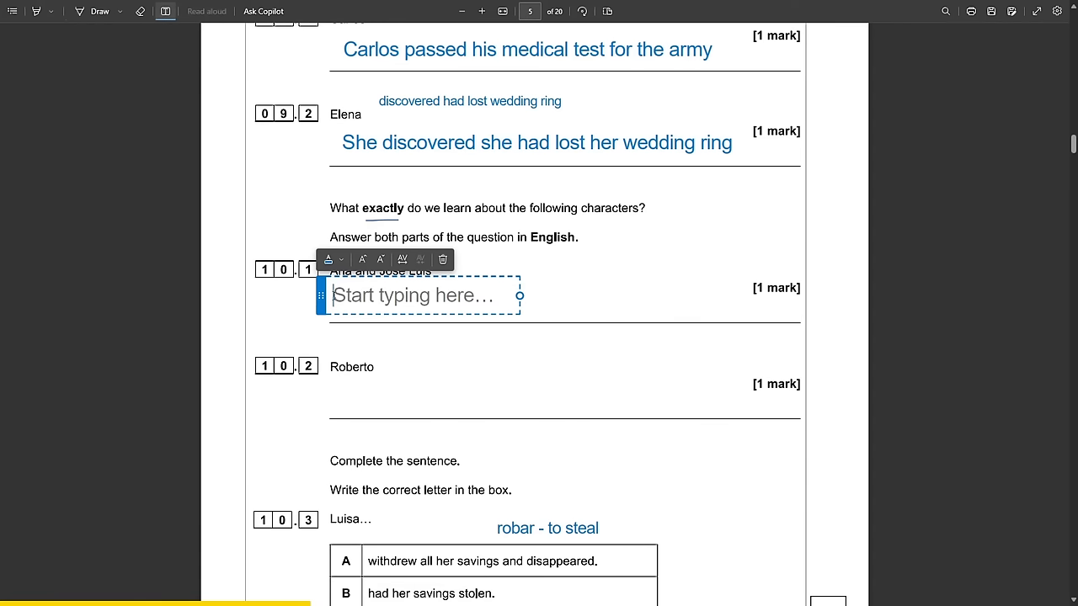
Note 'Para al hijos, decided to quedarse juntos' for Ana and José Luis.
type("Para al")
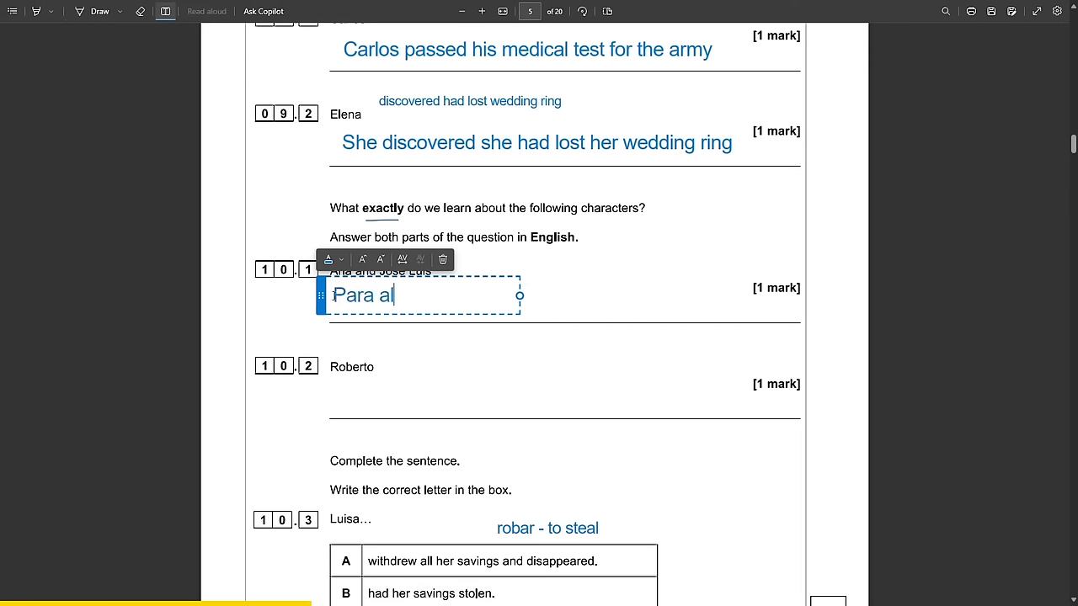
type("hijos,")
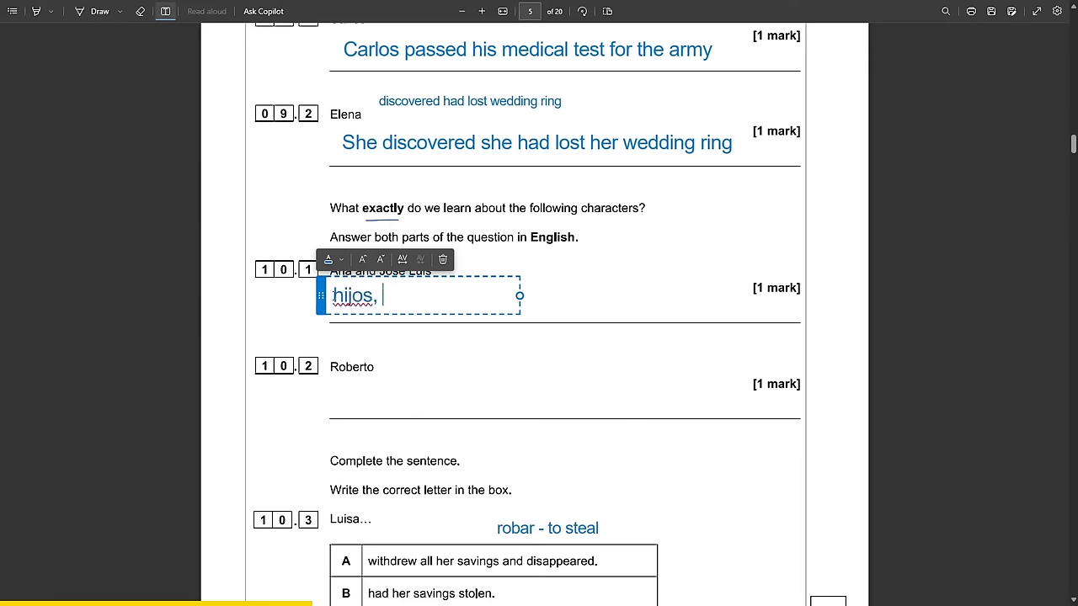
type("decided to")
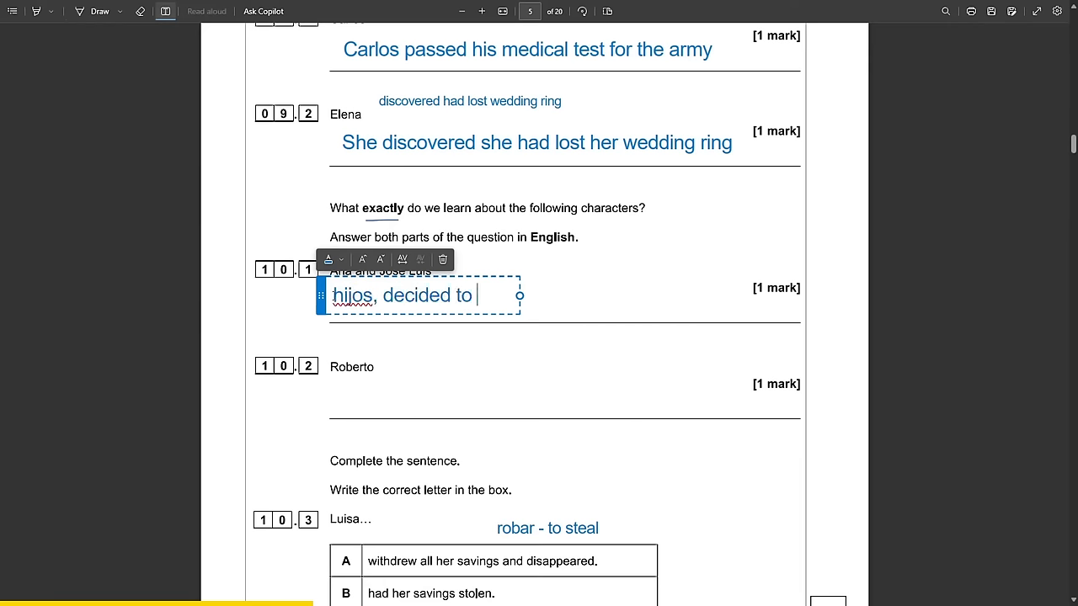
type("quedarse juntos")
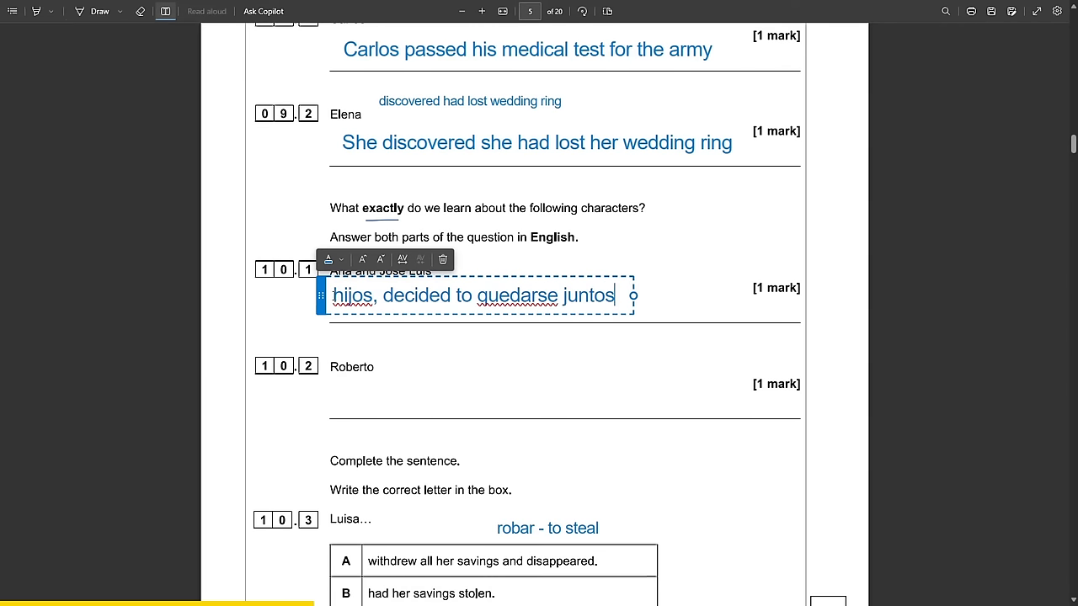
Add the note 'failed driving test again' above the Roberto question.
left_click(362, 259)
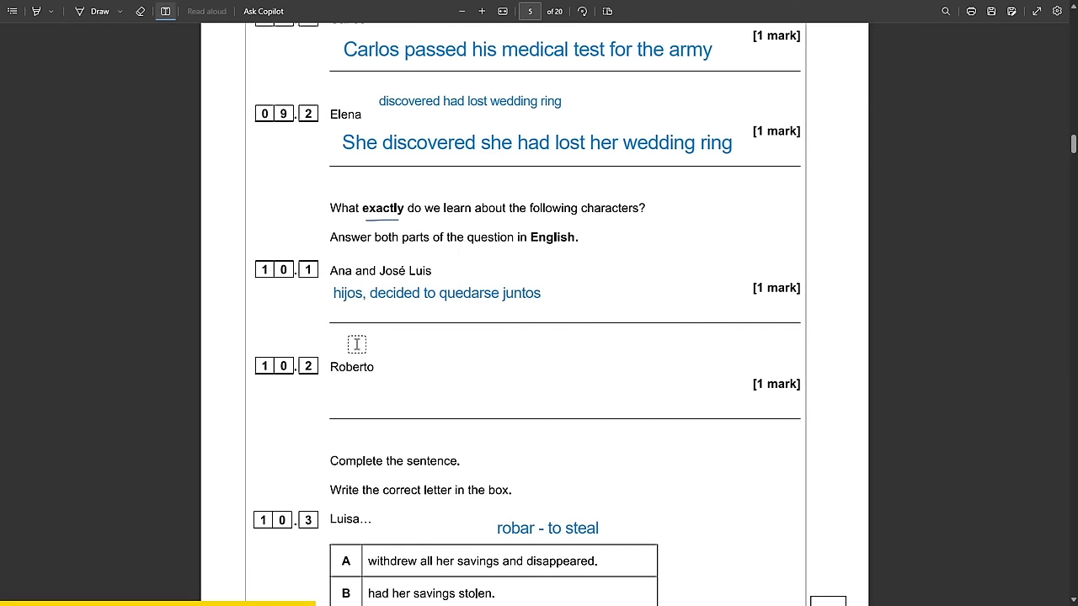
type("failed drivin")
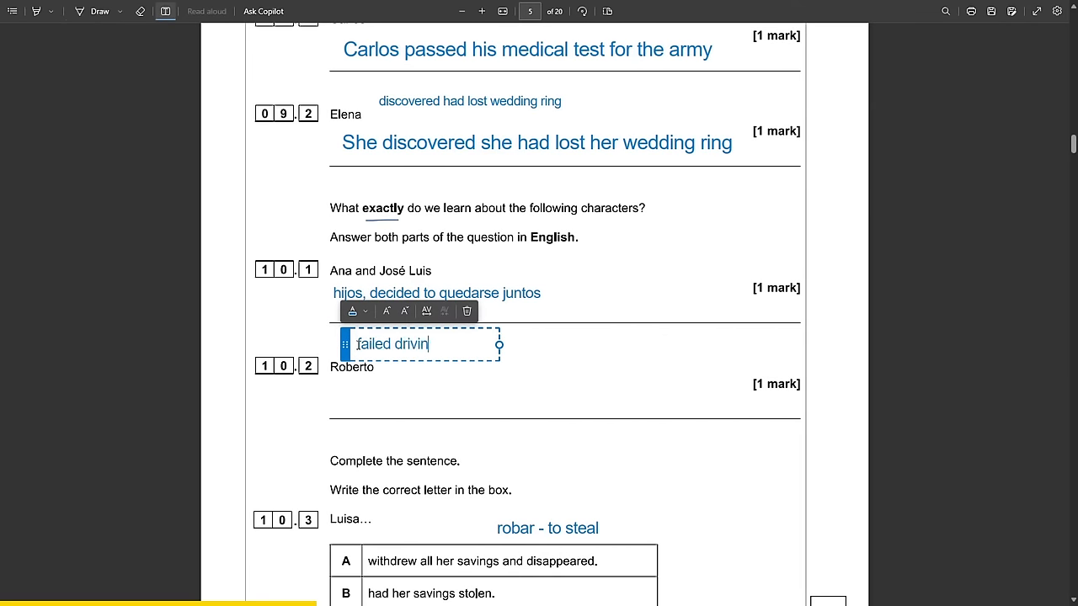
type("g test again")
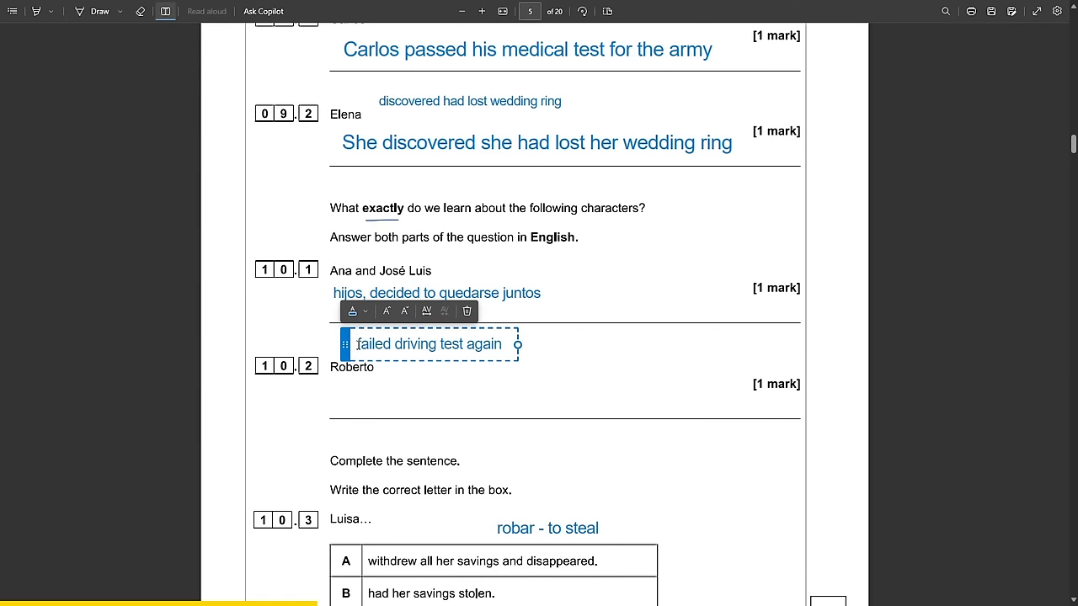
scroll("down", 3)
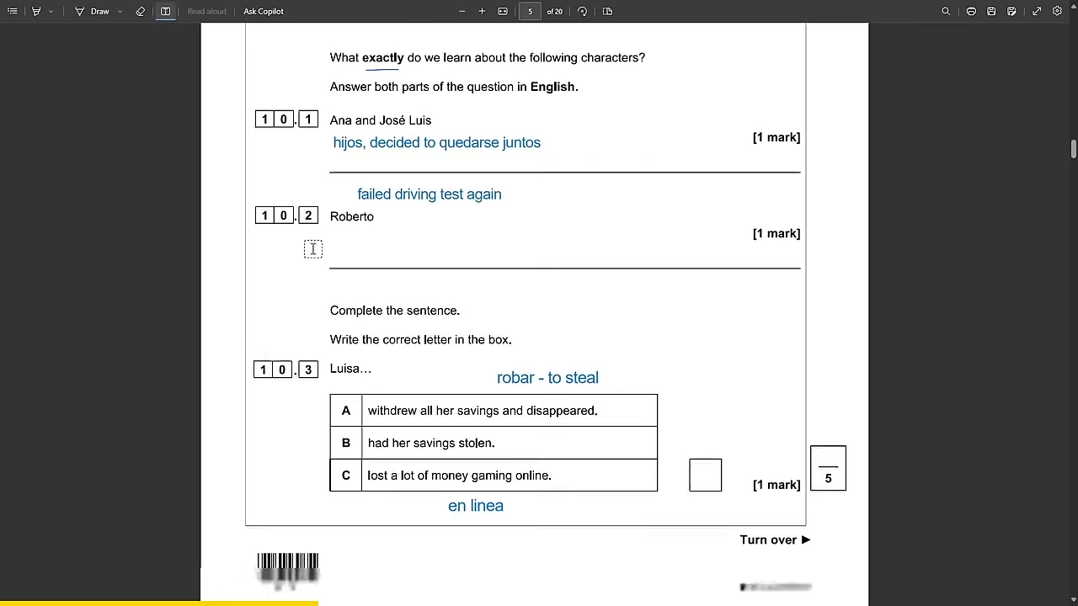
scroll("down", 3)
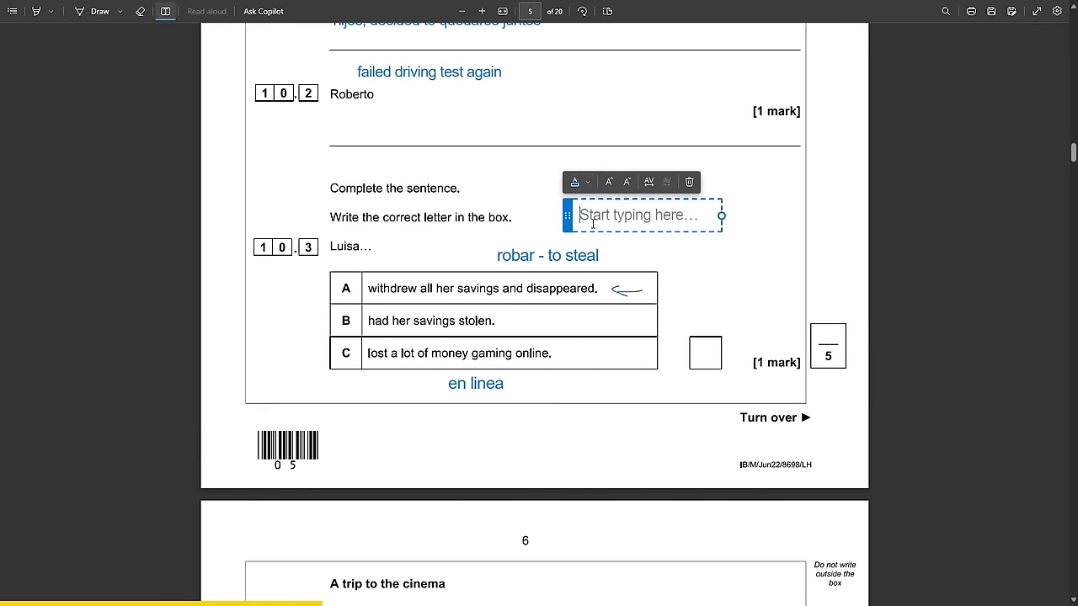
Add 10.3 vocabulary notes 'cuenta bancaria - bank account' and 'sacar - to take'.
type("cuenta band")
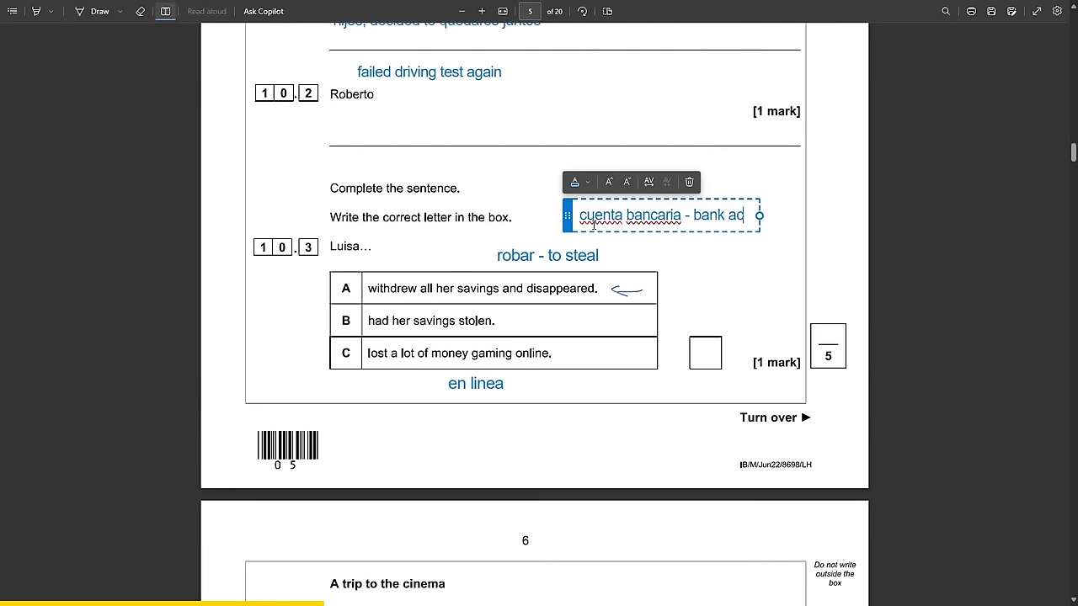
type("count")
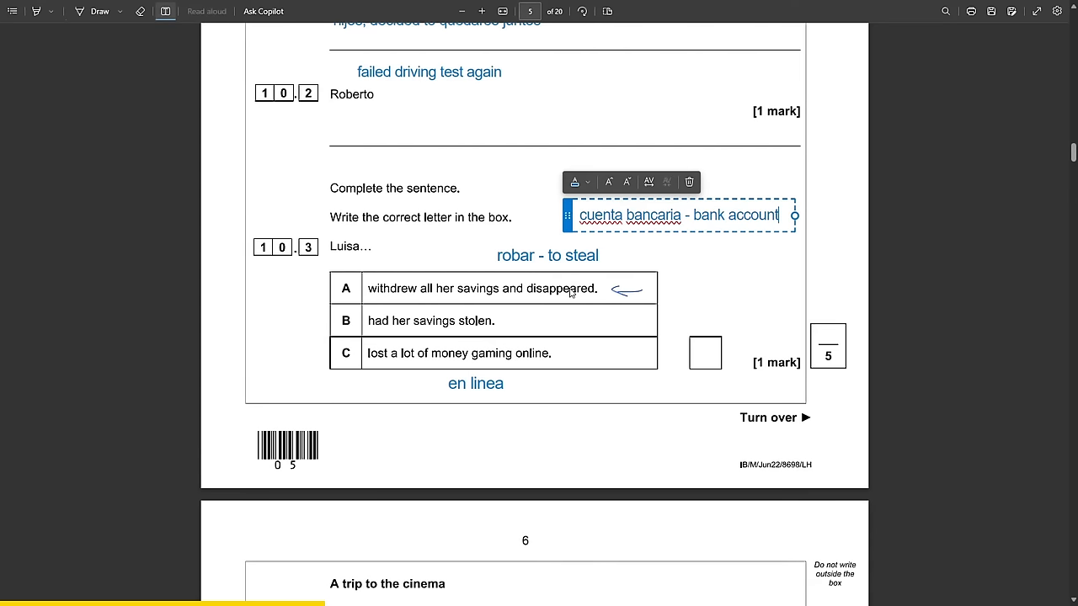
mouse_move(737, 251)
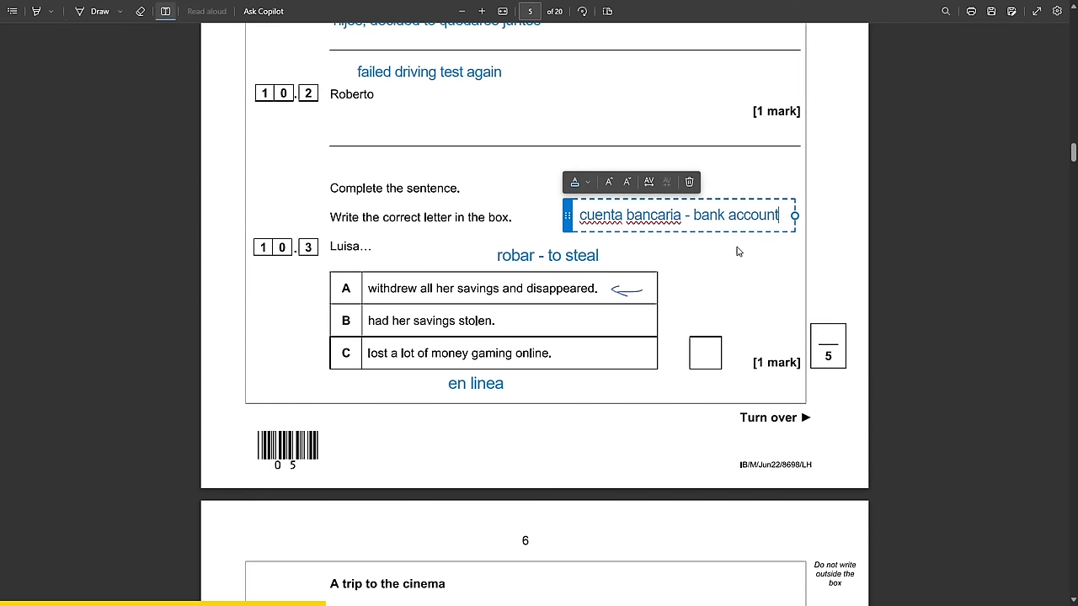
type("sacar - to t")
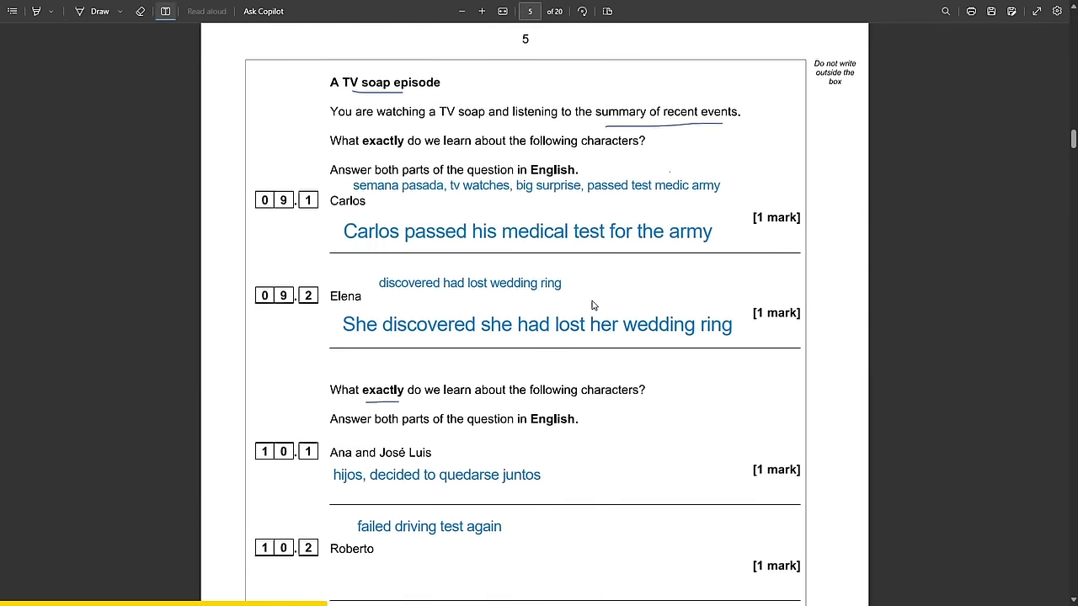
scroll("down", 3)
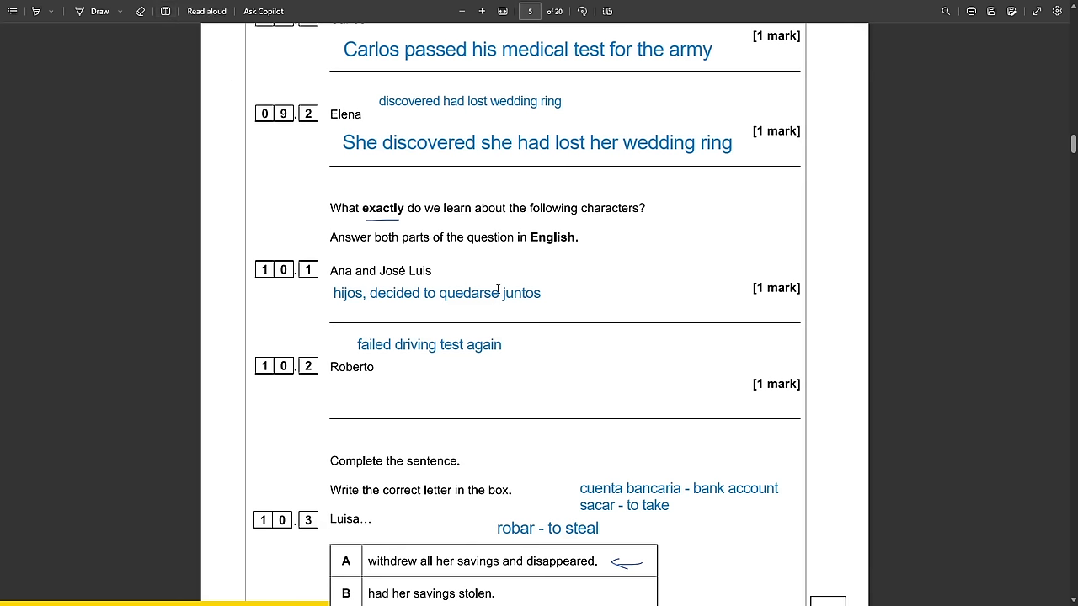
left_click(436, 292)
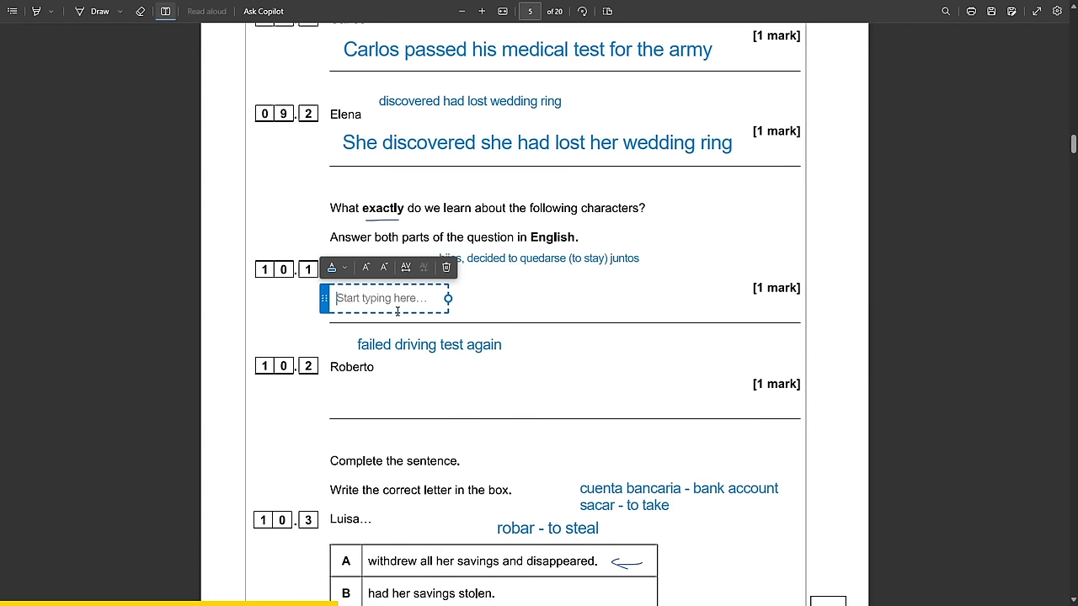
mouse_move(531, 298)
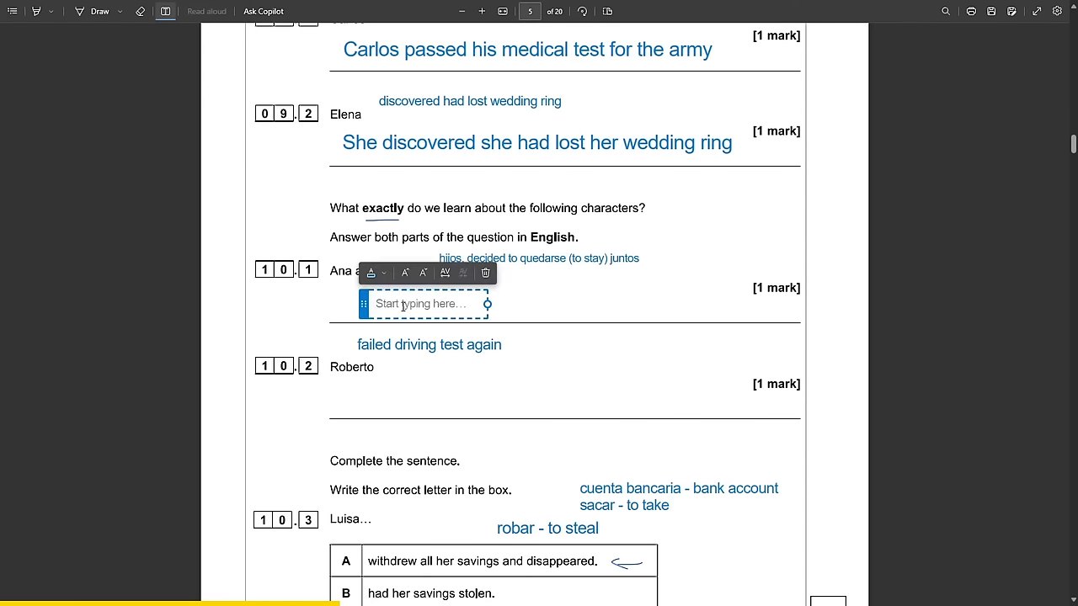
Answer 10.1: they decided to stay together for the children.
type("deci")
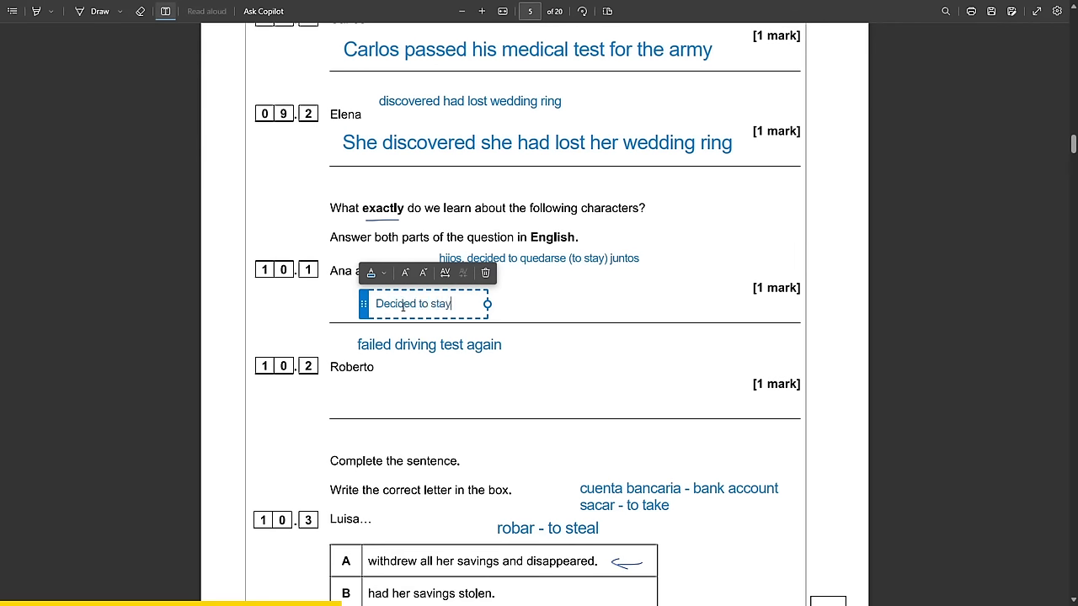
type("together for the happiness of their c")
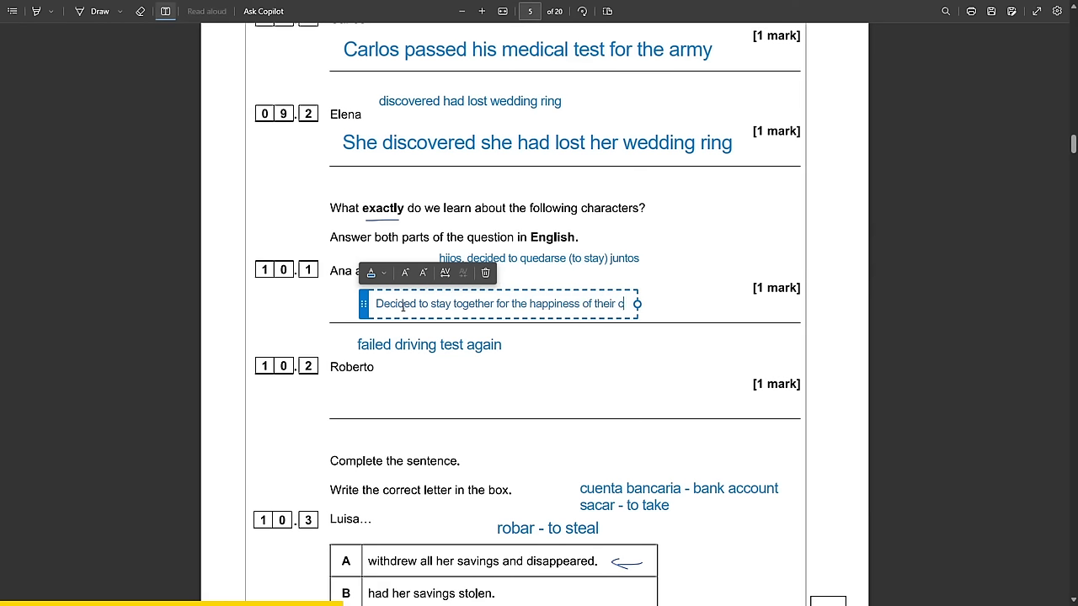
type("hildren")
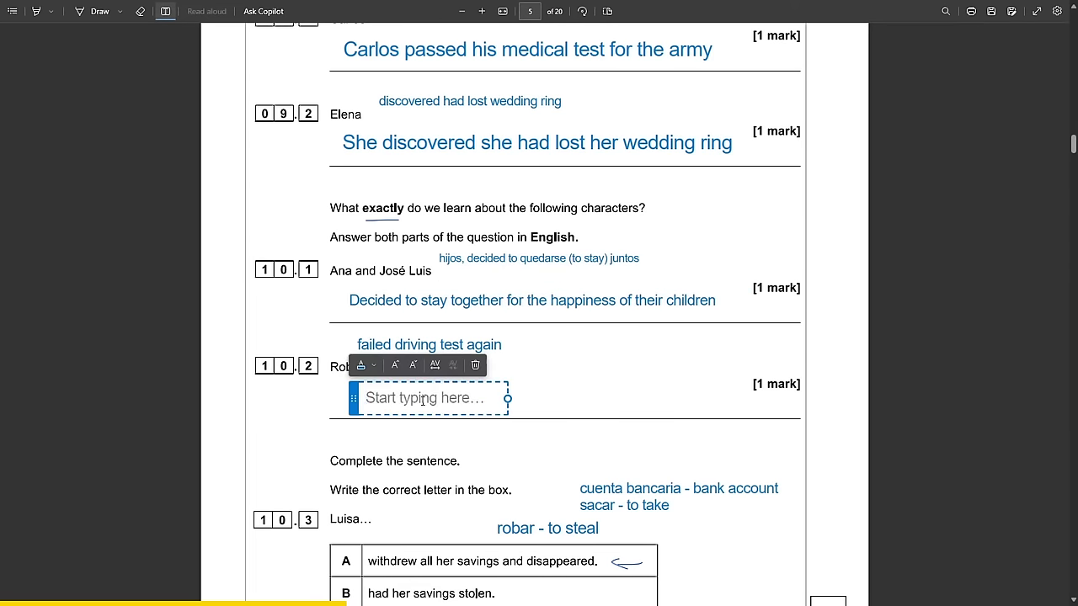
Answer 10.2 'Roberto failed his driving test again' and note suspendió and 'alguien - someone'.
type("Robe")
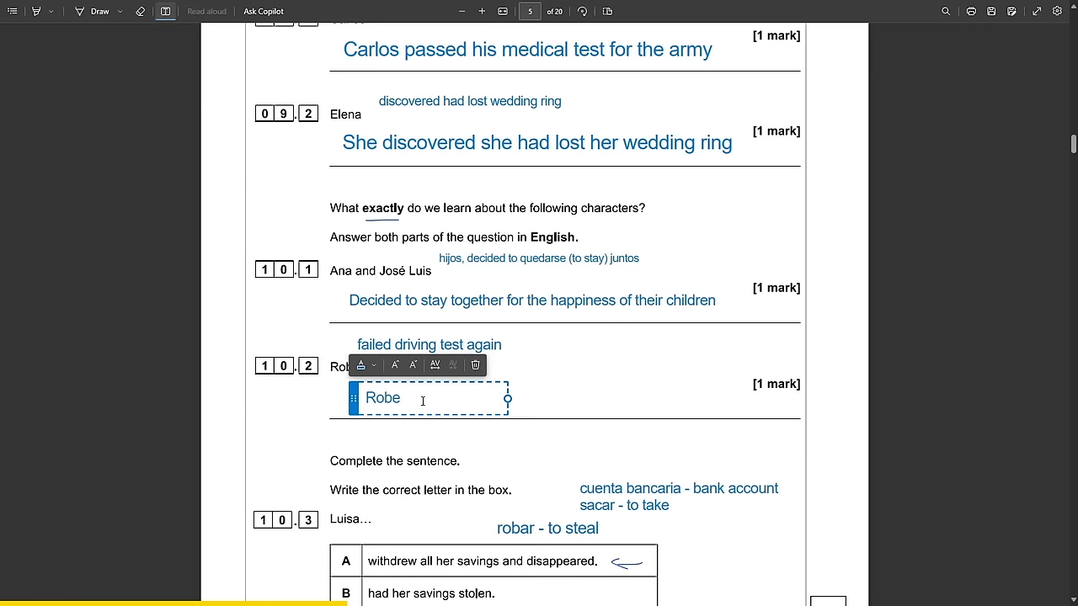
type("Failed his driving test")
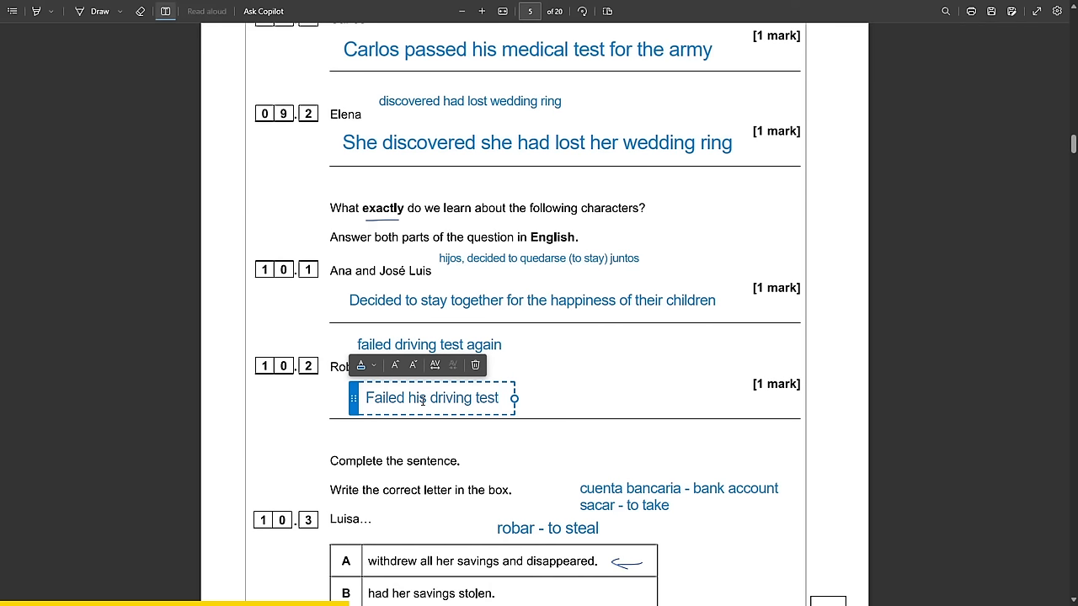
type("again")
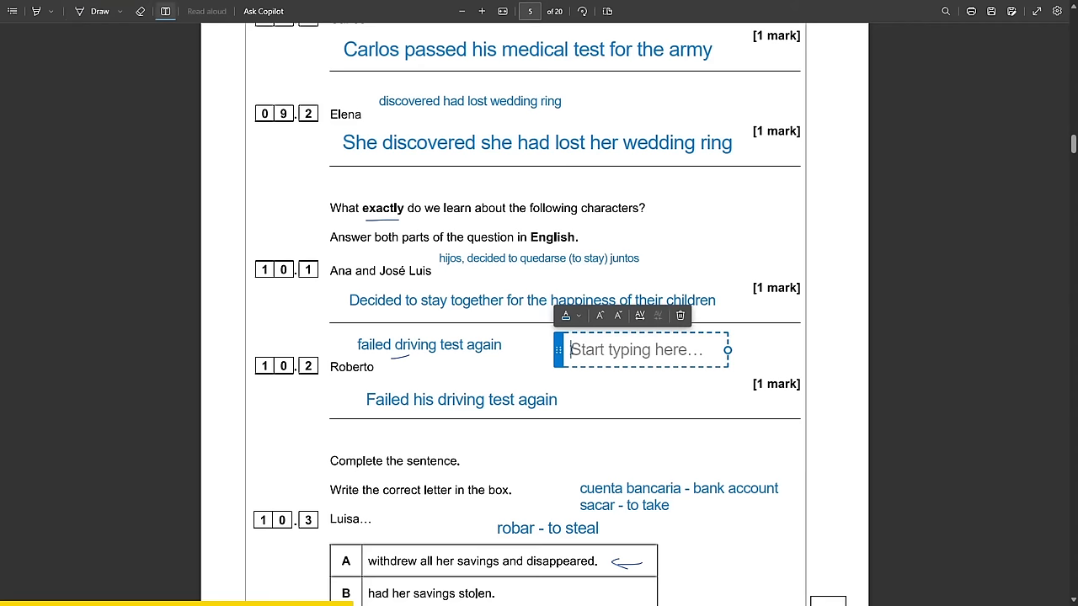
type("suspendió - failed")
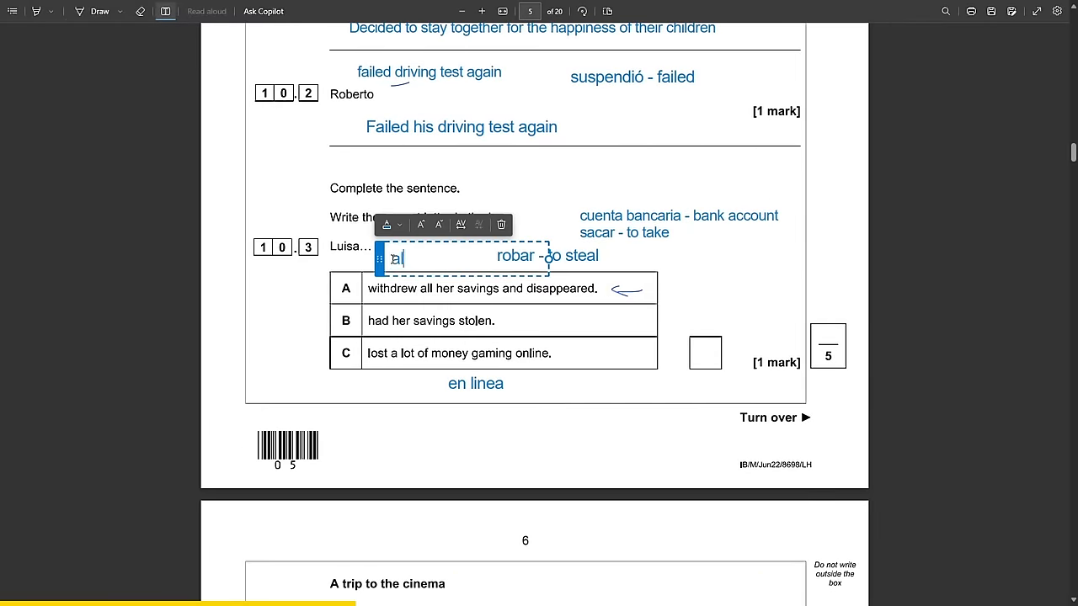
type("alguien - someone")
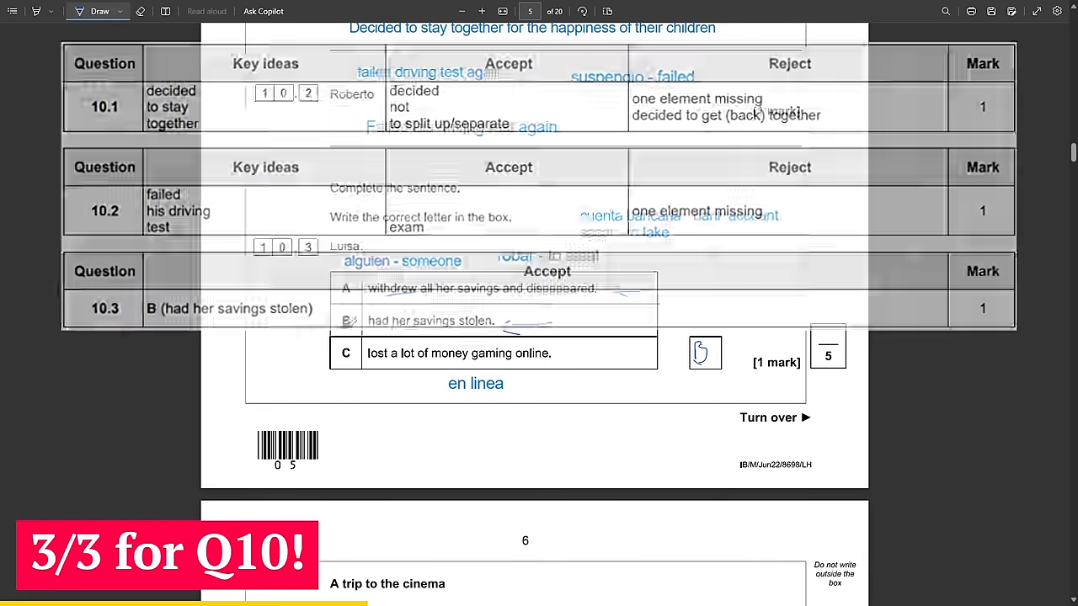
Scroll past question 10 to page 6's 'A trip to the cinema' task.
scroll("down", 3)
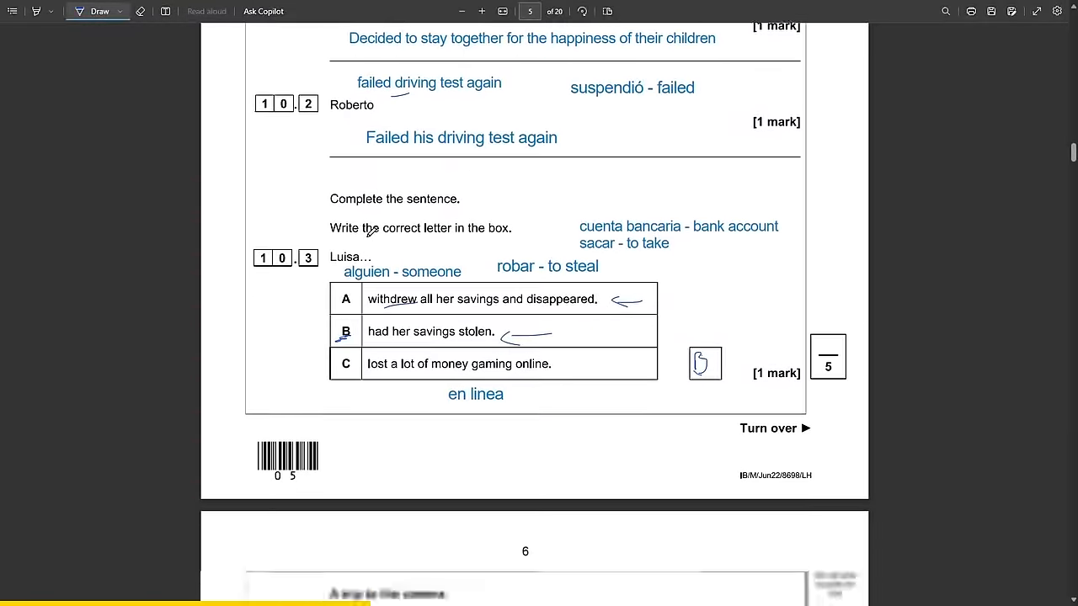
scroll("down", 3)
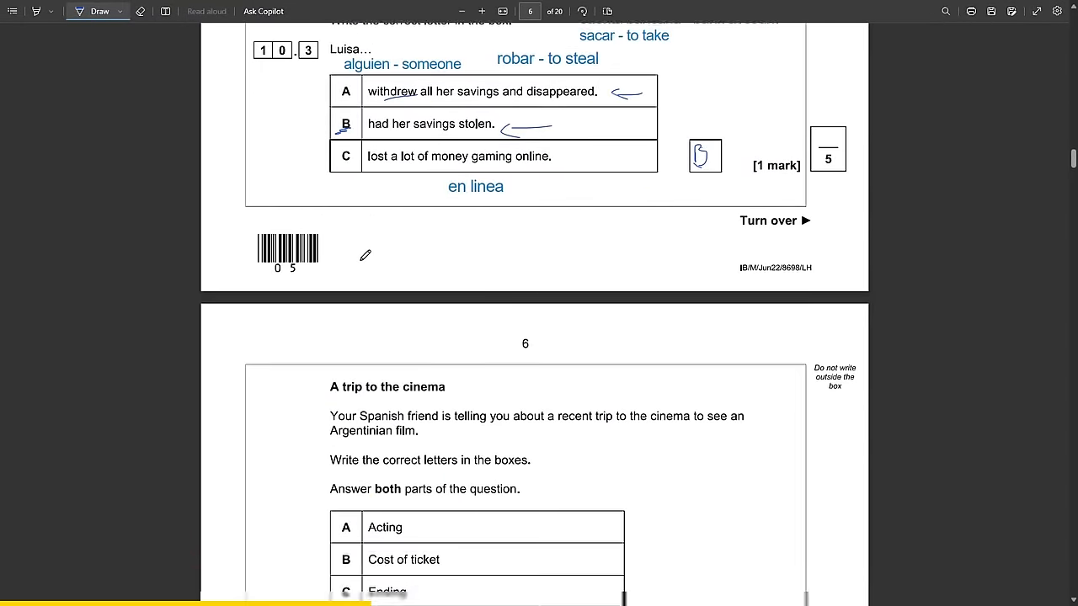
Draw a line beside the cinema question with the Draw pen.
scroll("down", 3)
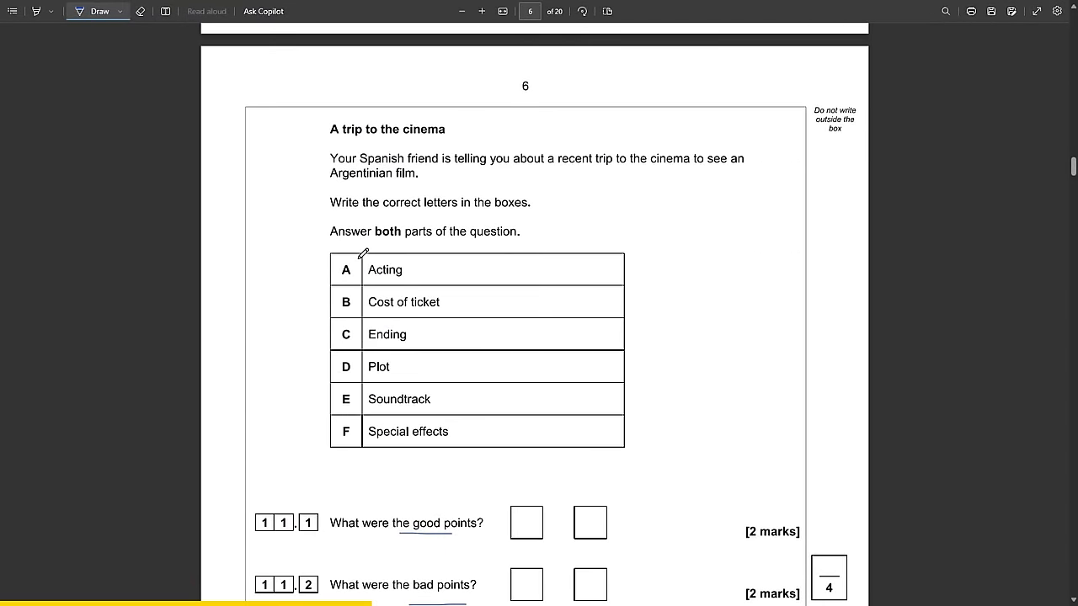
scroll("down", 3)
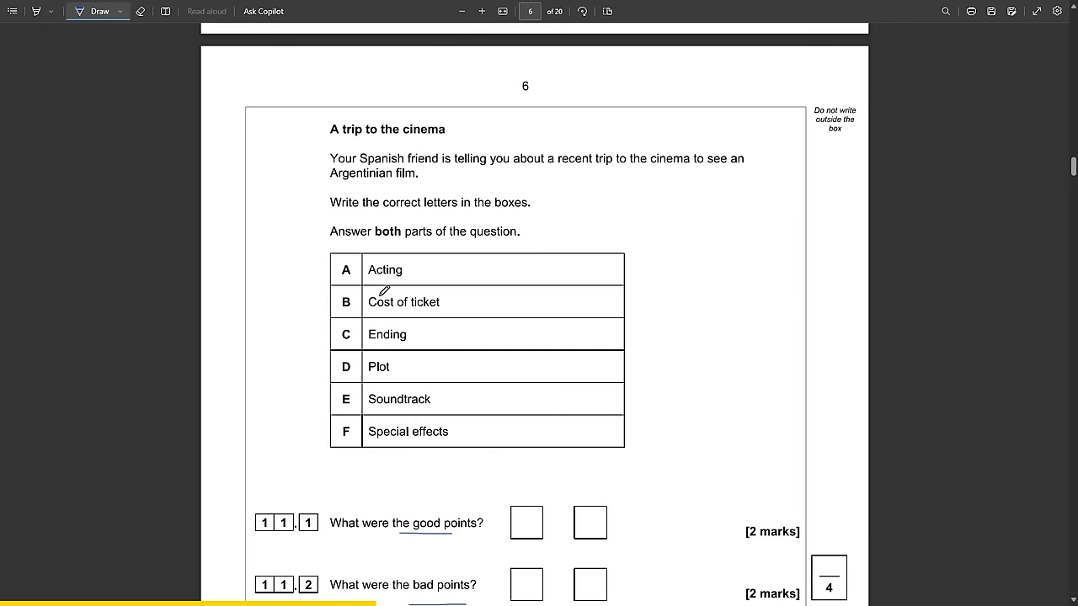
left_click_drag(366, 303, 437, 300)
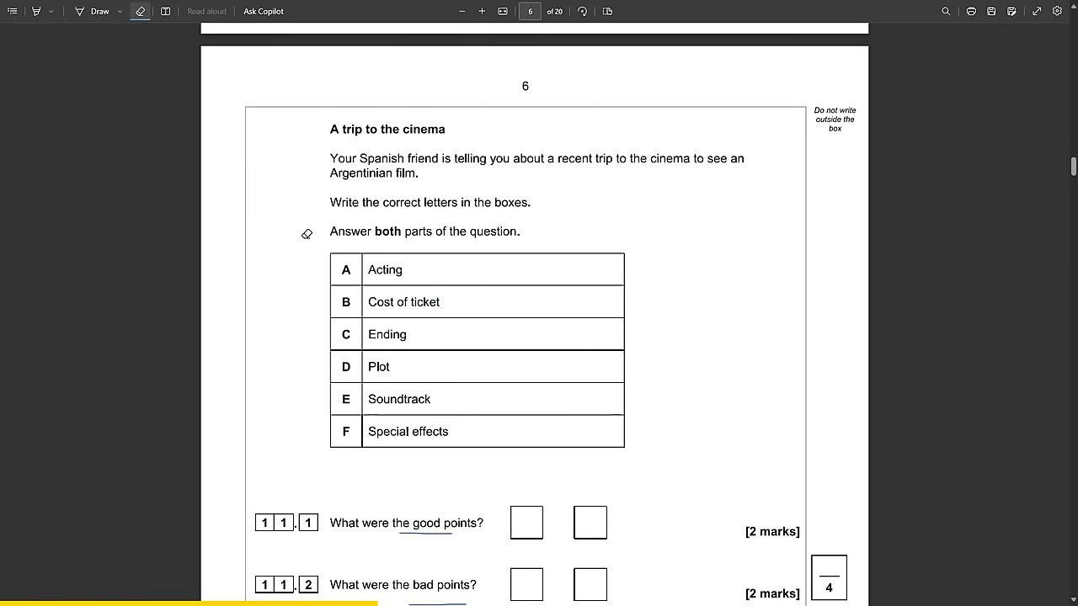
left_click(99, 11)
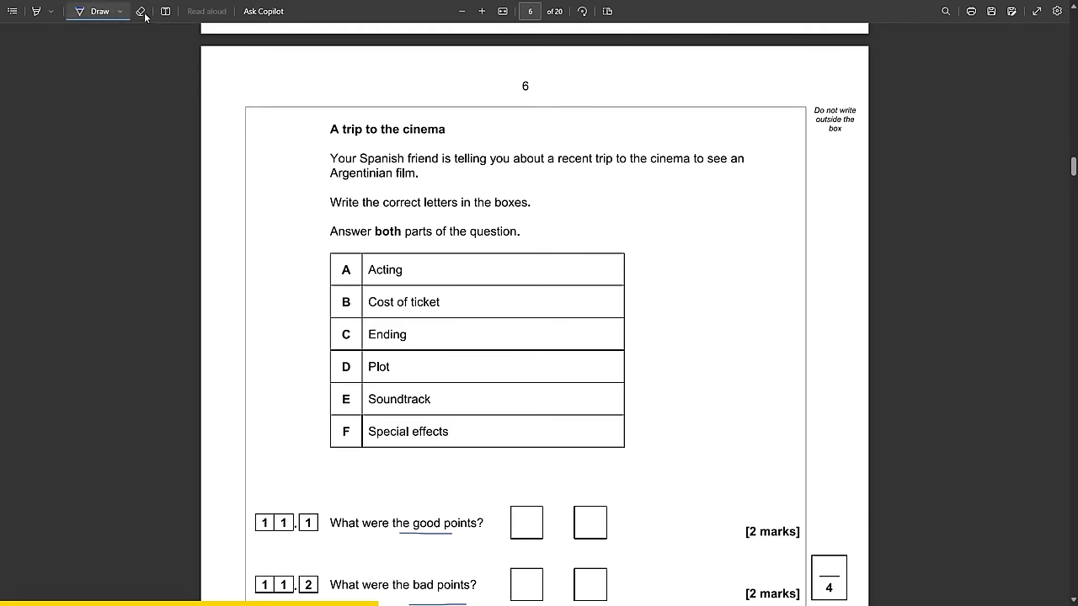
Start a note: 'imposible, seguir la trama, historia, special effects'.
left_click(166, 11)
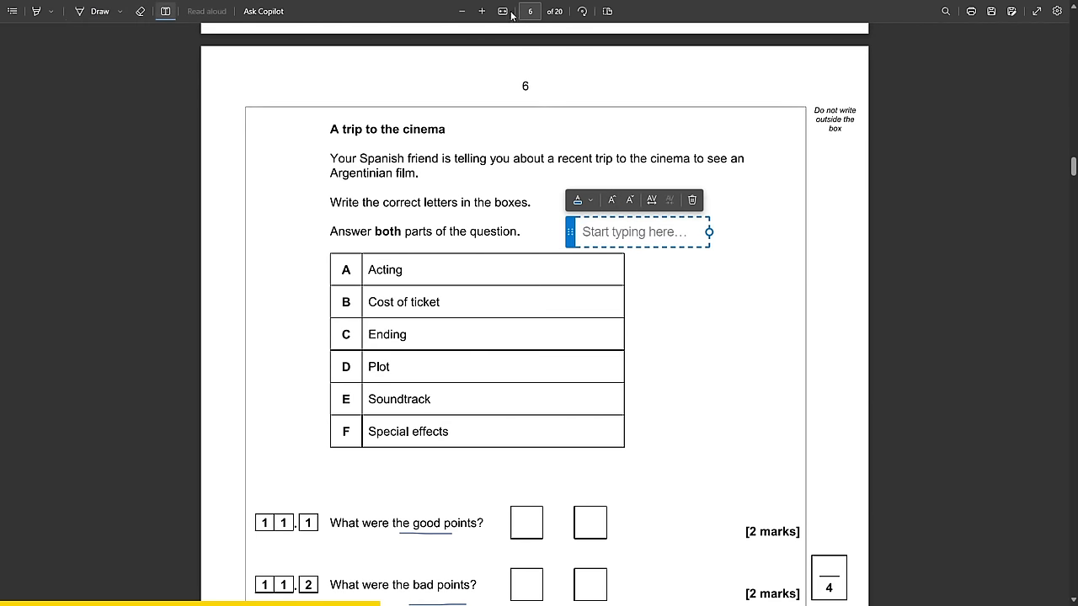
type("impos")
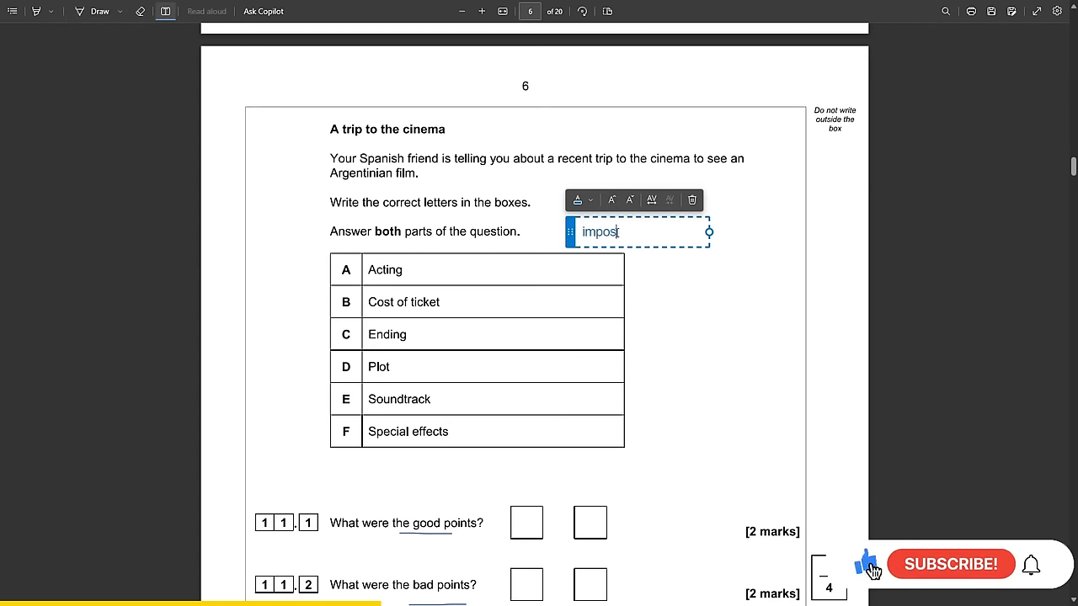
type("ible, seguie")
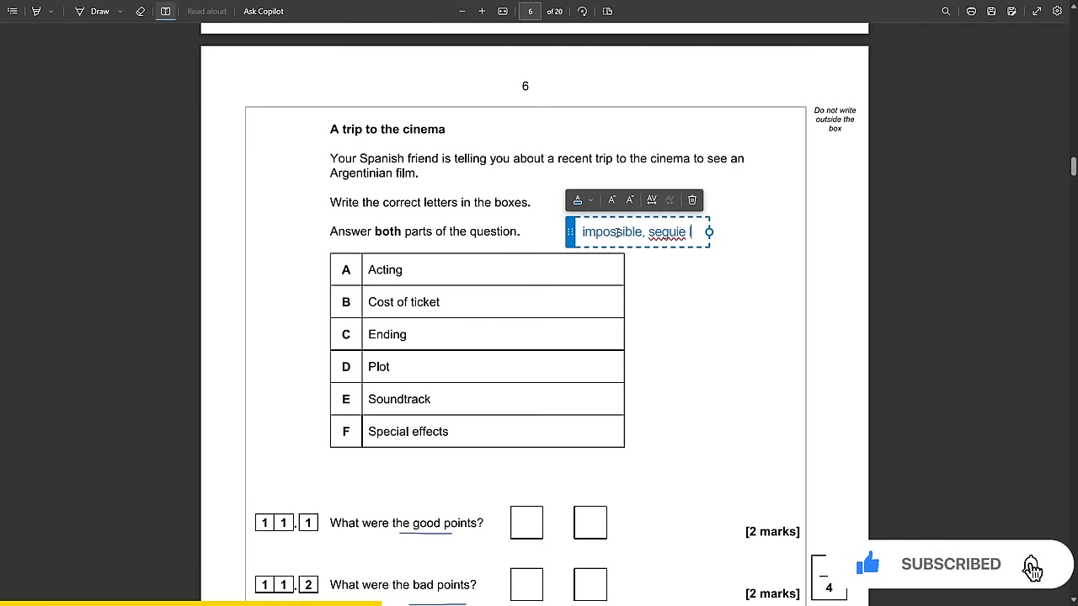
type("la trama, historia complicada,")
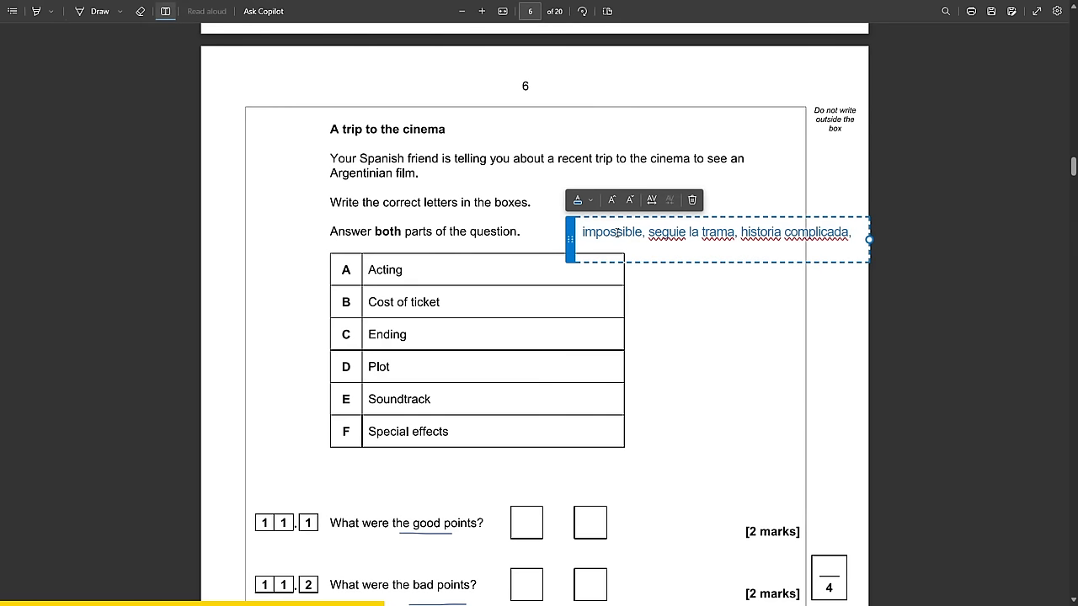
type("special effects")
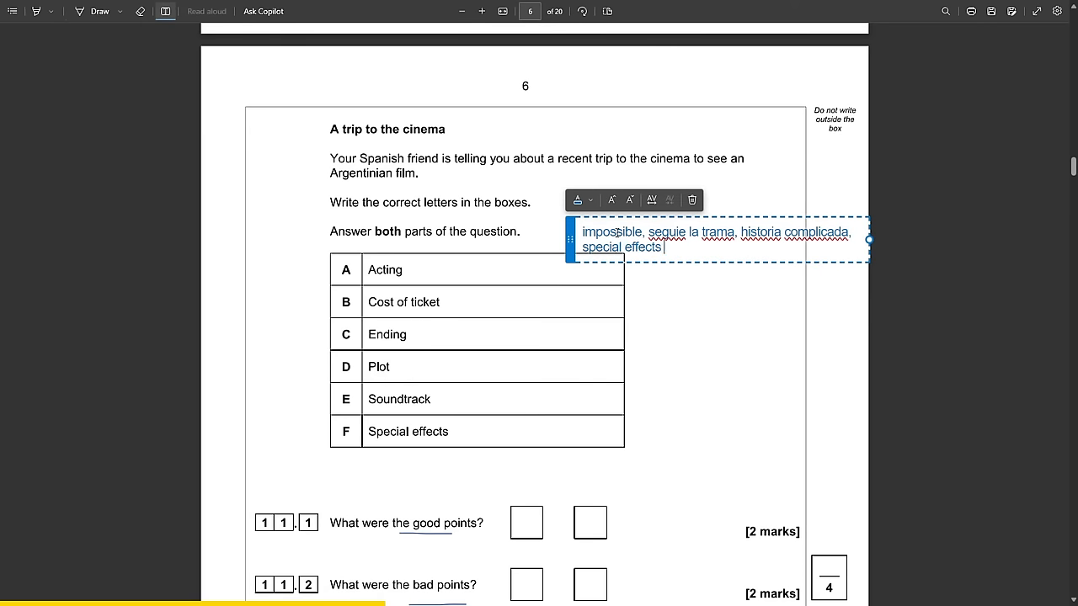
Continue the note with 'banda sonora', 'no se' and 'menos cara de normal, descuentos'.
type("impressive,")
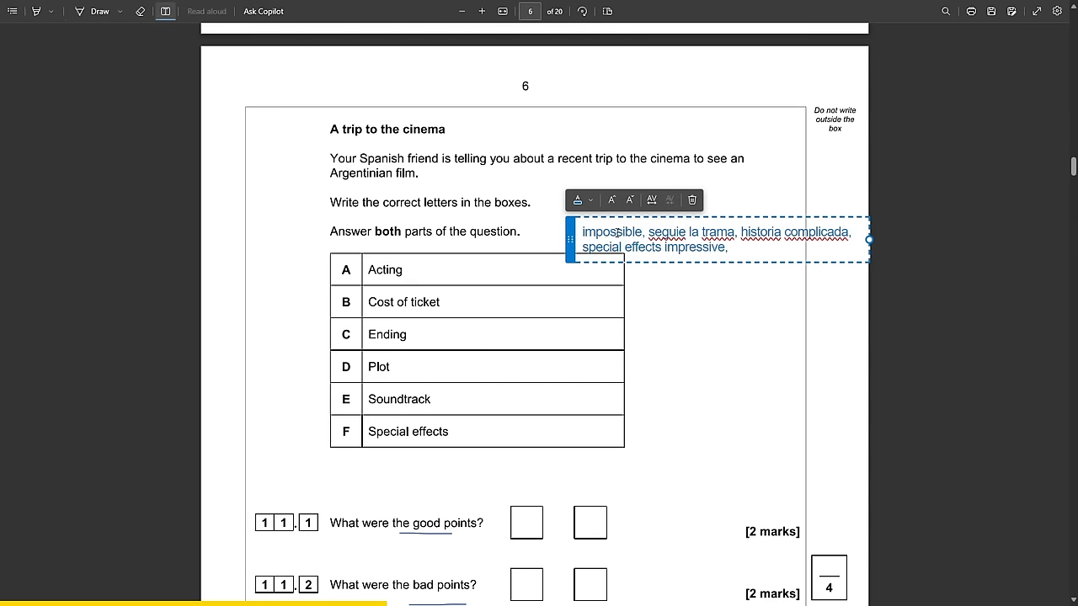
type("banda sonara alta,")
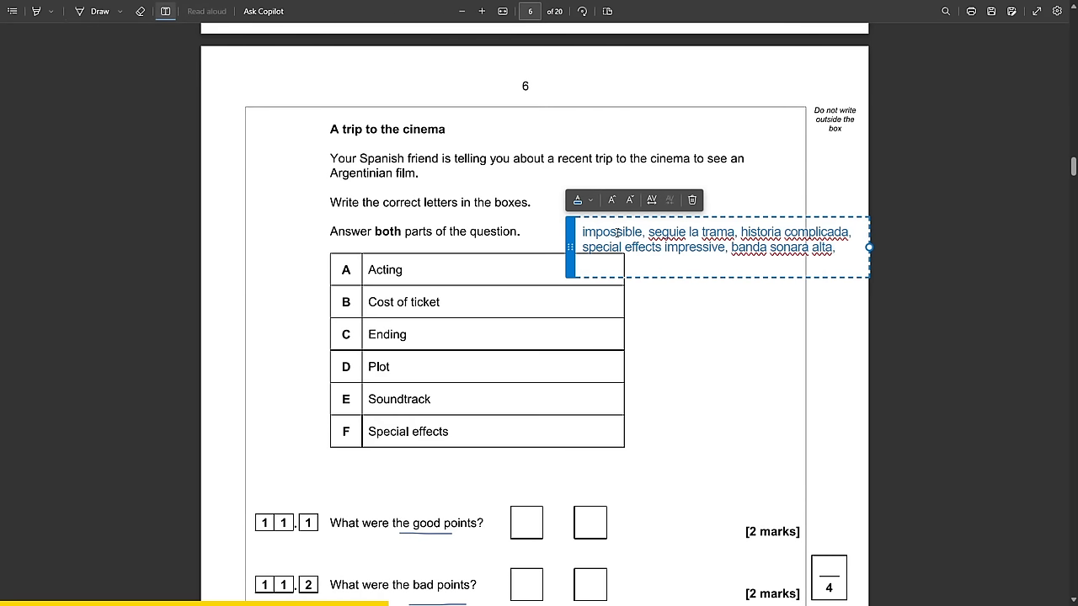
type("no se oi")
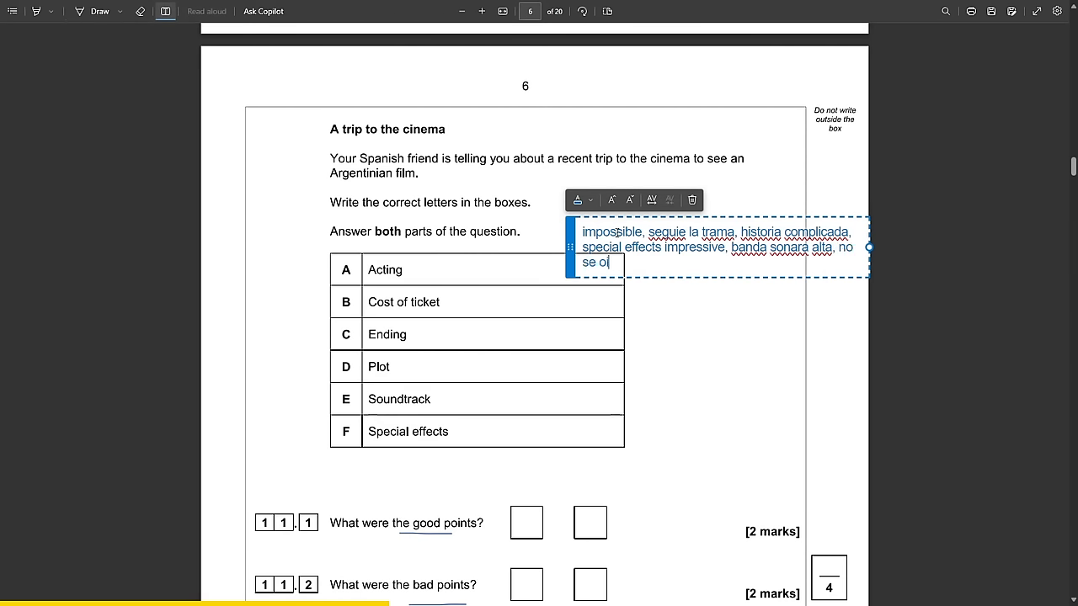
type("menos cara d")
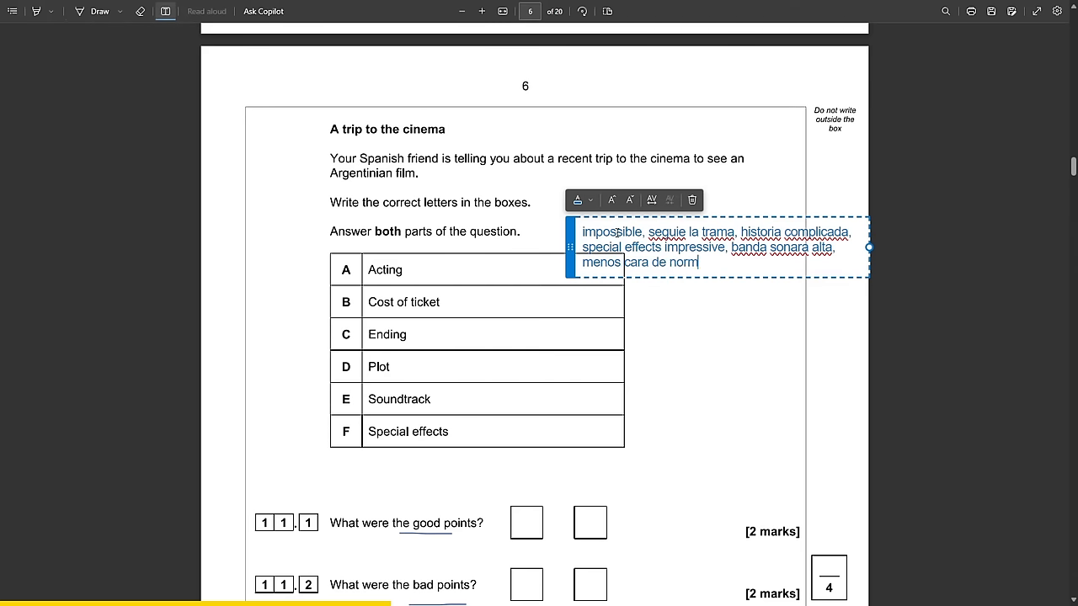
type("al, desucentos")
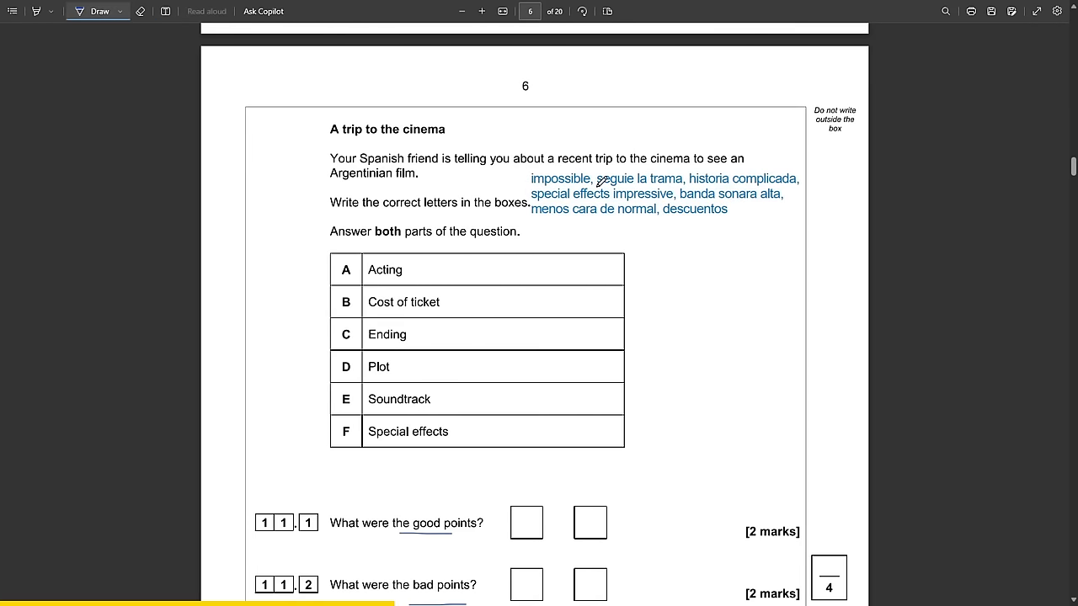
Write E in the first bad-points box and note 'la trama - plot'.
scroll("down", 3)
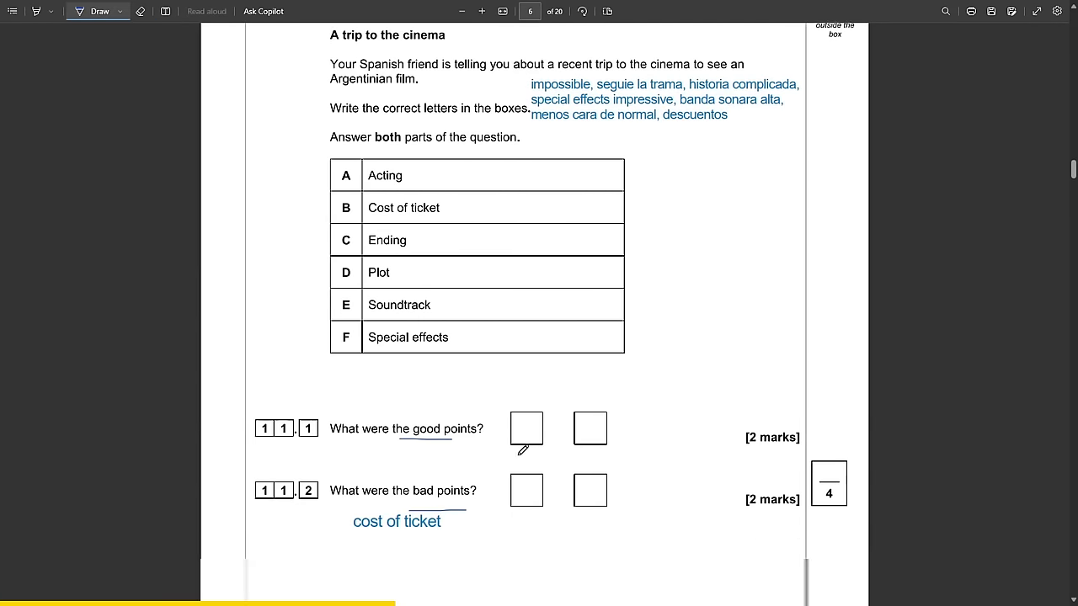
scroll("down", 3)
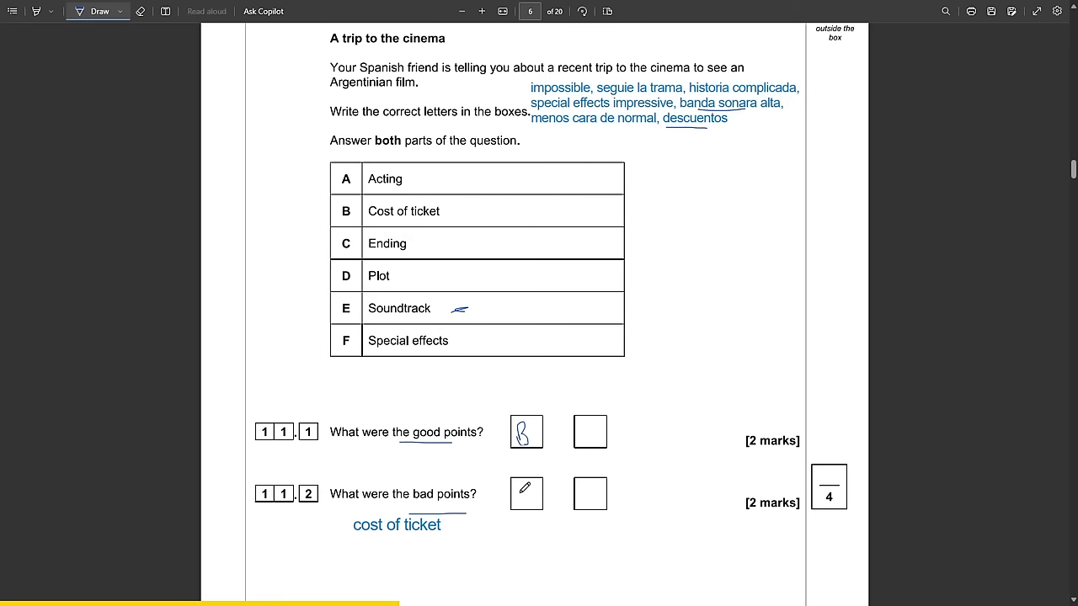
left_click_drag(518, 488, 535, 501)
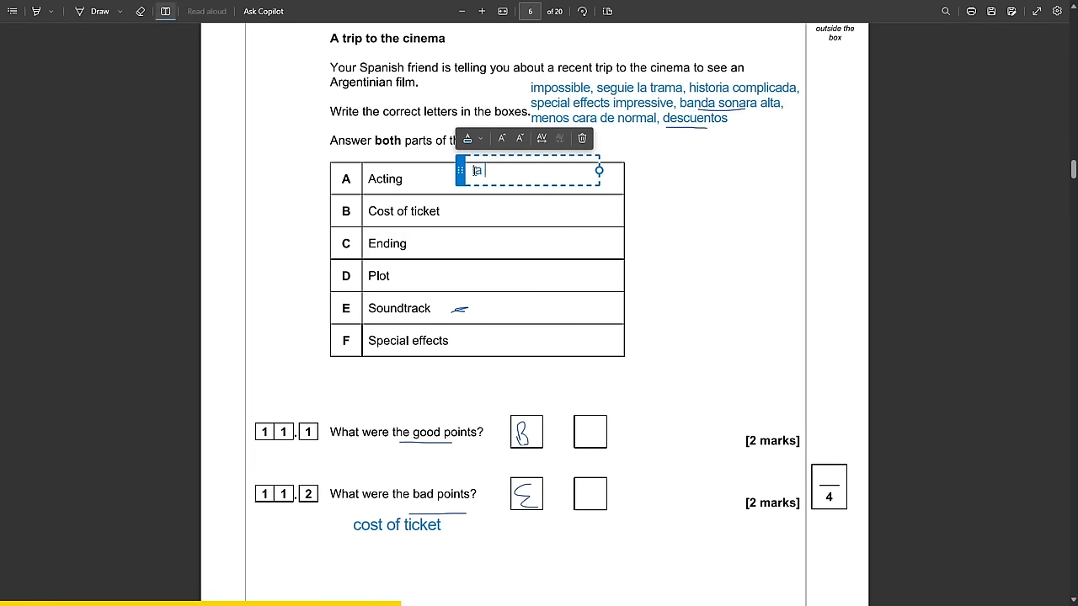
type("la trama - plot")
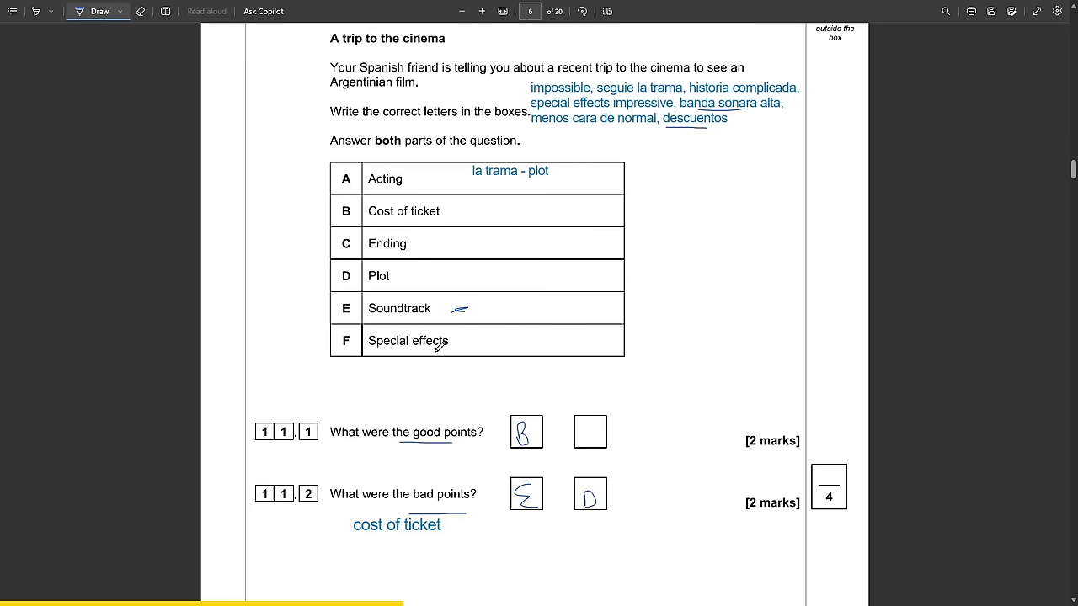
Underline the Special effects option and note 'eran fenomenales'.
left_click_drag(450, 344, 480, 345)
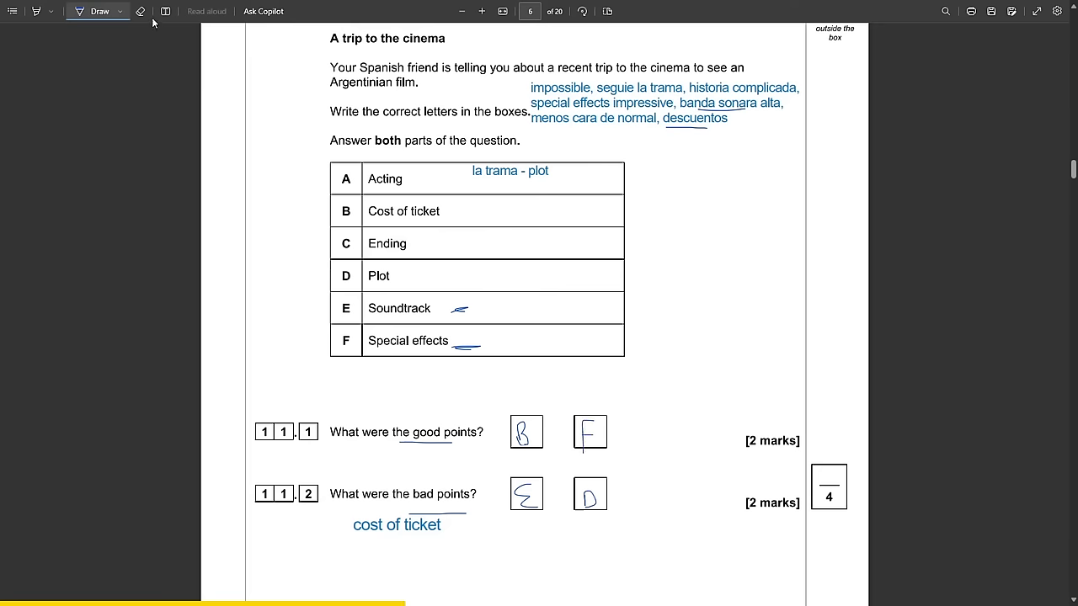
type("eran fenomenales")
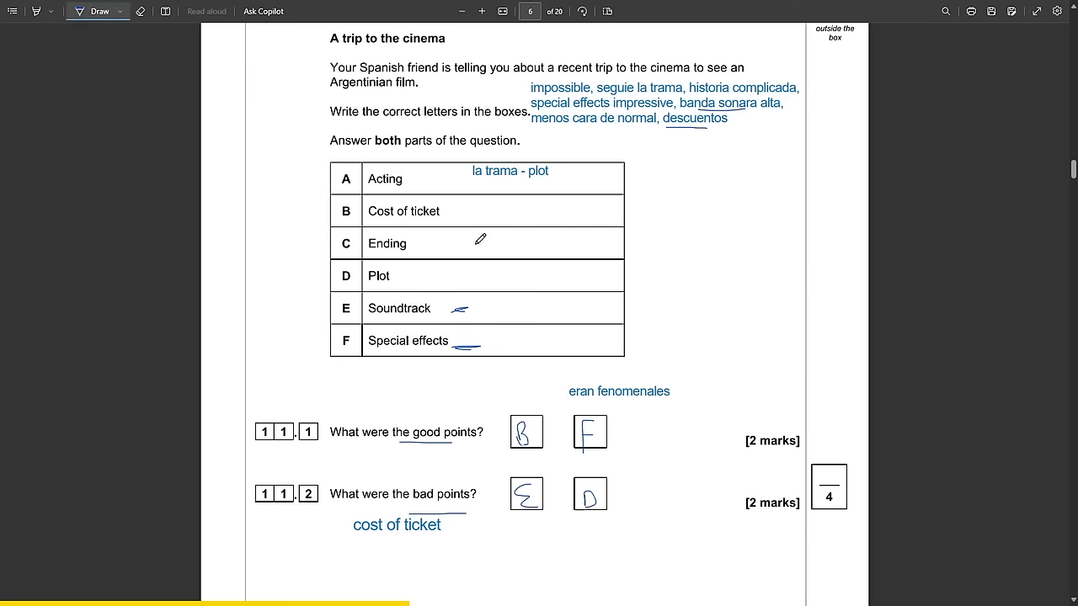
scroll("down", 3)
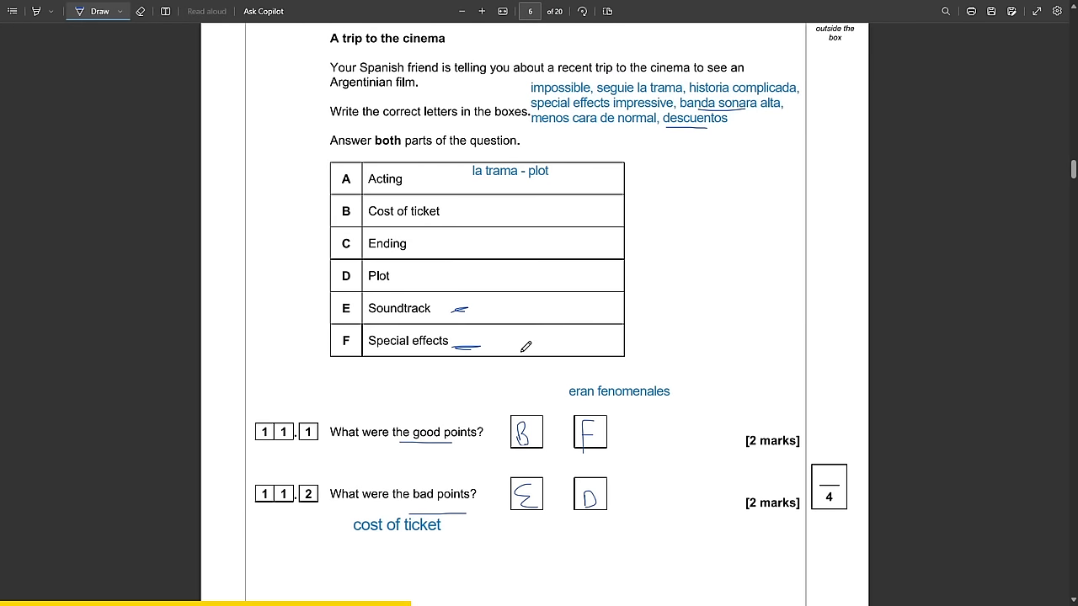
mouse_move(565, 312)
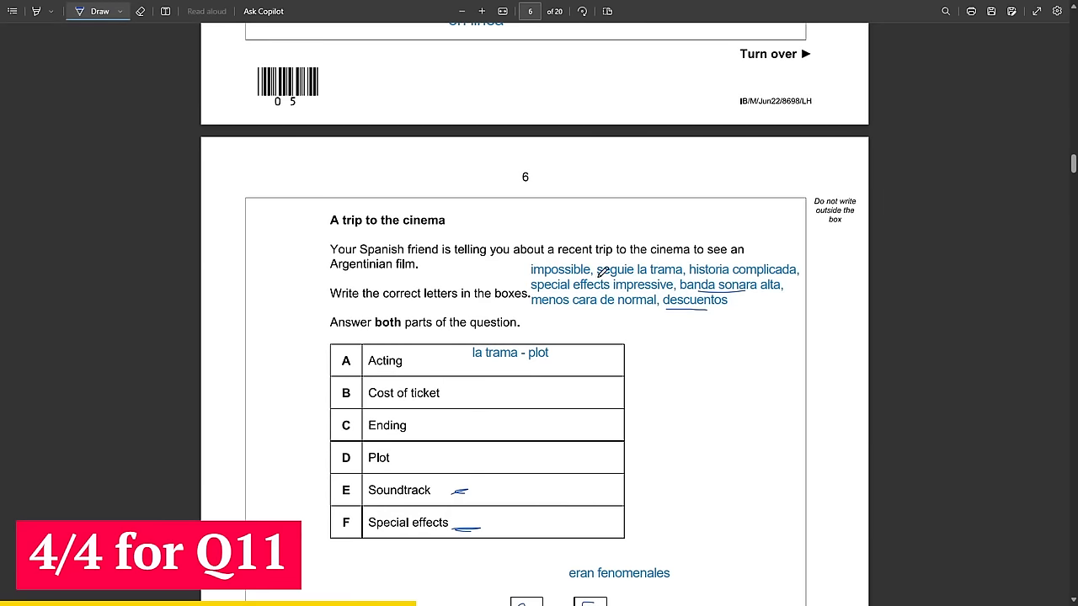
Scroll down to page 7's Global and social issues questions 12–13.
scroll("down", 3)
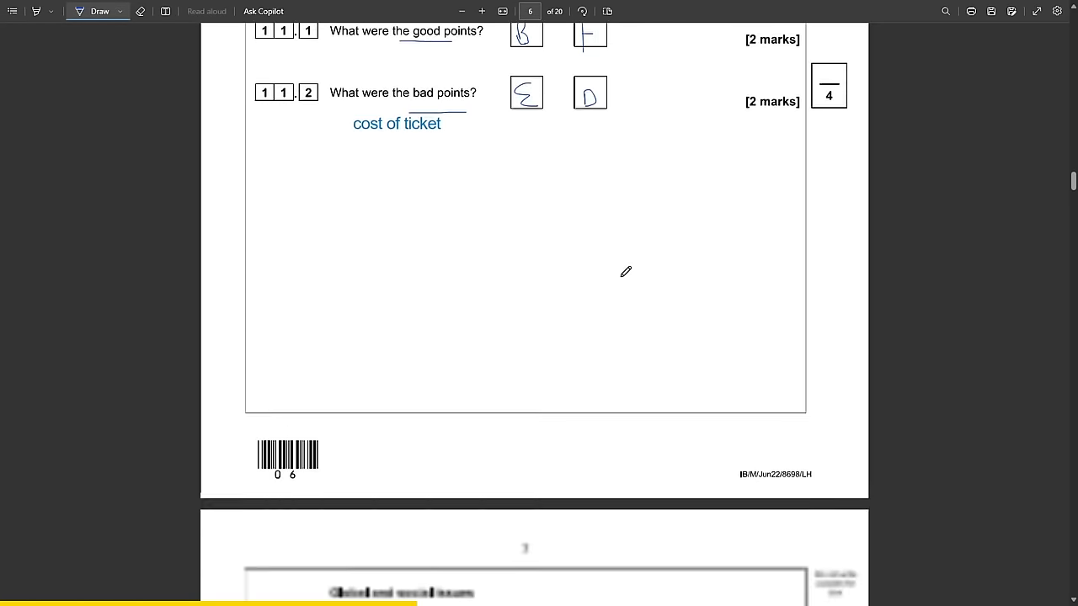
scroll("down", 3)
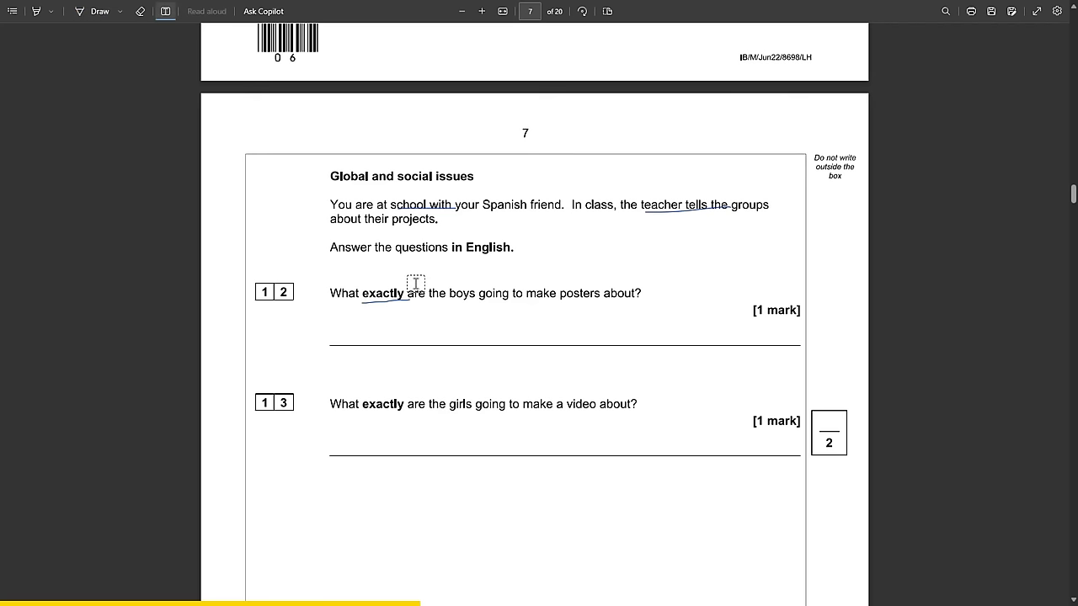
Replace the draft note under question 12 with the answer 'the dangers of drugs'.
type("cbid")
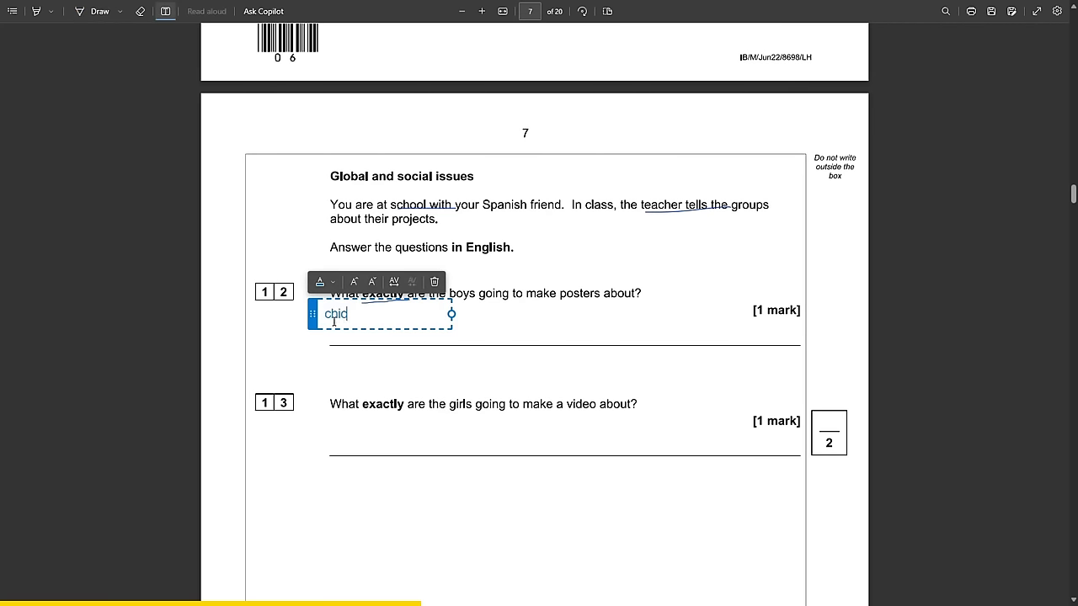
double_click(335, 314)
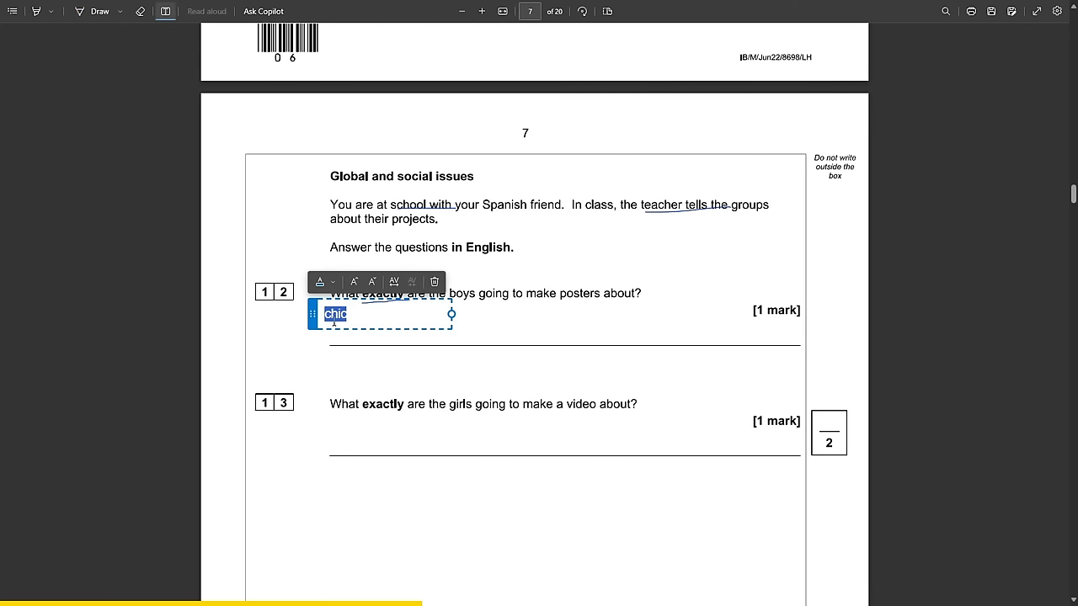
type("los peligors de las drogas")
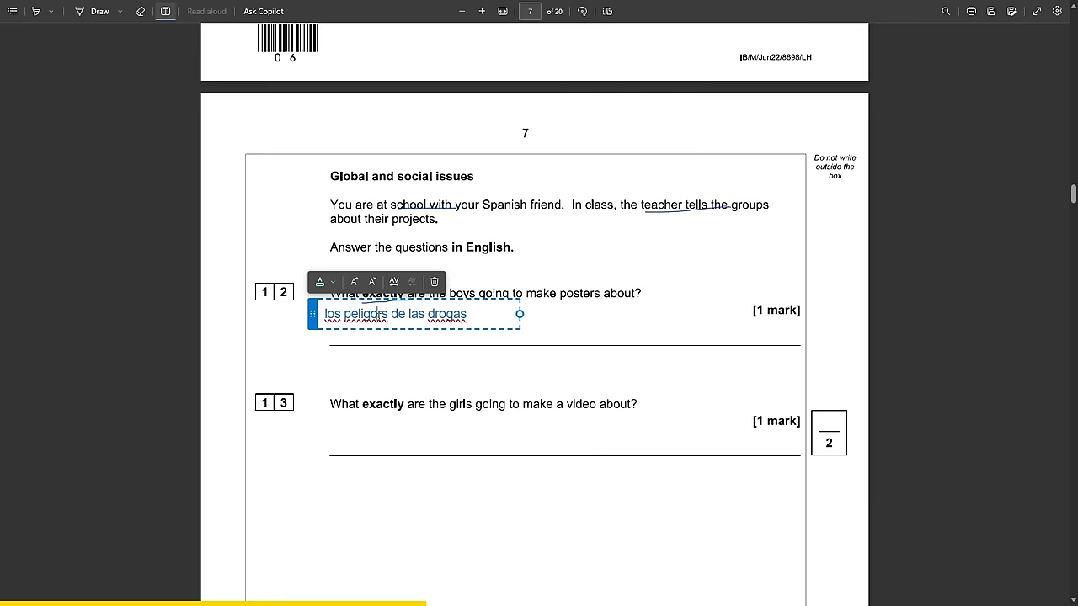
type("the")
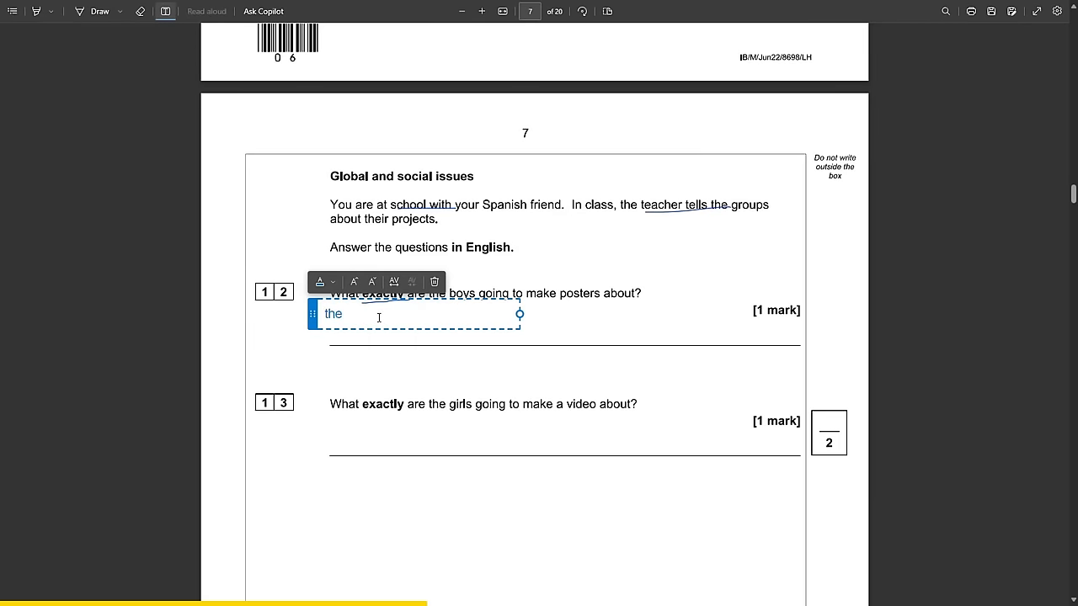
type("dangers of drugs")
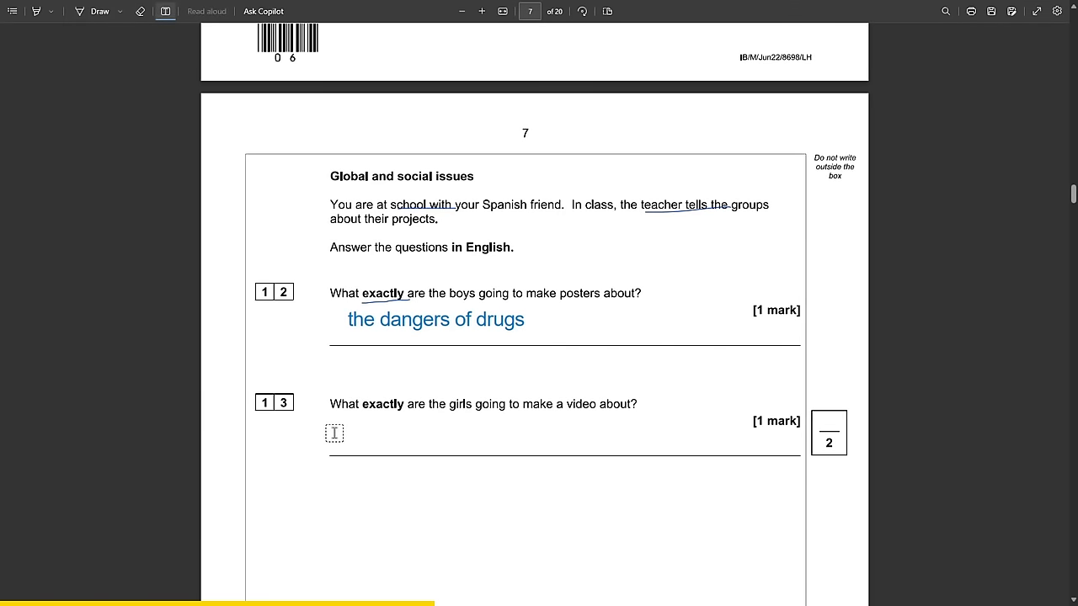
Type the answer 'the climate change' under question 13 after drafting notes.
left_click(335, 433)
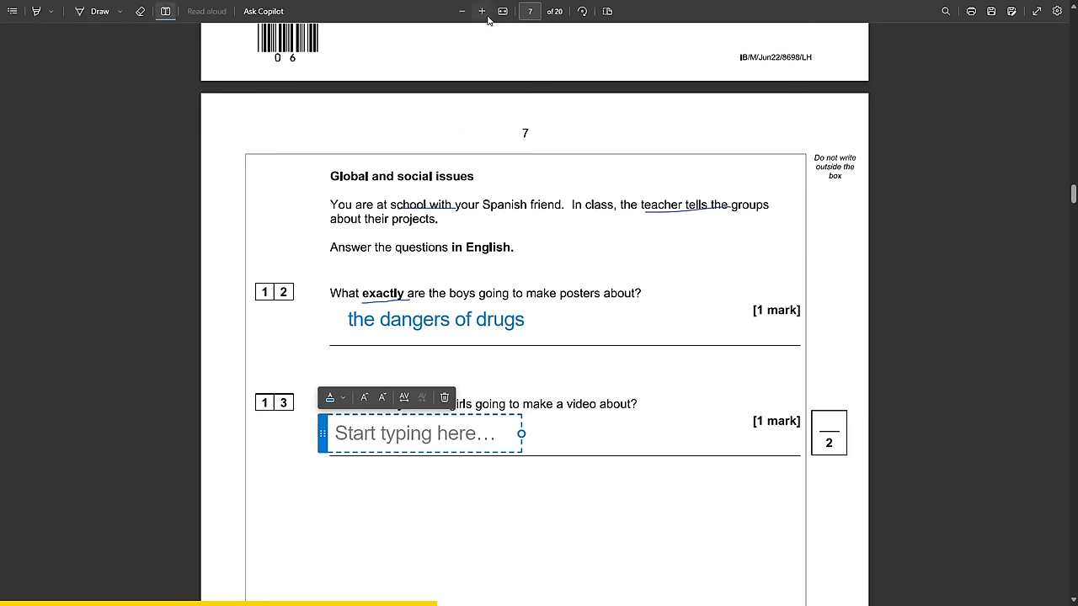
scroll("down", 3)
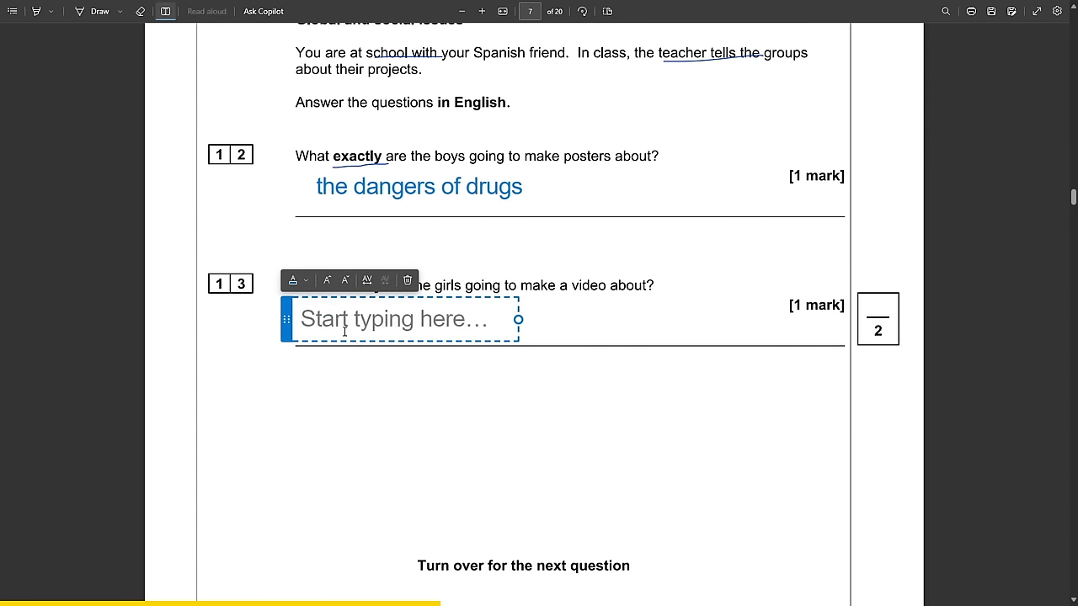
type("video sombr")
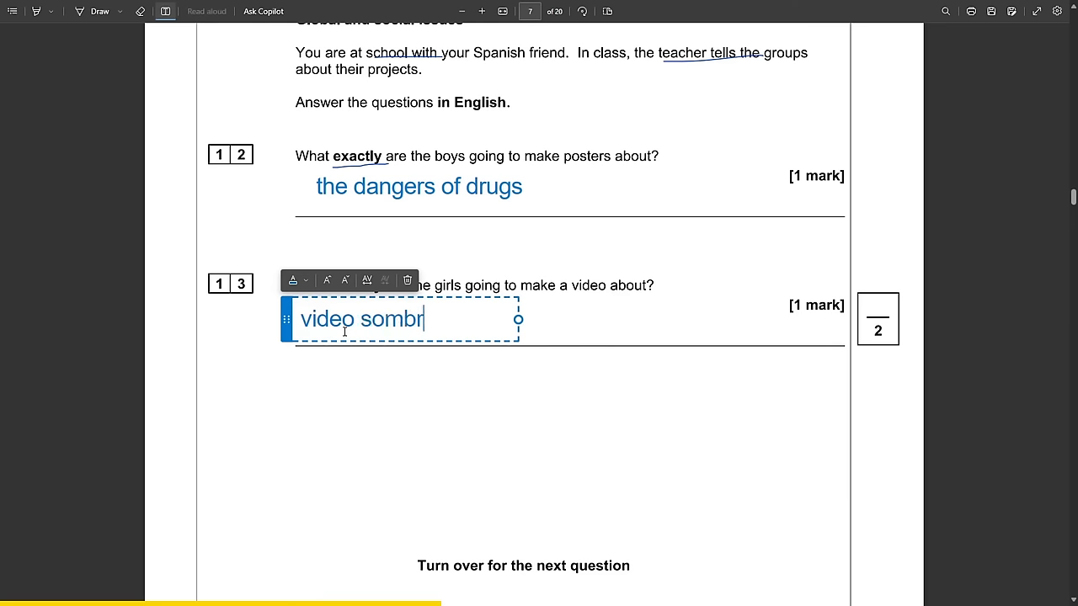
type("cambio c")
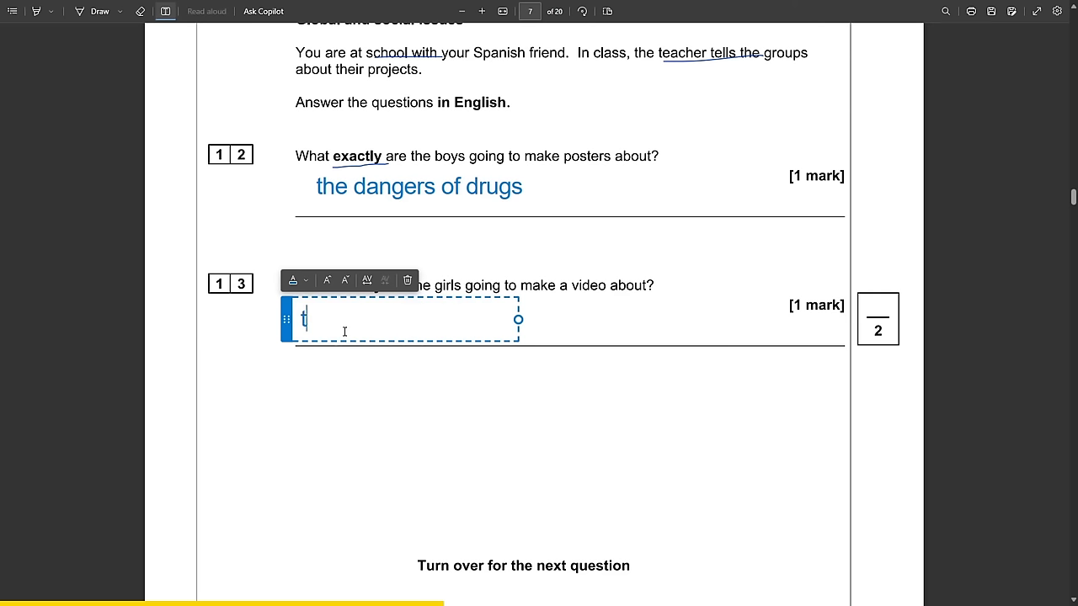
type("the climate")
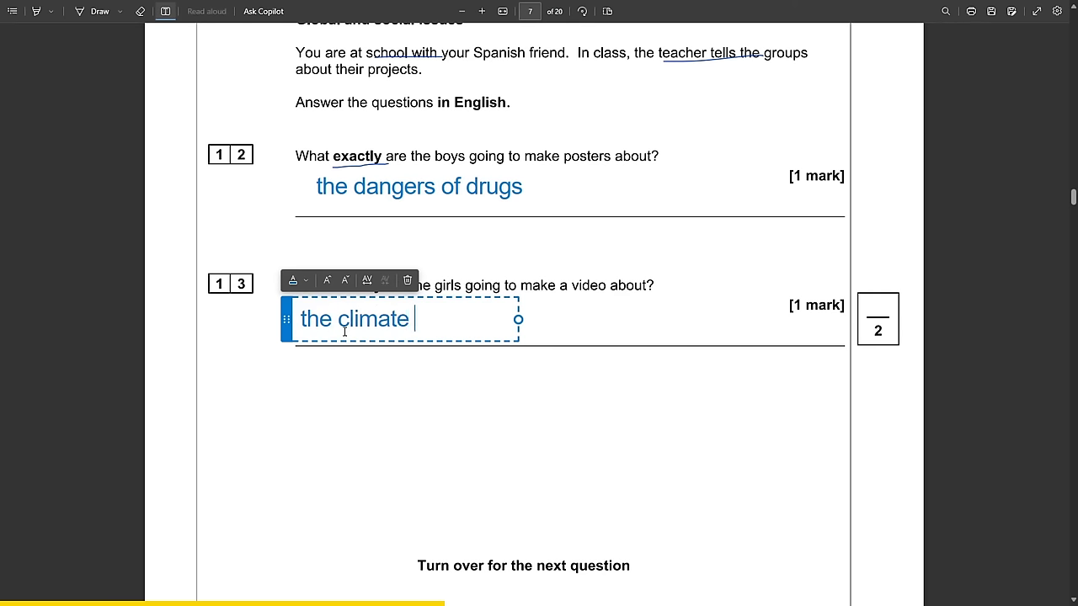
type("change")
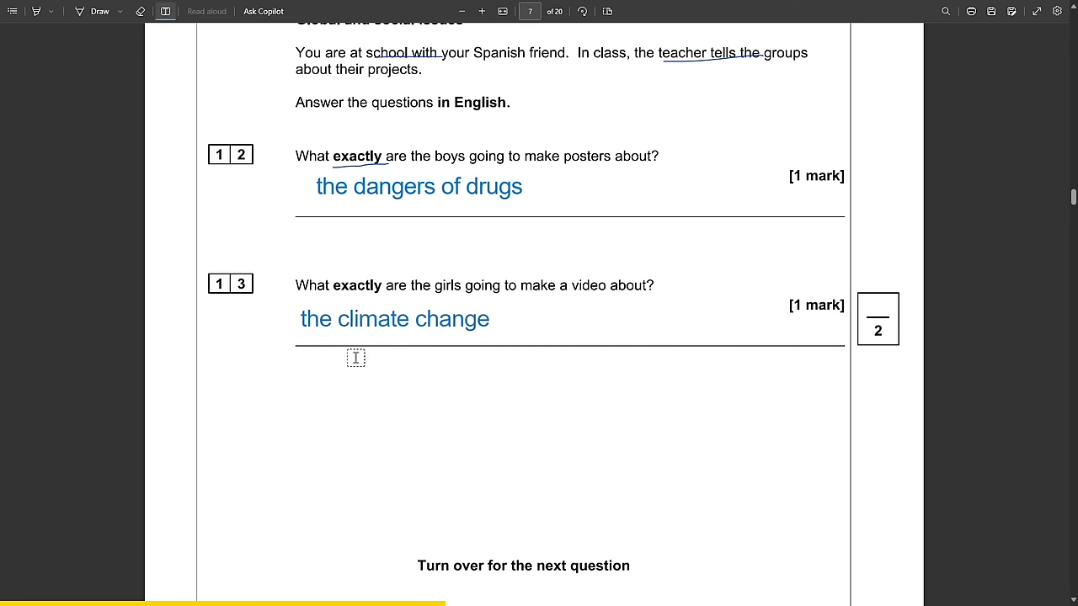
mouse_move(466, 289)
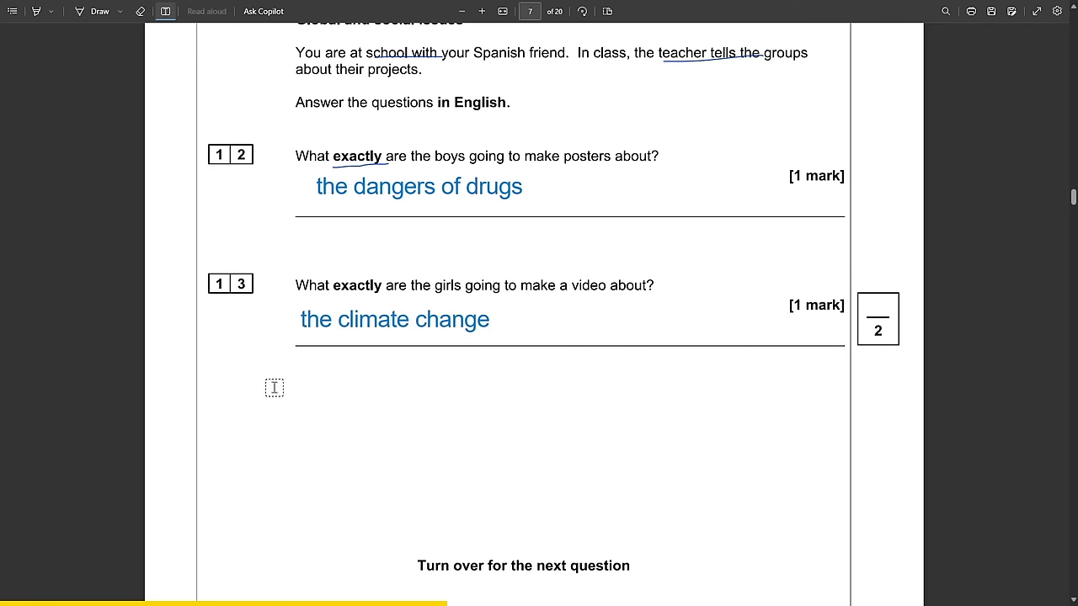
Add the Spanish note 'las chicas van a hacer un video' below question 13.
type("las chicas")
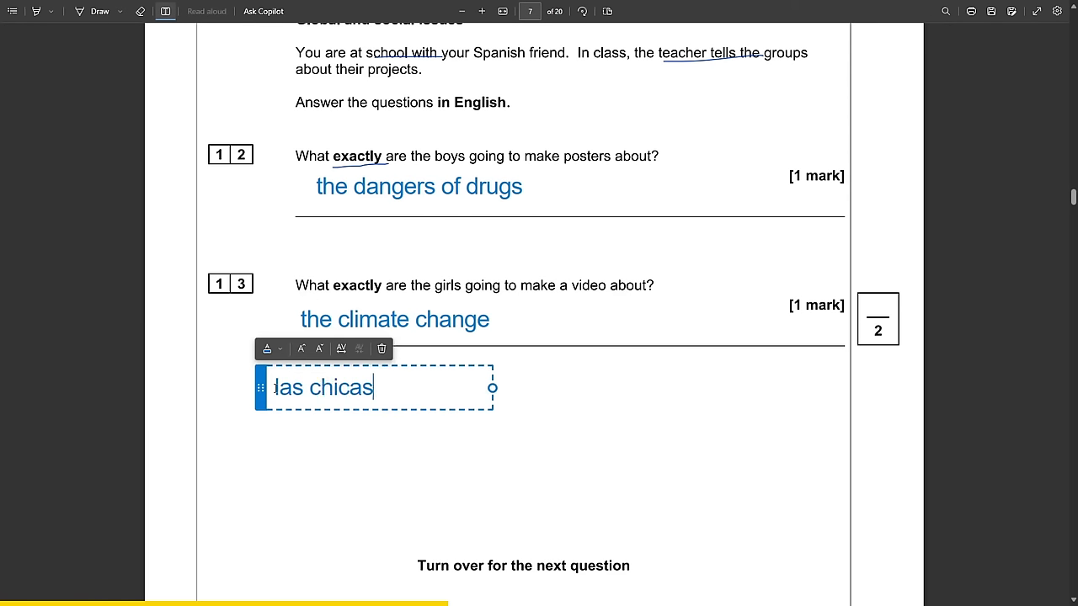
type("van a")
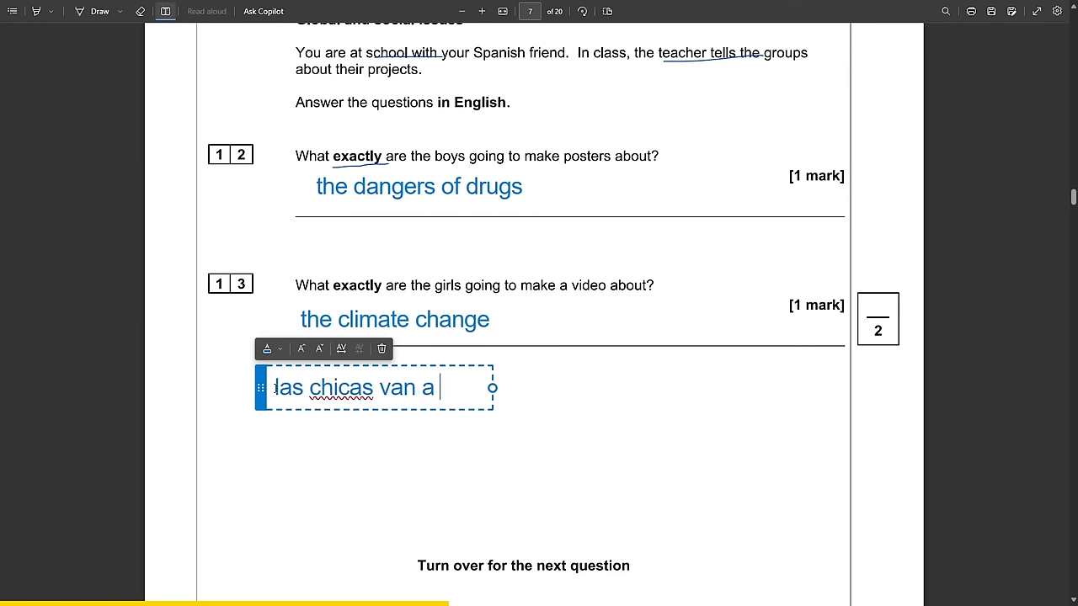
type("hacer un video so")
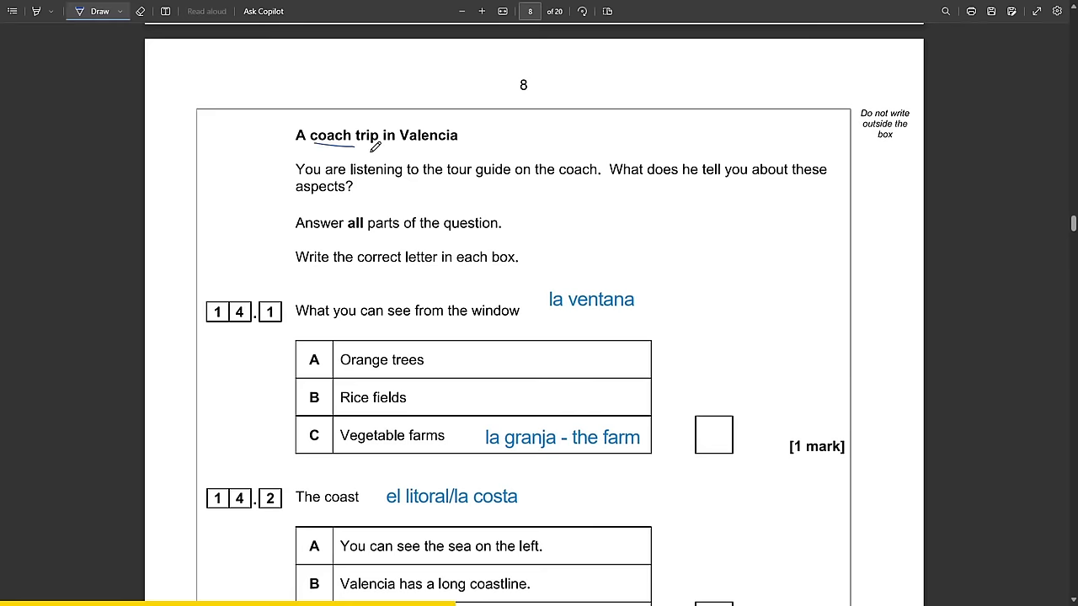
Underline 'tour guide' and type the 14.1 note about green fields and rice.
left_click_drag(443, 182, 495, 182)
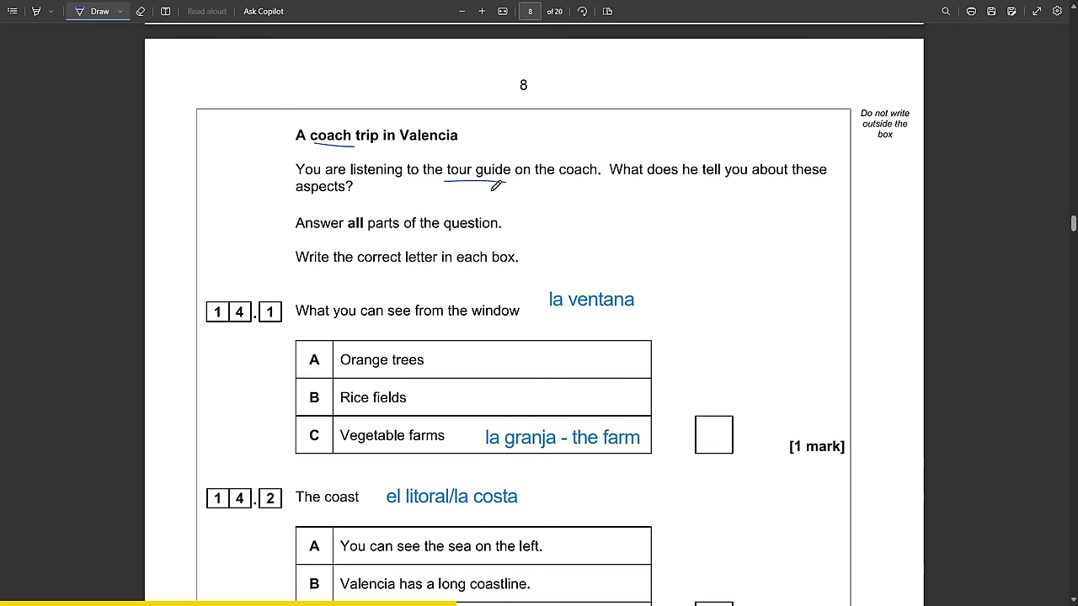
scroll("down", 3)
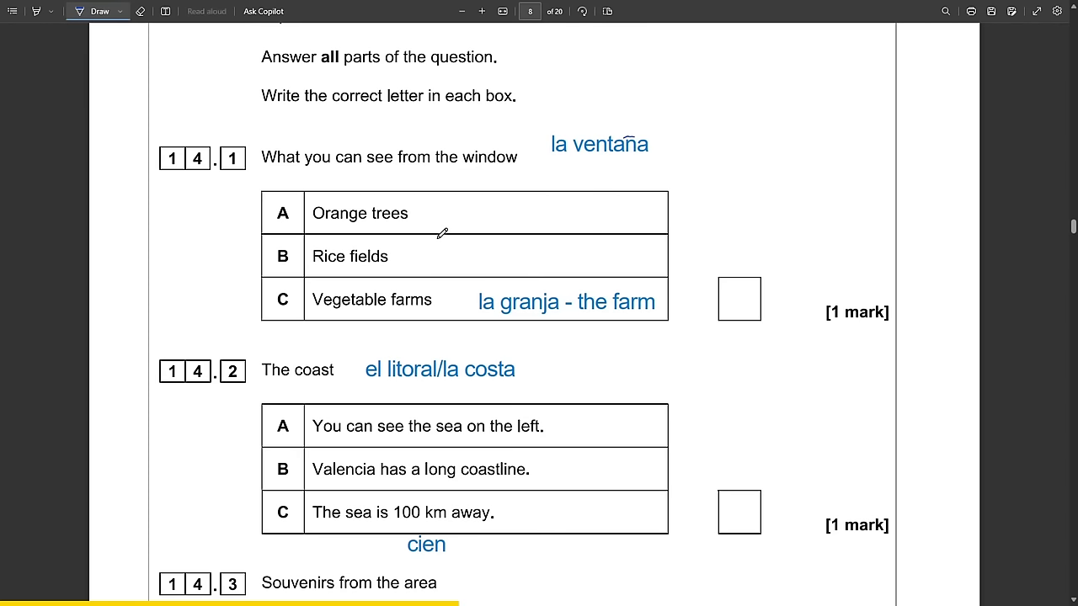
mouse_move(402, 252)
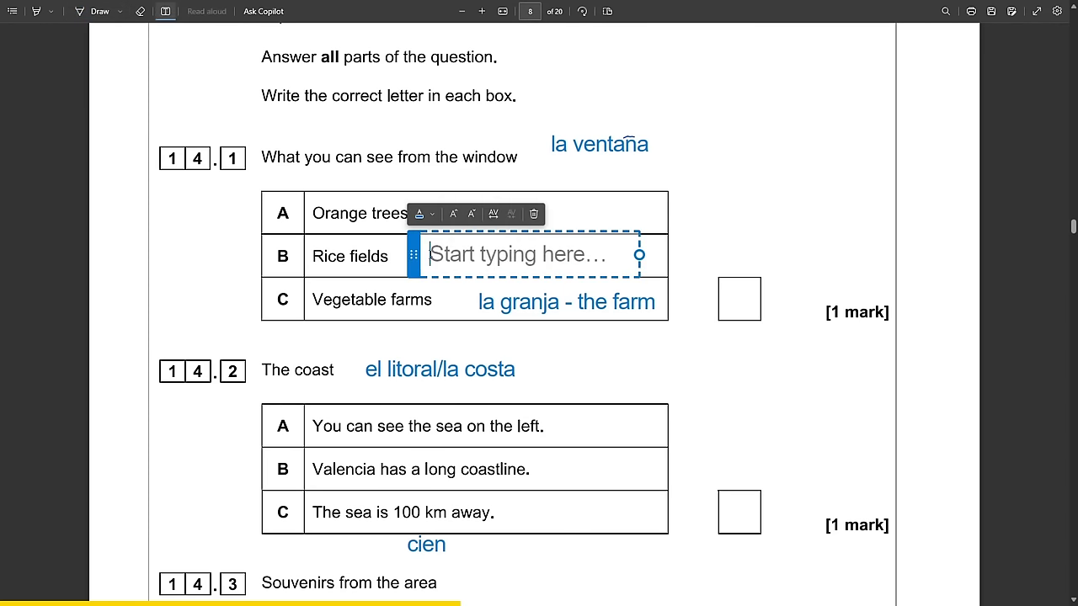
type("arroz")
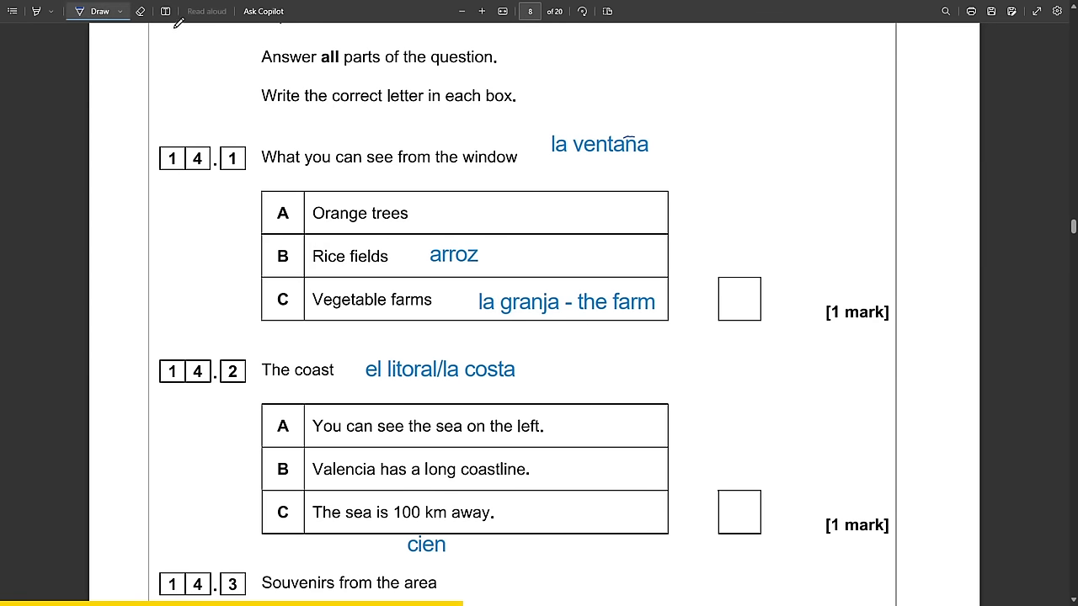
left_click(598, 144)
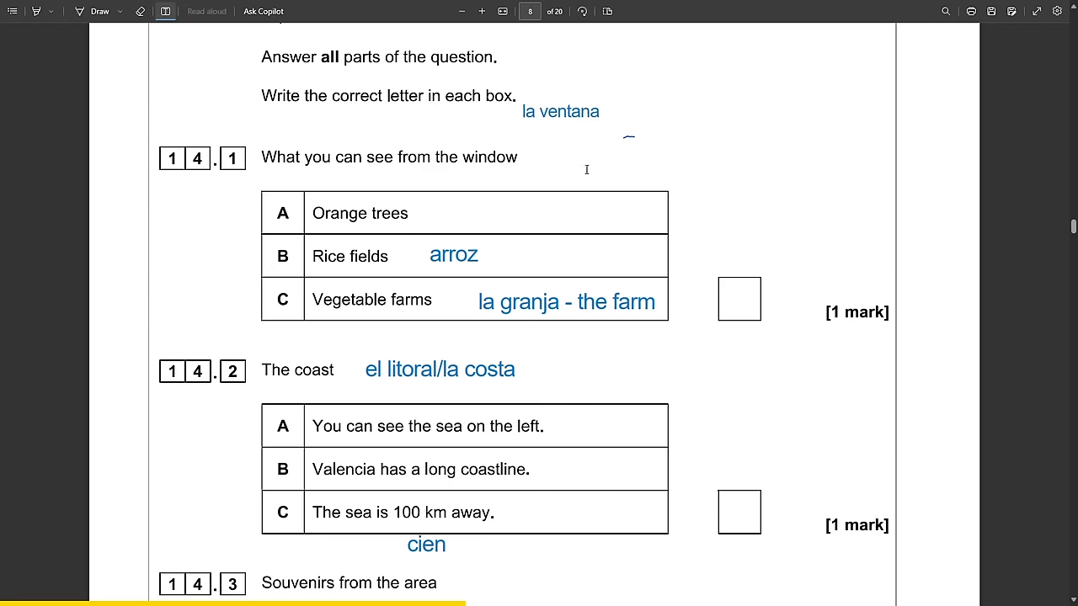
type("a")
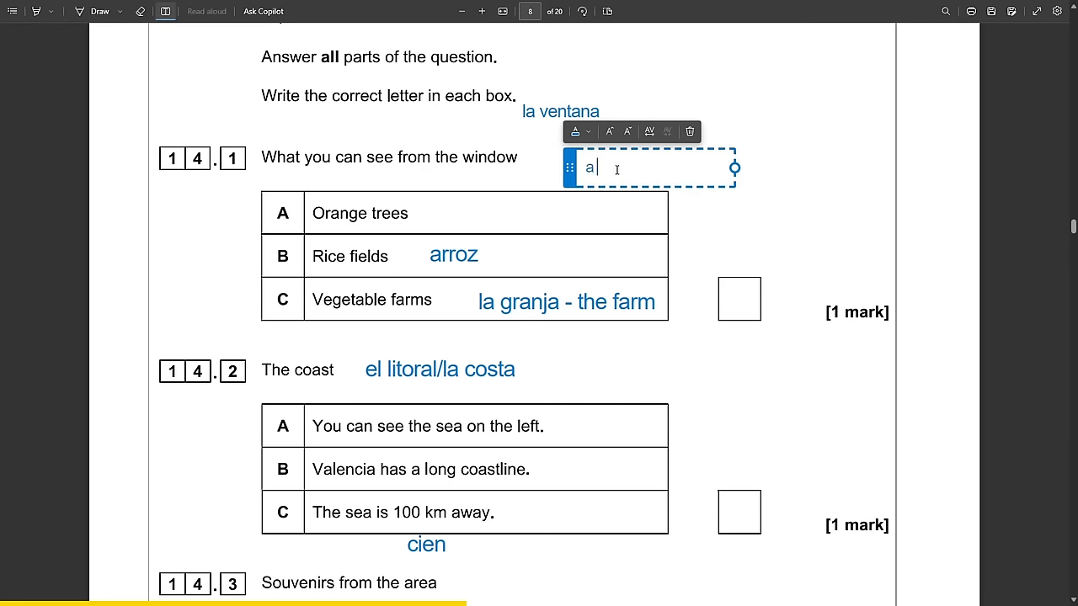
type("left - o")
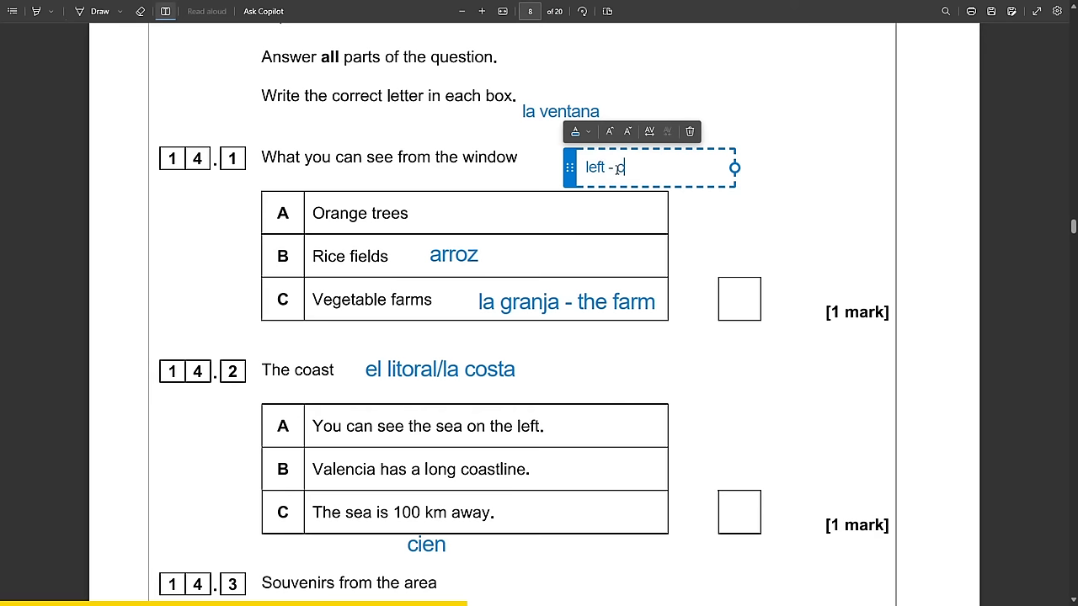
type("can see varios campos verdes, n")
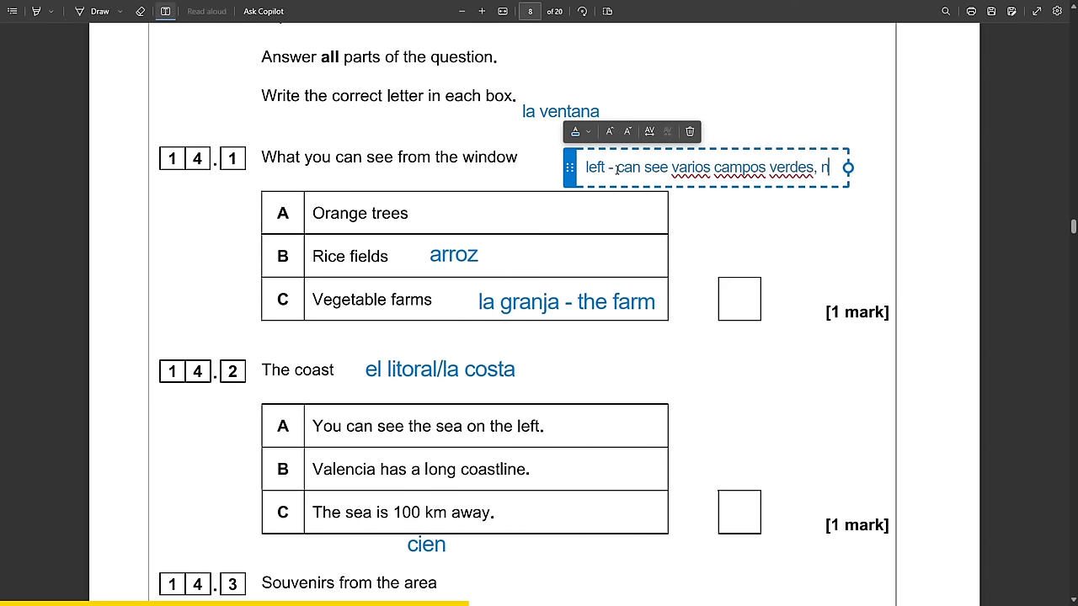
type("o es")
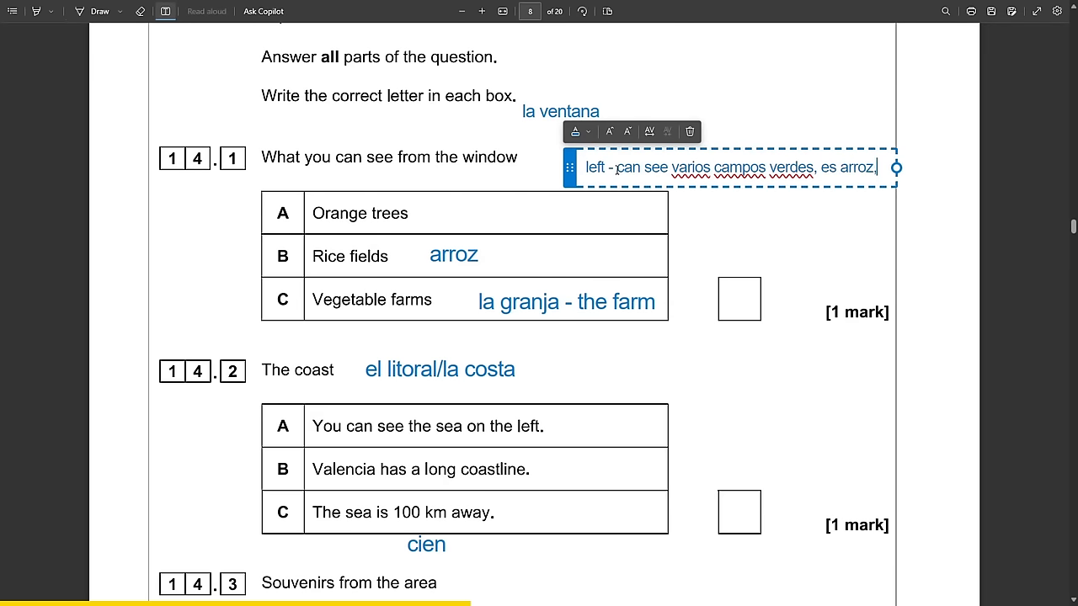
type("importan")
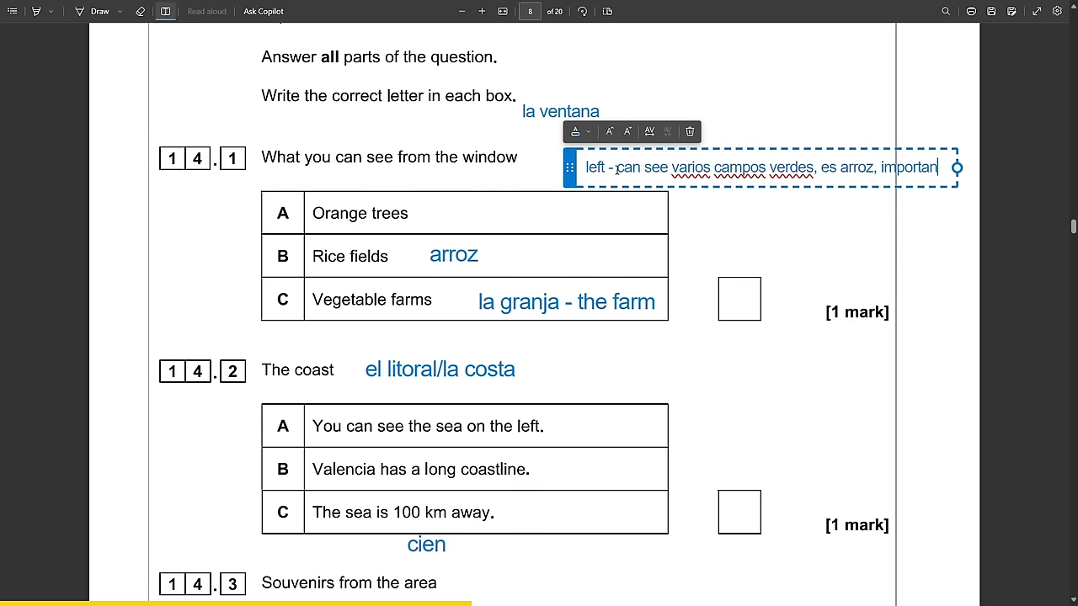
type("te")
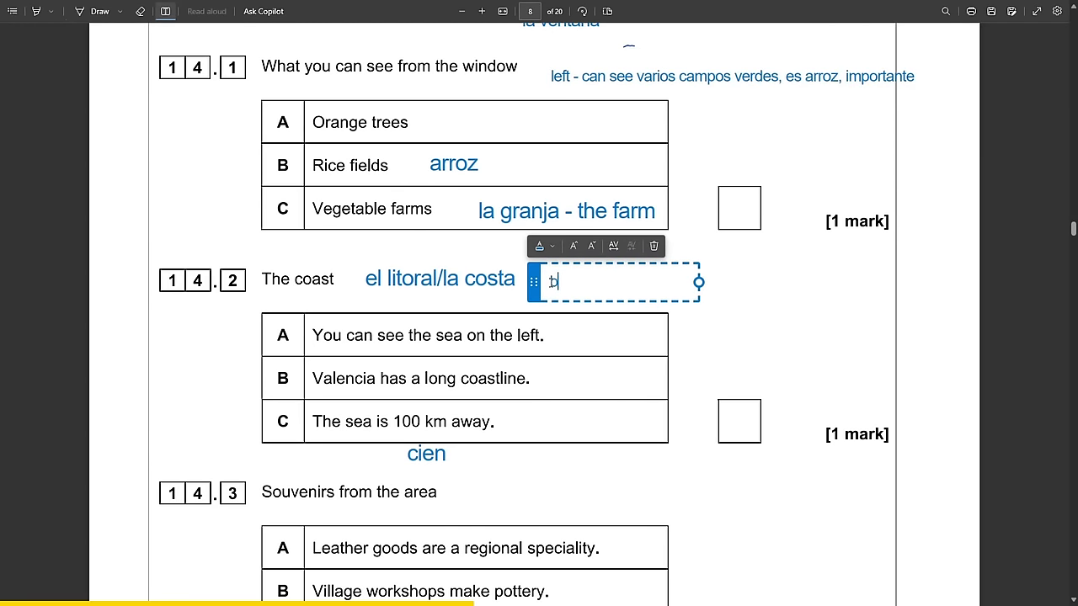
Type the 14.2 note 'behind hotels, mas de 1000m of coast, some towns'.
type("behind hotels, sea (mar),")
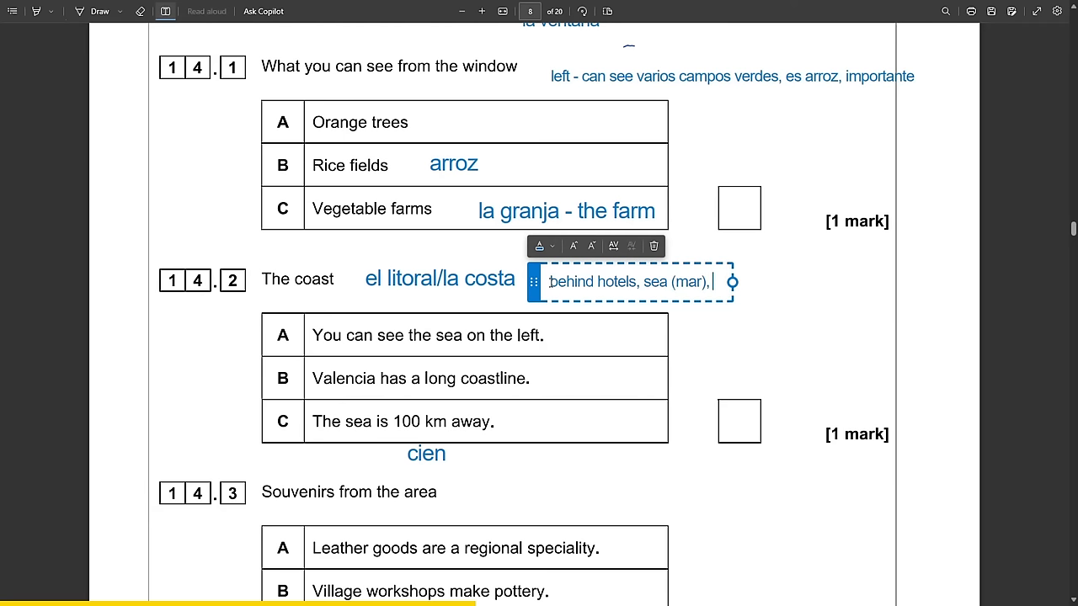
type("mas de 1000k")
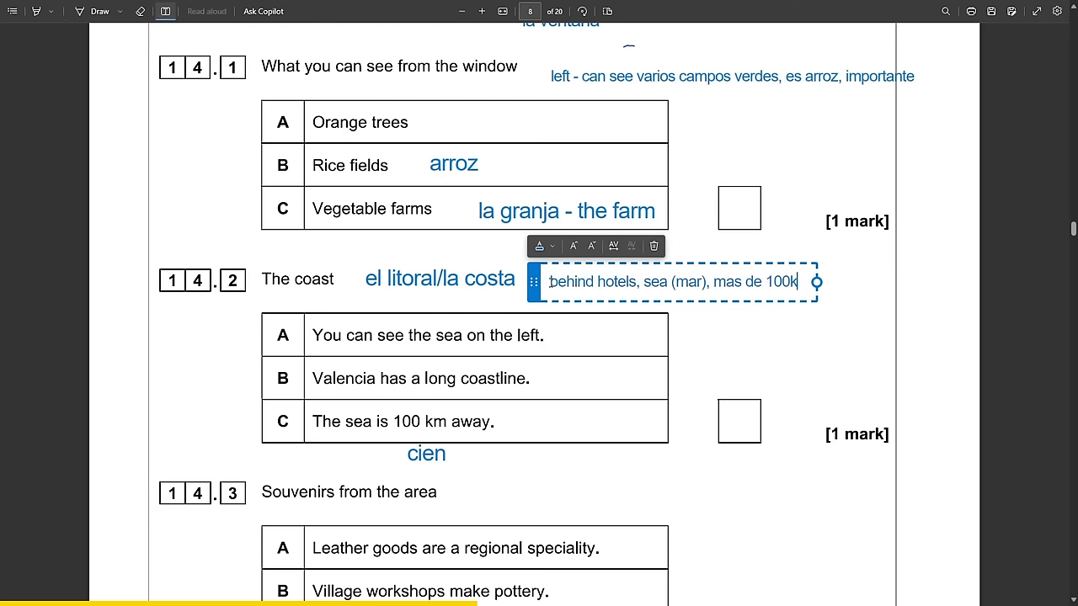
type("m of coast, some")
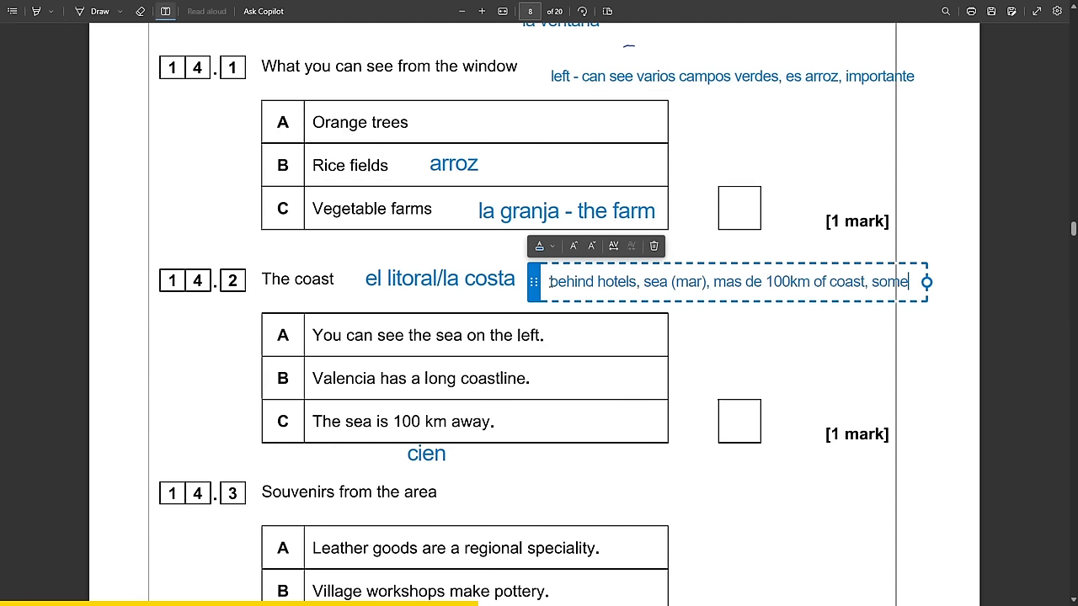
type("towns")
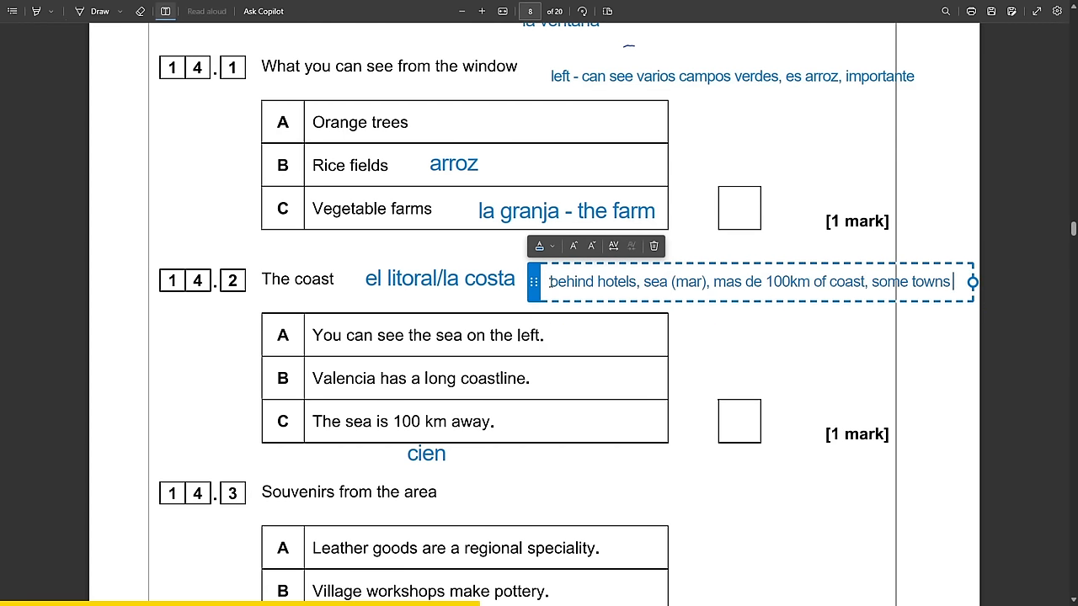
Note 'para comer, recommend judias verdes' beside question 14.4.
scroll("down", 3)
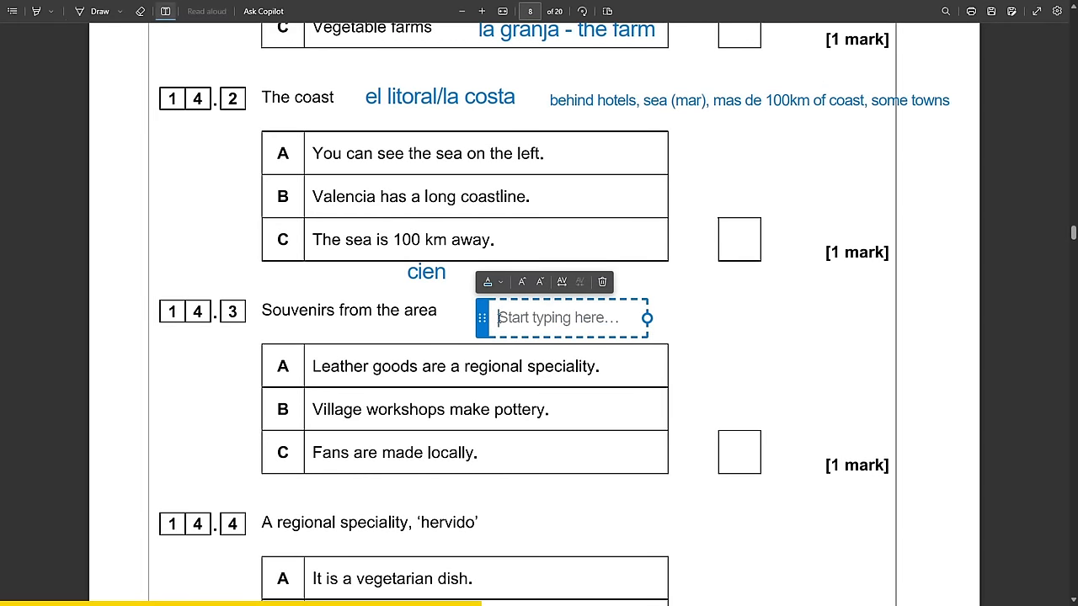
scroll("down", 3)
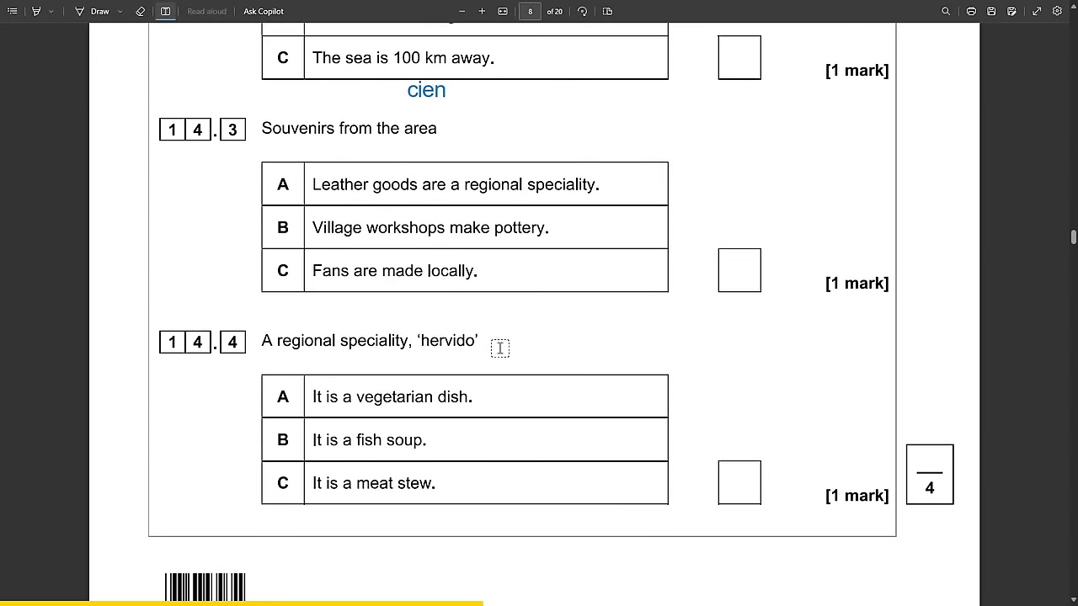
type("para comer,")
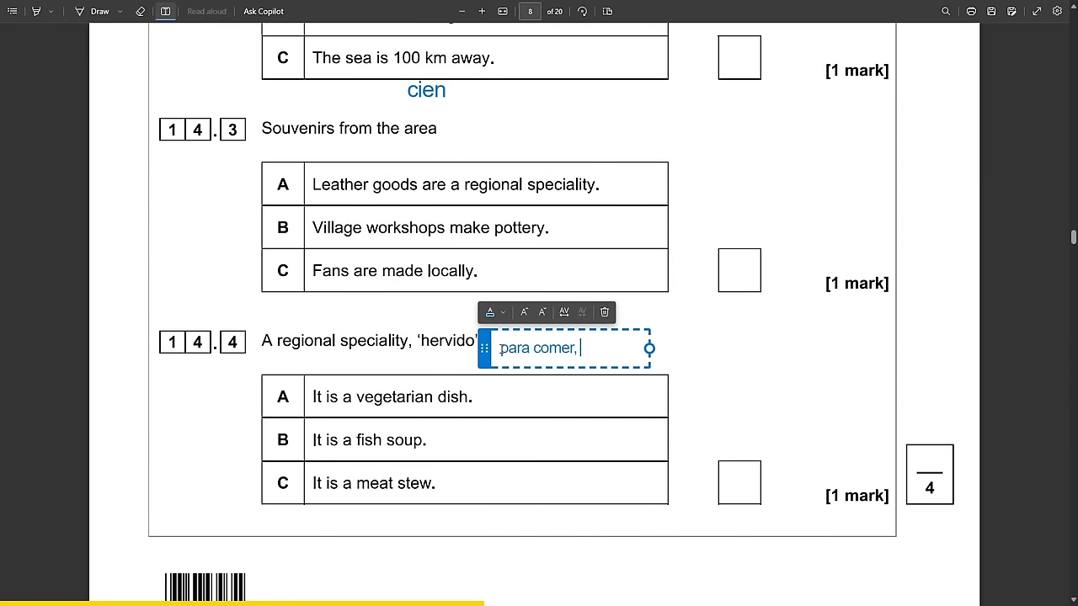
type("recommend, plato tipico, patas")
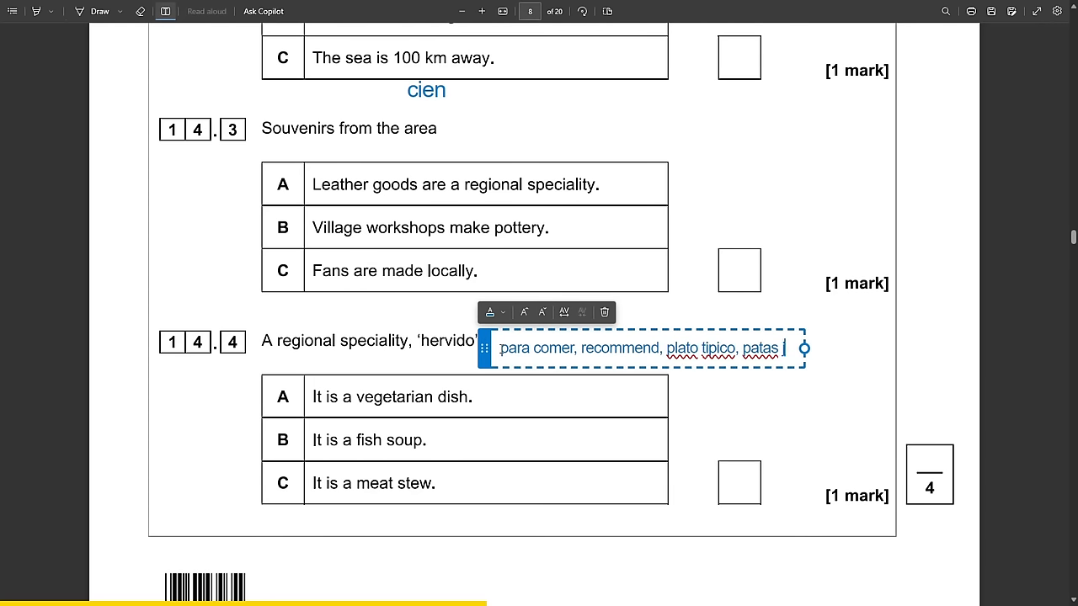
type("judias ver")
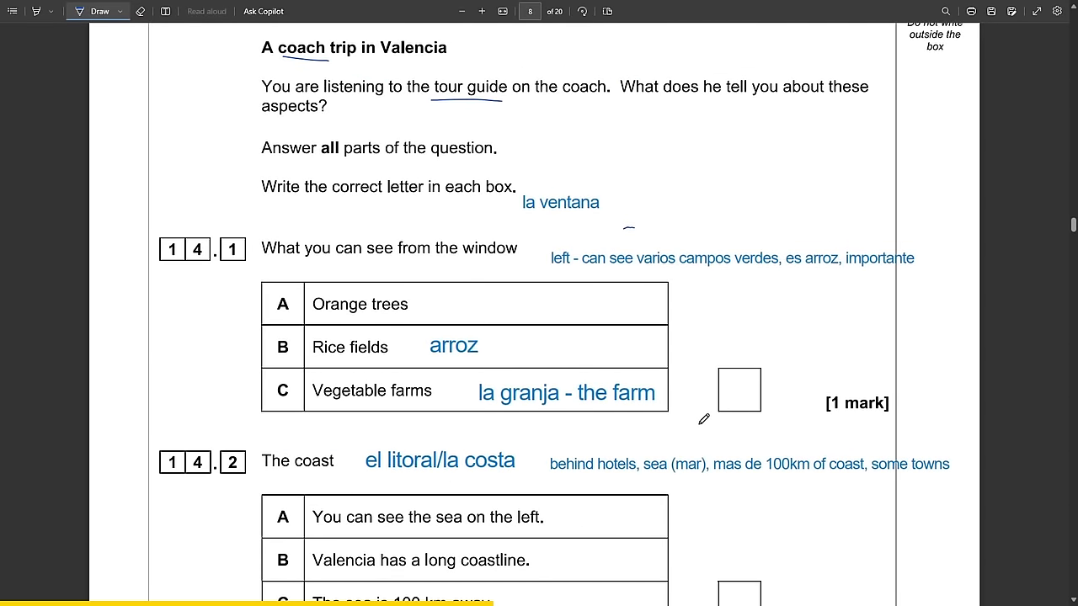
Type notes 'derecha - el mar', 'valen', 'albanicos, senciallos' beside questions 14.2–14.3.
scroll("down", 3)
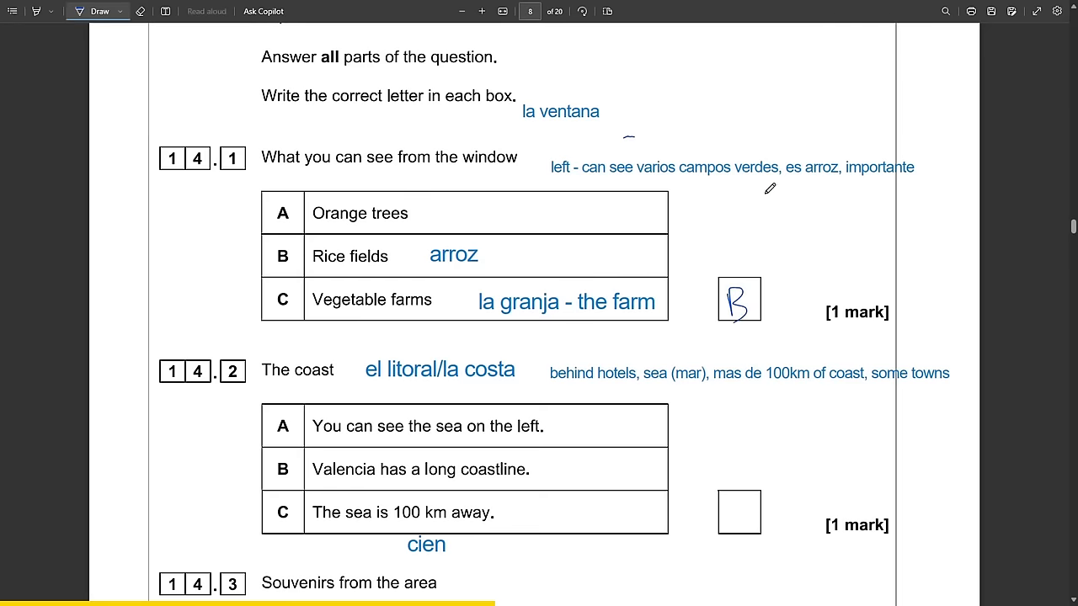
scroll("down", 3)
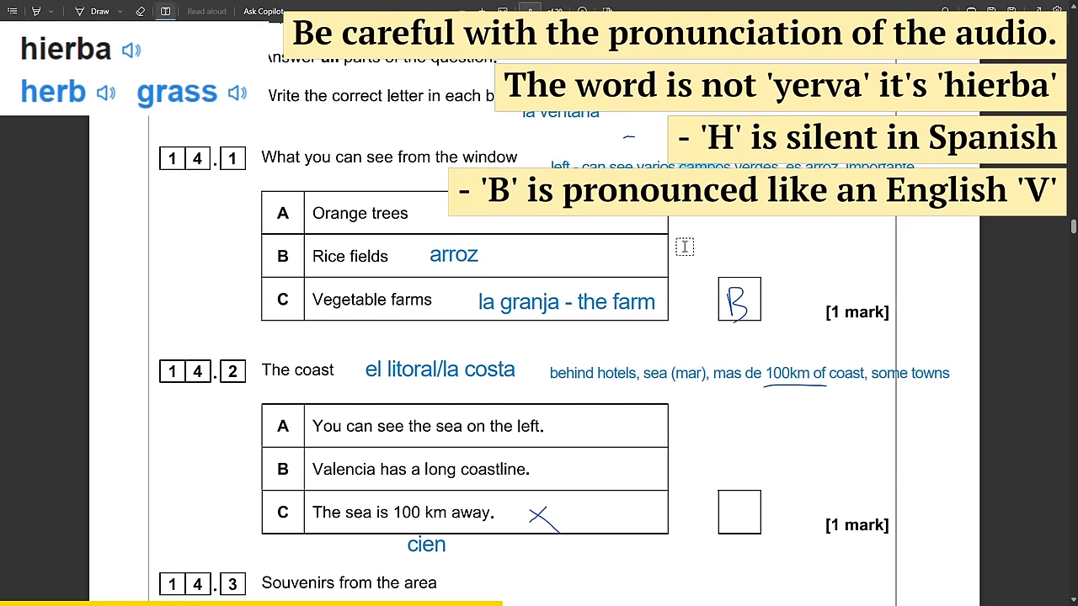
scroll("down", 3)
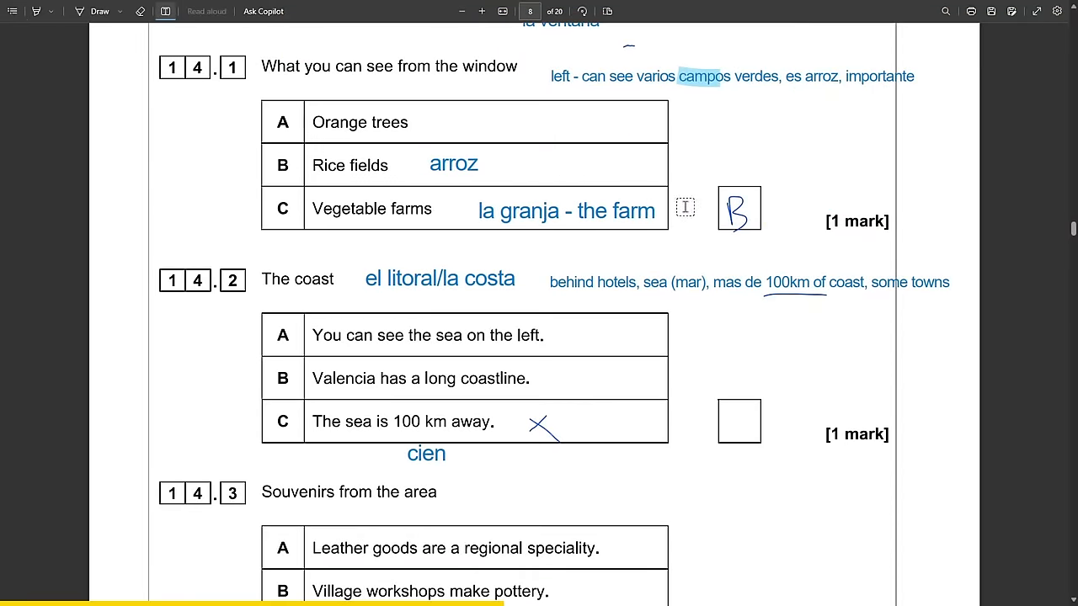
scroll("down", 3)
type("d")
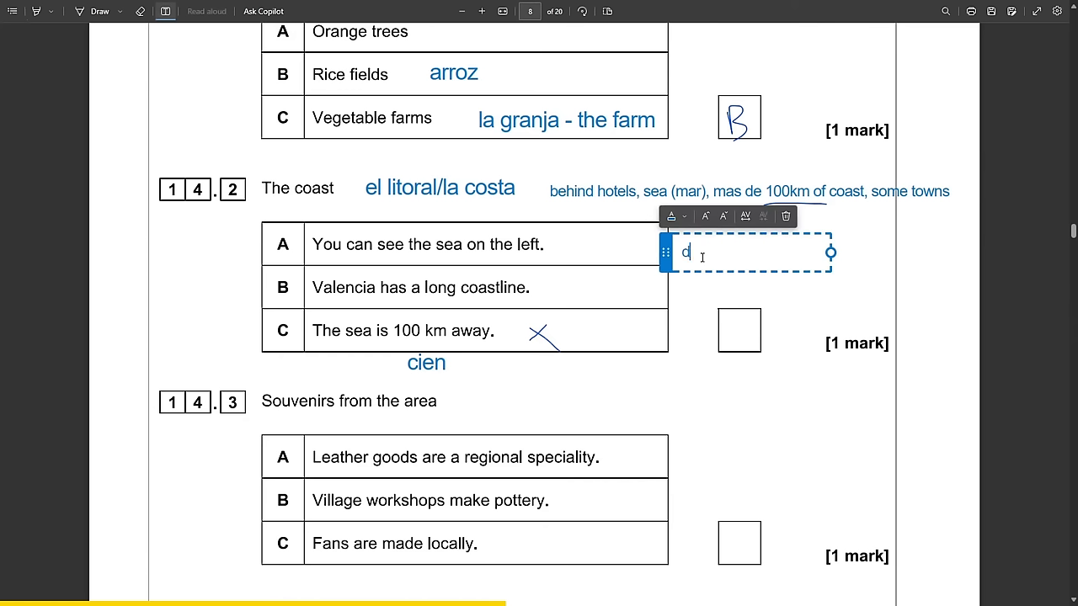
type("erecha -")
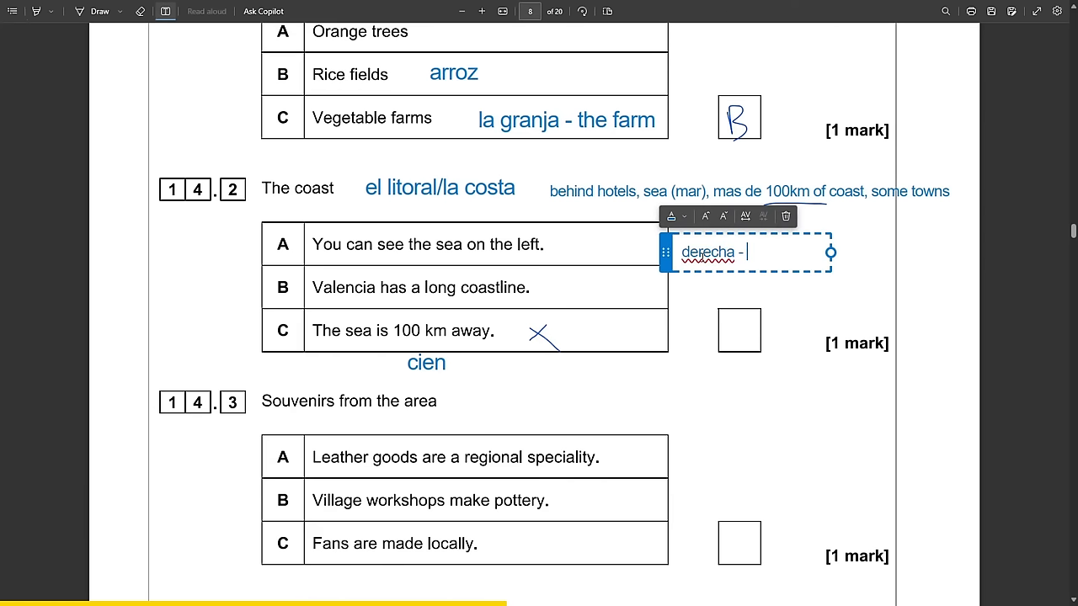
type("el mar")
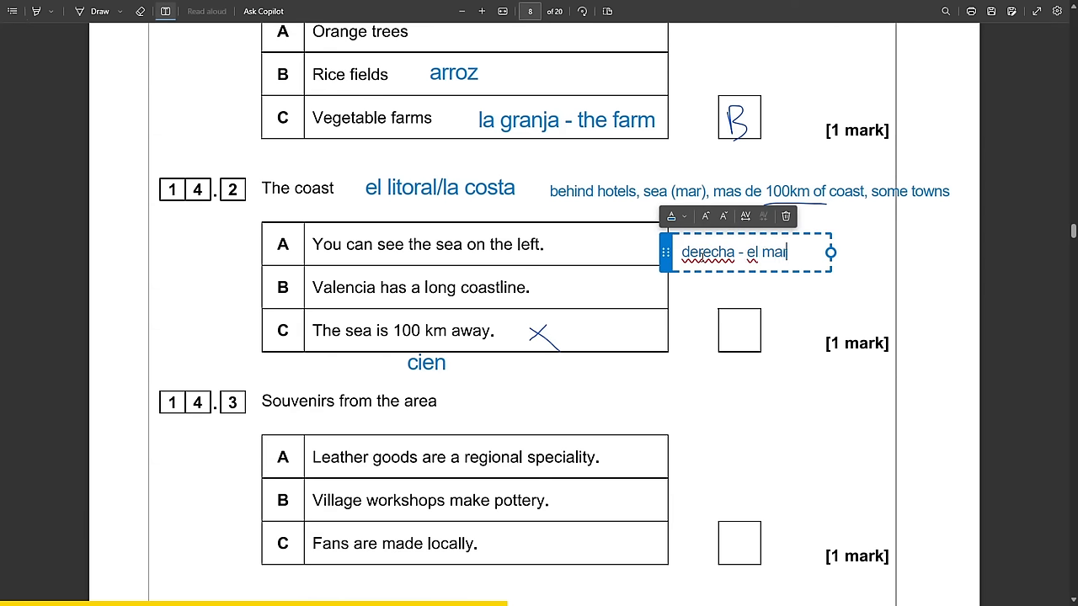
type("valenci")
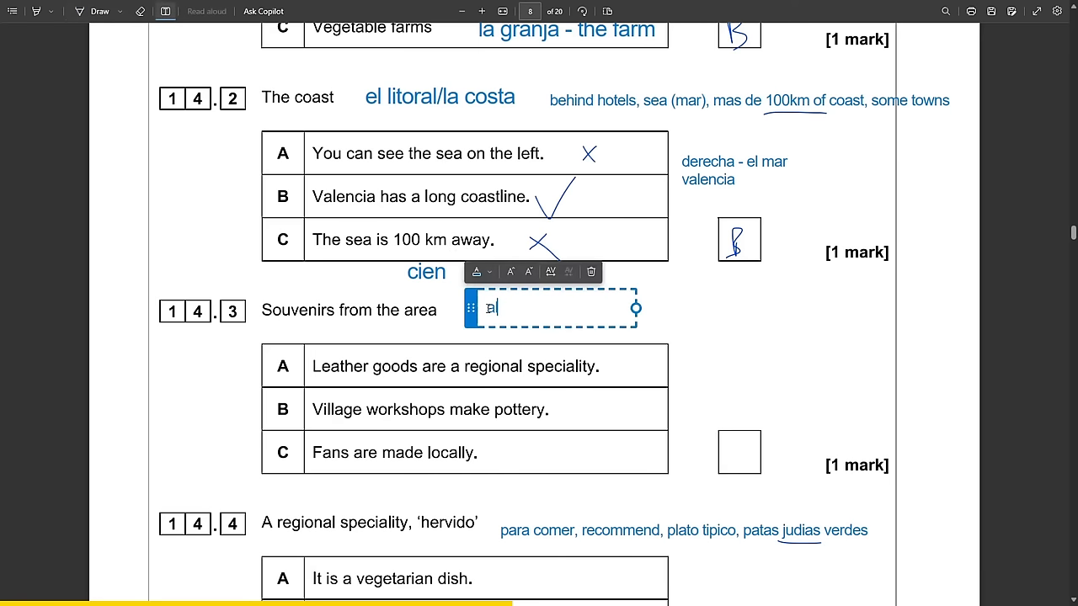
type("albanicos,")
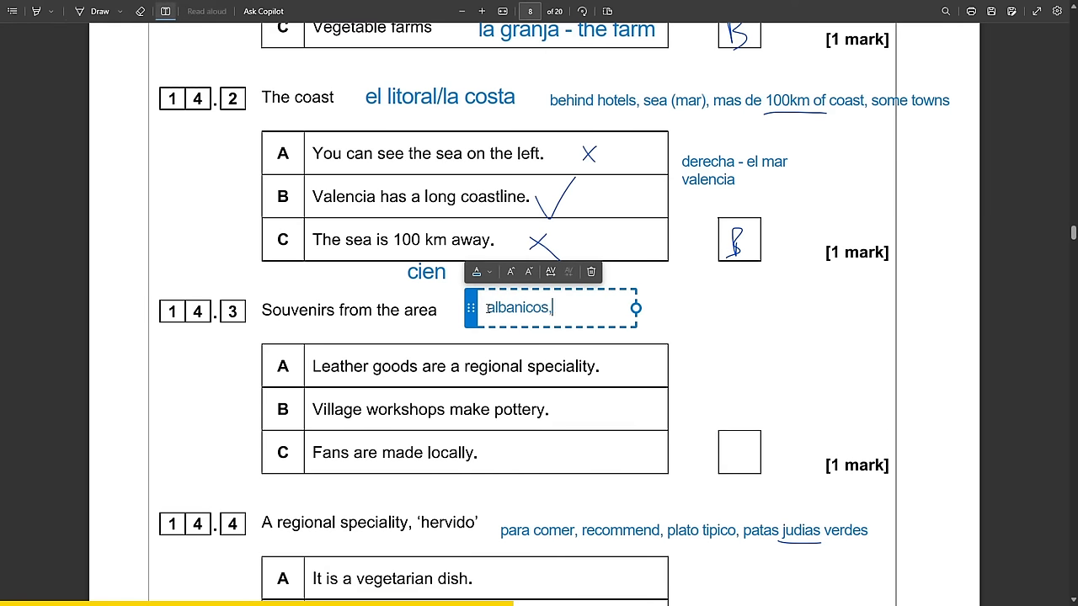
type("senciallos,")
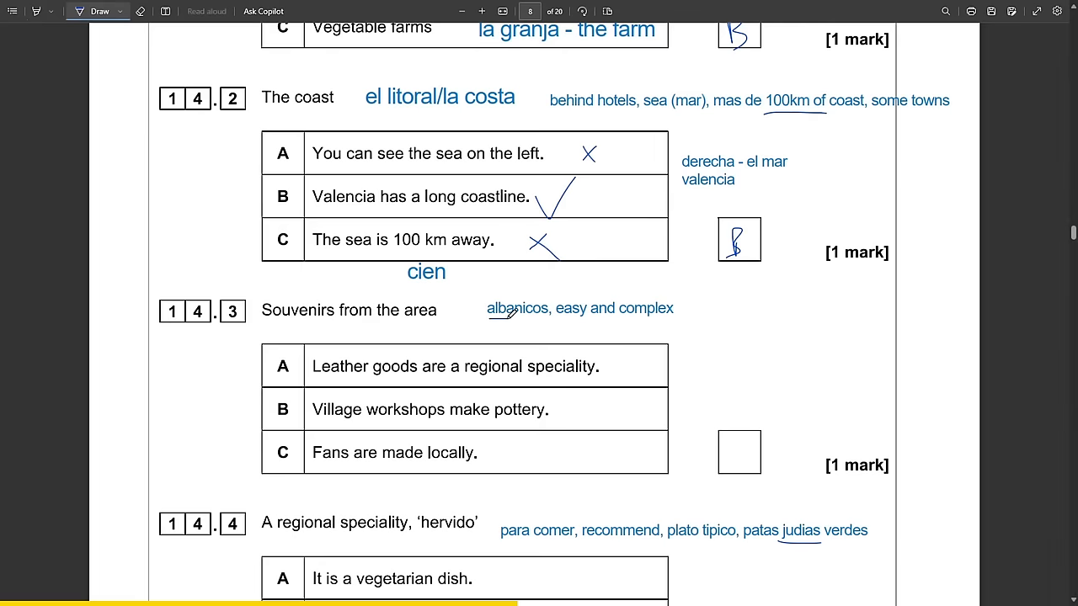
Underline 'albanicos' and 'workshops', note 'el taller', and mark Fans for 14.3.
left_click_drag(312, 463, 354, 459)
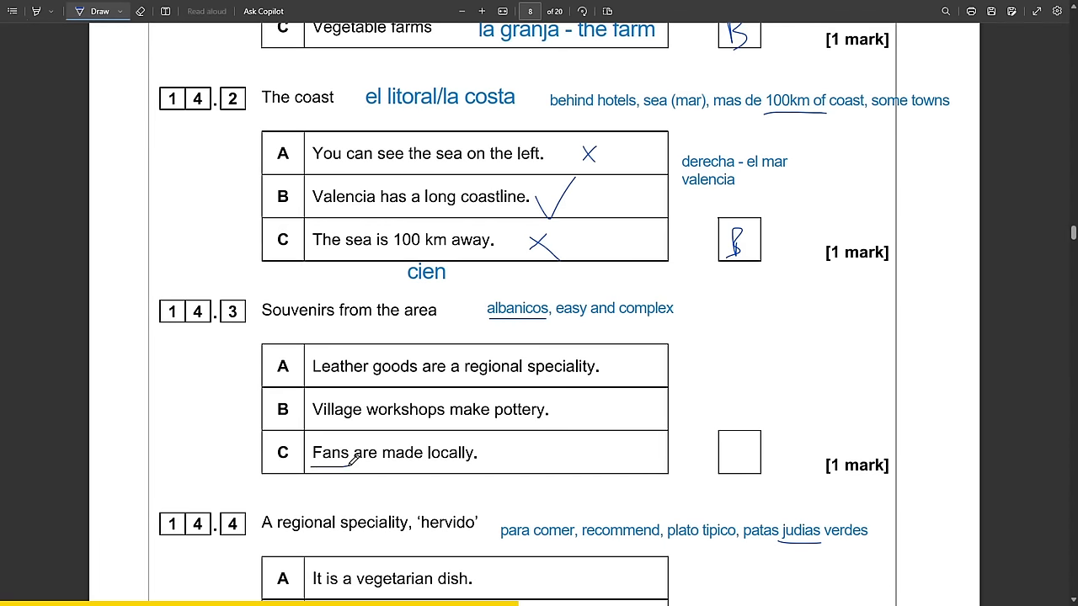
scroll("down", 3)
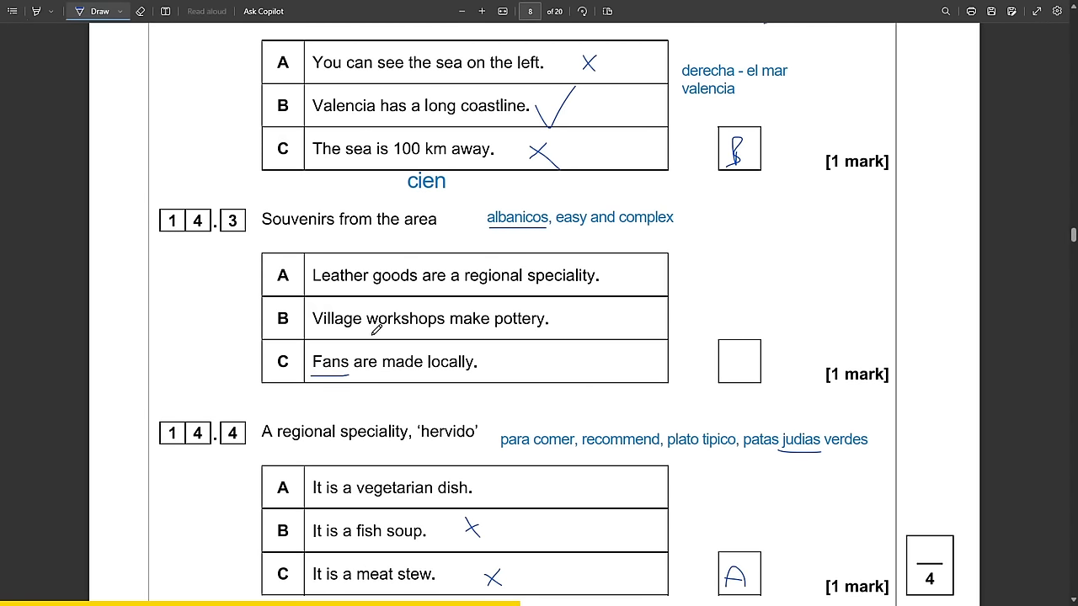
left_click_drag(378, 330, 429, 329)
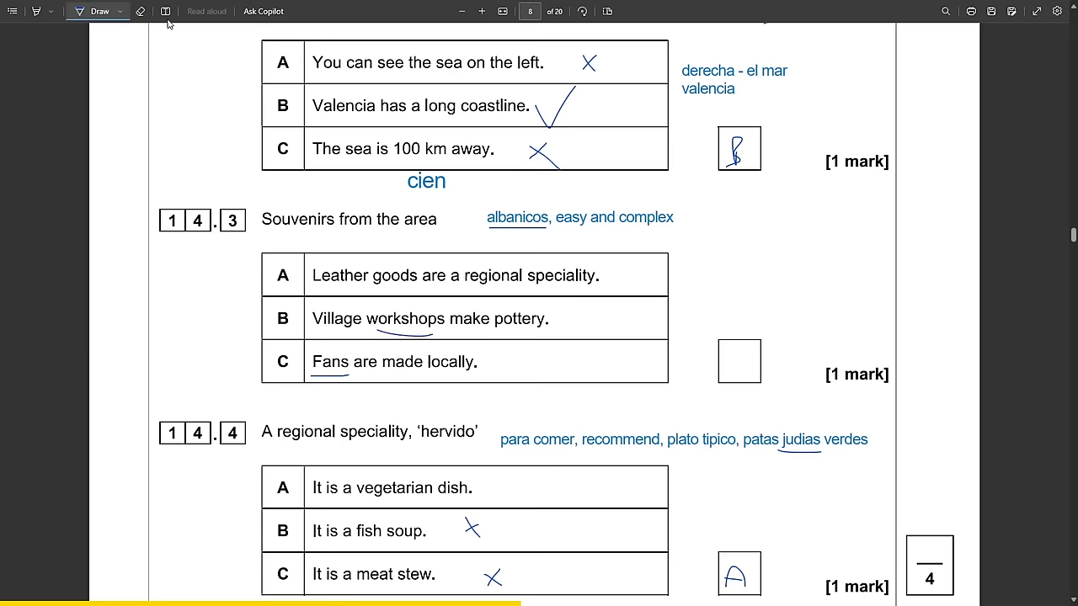
type("el talle")
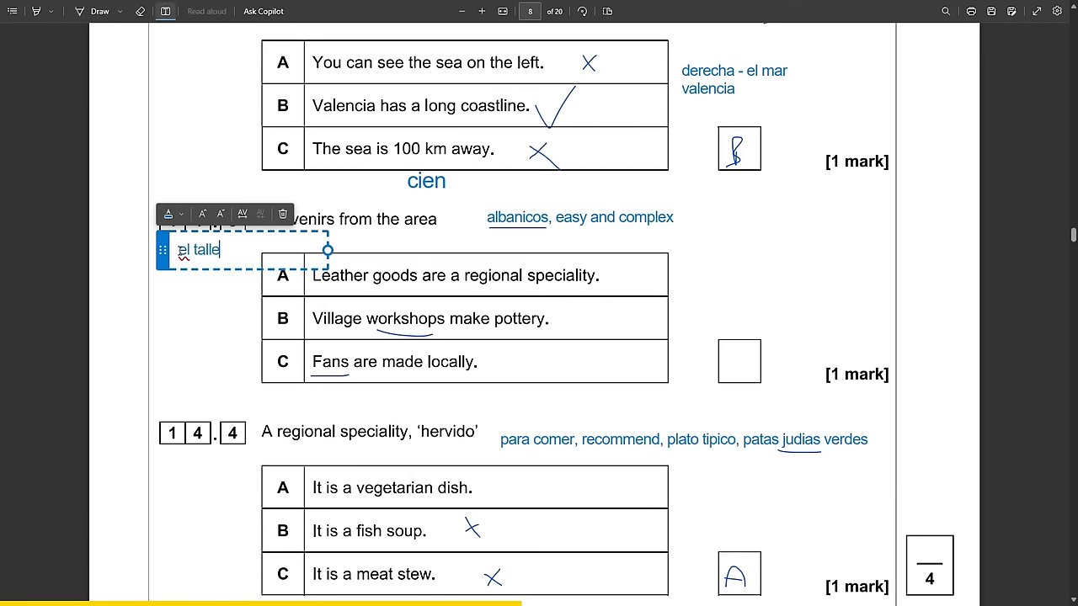
type("r")
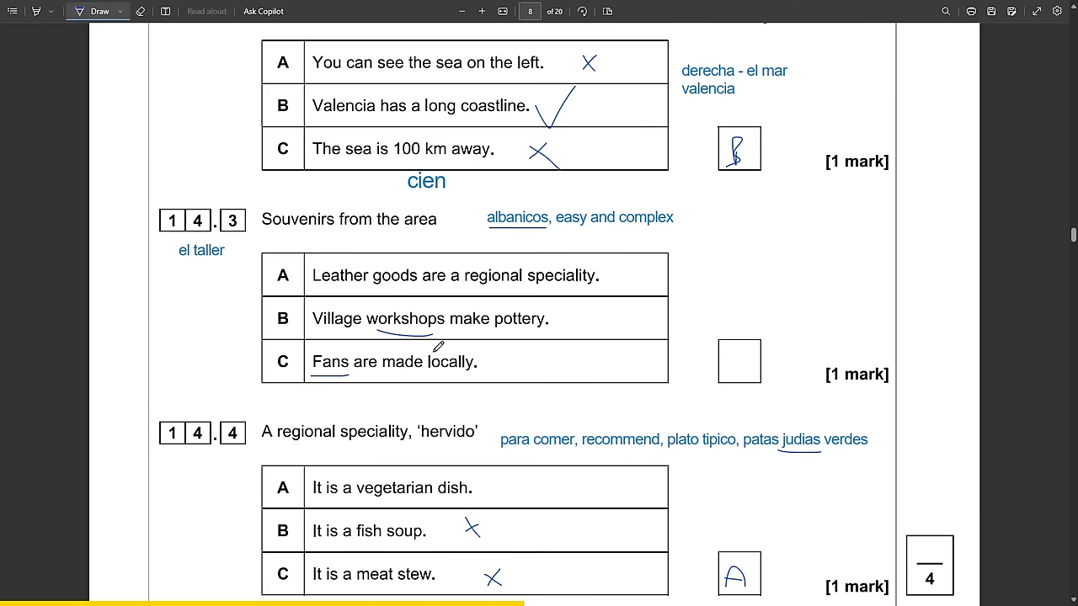
left_click_drag(740, 349, 728, 374)
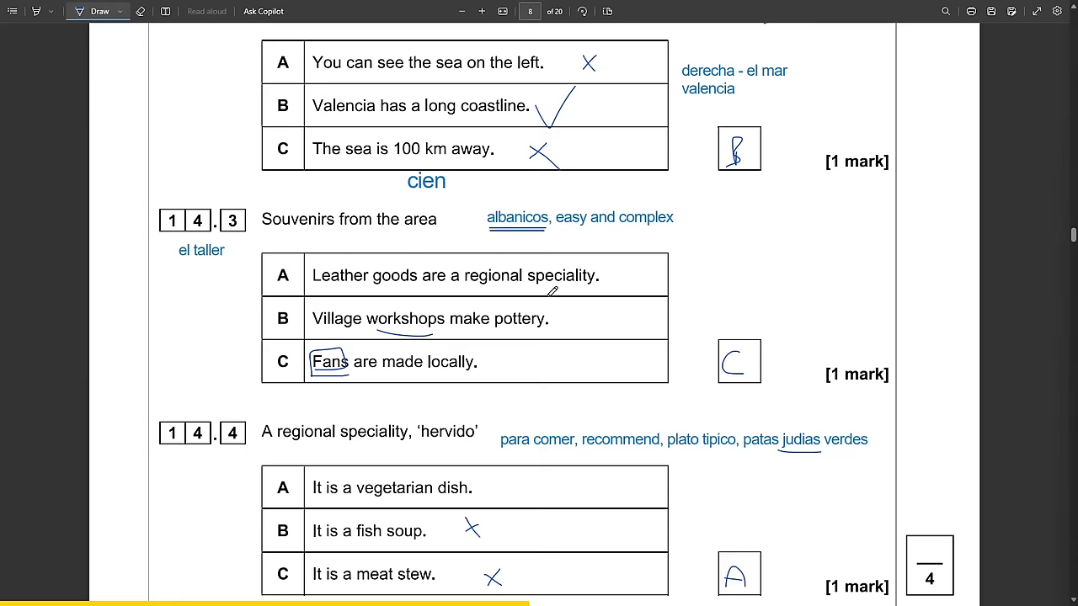
Underline 'patas' in the 14.4 note and move on to page 9.
scroll("down", 3)
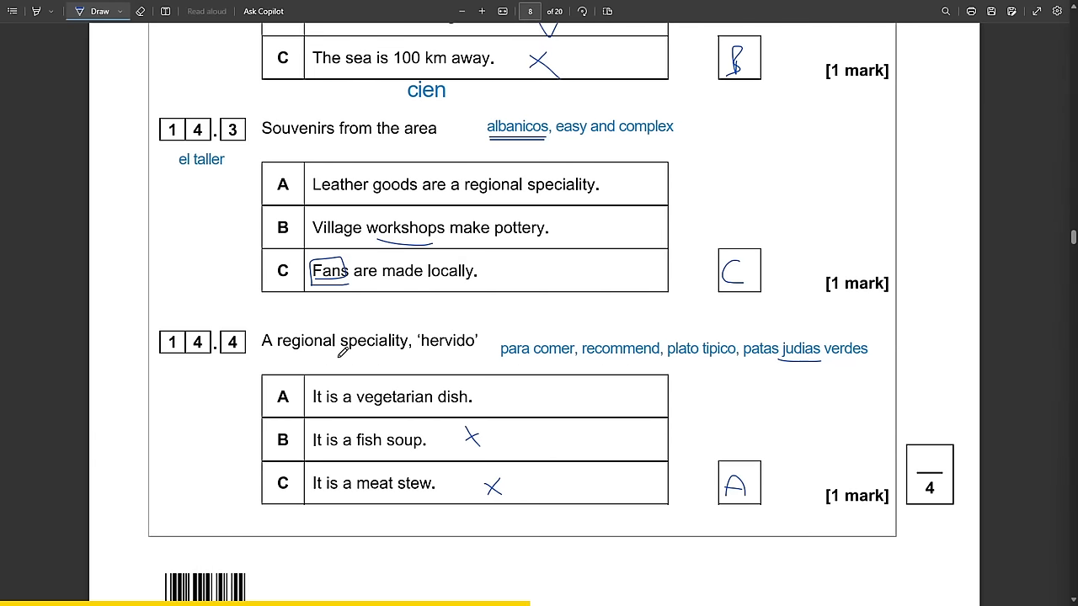
scroll("down", 3)
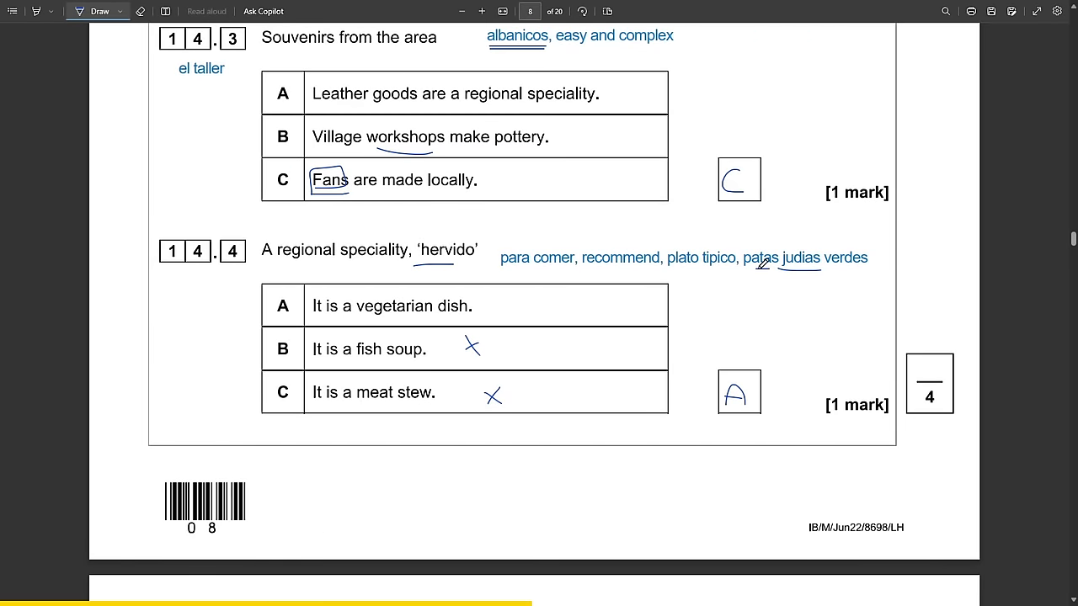
left_click_drag(749, 268, 813, 270)
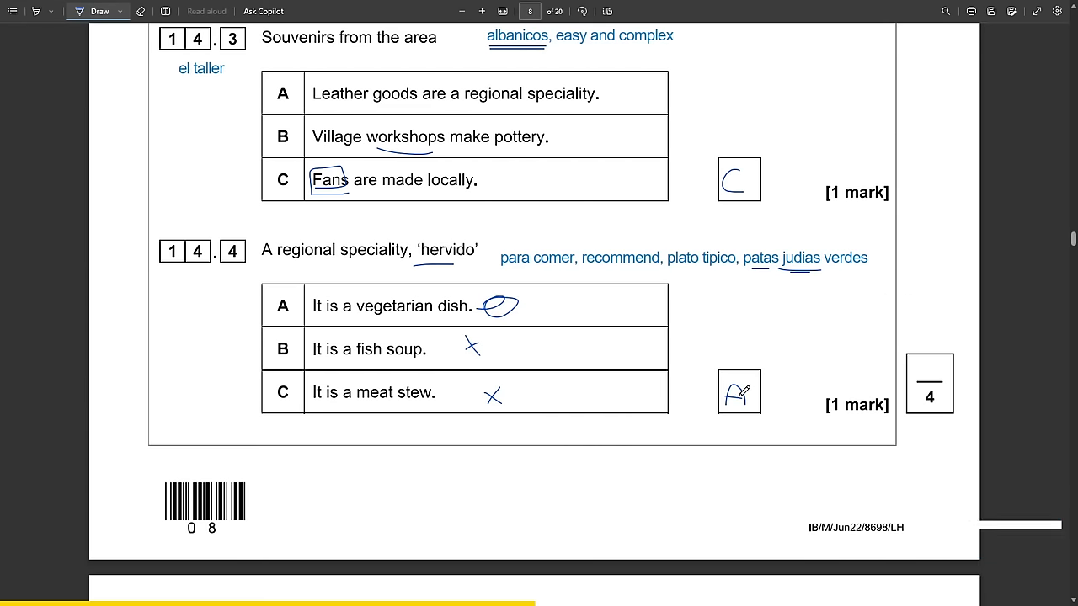
scroll("down", 3)
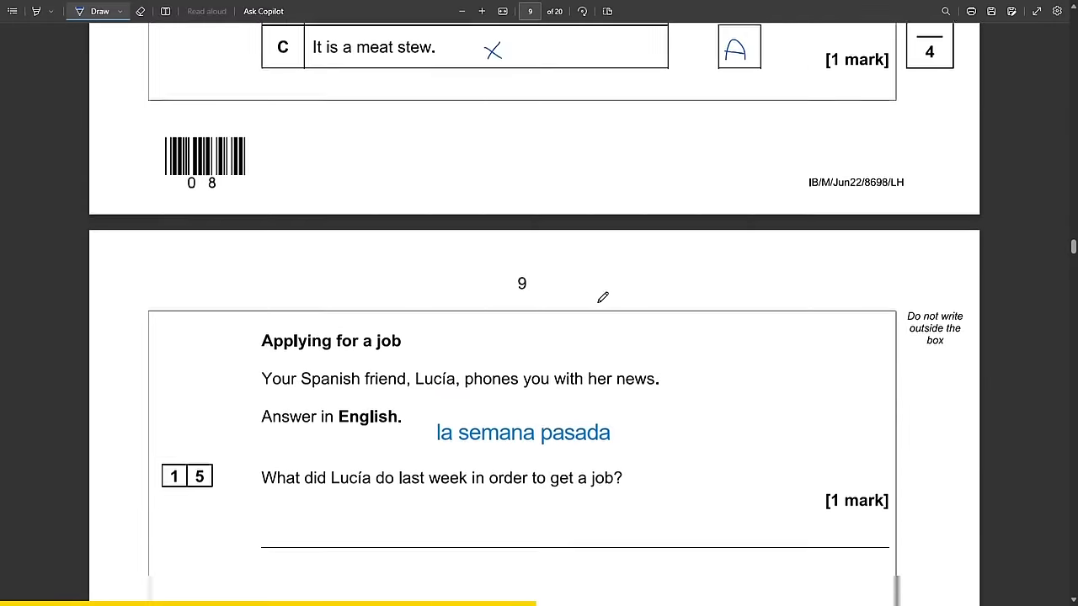
Type a Spanish note and the enlarged answer 'wrote a letter in the news' for question 15.
scroll("down", 3)
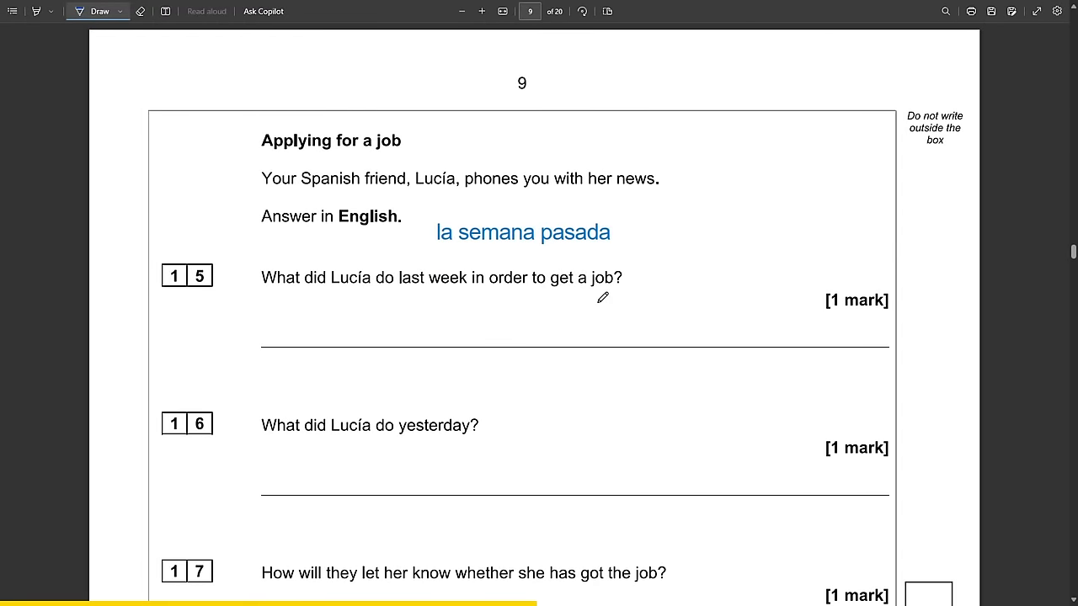
scroll("down", 3)
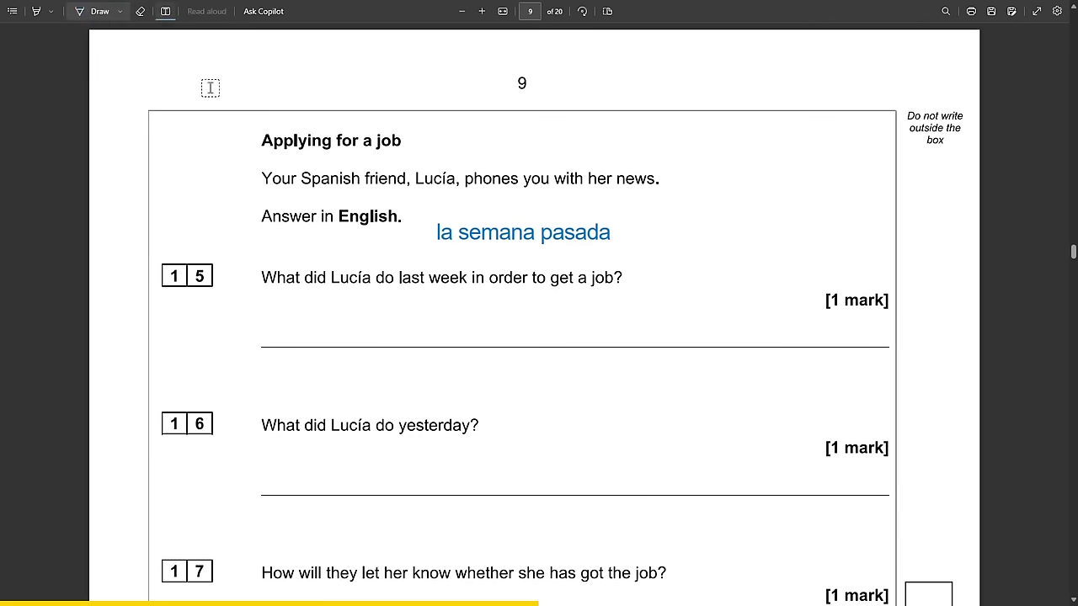
mouse_move(354, 282)
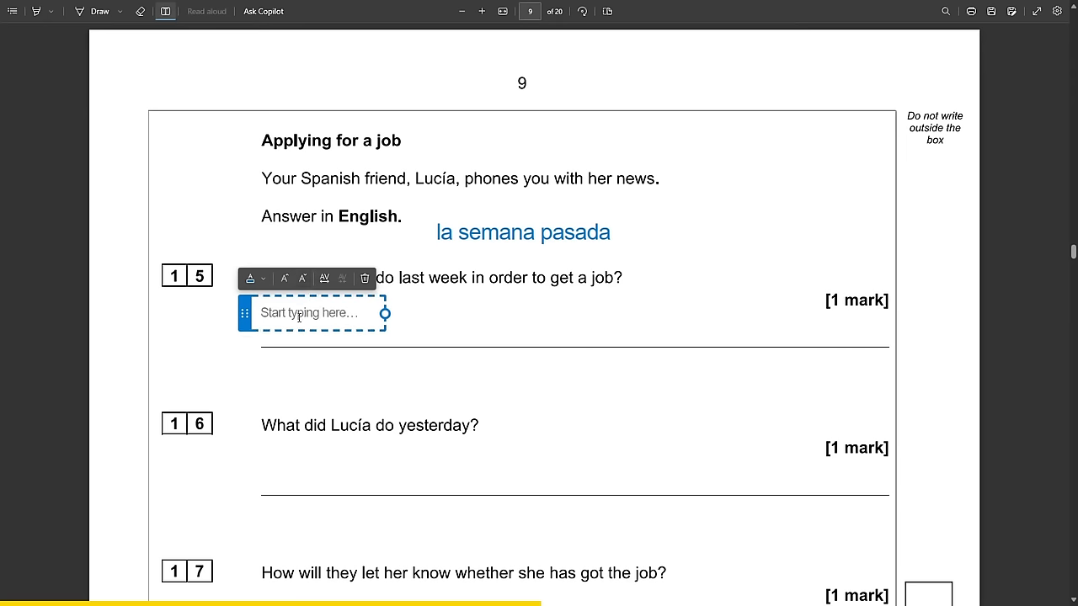
left_click(286, 312)
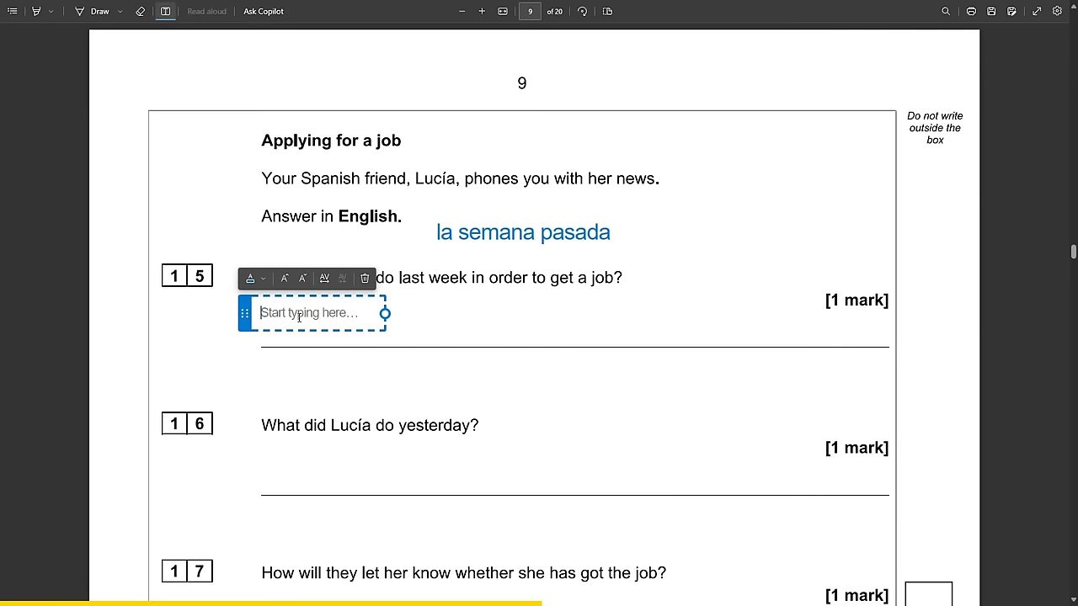
type("escribí una cara al periodica, pidiendo trabajo")
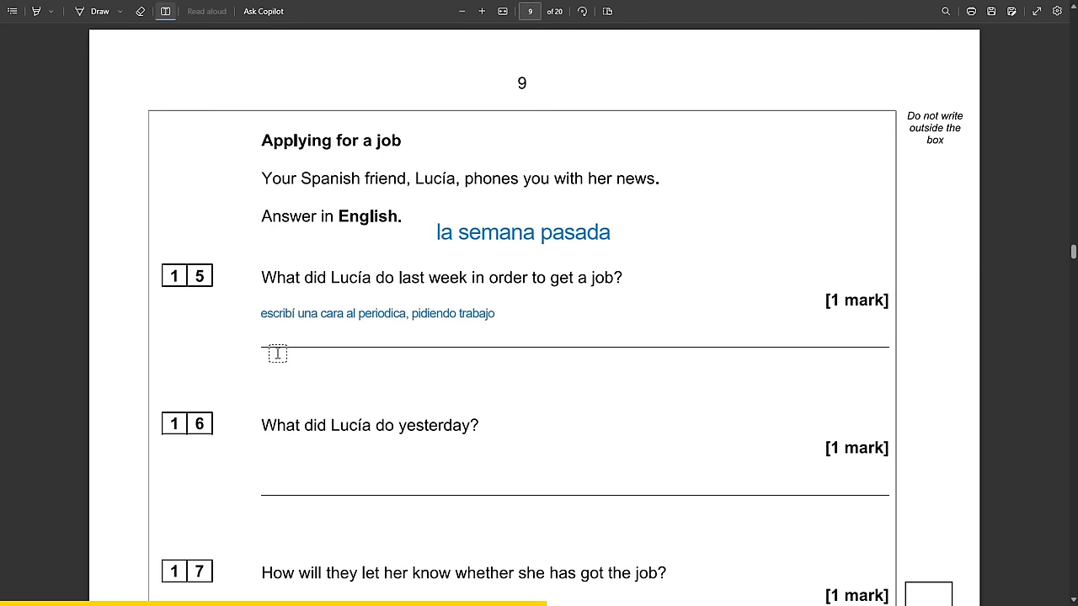
type("wrote a letter to the")
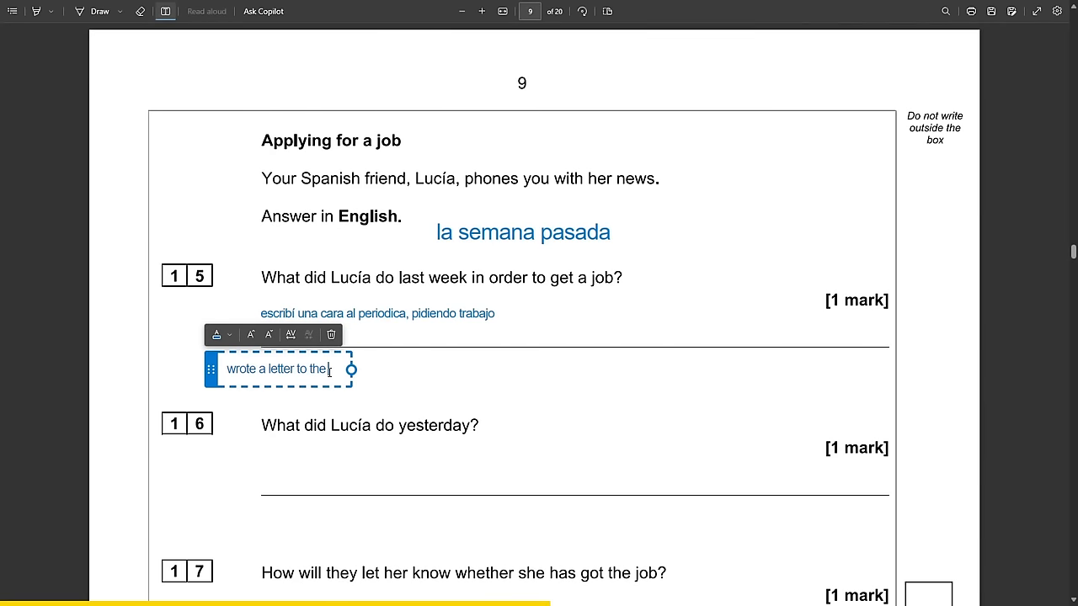
type("in")
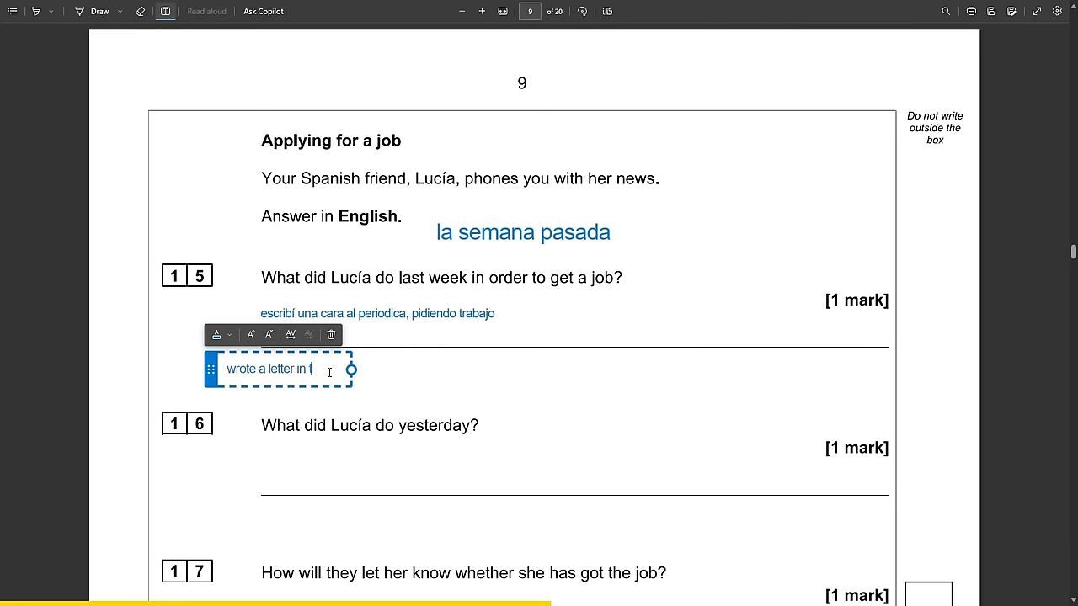
type("the newspaper, asking for a job")
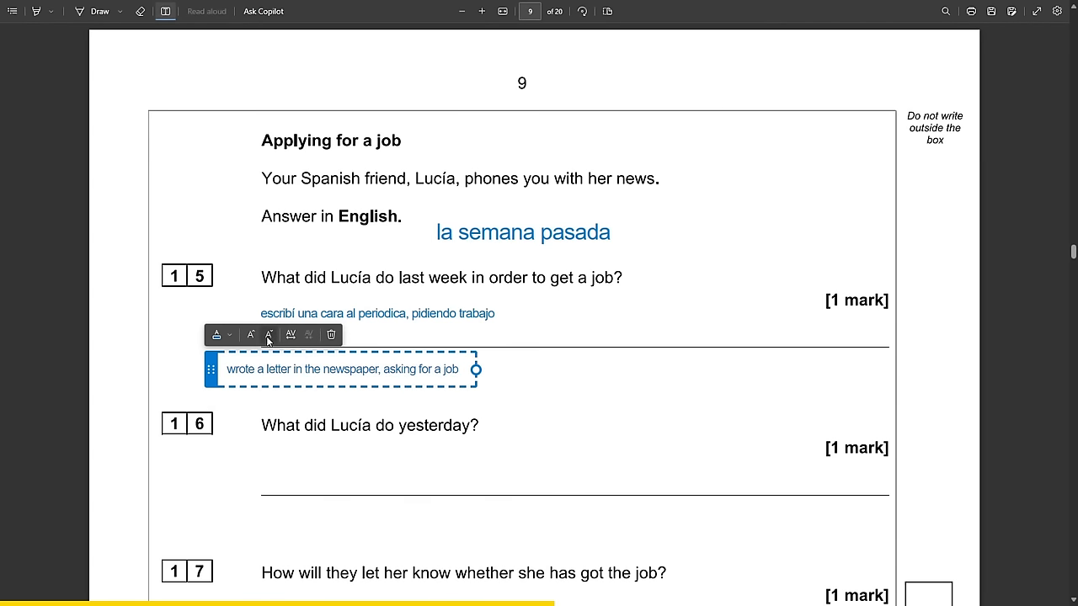
left_click(269, 334)
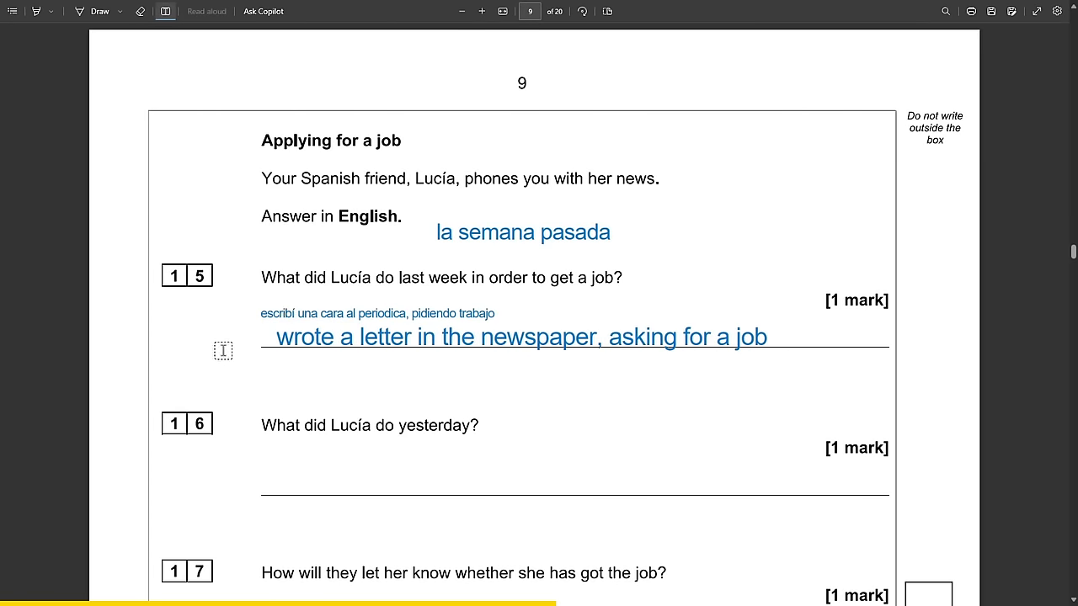
type("s")
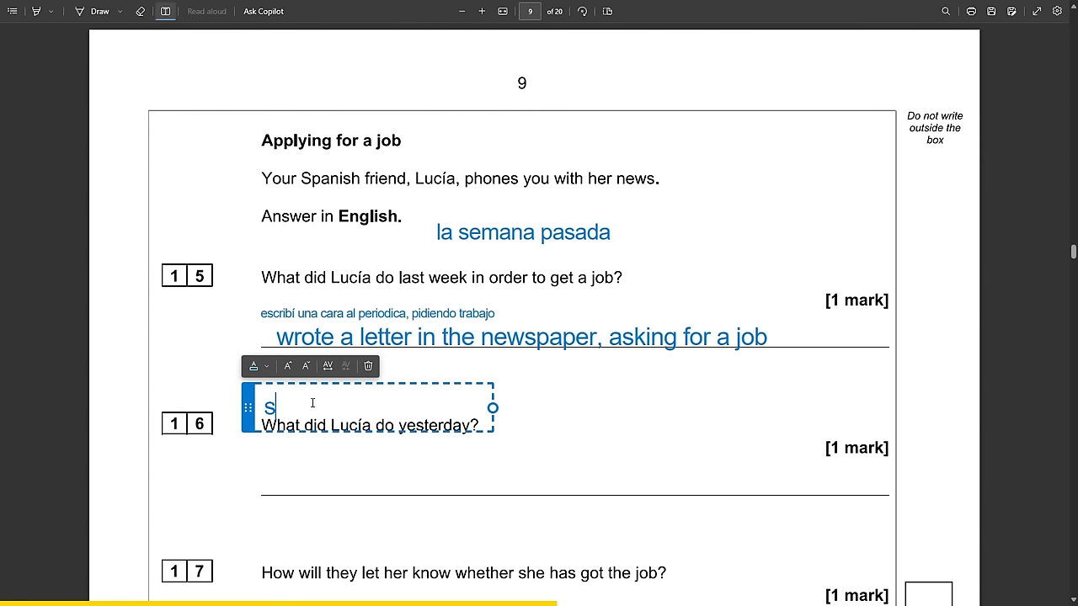
Note 'una entrevista con' and answer 'went to a interview with the boss' for question 16.
type("yer- fui a")
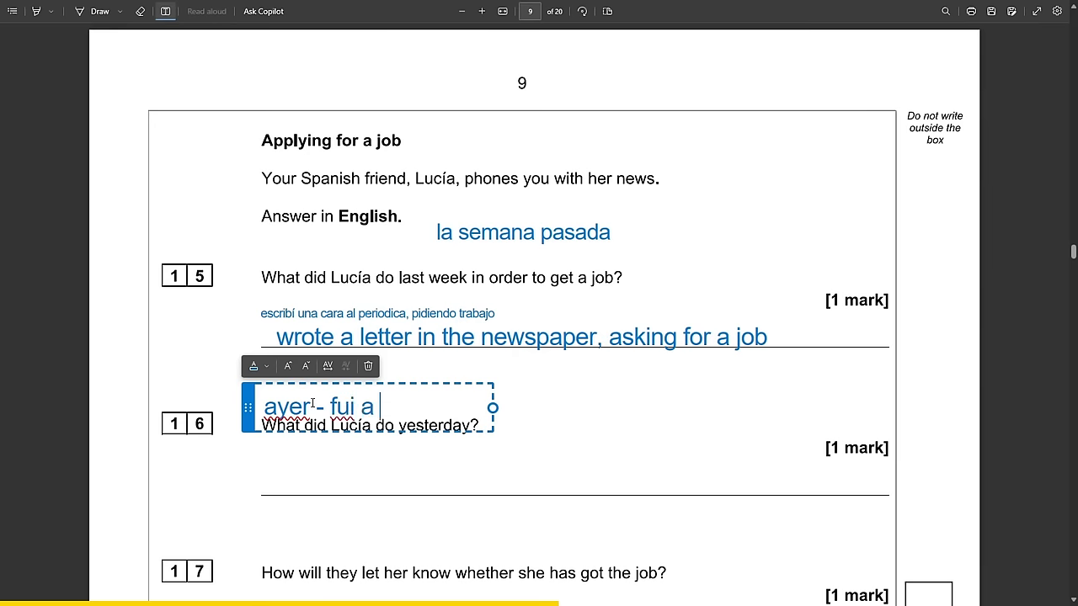
type("una entrevista con el jefe")
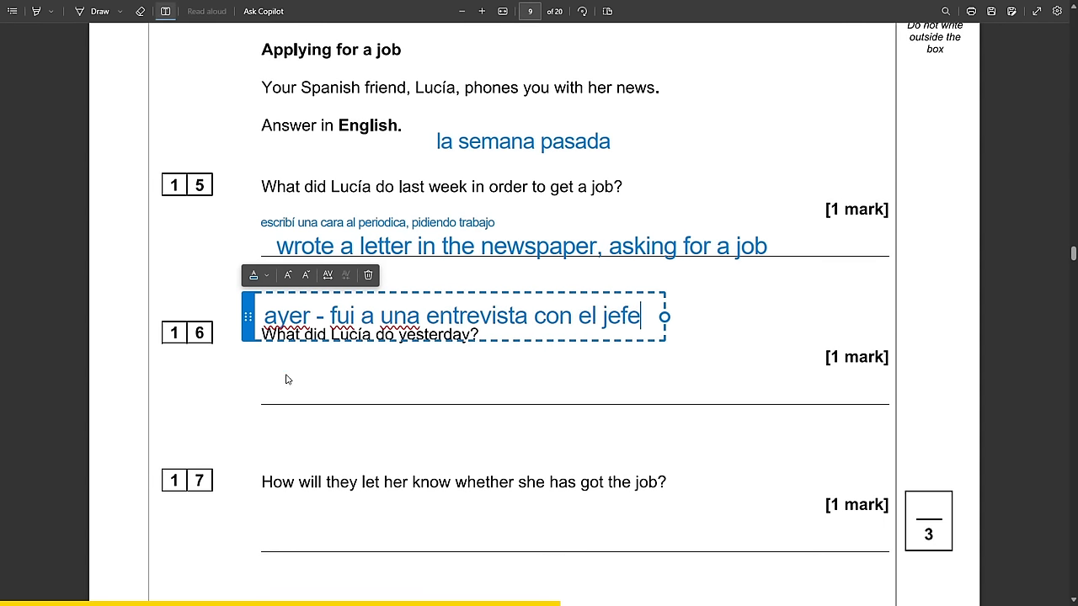
type("went to")
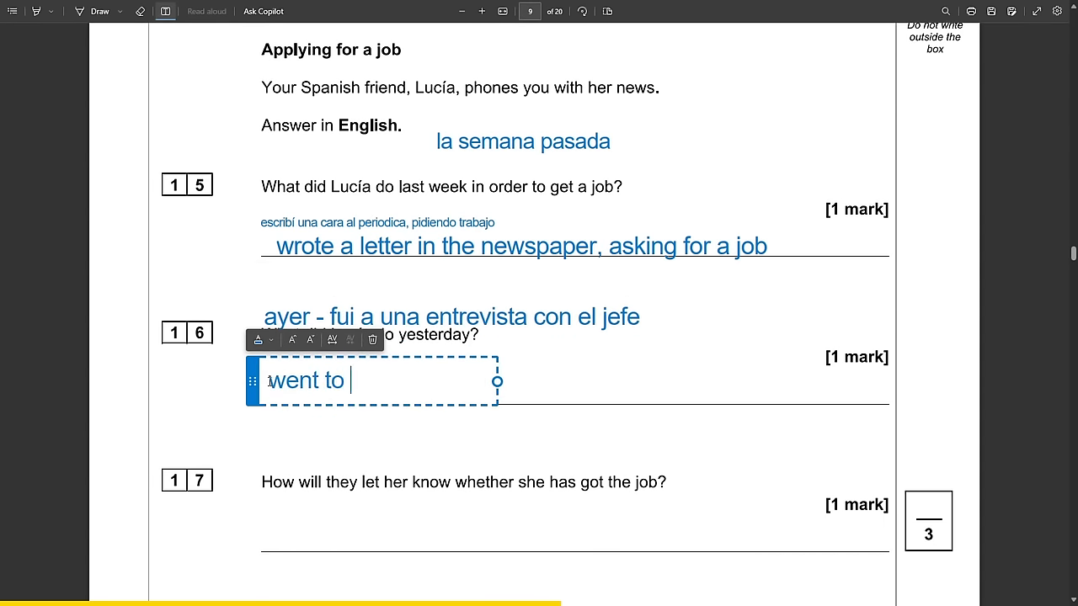
type("a interview with")
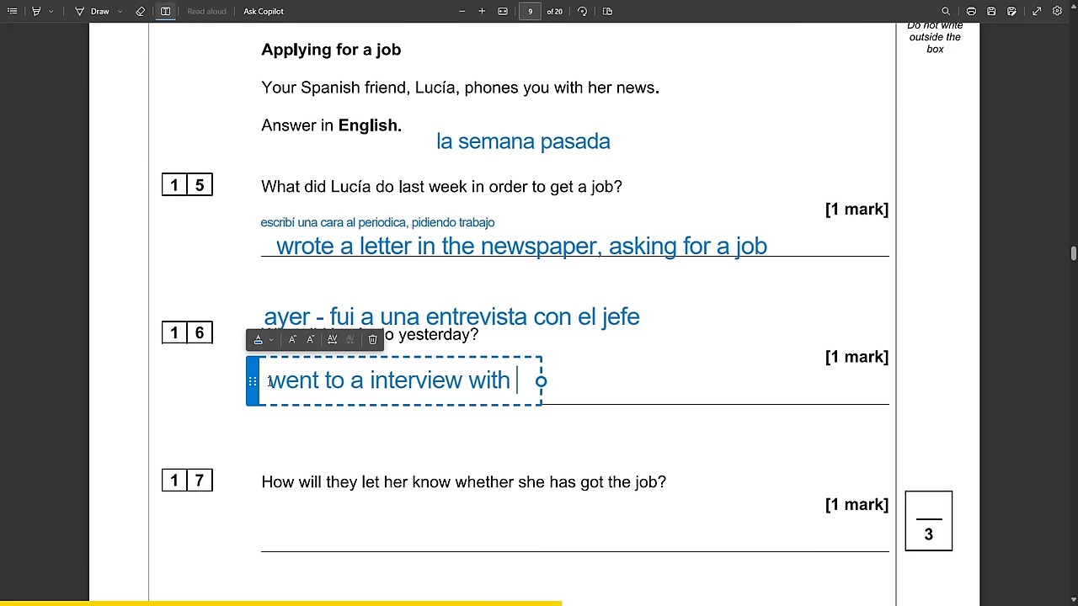
type("the boss")
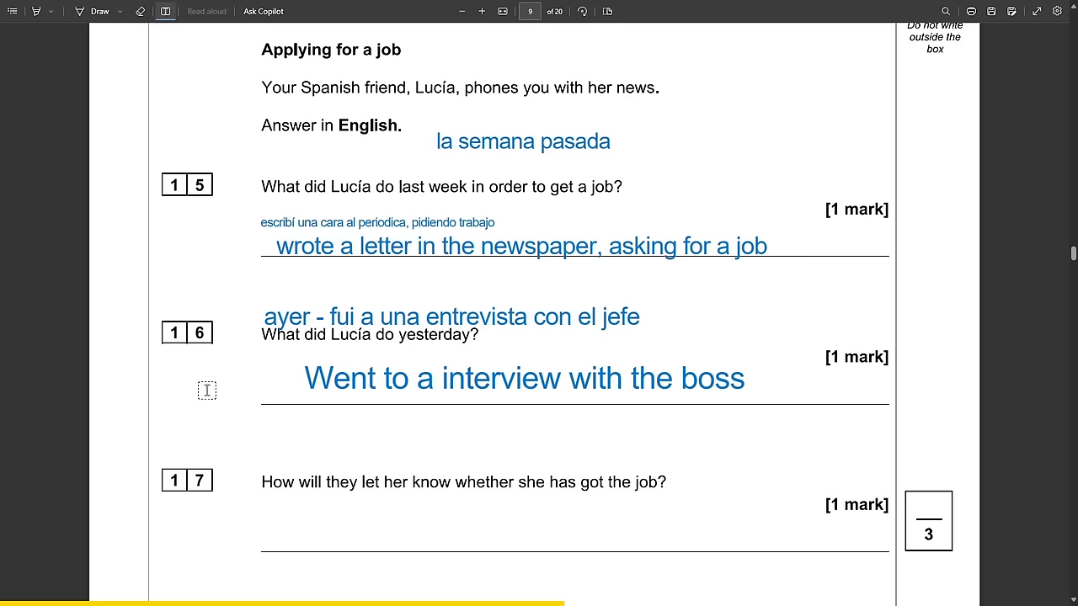
mouse_move(480, 324)
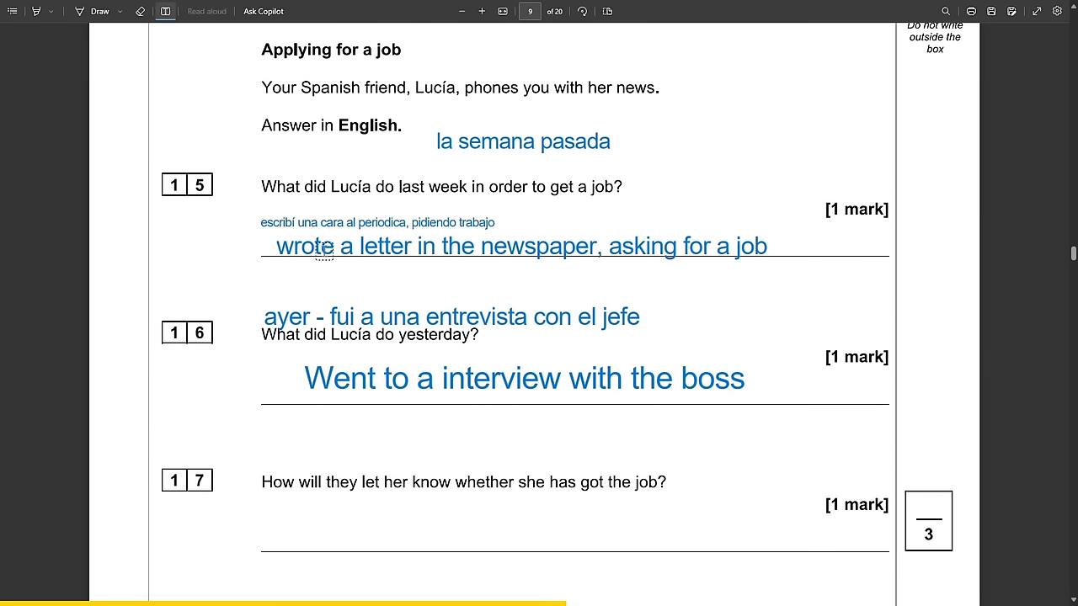
mouse_move(623, 247)
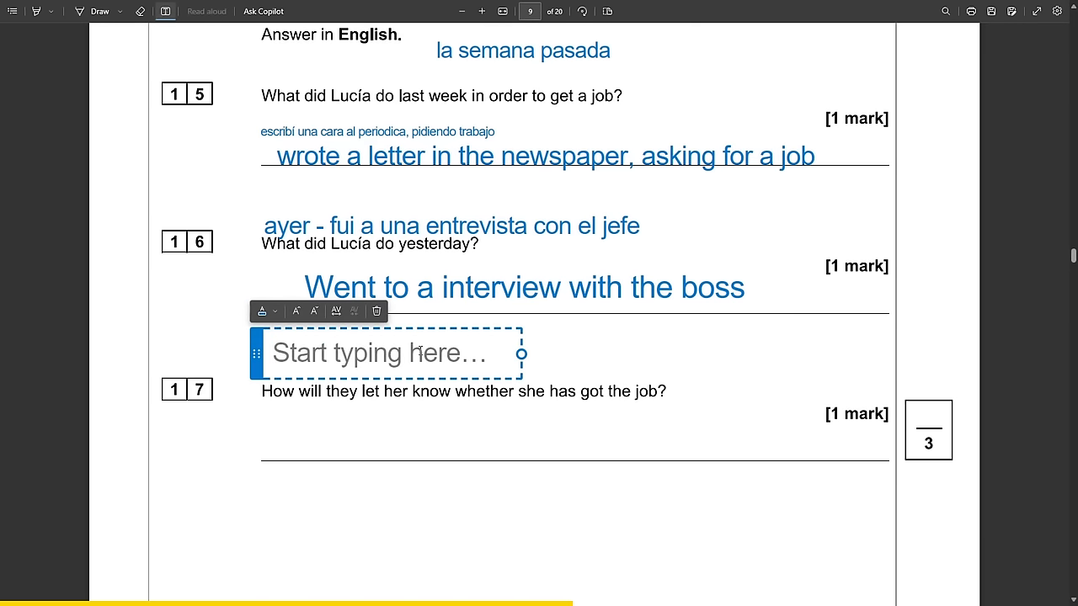
Underline 'whether she has got the job' and type the enlarged answer 'They will call her'.
type("phone, text, email")
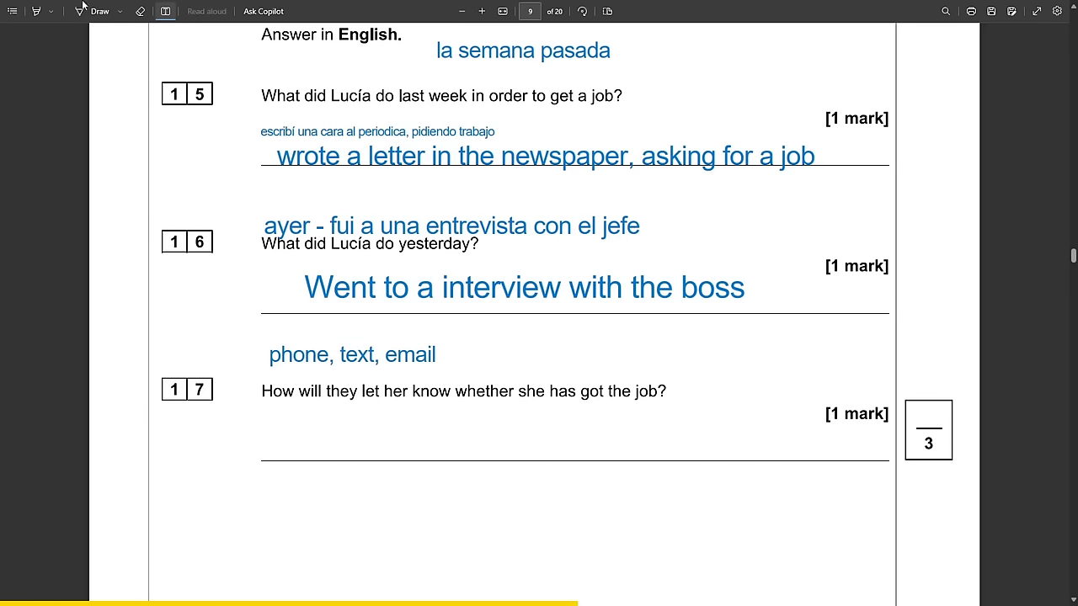
left_click_drag(500, 406, 652, 394)
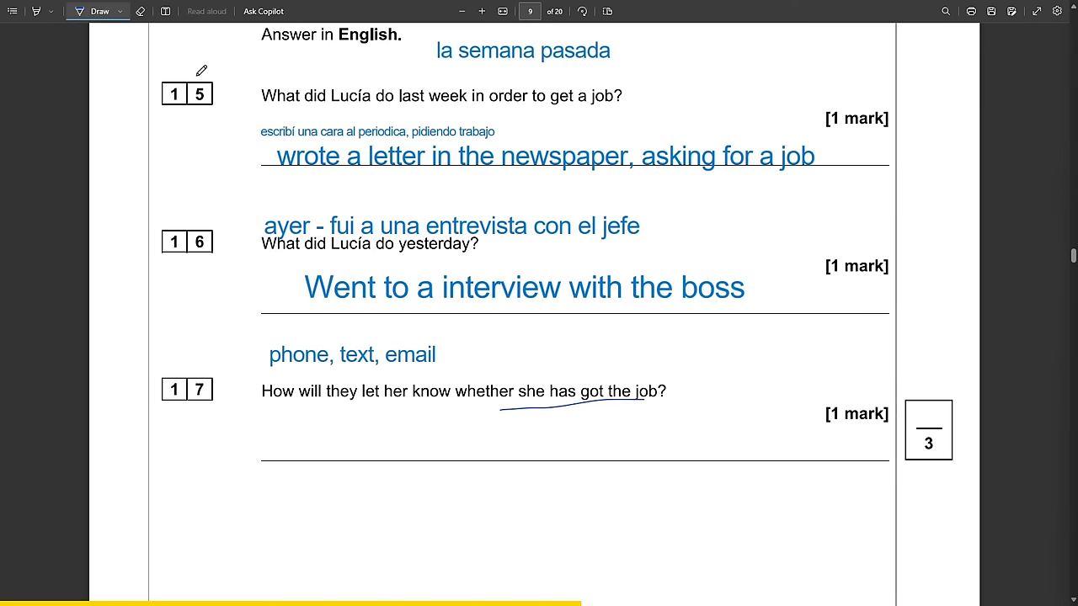
left_click(270, 431)
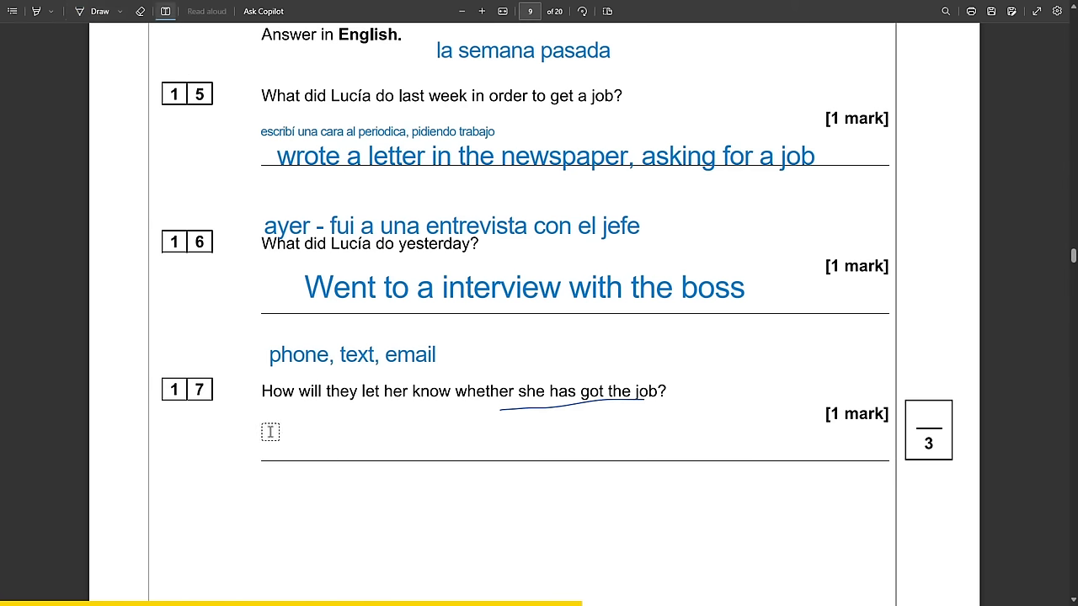
left_click(271, 432)
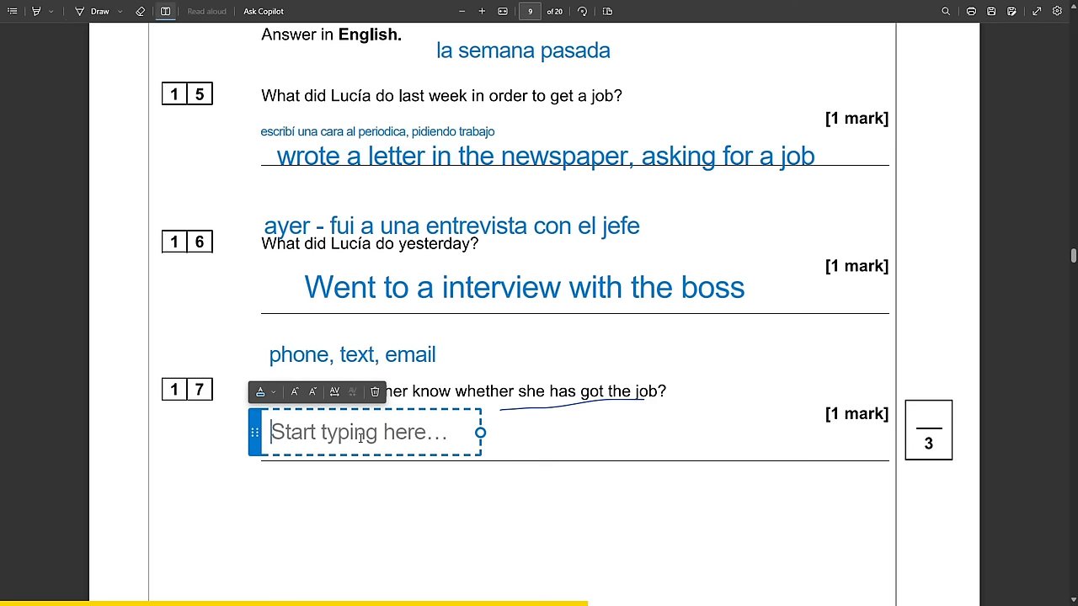
mouse_move(361, 438)
type("van a llam")
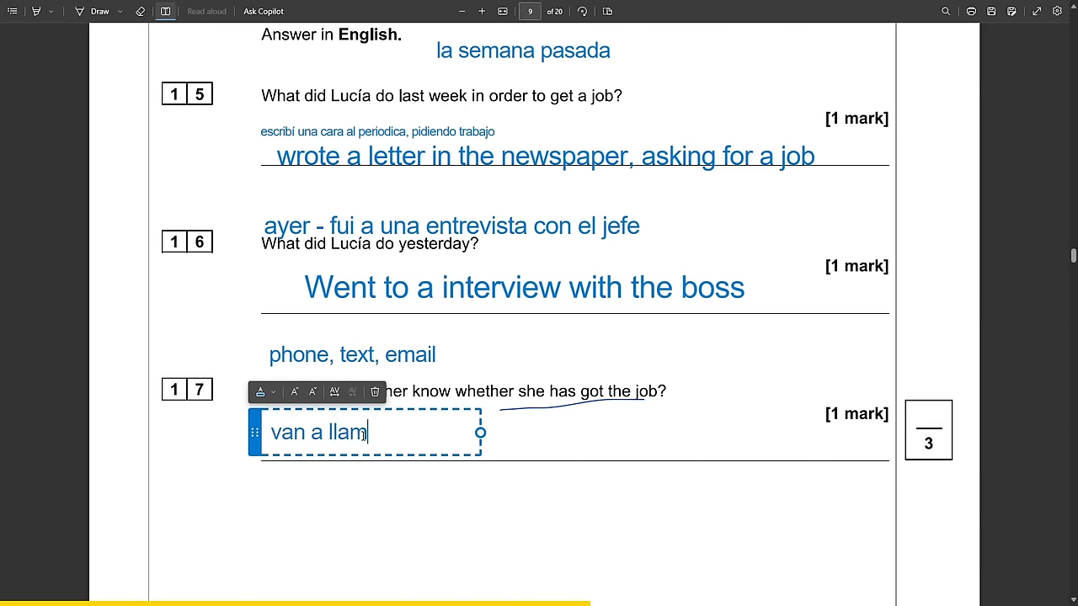
type("arme")
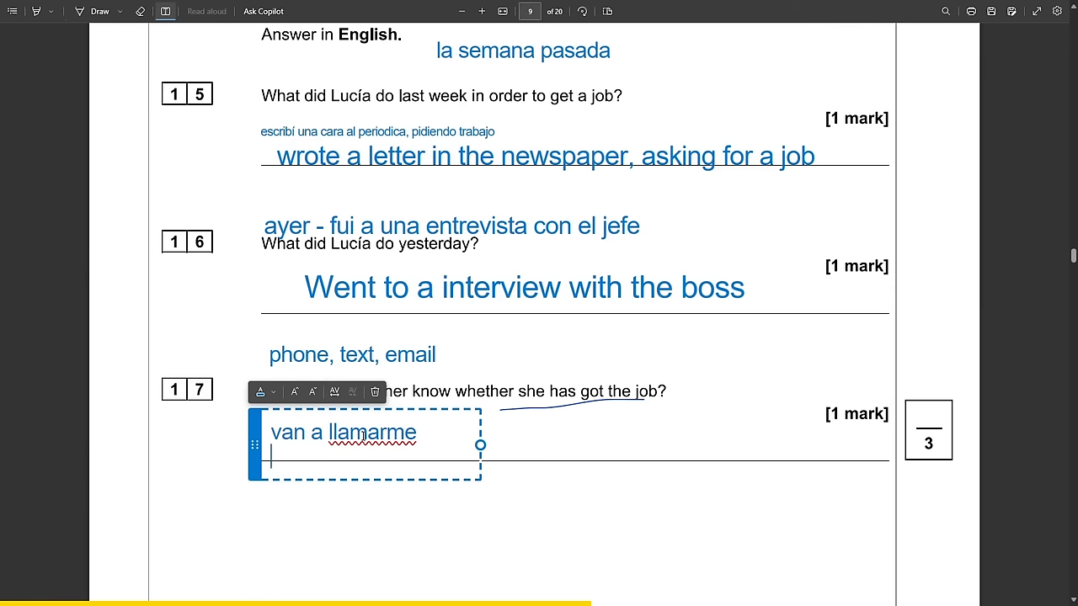
type("They will call")
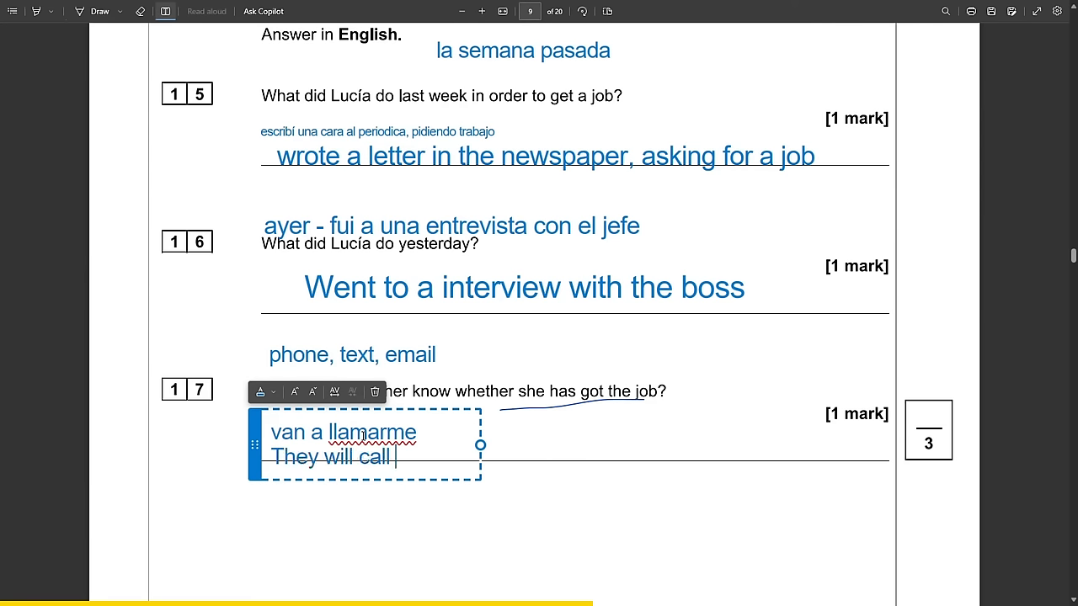
type("her")
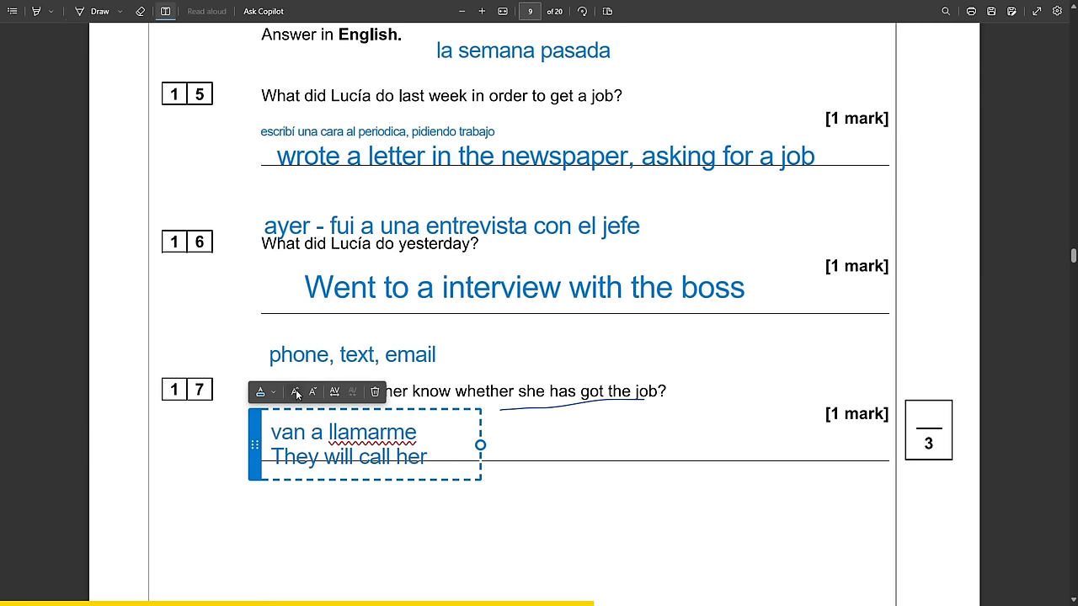
double_click(341, 432)
type("V")
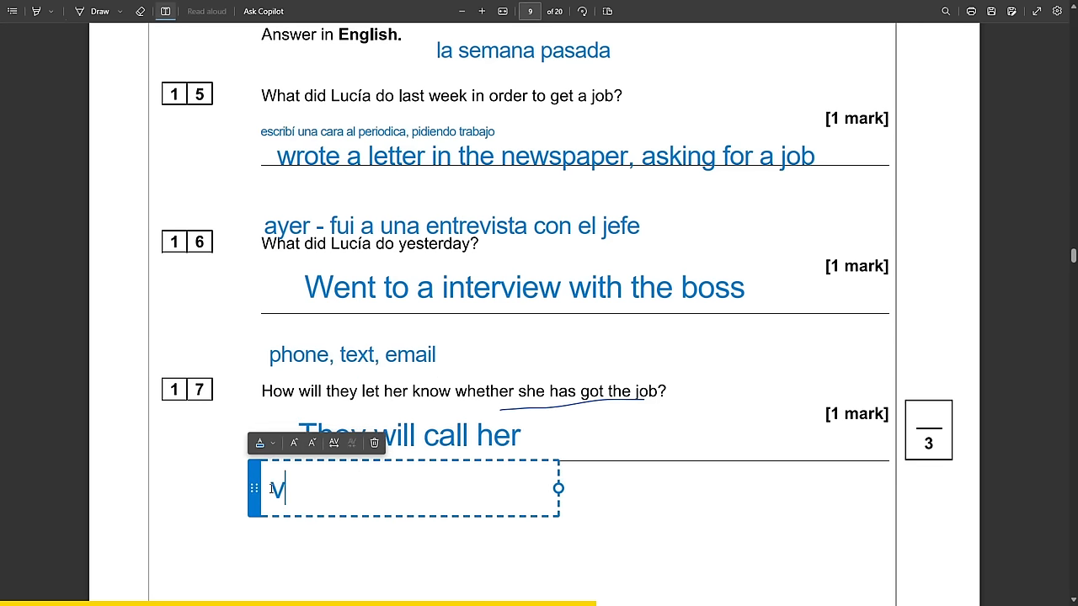
Add the smaller note 'esta tarde, van a llamarme para decirme' under question 17.
type("esta ta")
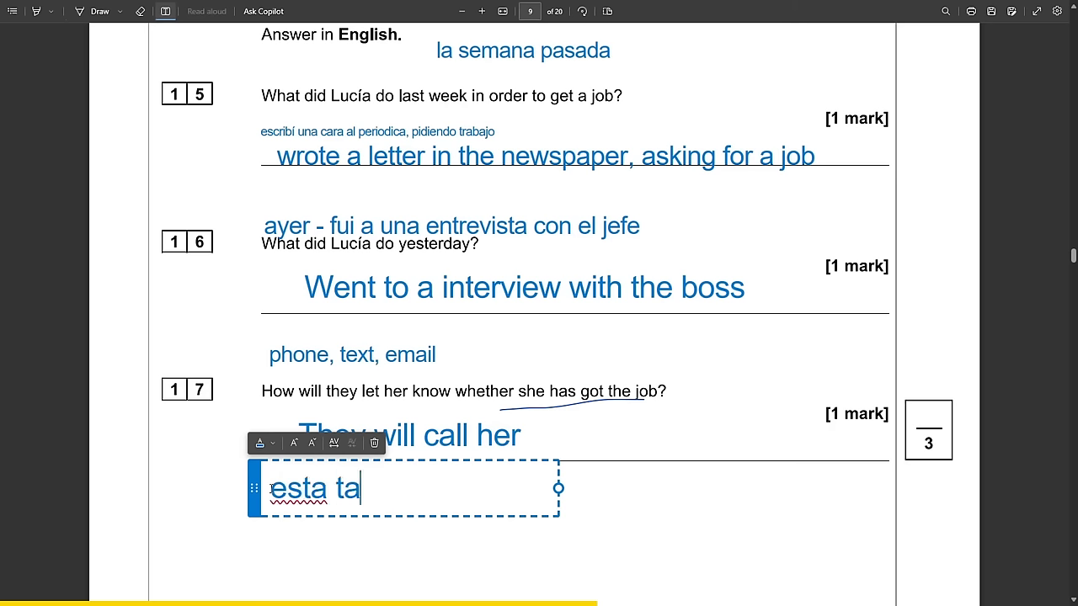
type("rde, van a llamarme")
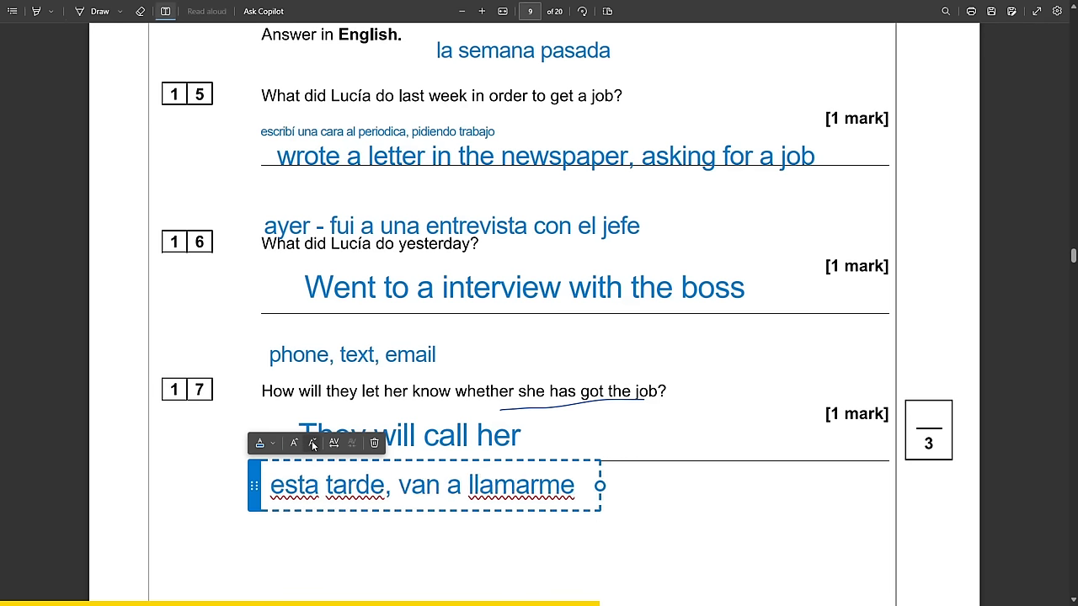
left_click(312, 443)
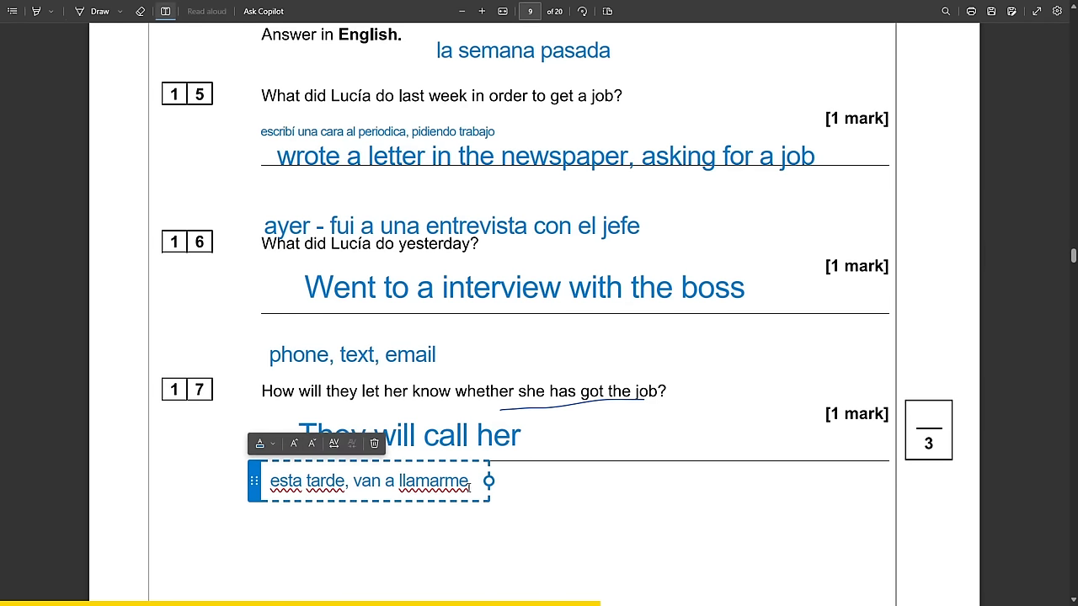
type("para decirme (tell me")
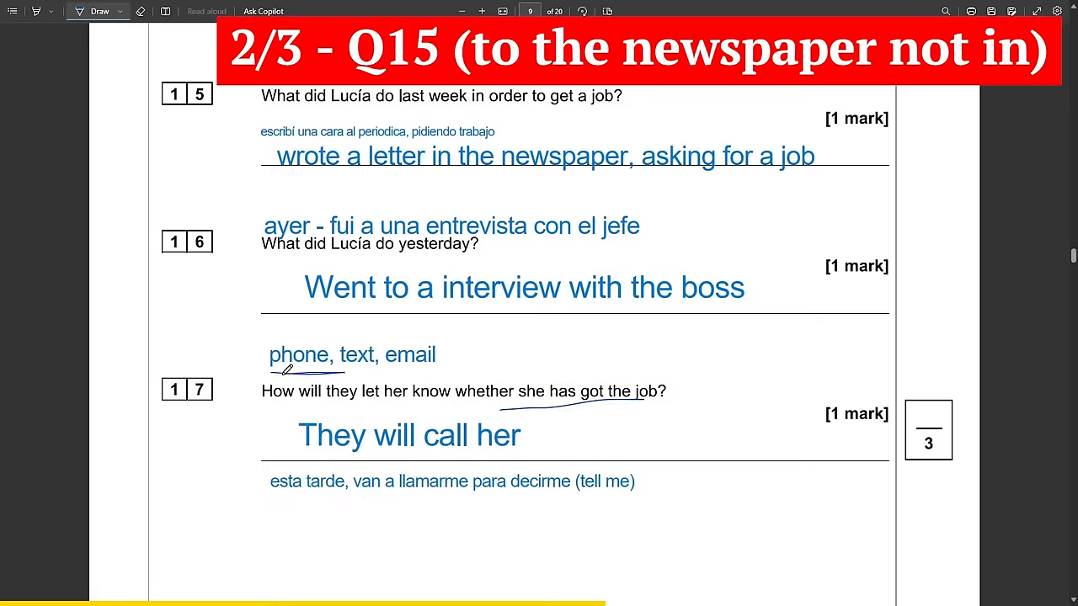
Scroll down to page 10's conversation task around question 18.1.
scroll("down", 3)
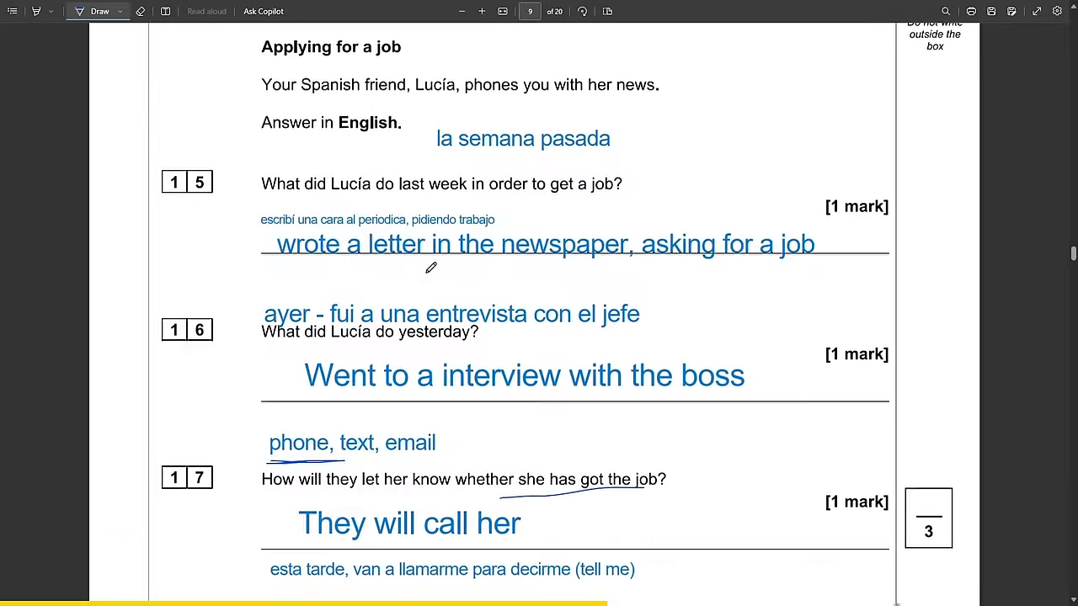
scroll("down", 3)
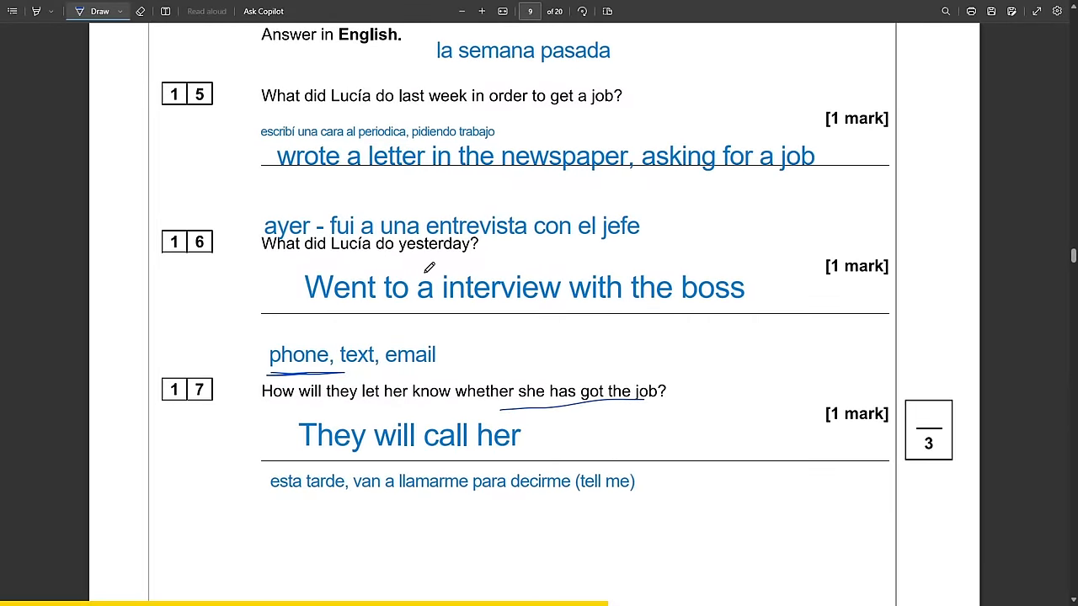
scroll("down", 3)
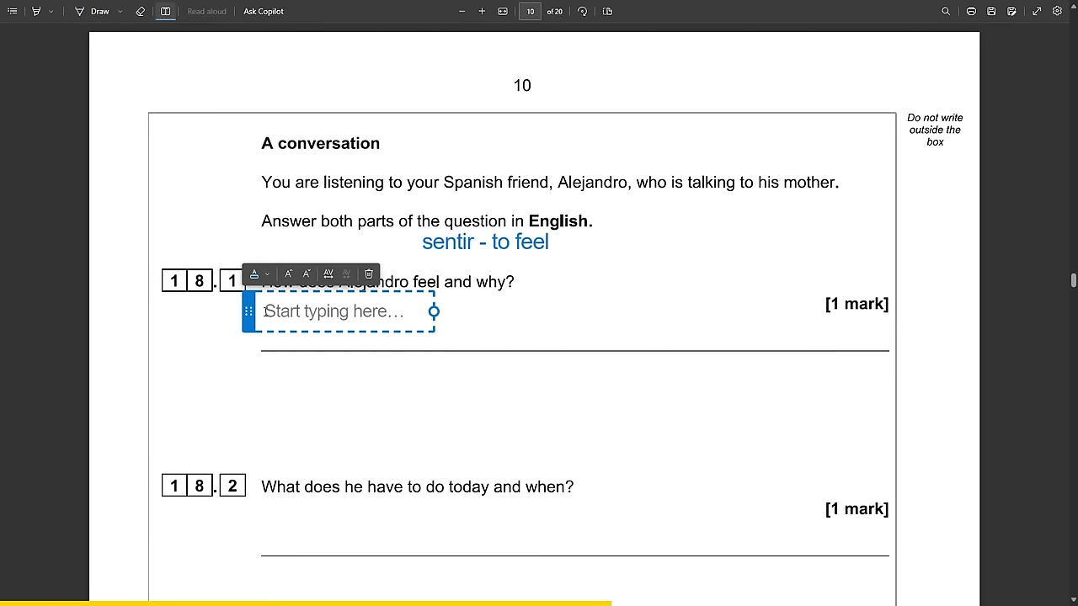
Type the 18.1 Spanish note 'desperte varias veces a noche'.
scroll("down", 3)
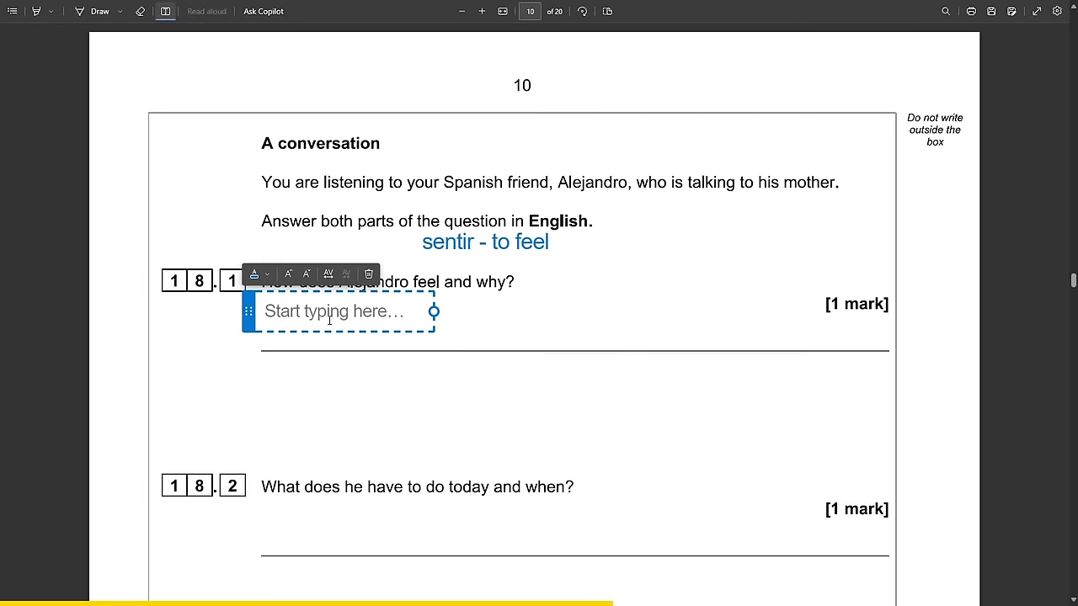
type("estoy cansada")
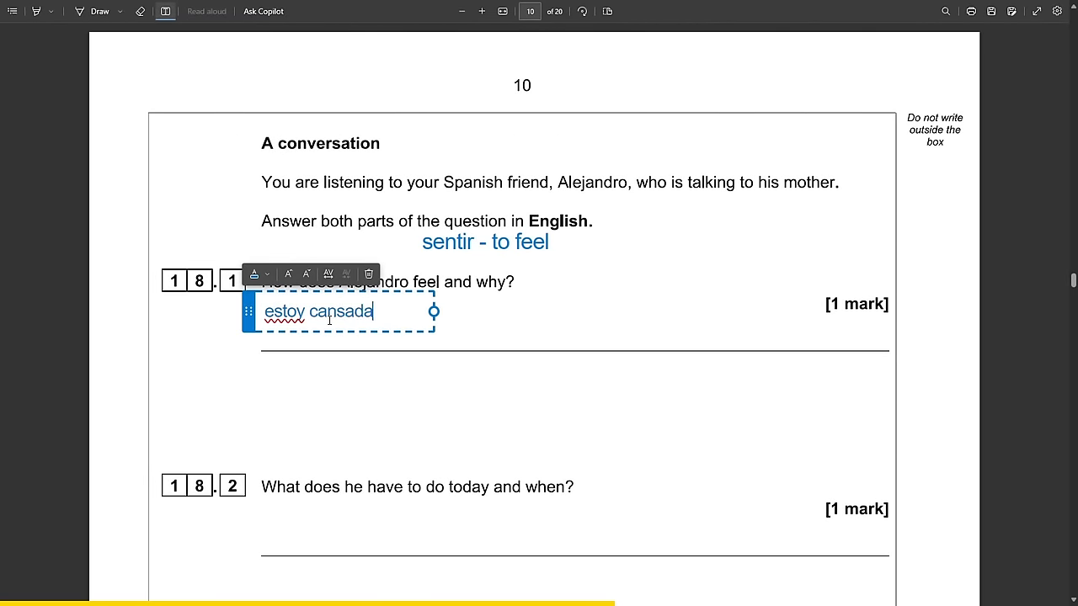
type("- desperte")
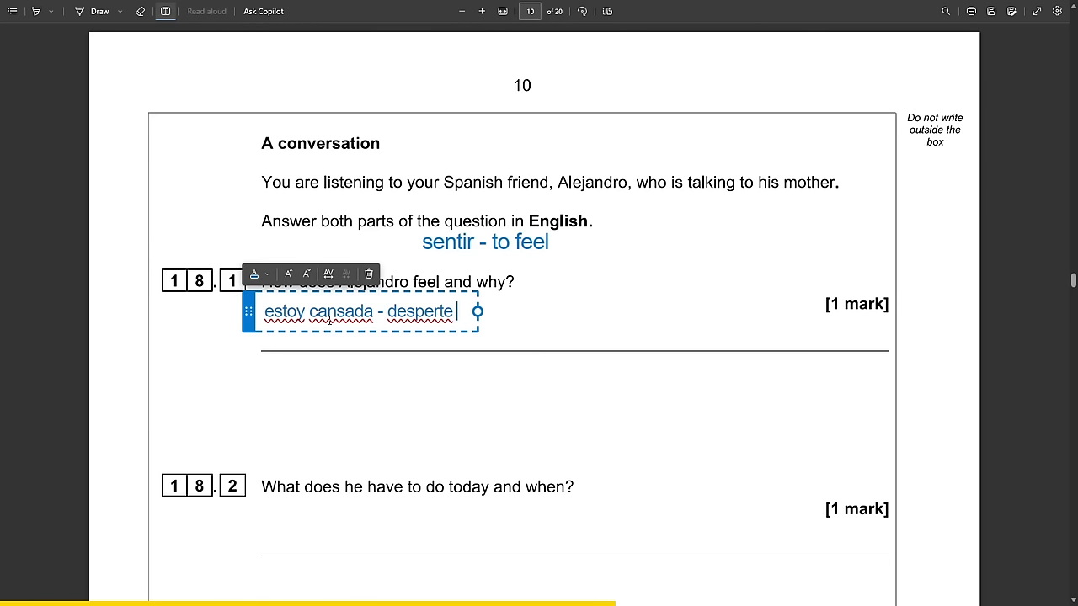
type("varias veces")
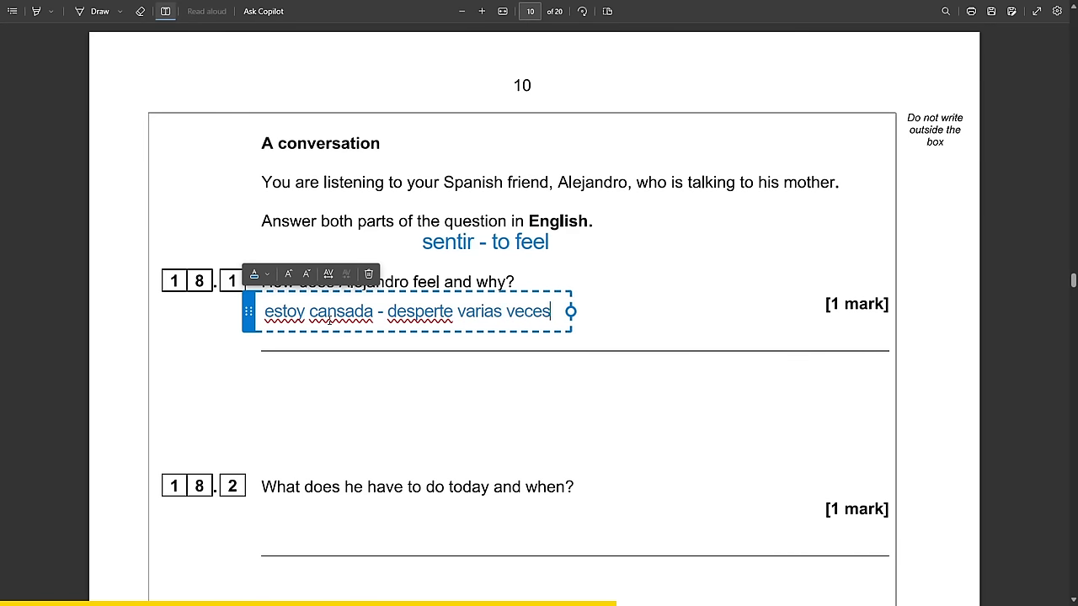
type("a noche,")
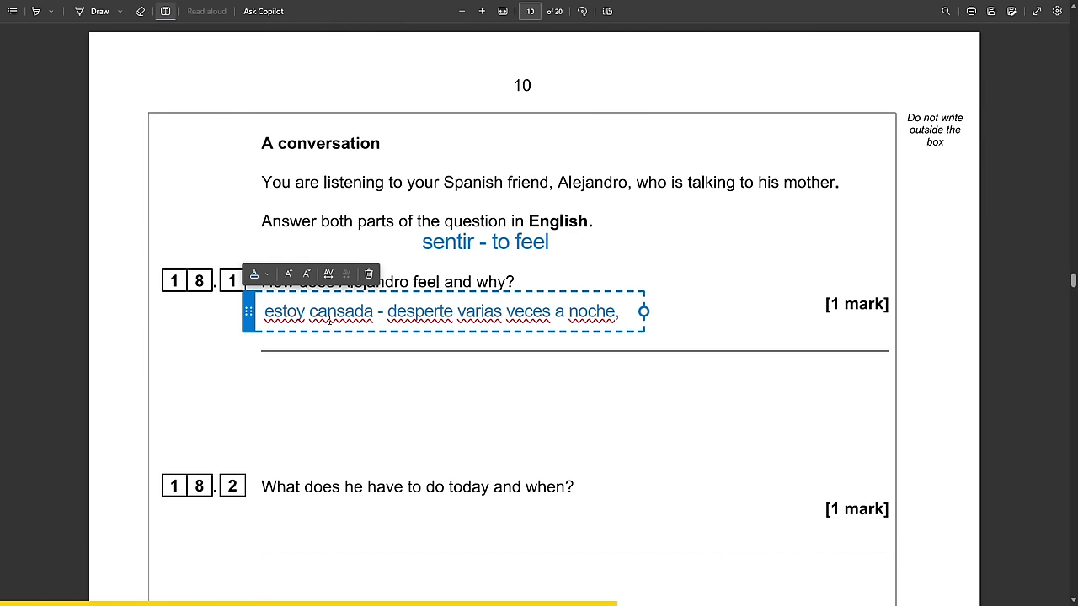
type("poe")
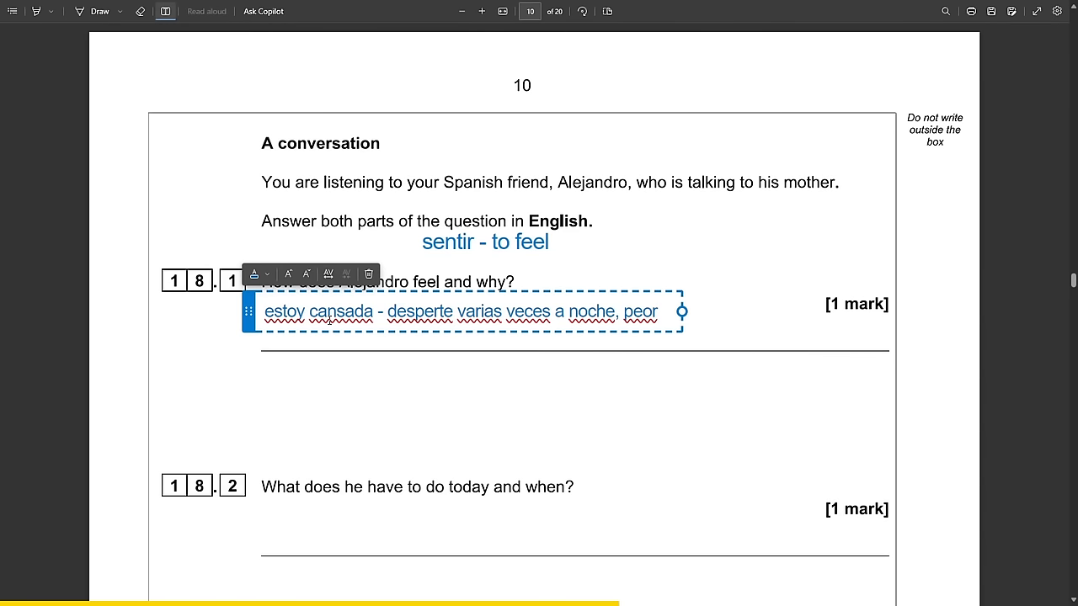
Note 'a las cuatro' above 18.2 and type the 18.1 answer about waking many times.
left_click(345, 457)
type("training swimming")
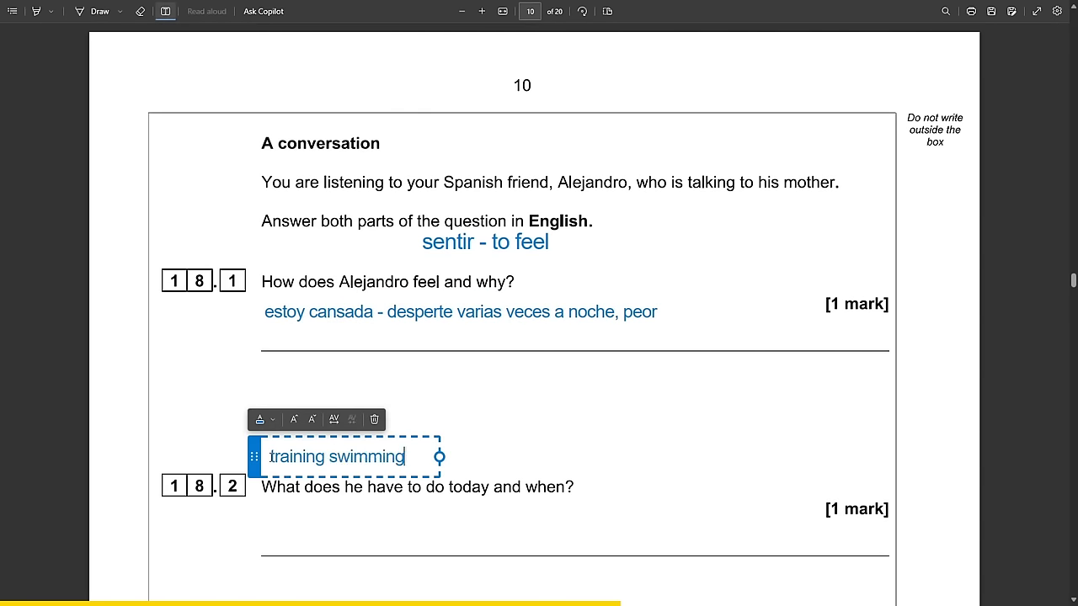
type("a las cu")
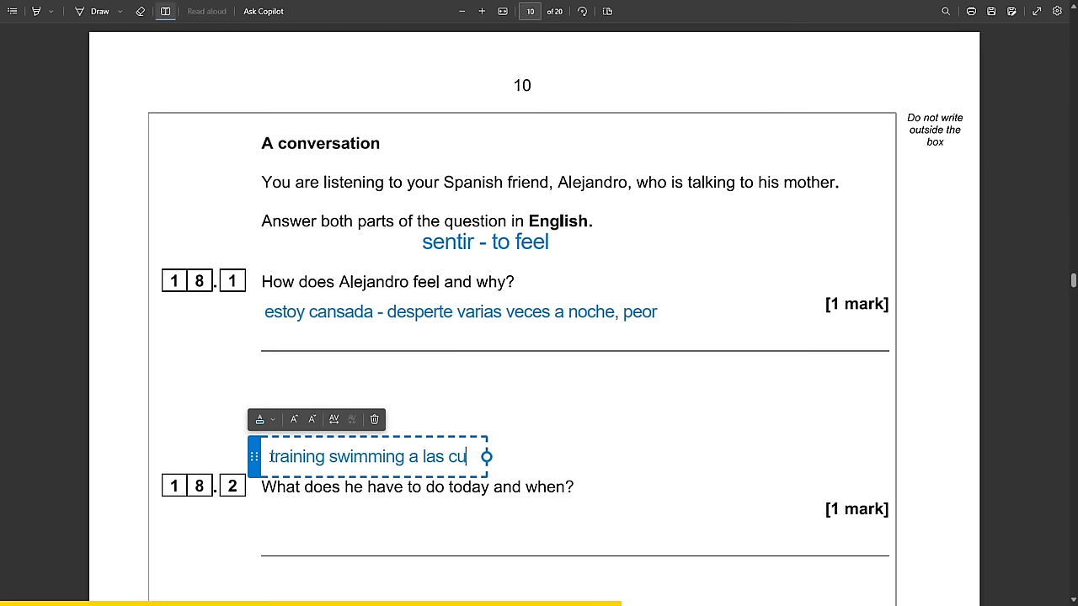
type("atro")
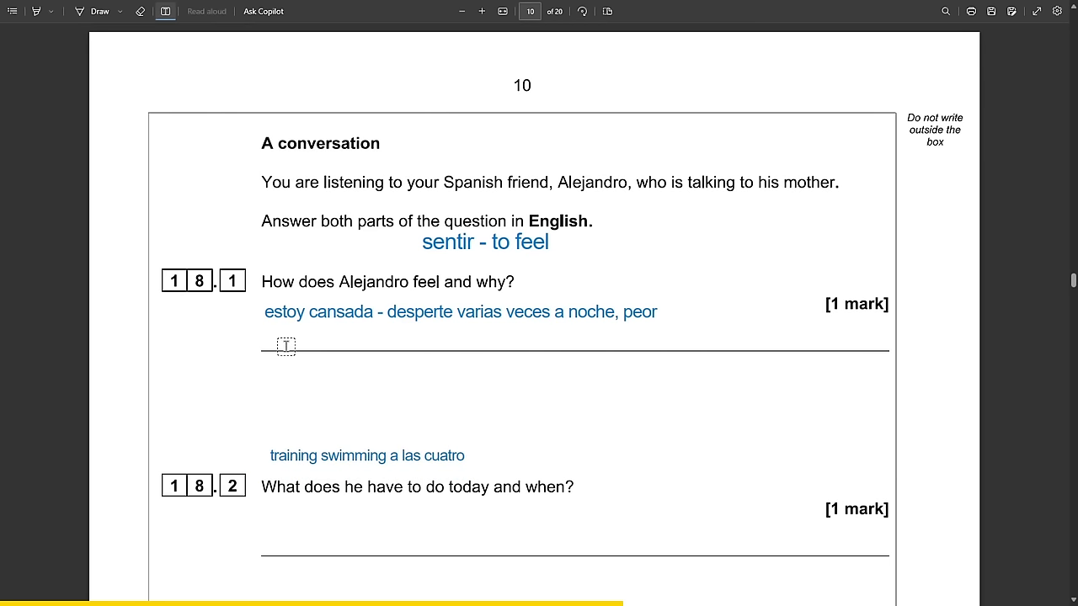
type("tired because he woke up m")
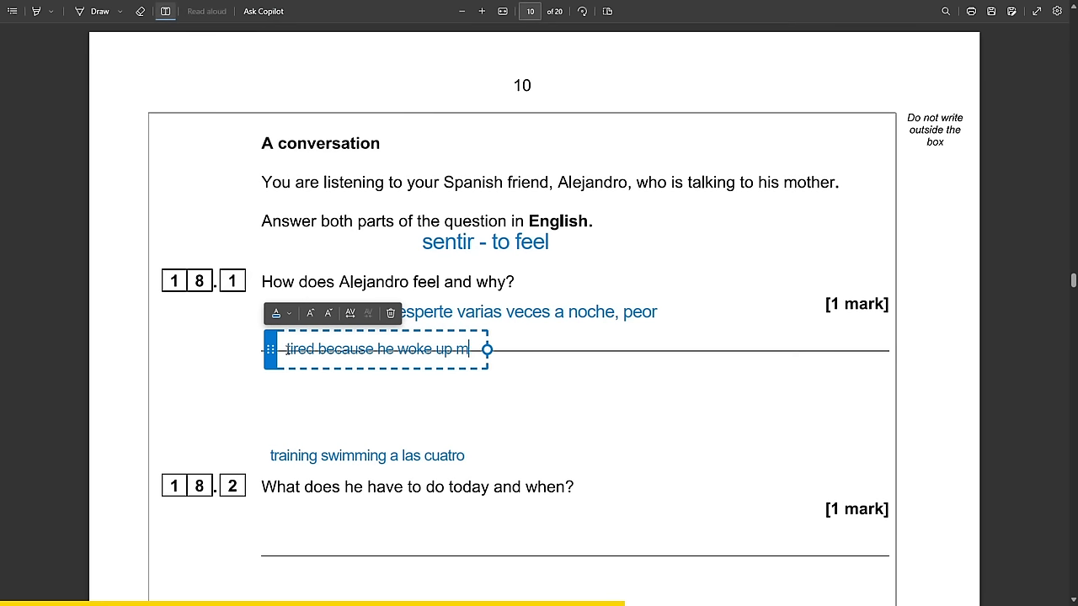
type("any times during")
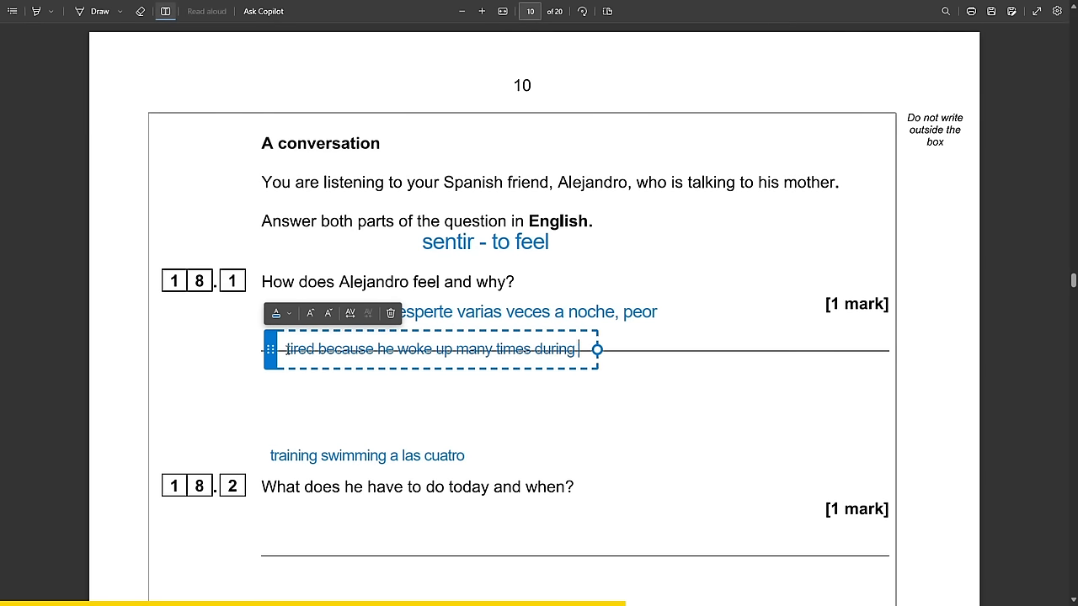
type("the night")
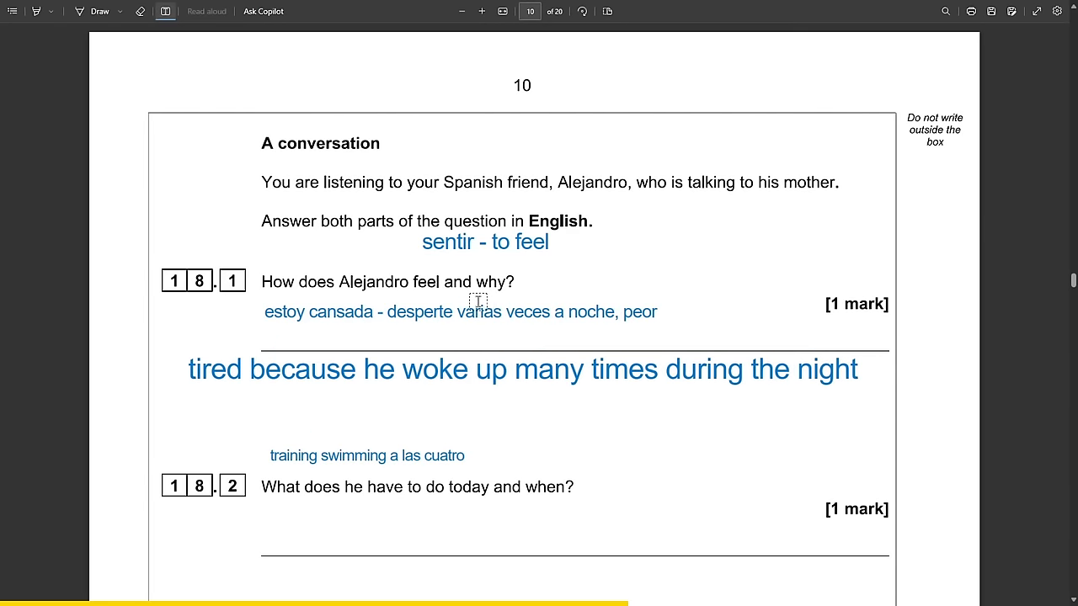
Add 'exaggerates' to the 18.1 note and begin the answer with 'really'.
left_click(459, 310)
type(", cansadisimo -")
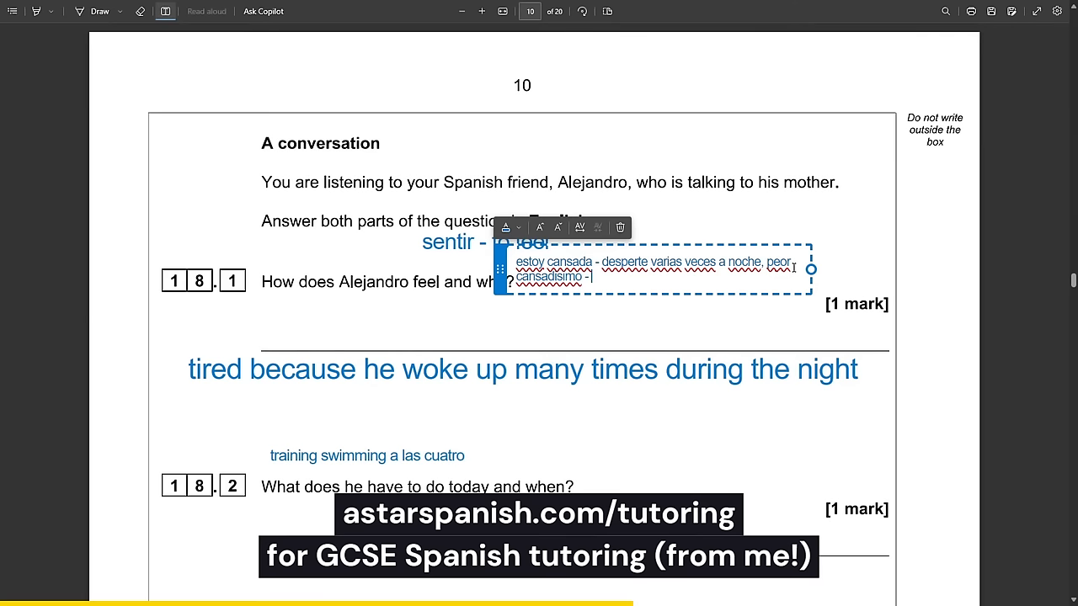
type("exaggerates")
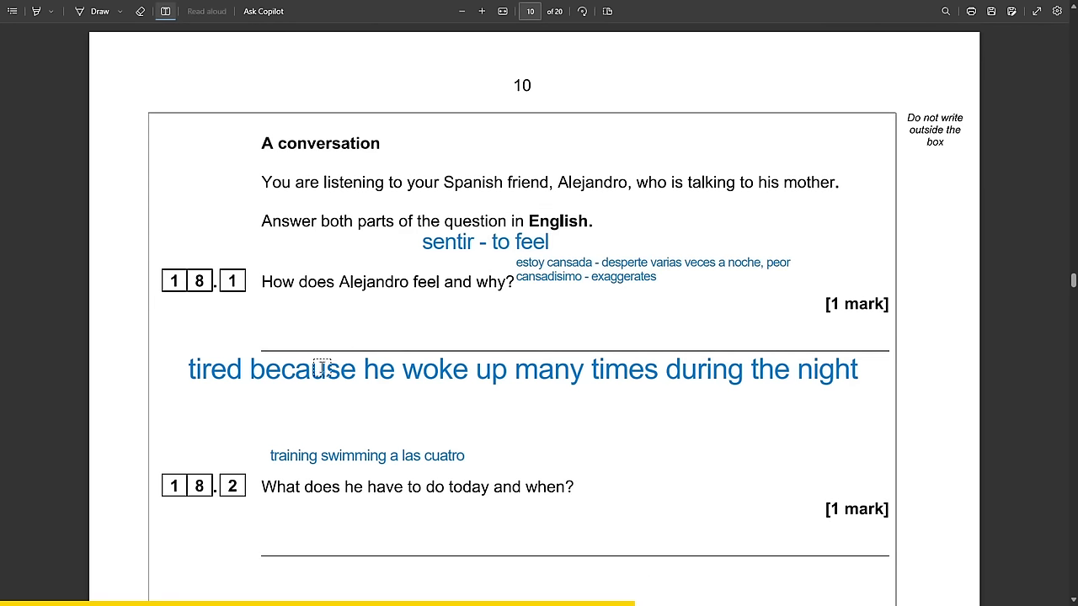
type("really")
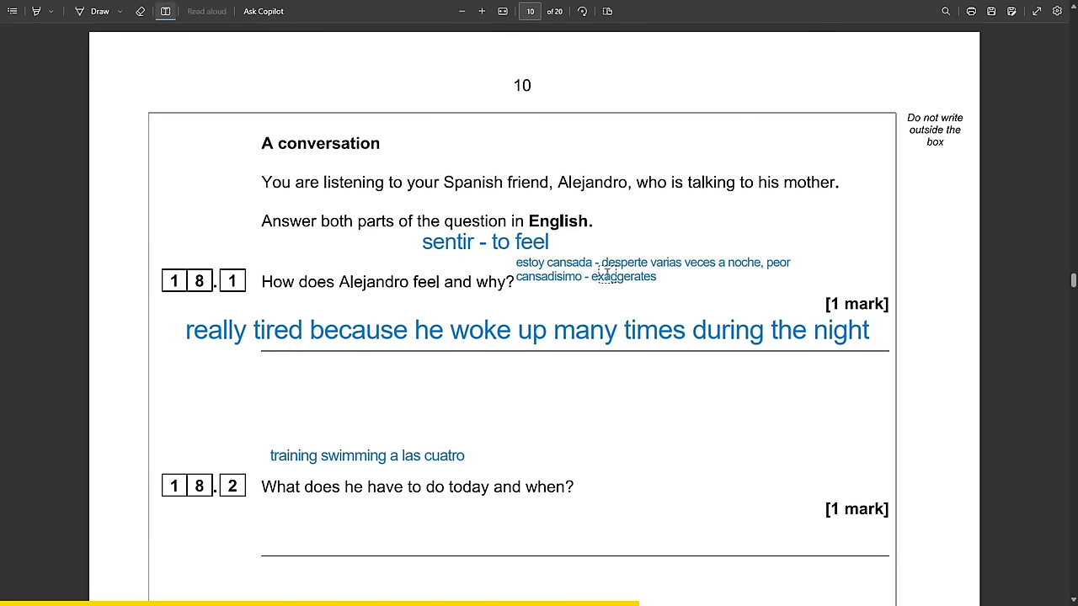
left_click(661, 270)
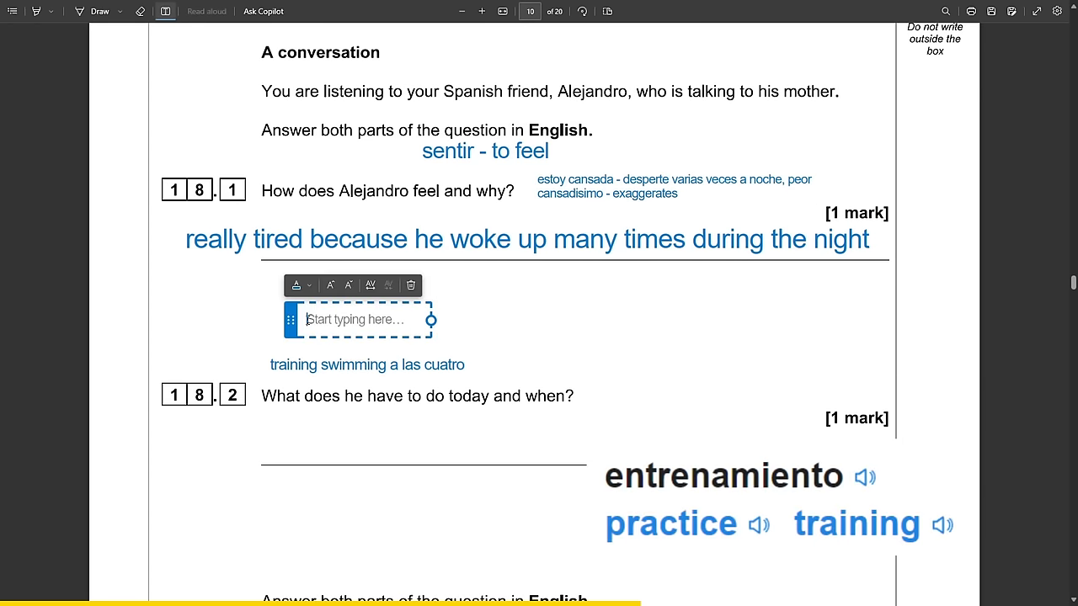
Note 'entretenamiento de natacion' and answer 18.2 with 'Swimming training at 4pm'.
type("entrenamiento de natacion")
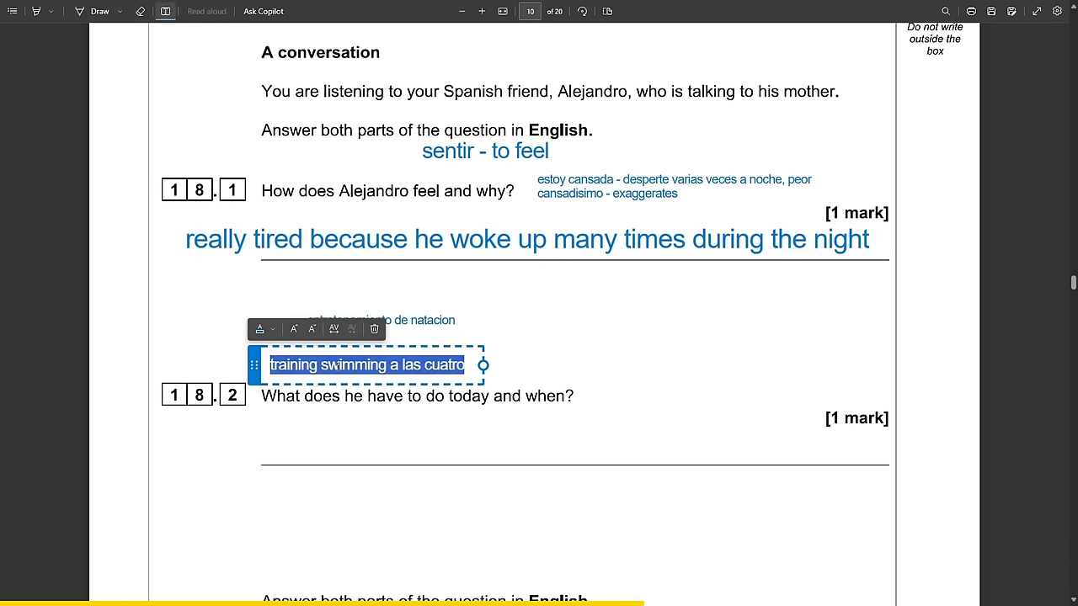
type("Swimming trai")
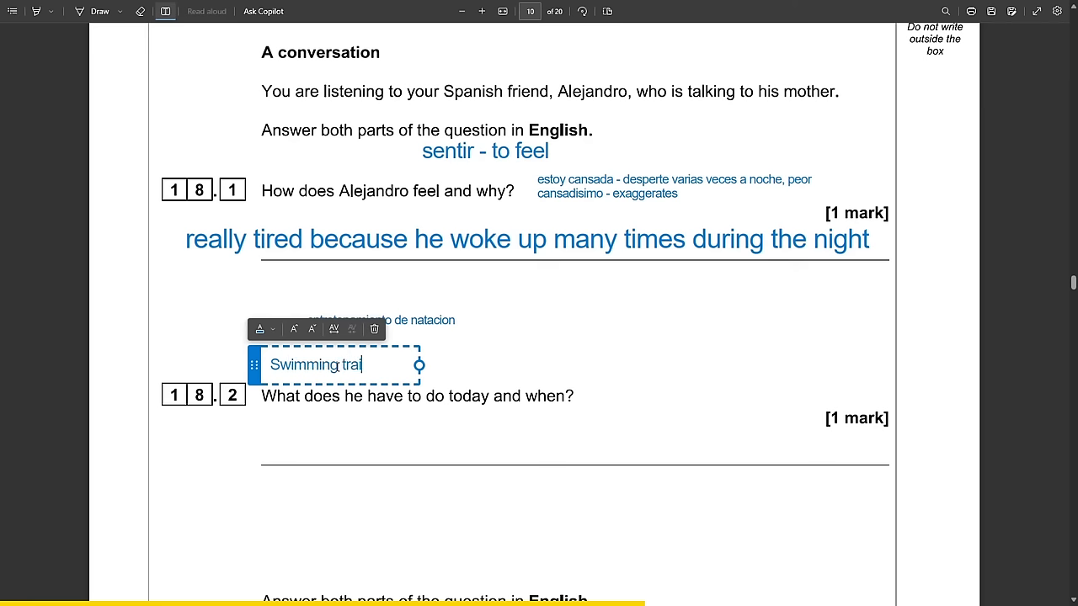
type("ning at 4pm")
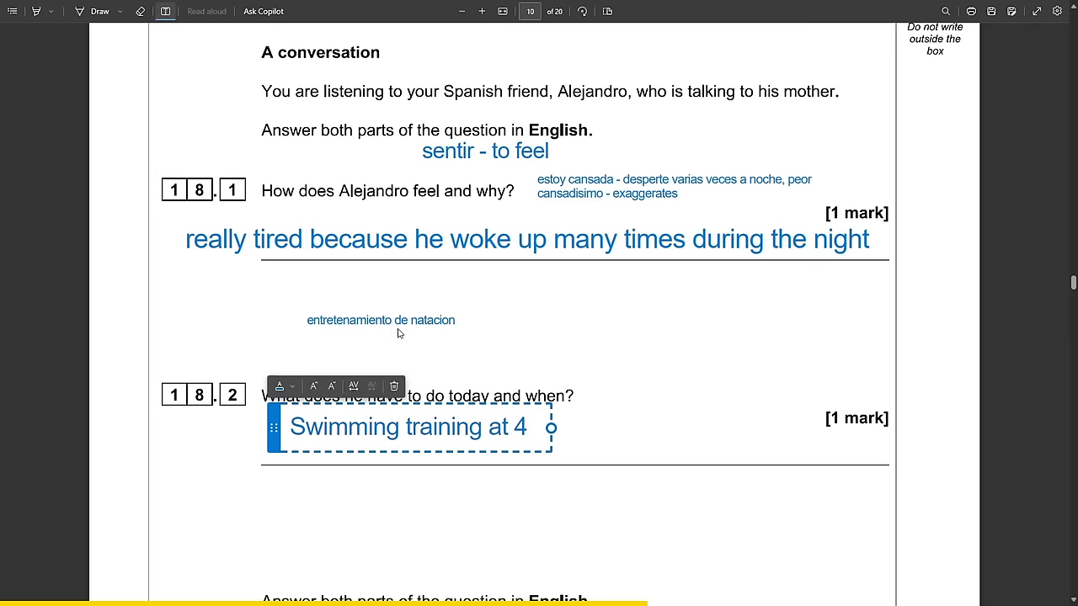
scroll("down", 3)
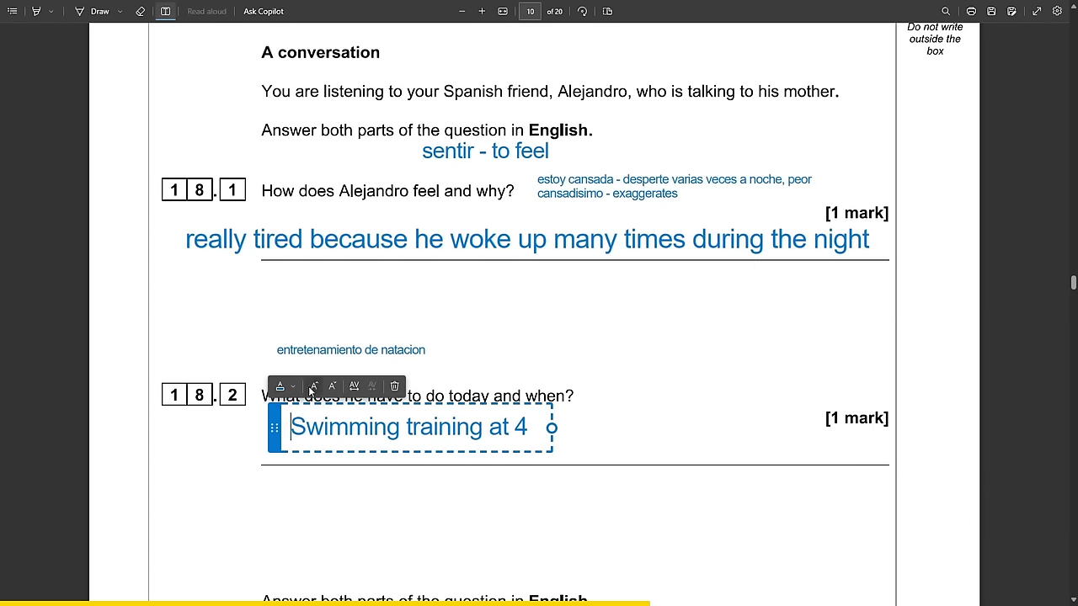
scroll("down", 3)
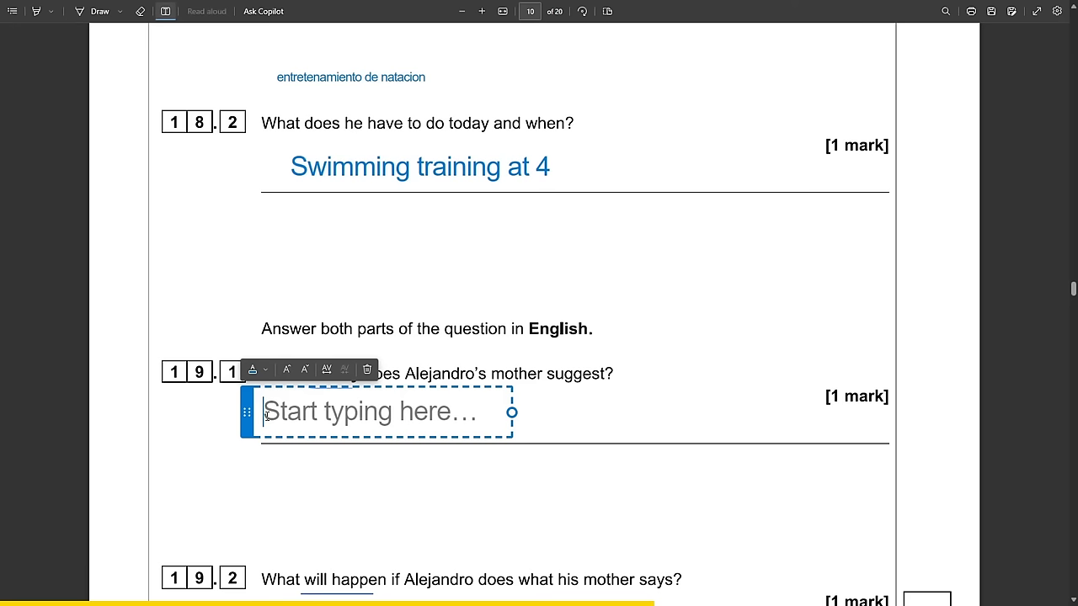
Finish the Spanish notes 'no mandas un mensaje que está...' and '...en el torneo'.
type("n")
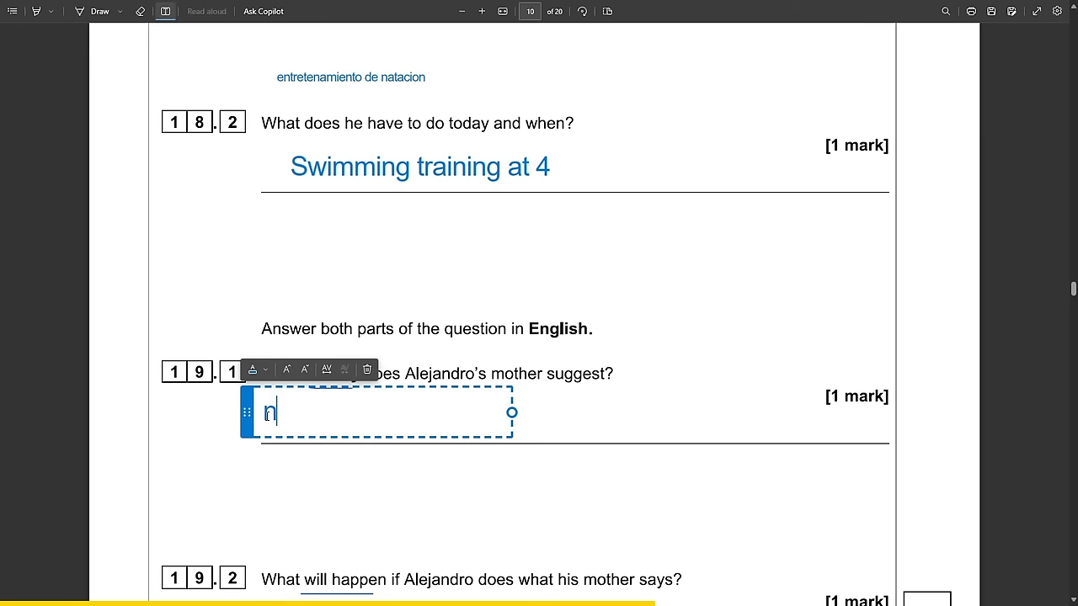
type("o mandas un m")
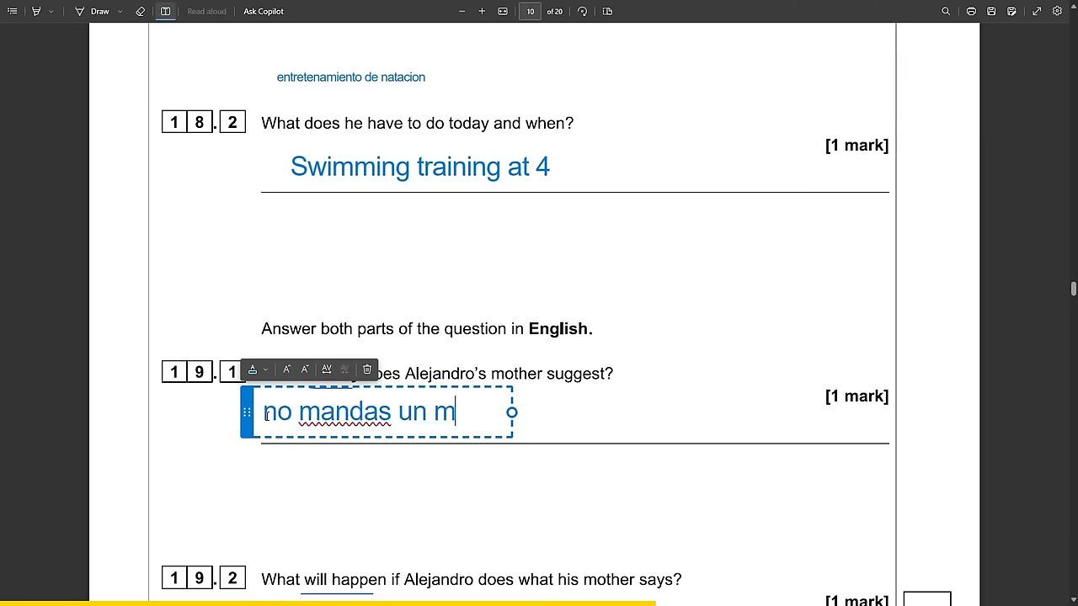
type("ensaje que estas enfermo")
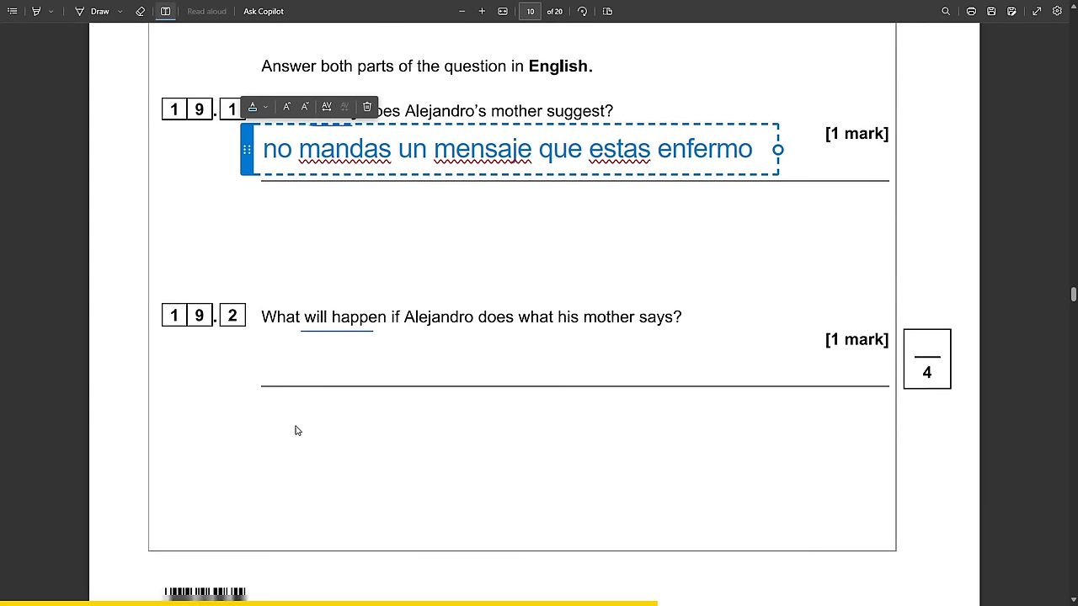
type("no podré participa")
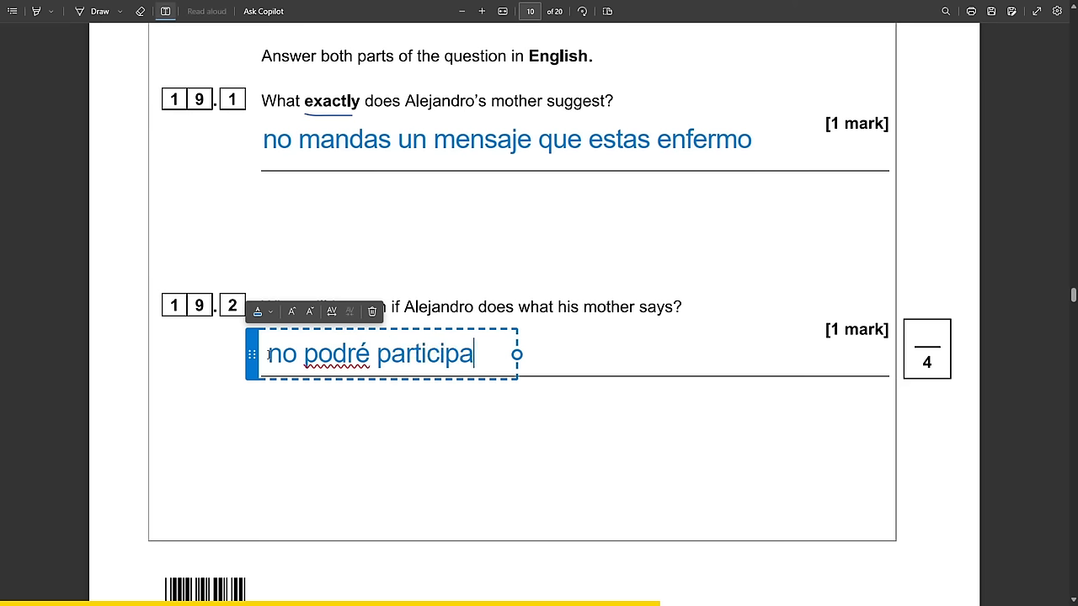
type("r en el torneo")
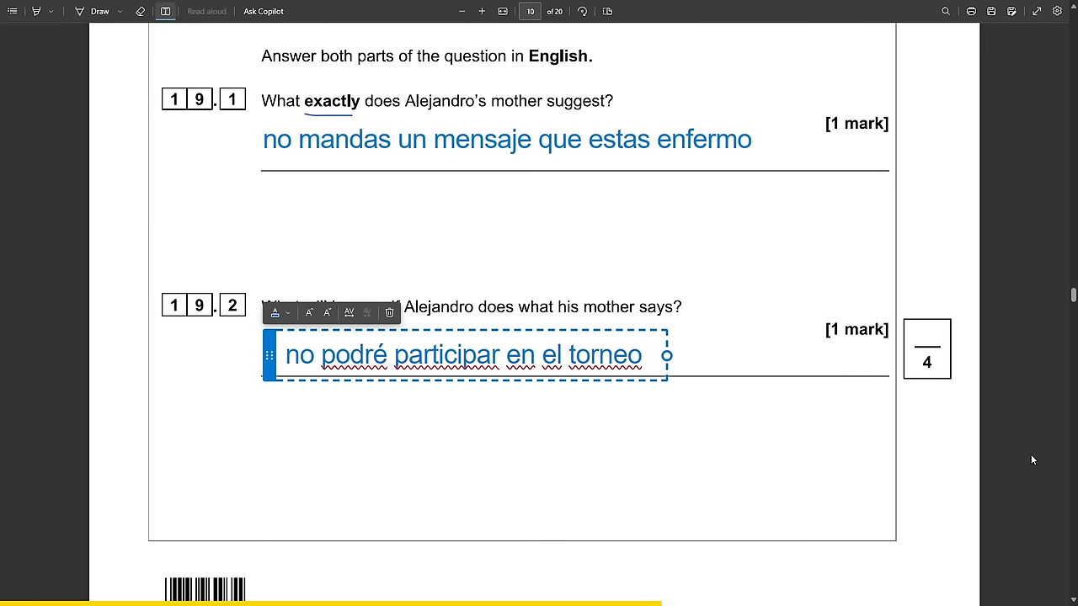
left_click(363, 213)
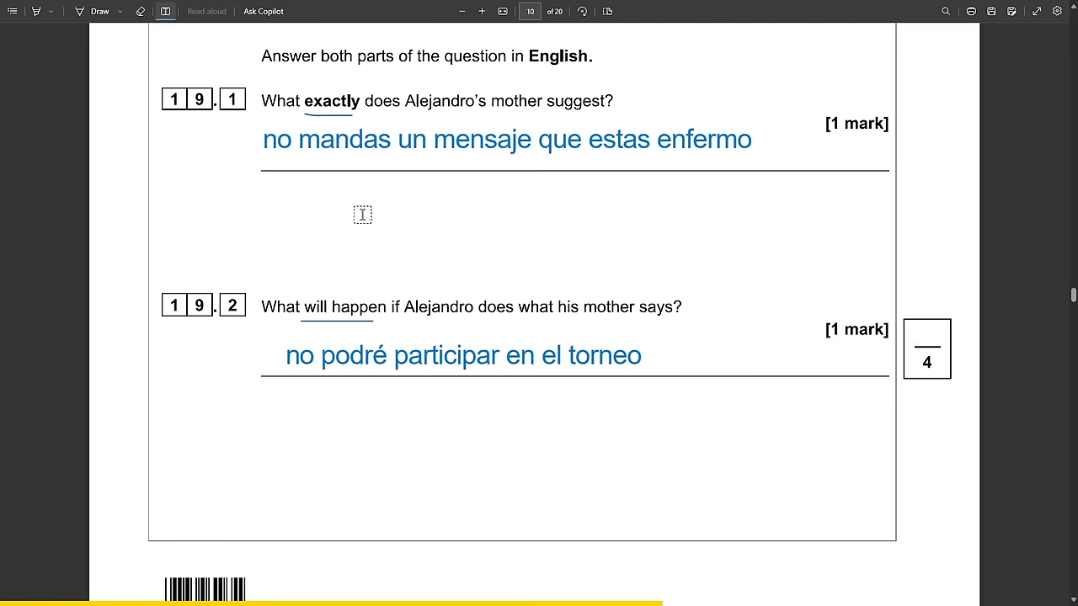
Answer 19.1 with 'Send an message that he is sick'.
left_click(363, 214)
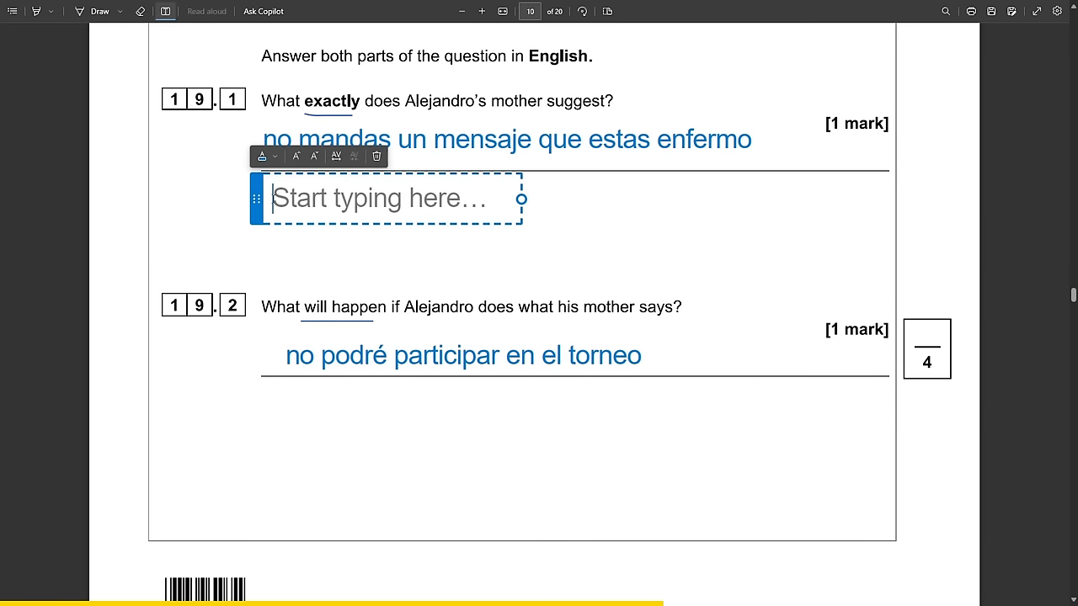
type("Send an email")
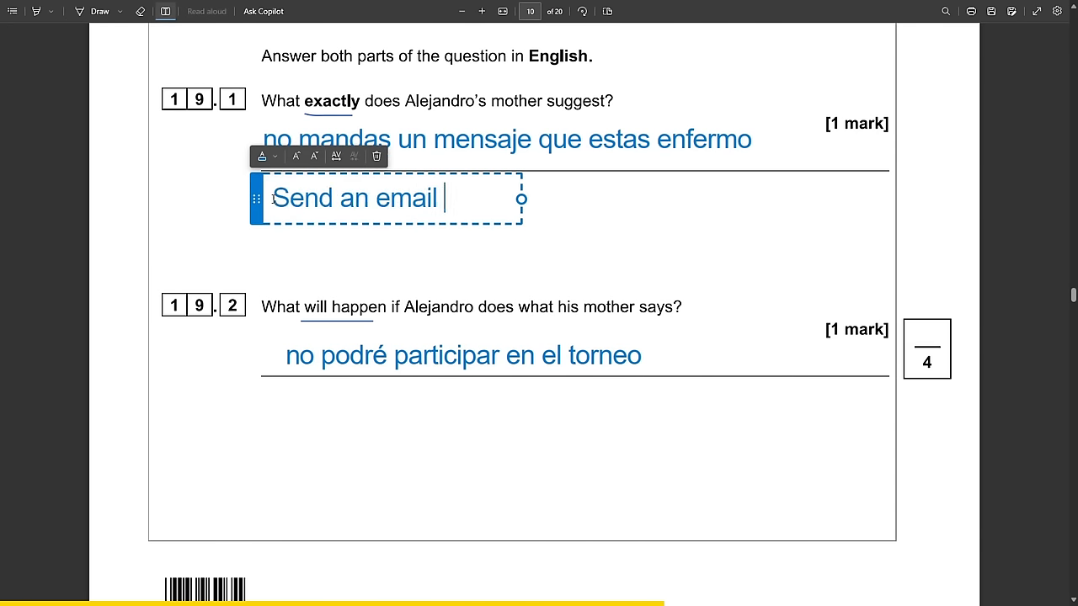
type("that he is sick.")
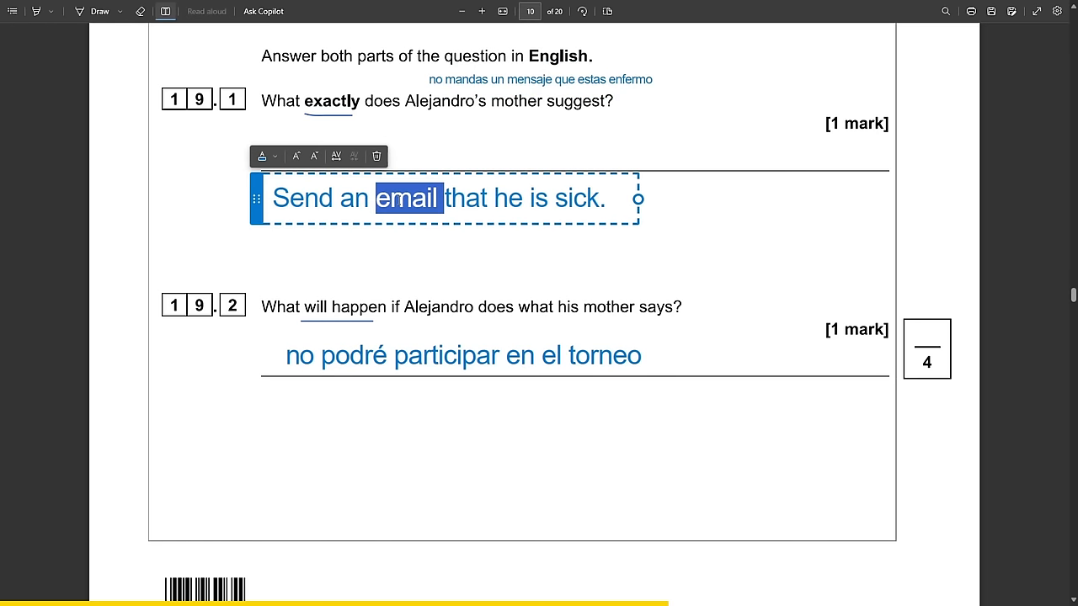
type("message")
left_click(541, 79)
type("para decir ")
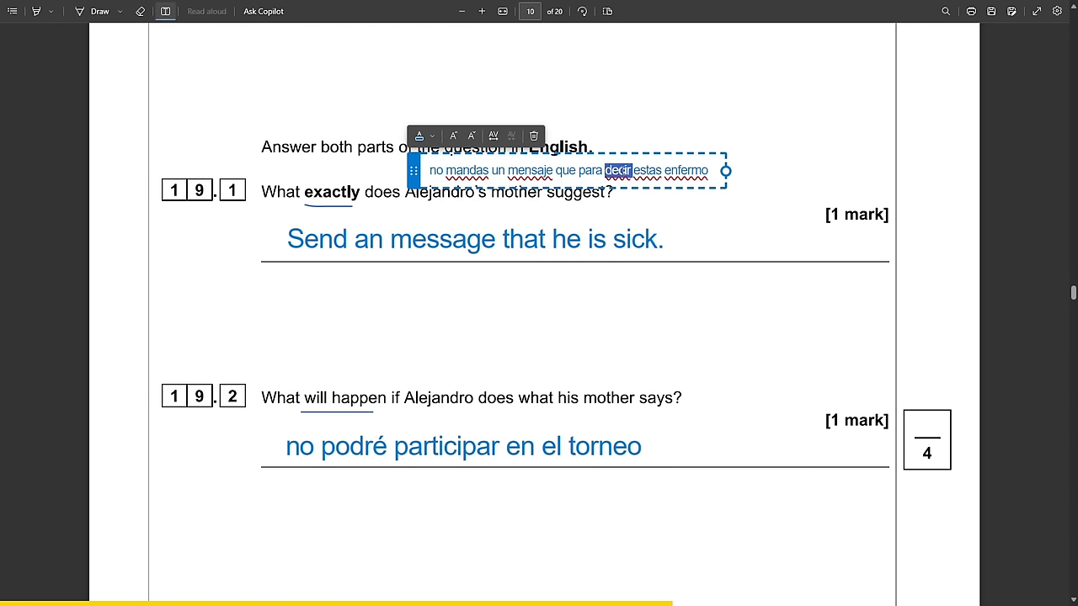
Answer 19.2 with a note that he can't participate in the tournament.
left_click(383, 364)
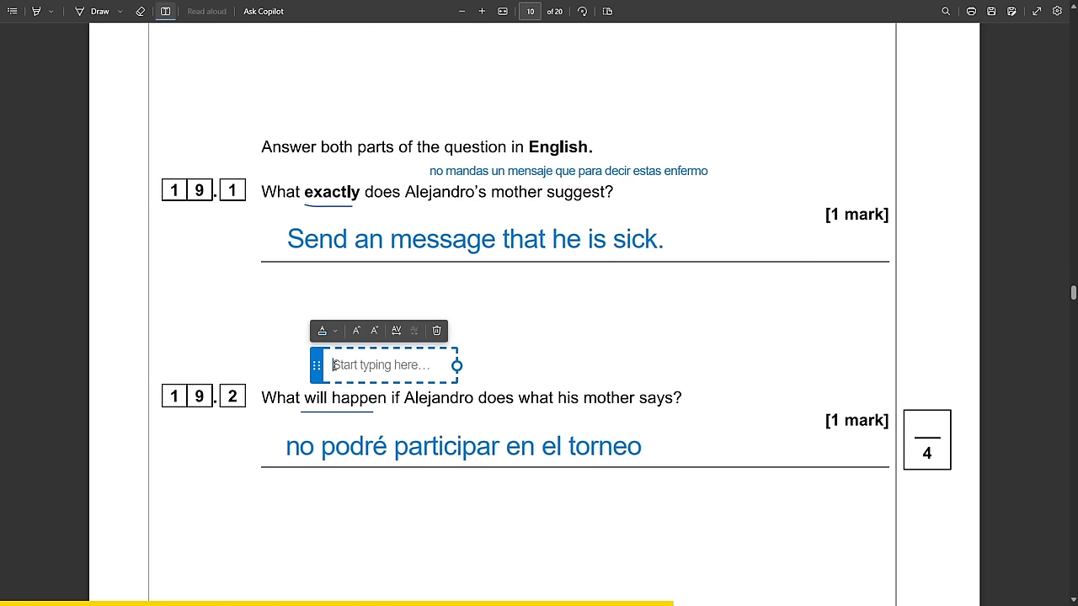
type("he can't particip")
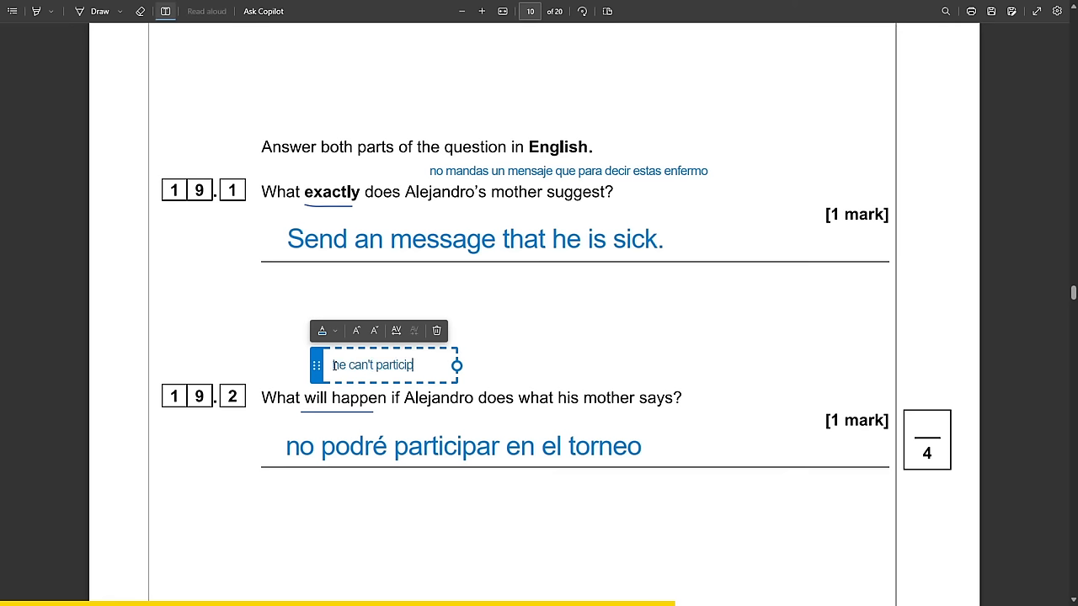
type("ate in the tourna")
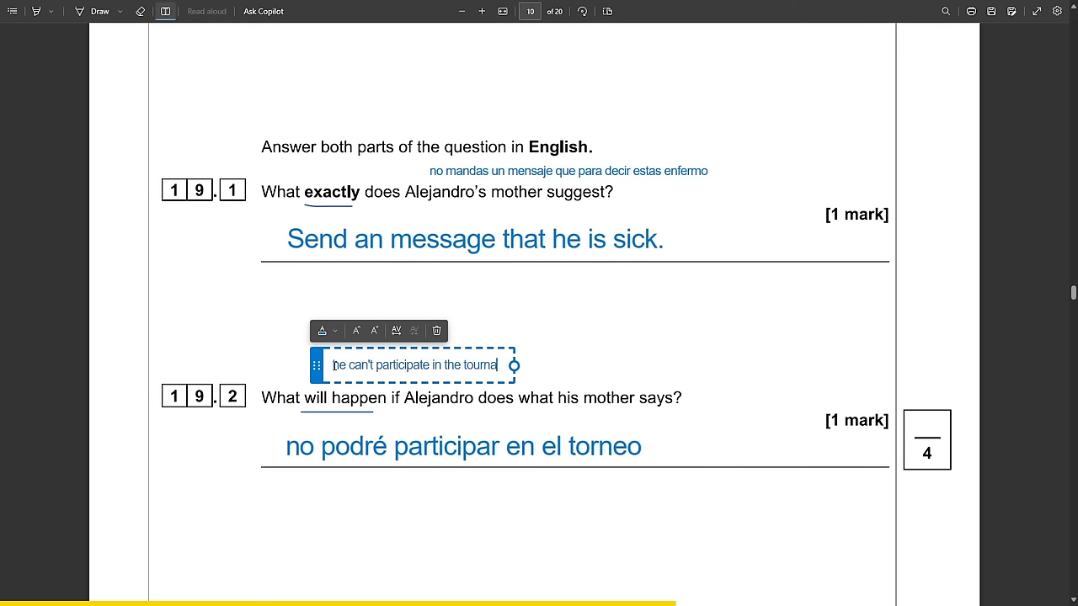
type("ment")
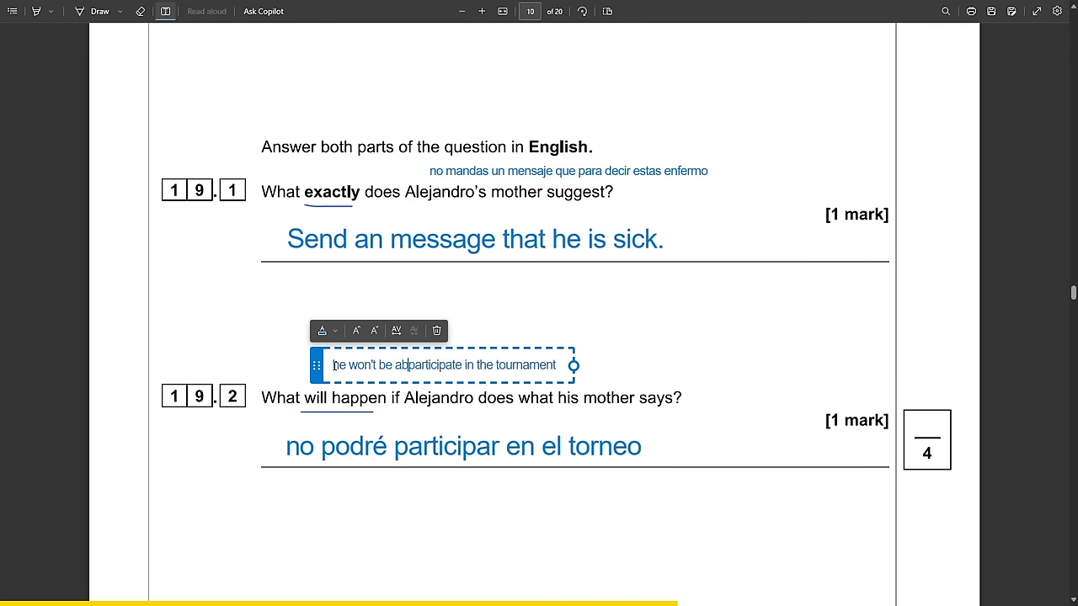
left_click(349, 449)
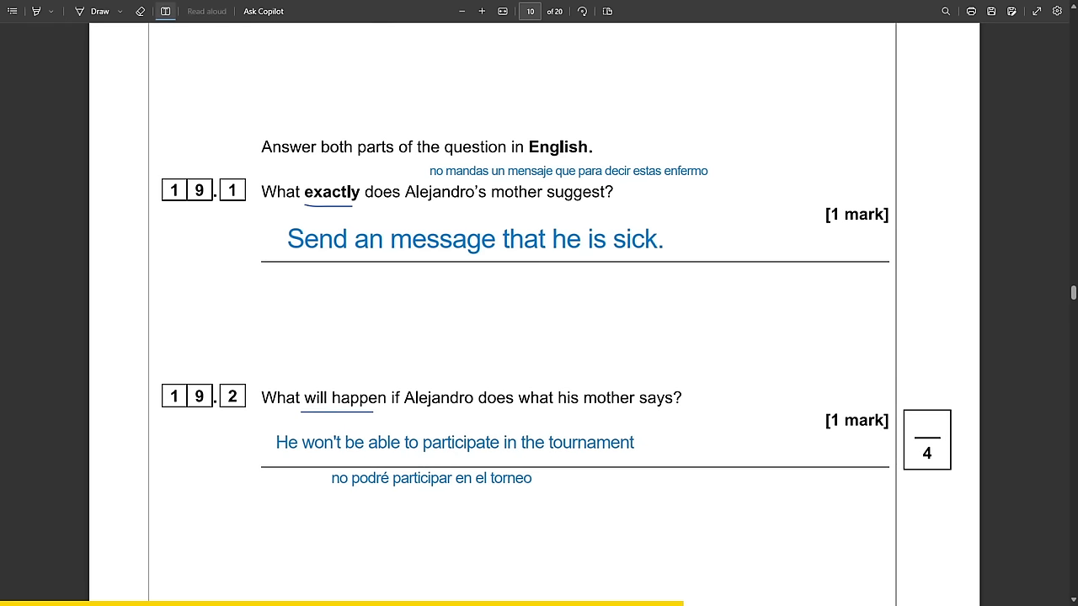
left_click(454, 442)
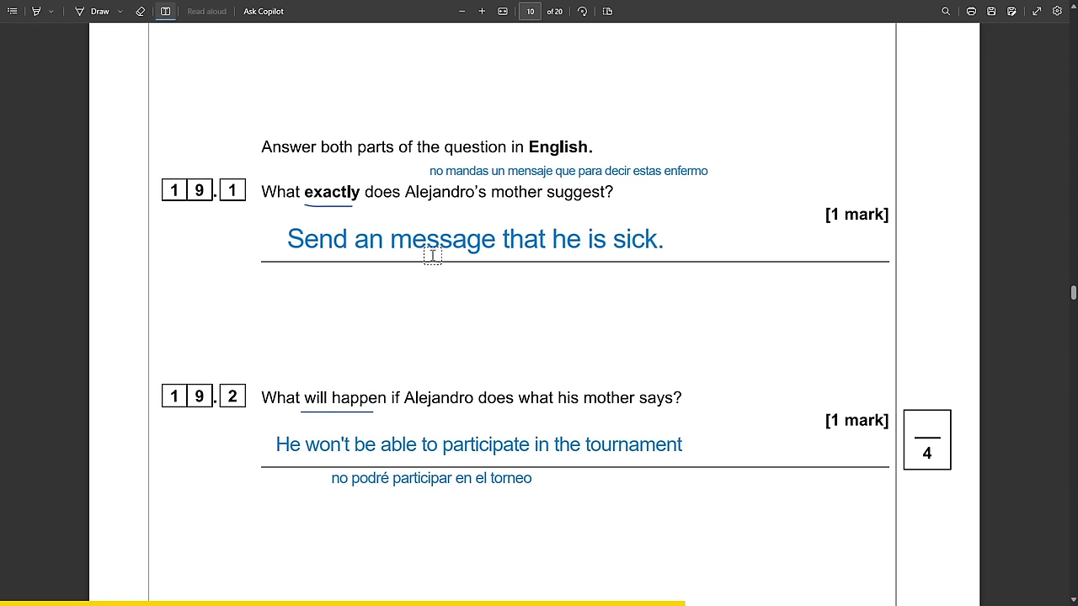
scroll("down", 3)
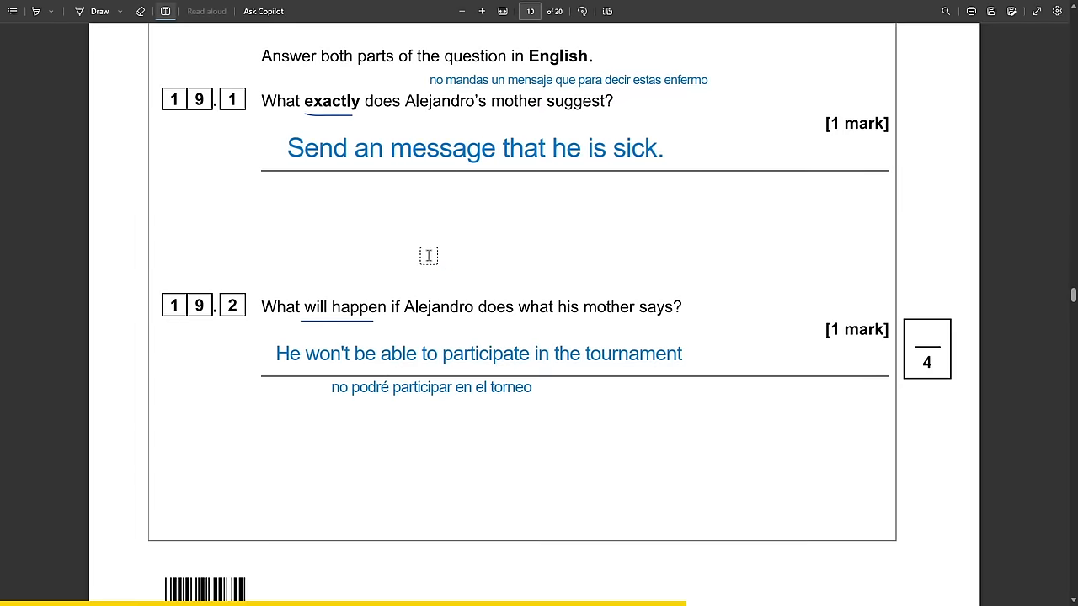
On page 11, add 'redes sociales' and a 'consecuencia positive' note.
scroll("down", 3)
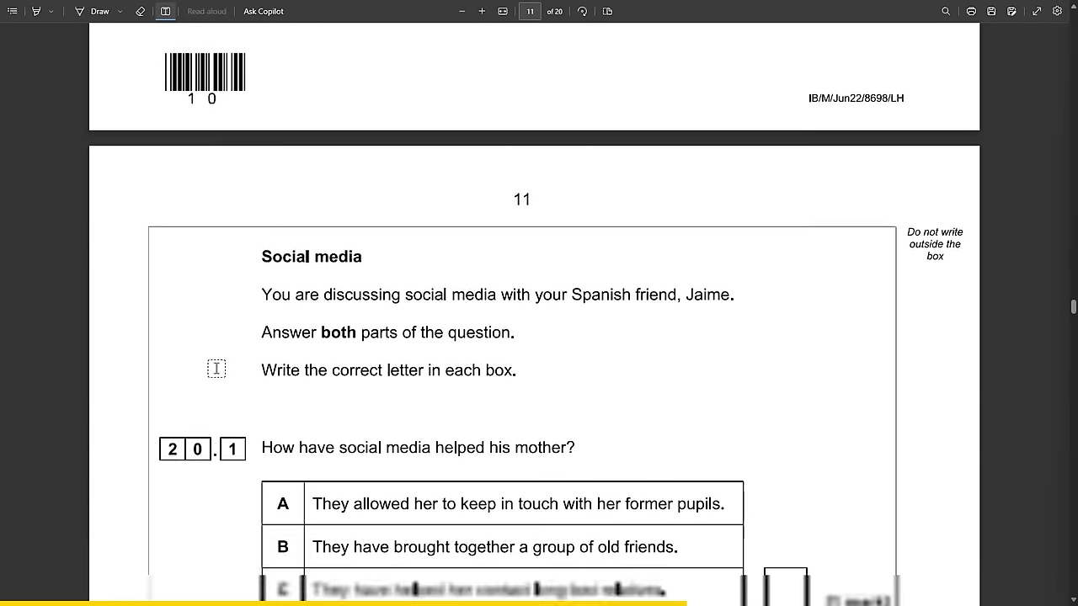
scroll("down", 3)
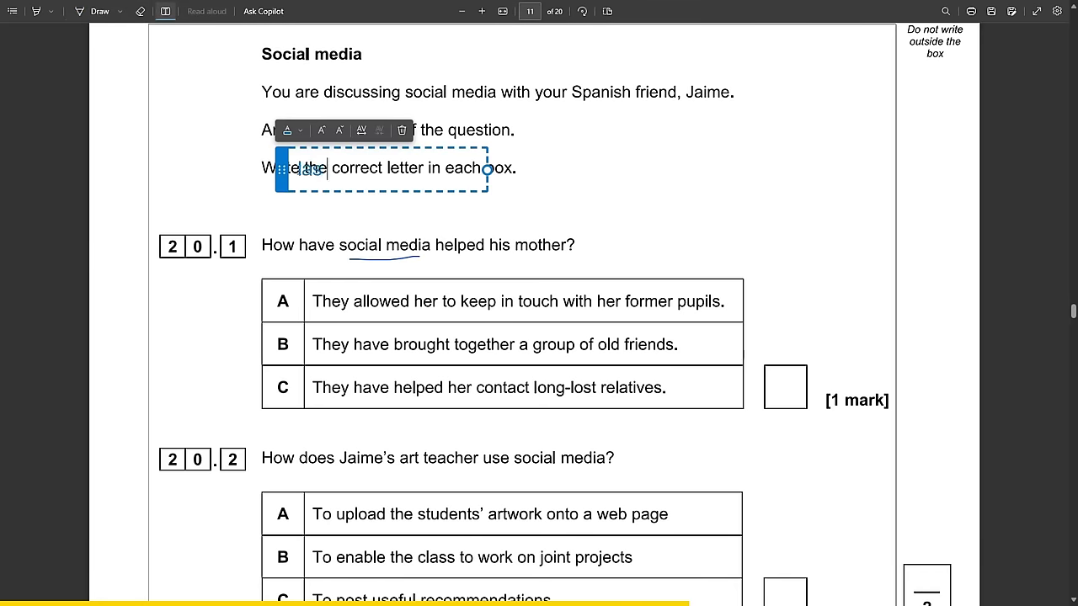
type("redes sociales")
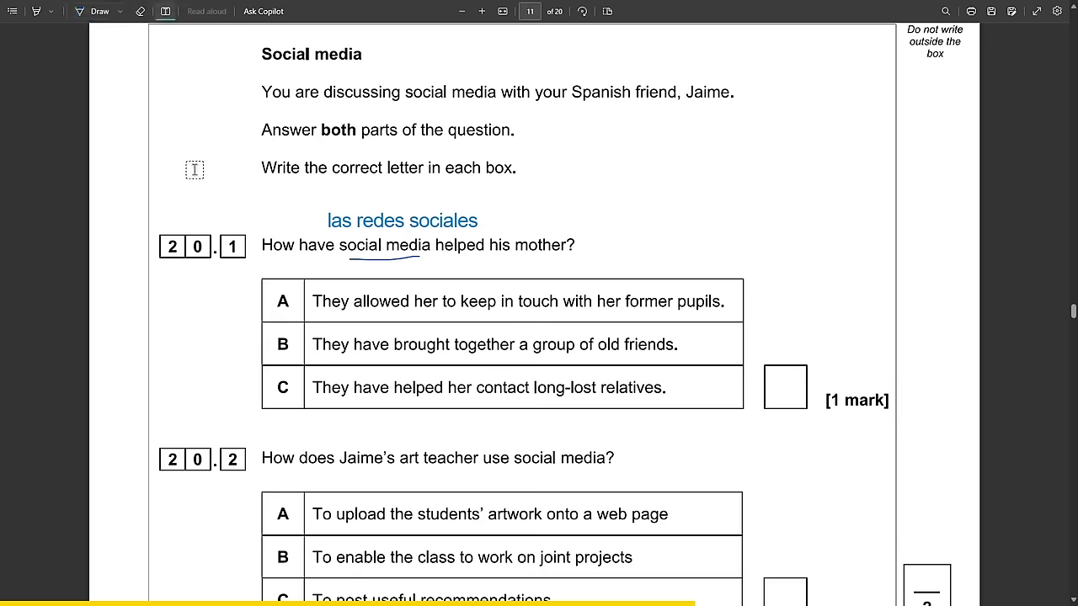
type("consecu")
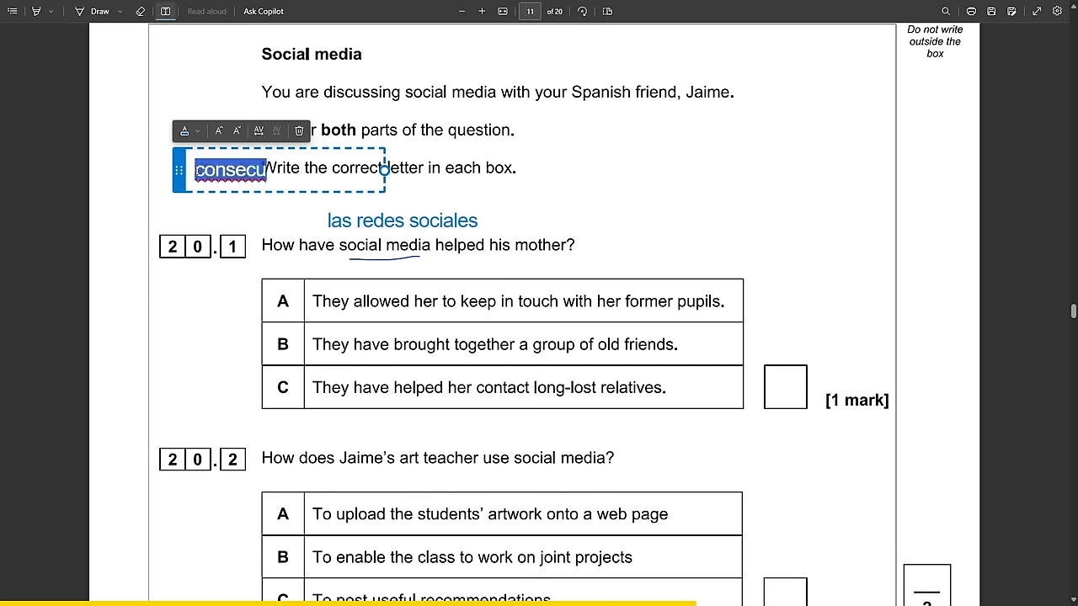
type("positive -")
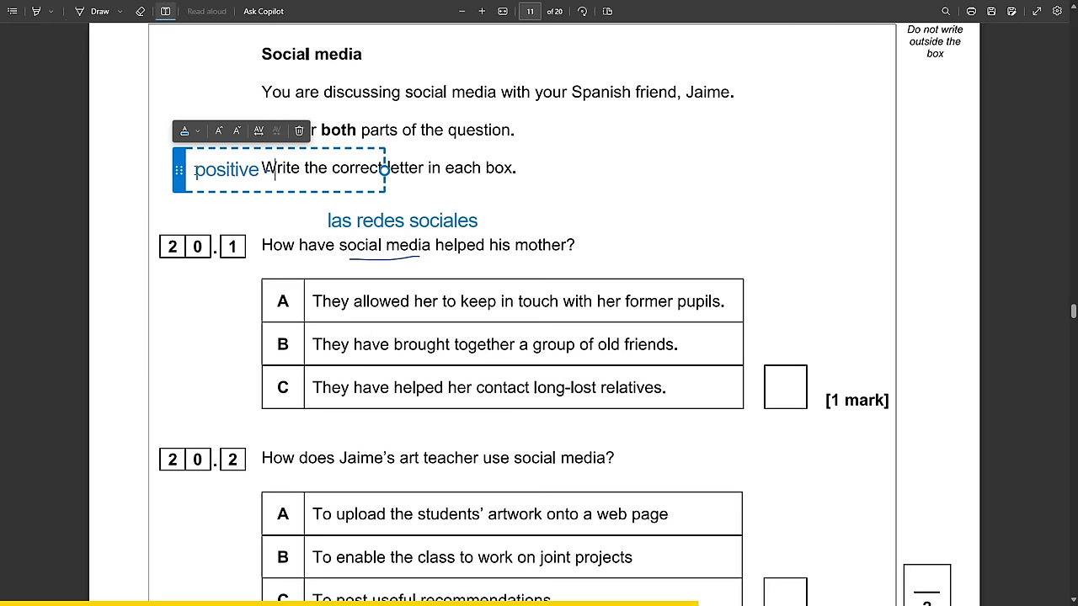
Note 'se ha puesto en contacto con... young school' and 'educational benefits -'.
type("se ha puesto en co")
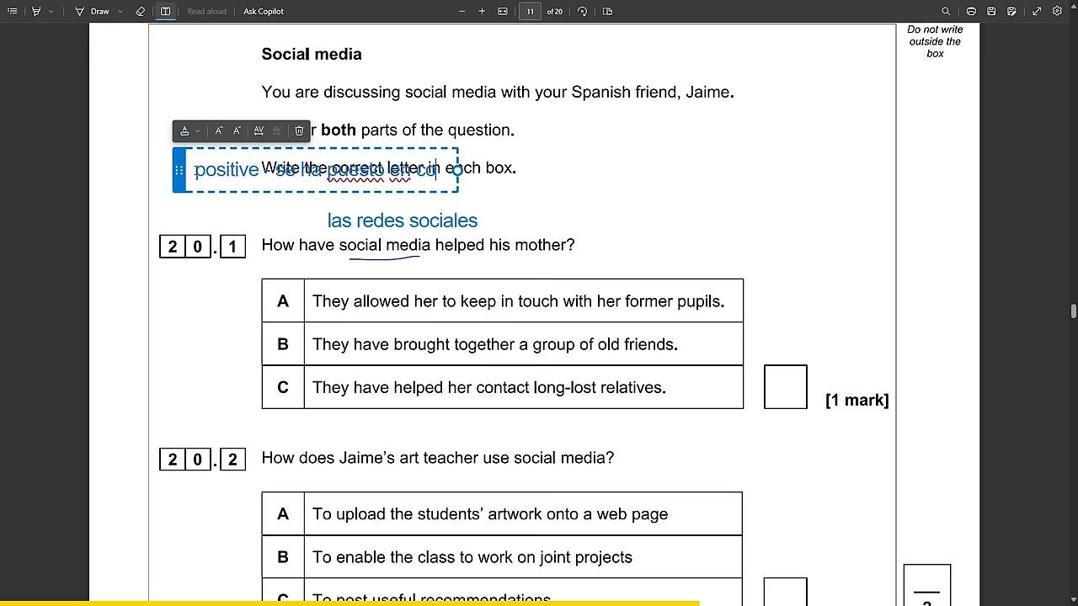
type("ntacto con colleguaes")
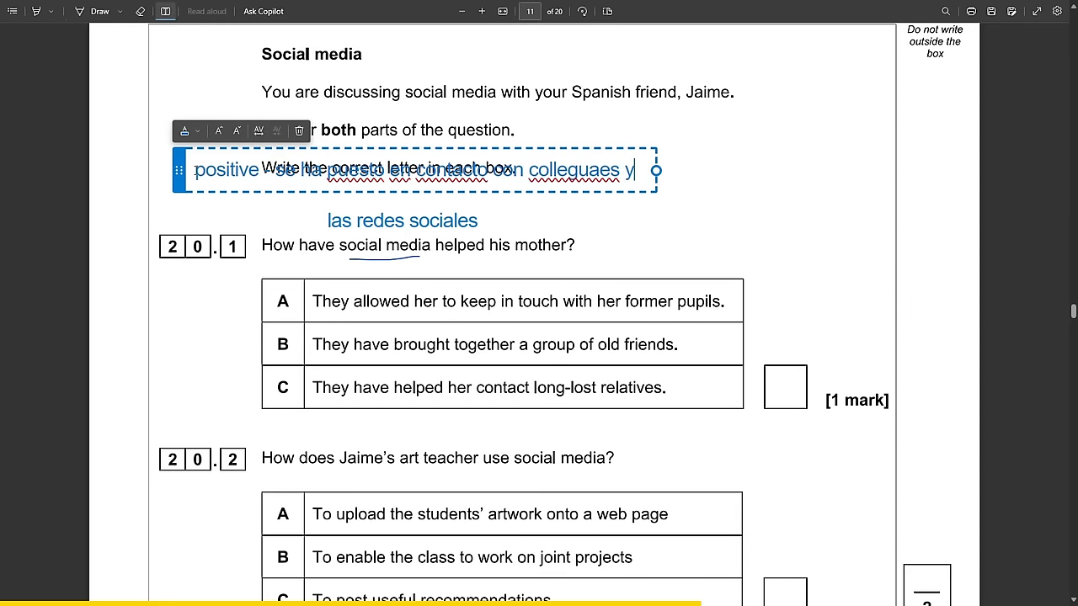
type("young school")
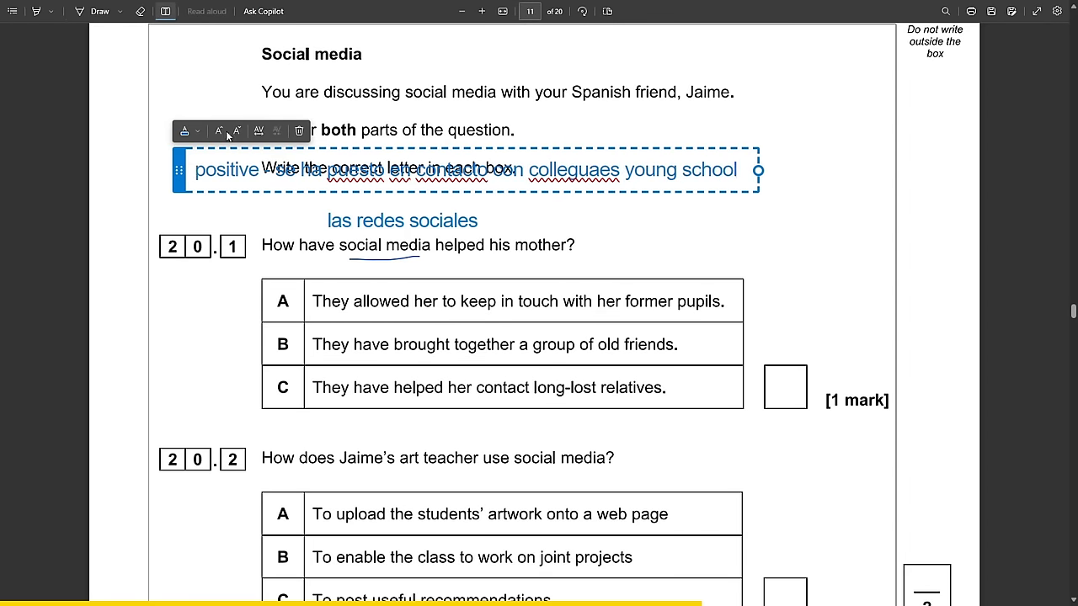
scroll("down", 3)
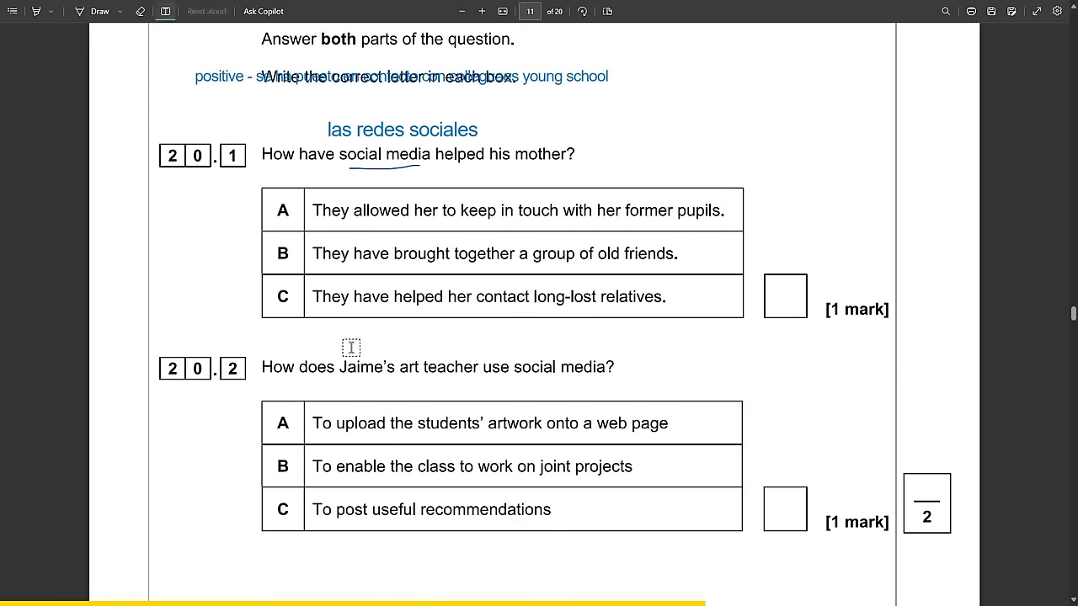
type("educational")
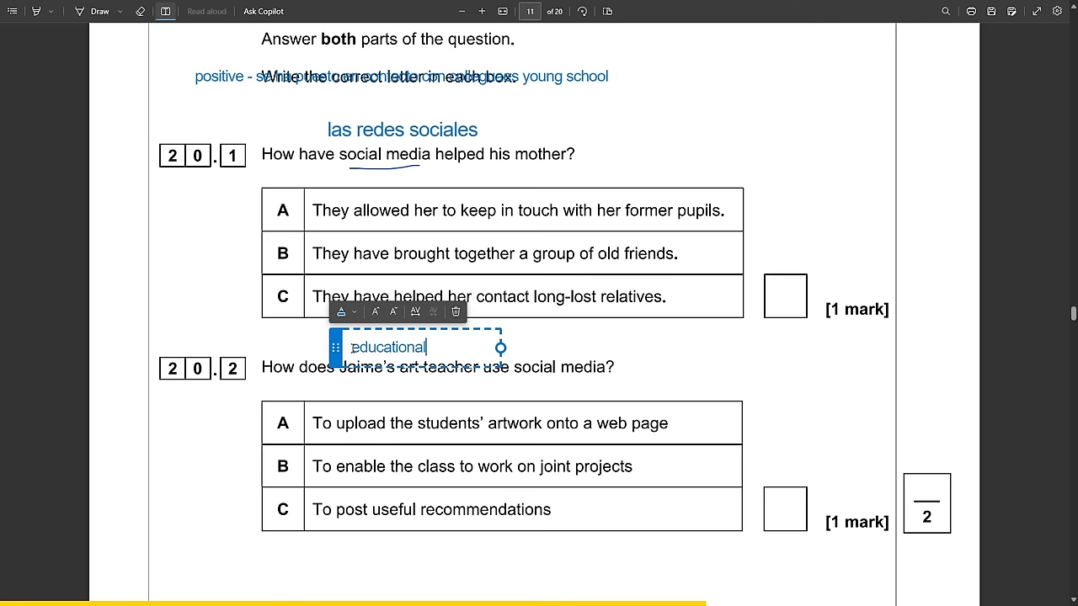
type("benefits - utiliza pagina para decirnos cuando hay un buen programma tele")
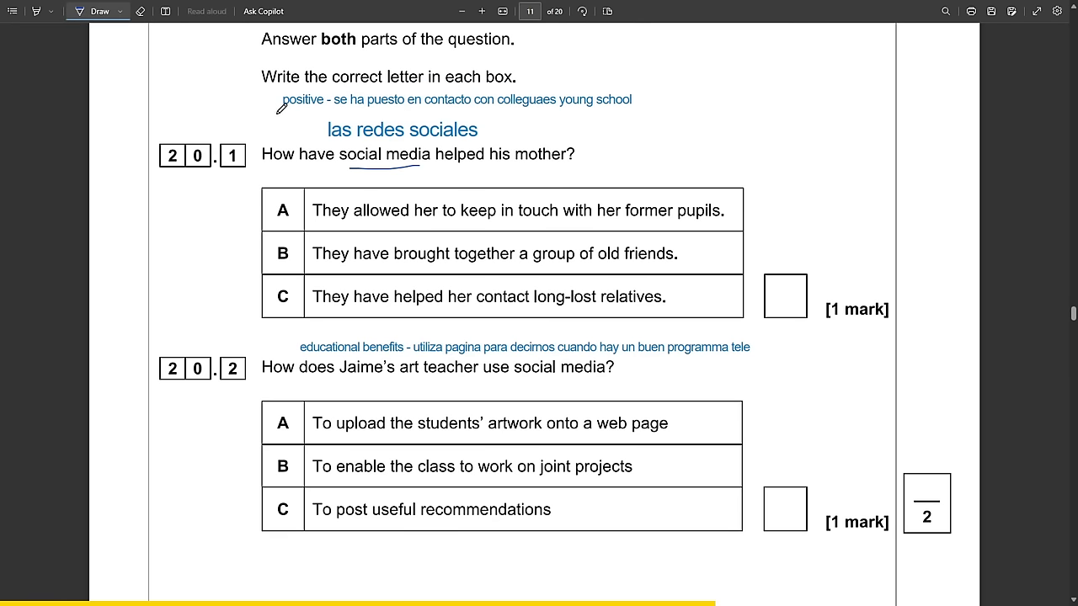
Underline key words in the positive note and 'pupils', and write B for 20.1.
left_click_drag(282, 109, 454, 101)
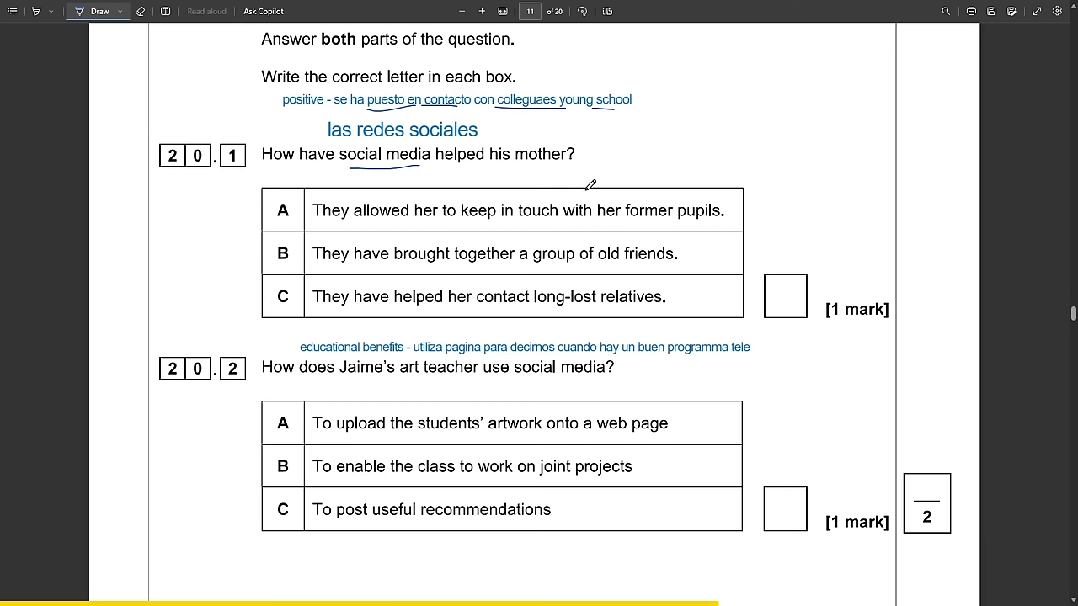
mouse_move(566, 221)
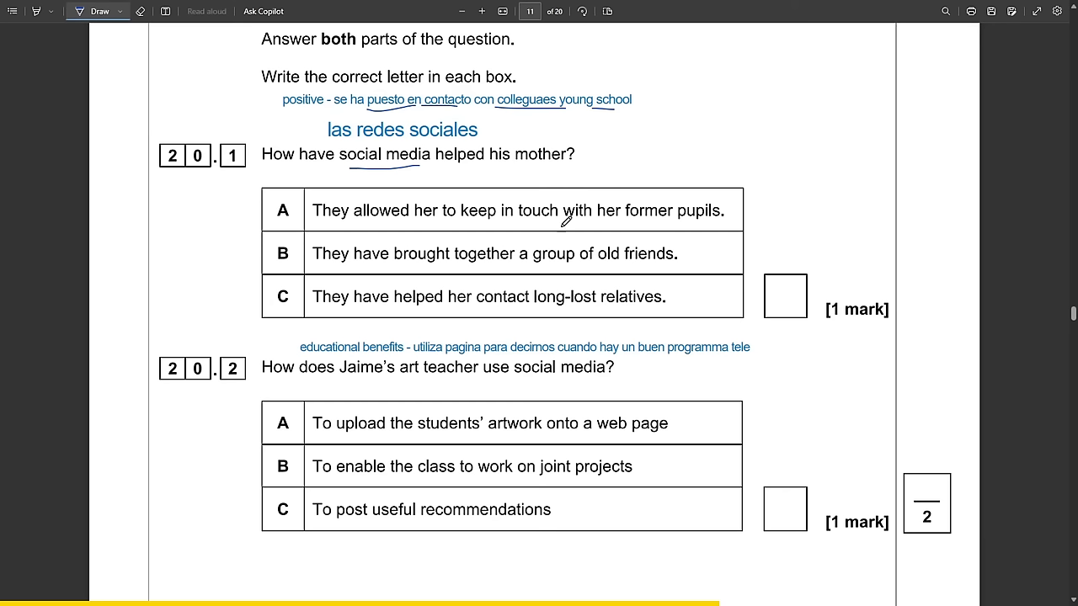
left_click_drag(557, 242, 582, 263)
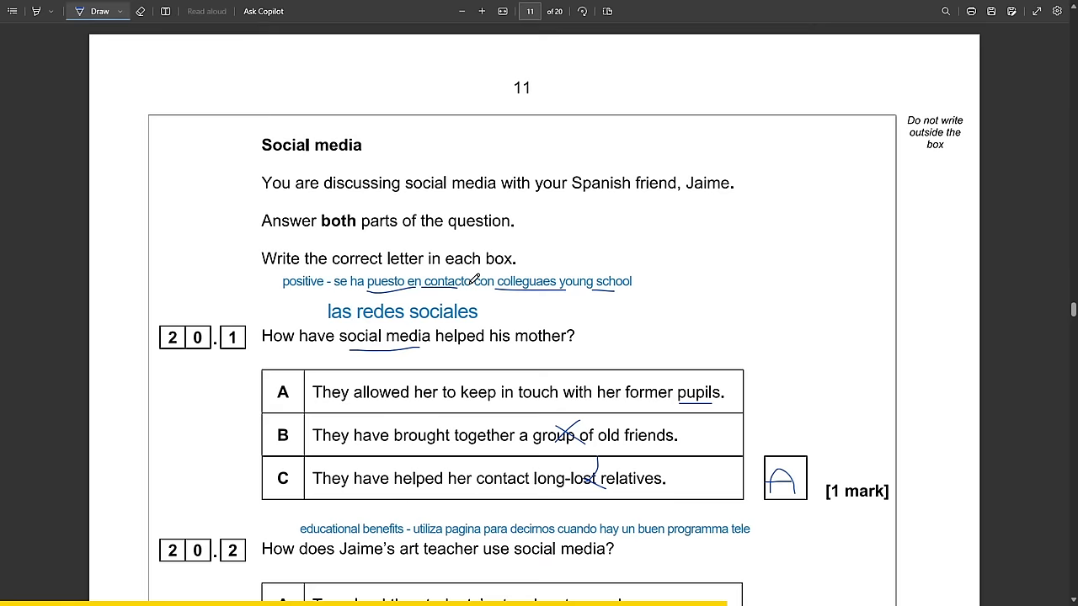
scroll("down", 3)
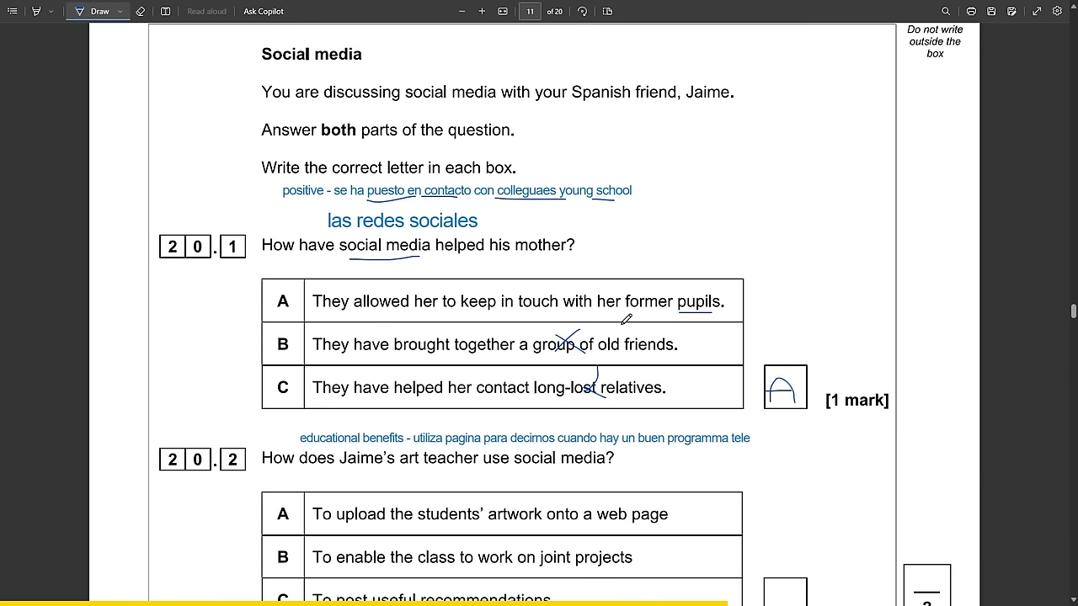
scroll("down", 3)
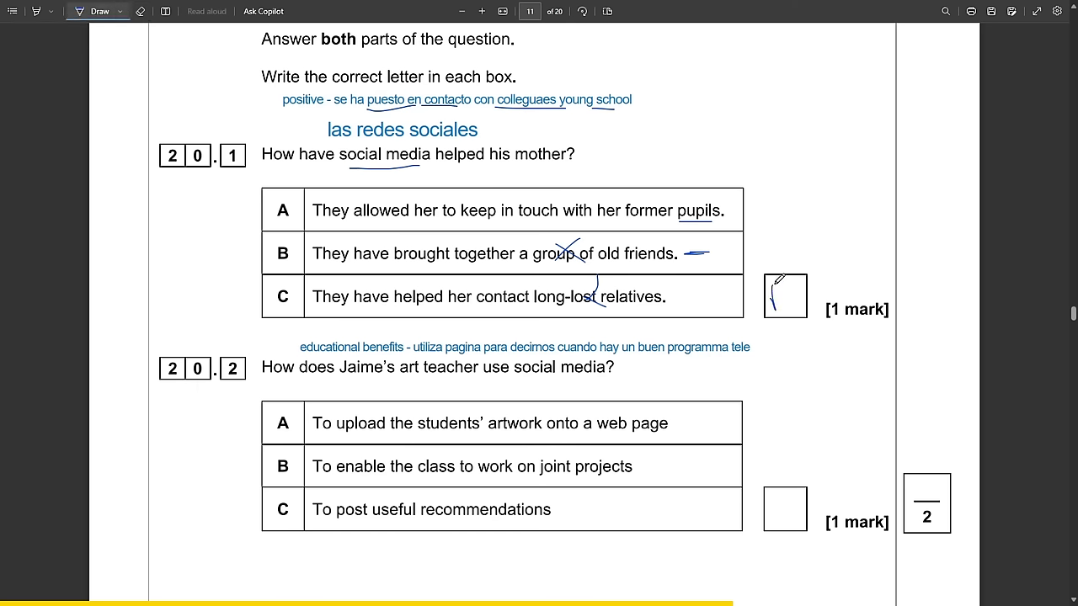
left_click_drag(779, 282, 783, 311)
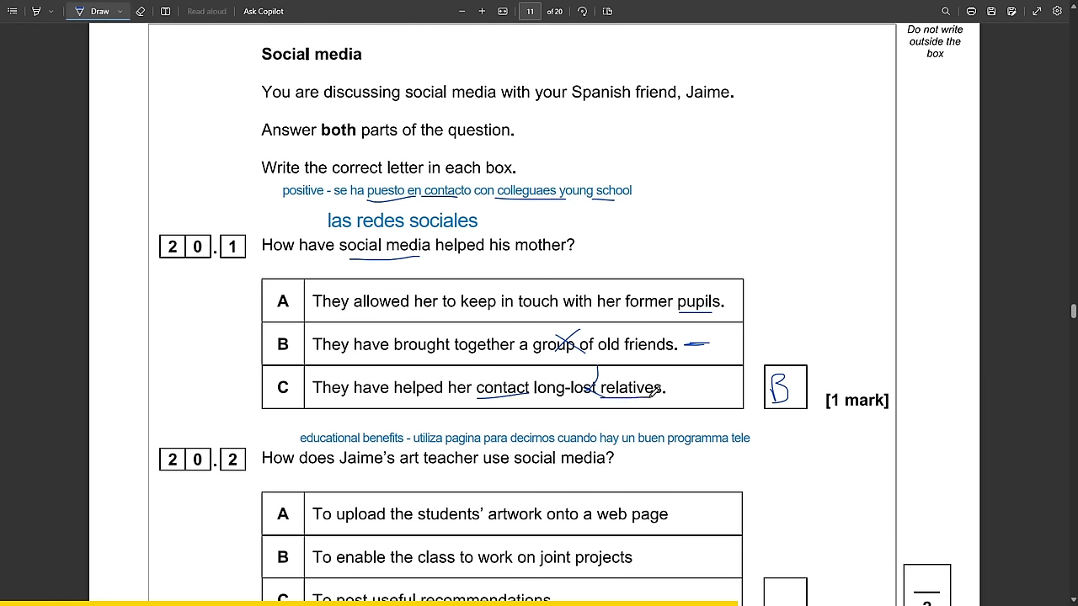
Mark option C and handwrite C in the 20.2 answer box.
scroll("down", 3)
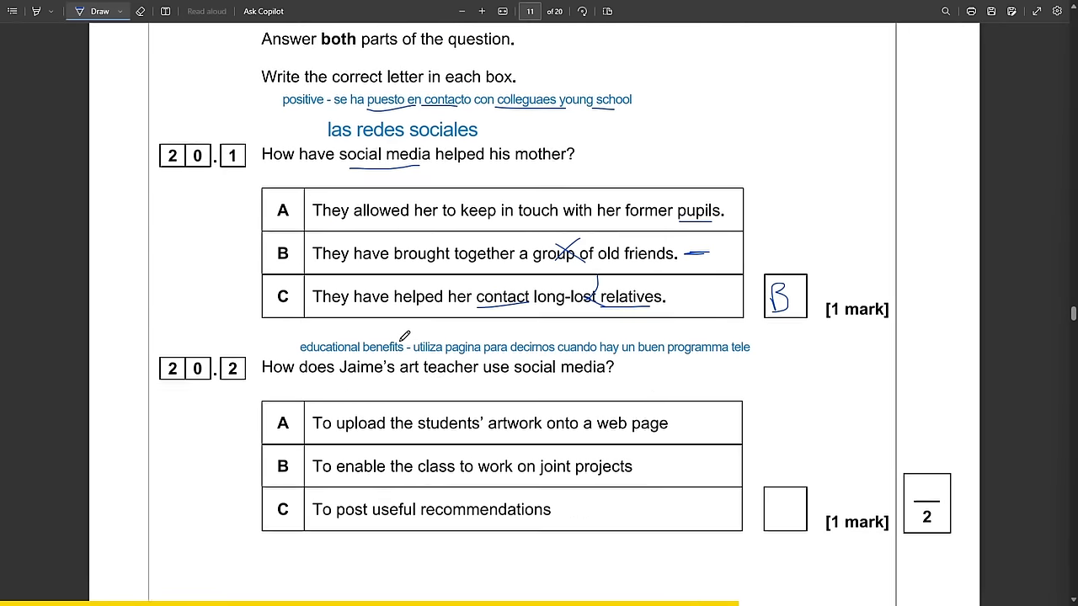
scroll("down", 3)
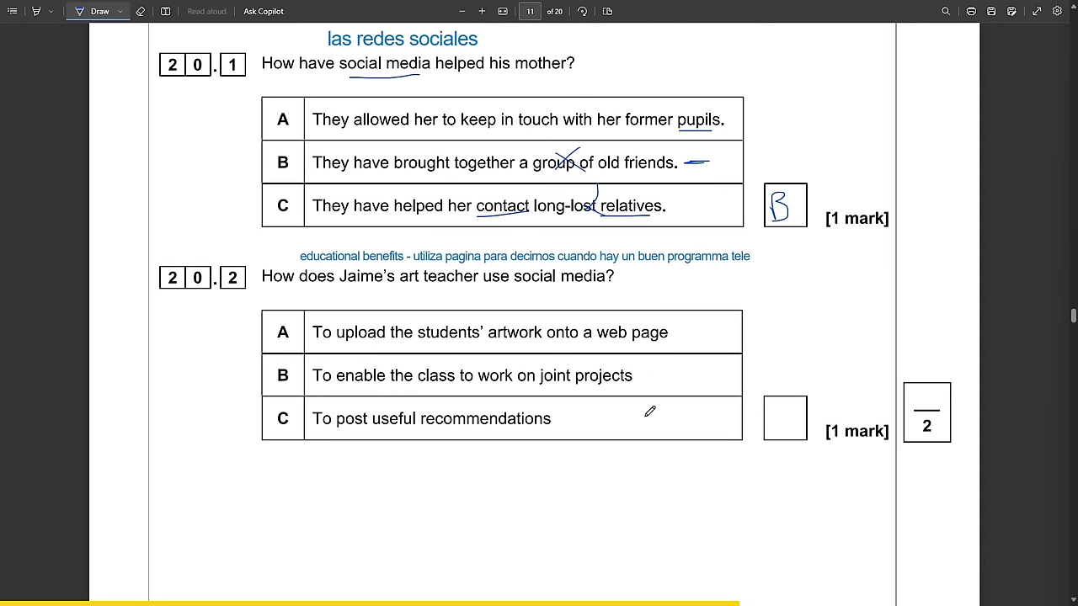
left_click_drag(619, 419, 783, 419)
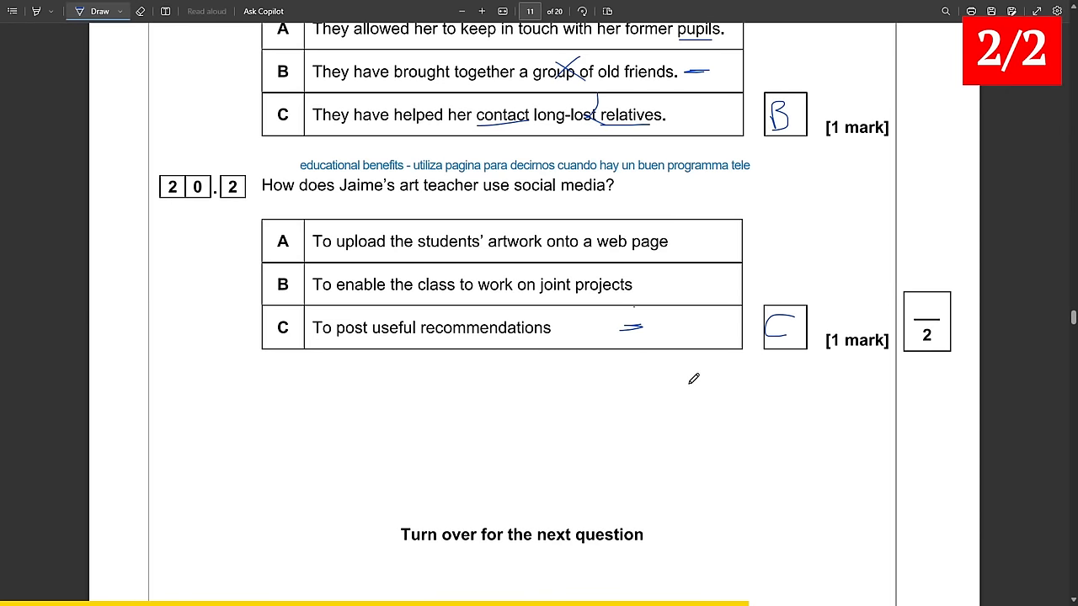
scroll("down", 3)
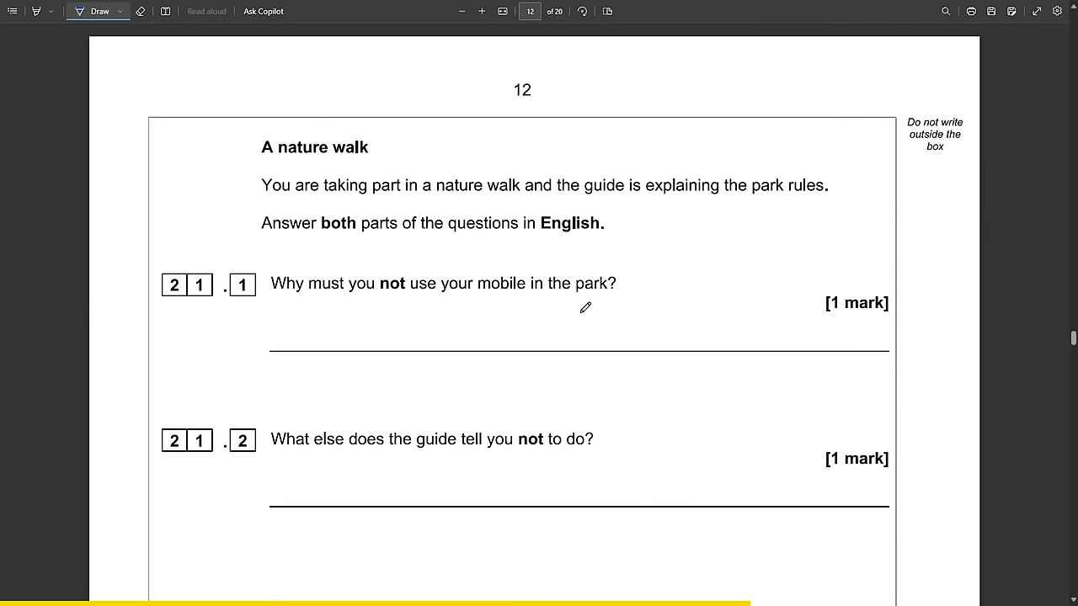
mouse_move(461, 277)
type("la naturaleza")
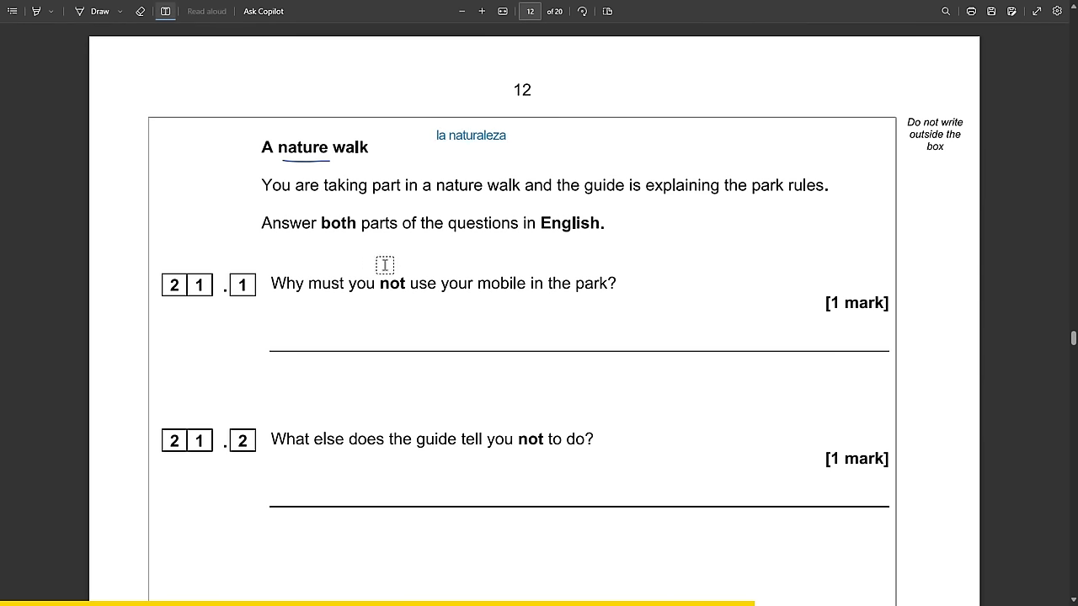
mouse_move(284, 318)
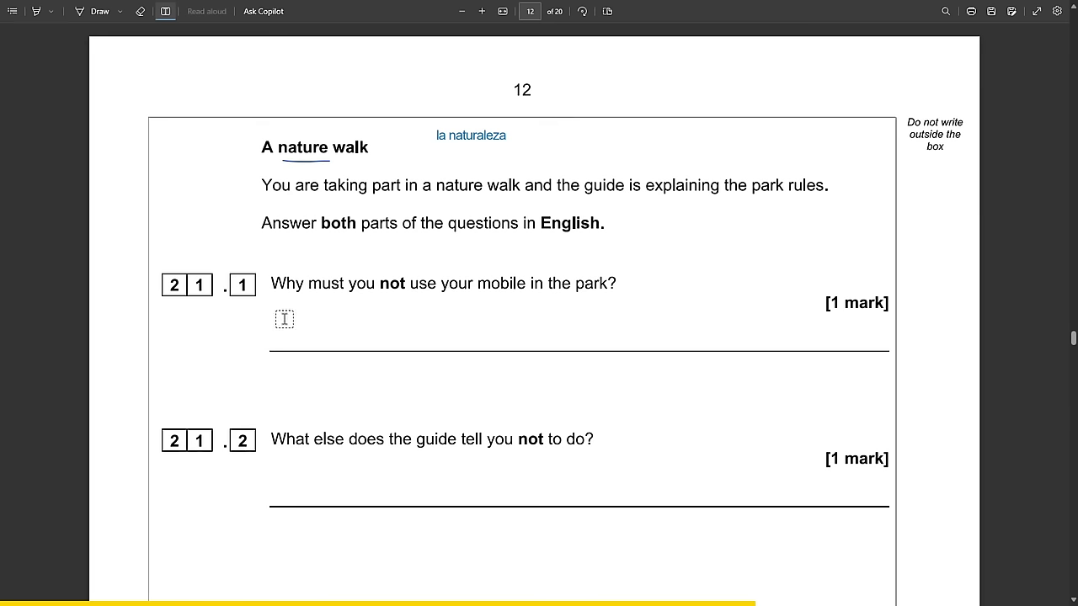
Add the Spanish note 'el ruido les da miedo a los pájaros' under 21.1.
left_click(284, 318)
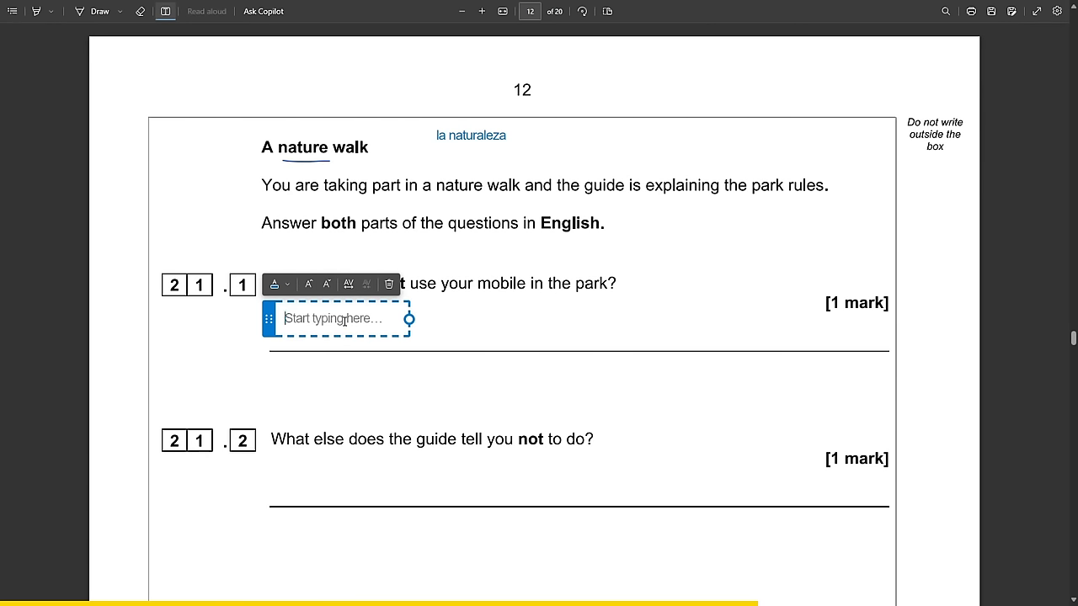
type("el ruido")
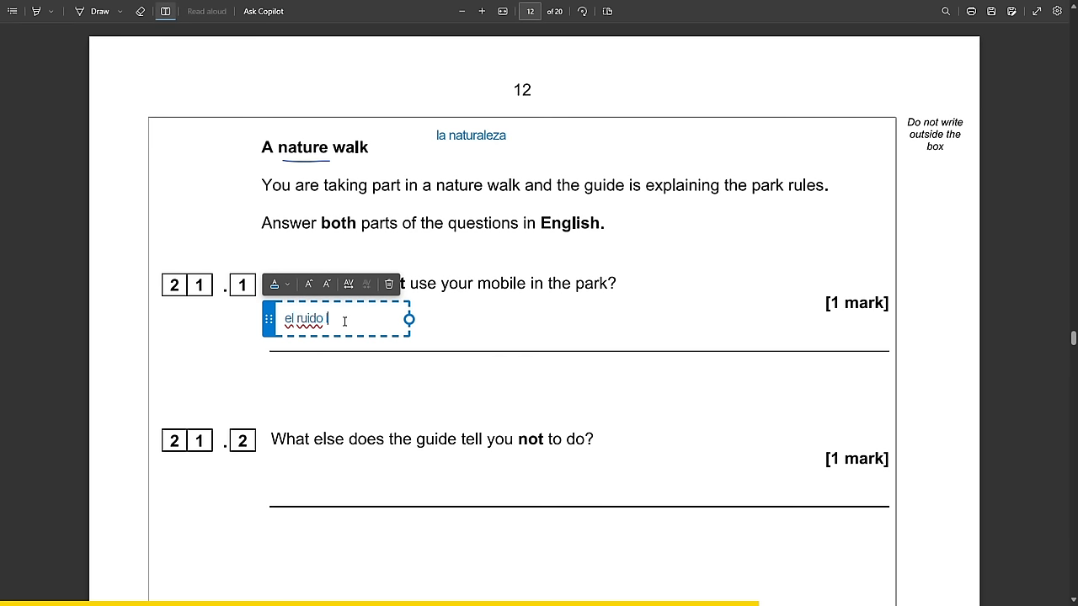
type("les da miedo a")
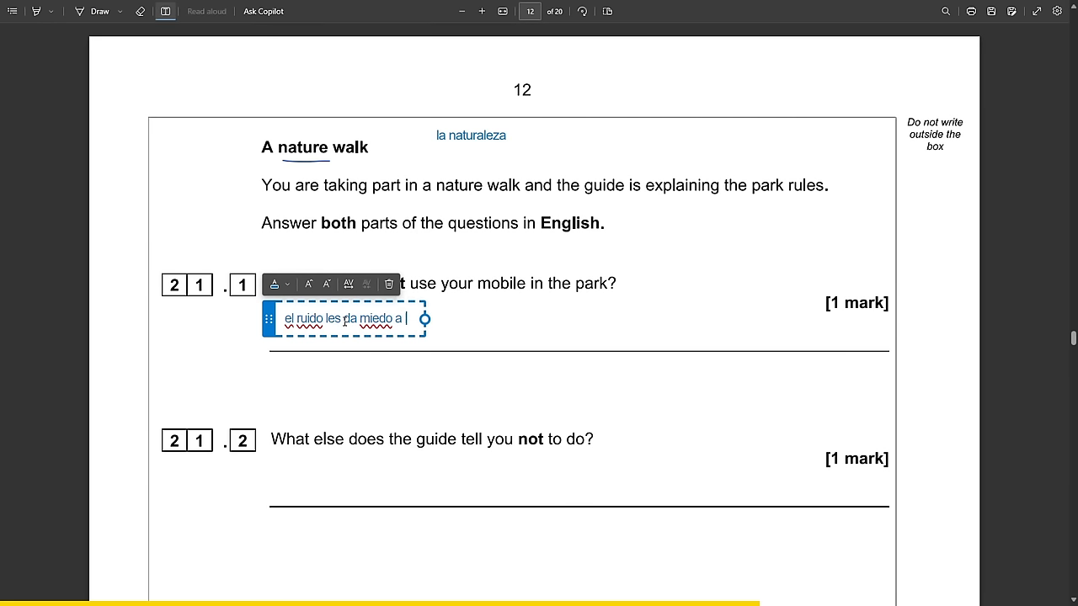
type("los pajaros")
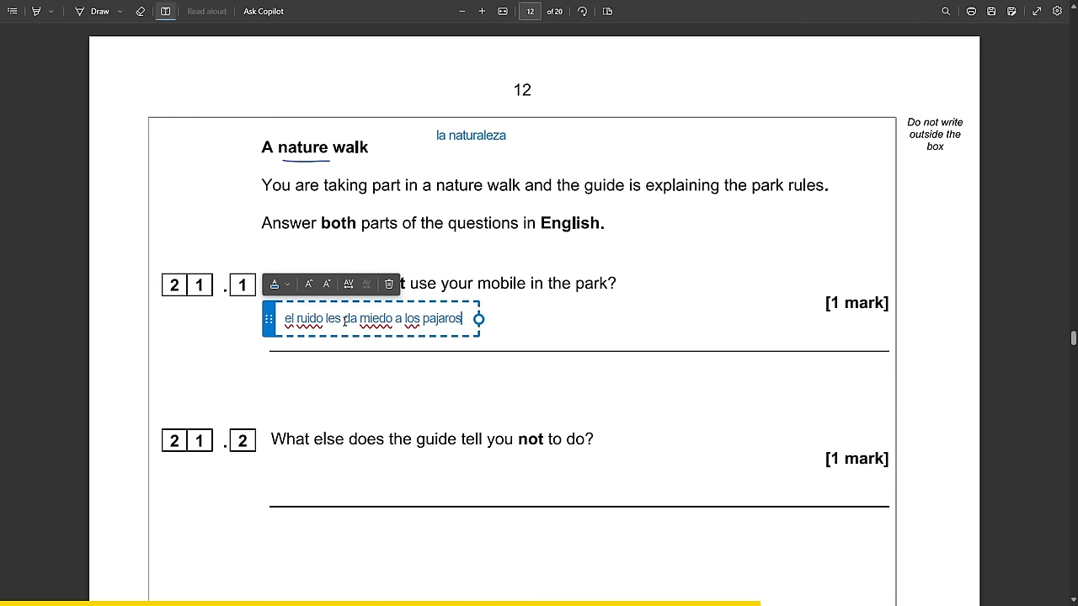
Add the note 'recoger flores en ninguna parte' under 21.2.
left_click(354, 481)
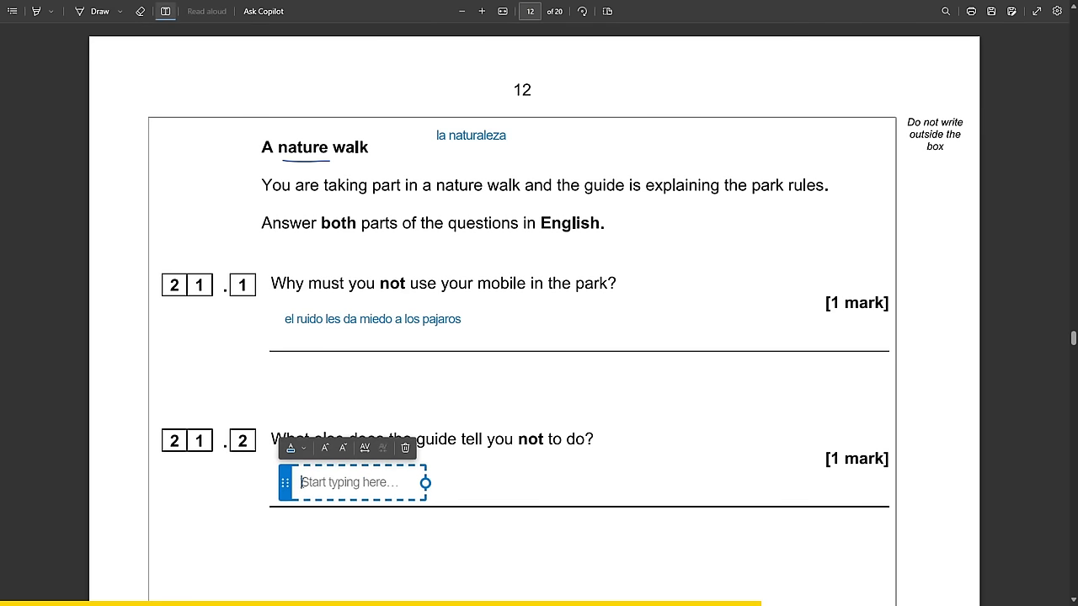
type("recoger")
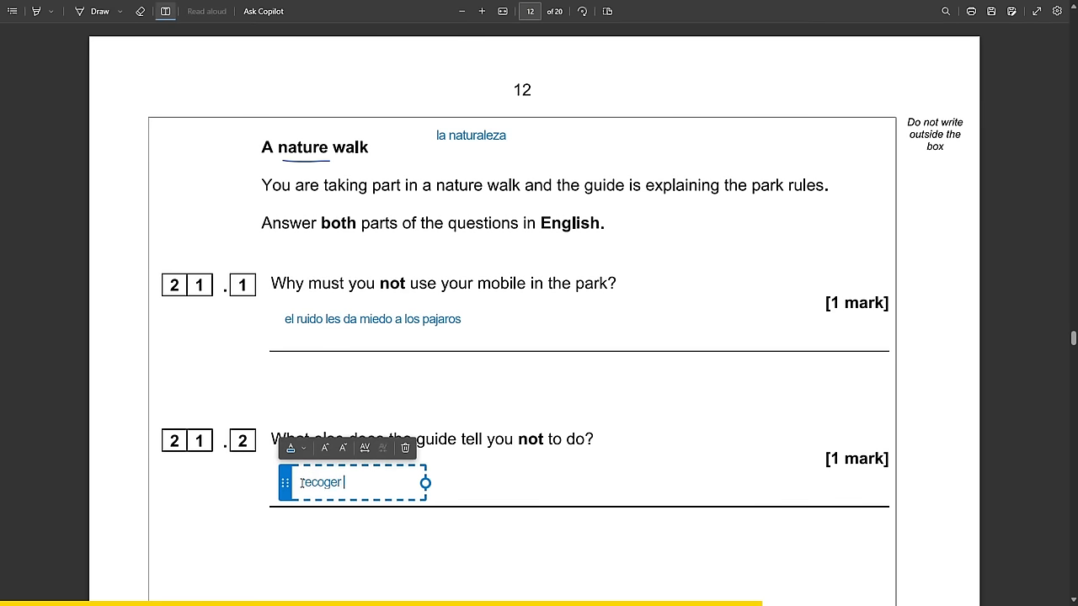
type("flores e")
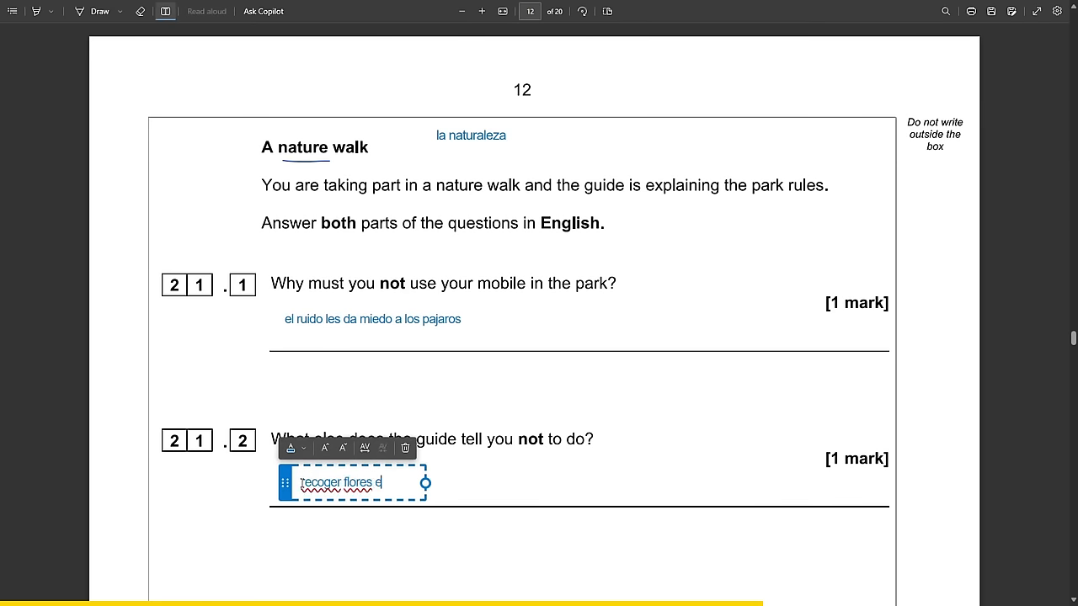
type("n ninguna parte")
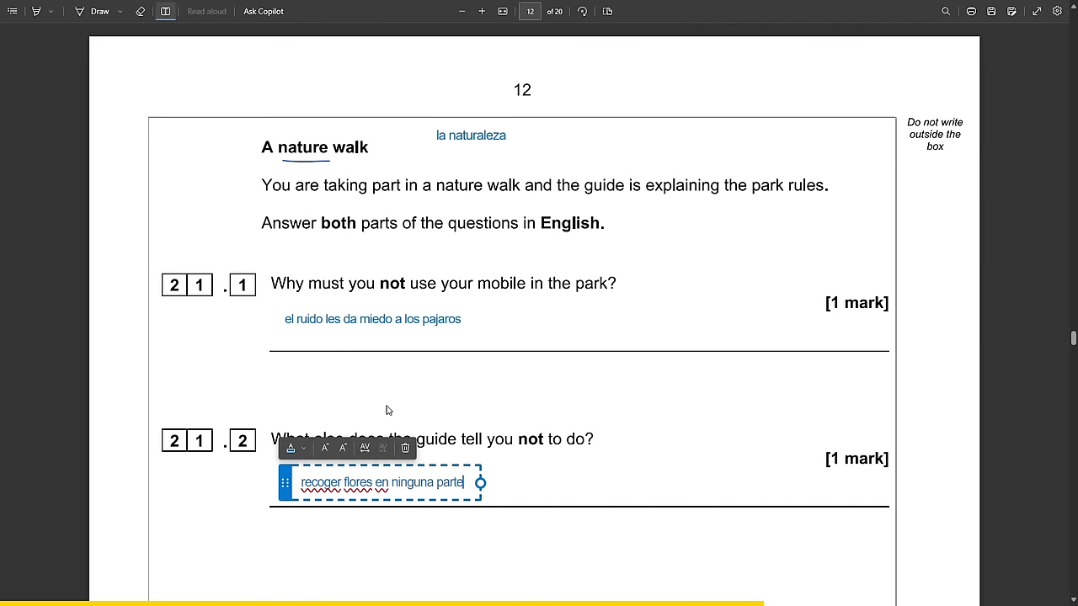
scroll("down", 3)
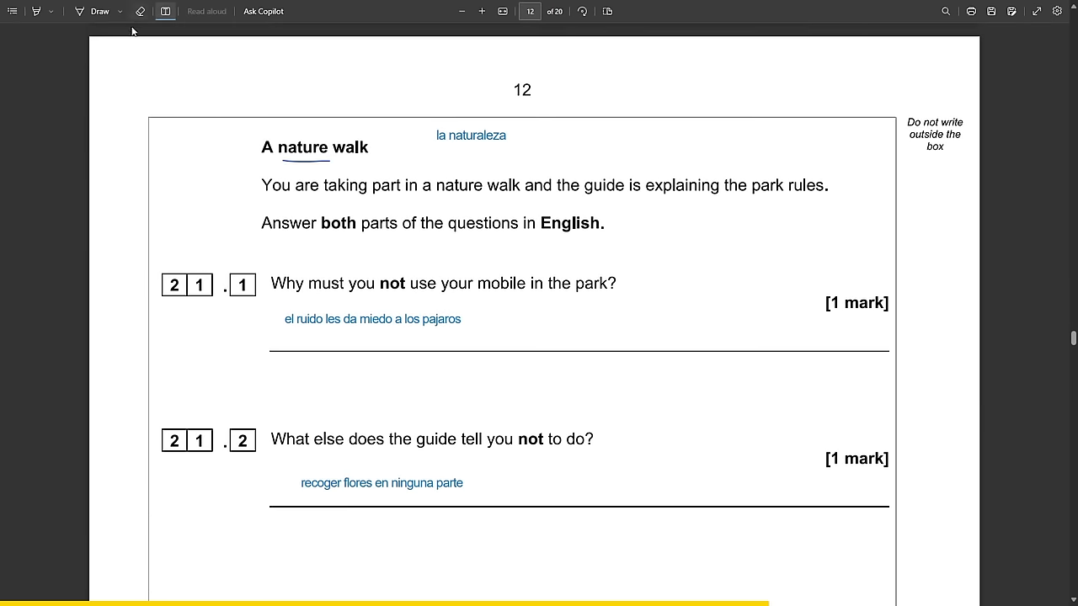
Type the 21.1 answer 'the noise scares the birds'.
left_click(336, 340)
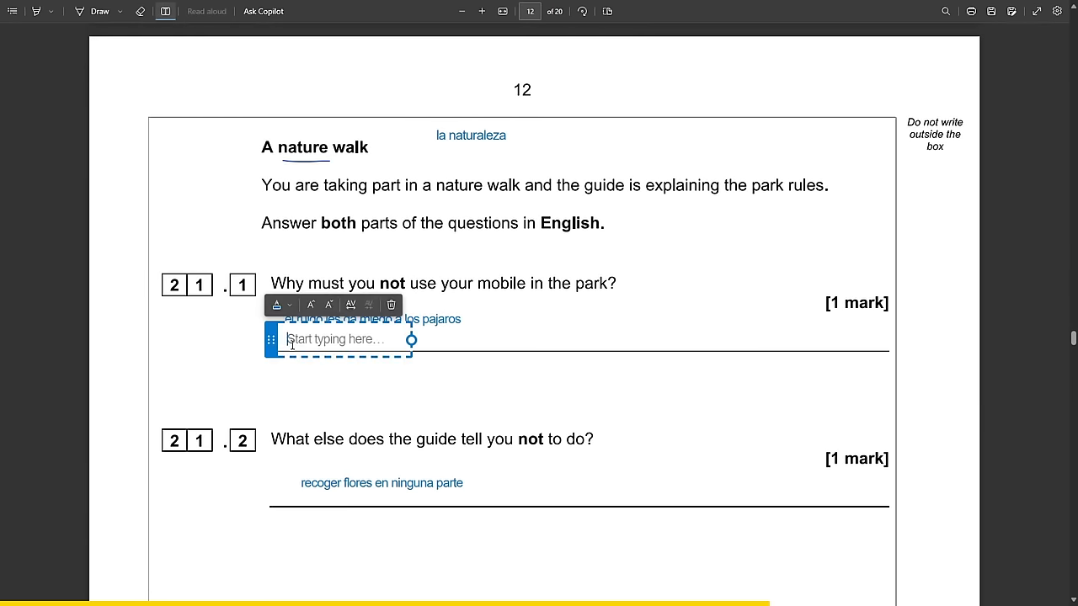
type("the noise so")
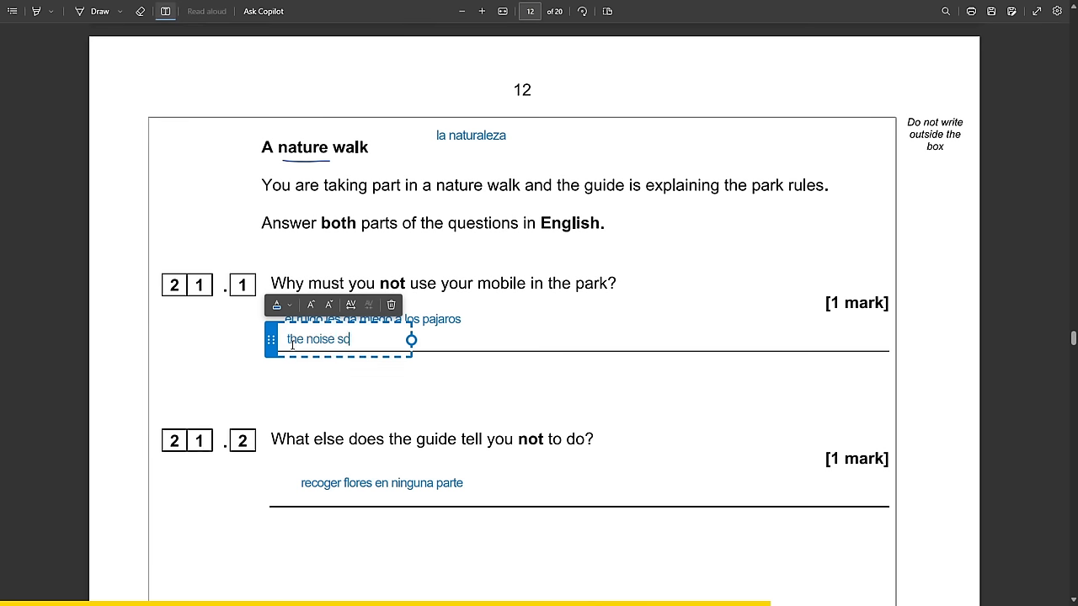
type("ares")
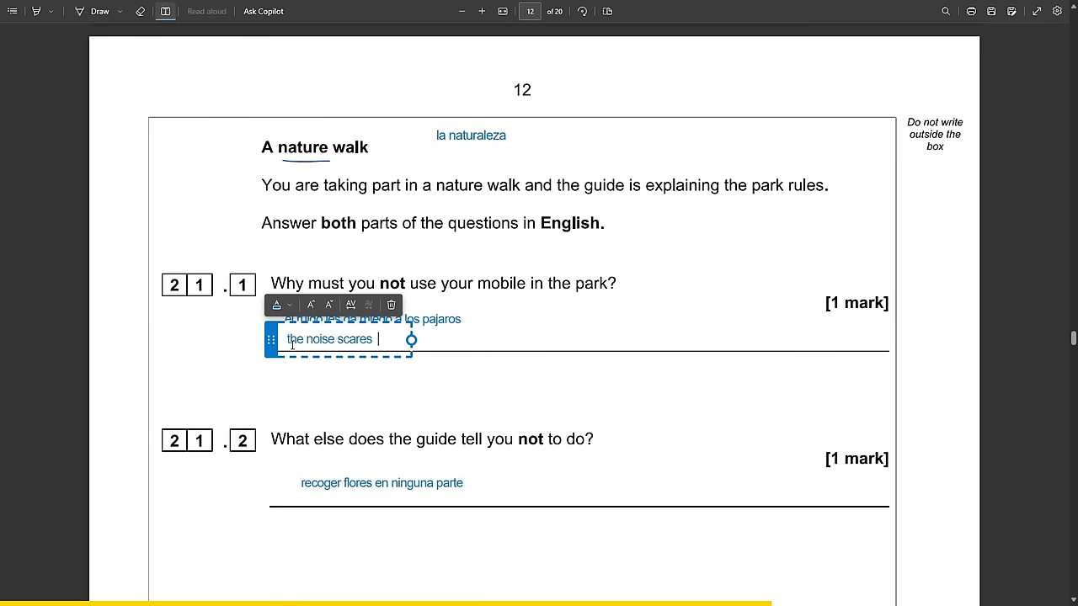
type("the birds")
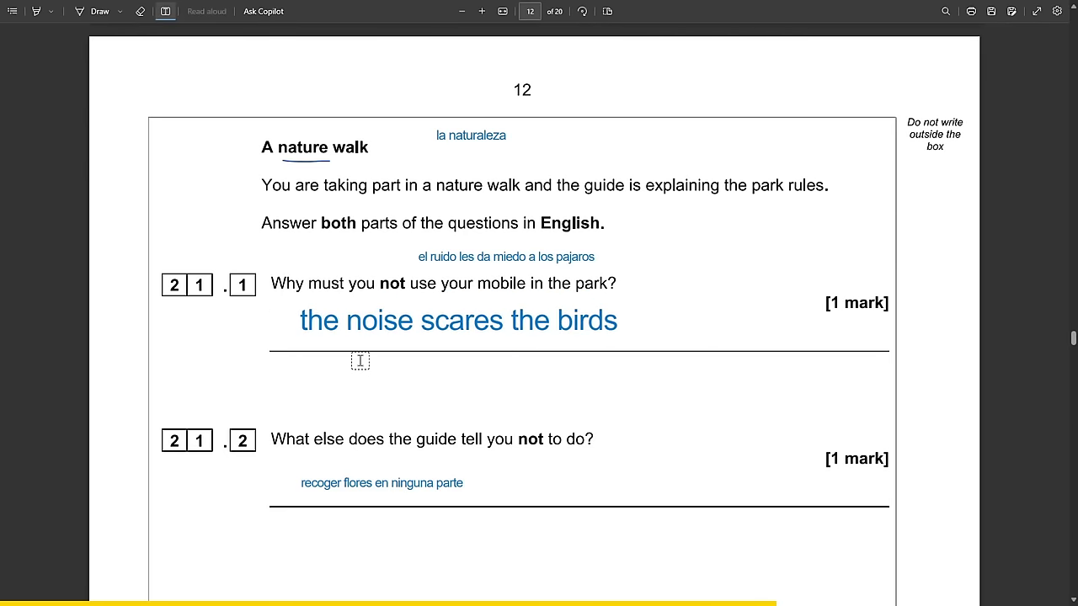
mouse_move(386, 377)
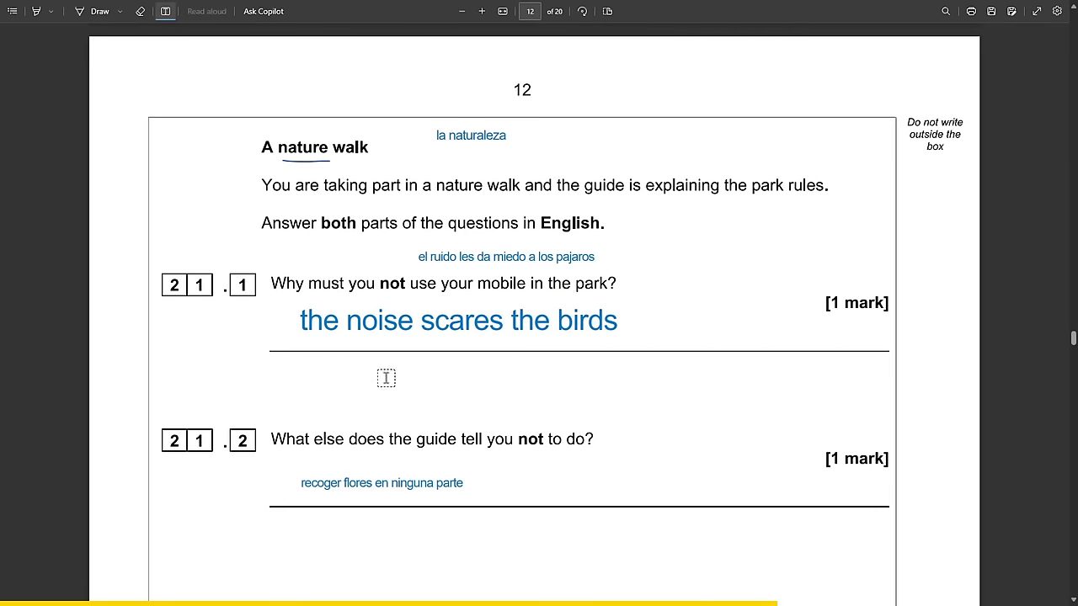
scroll("down", 3)
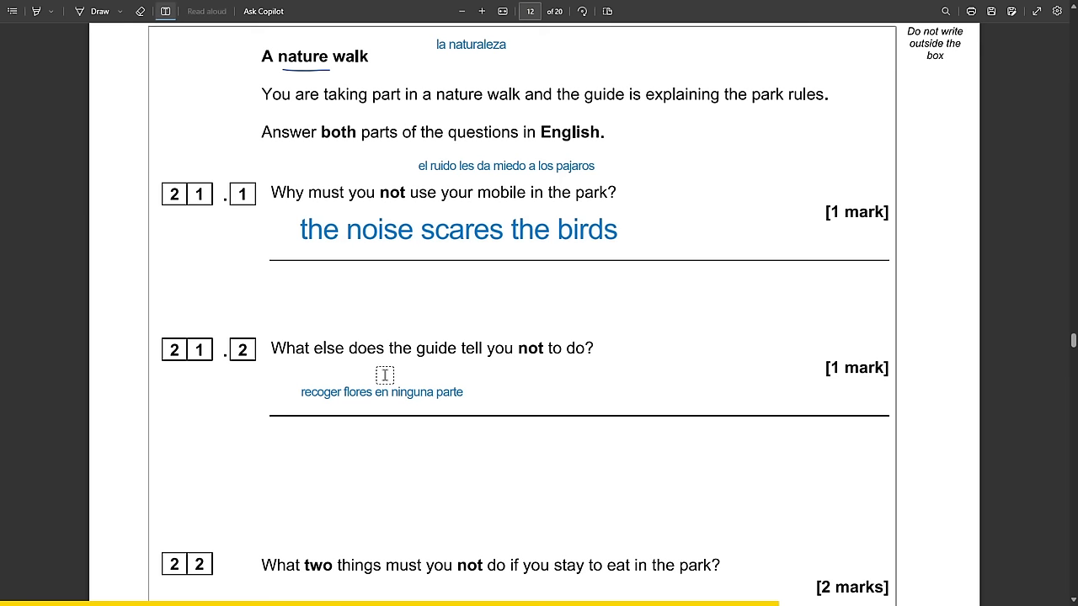
Answer 21.2 'pick up flowers', deleting the extra words about threatened species.
left_click(382, 391)
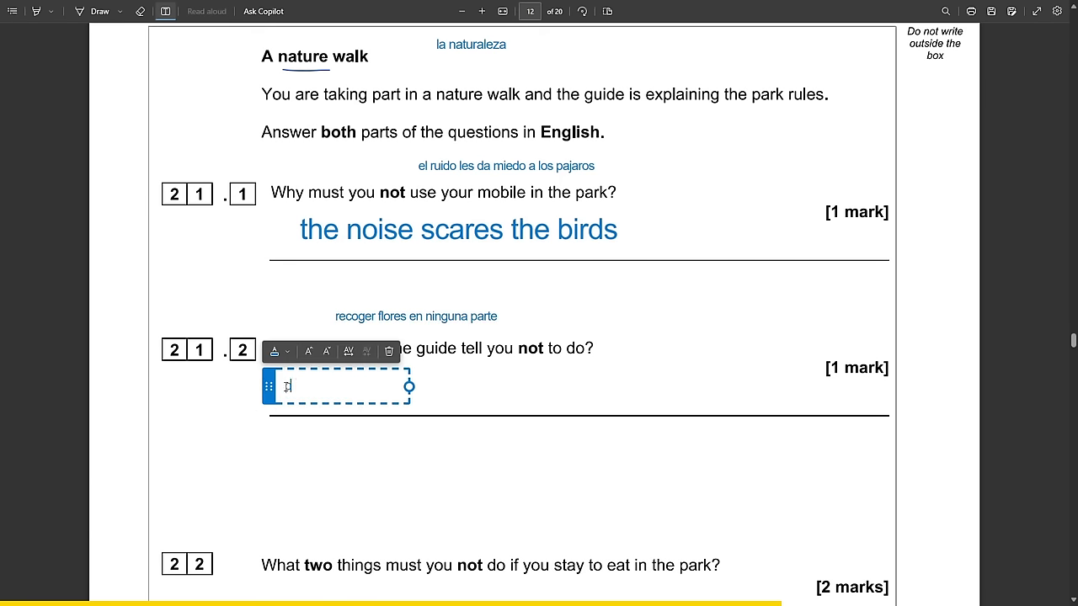
type("pick flowers in any part, s")
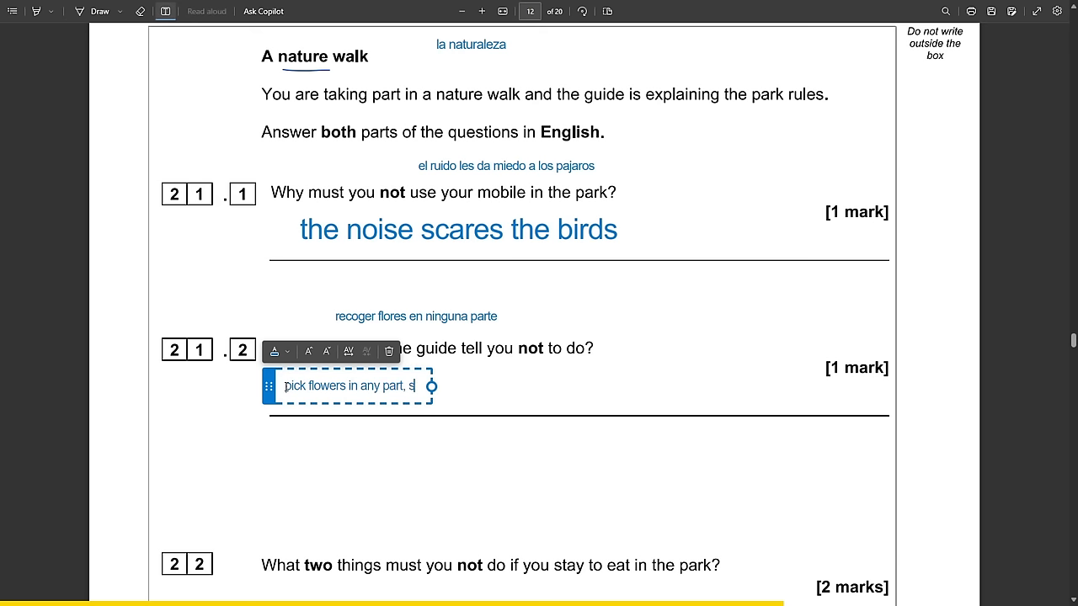
type("ome are")
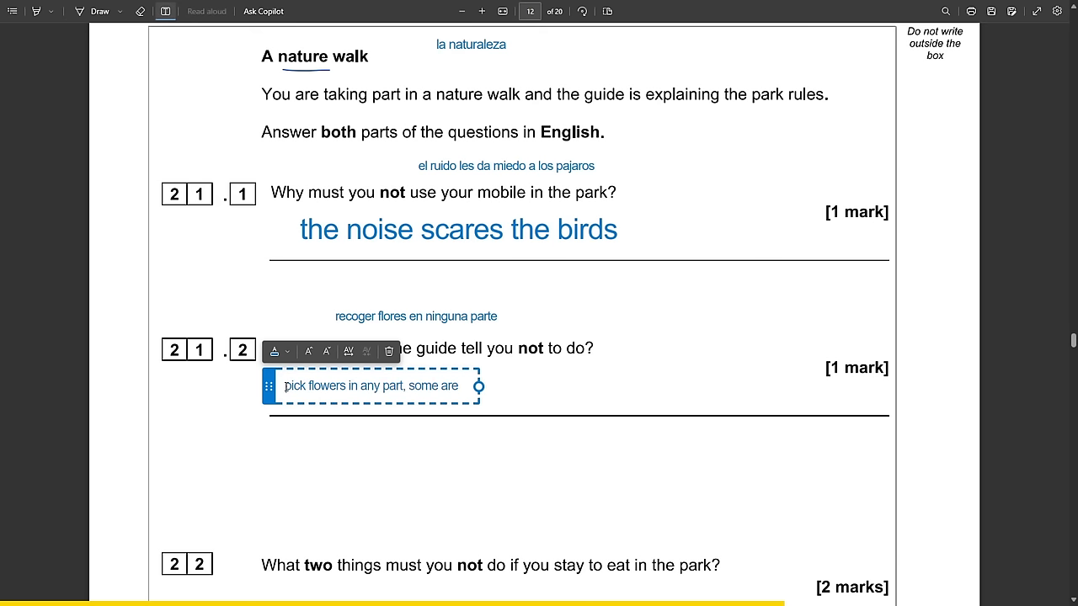
type("threate")
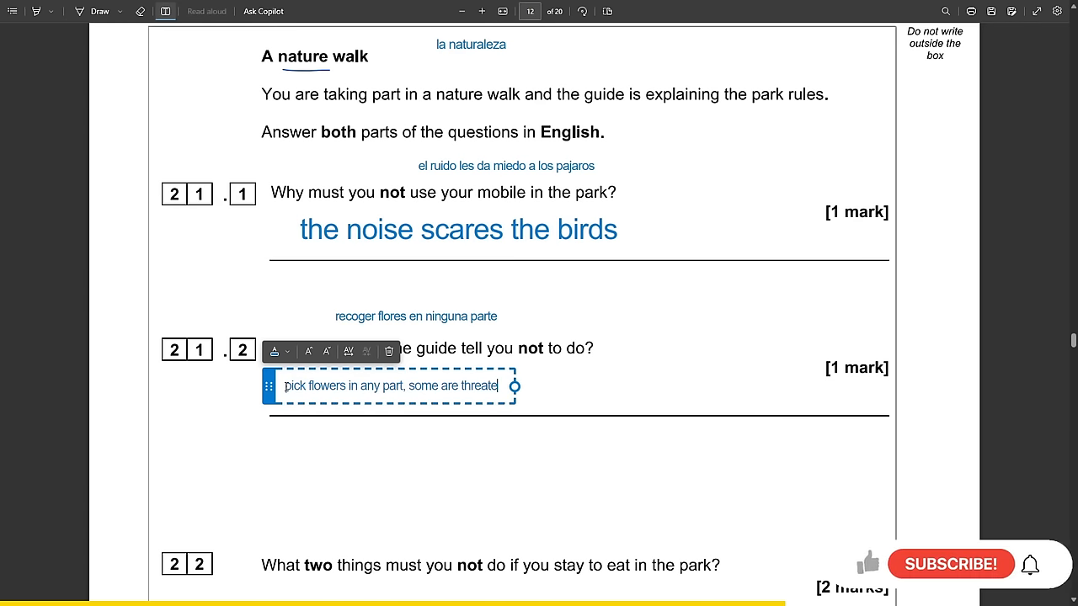
type("ned")
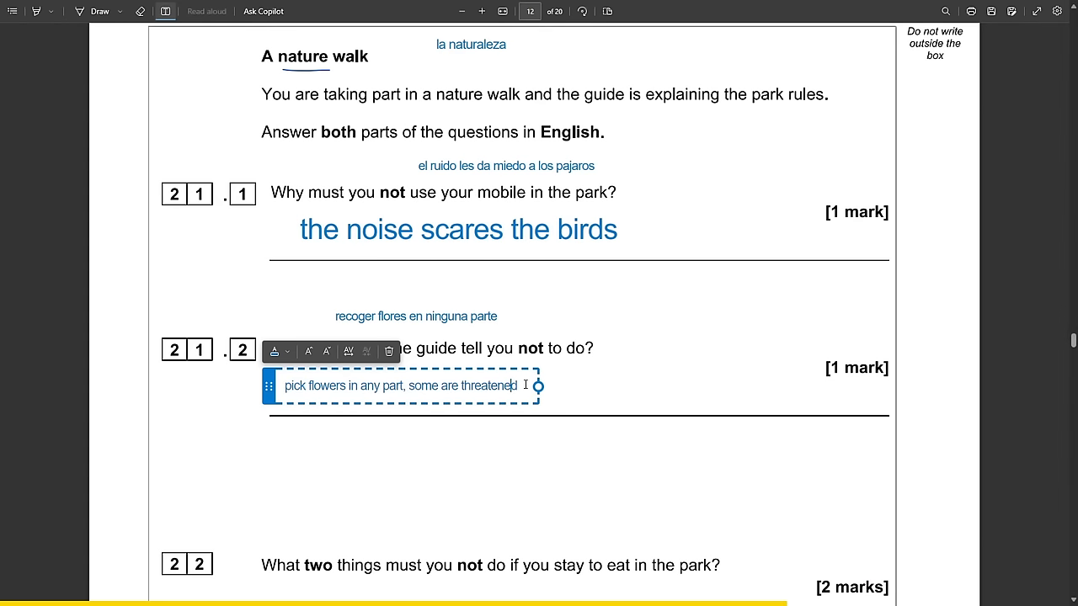
type("species")
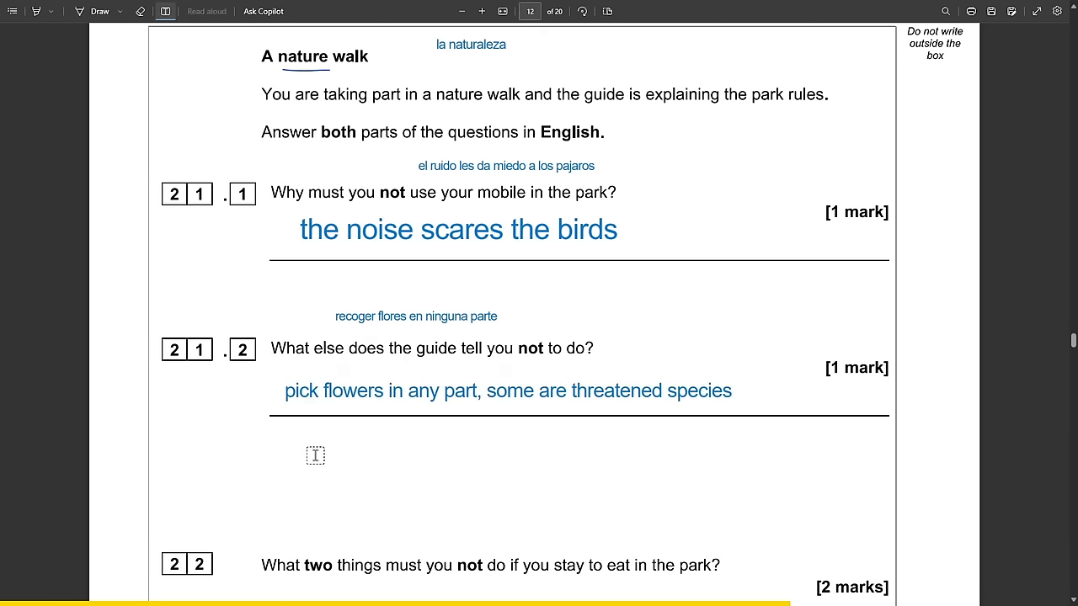
mouse_move(337, 399)
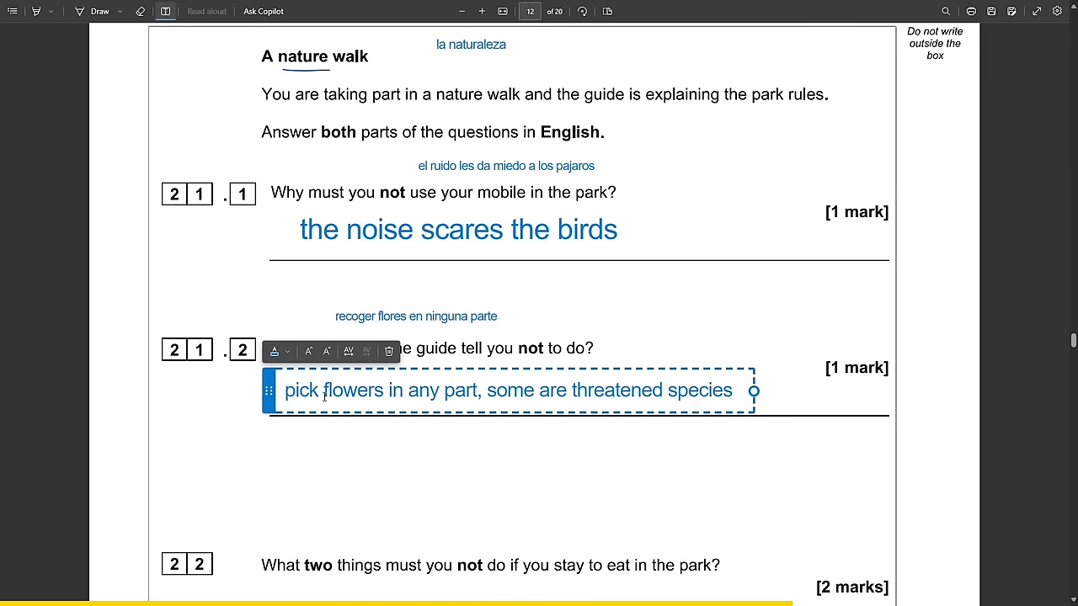
type("up")
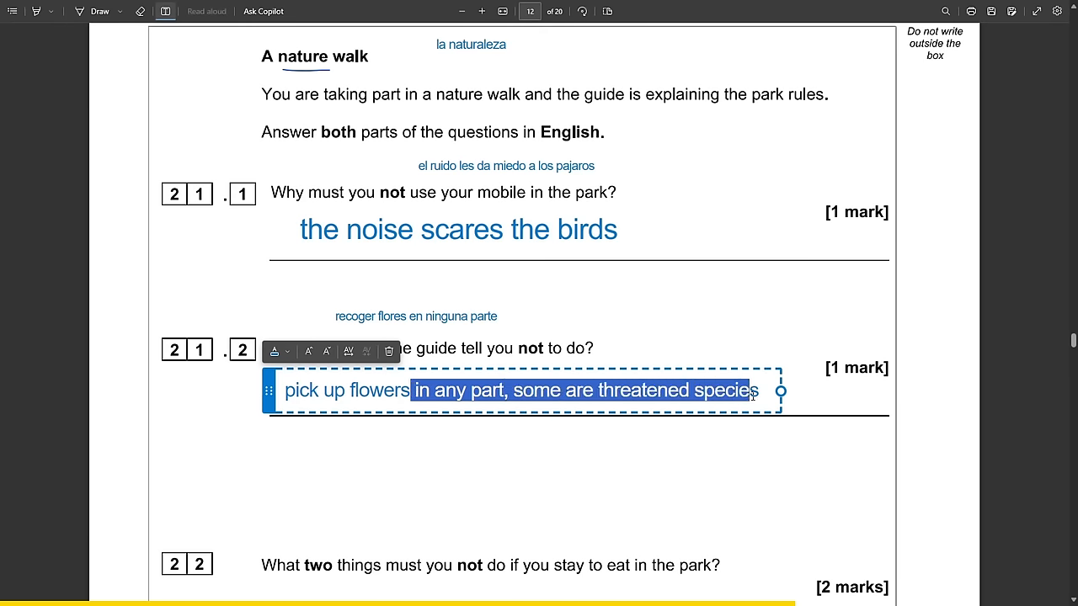
key("Delete")
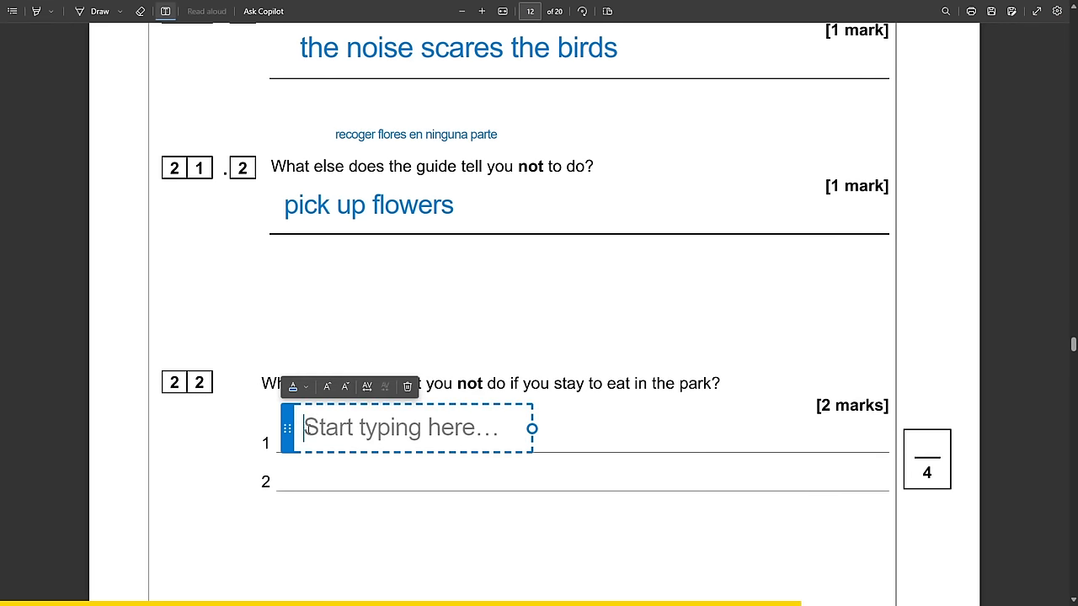
Add Spanish notes 'litter', 'banned - encender fuegos' and 'no tiran basura'.
type("litter")
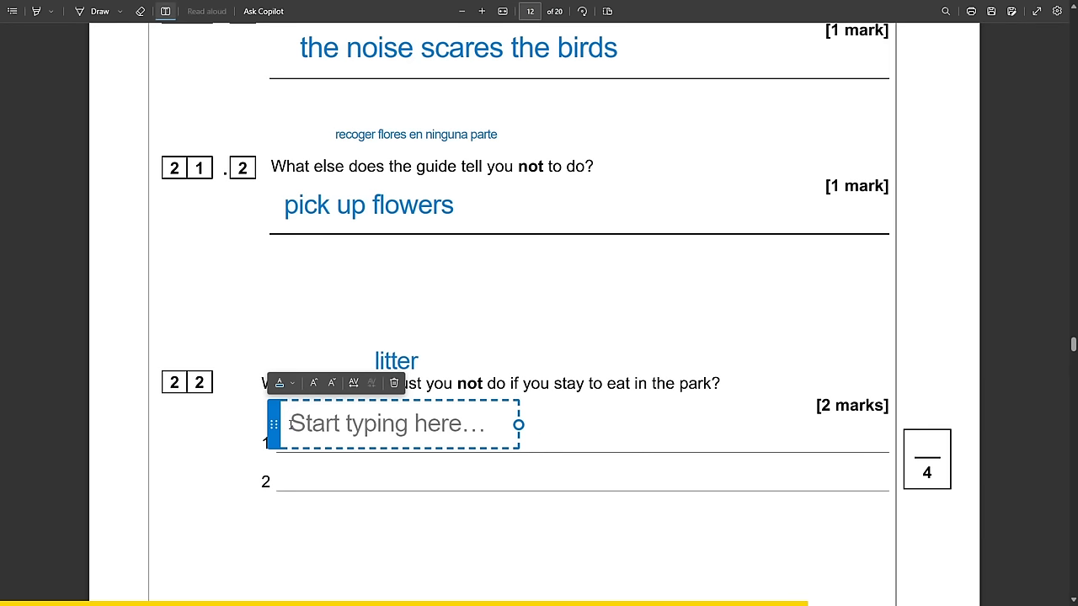
type("banned -")
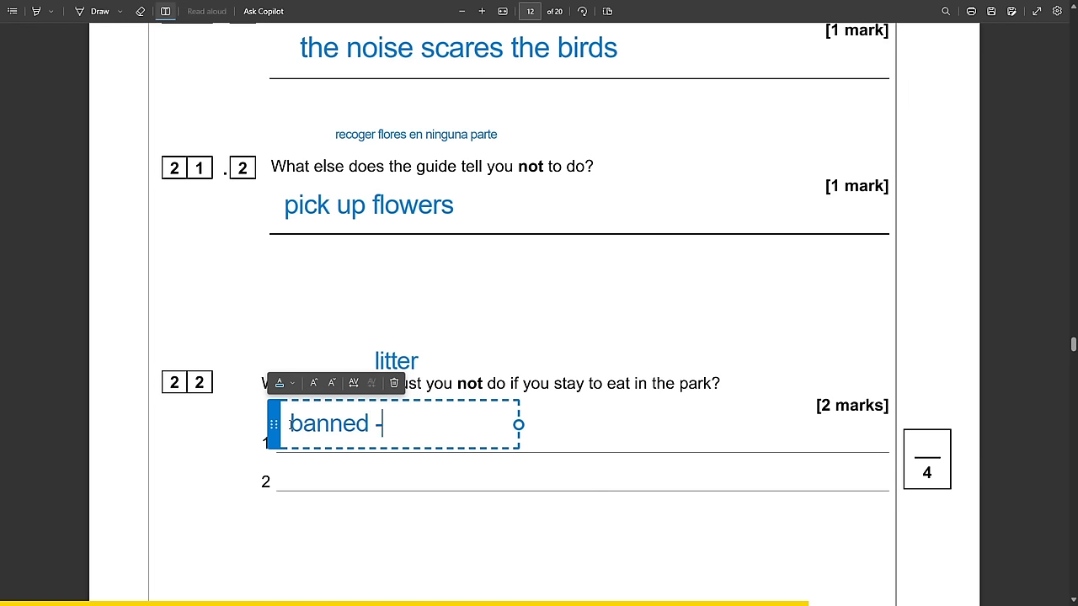
type("encender fue")
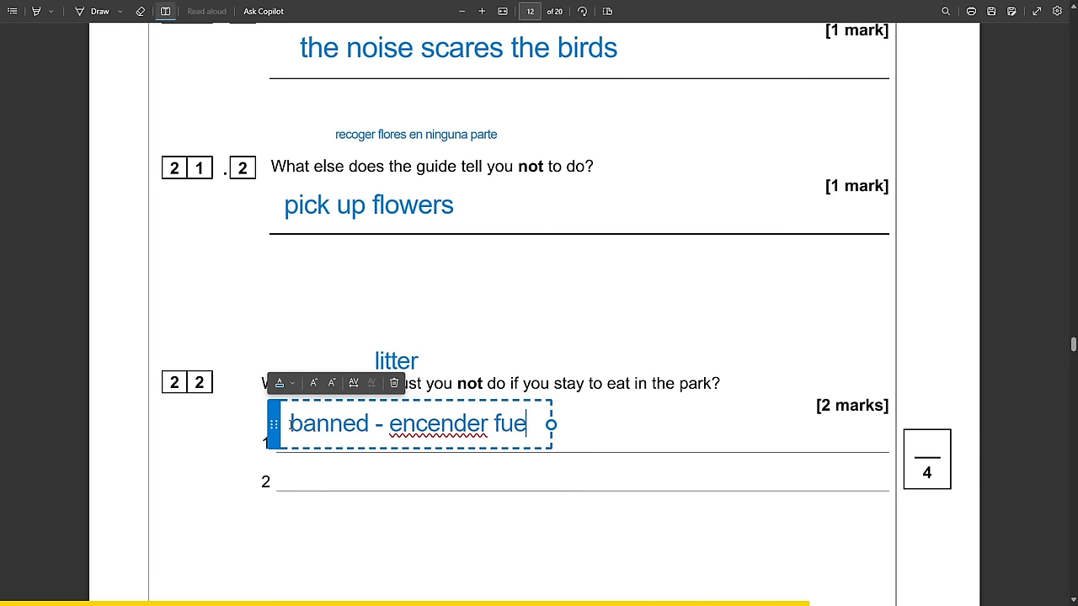
type("gos")
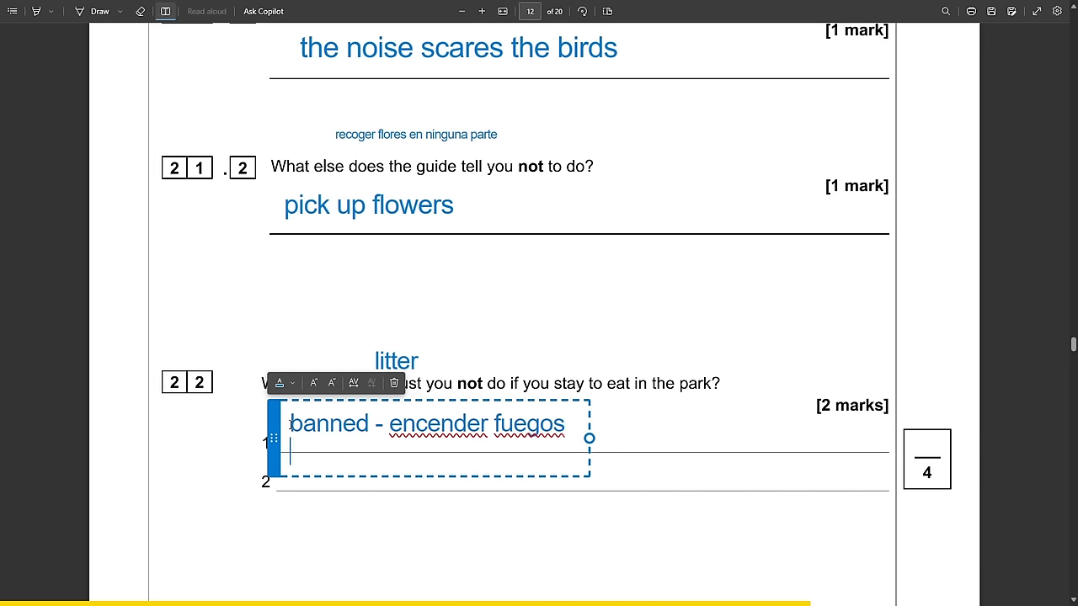
type("no tiran basura")
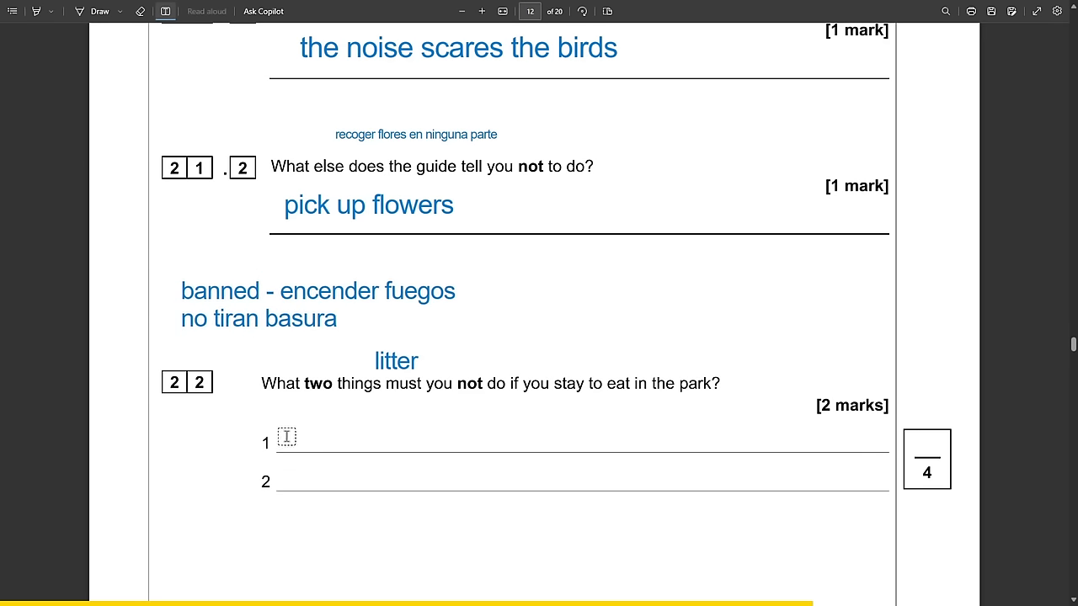
Type the question 22 answers 'start fires' and 'throw rubbish (litter)'.
type("start fires")
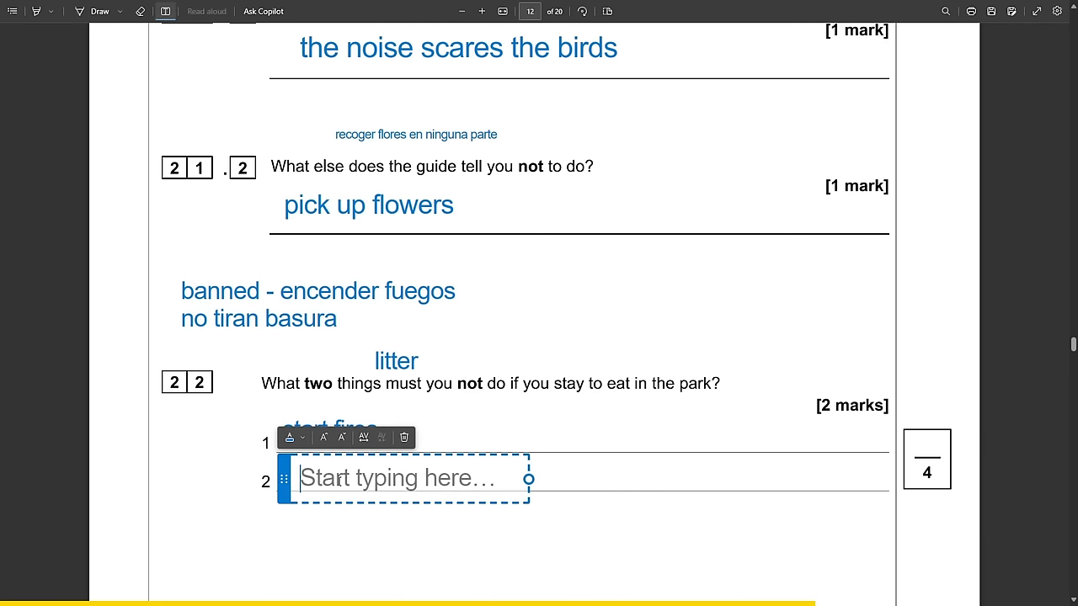
type("throw rubb")
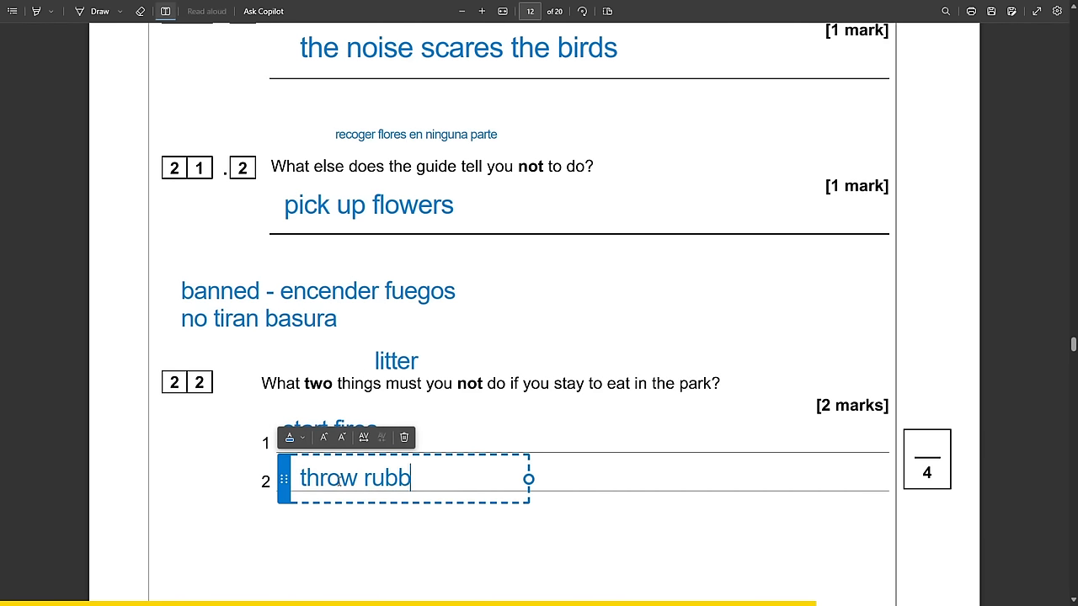
type("ish")
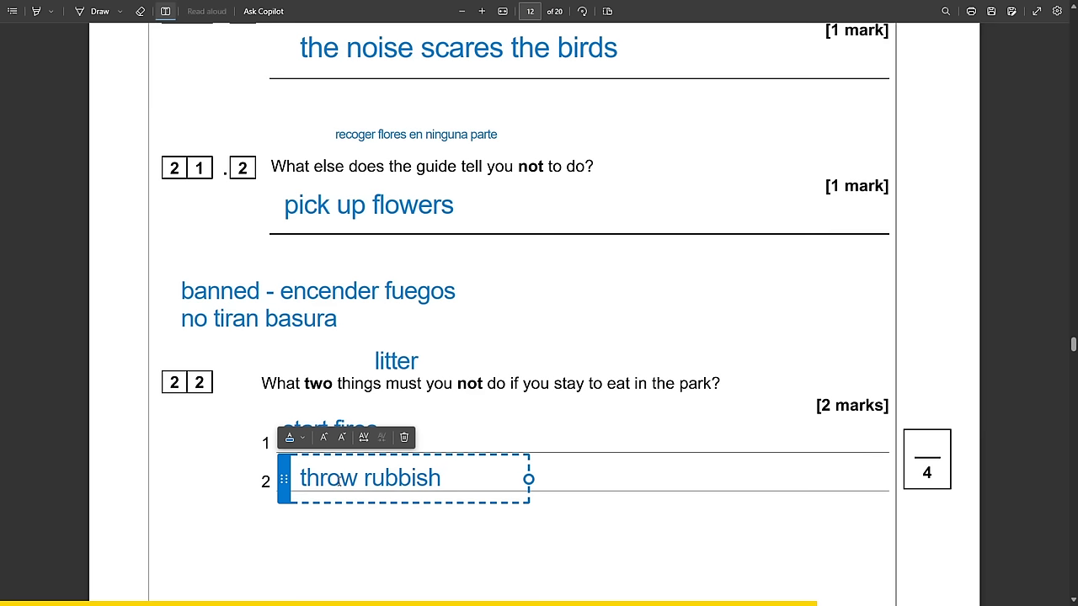
type("(litter")
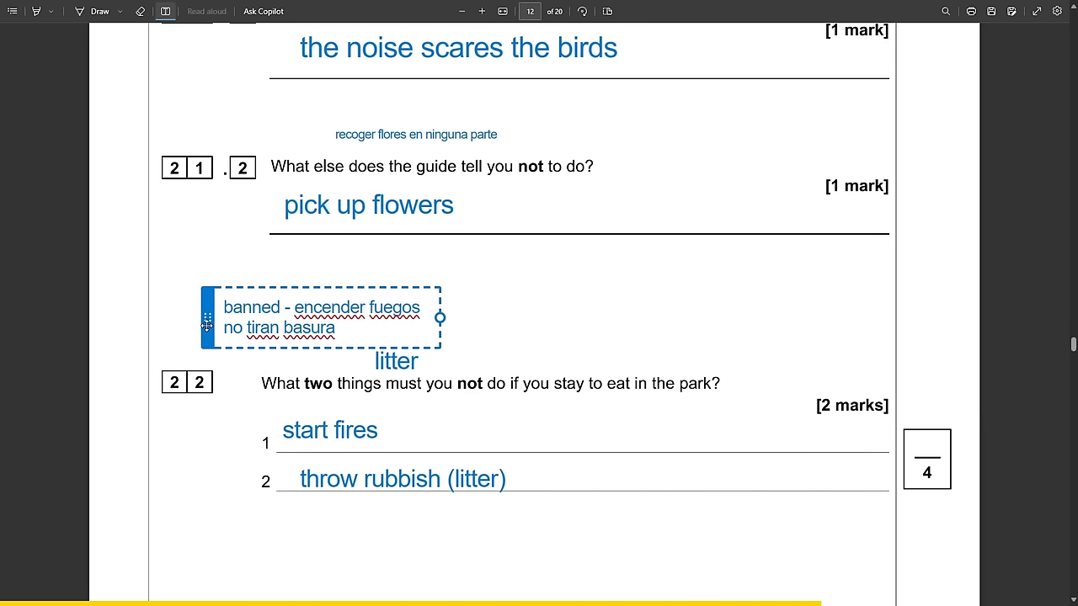
Add the line 'les pido - I ask' to the Spanish notes.
left_click(320, 317)
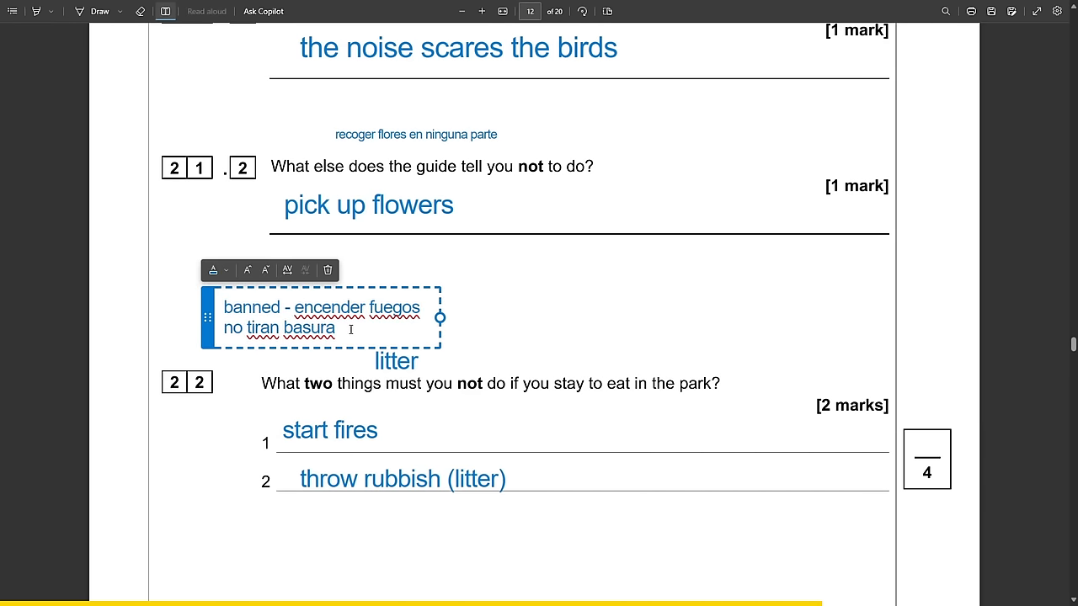
type("les")
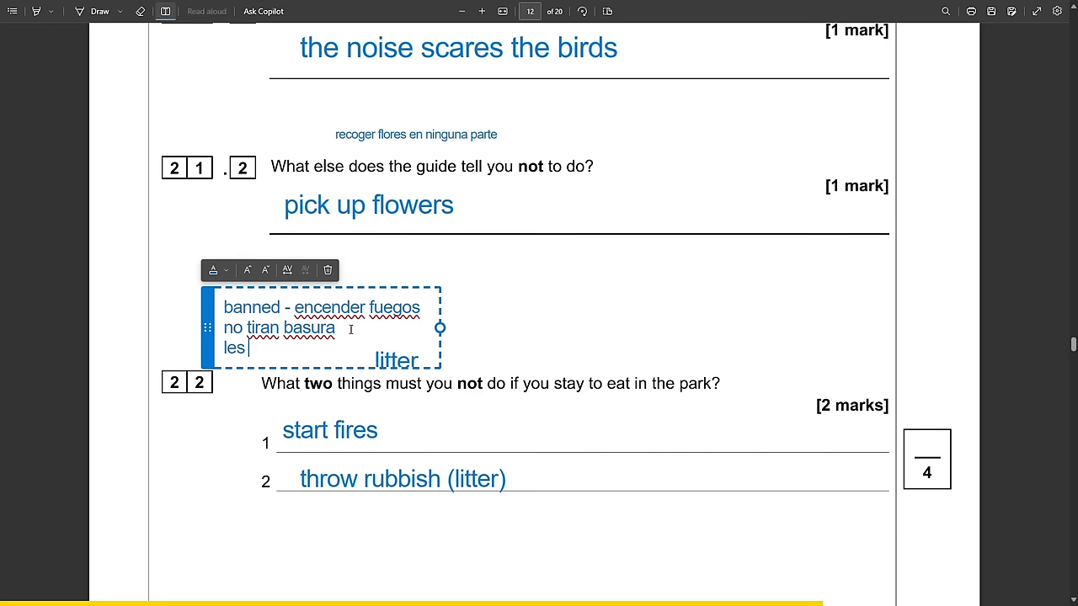
type("pido - I as")
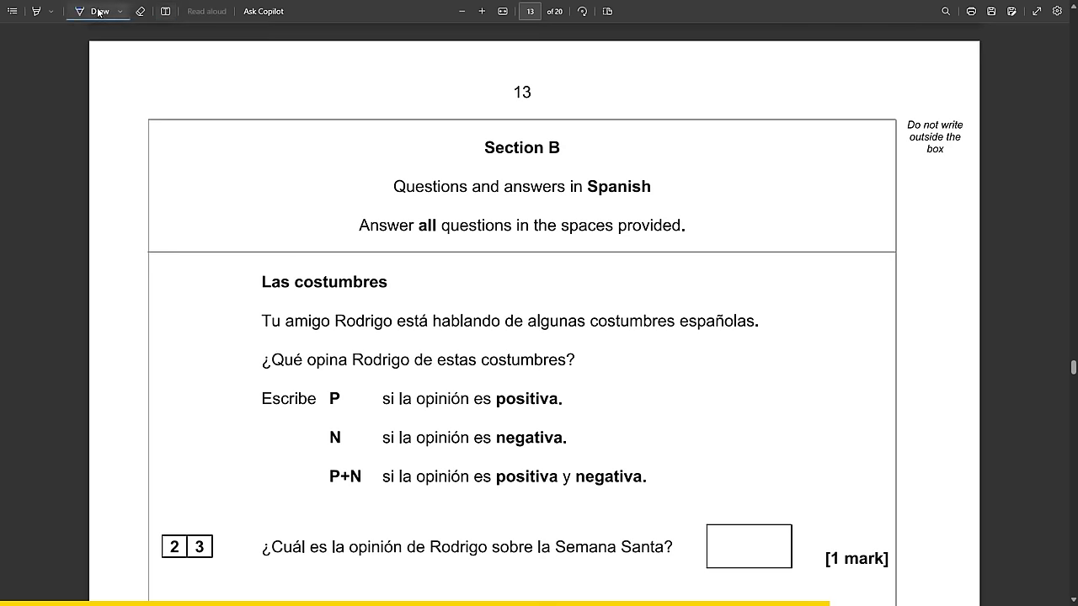
Scroll to question 23 and underline 'Semana Santa'.
scroll("down", 3)
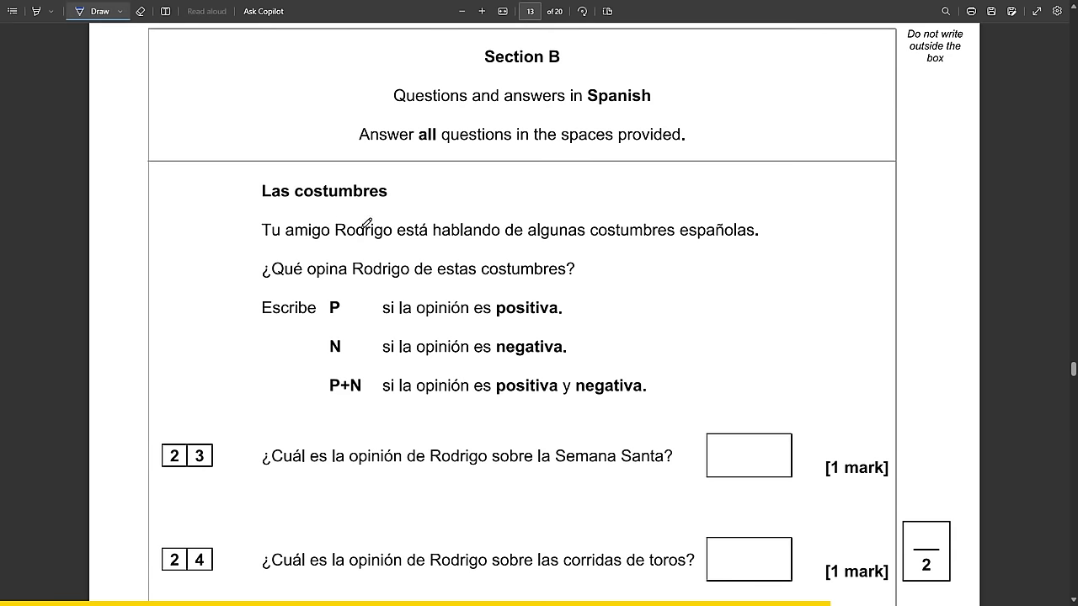
scroll("down", 3)
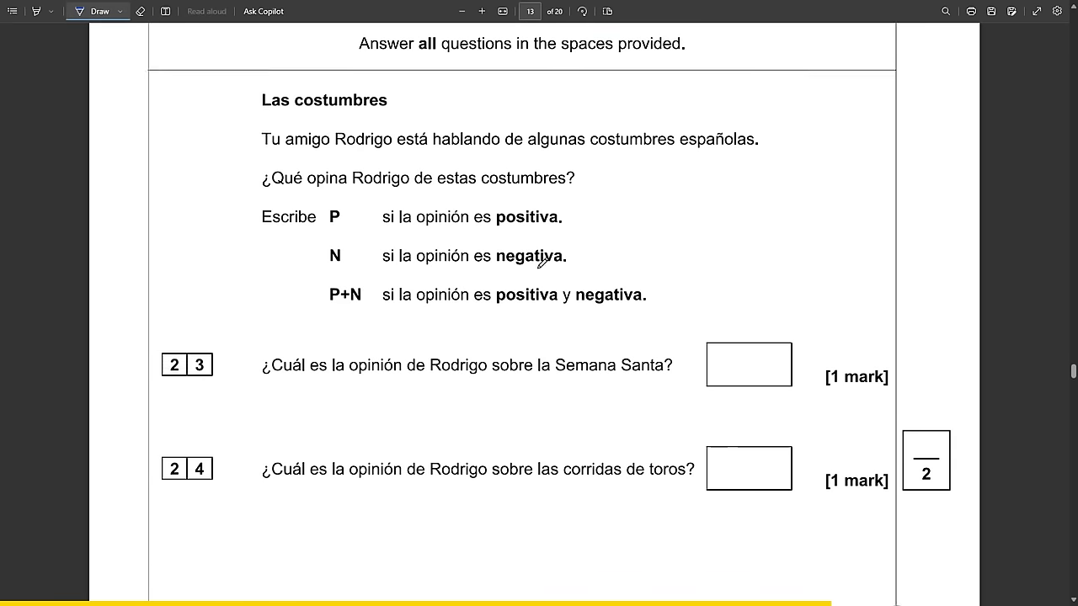
left_click_drag(560, 377, 661, 371)
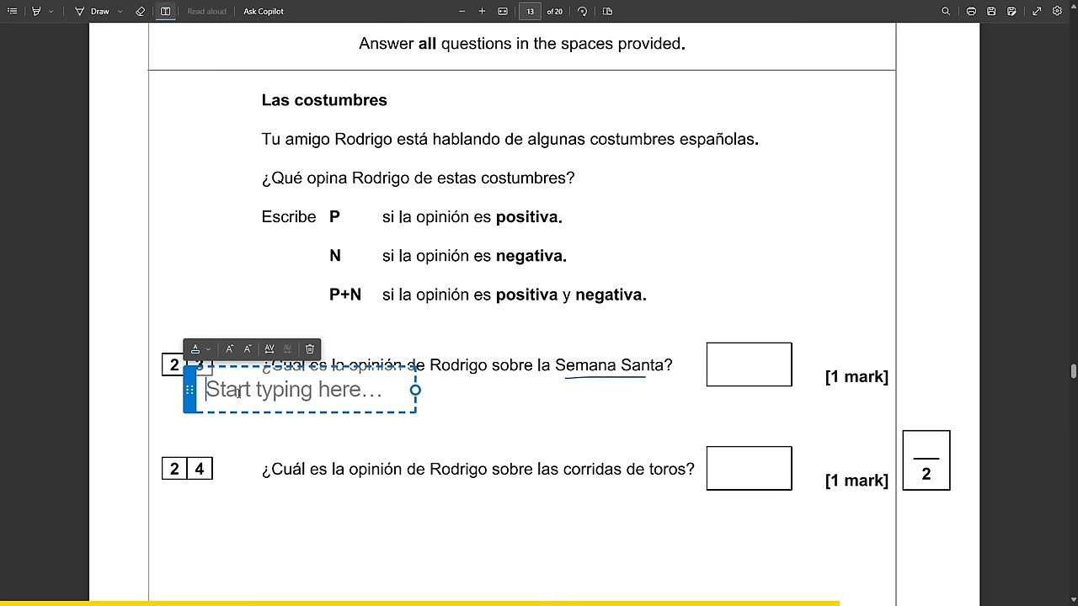
Note 'hay numerosas... religious process, bore, grandmother loves' under question 23.
type("hay numerosas")
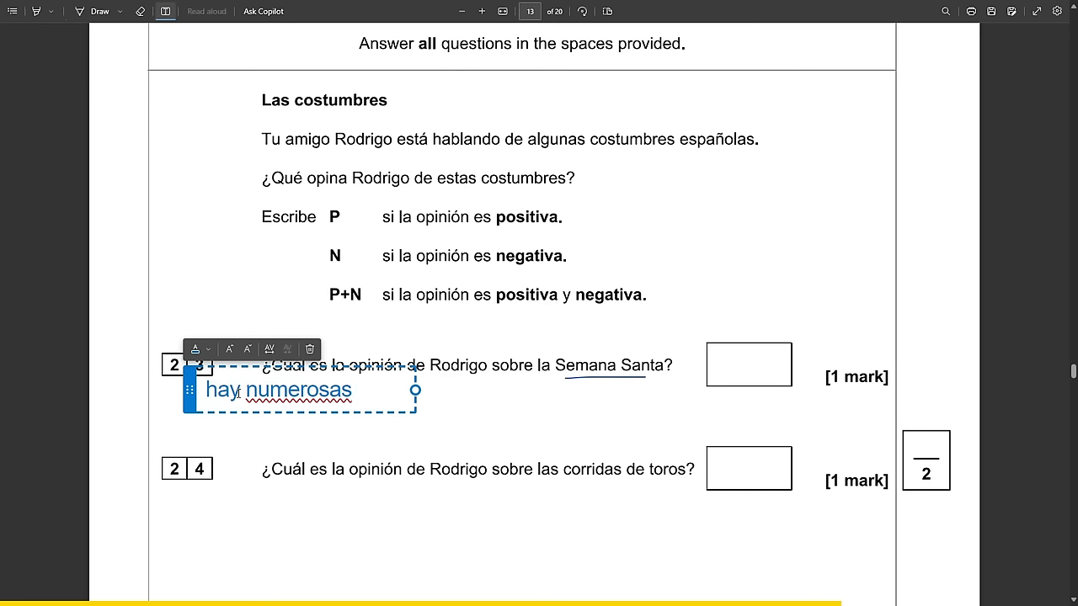
type("religious p")
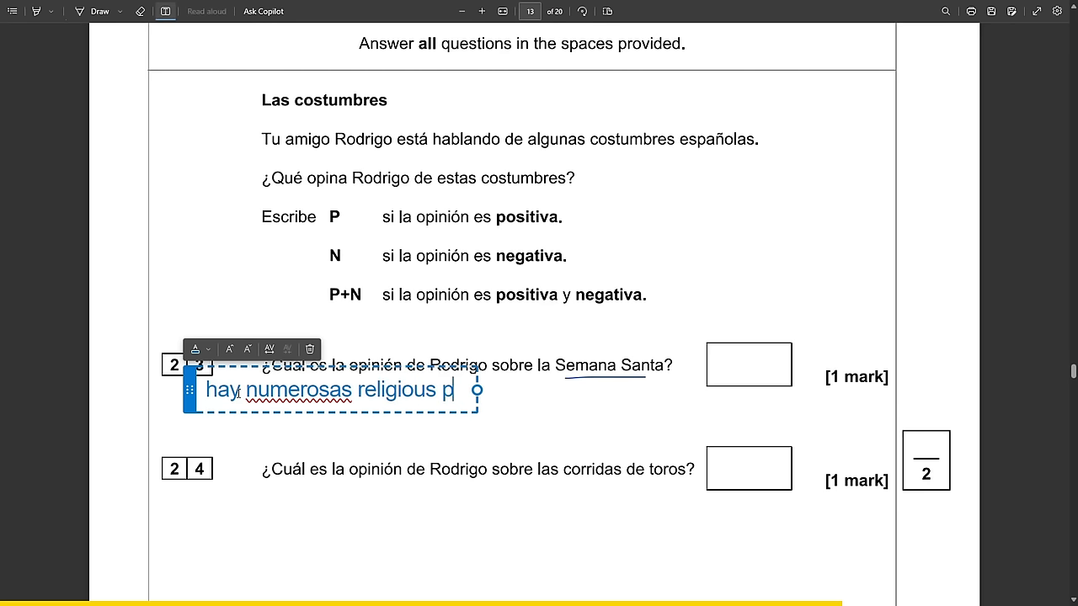
type("rocess,")
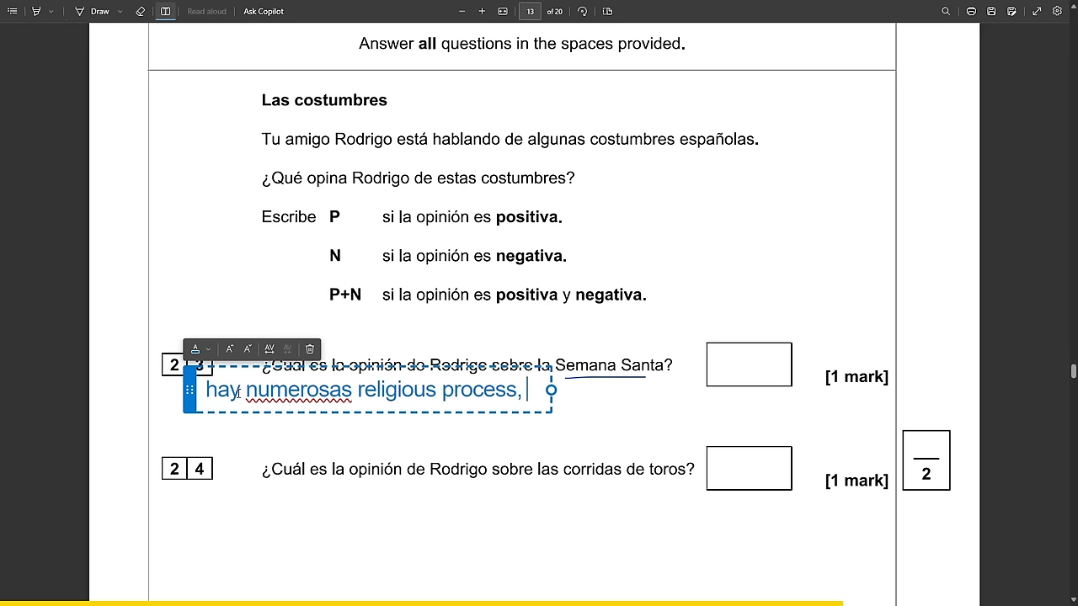
type("bore, seen 1000 times")
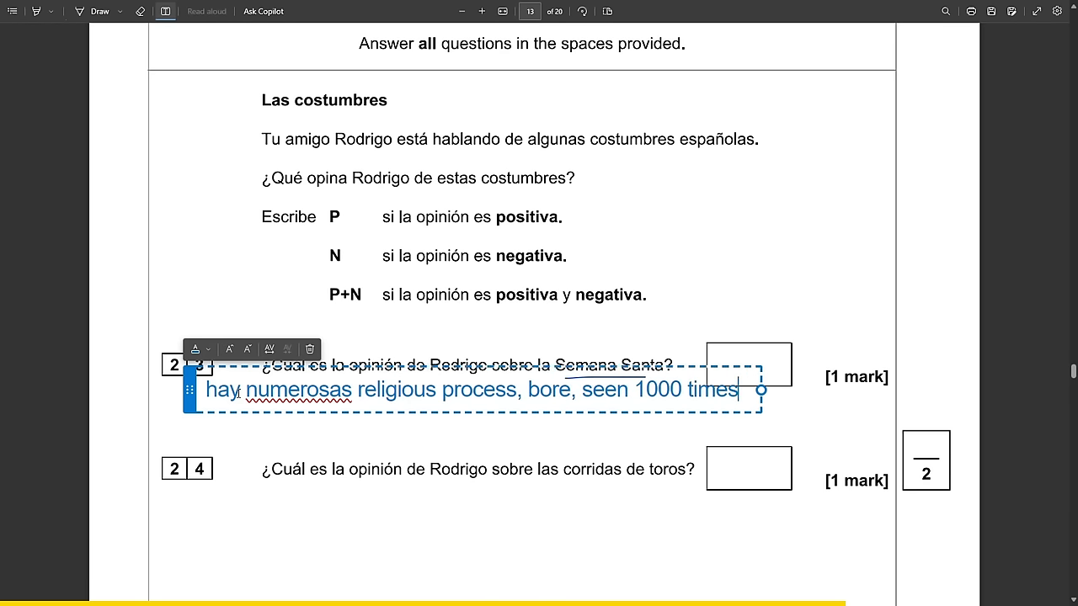
type(", grandmo")
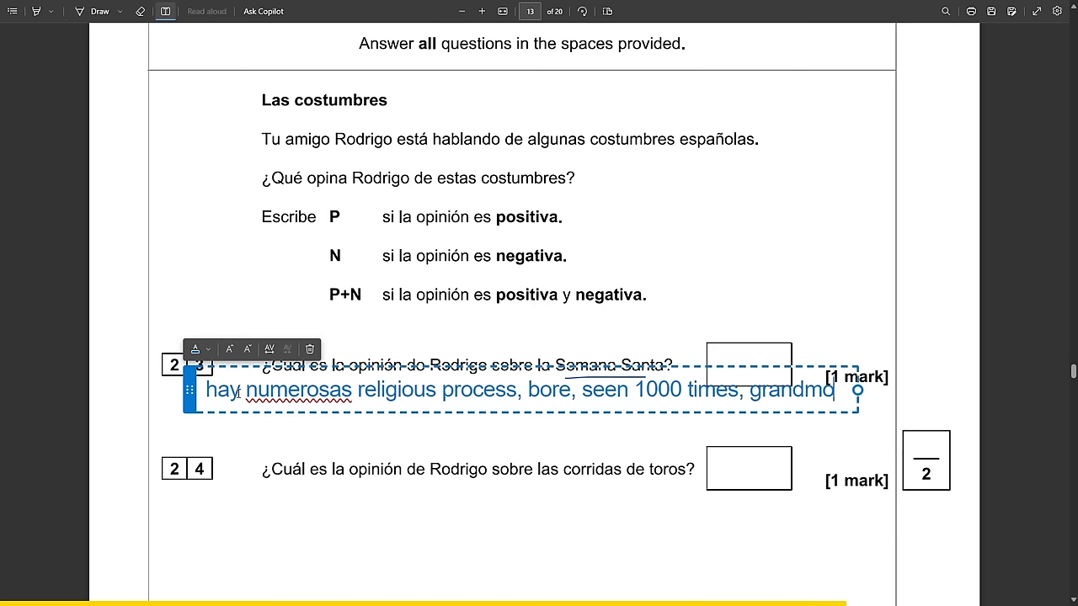
type("ther loves")
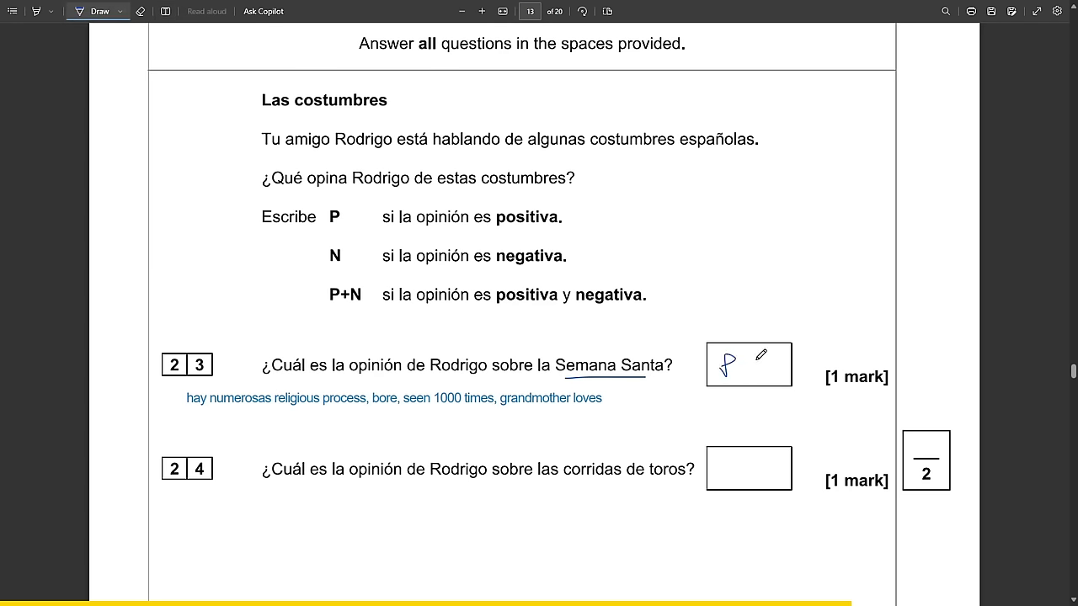
Add the 'personalmente' note, underline 'mother loves', change the answer to N and circle Rodrigo.
left_click_drag(745, 362, 774, 366)
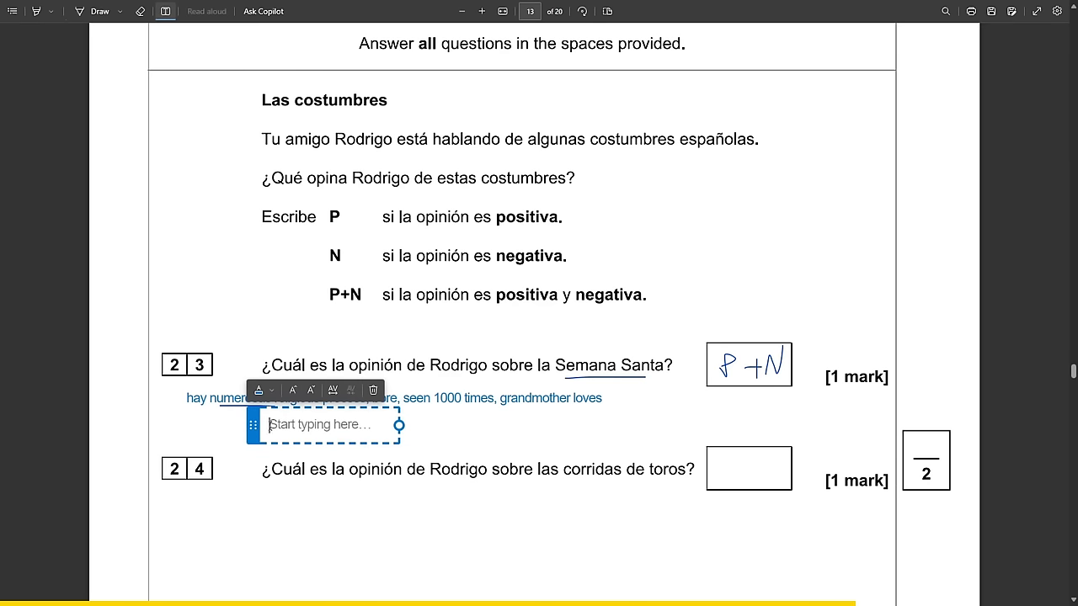
type("personalmente me aburren - they bore me")
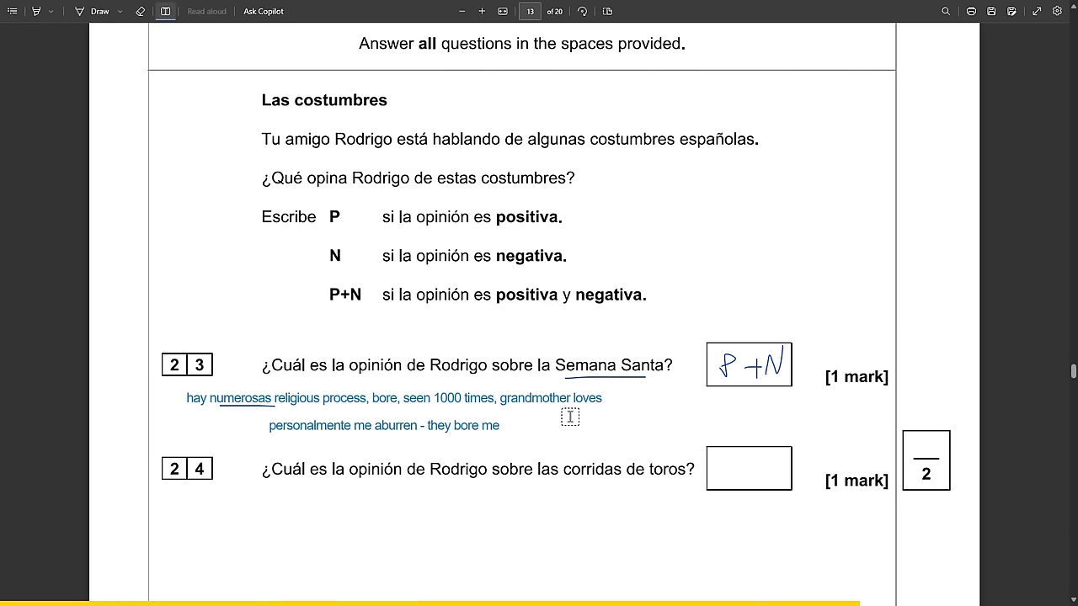
left_click(99, 11)
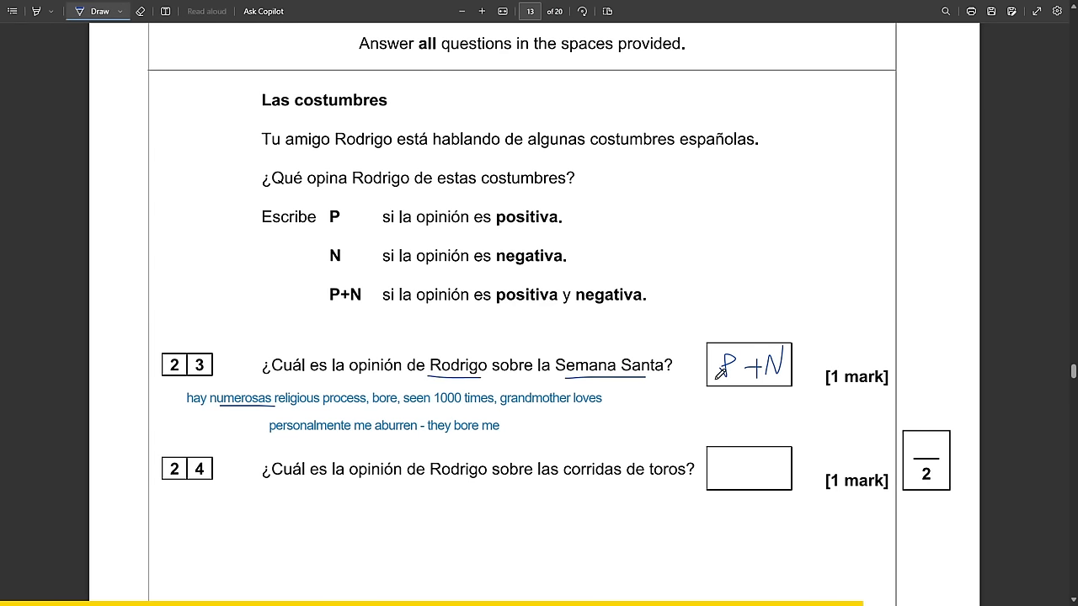
left_click_drag(707, 375, 787, 363)
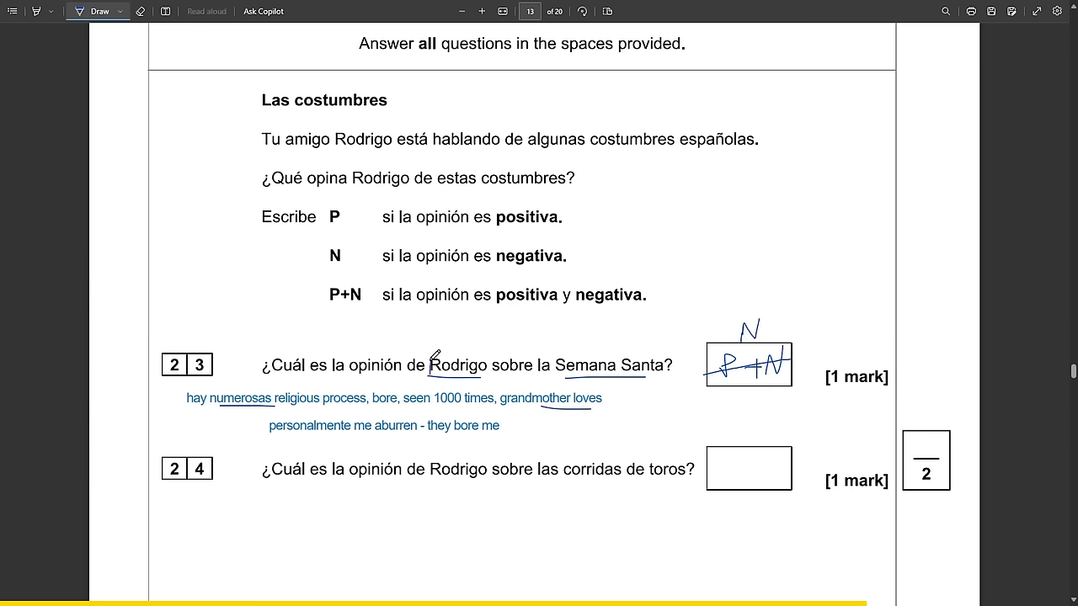
left_click_drag(429, 362, 487, 375)
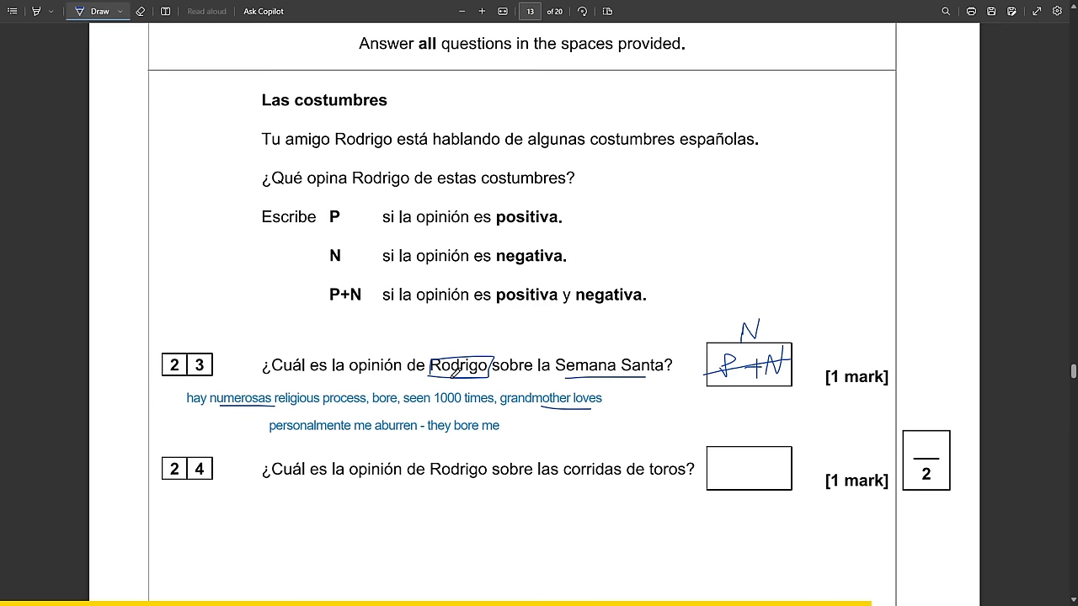
Underline 'corridas de toros' and note 'hate... por su crueldad' and 'big advantage is create jobs'.
scroll("down", 3)
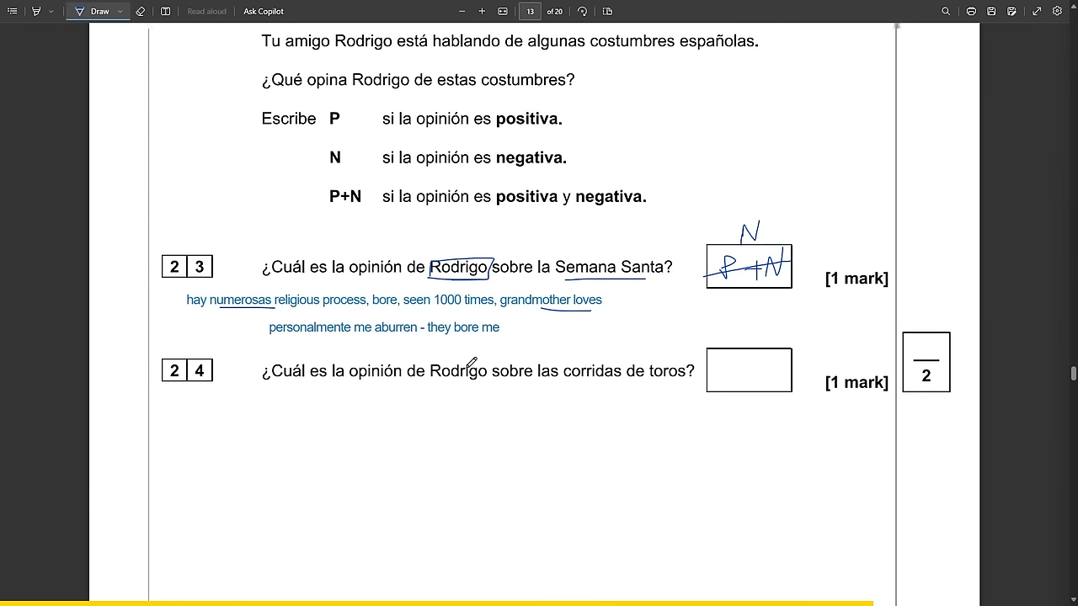
scroll("down", 3)
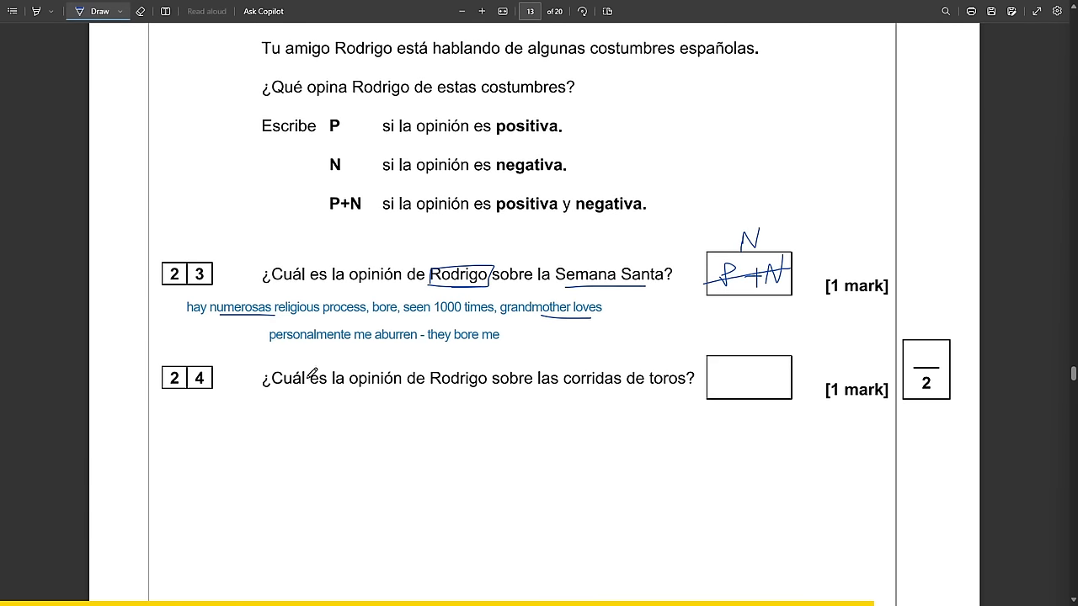
left_click_drag(438, 387, 625, 385)
type("mucha gente")
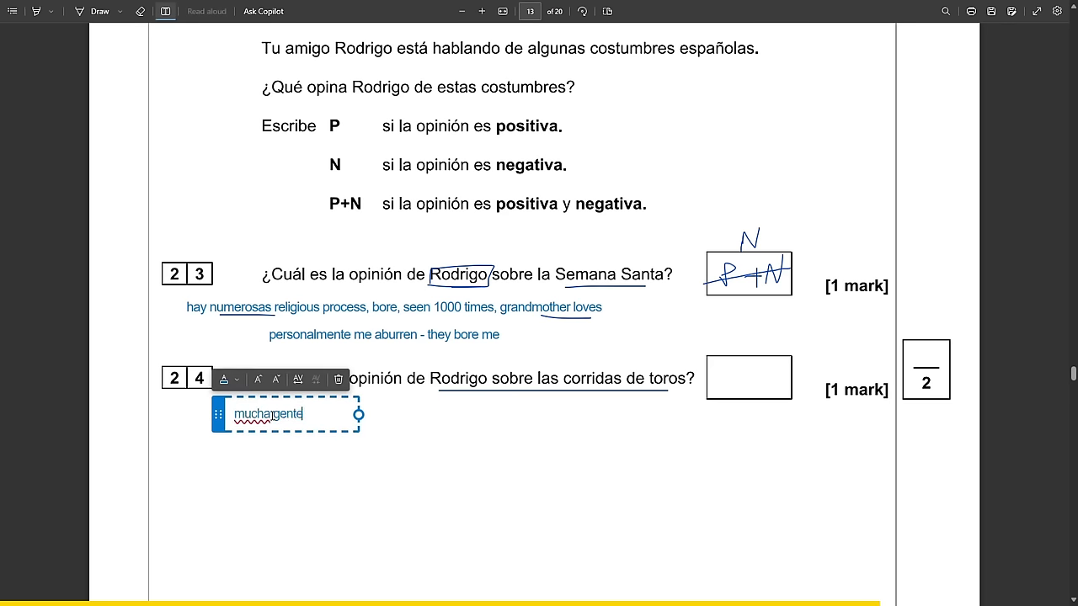
type("hate")
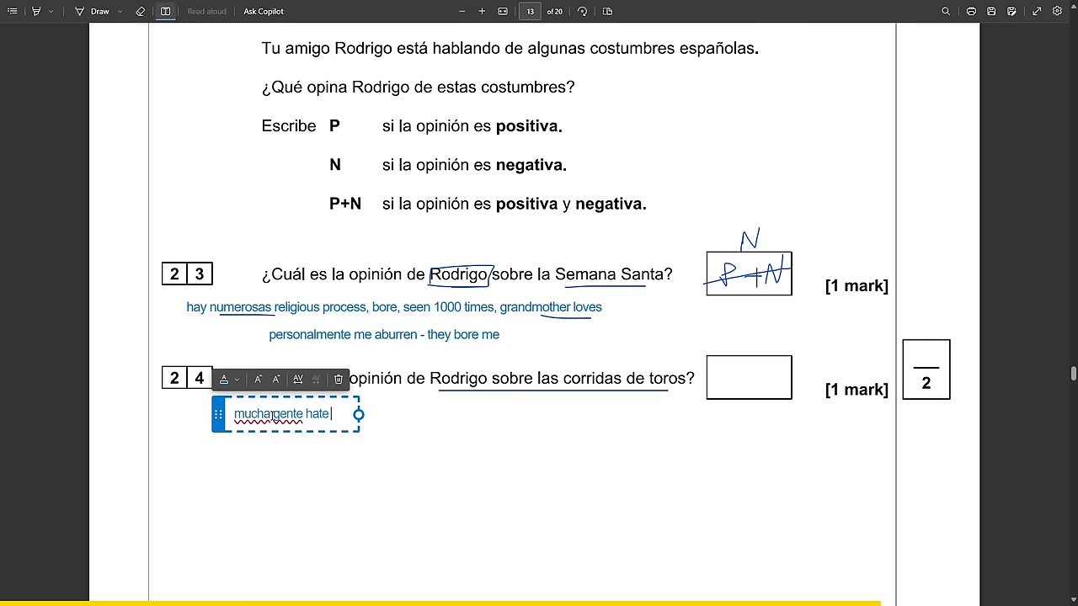
type("por su c")
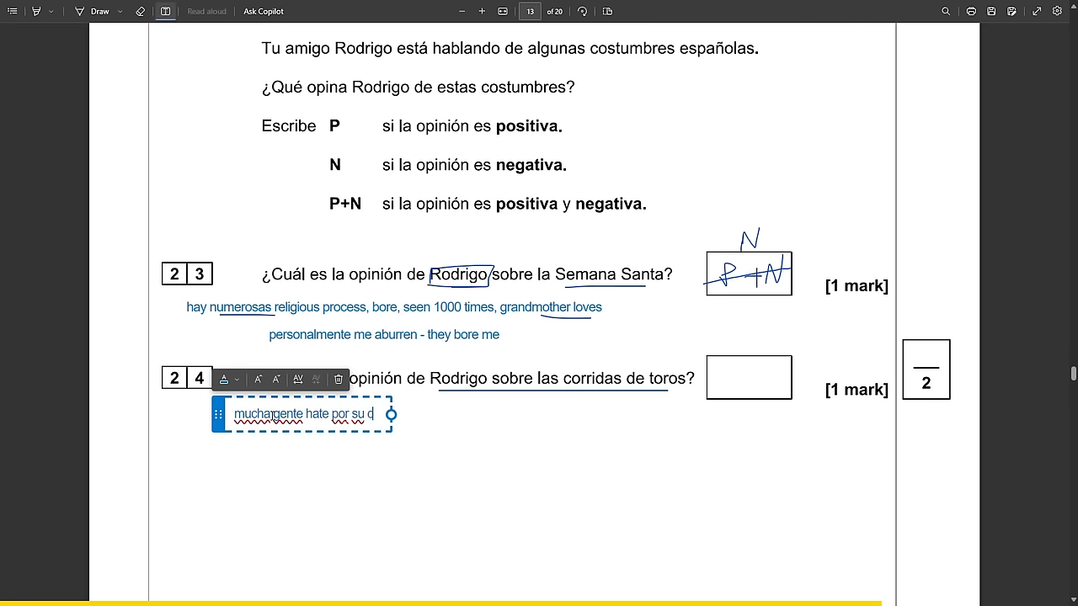
type("crueldad, agree, to some point, for me,")
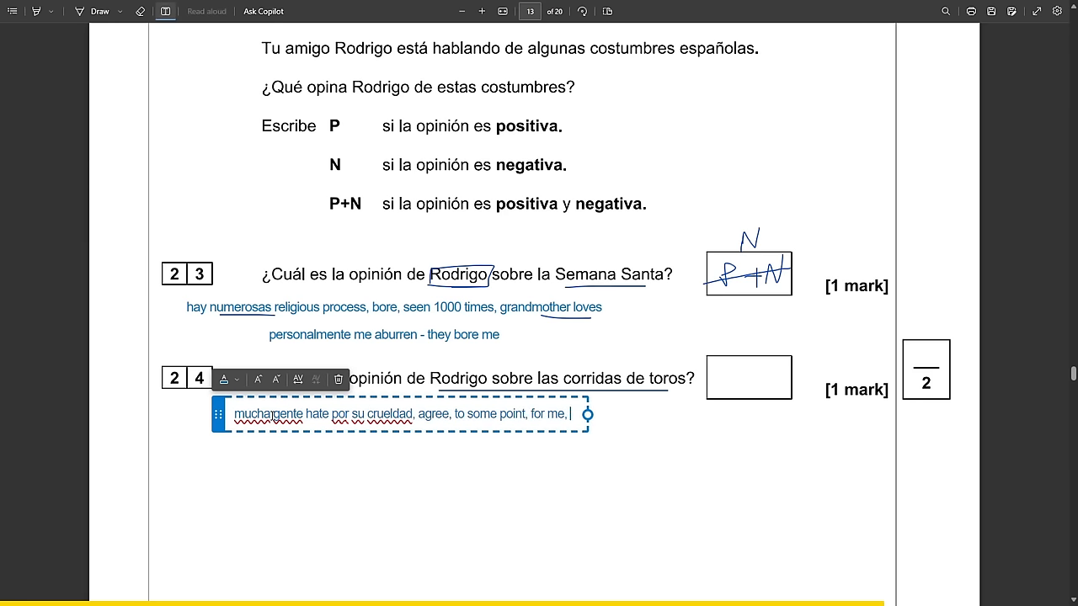
type("big advantage")
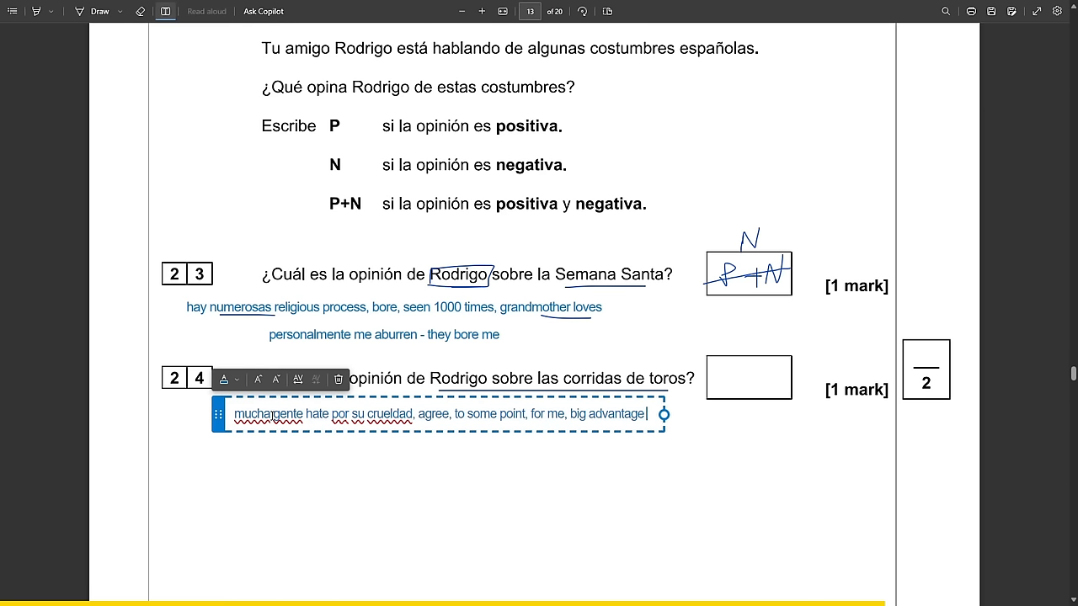
type("is create jobs")
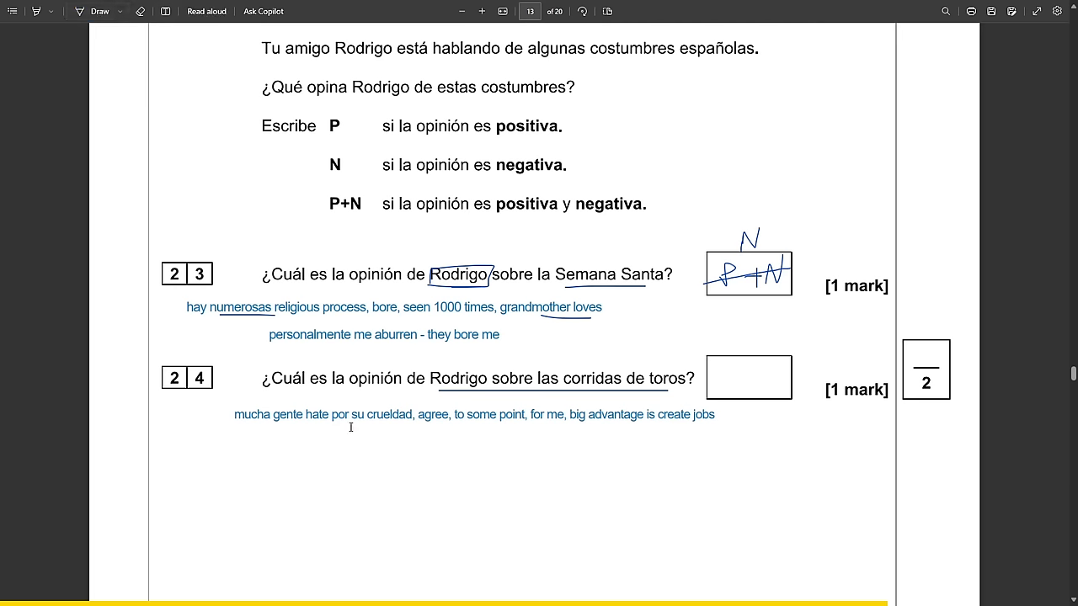
Underline key note phrases, write P+N, and add notes 'detesta' and 'la gran ventaja'.
left_click(99, 11)
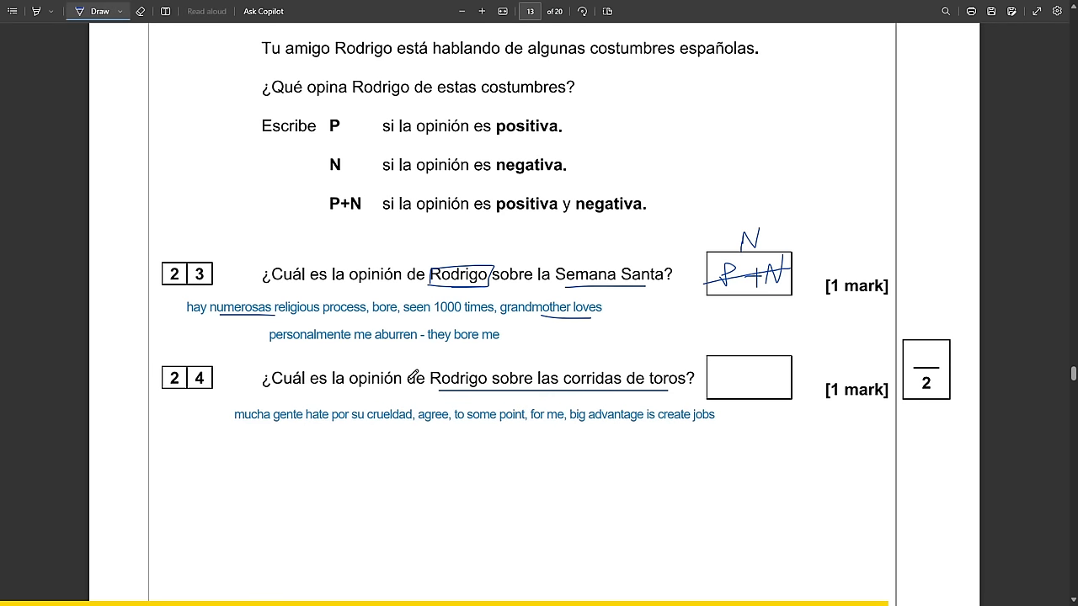
left_click_drag(388, 430, 526, 425)
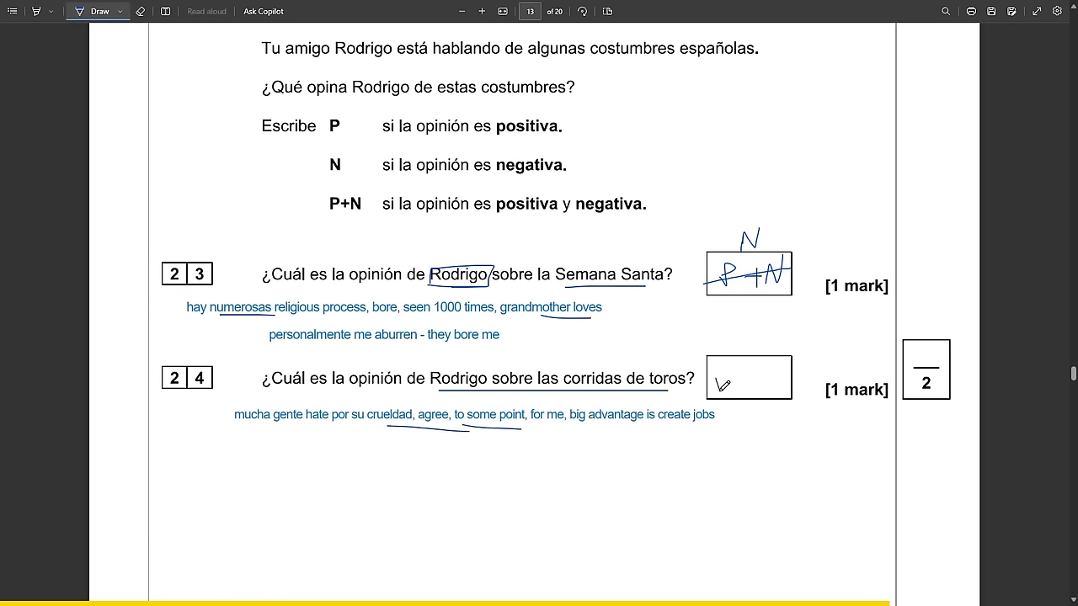
left_click_drag(716, 375, 787, 383)
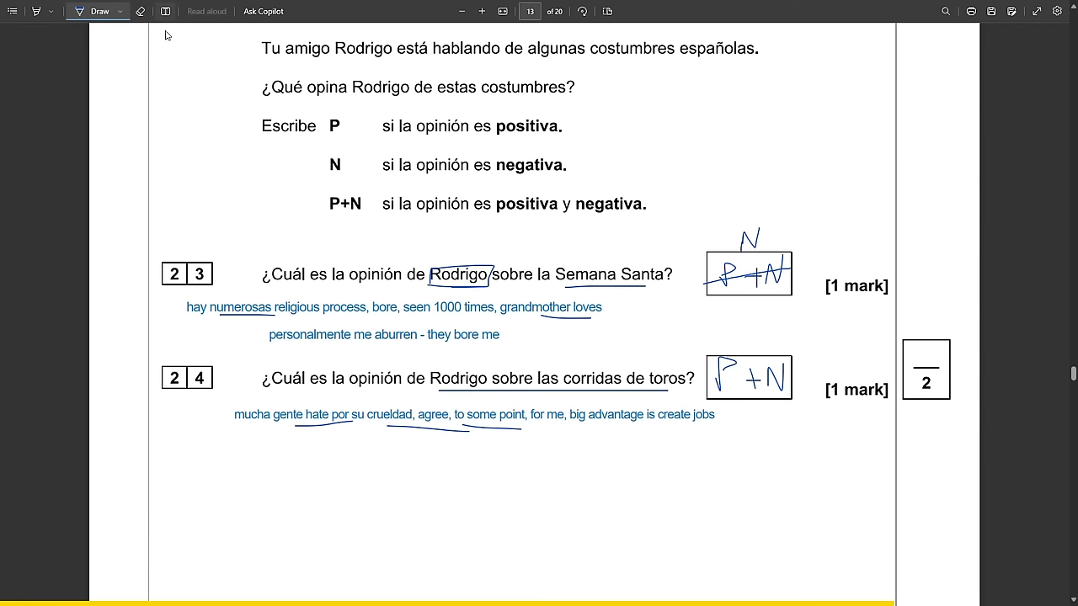
type("detesta - odia")
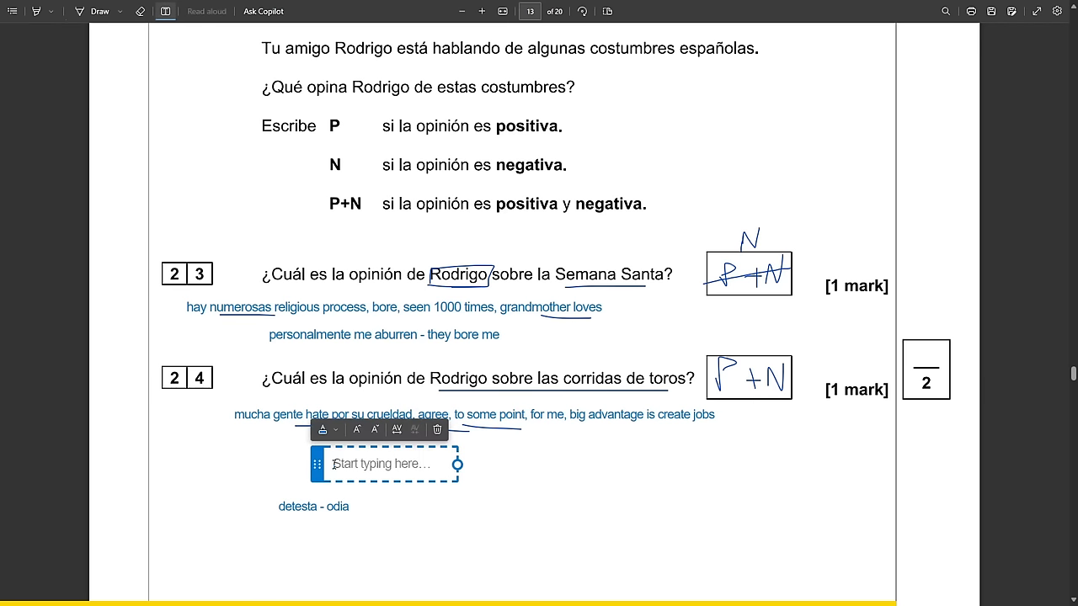
type("la gran ventaja es que crean trabajo y mucho dinero")
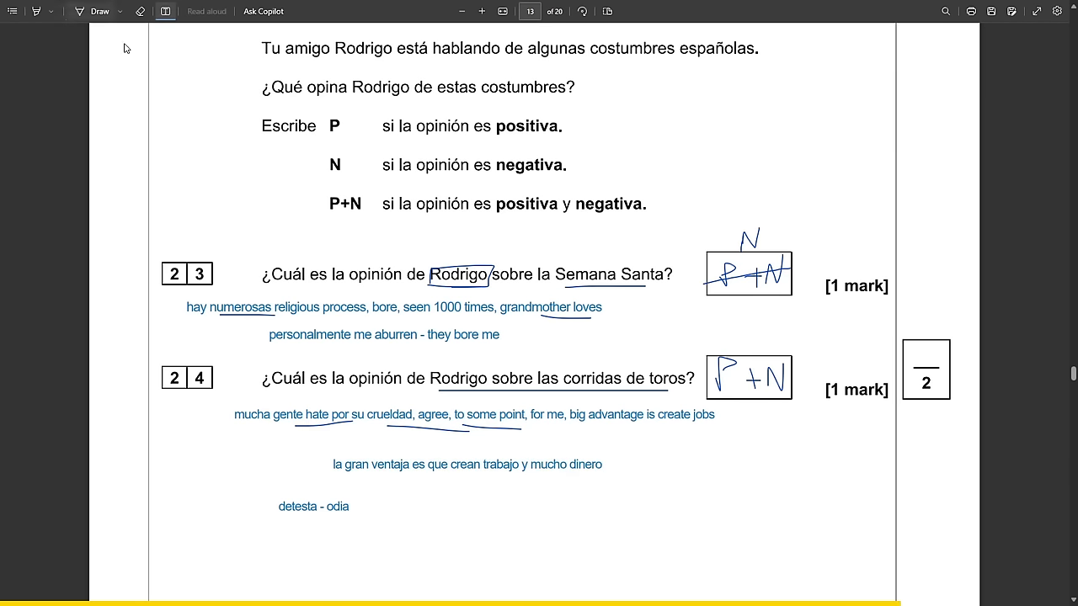
left_click_drag(459, 476, 535, 474)
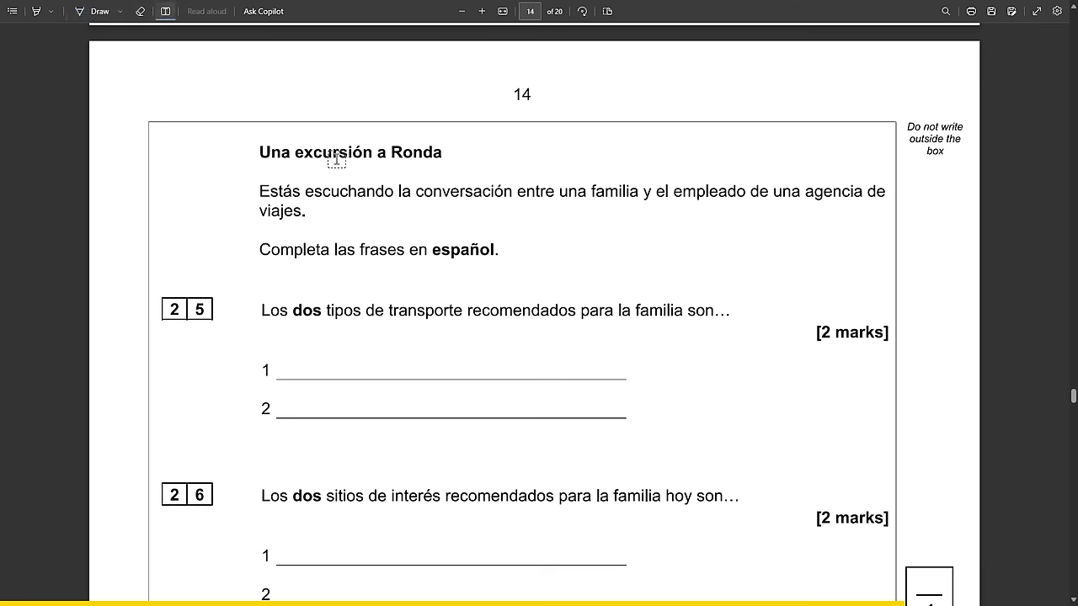
mouse_move(672, 212)
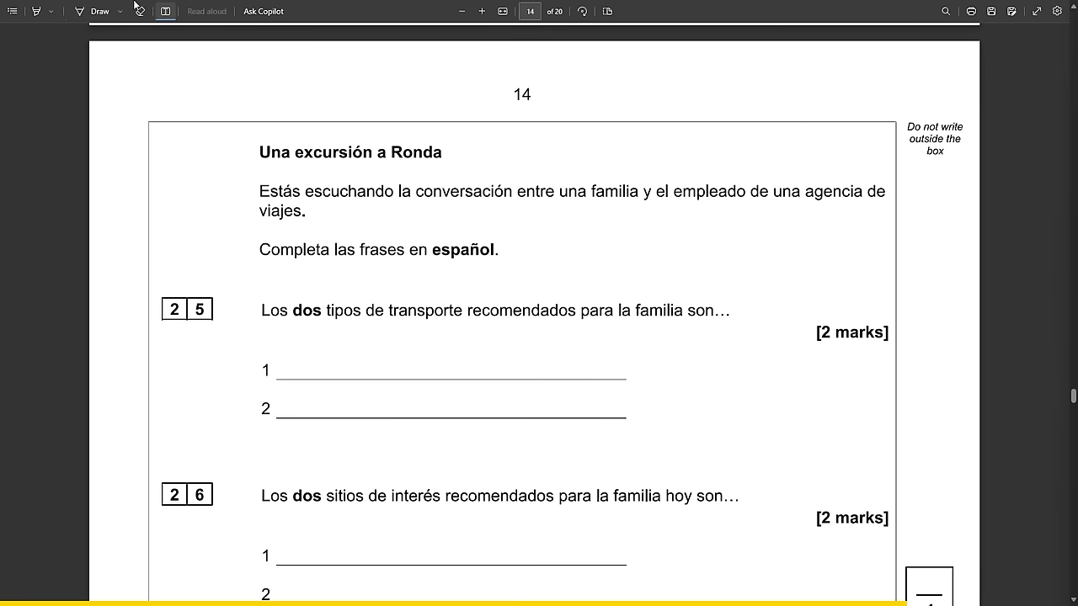
Underline the Ronda instructions and question 25, noting 'avion, barco, coche,' above question 25.
left_click_drag(282, 161, 438, 158)
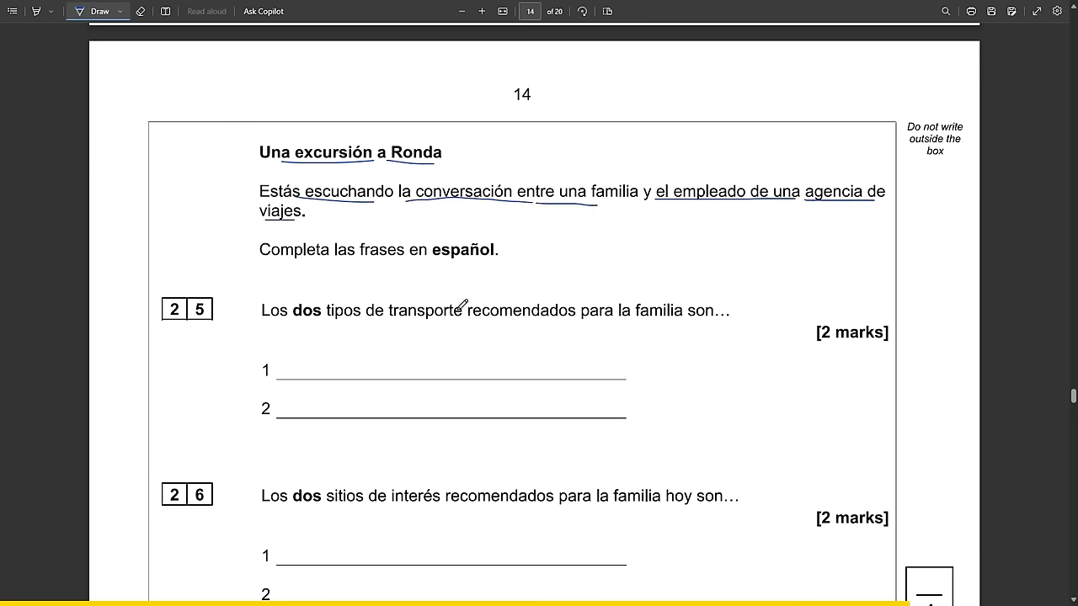
left_click_drag(290, 316, 496, 318)
type("avion, barco, cho")
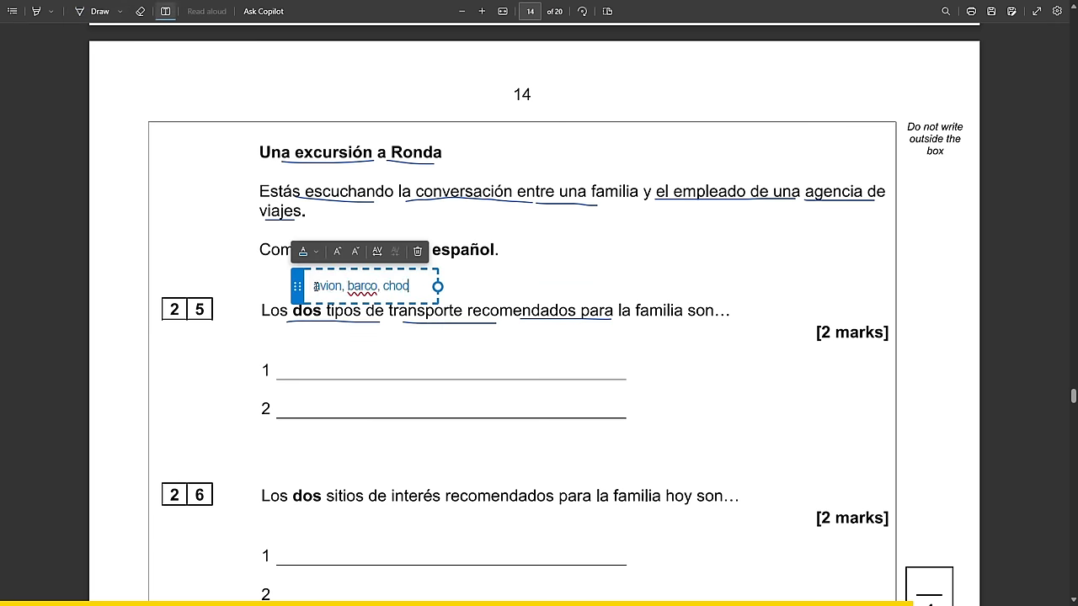
type("coche,")
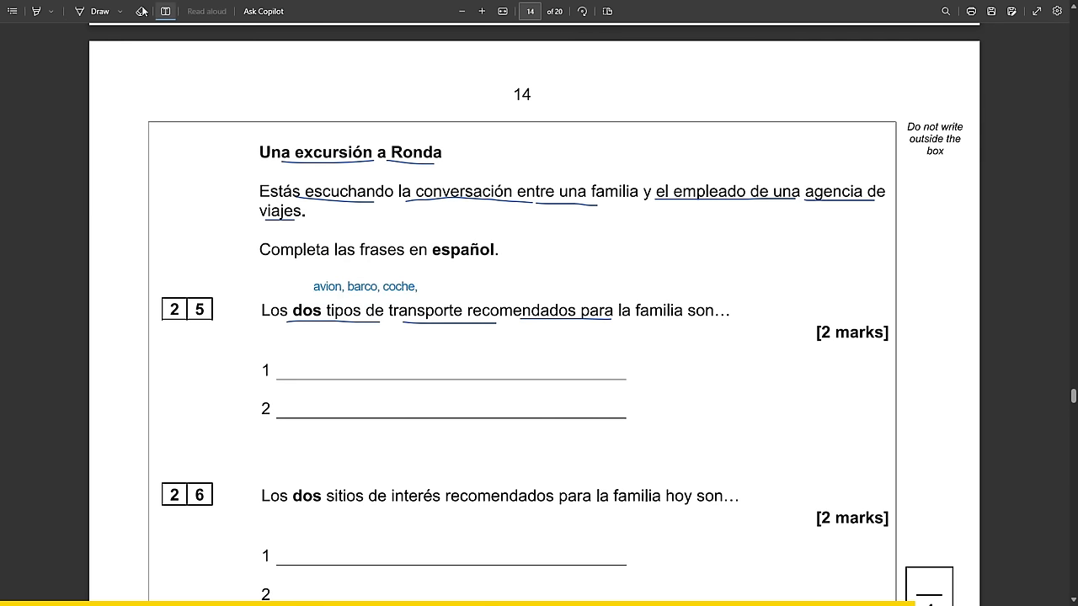
left_click(99, 11)
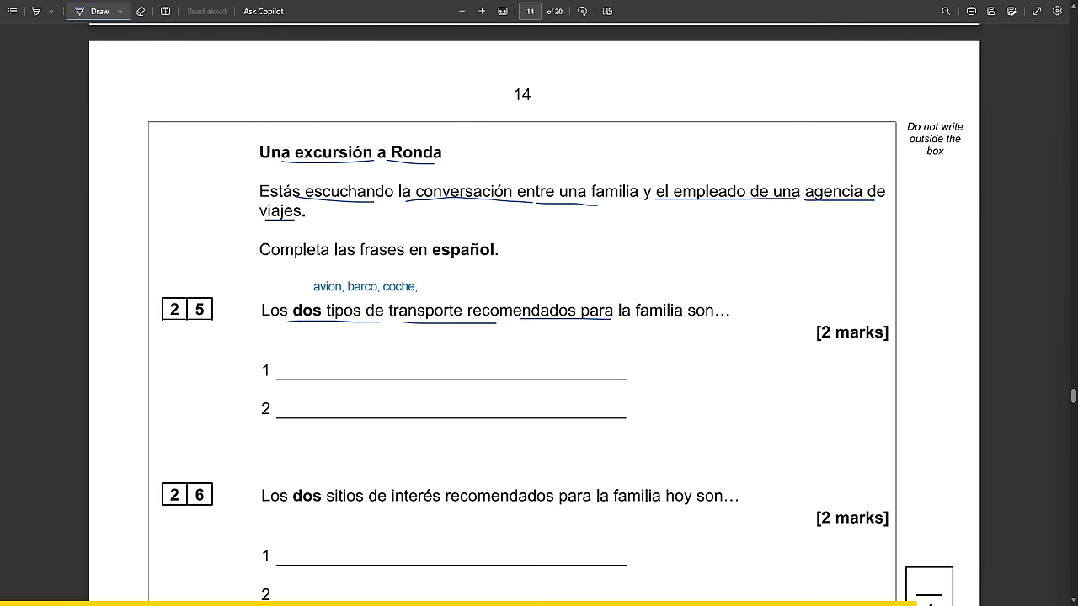
mouse_move(308, 330)
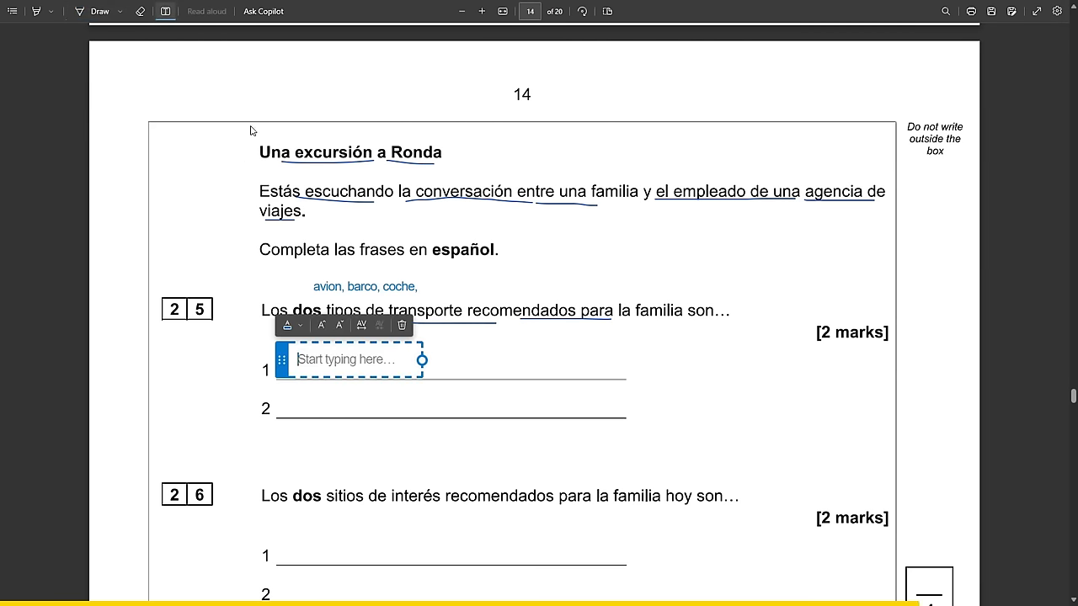
Type the note 'billetes de tren - cheap' beside question 25.
type("b")
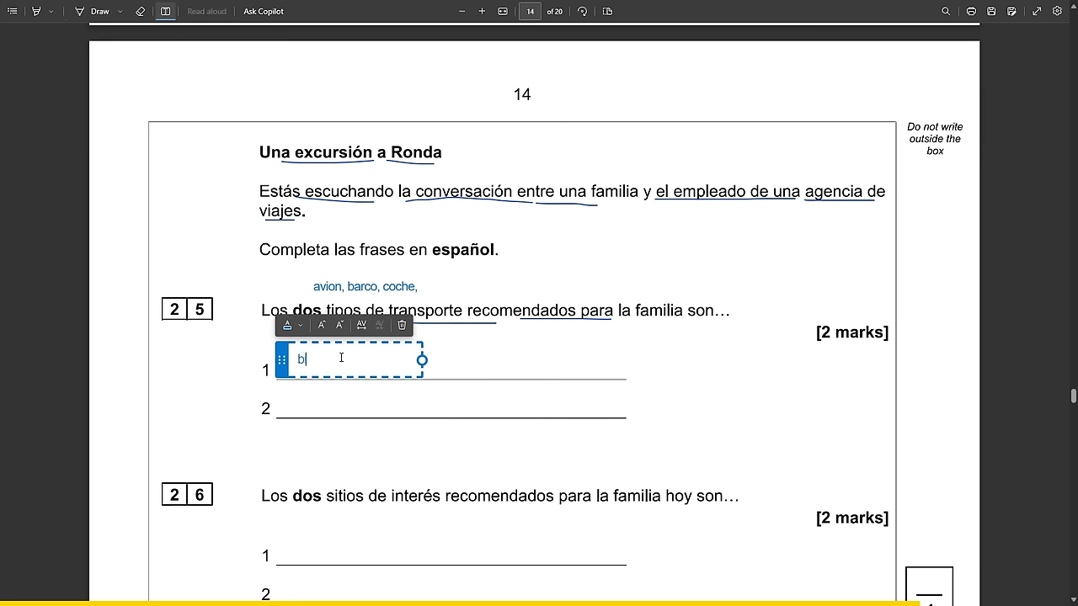
type("illetes de tren")
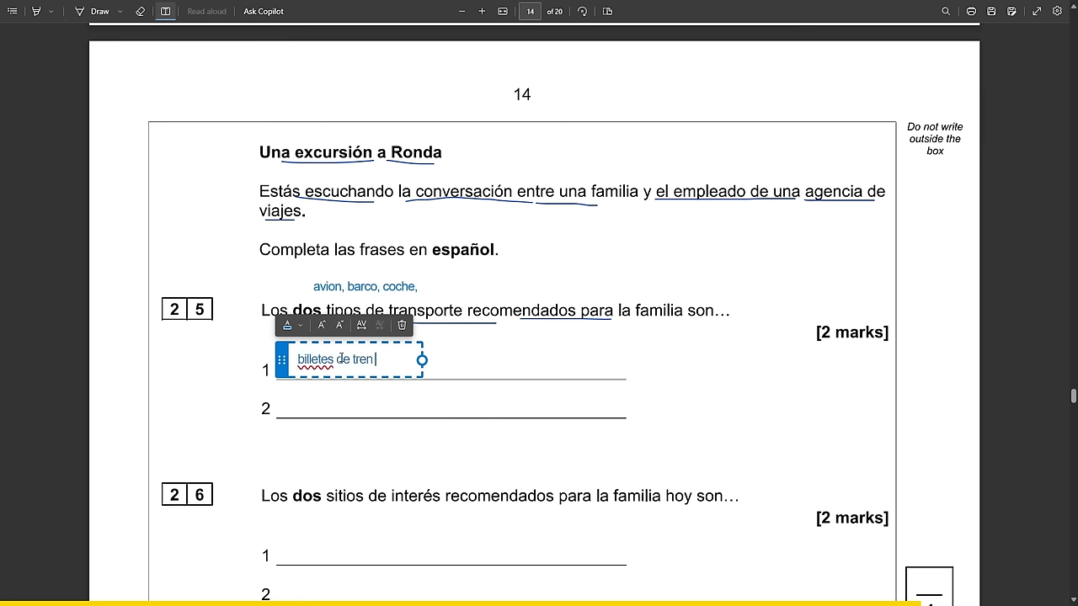
type("- cheap,")
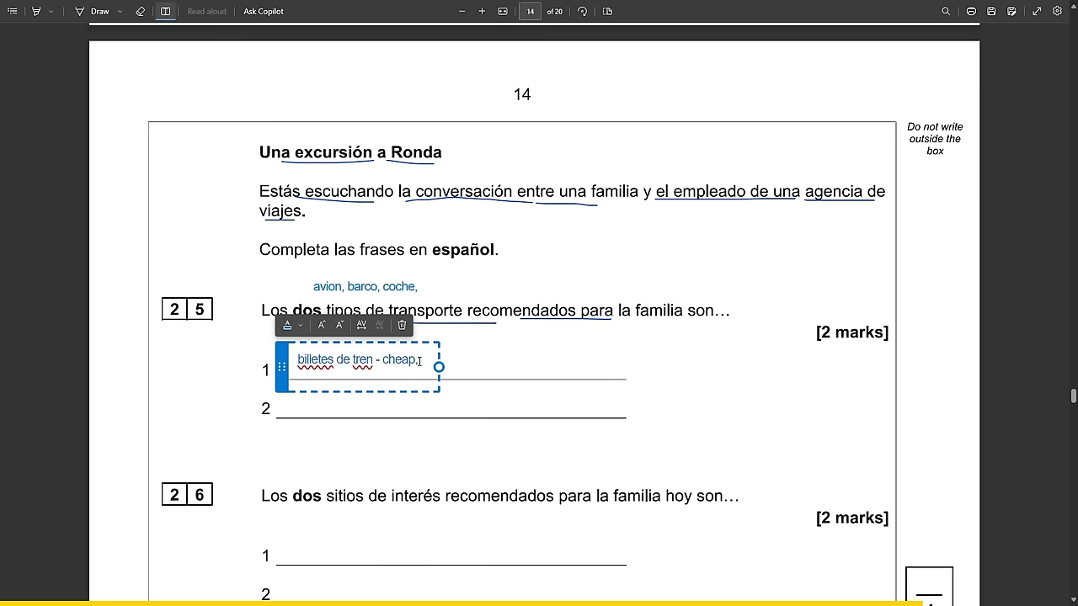
type("dd")
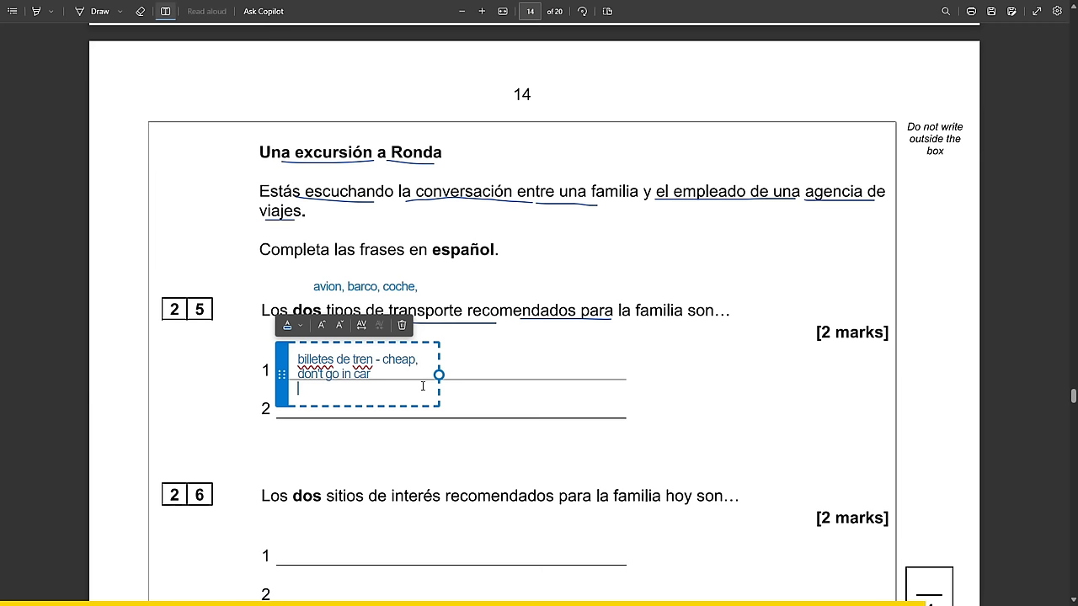
Enter answers 'autocar' and 'tren', move the notes up, and place tren on line 1.
type("cycle")
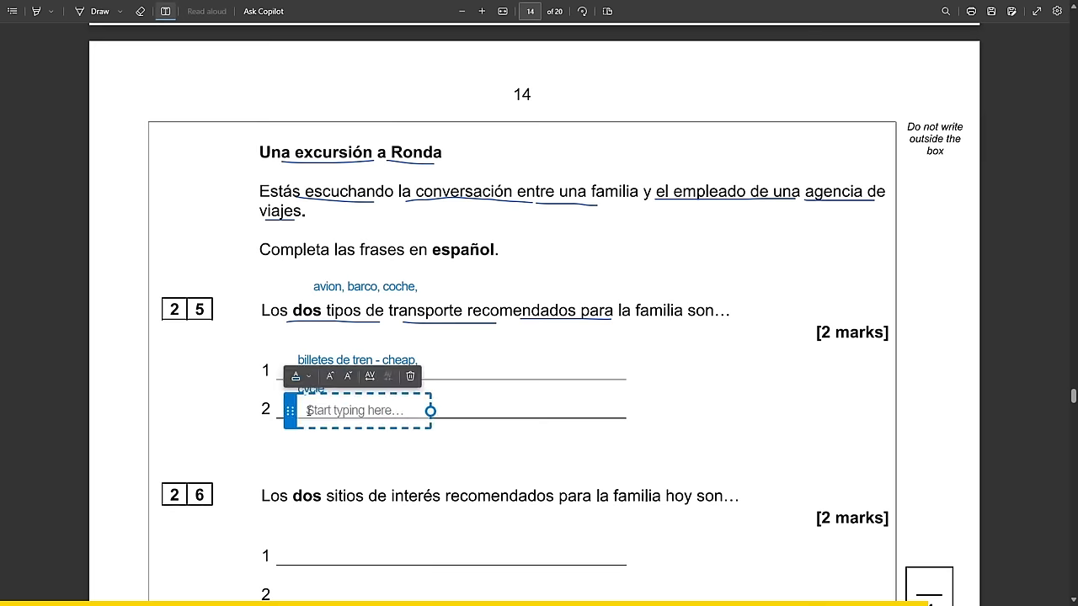
type("autoca")
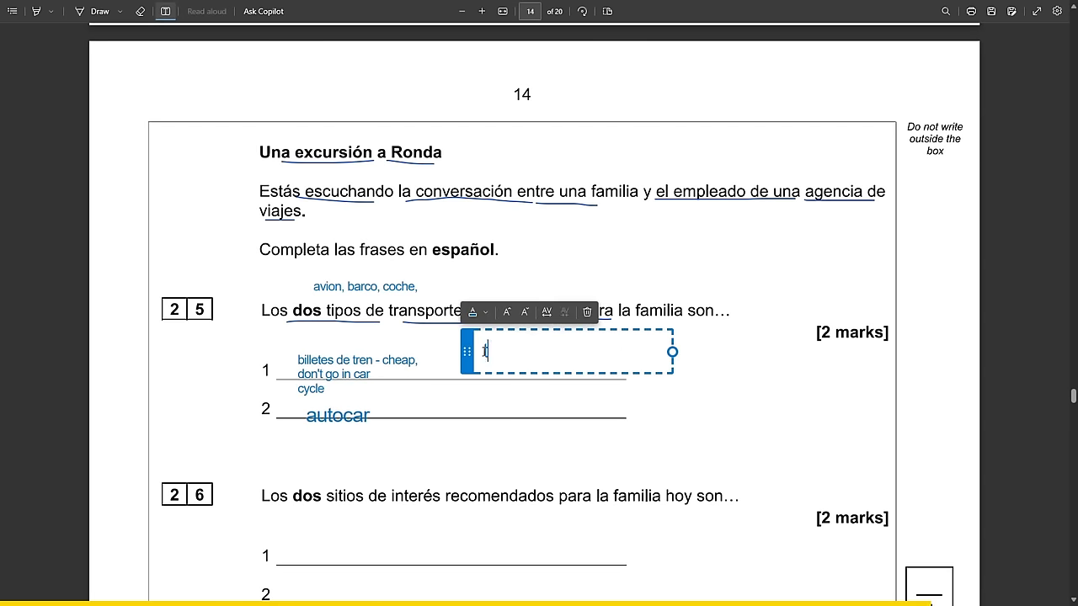
type("ren")
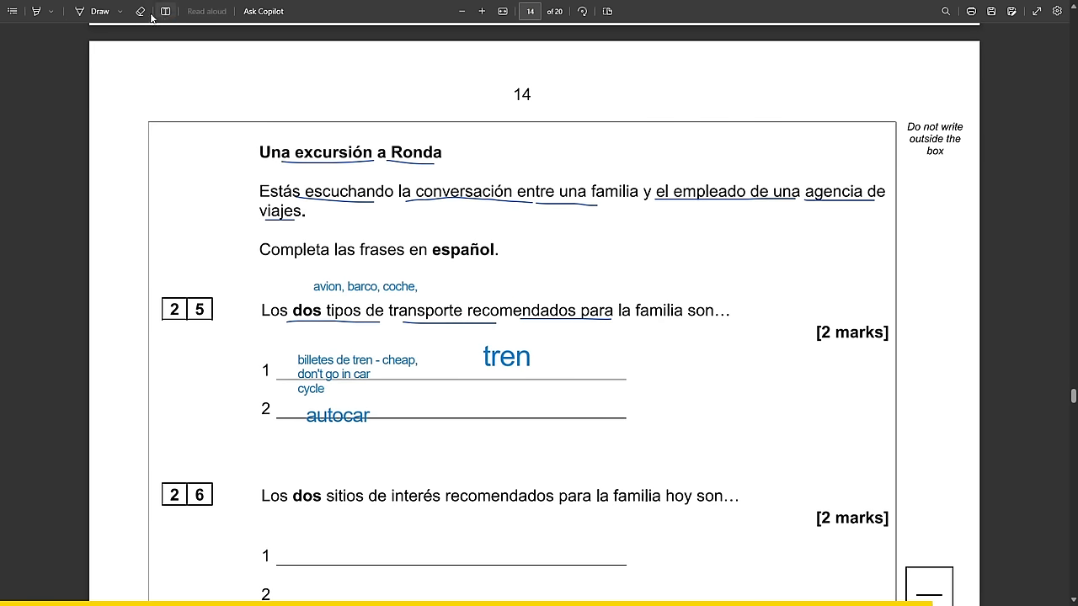
left_click(354, 373)
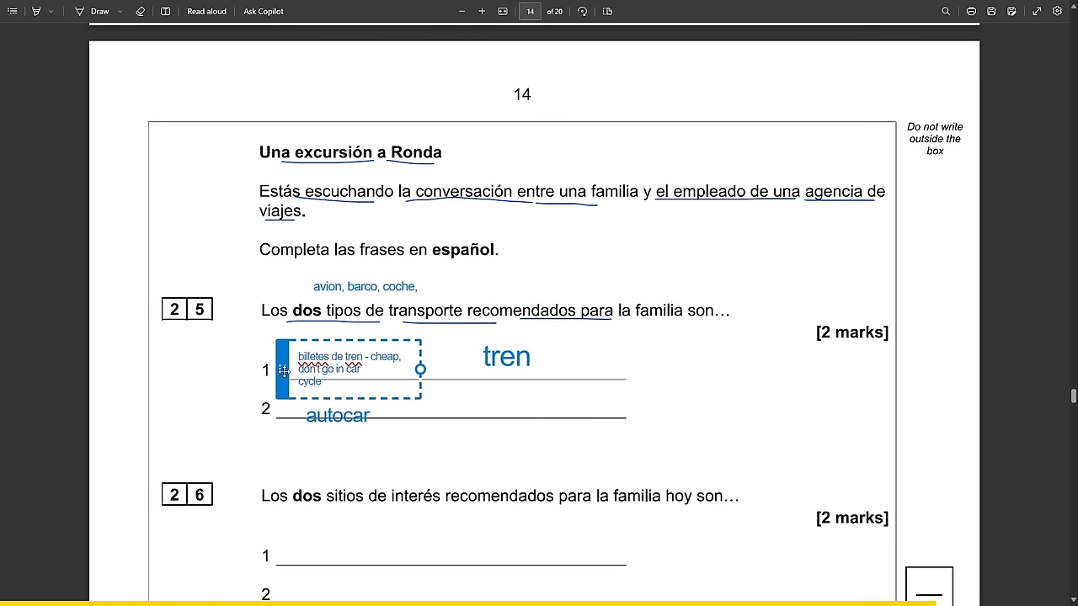
left_click_drag(349, 371, 614, 261)
type("valer -to cost")
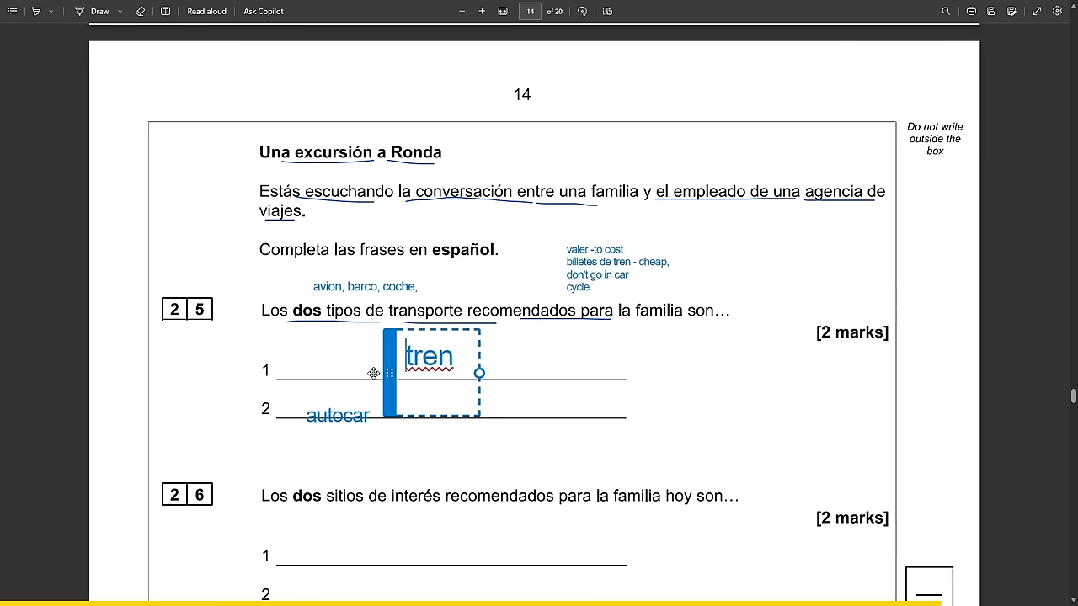
left_click_drag(429, 355, 312, 359)
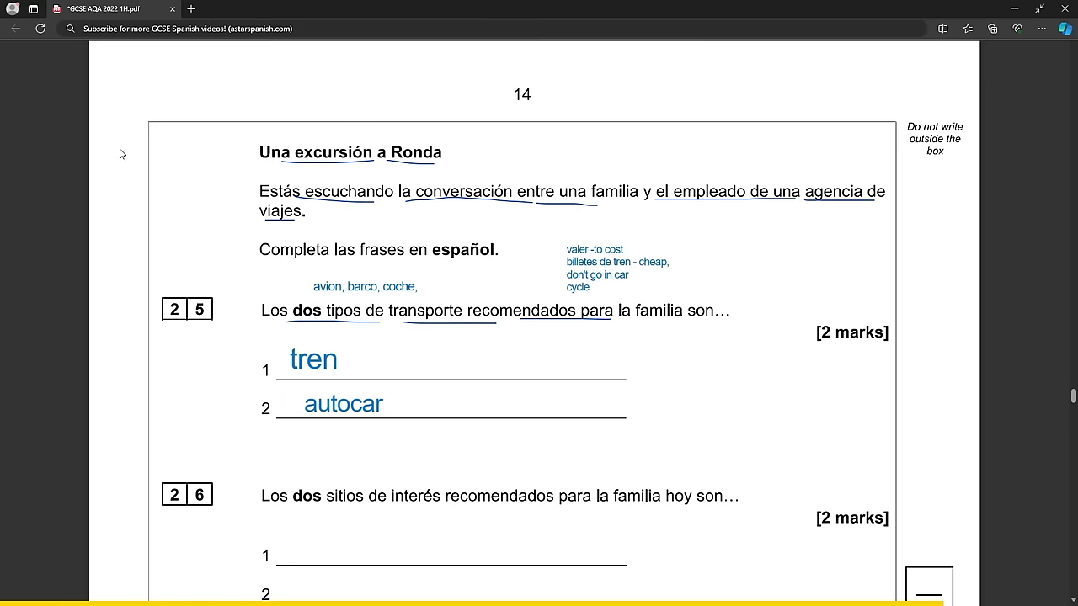
mouse_move(378, 274)
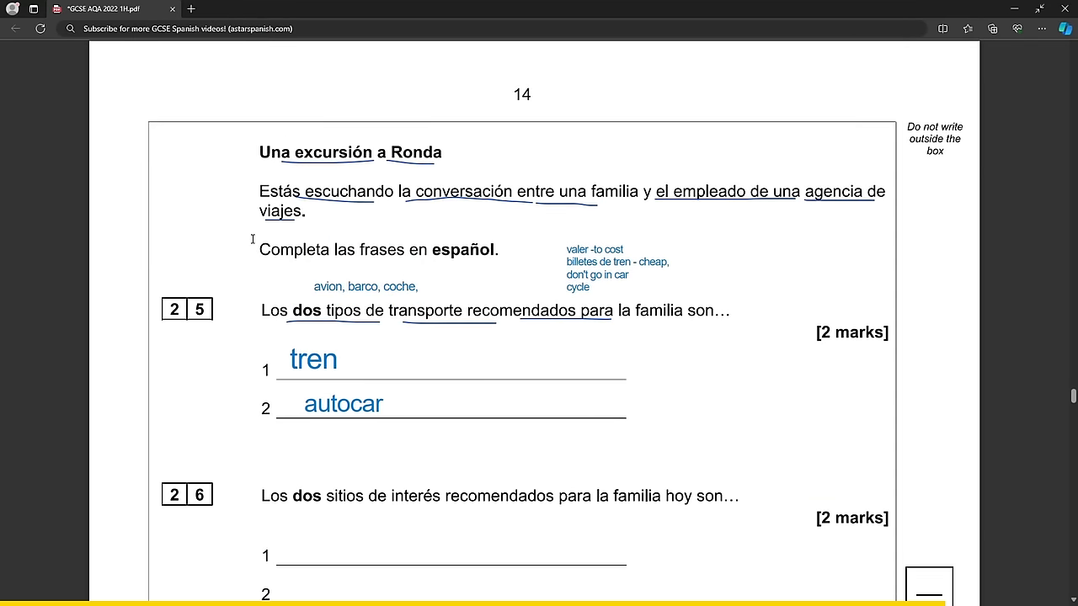
mouse_move(591, 5)
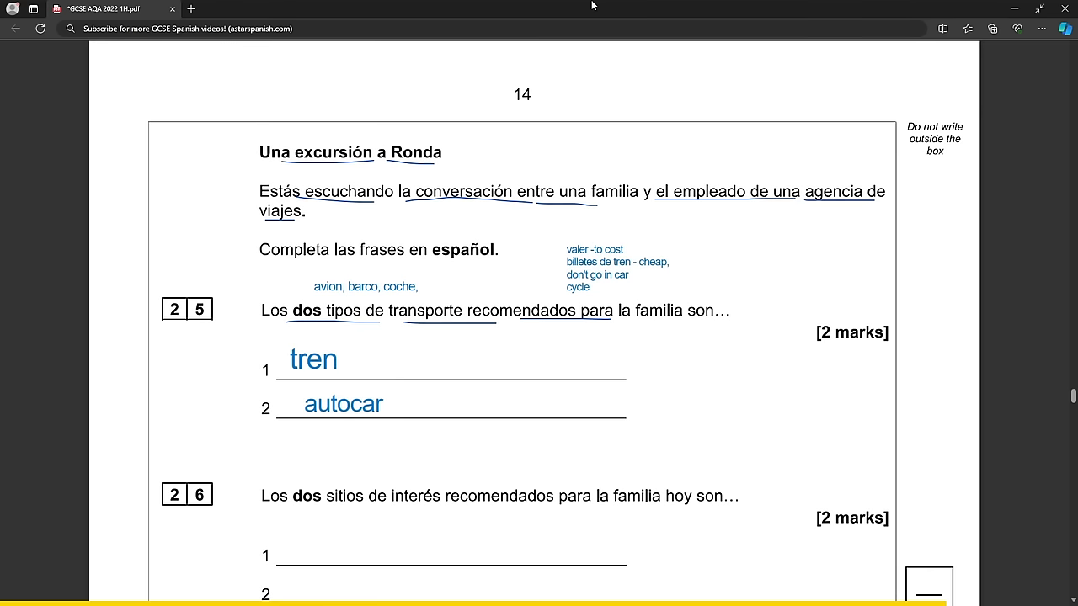
mouse_move(1036, 19)
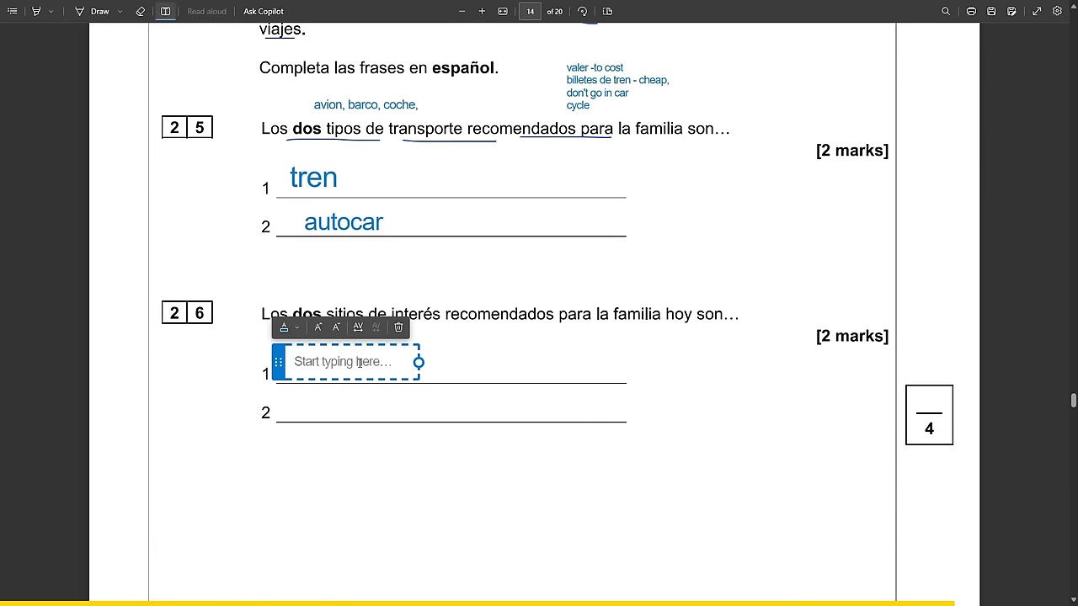
Type question 26 notes: la plaza de toros, el museo, ruinas romanas (pero), deben ir al puente.
type("hay")
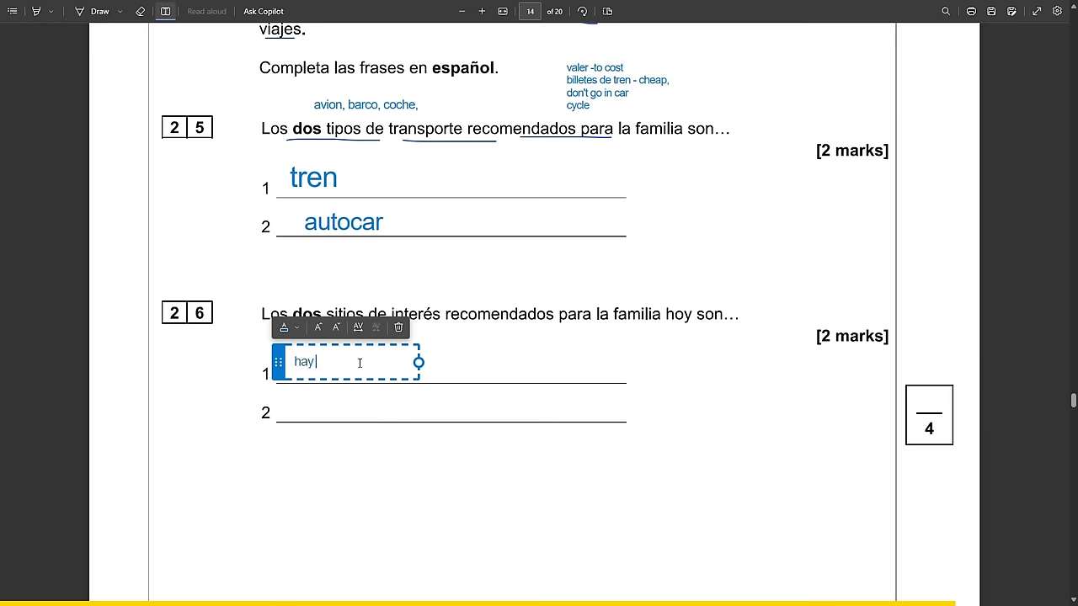
type("la plaza de toros")
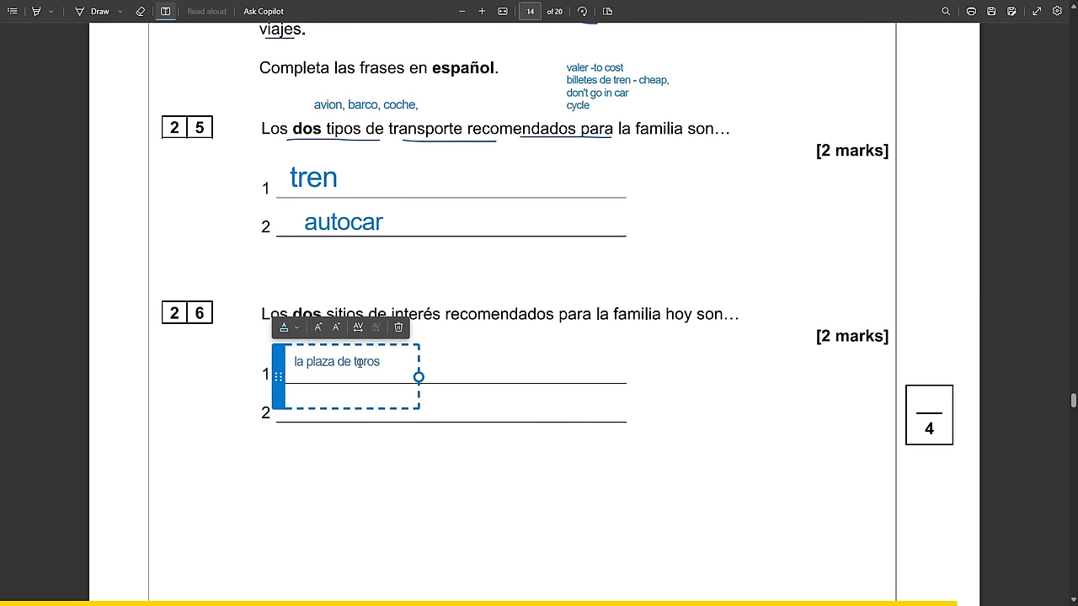
type("el mues")
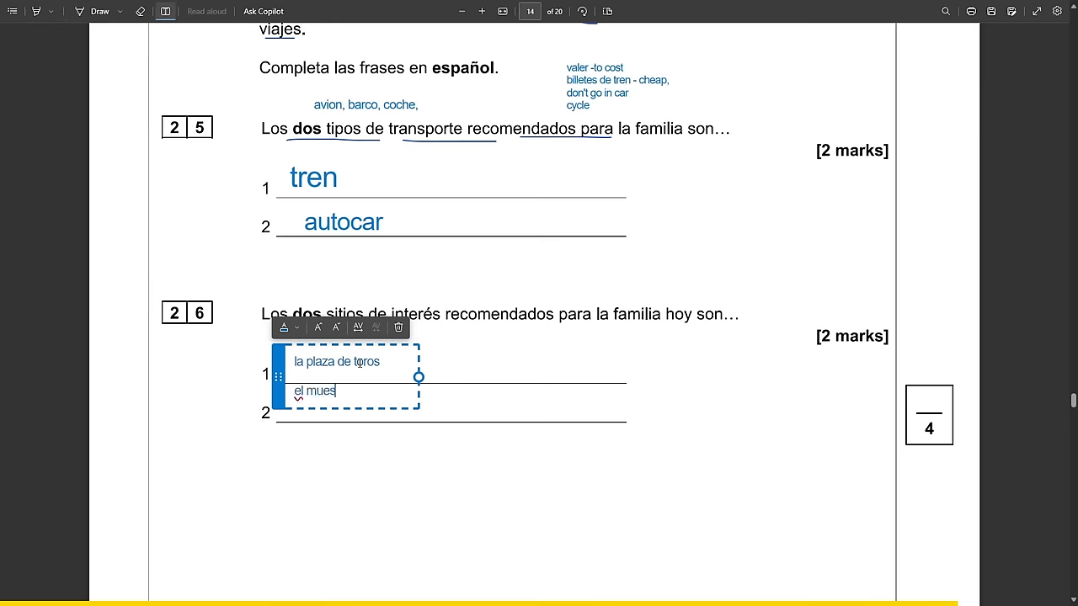
type("o (pero...")
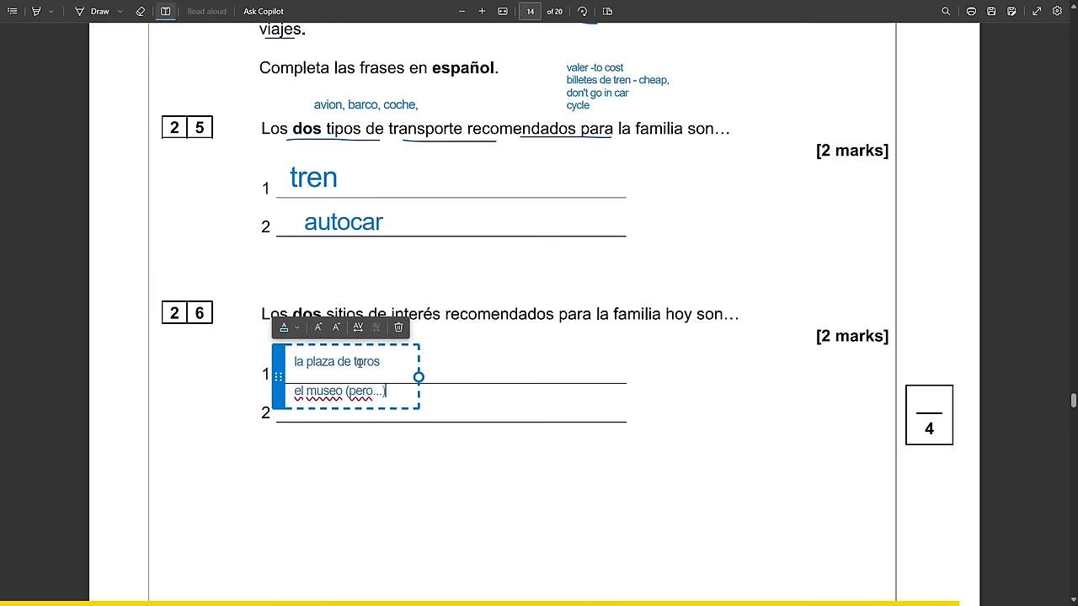
type("ruinas romanas")
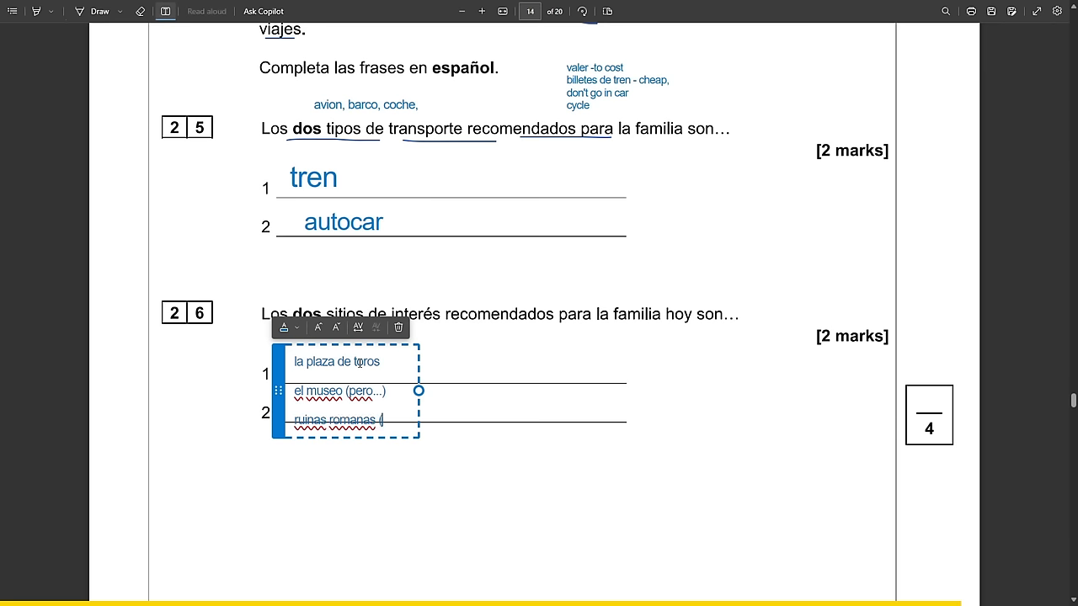
type("(pero)")
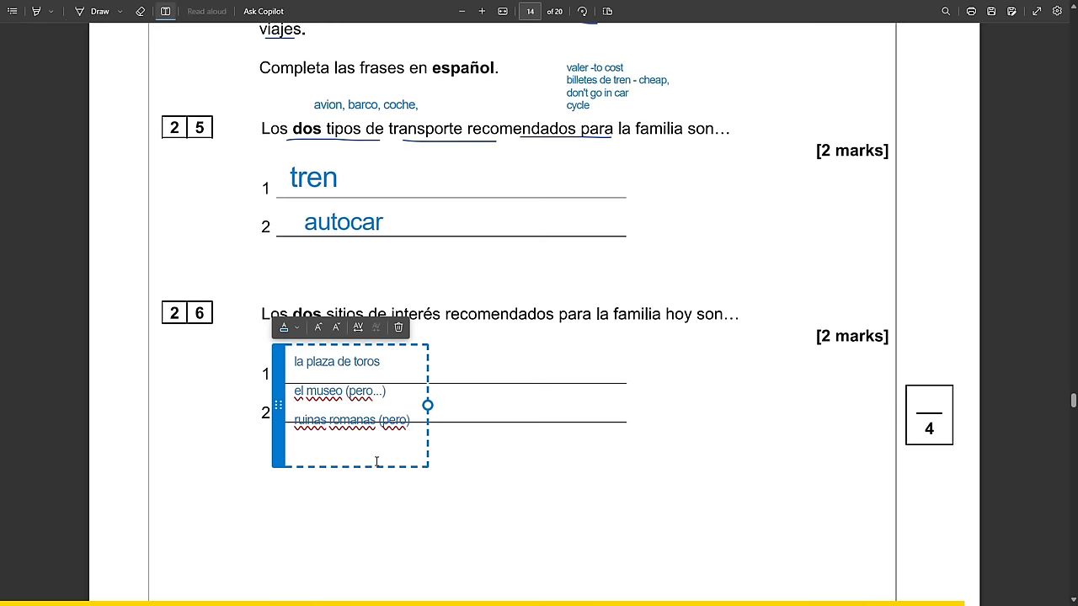
type("deben ir al")
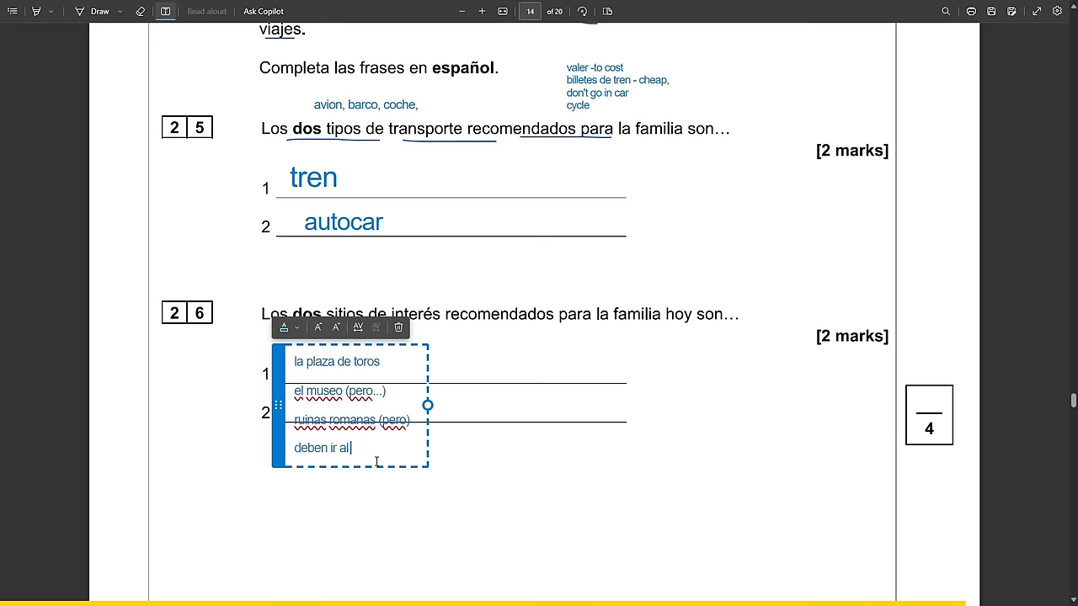
type("puente")
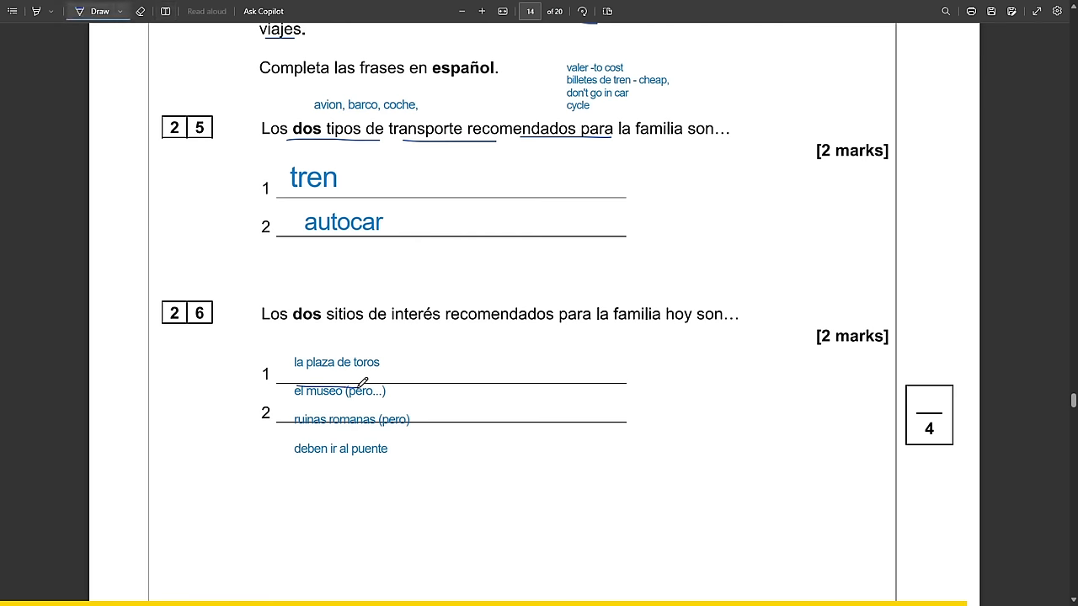
Underline museo, answer 'La plaza de toros' and 'El puente', and bracket the notes.
left_click_drag(309, 420, 411, 417)
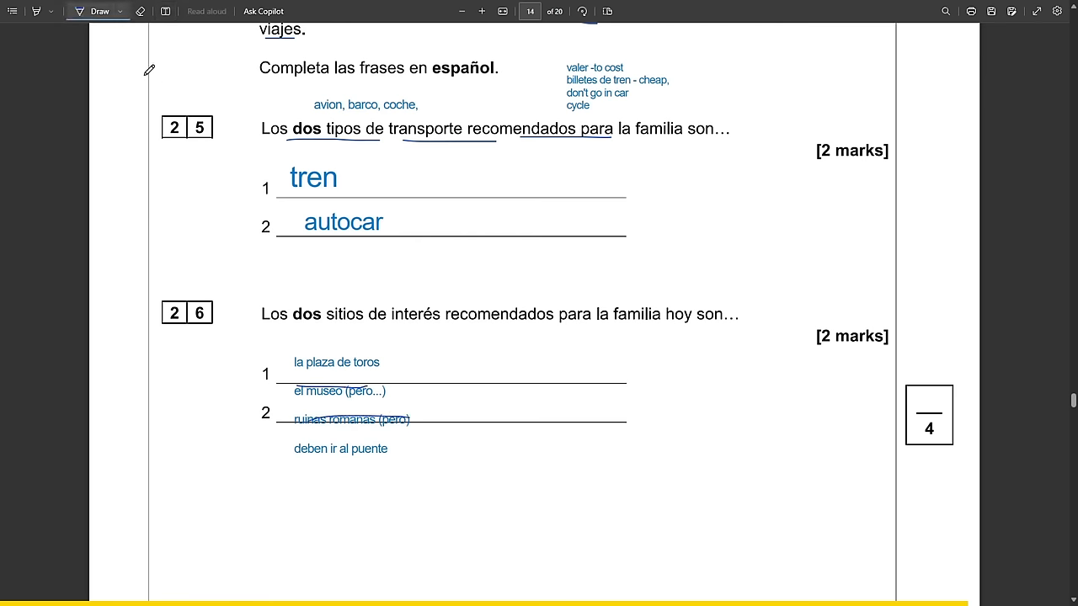
type("1a")
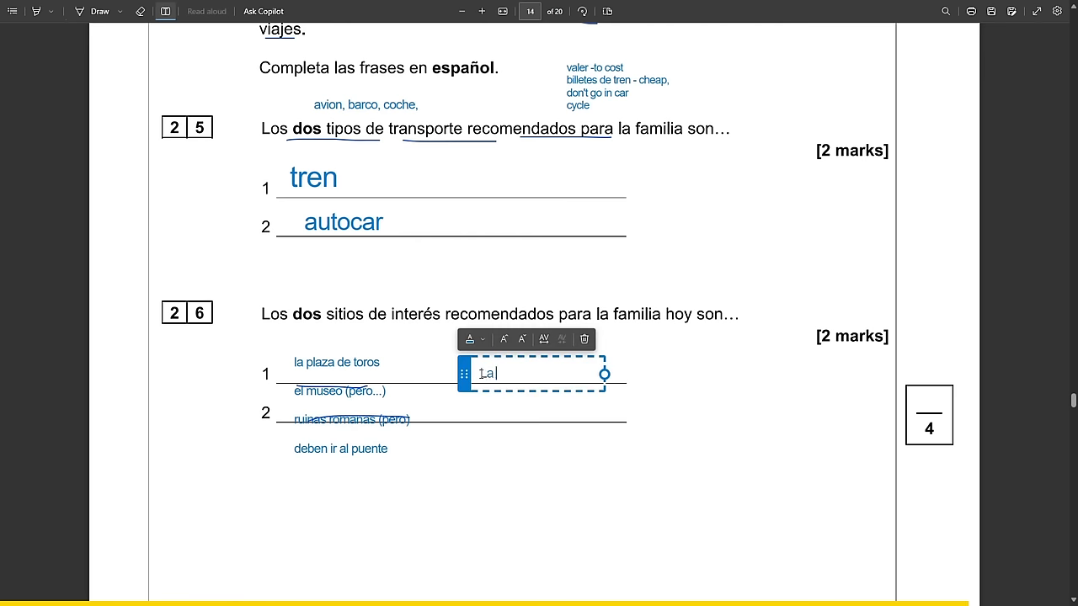
type("plaza")
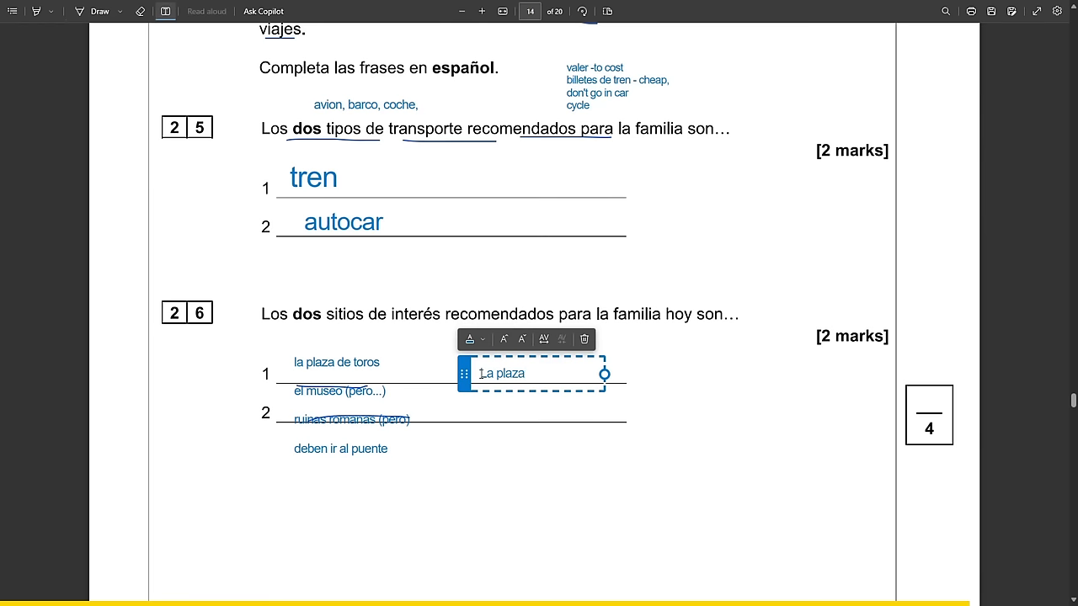
type("de toros")
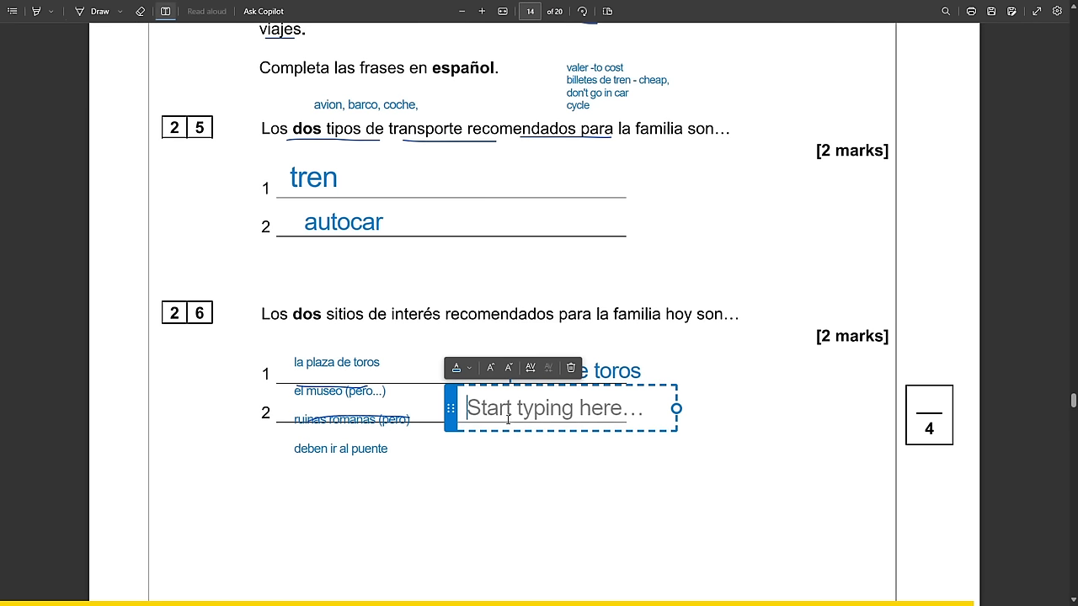
type("El p")
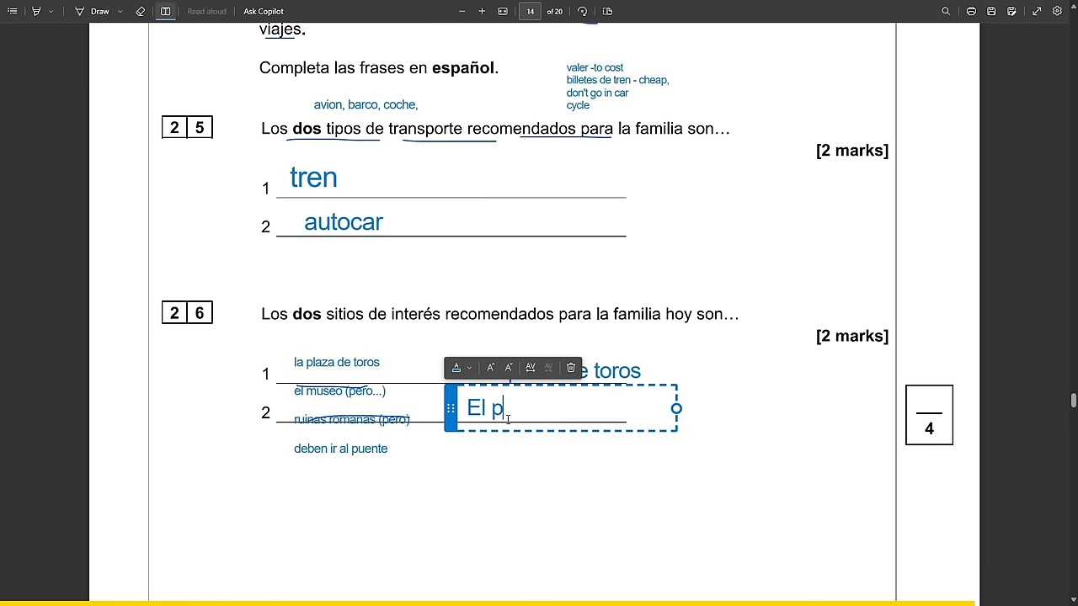
type("uente")
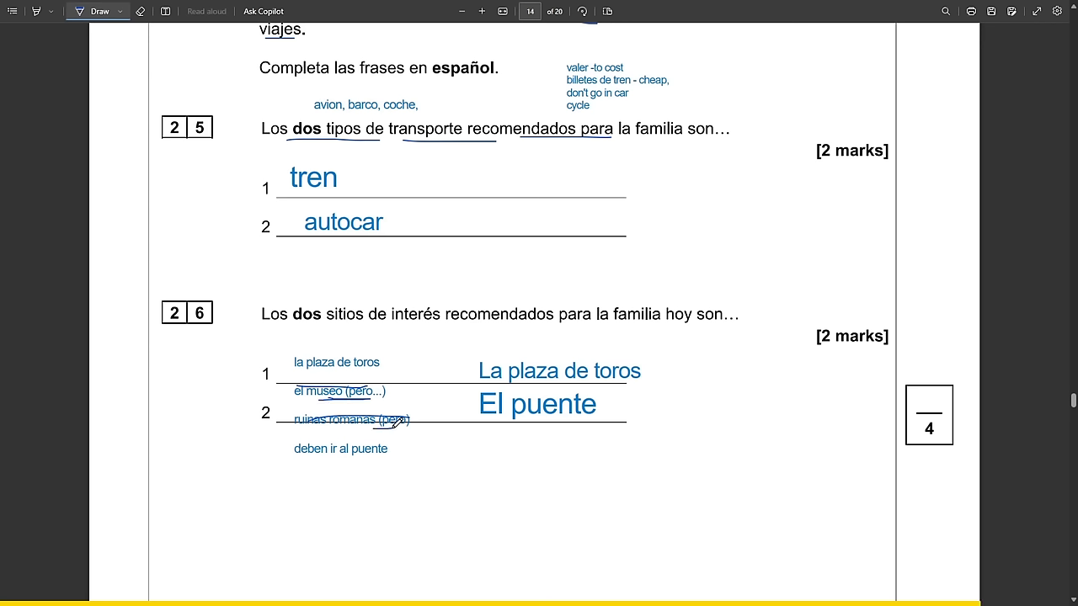
mouse_move(400, 421)
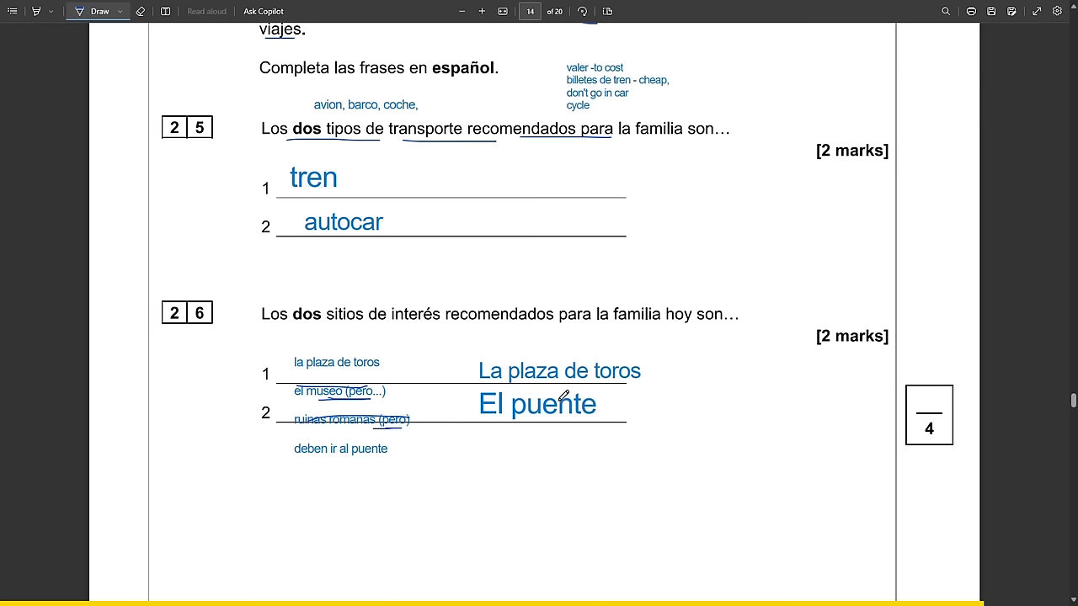
mouse_move(461, 374)
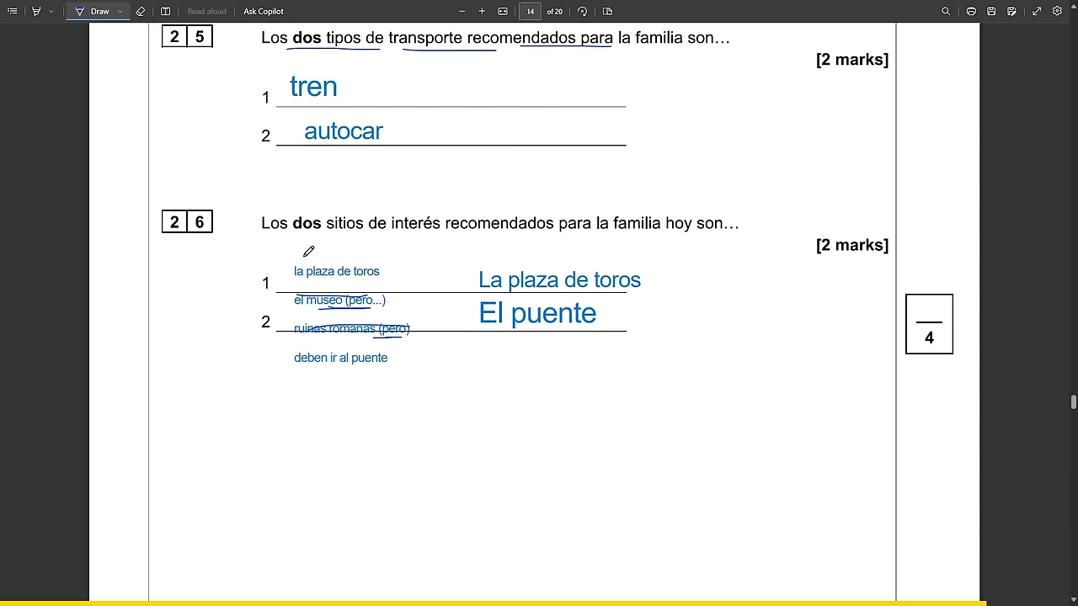
left_click_drag(276, 265, 279, 333)
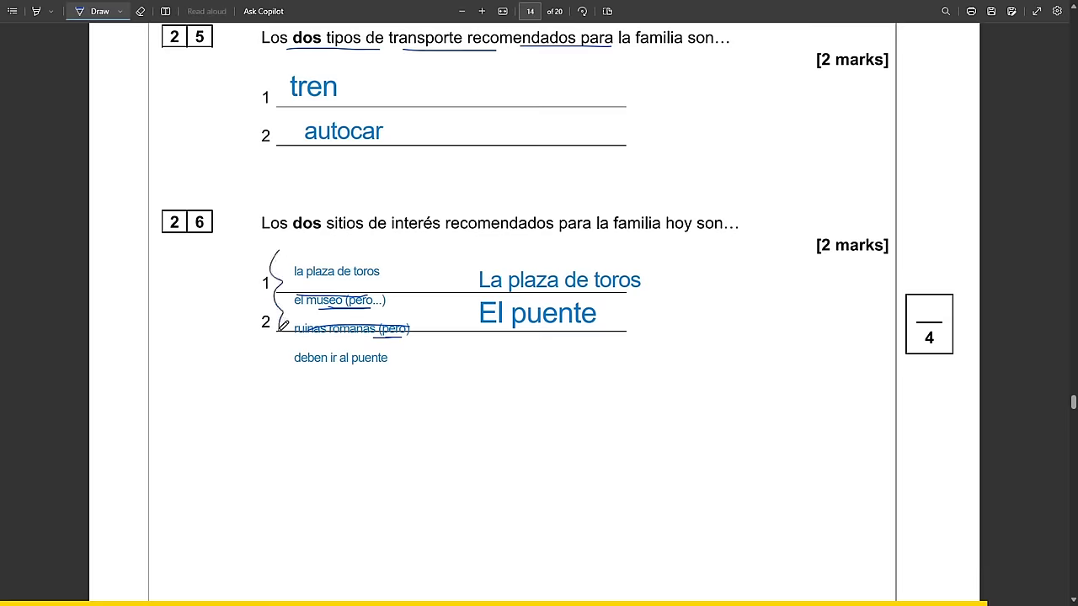
scroll("down", 3)
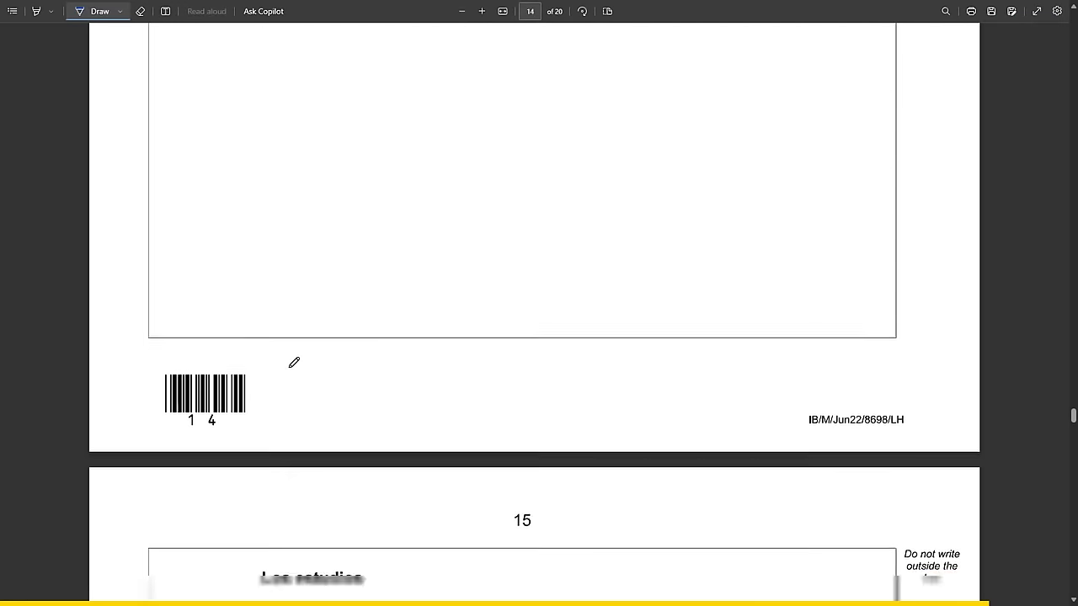
Add the note 'ayer, la semana pasada, anteayer' beside page 15's past-tense line.
scroll("down", 3)
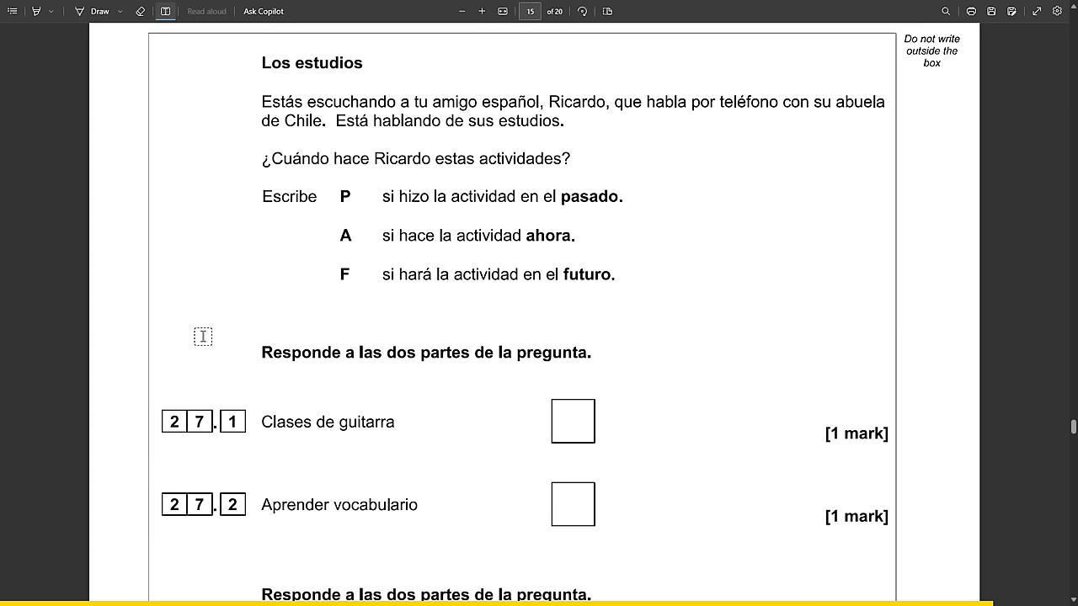
left_click(203, 335)
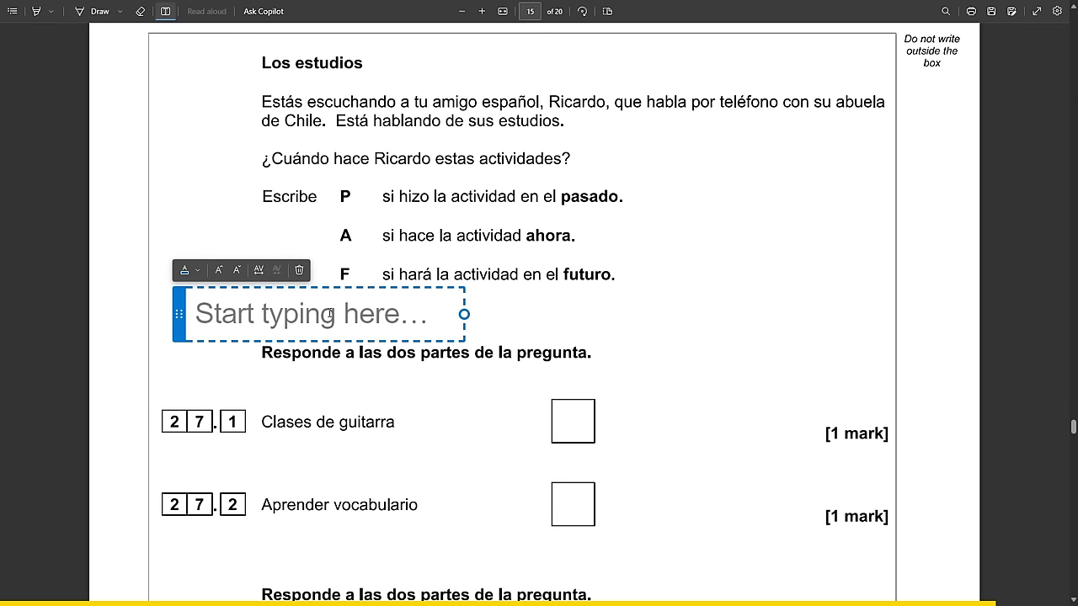
type("ayer, la se")
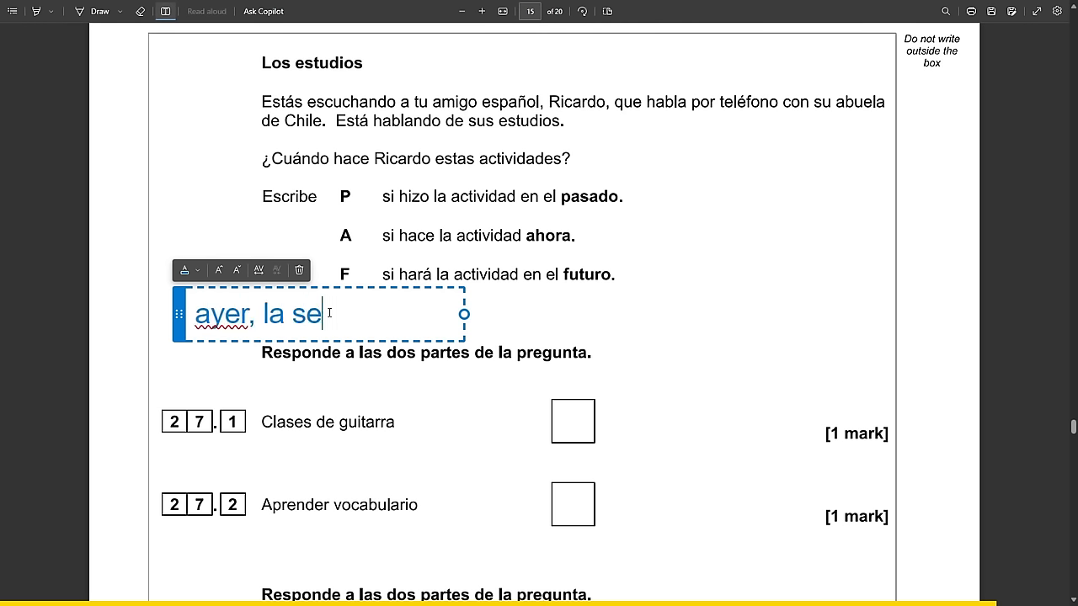
type("mama pasada, ante")
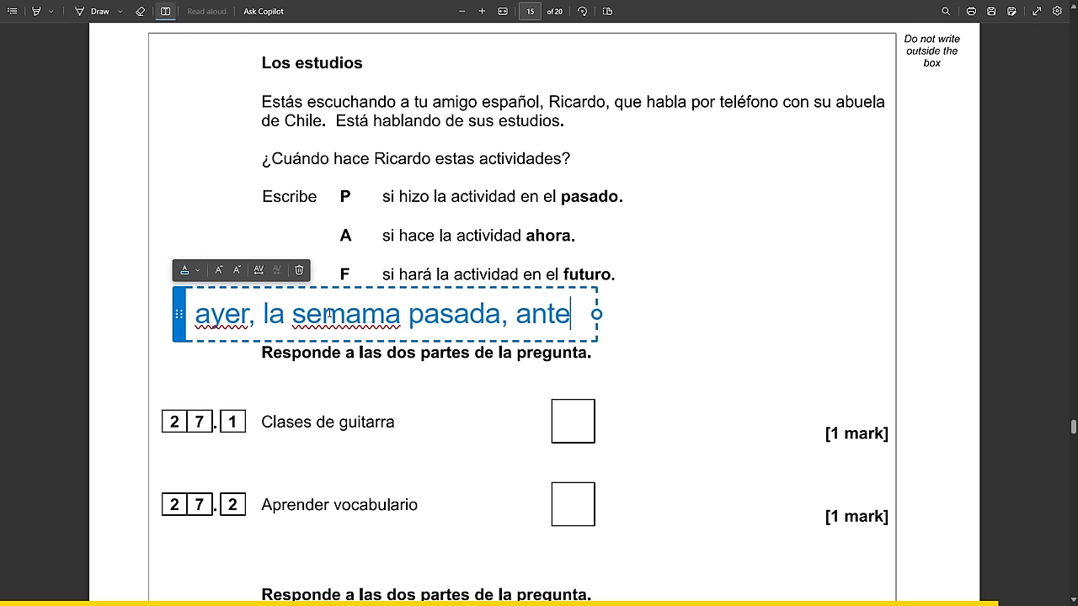
type("ayer")
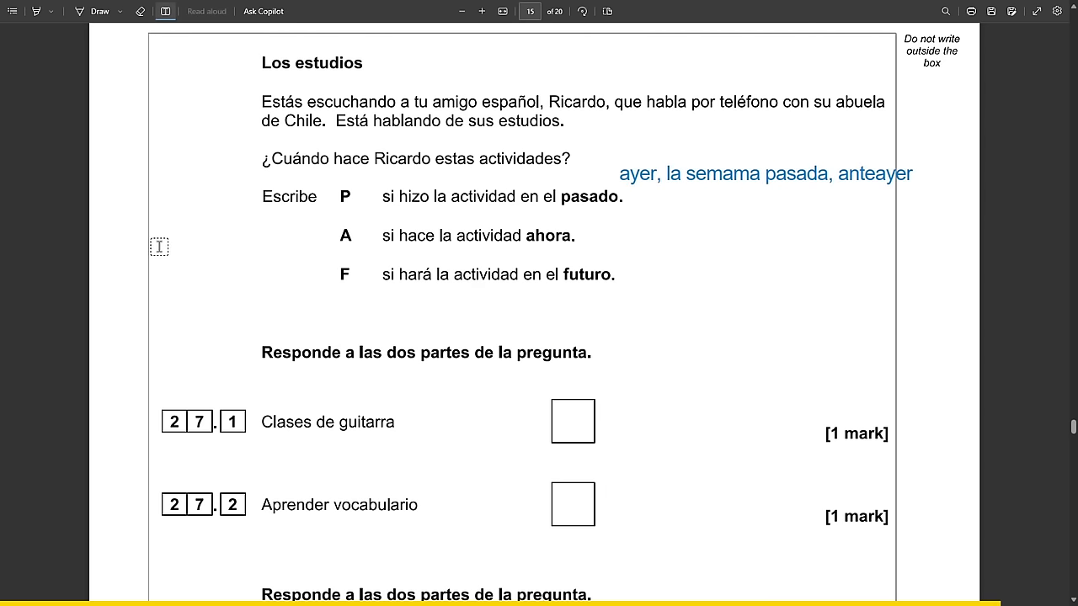
Add notes 'hoy en dia', 'en el futuro' and 'voy a tener' to the task.
left_click(159, 246)
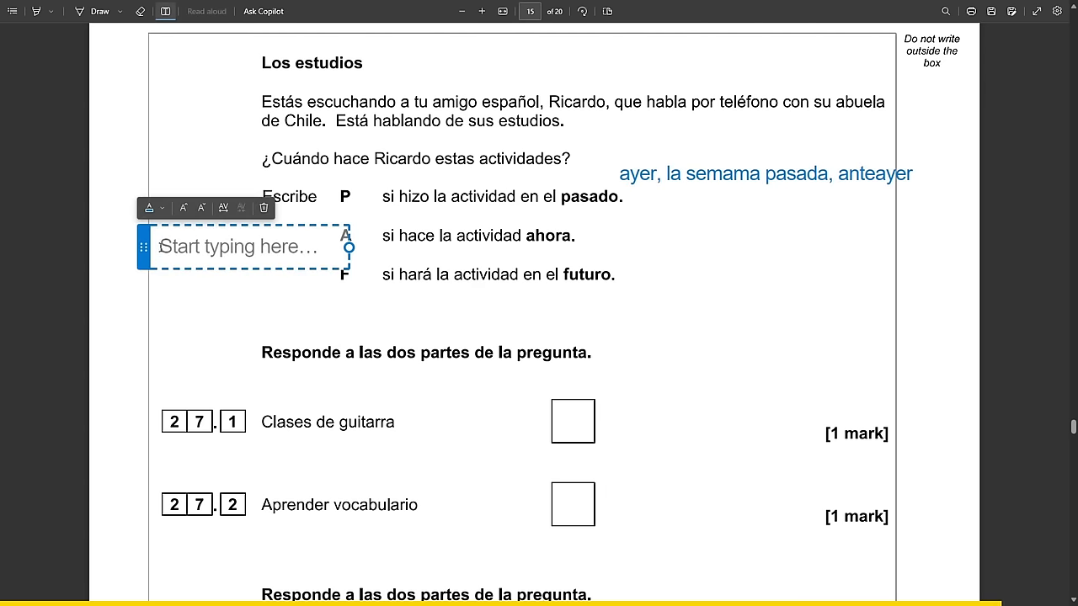
type("hoy")
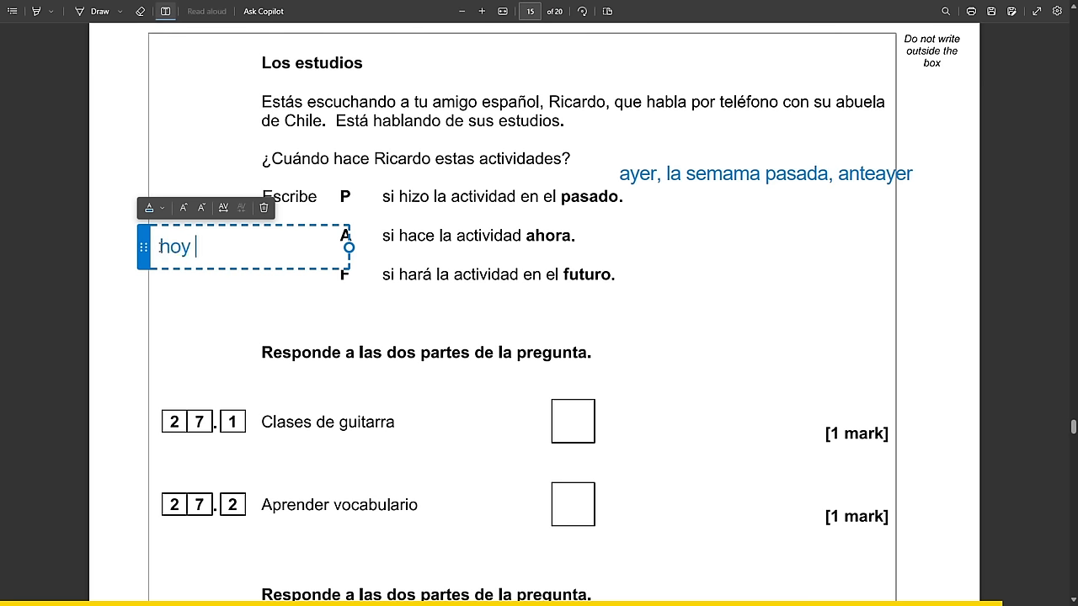
type("en dia")
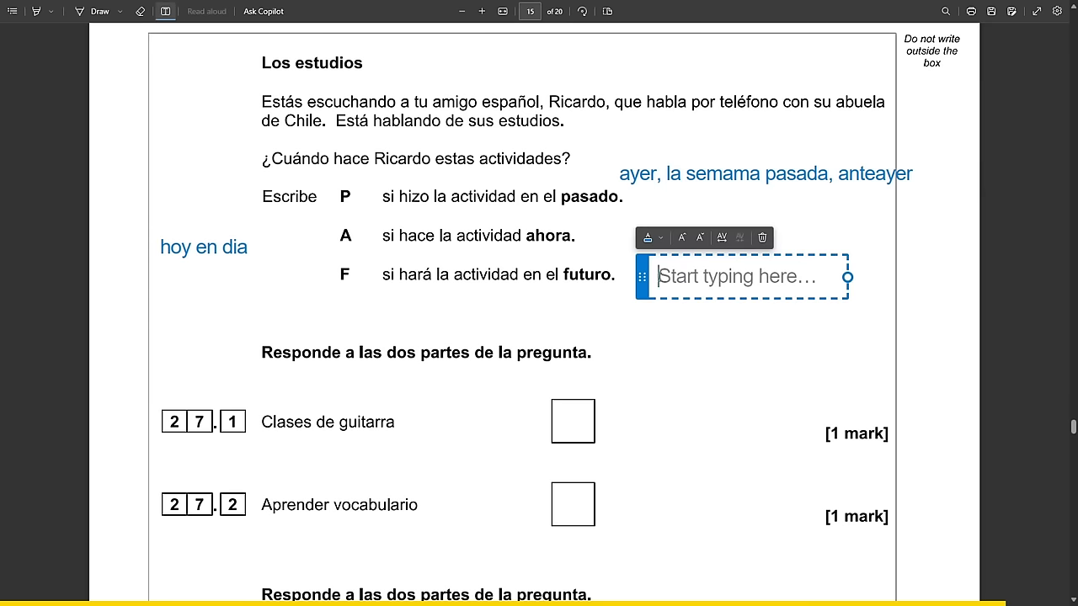
type("en el futuro")
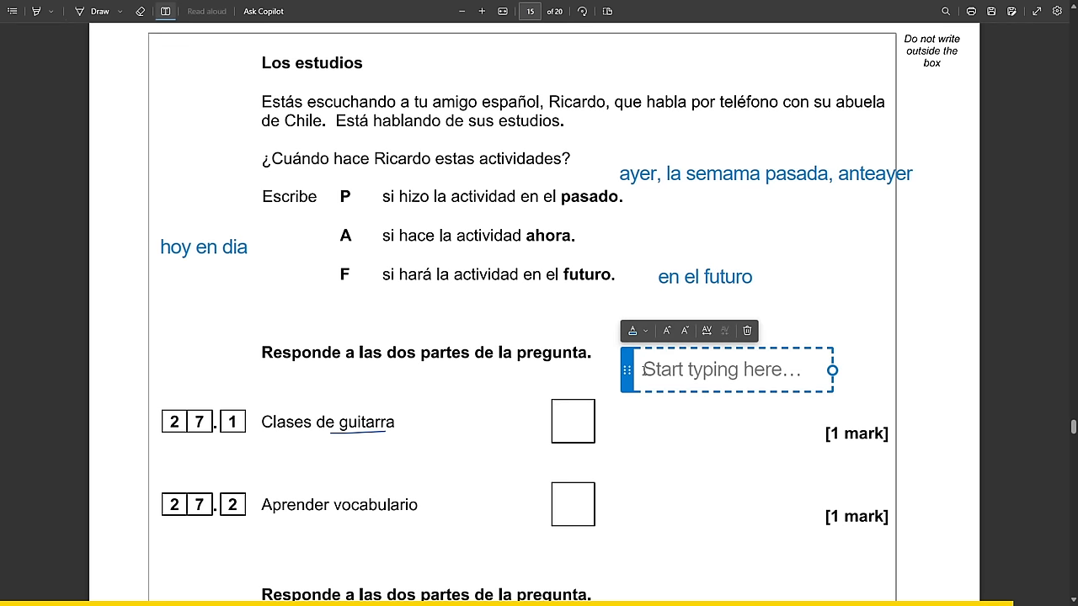
type("voy a tener")
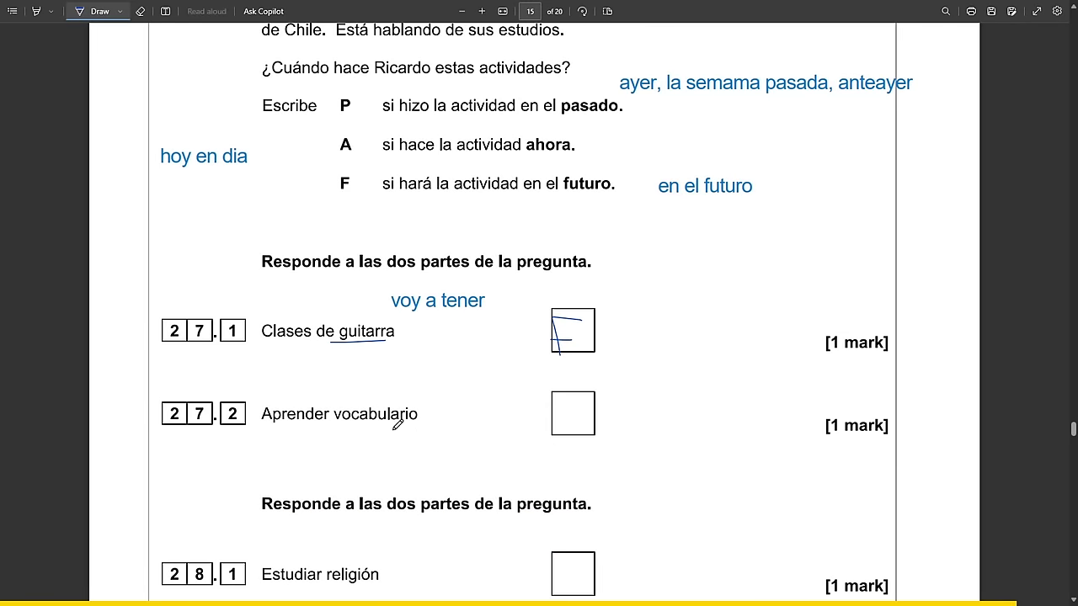
Underline vocabulario in question 27.2 and write A in its box.
left_click_drag(337, 427, 413, 428)
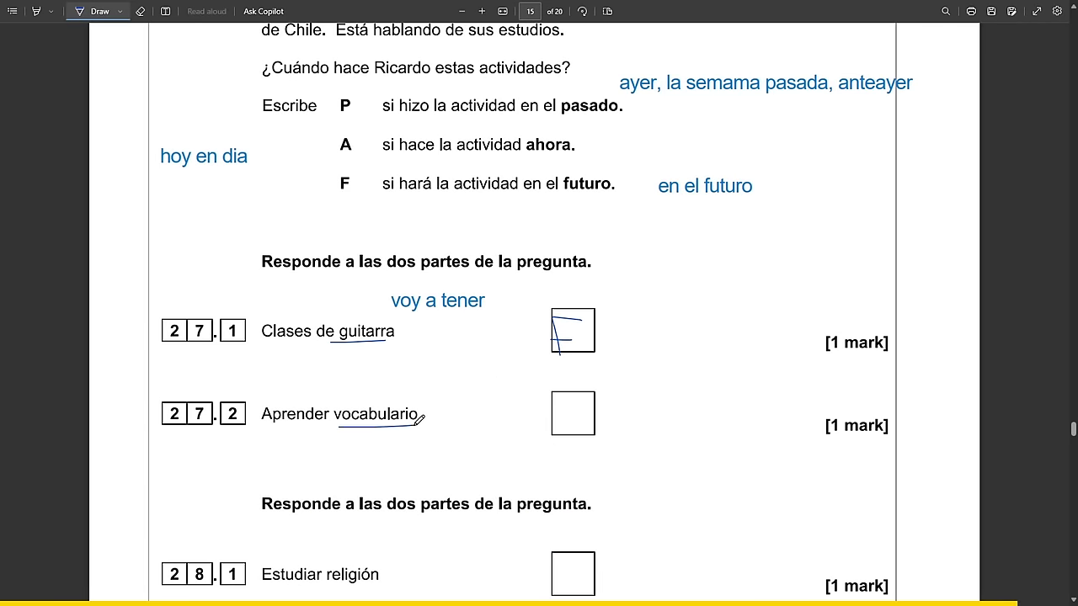
left_click_drag(560, 430, 585, 400)
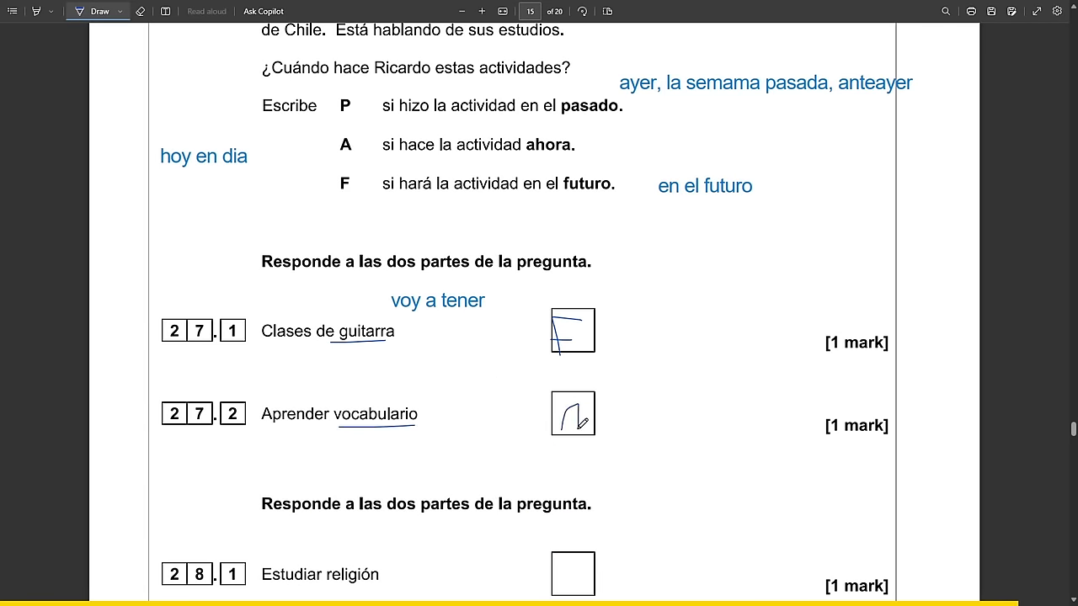
left_click_drag(560, 429, 585, 400)
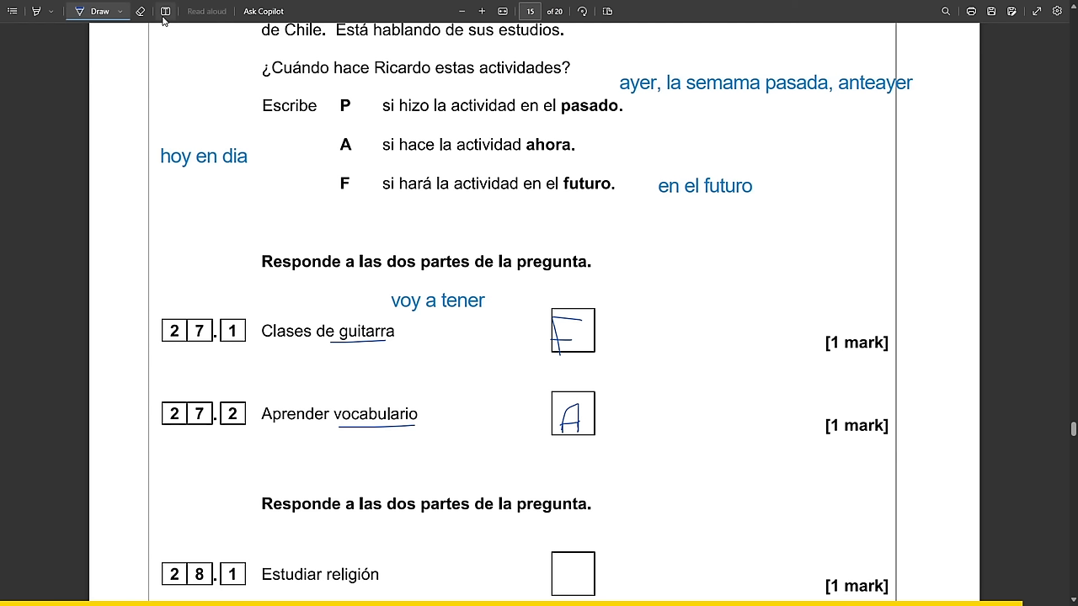
mouse_move(231, 251)
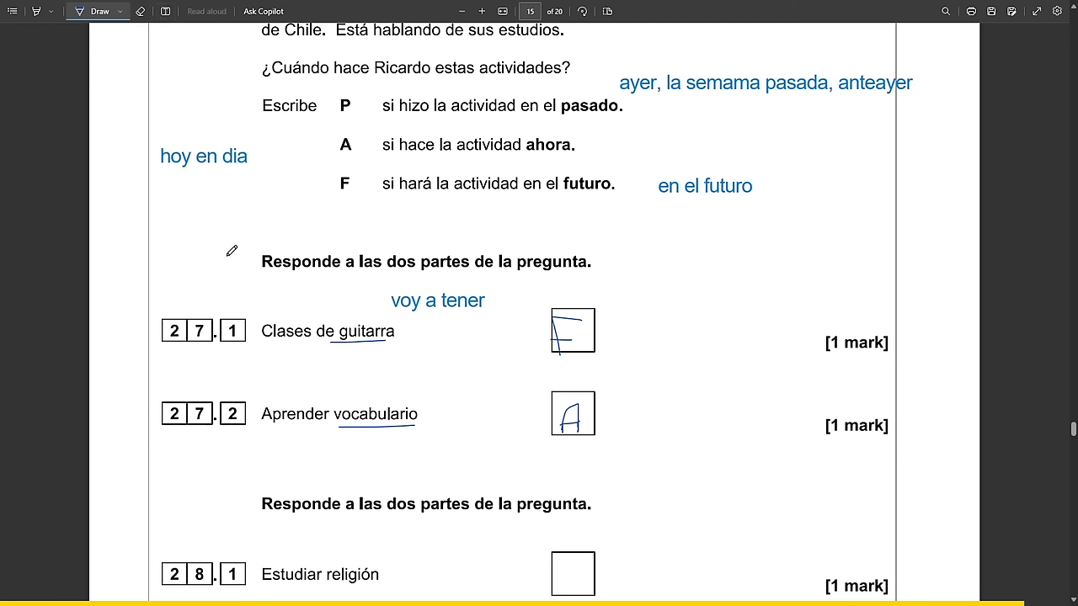
mouse_move(309, 251)
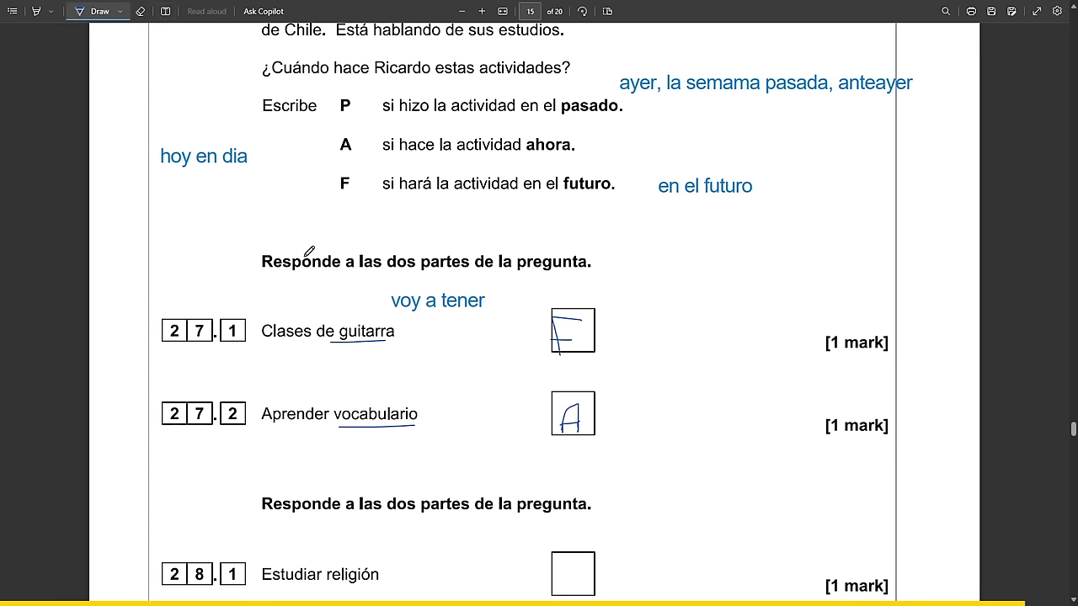
Add the note 'que viene - next tuesday' to the page.
scroll("down", 3)
type("mi")
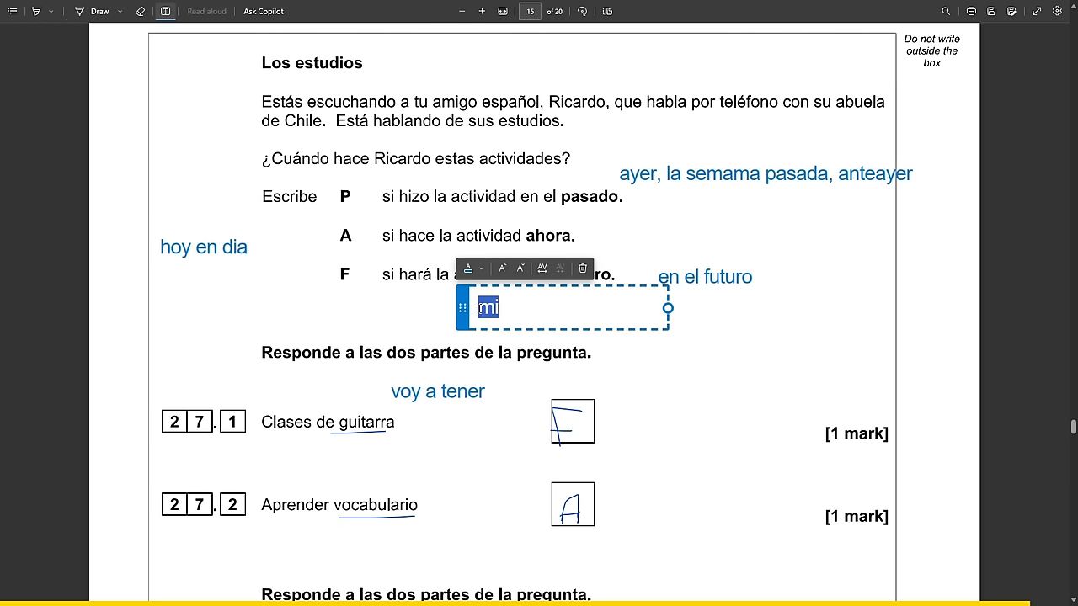
type("que viene -")
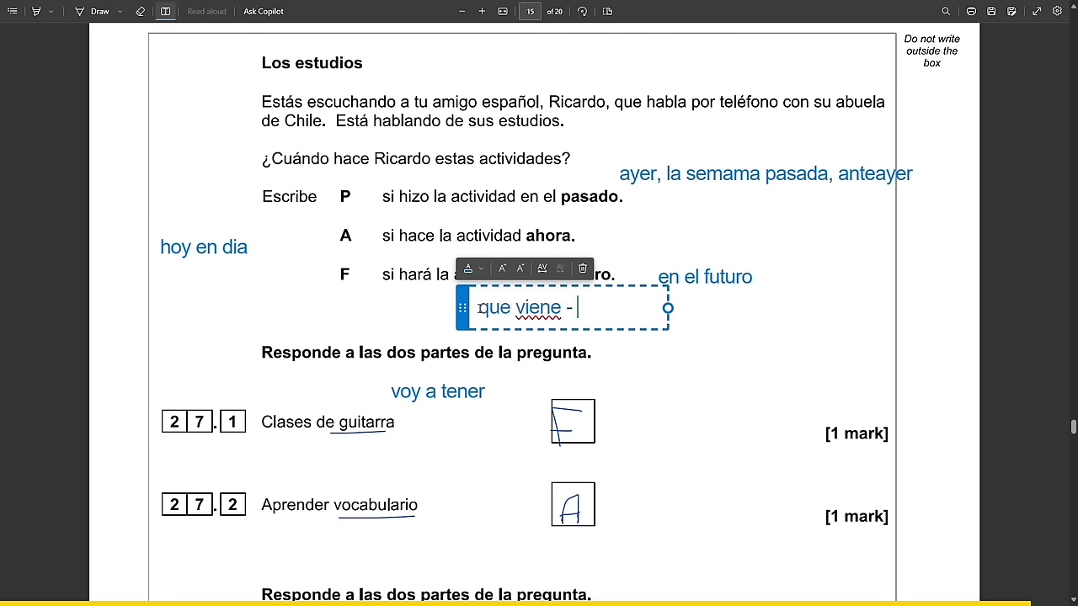
type("next")
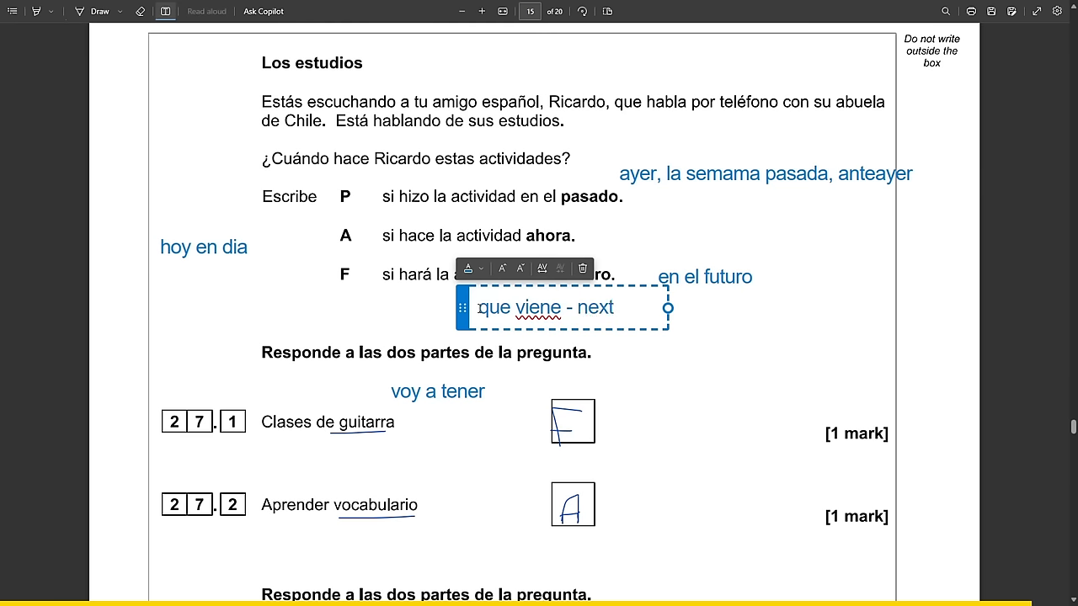
type("tuesday")
type("de momento - right now")
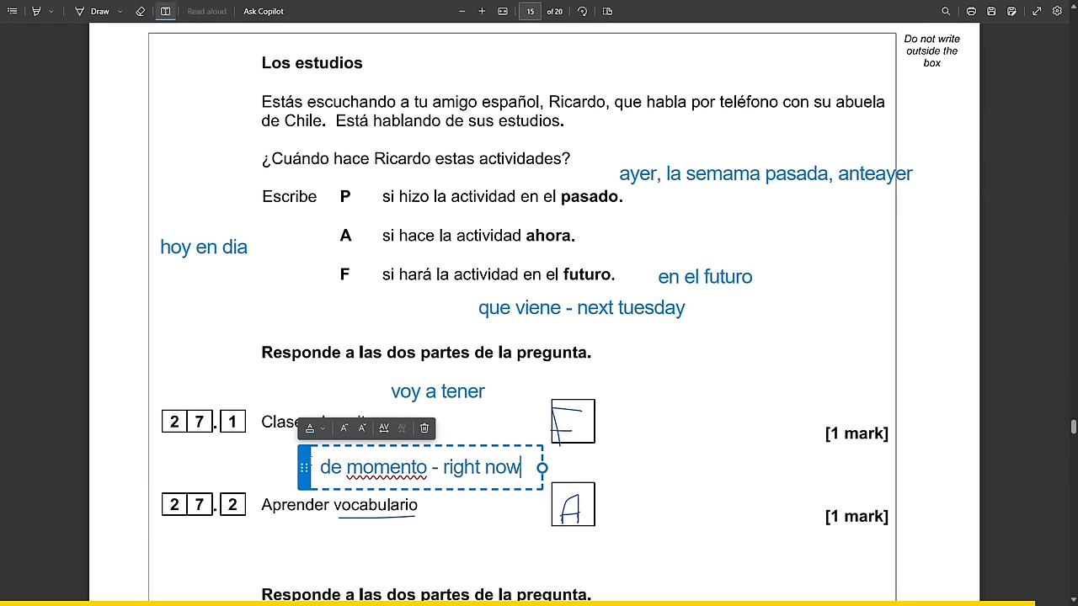
Underline 'Estudiar religión' in question 28.1.
scroll("down", 3)
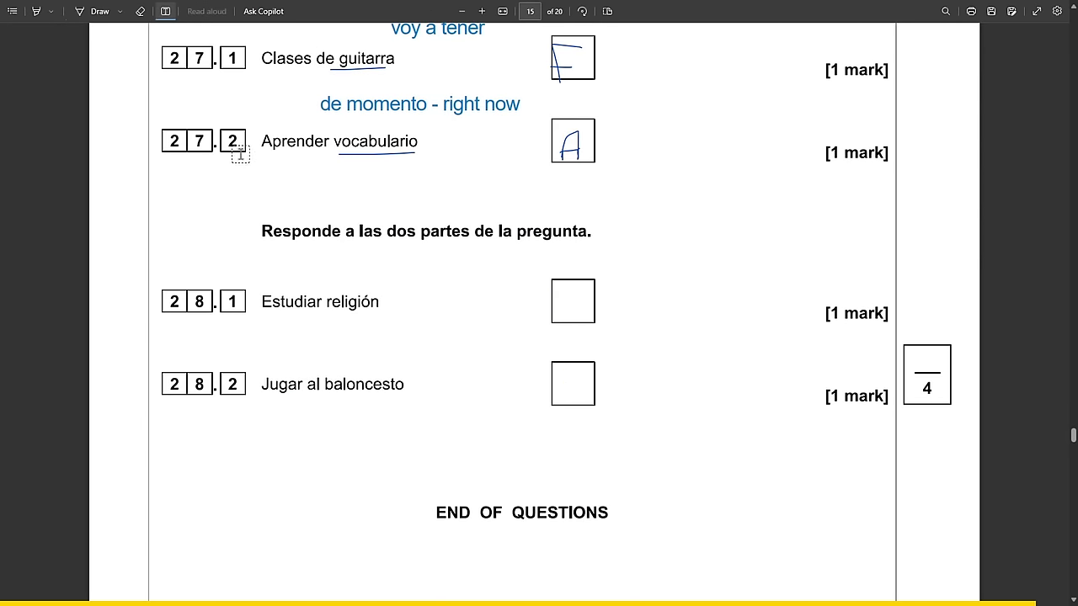
scroll("down", 3)
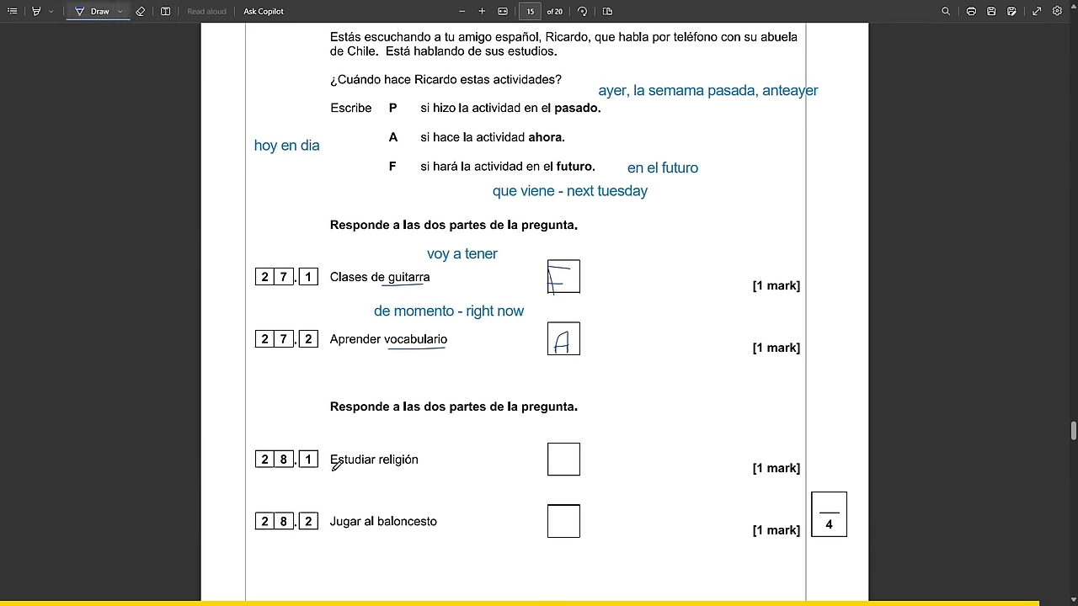
left_click_drag(332, 472, 412, 472)
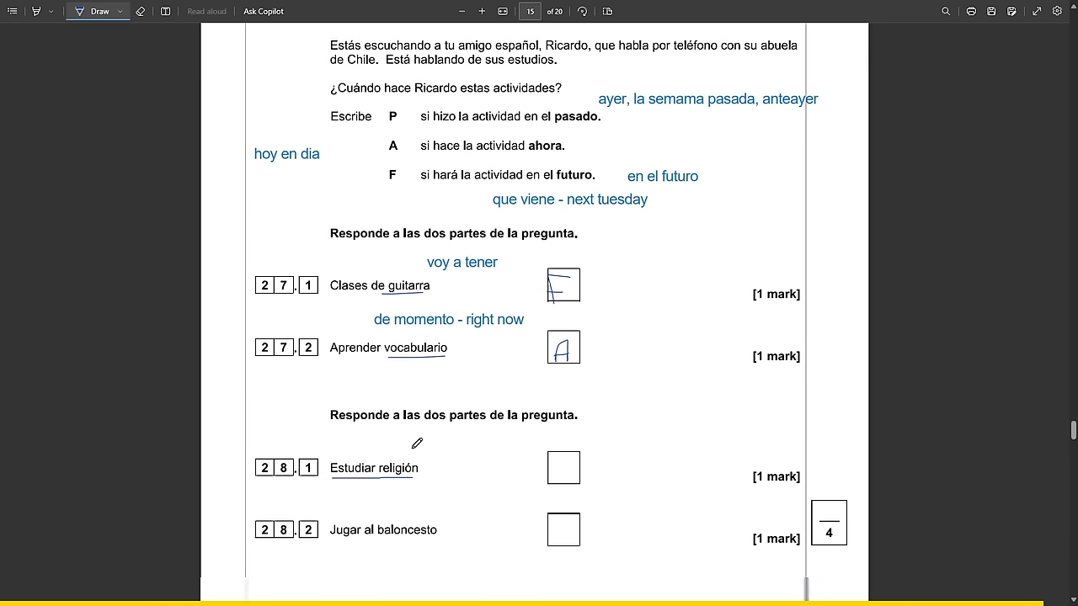
scroll("down", 3)
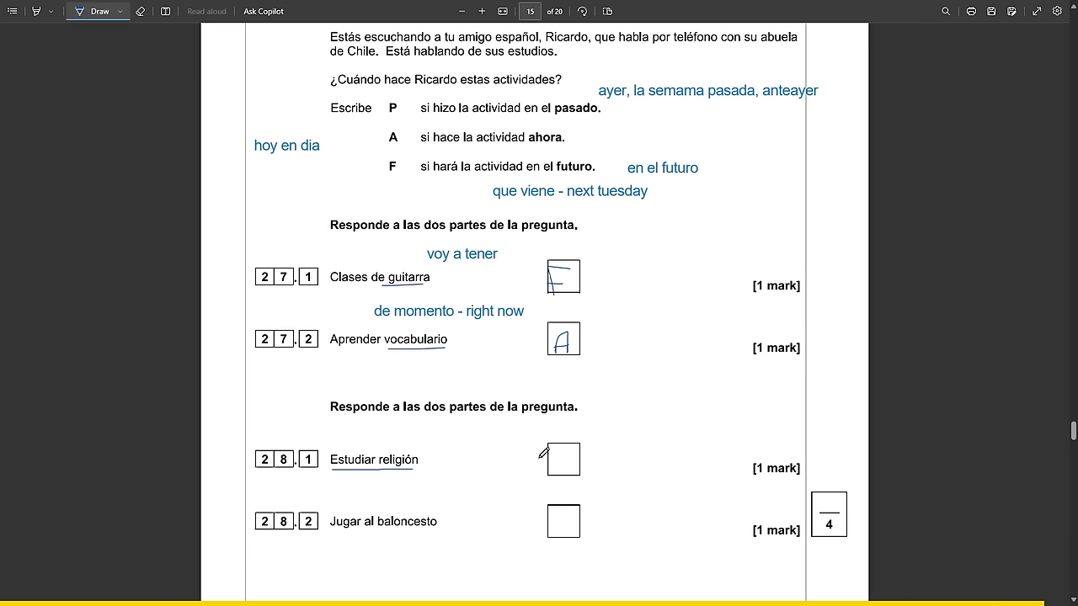
mouse_move(562, 455)
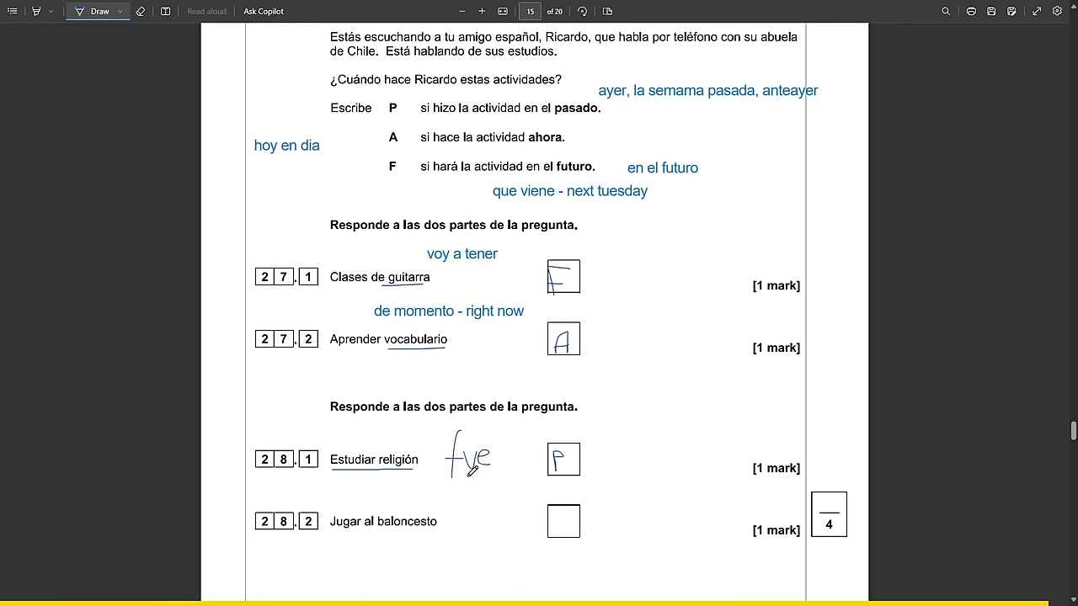
Add the typed note 'vamos a empezar' to question 28 and scroll down the paper.
scroll("down", 3)
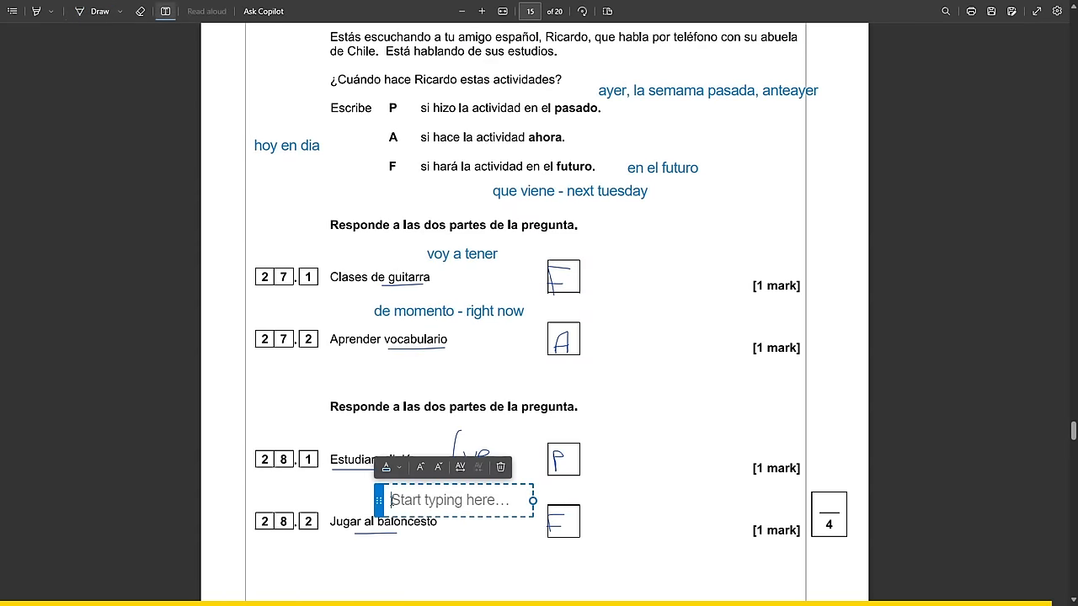
type("vamos a empez")
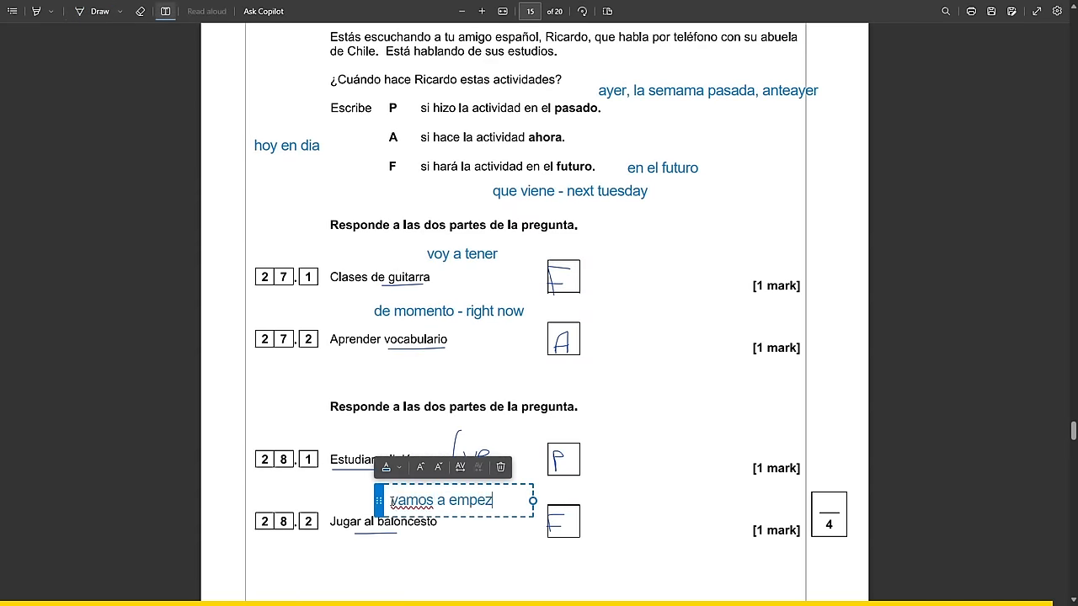
type("ar")
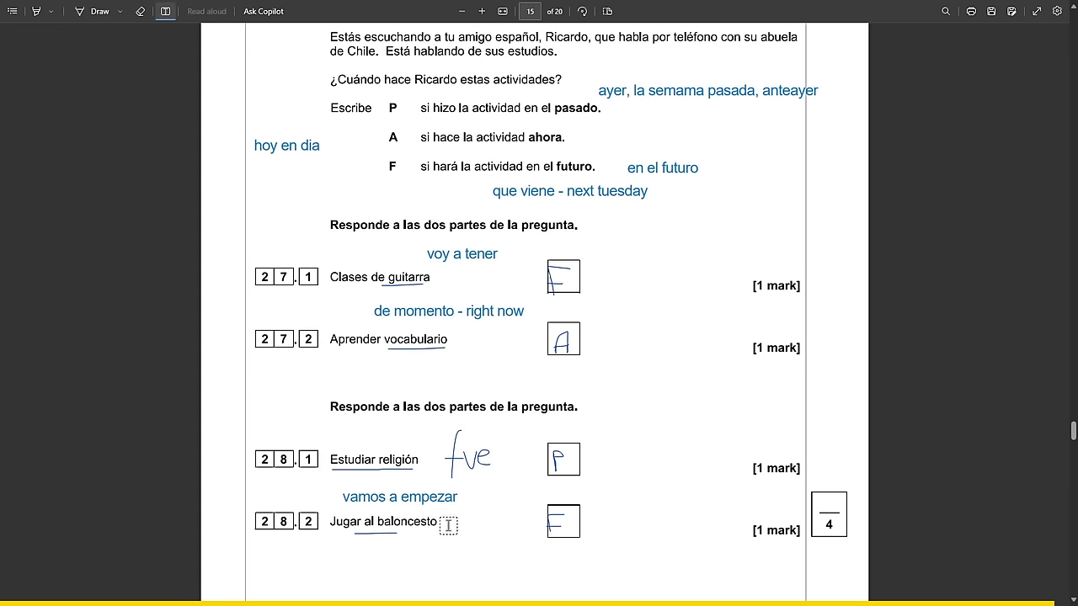
scroll("down", 3)
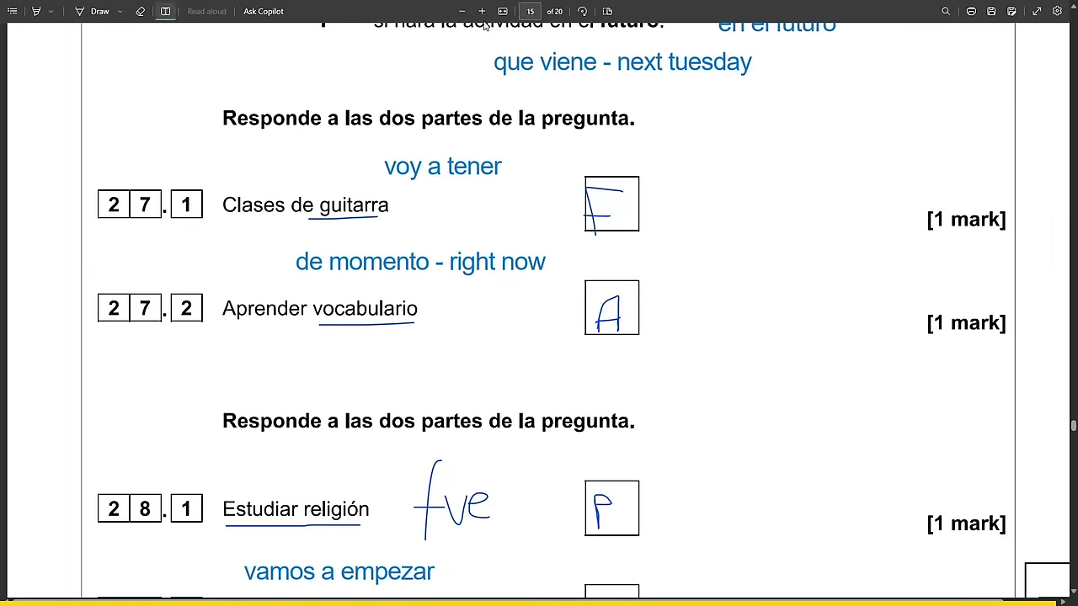
scroll("down", 3)
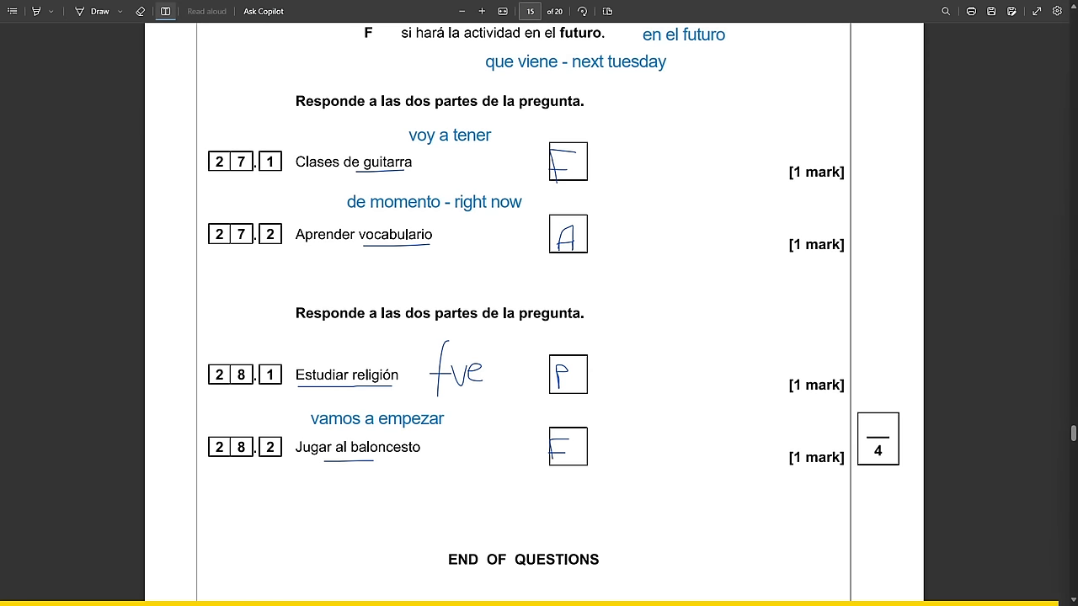
mouse_move(971, 424)
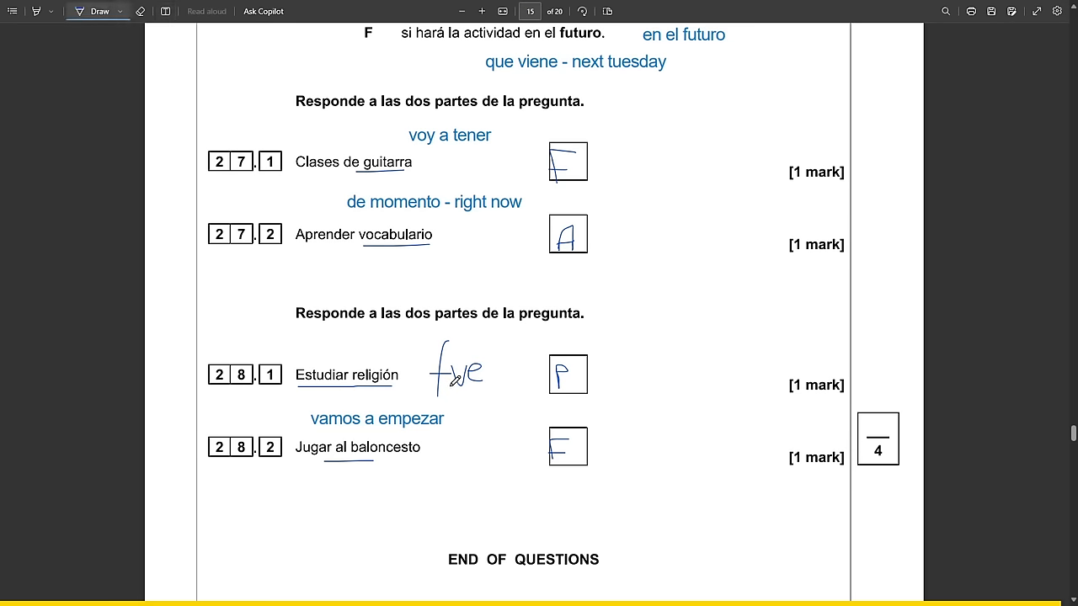
scroll("down", 3)
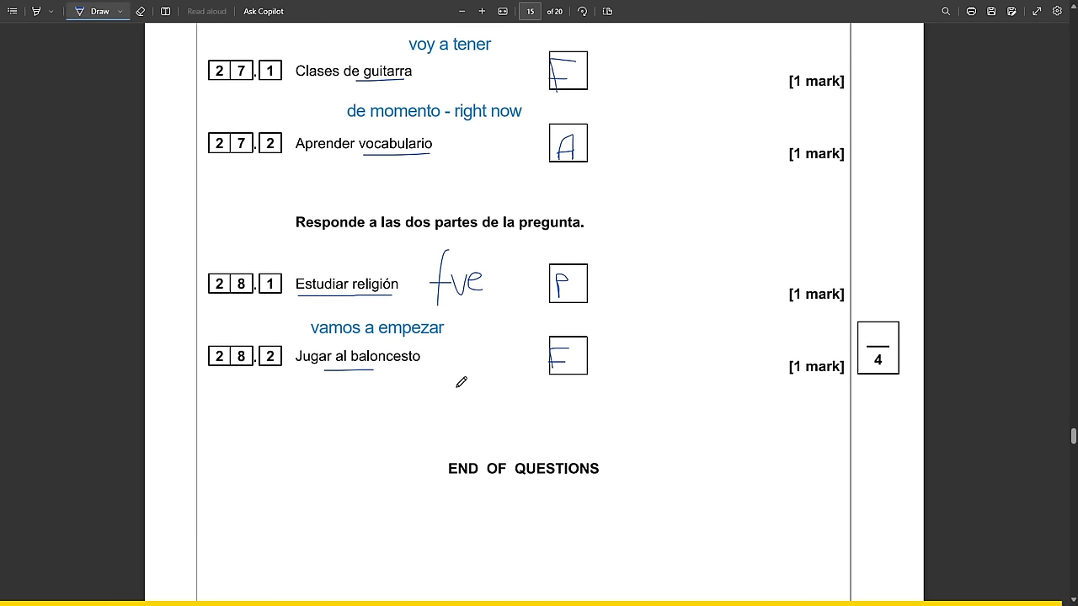
scroll("down", 3)
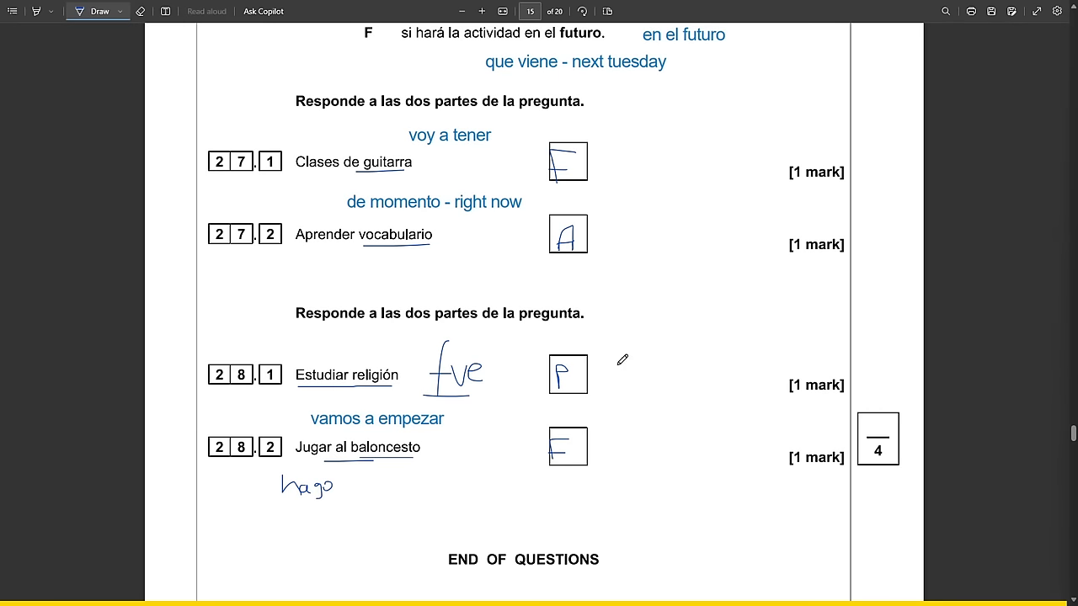
scroll("down", 3)
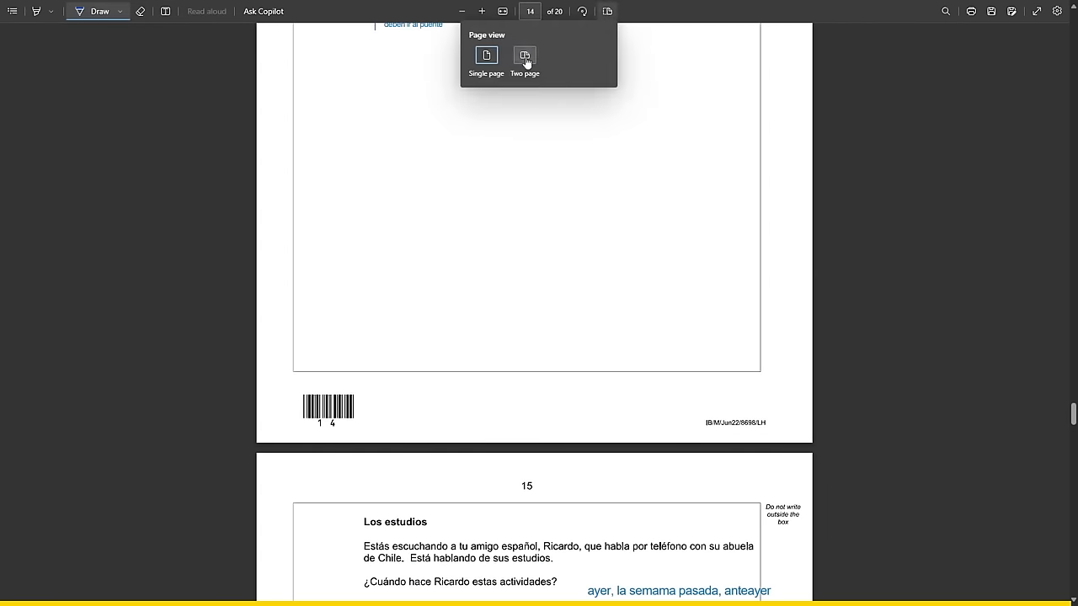
Switch the viewer to two-page view and scroll through the facing pages.
left_click(523, 54)
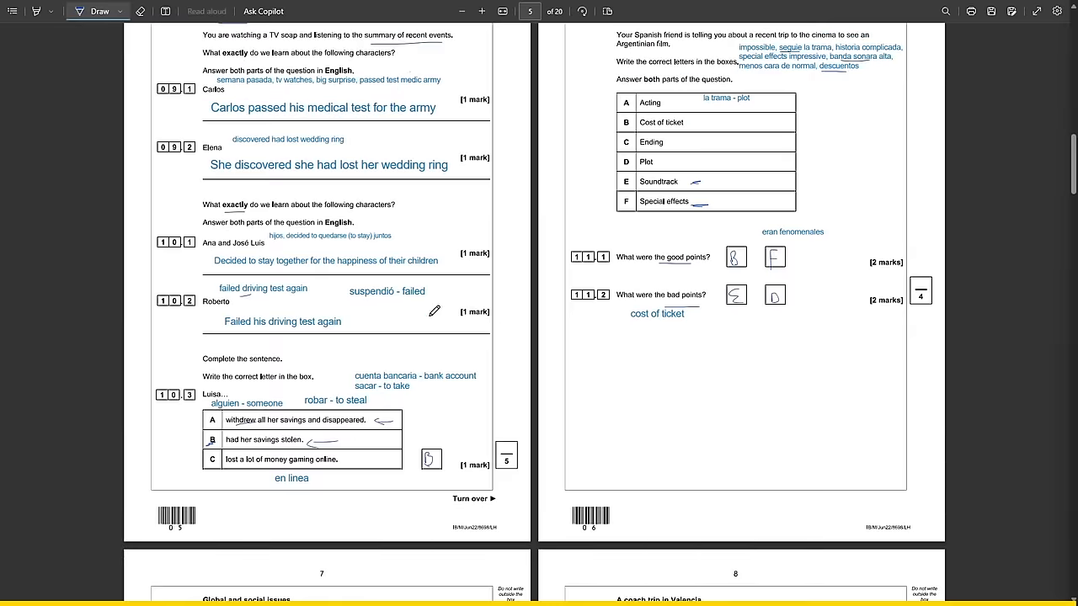
scroll("down", 3)
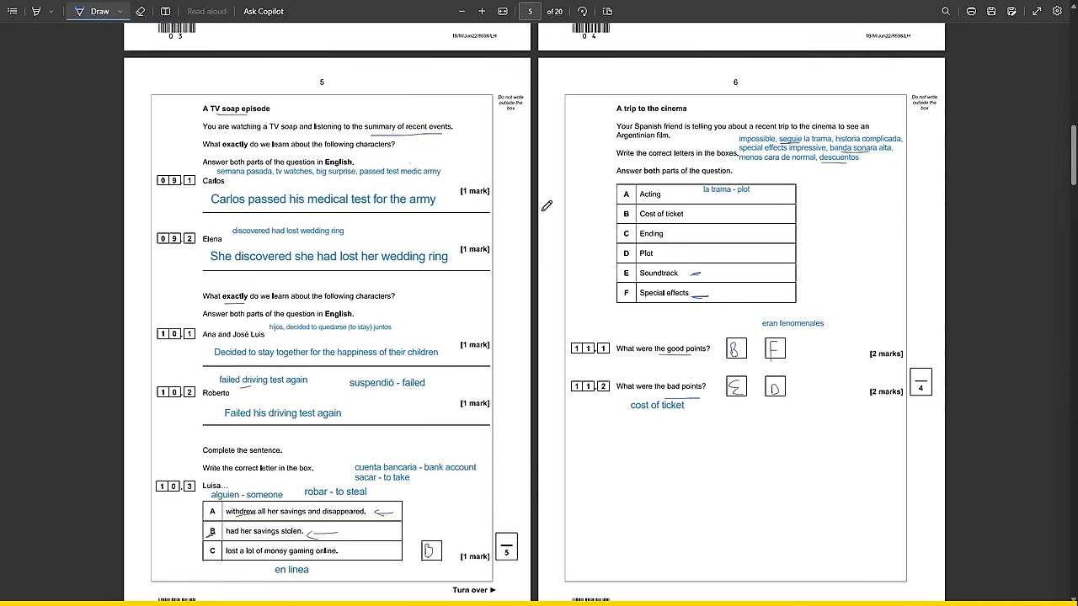
scroll("down", 3)
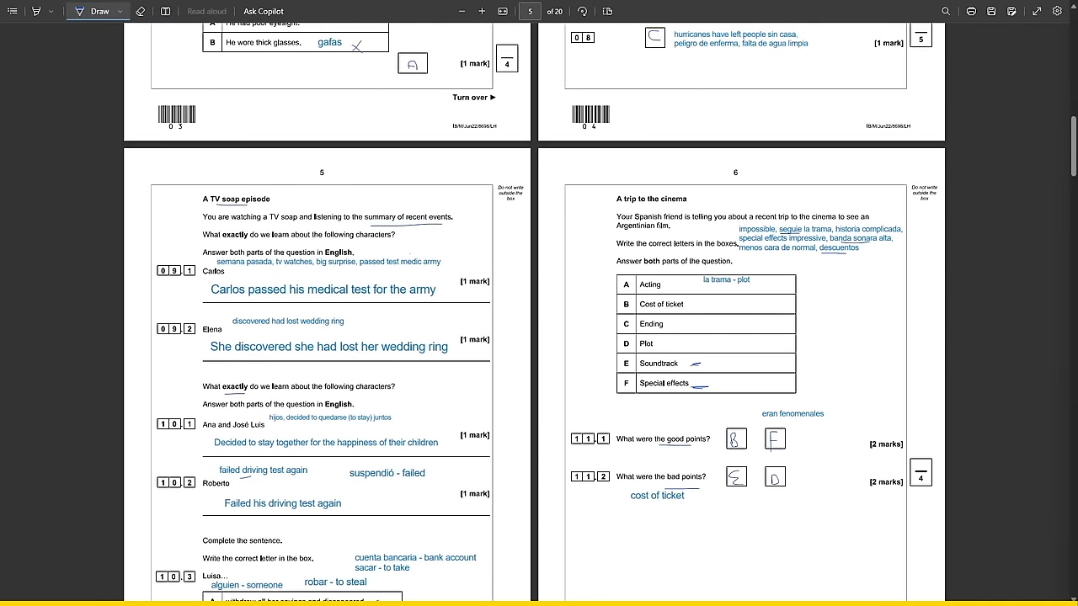